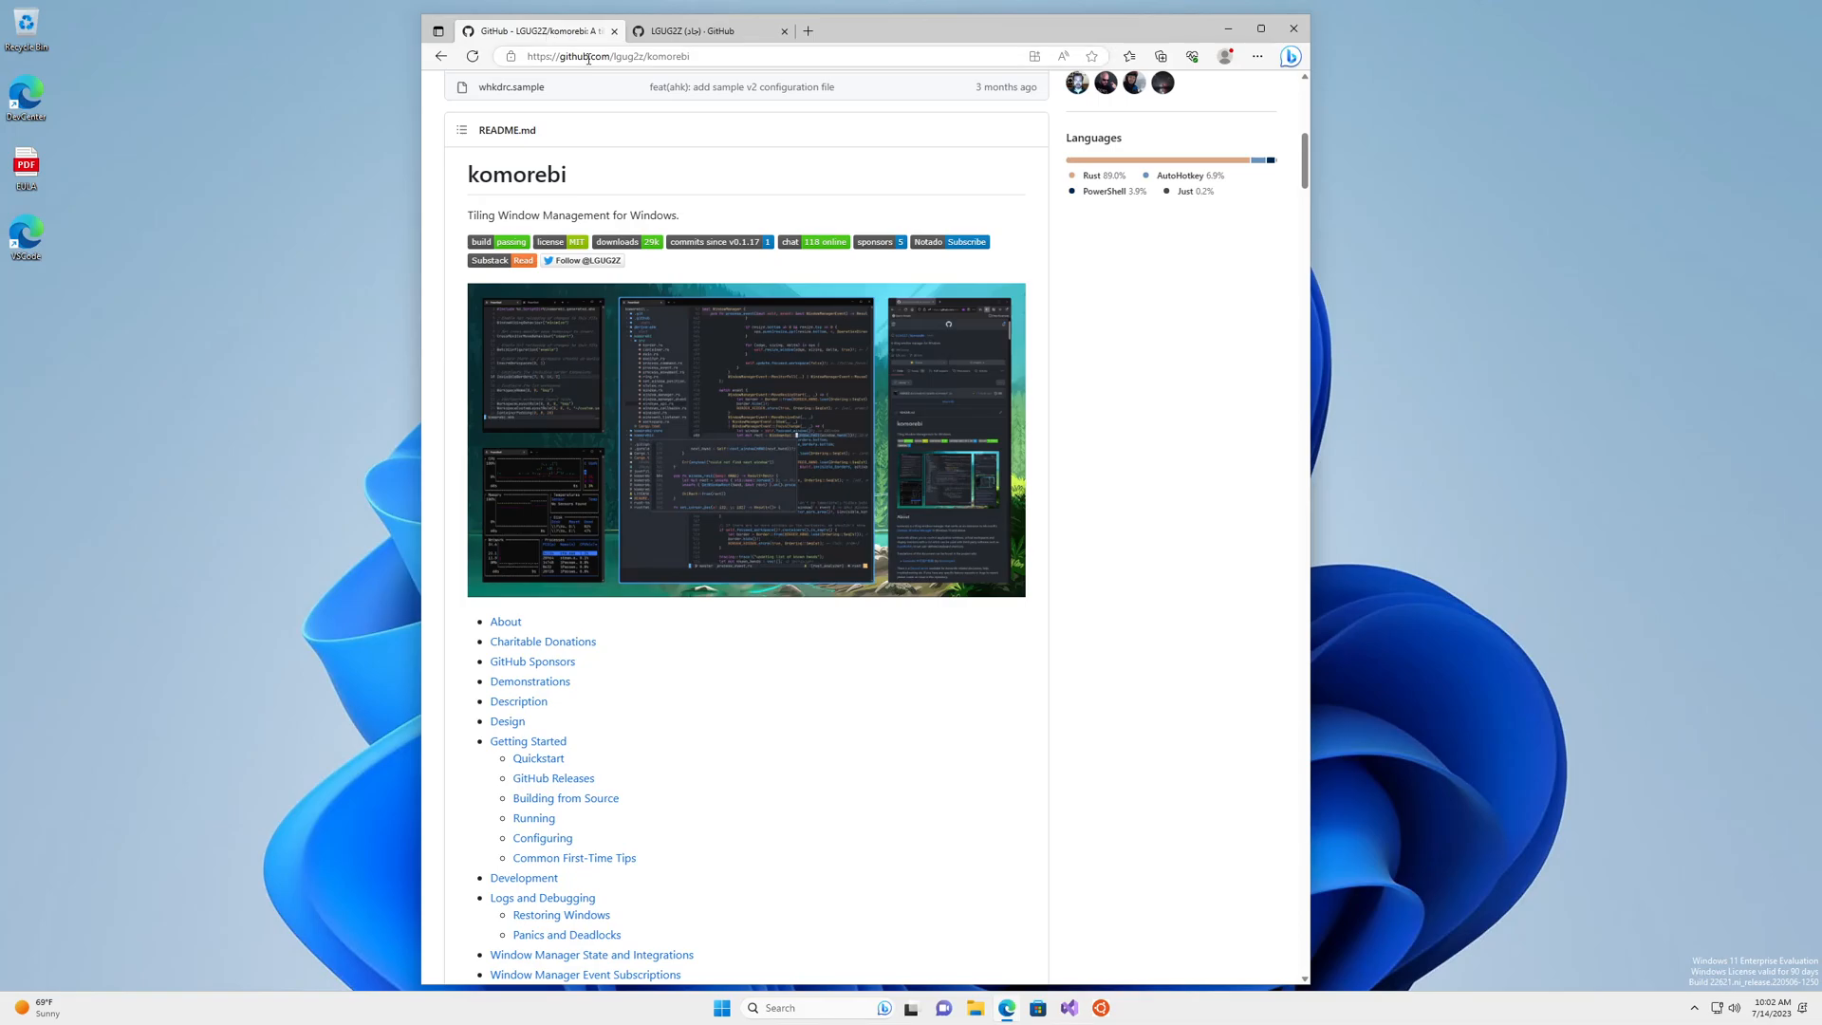
pyautogui.moveTo(700, 188)
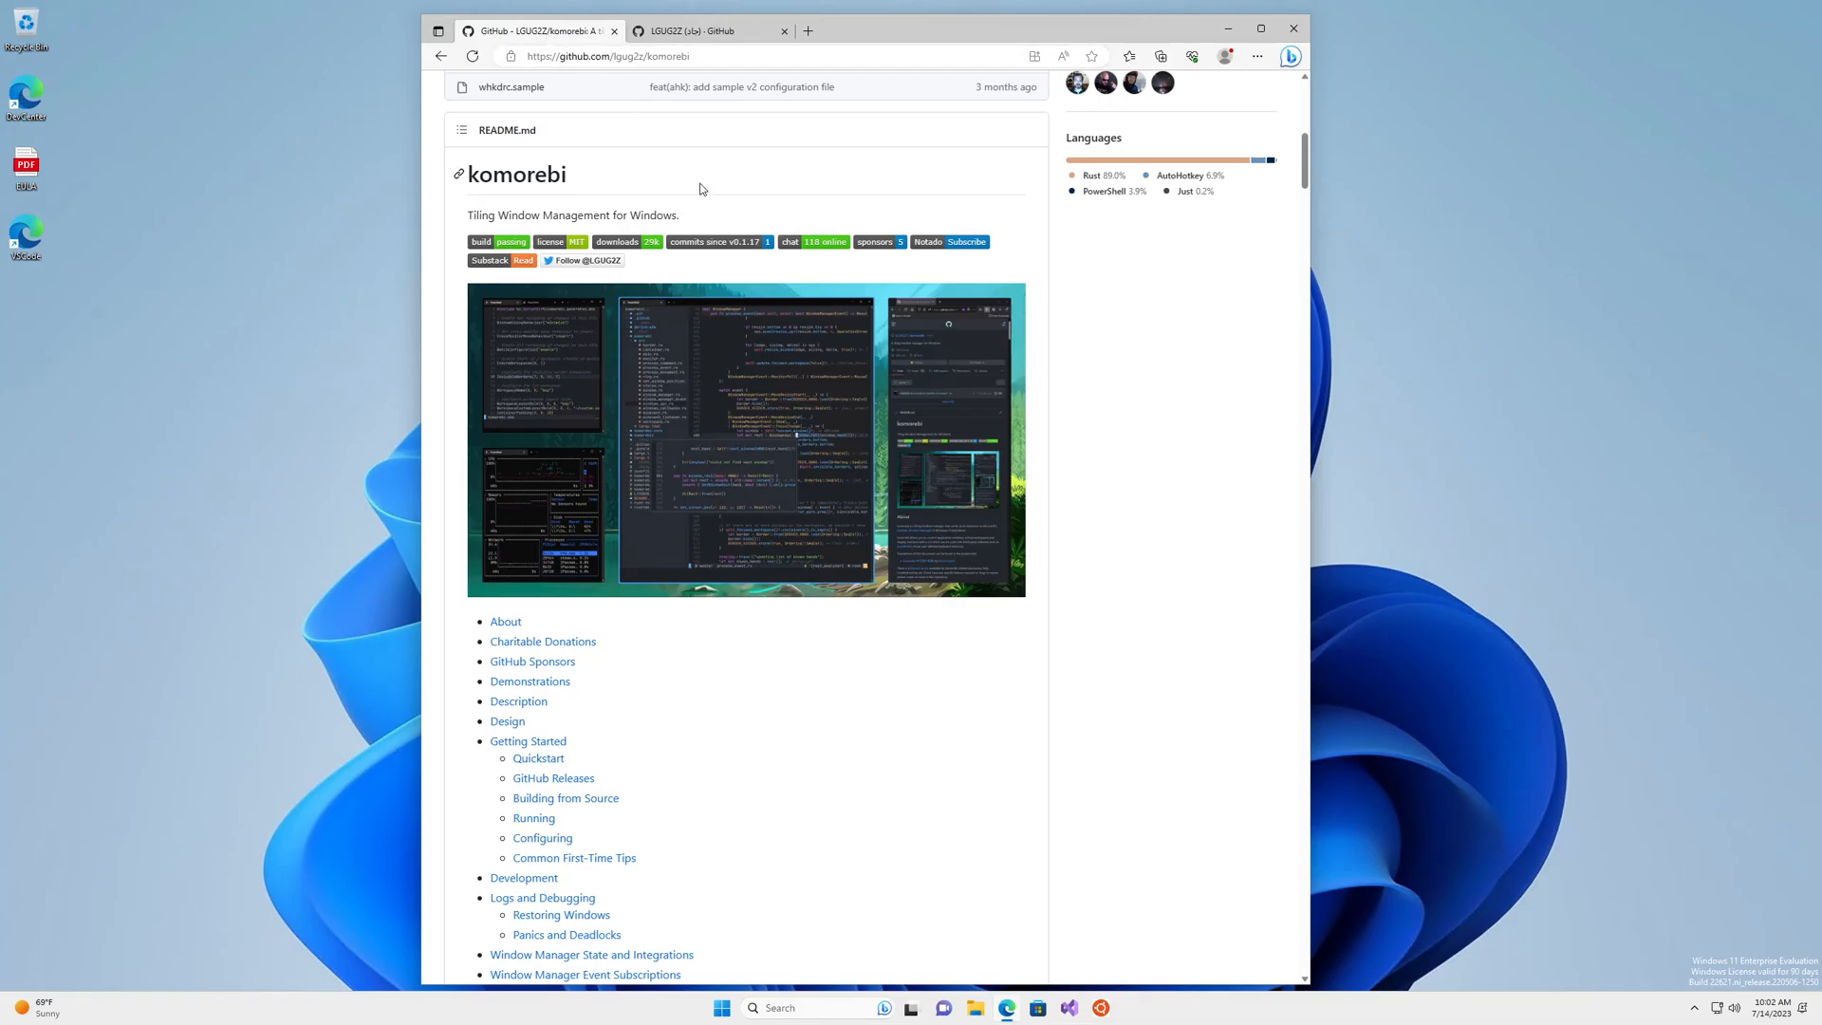
pyautogui.moveTo(521, 181)
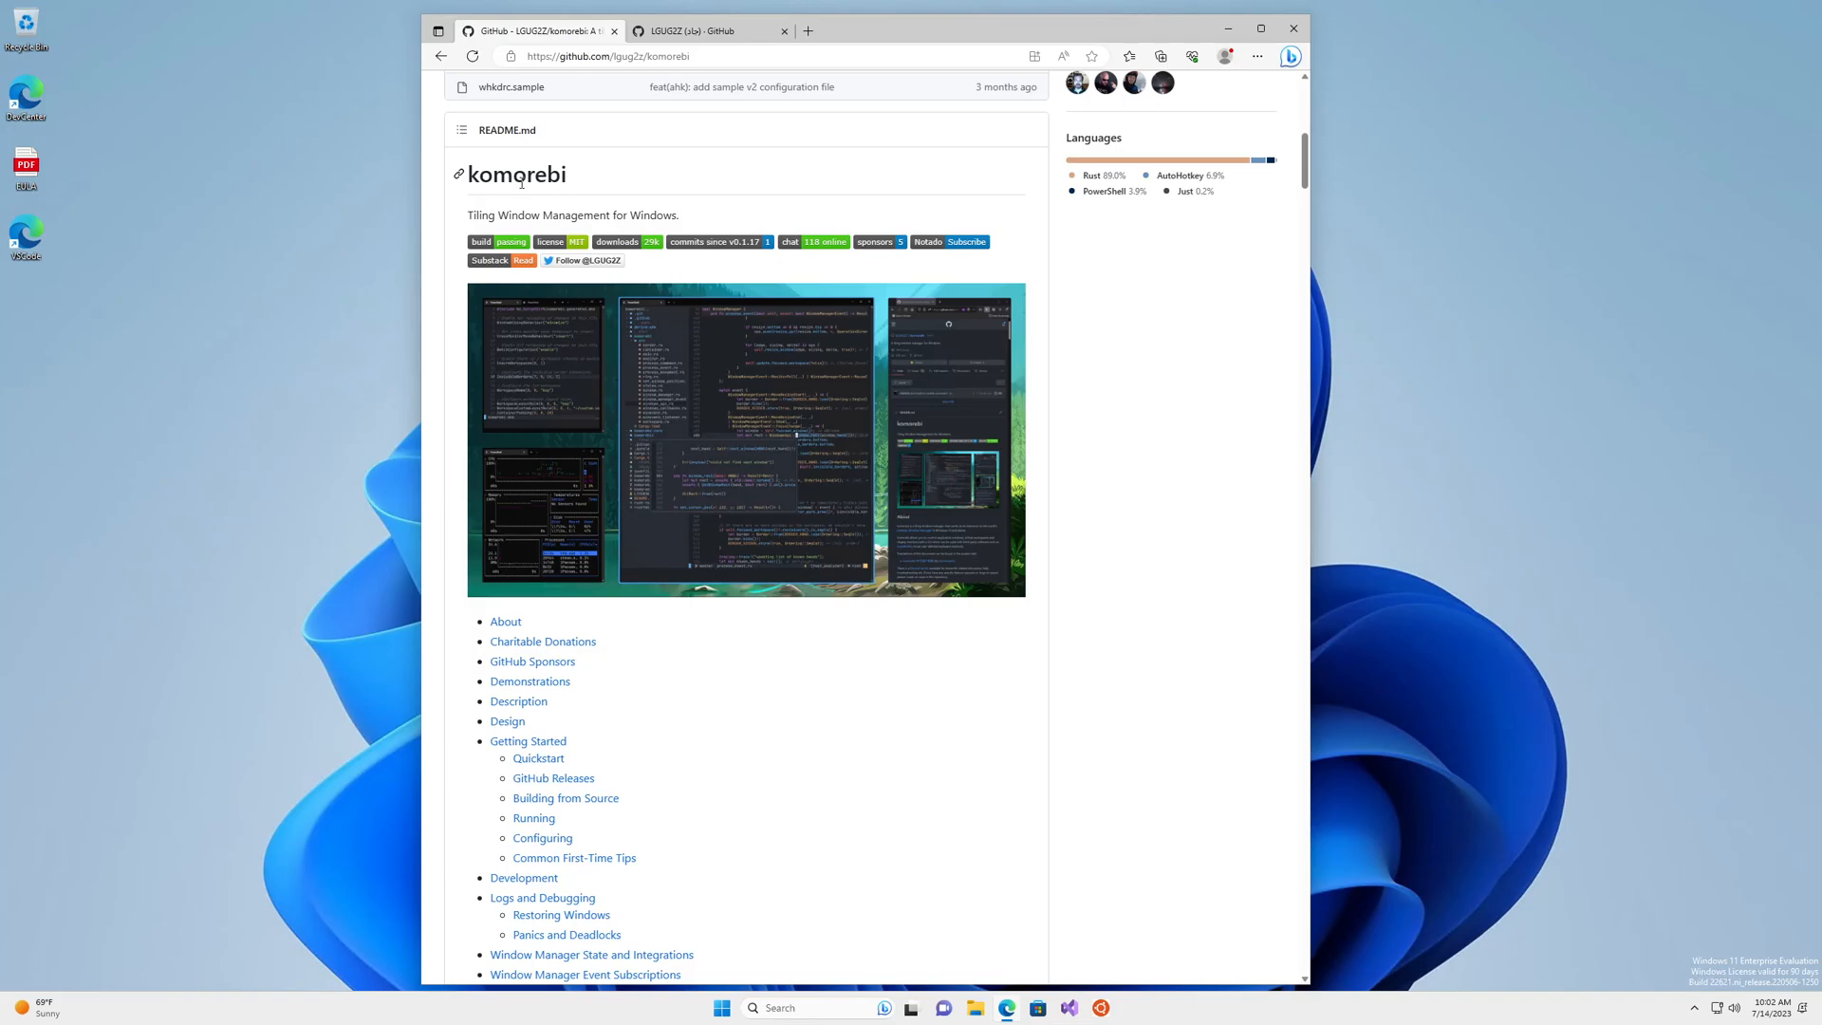
pyautogui.moveTo(594, 187)
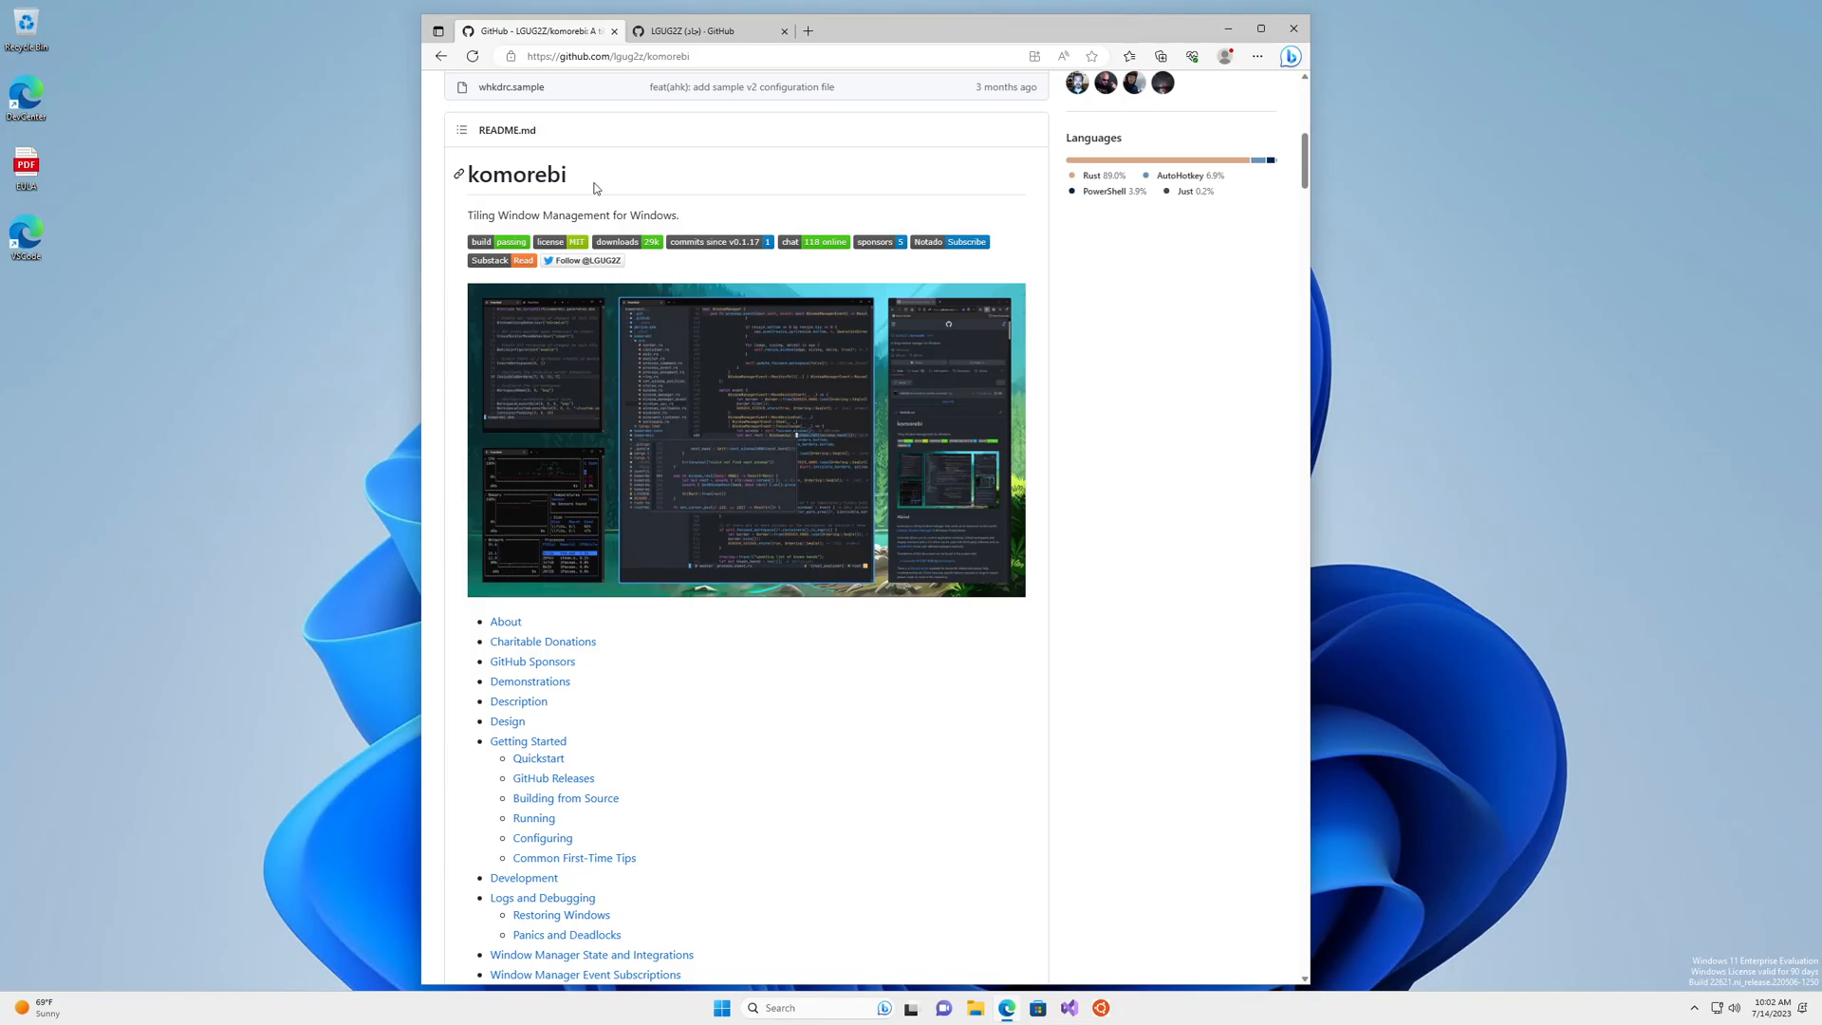
pyautogui.moveTo(664, 190)
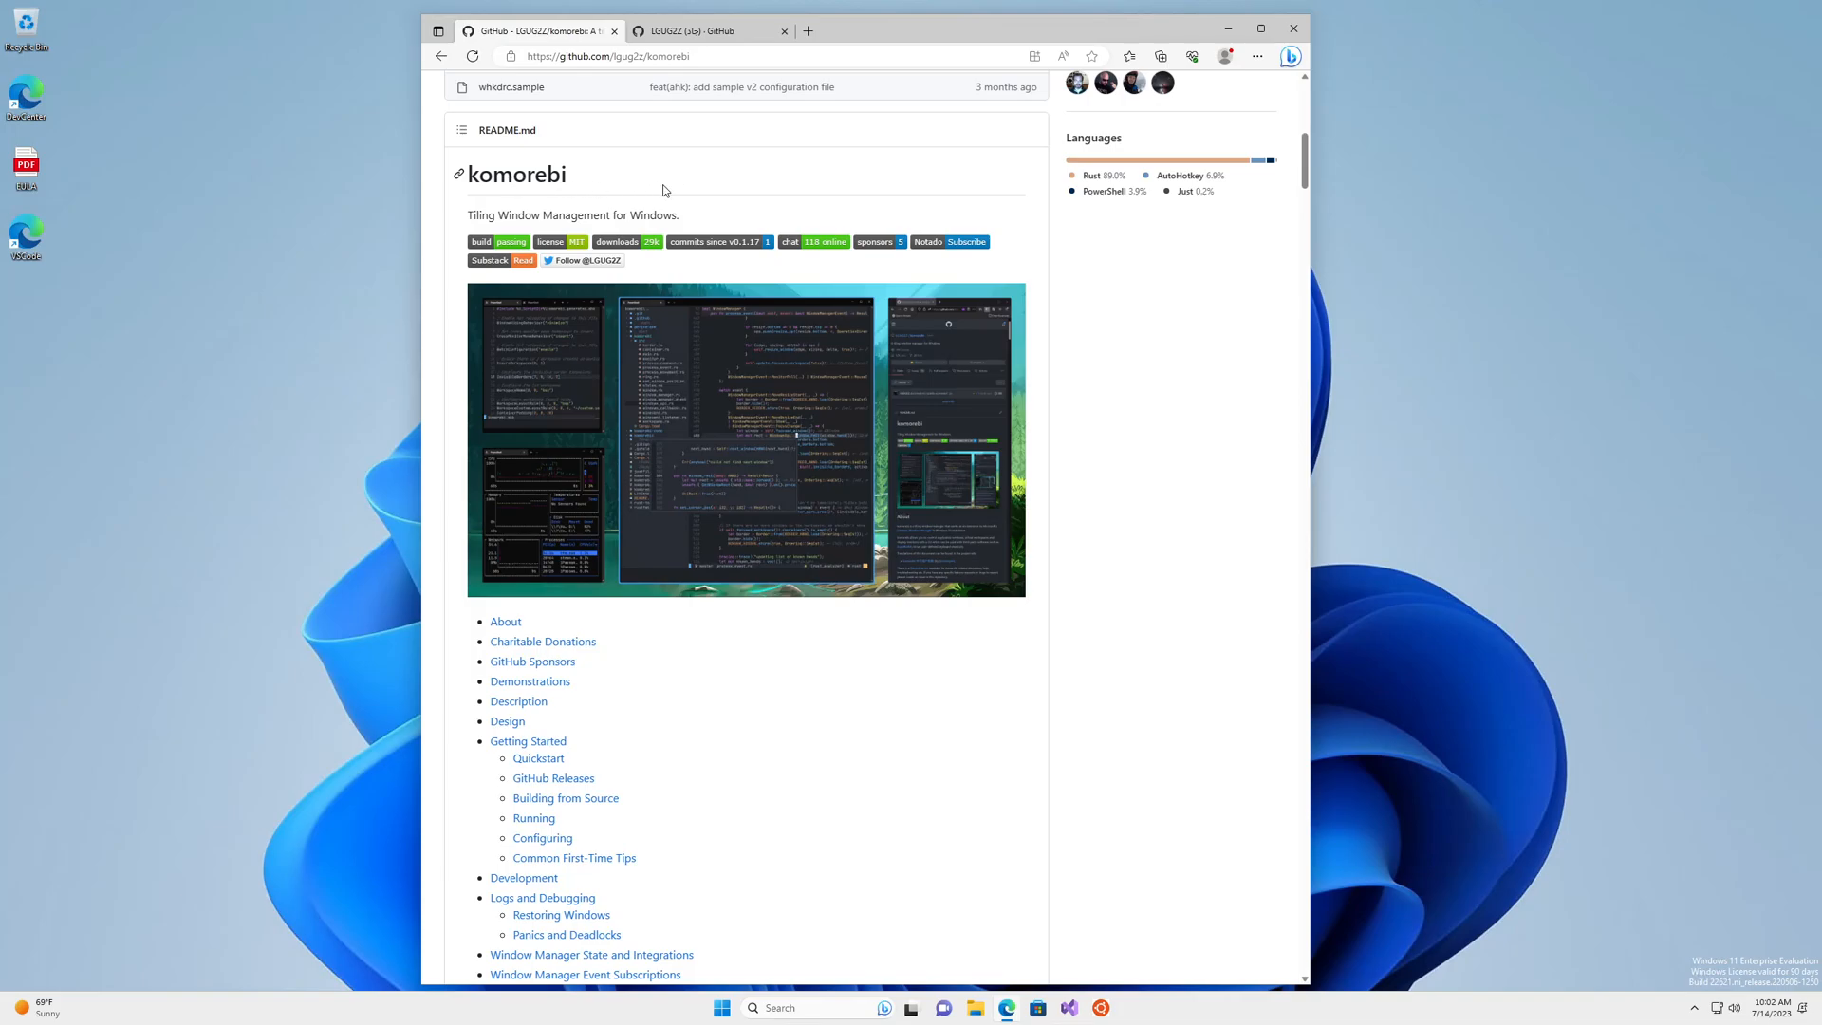
pyautogui.moveTo(684, 177)
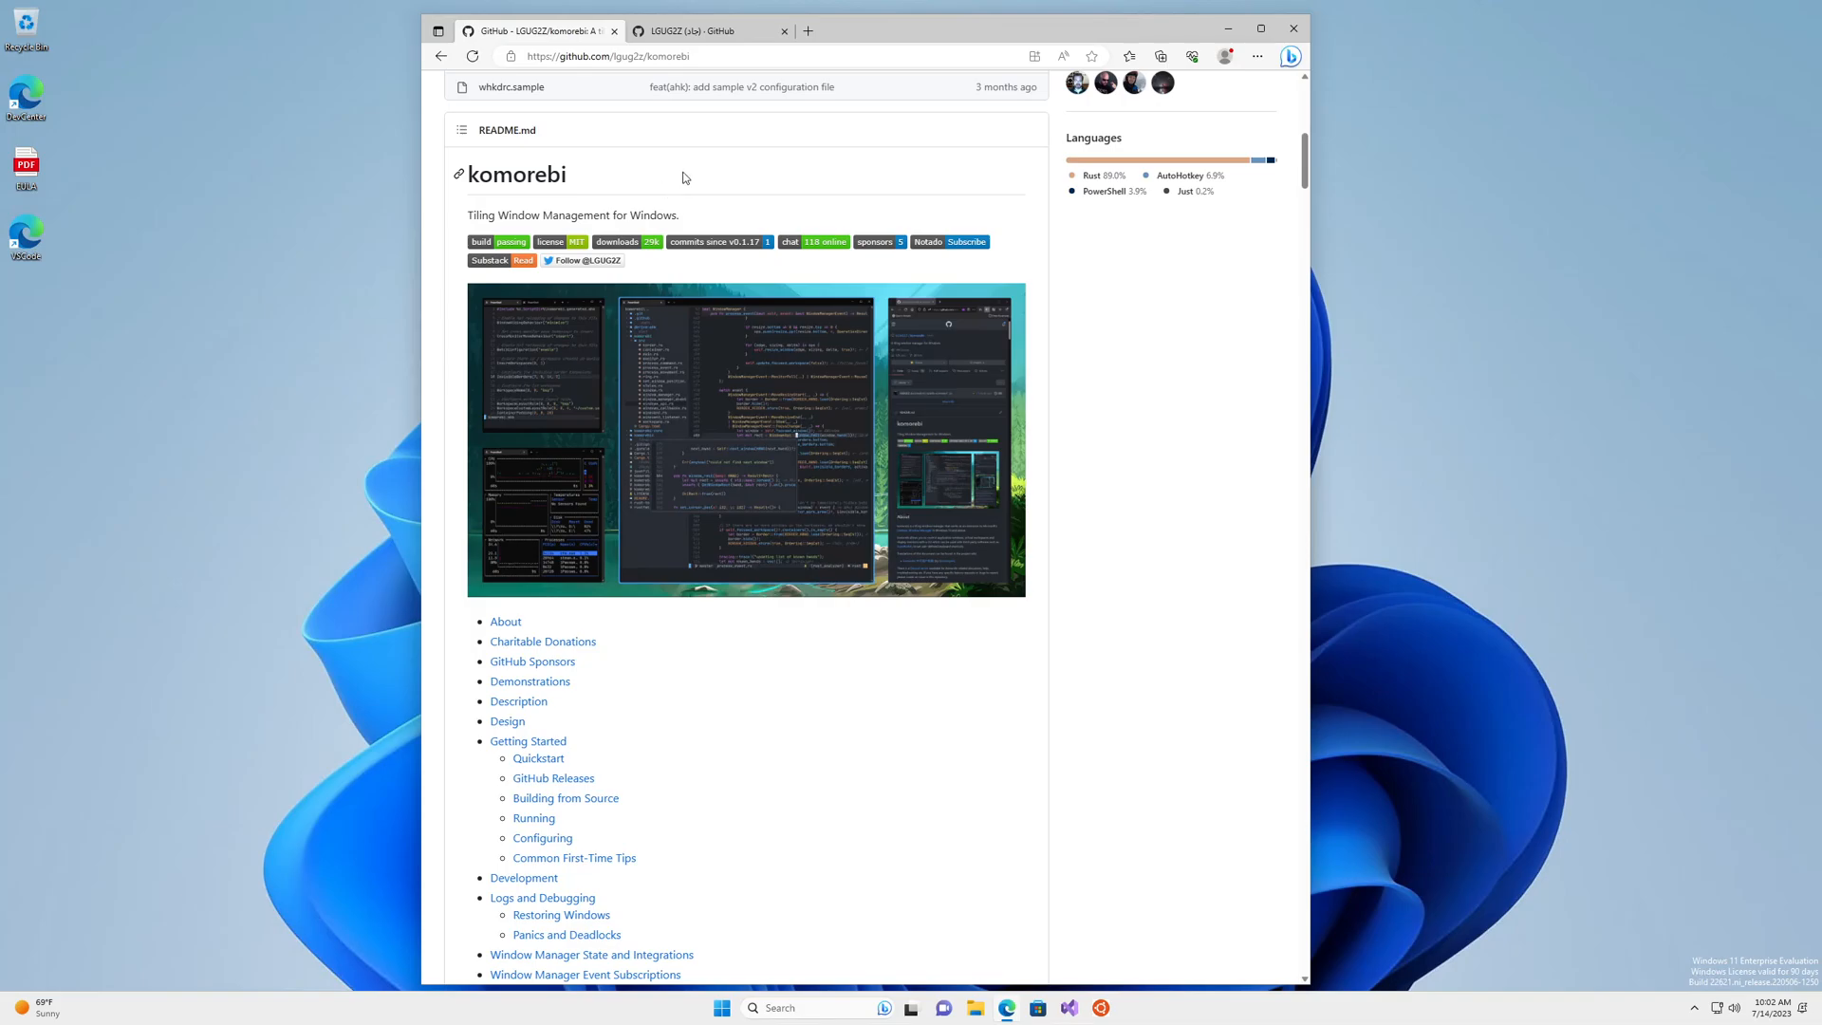
# Switch to the maintainer's GitHub profile tab to view sponsors, achievements and pinned repositories
pyautogui.click(711, 30)
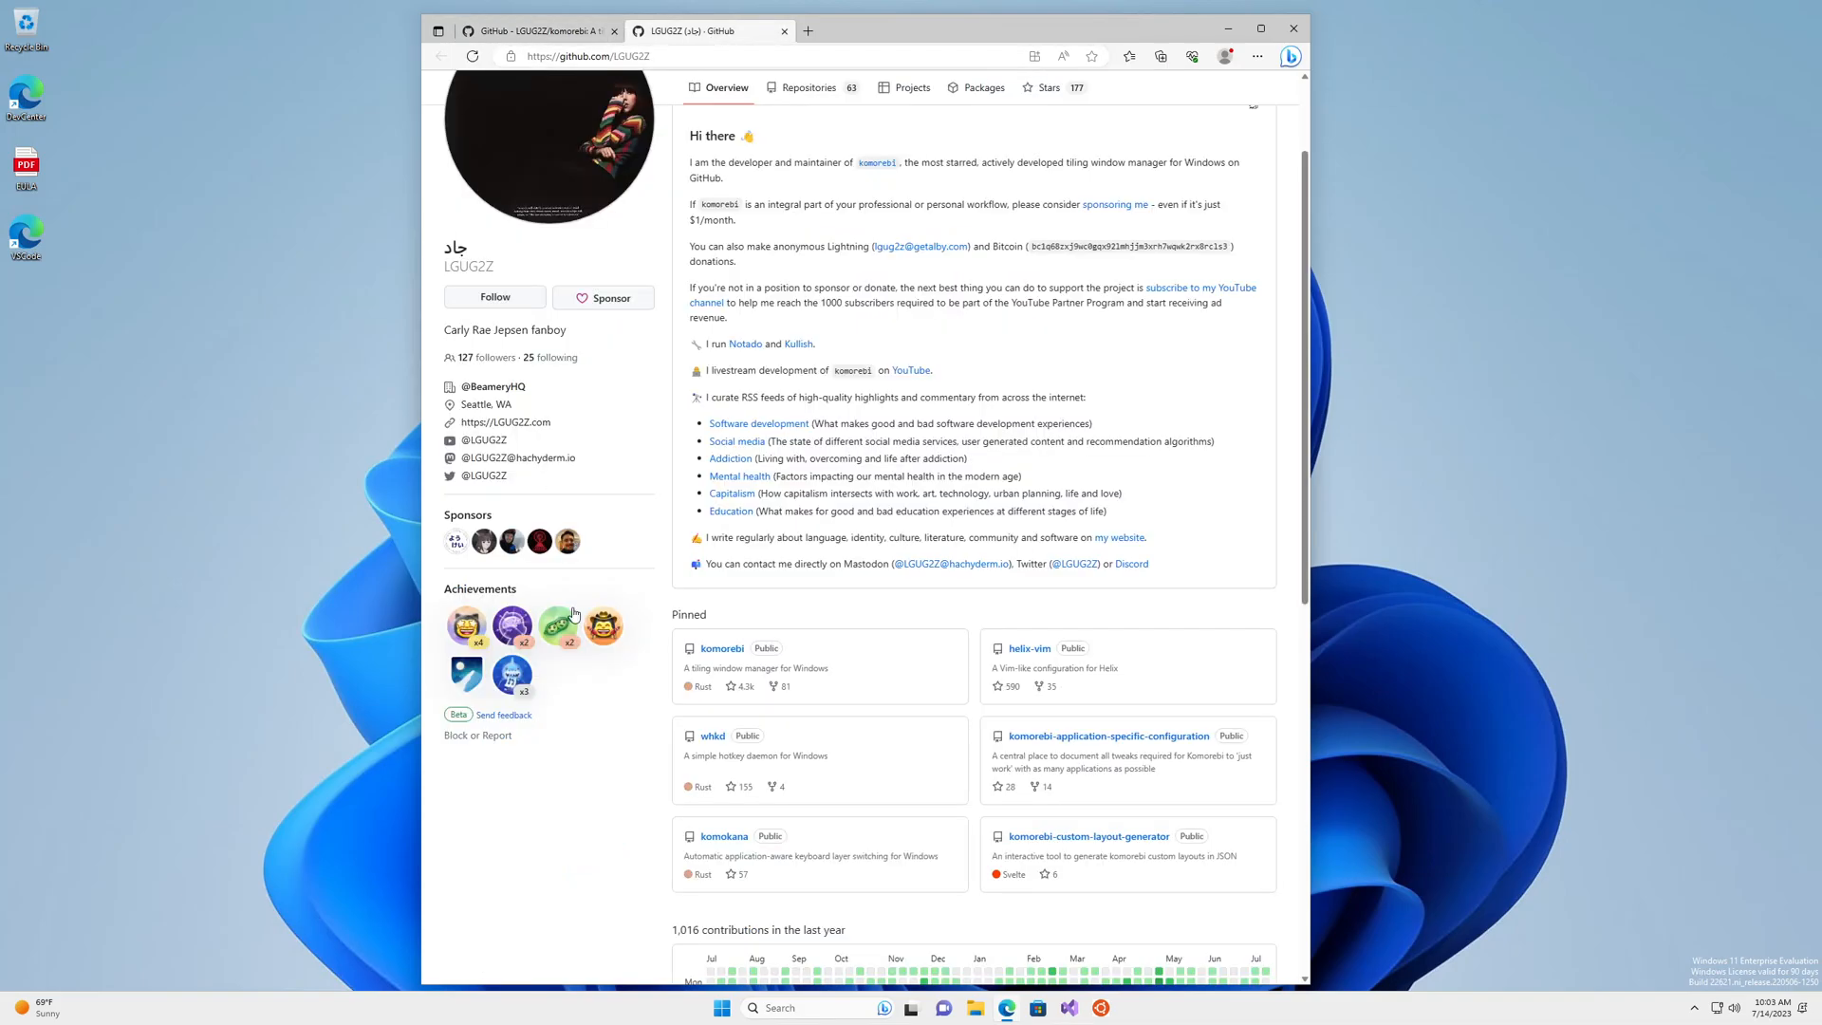
pyautogui.moveTo(568, 542)
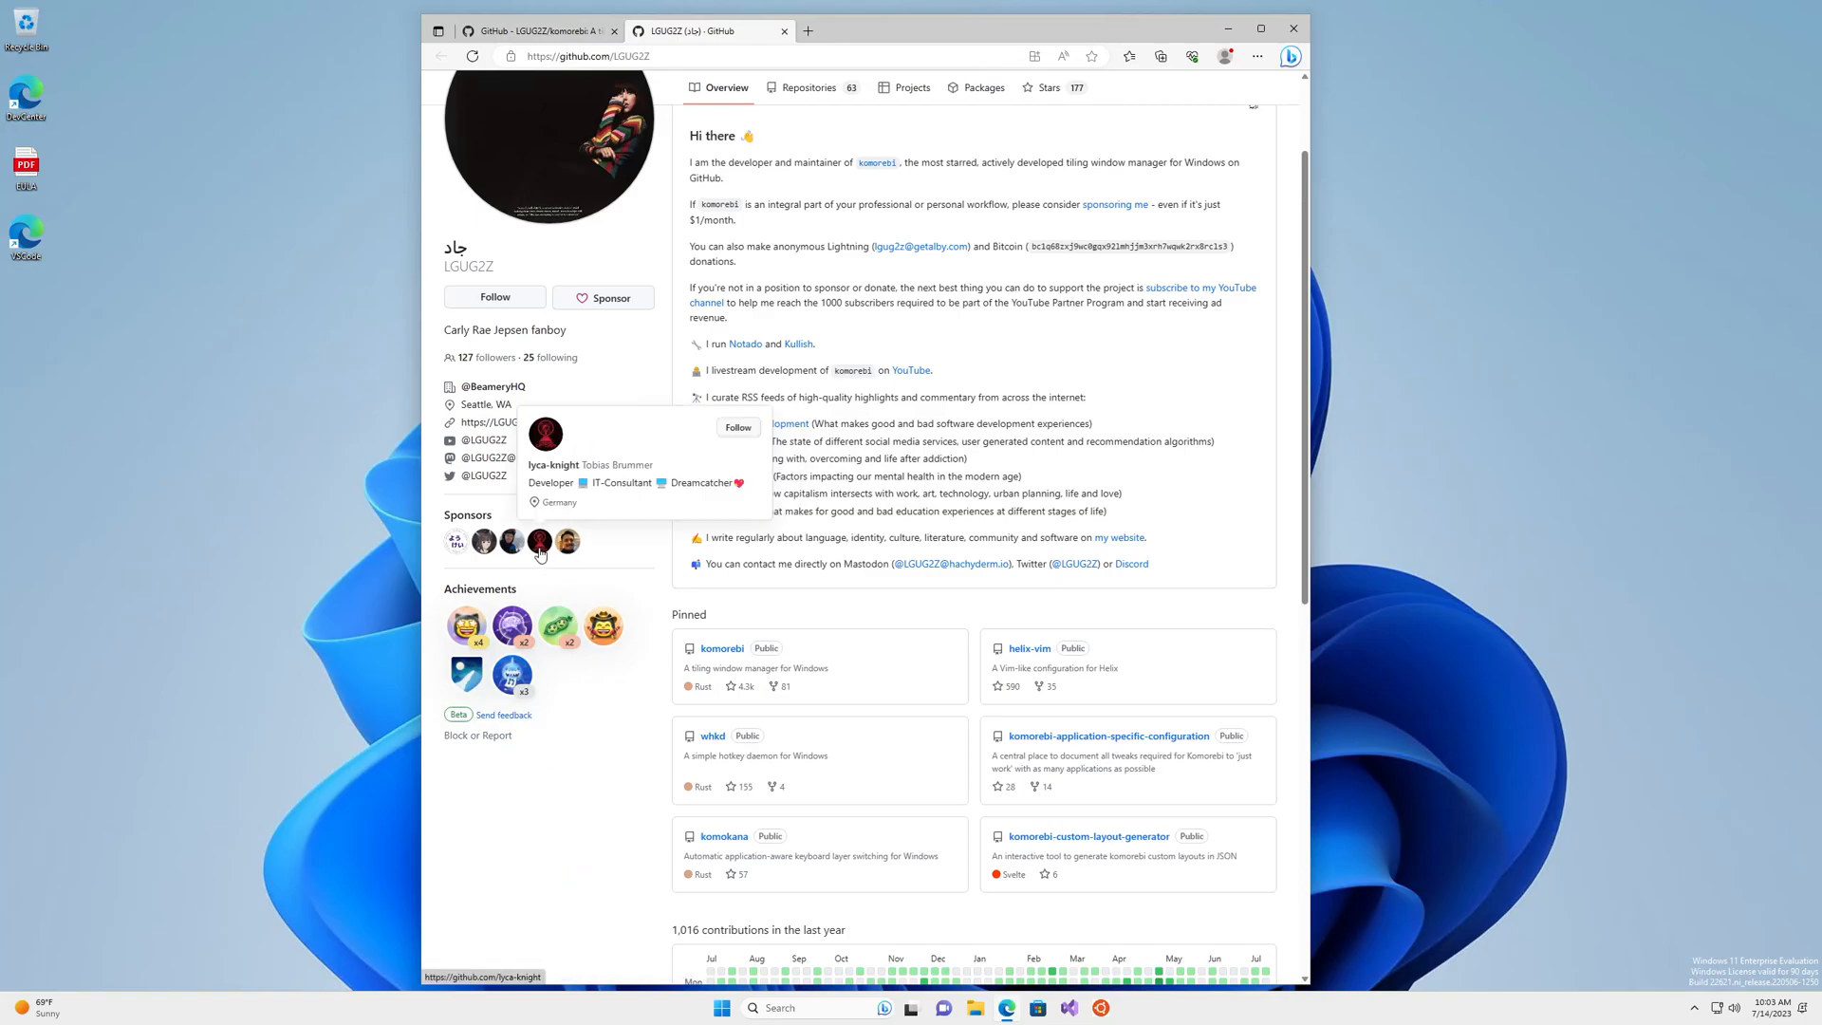
pyautogui.moveTo(485, 542)
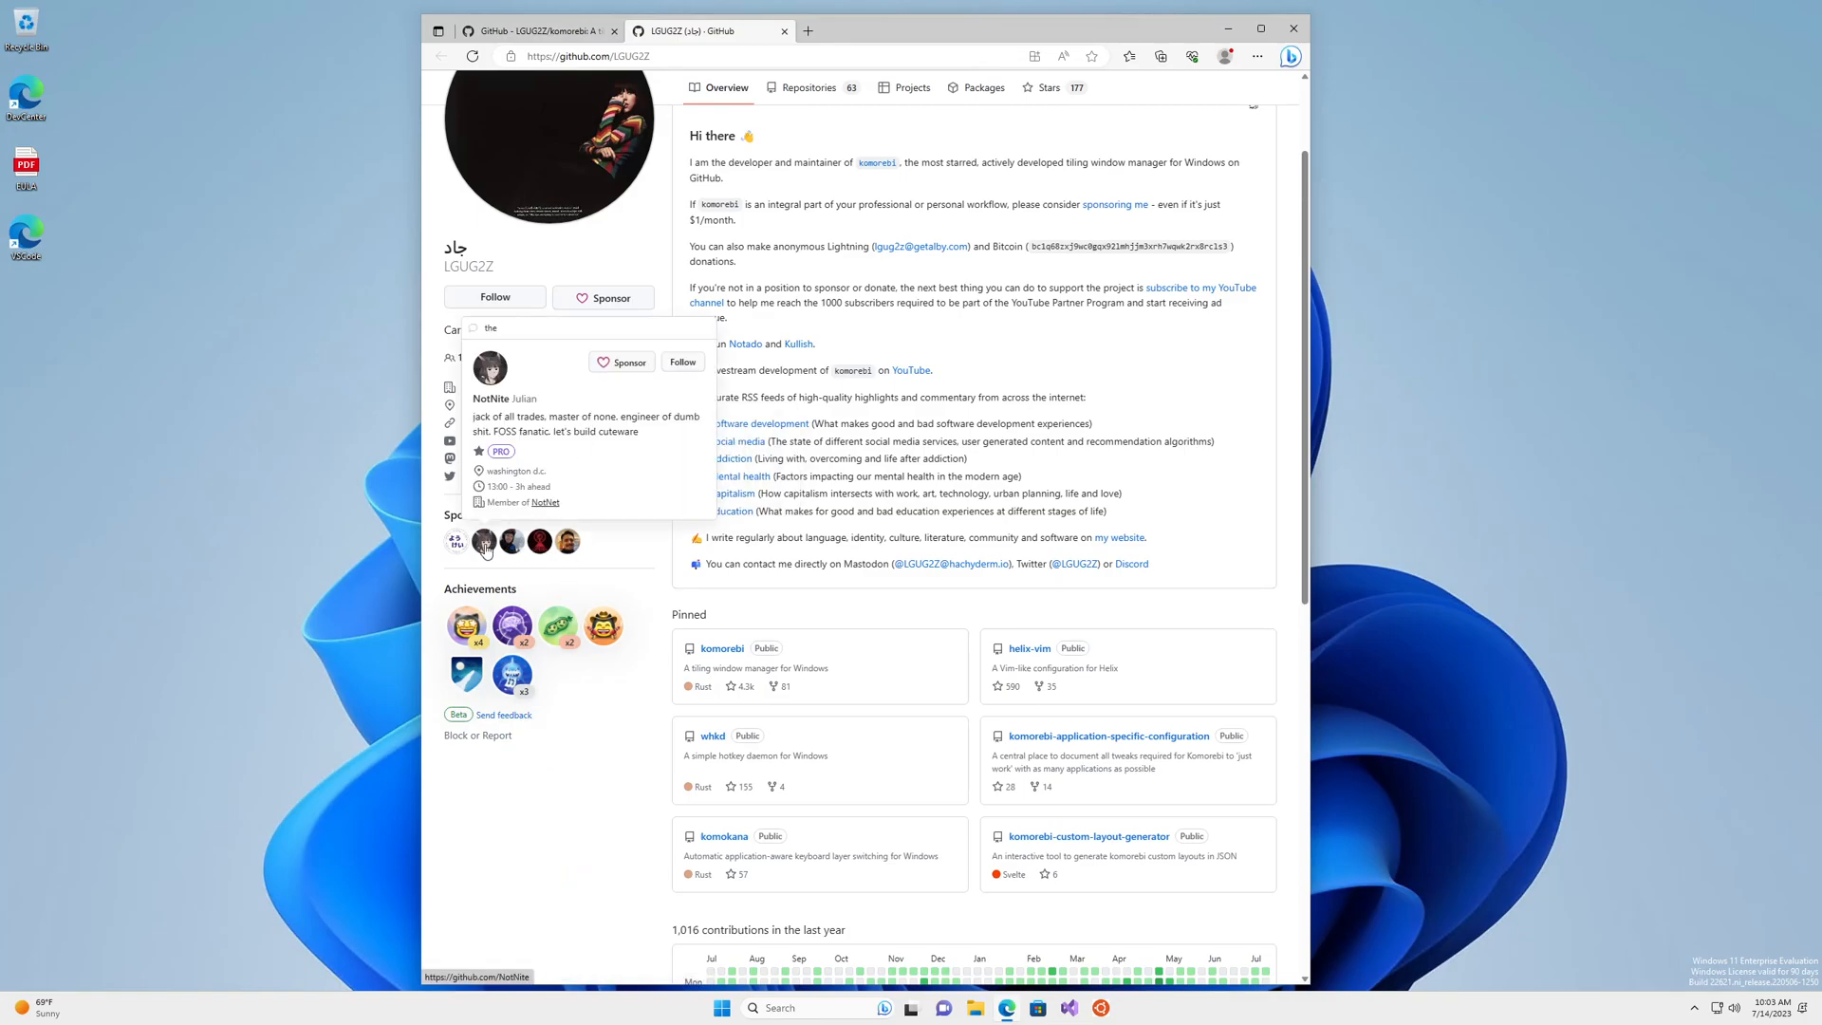
pyautogui.moveTo(485, 540)
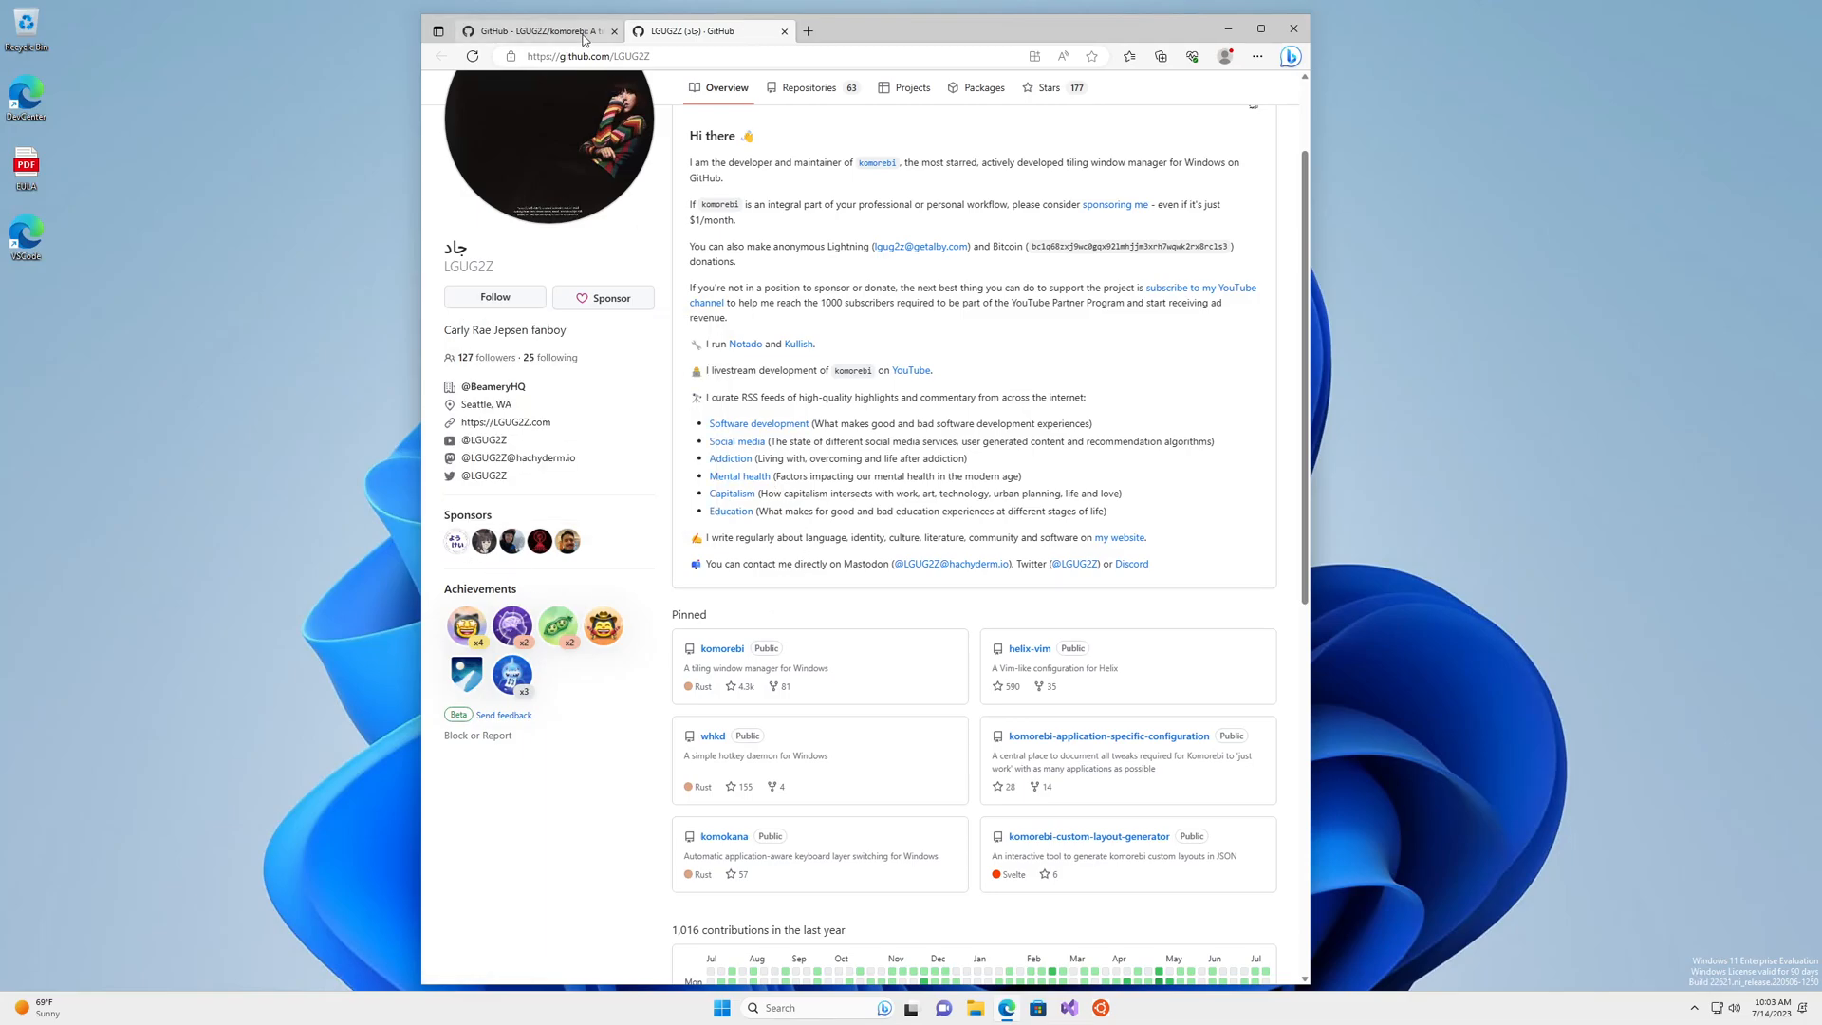
# Launch Terminal as administrator and set the registry value LongPathsEnabled to 1
pyautogui.click(721, 648)
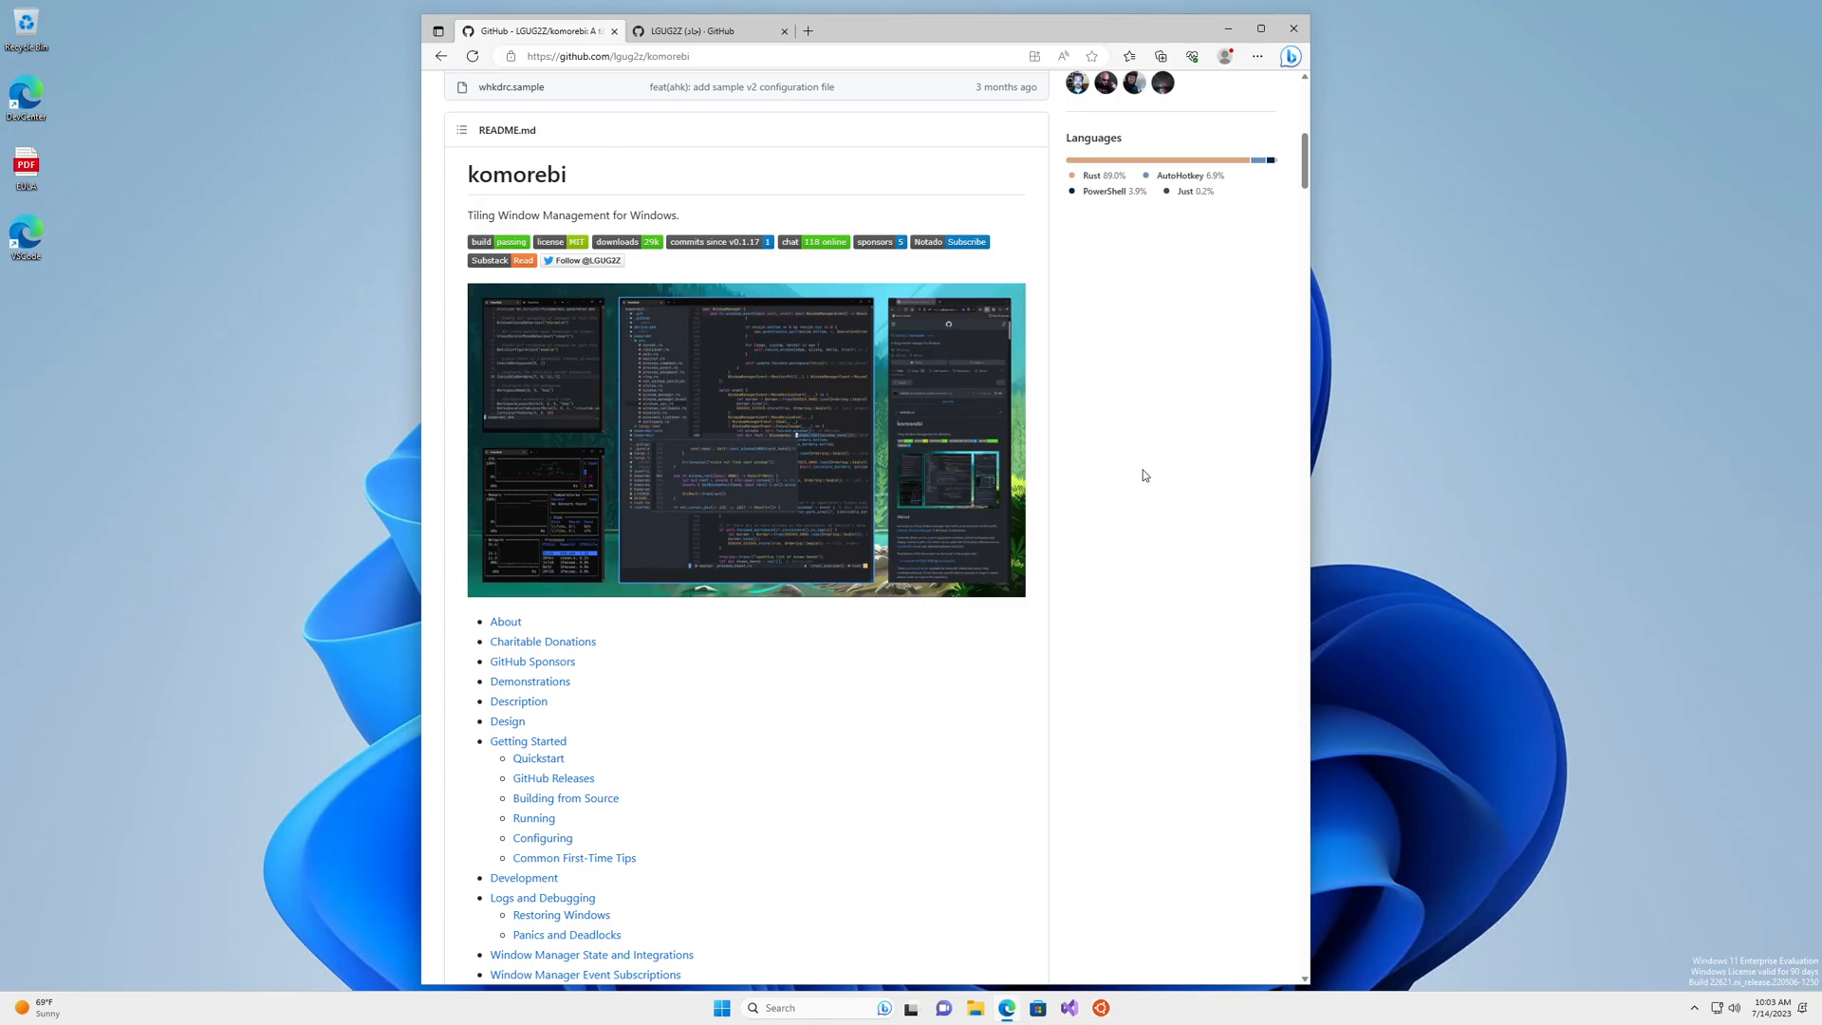
pyautogui.click(721, 1008)
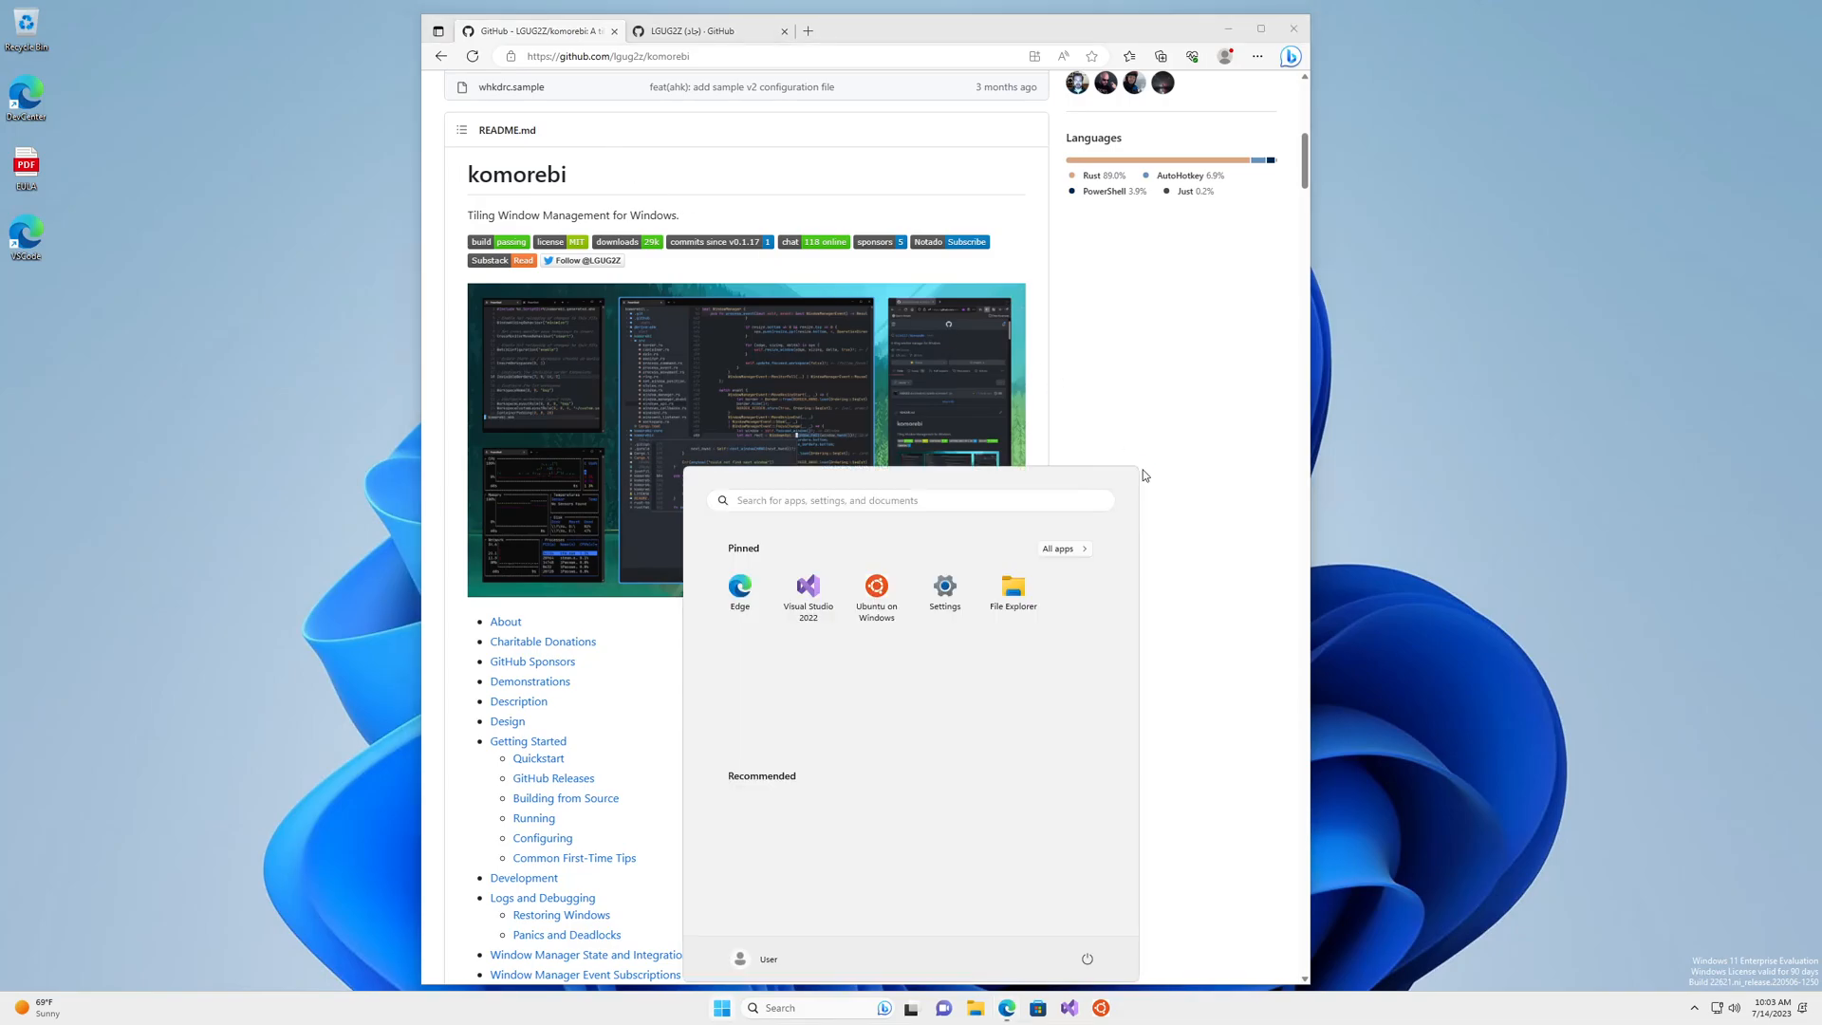
pyautogui.write('te')
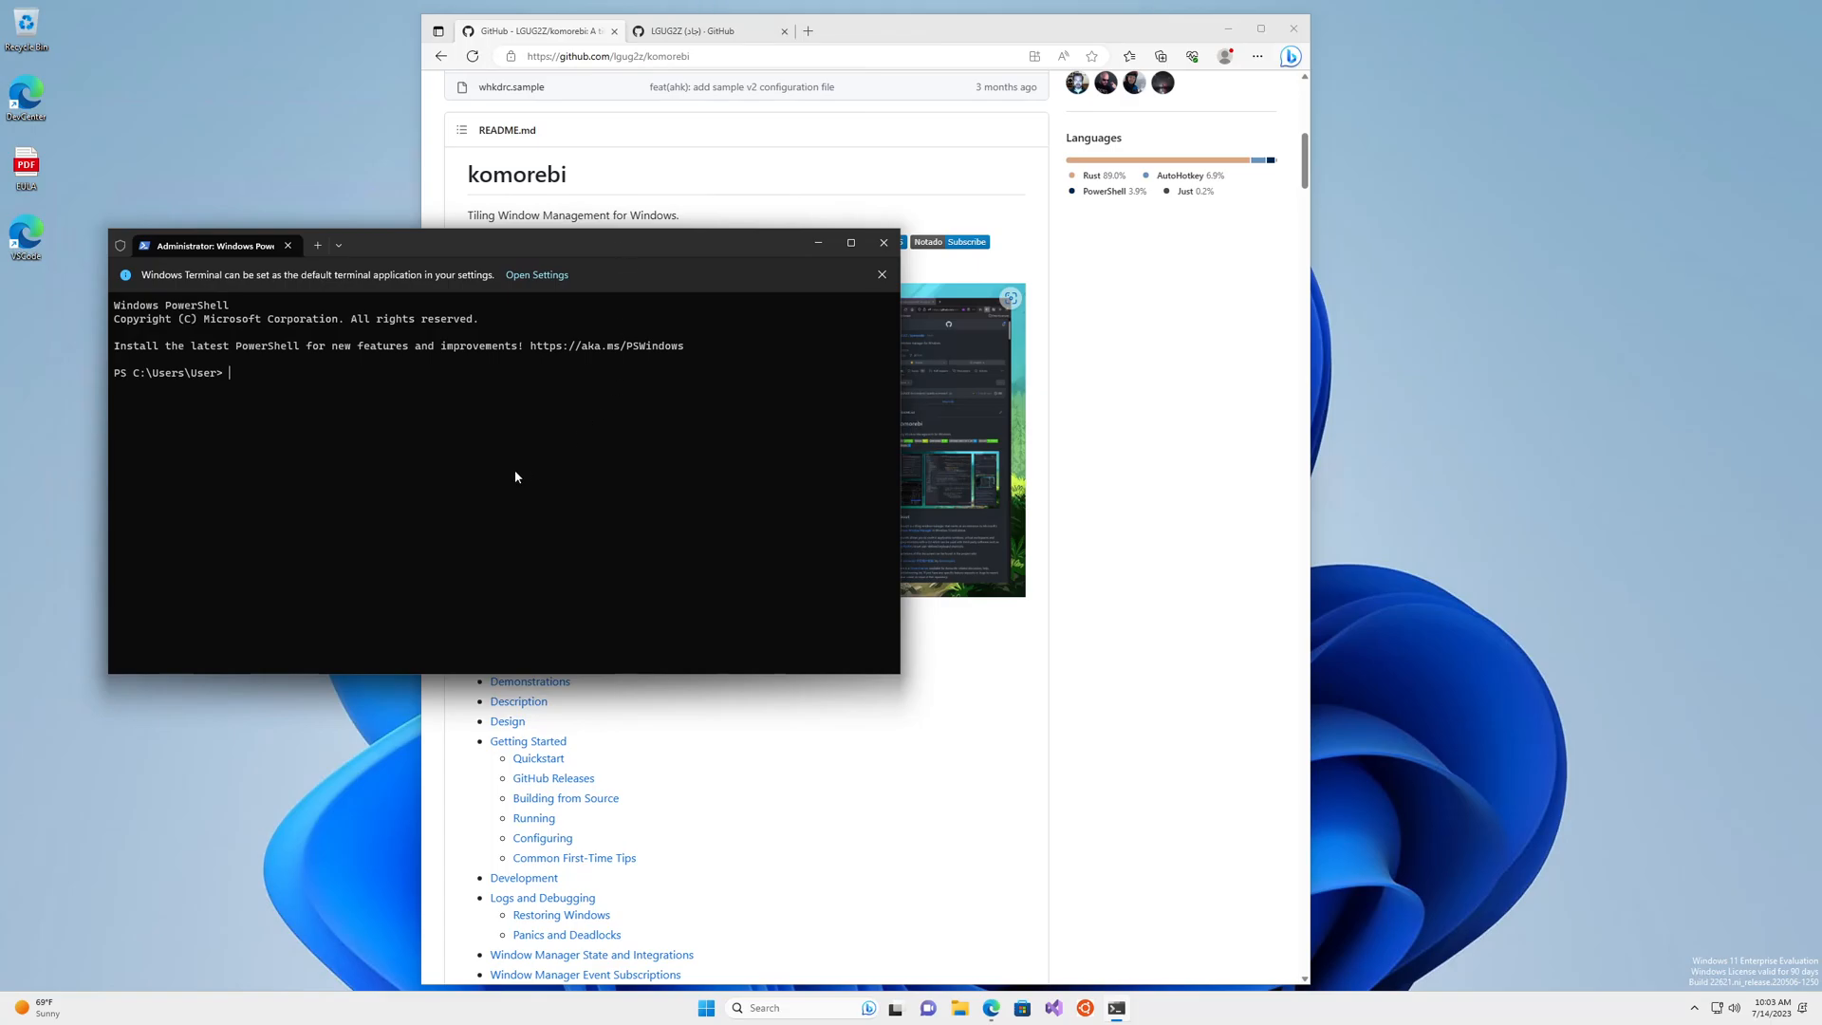
pyautogui.moveTo(496, 485)
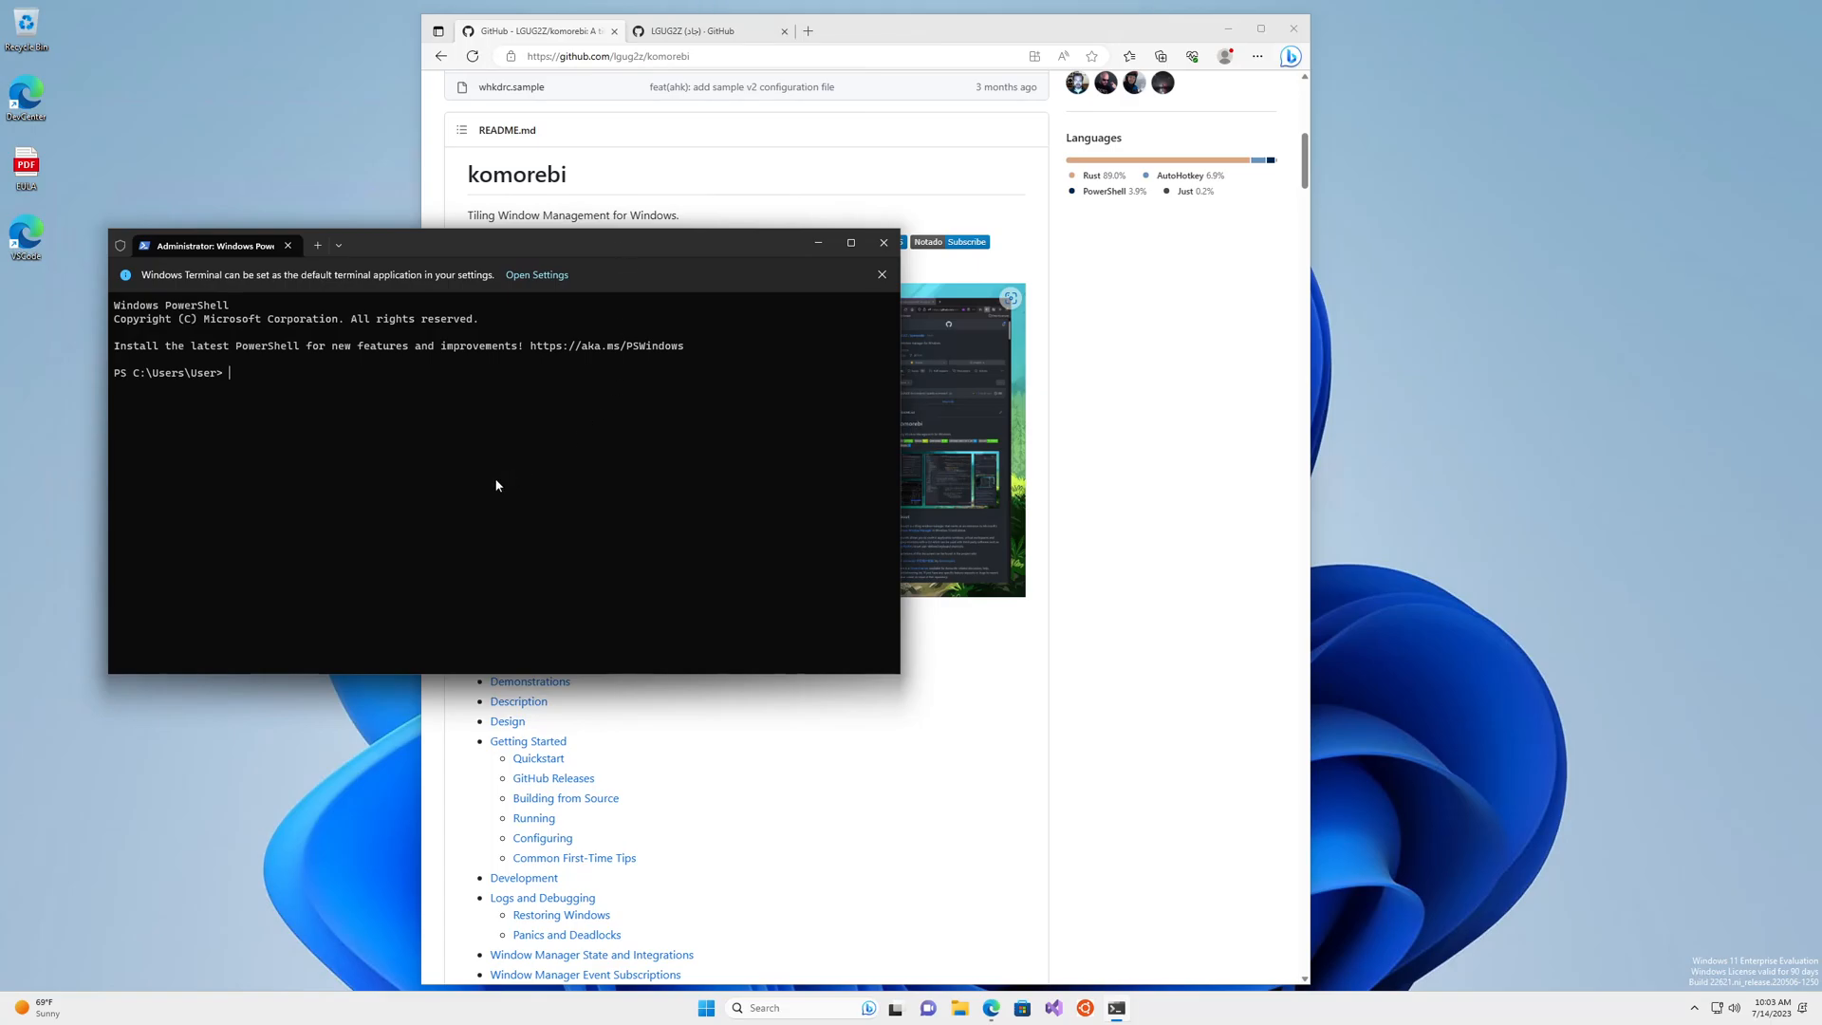
pyautogui.write("Set-ItemProperty 'HKLM:\\SYSTEM\\CurrentControlSet\\Control\\FileSystem' -Name 'LongPathsEnabled' -Value 1")
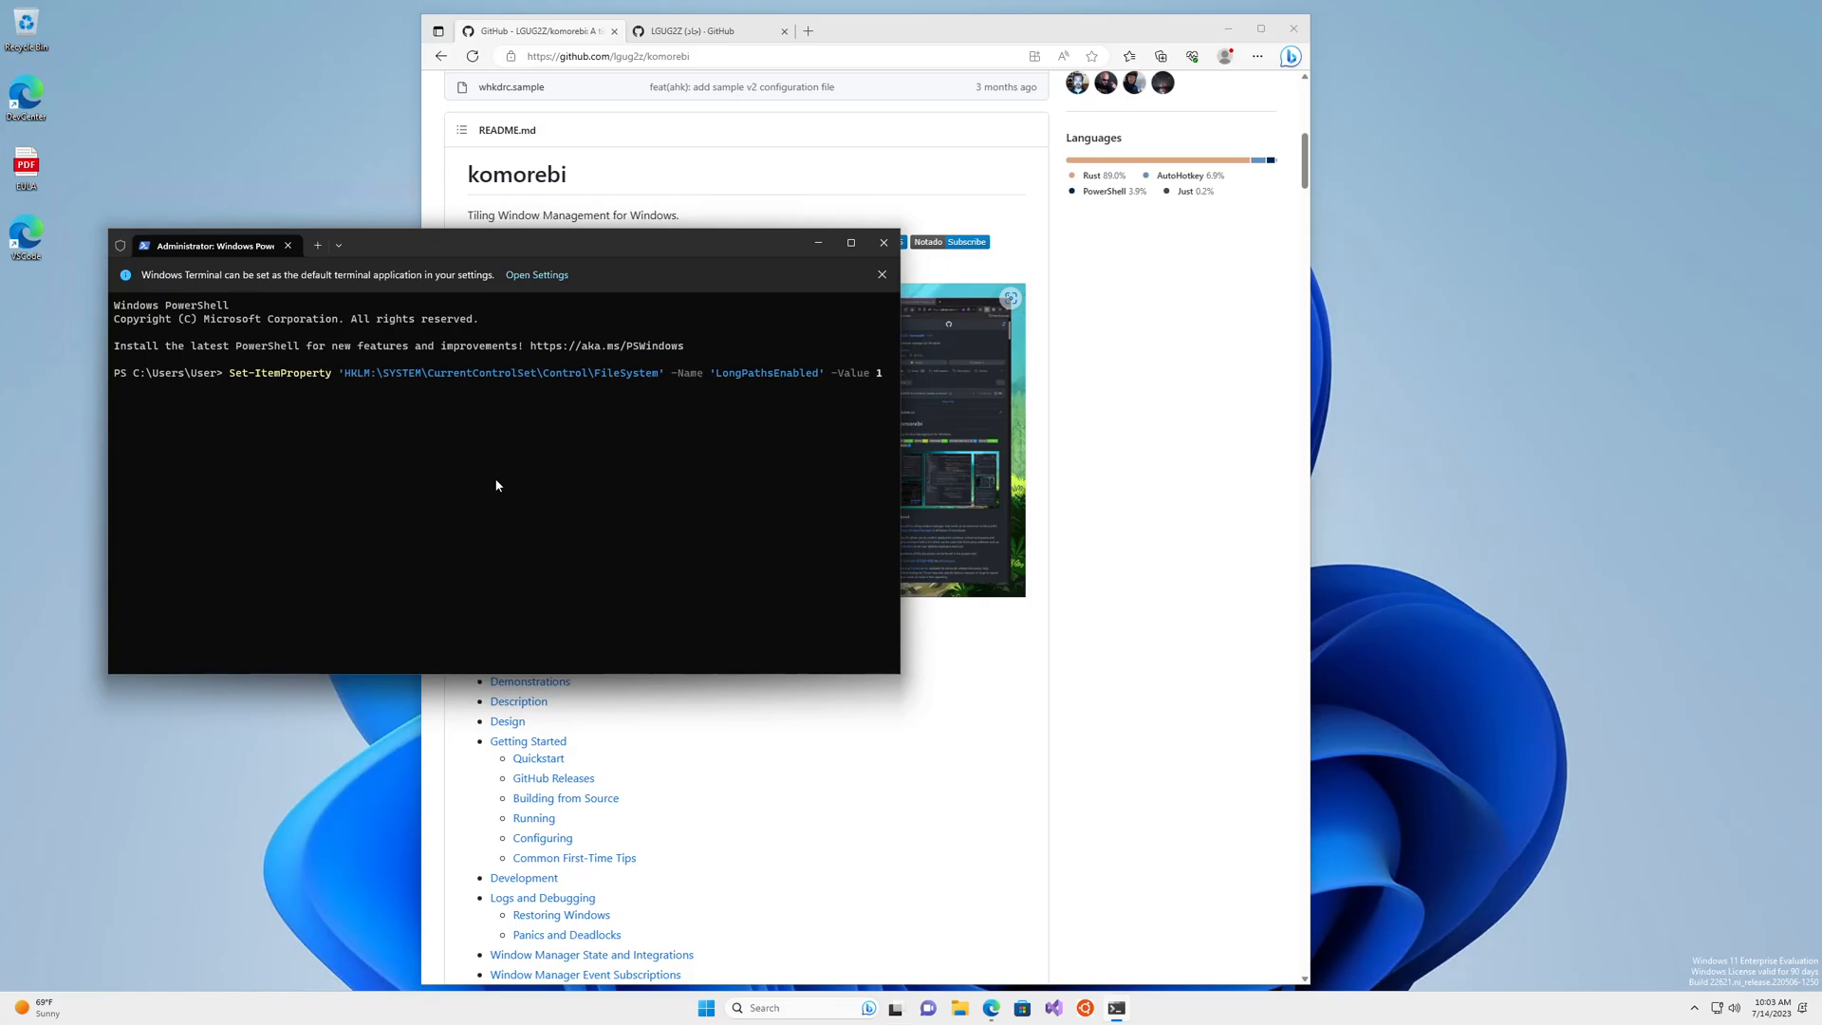
pyautogui.press('Return')
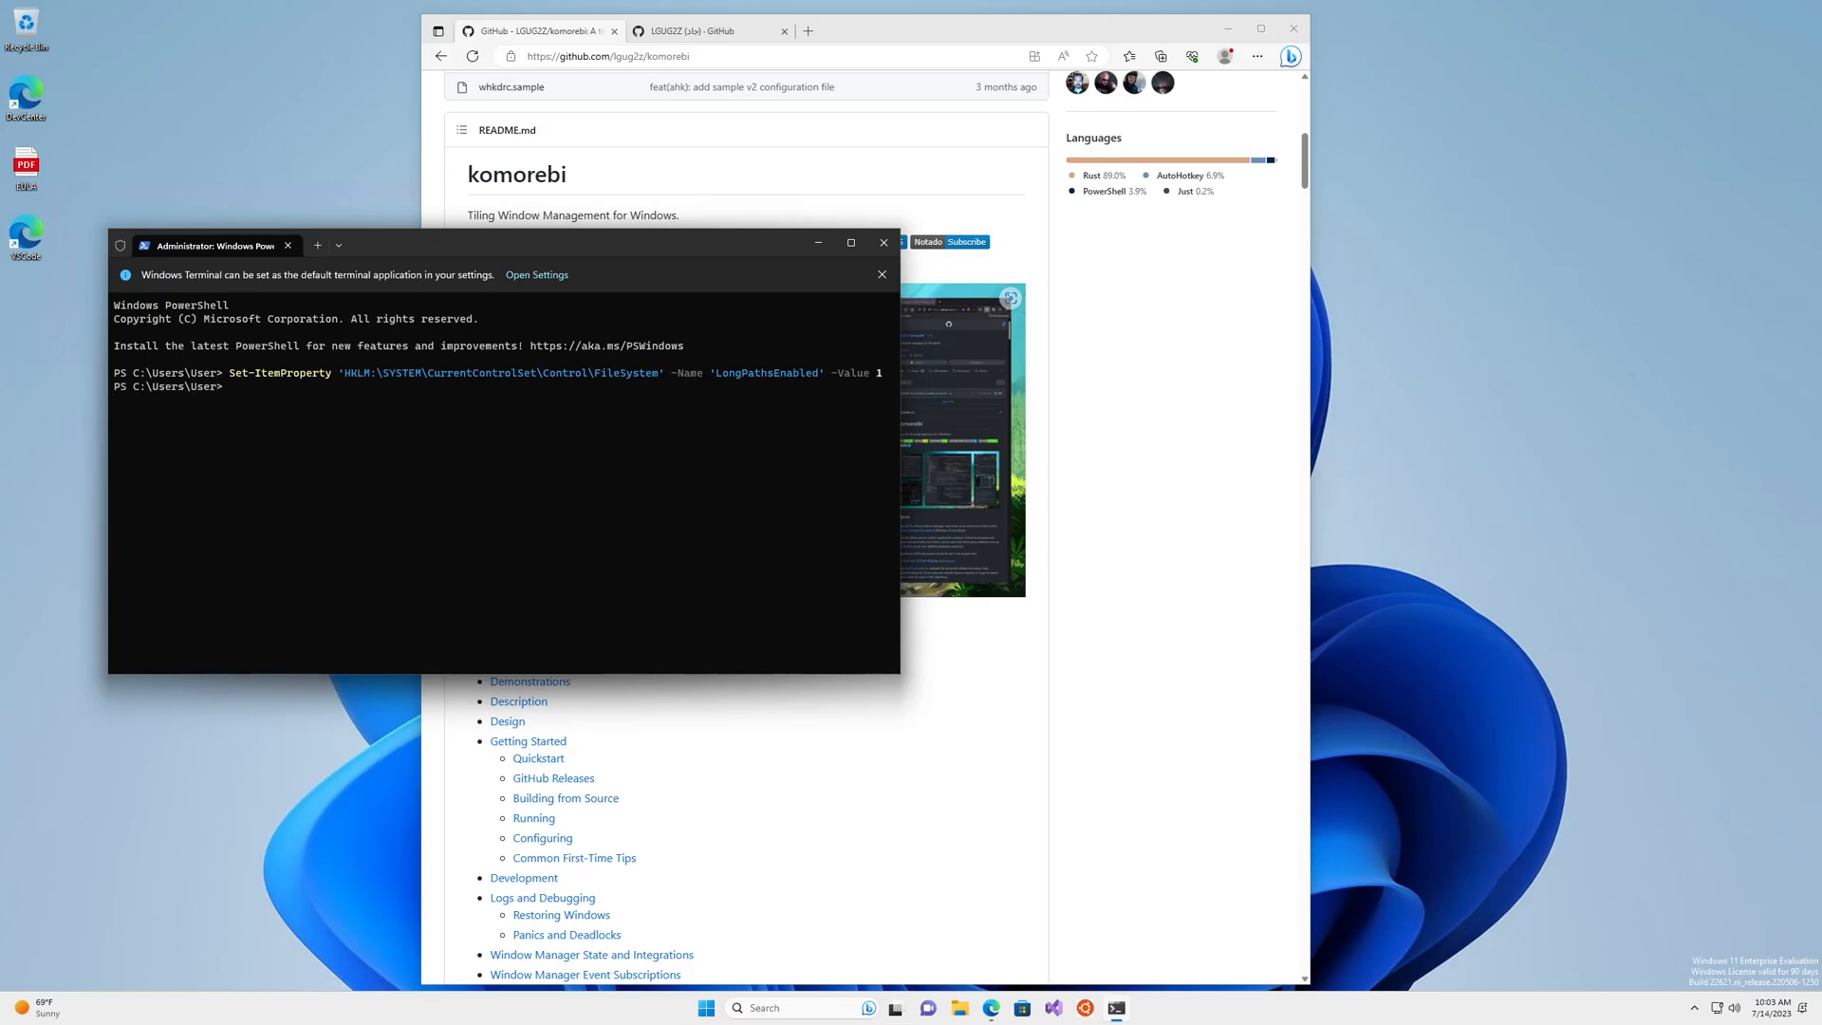
pyautogui.moveTo(1002, 763)
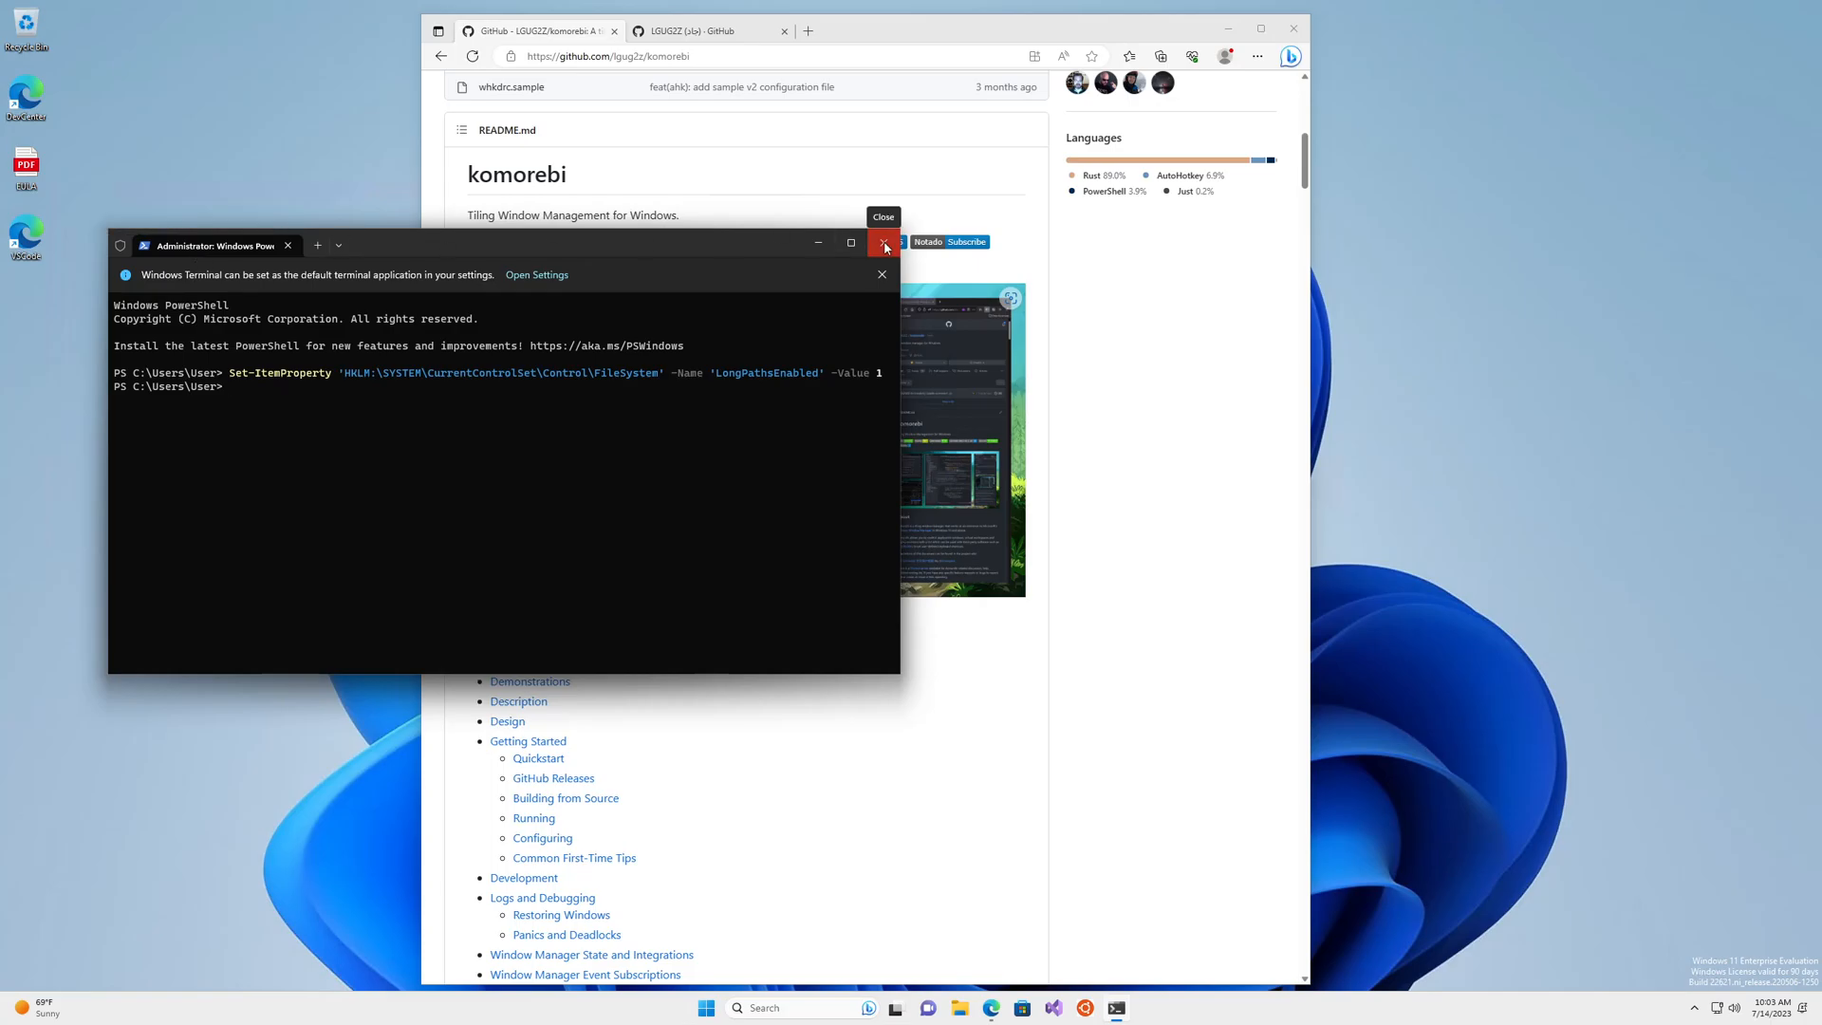
# Close the admin terminal, show the README Quickstart section, and launch a regular Terminal
pyautogui.click(885, 245)
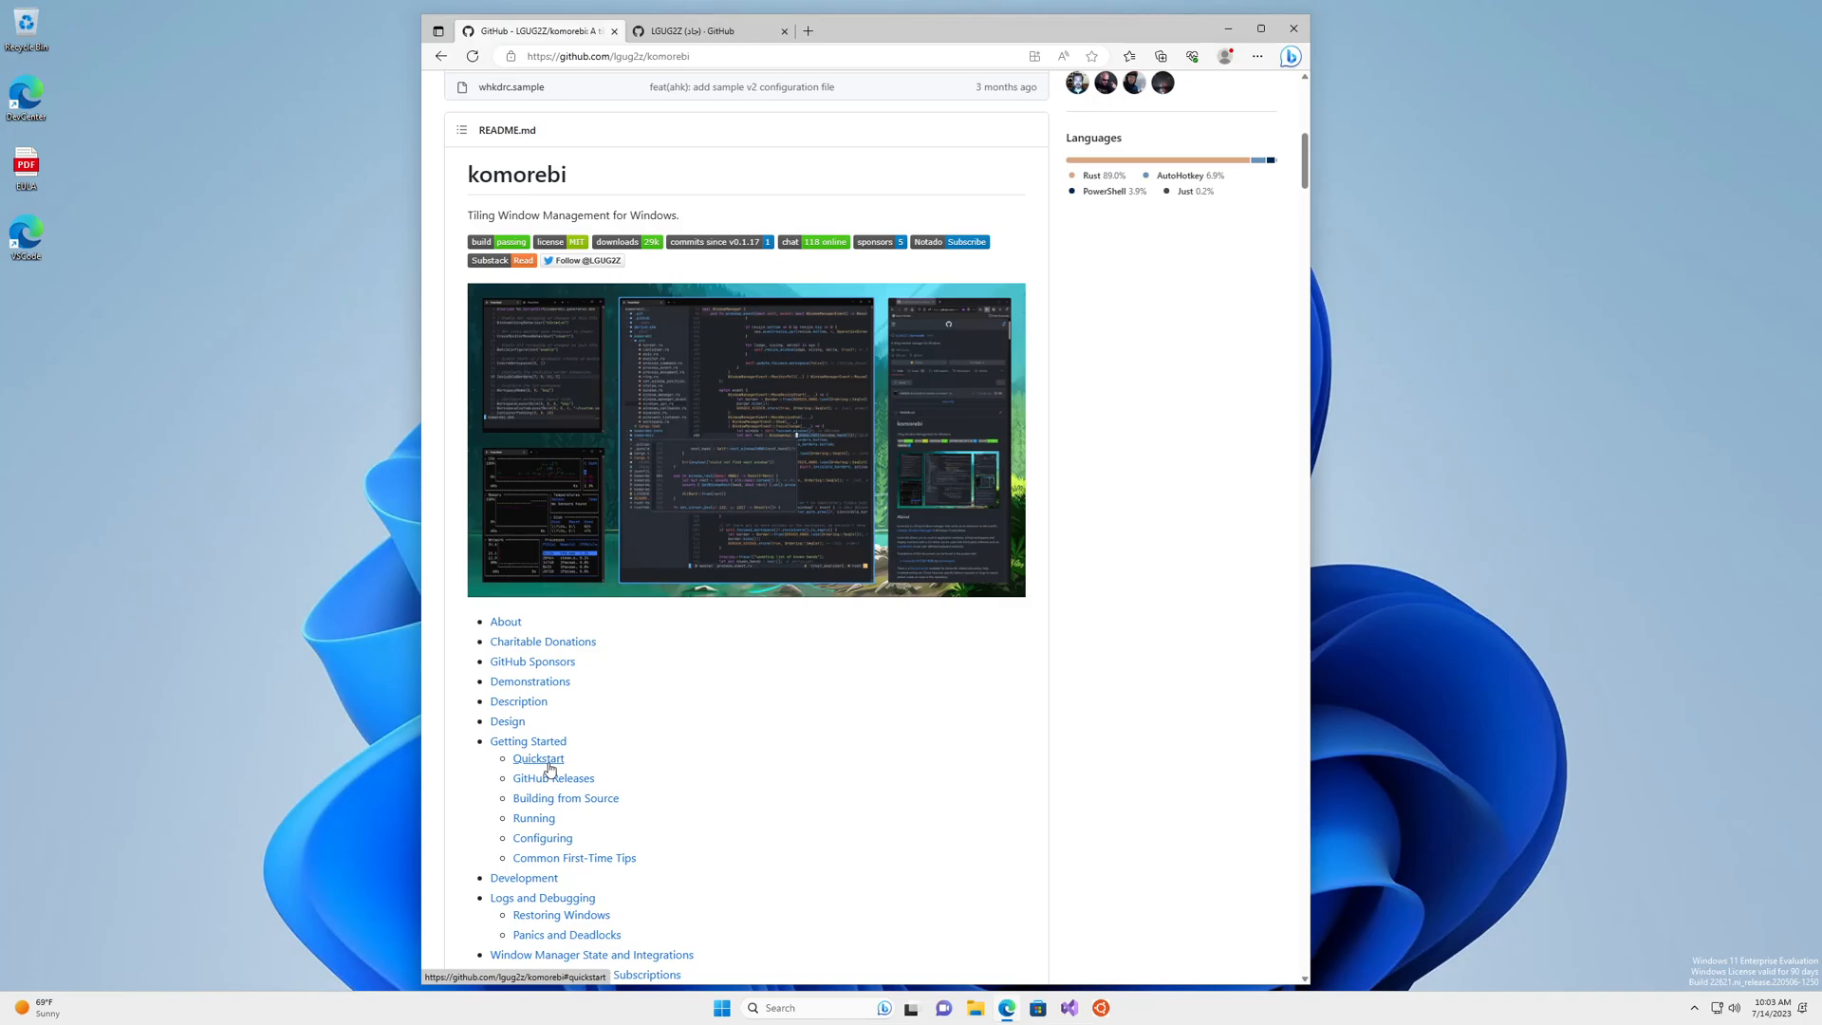
pyautogui.click(538, 757)
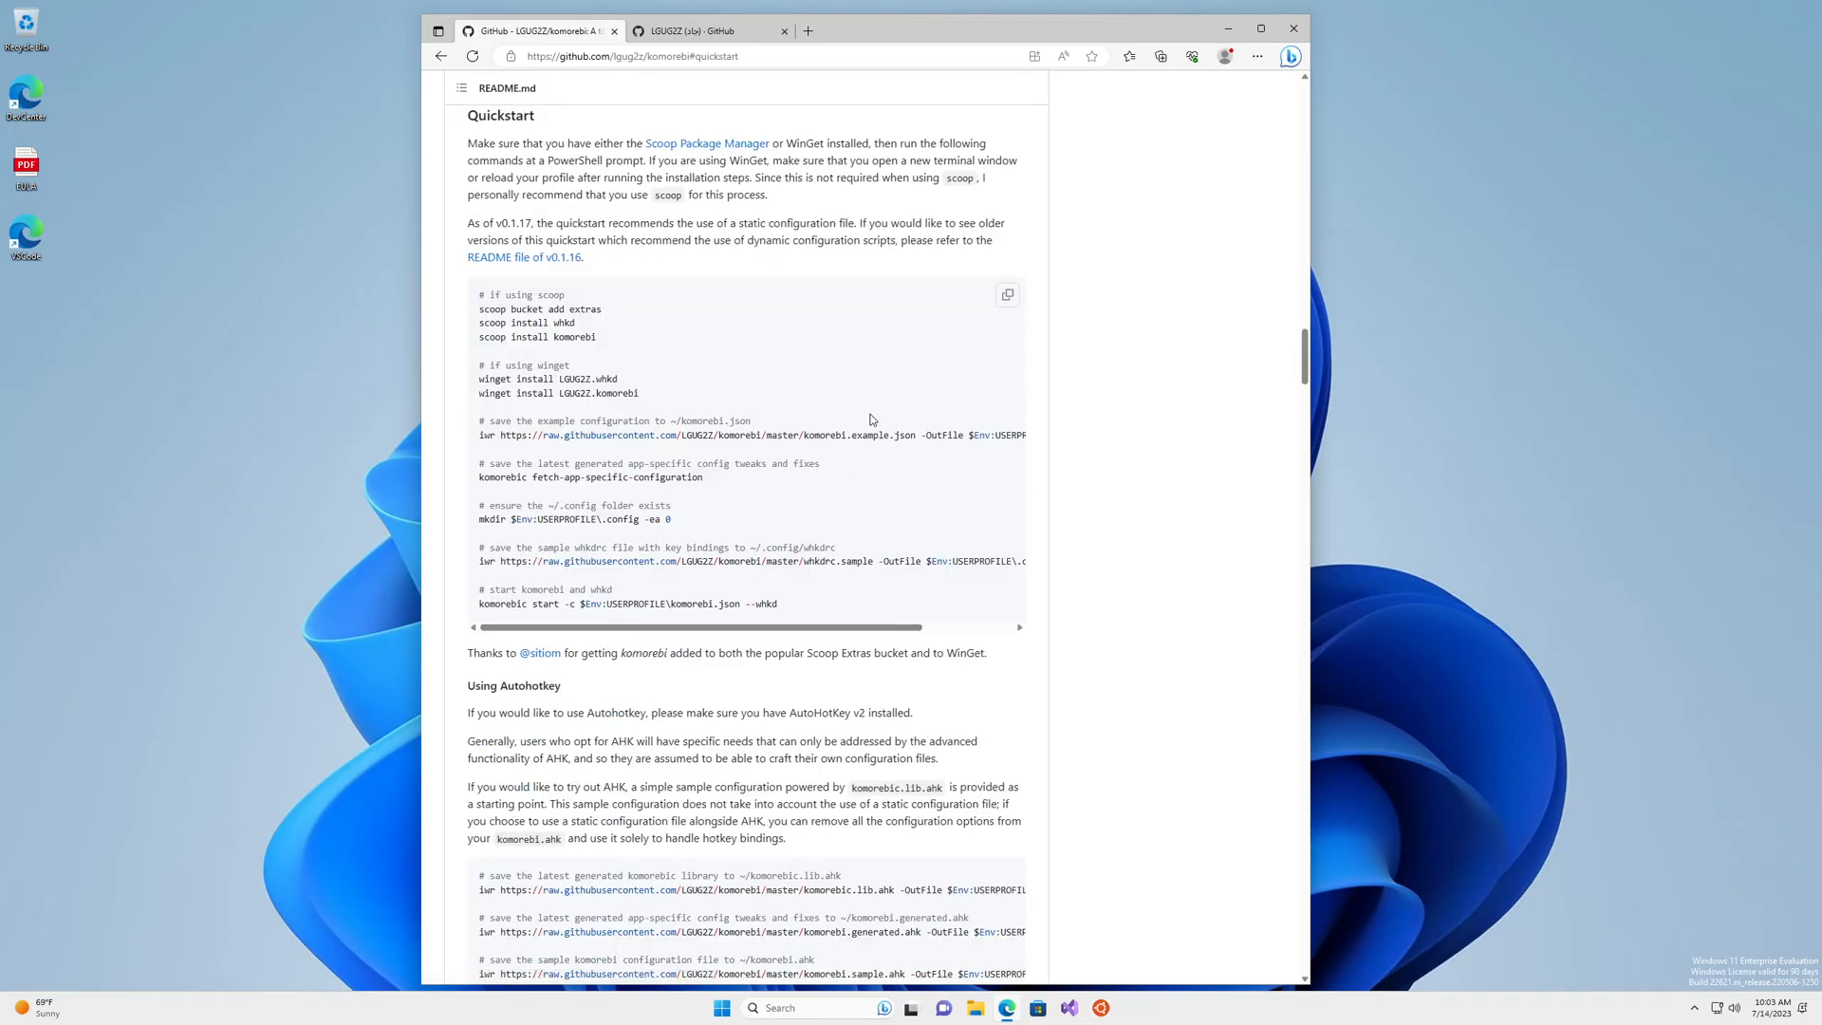
pyautogui.moveTo(706, 143)
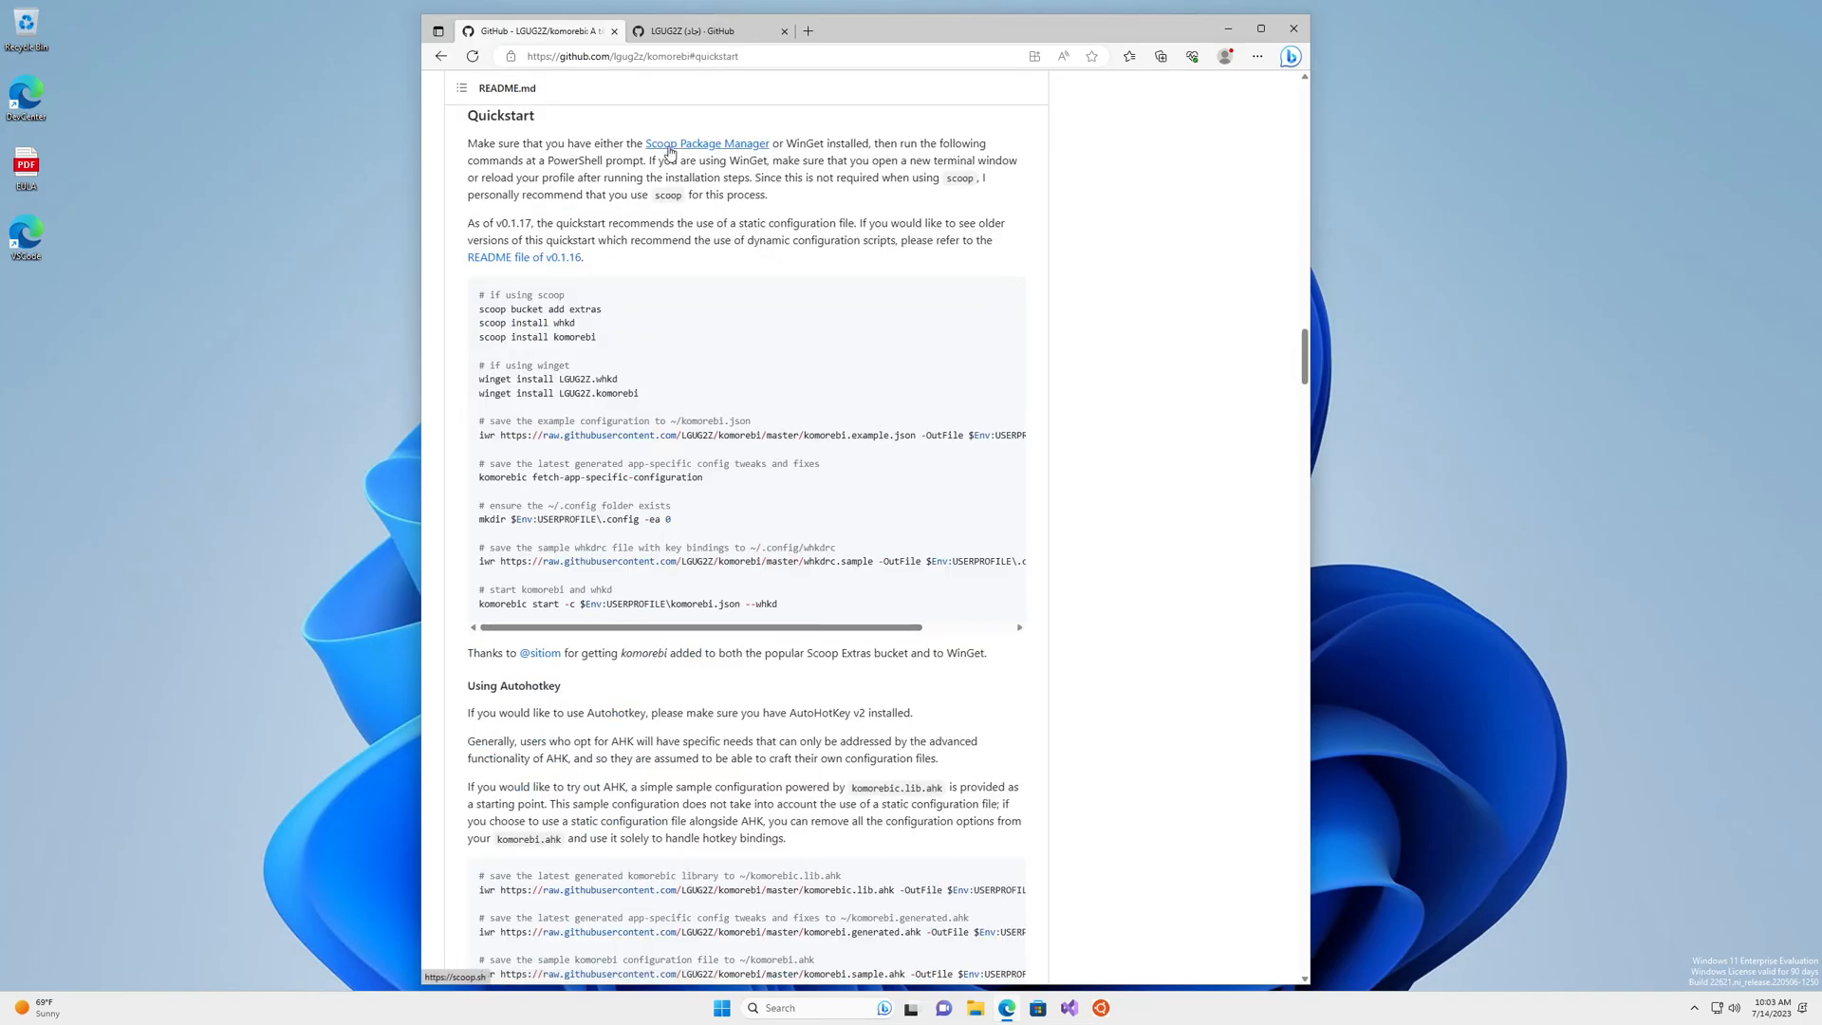
pyautogui.moveTo(879, 336)
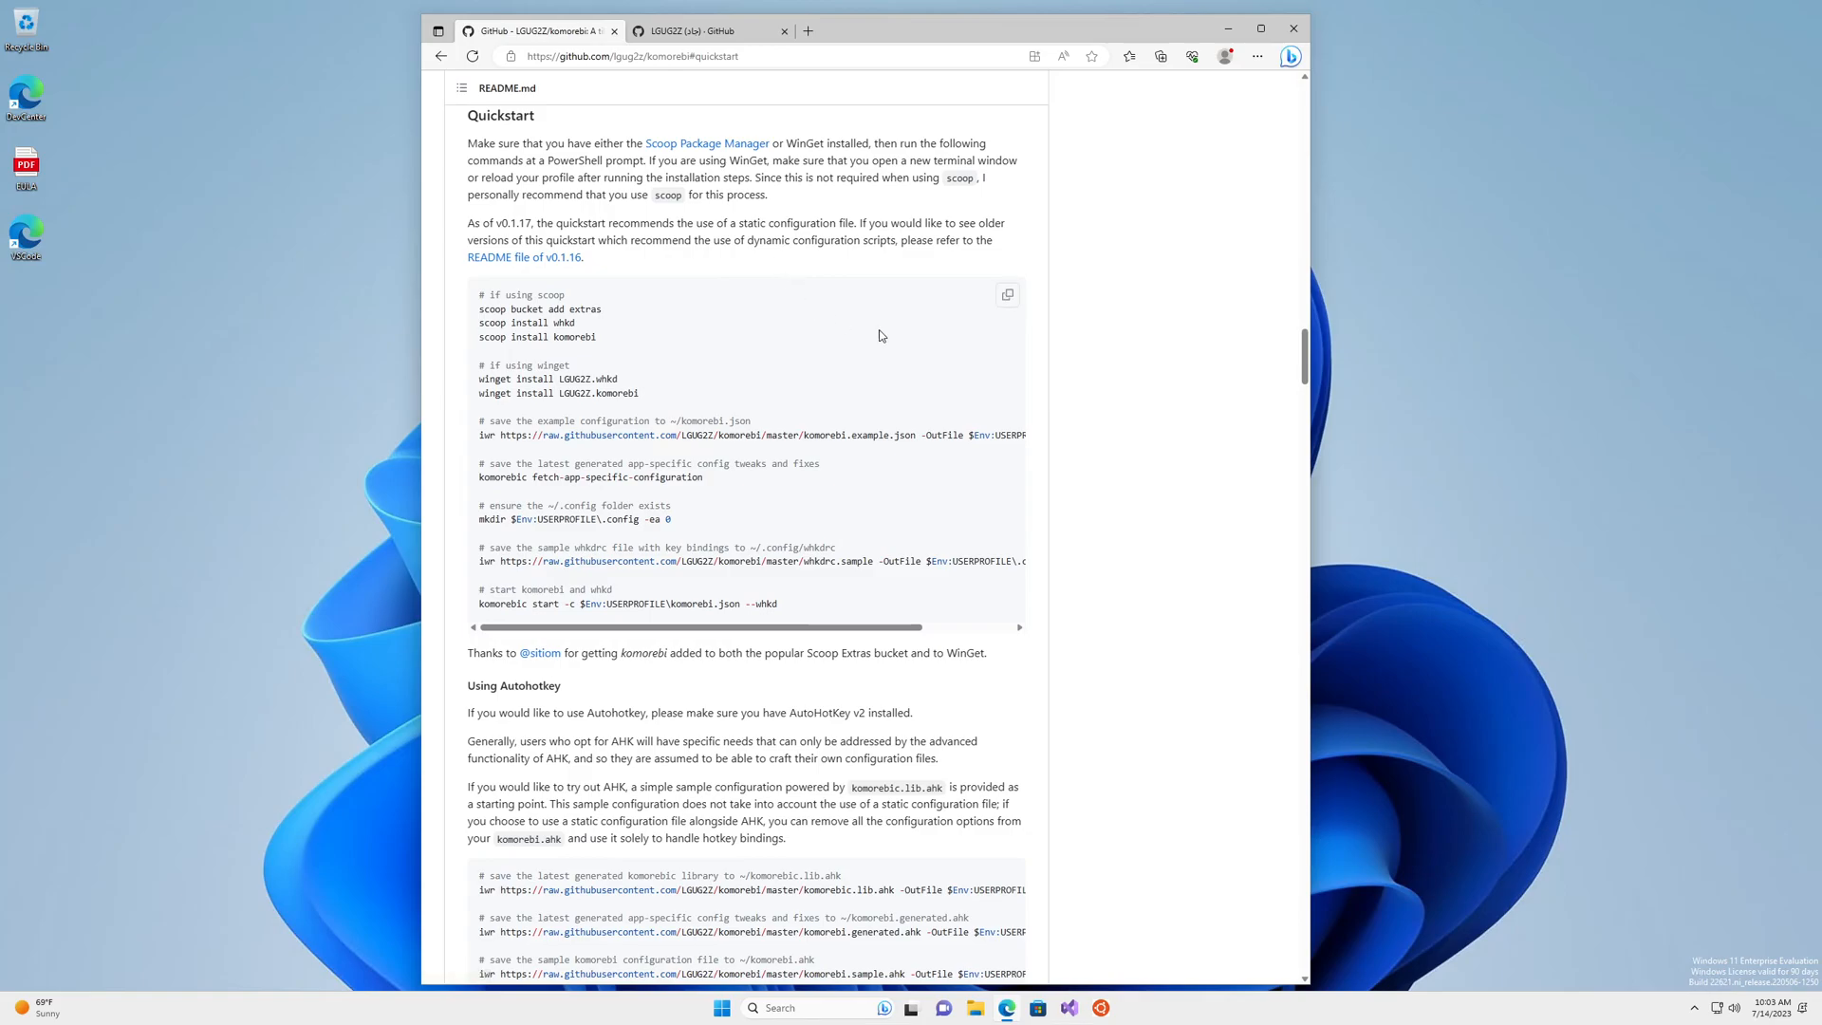
pyautogui.write('te')
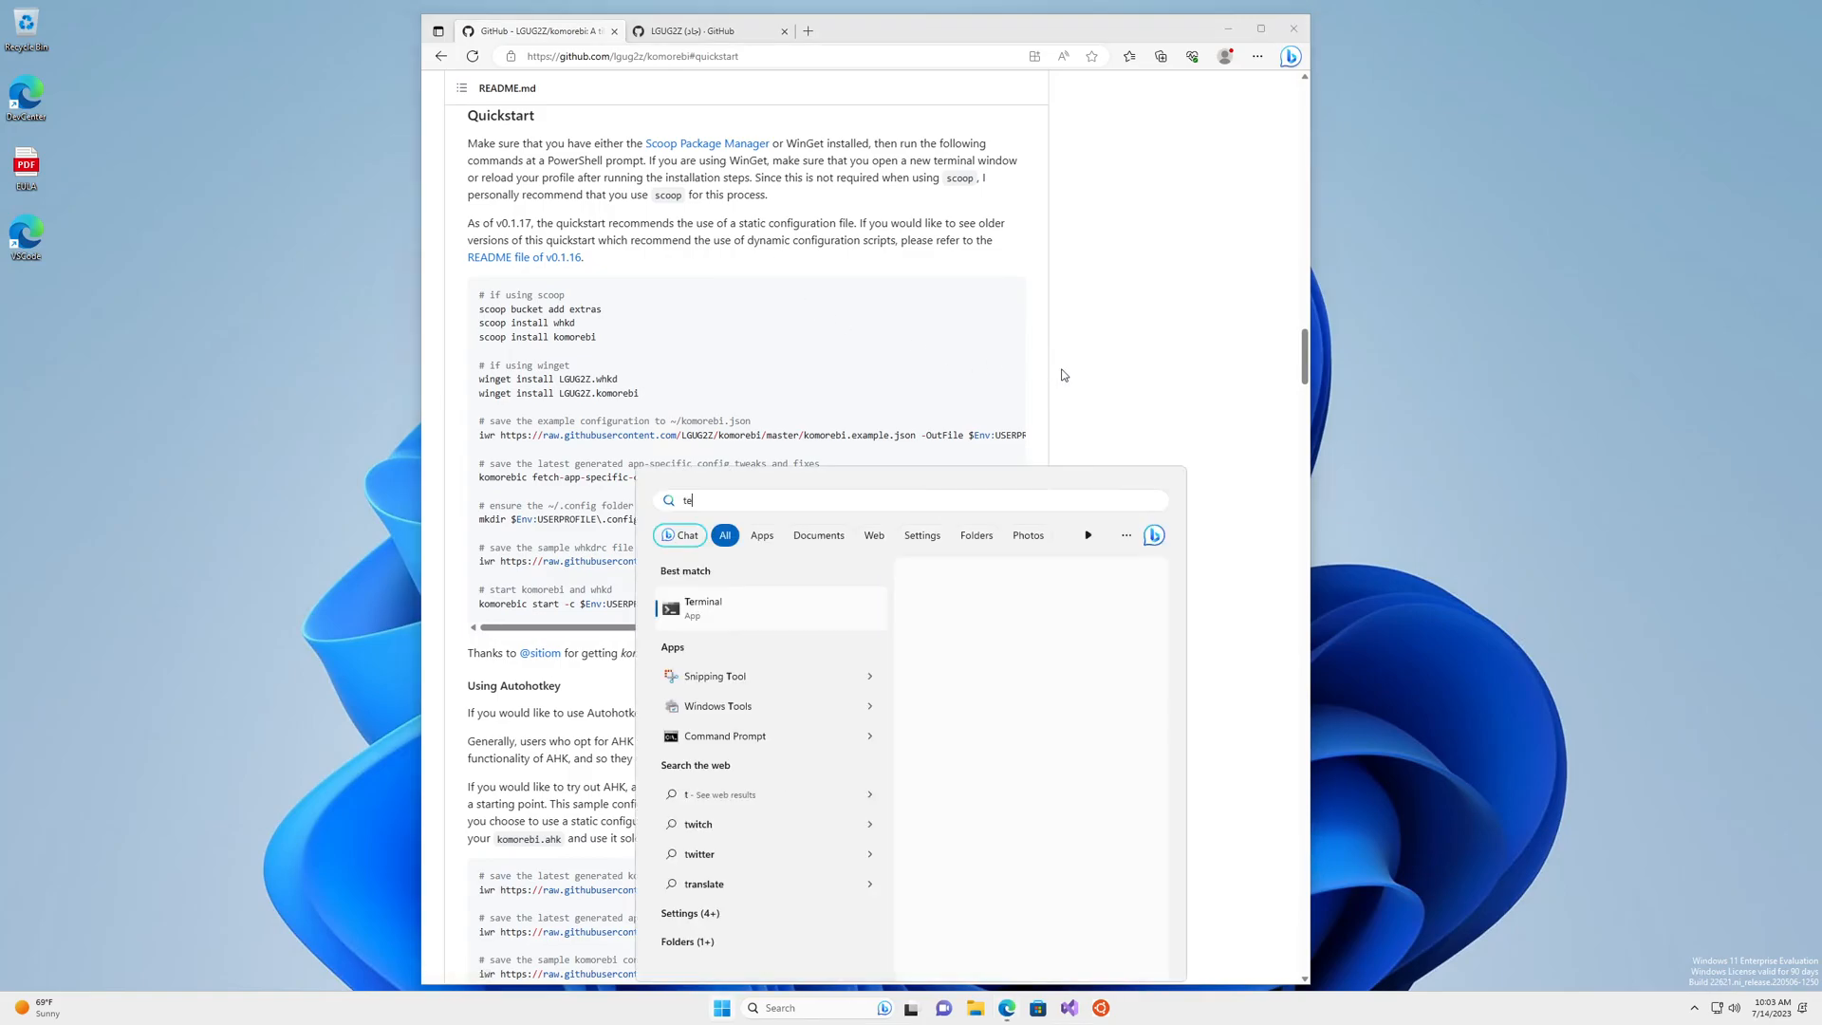
pyautogui.click(703, 607)
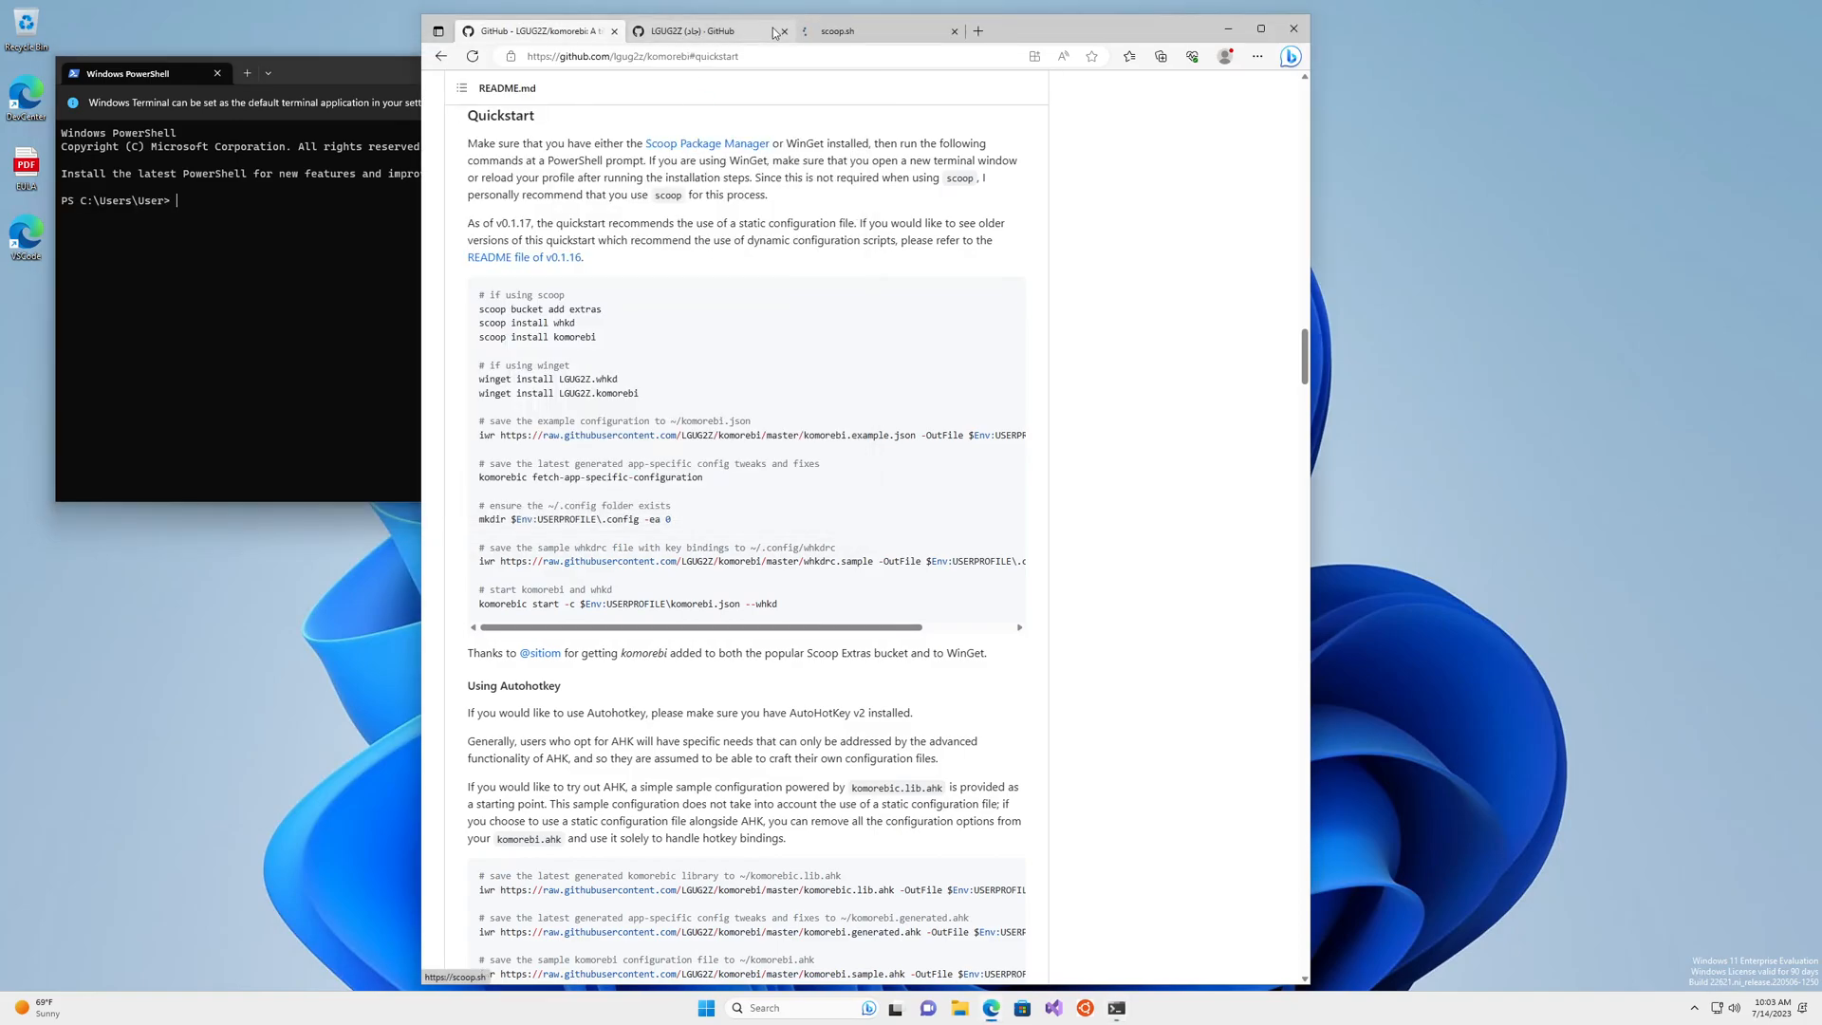
# Set the execution policy to RemoteSigned for CurrentUser and run 'irm get.scoop.sh | iex'
pyautogui.click(876, 32)
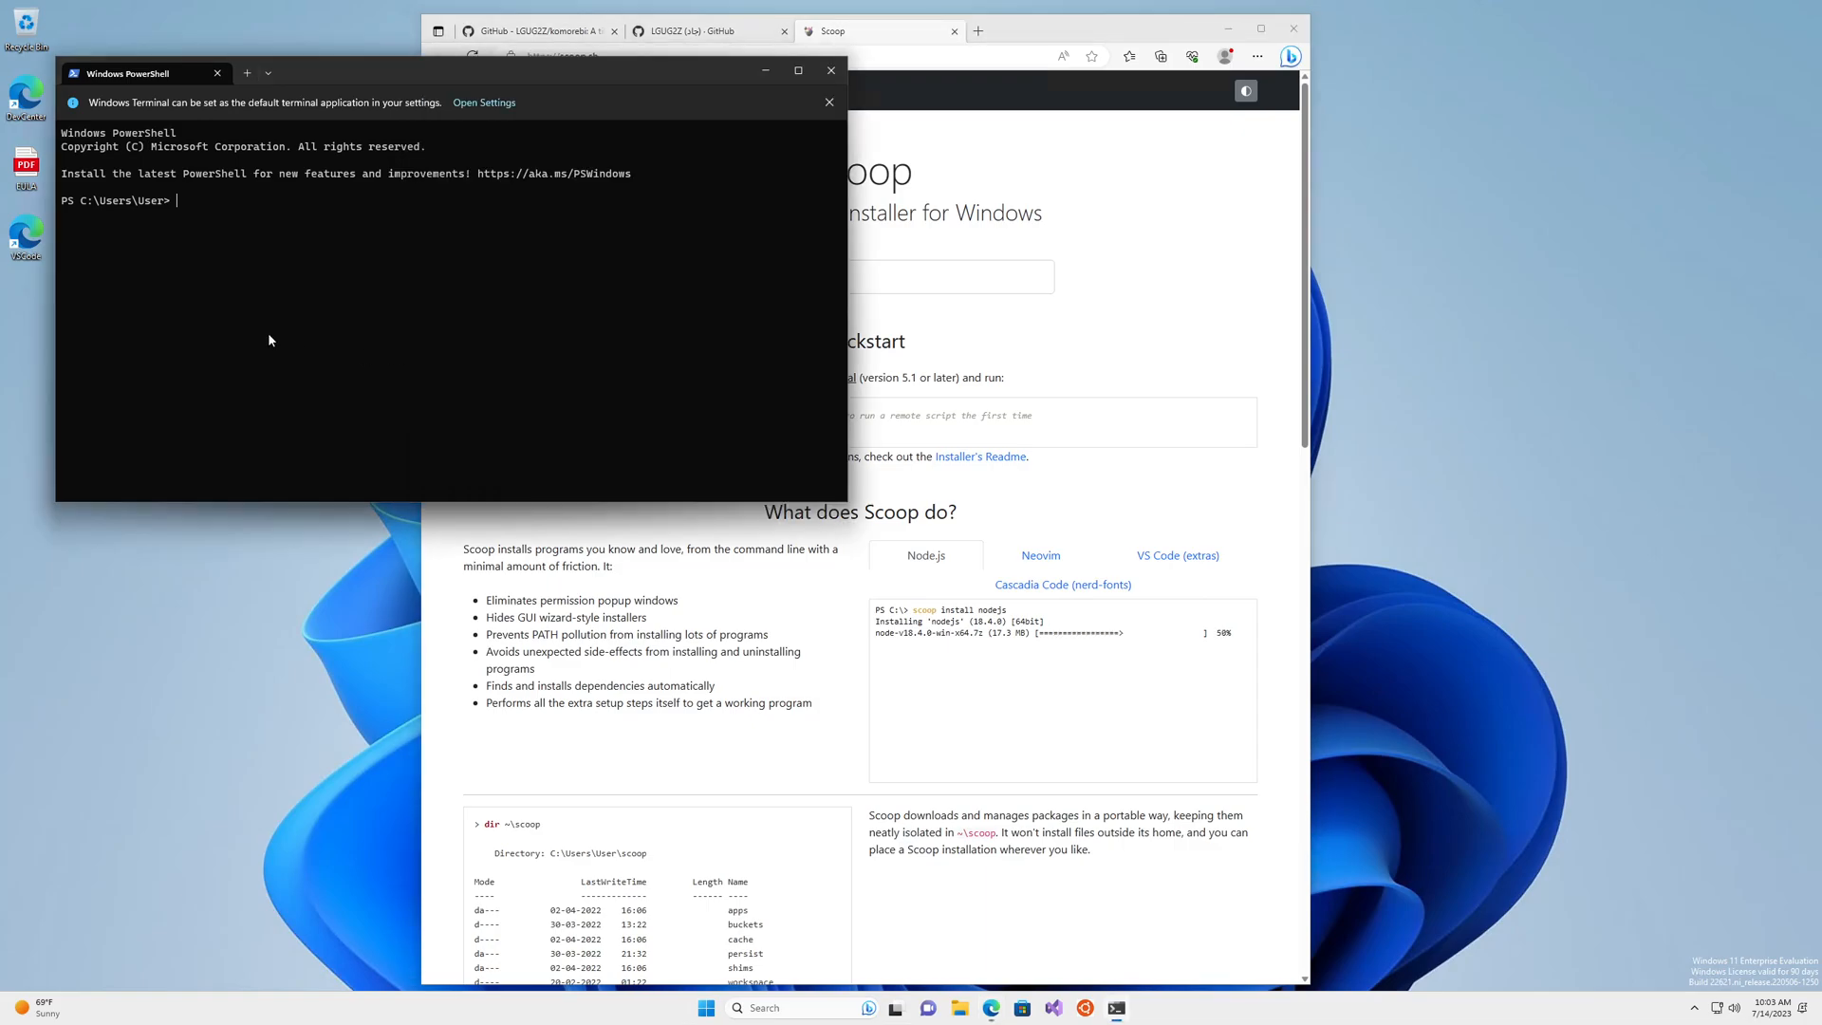
pyautogui.write('Set-ExecutionPolicy RemoteSigned -Scope CurrentUser')
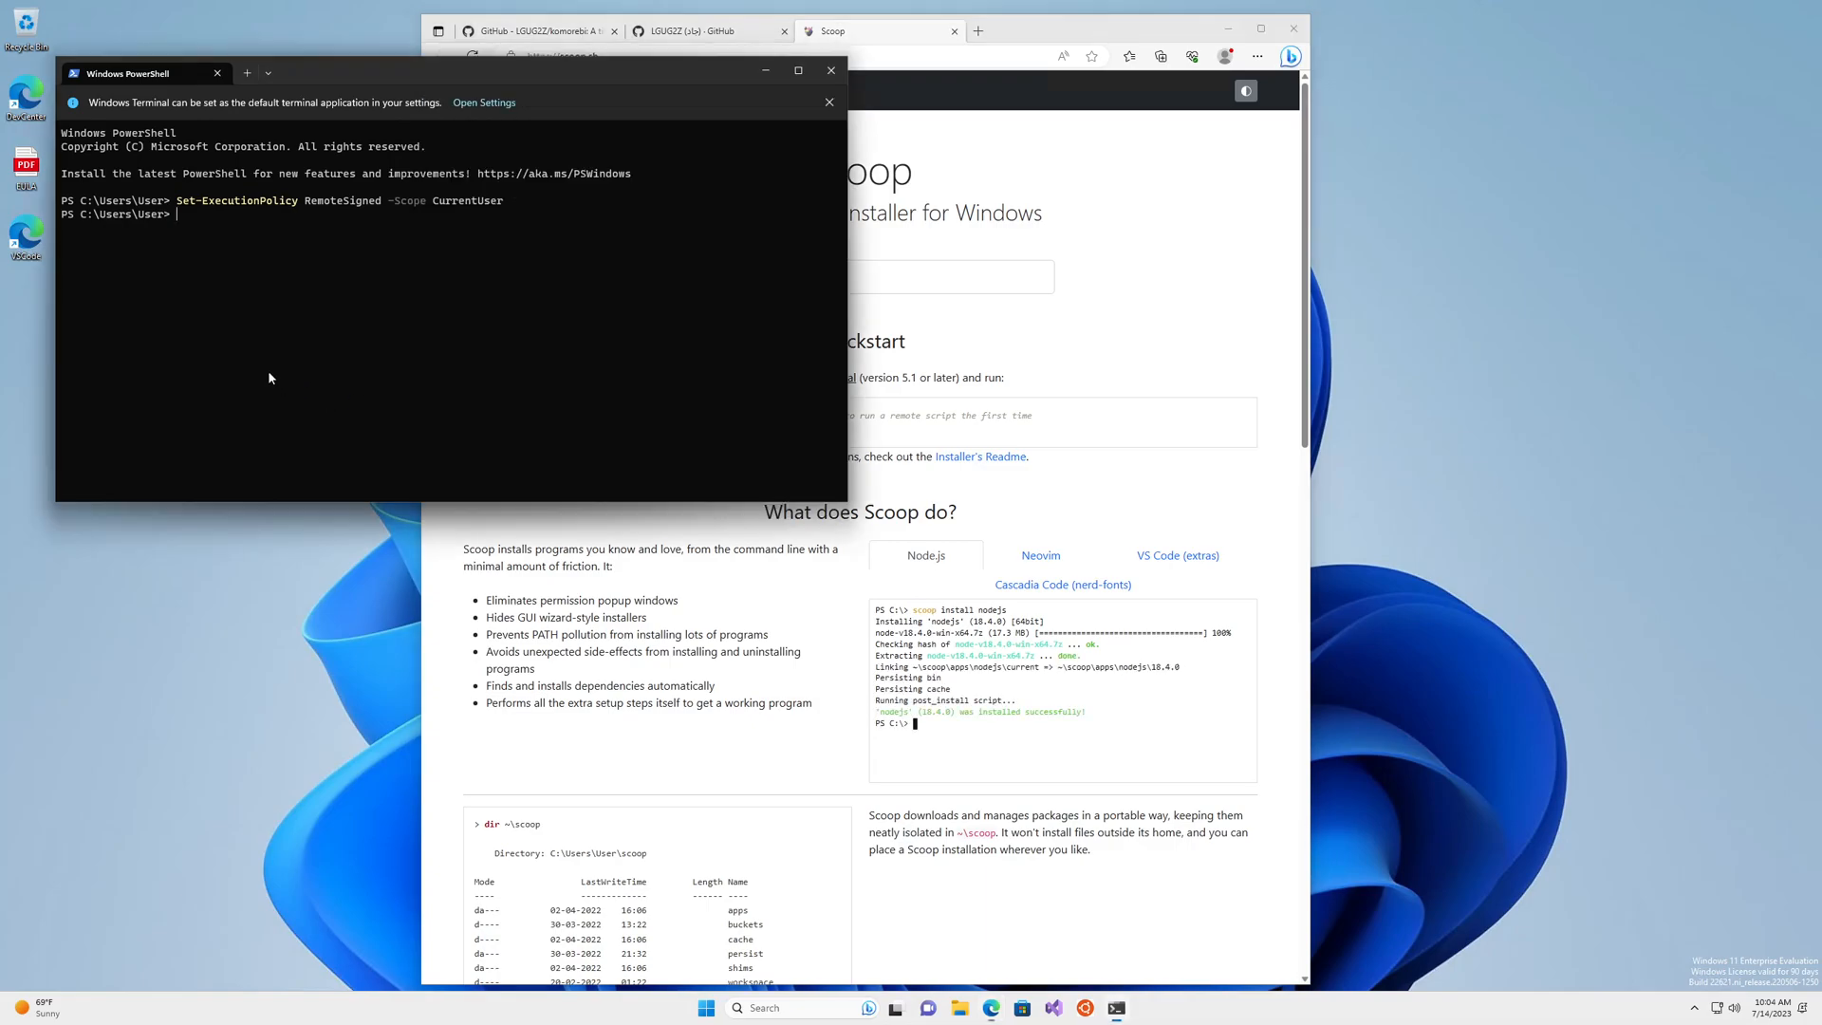
pyautogui.write('irm get.scoop.sh | iex')
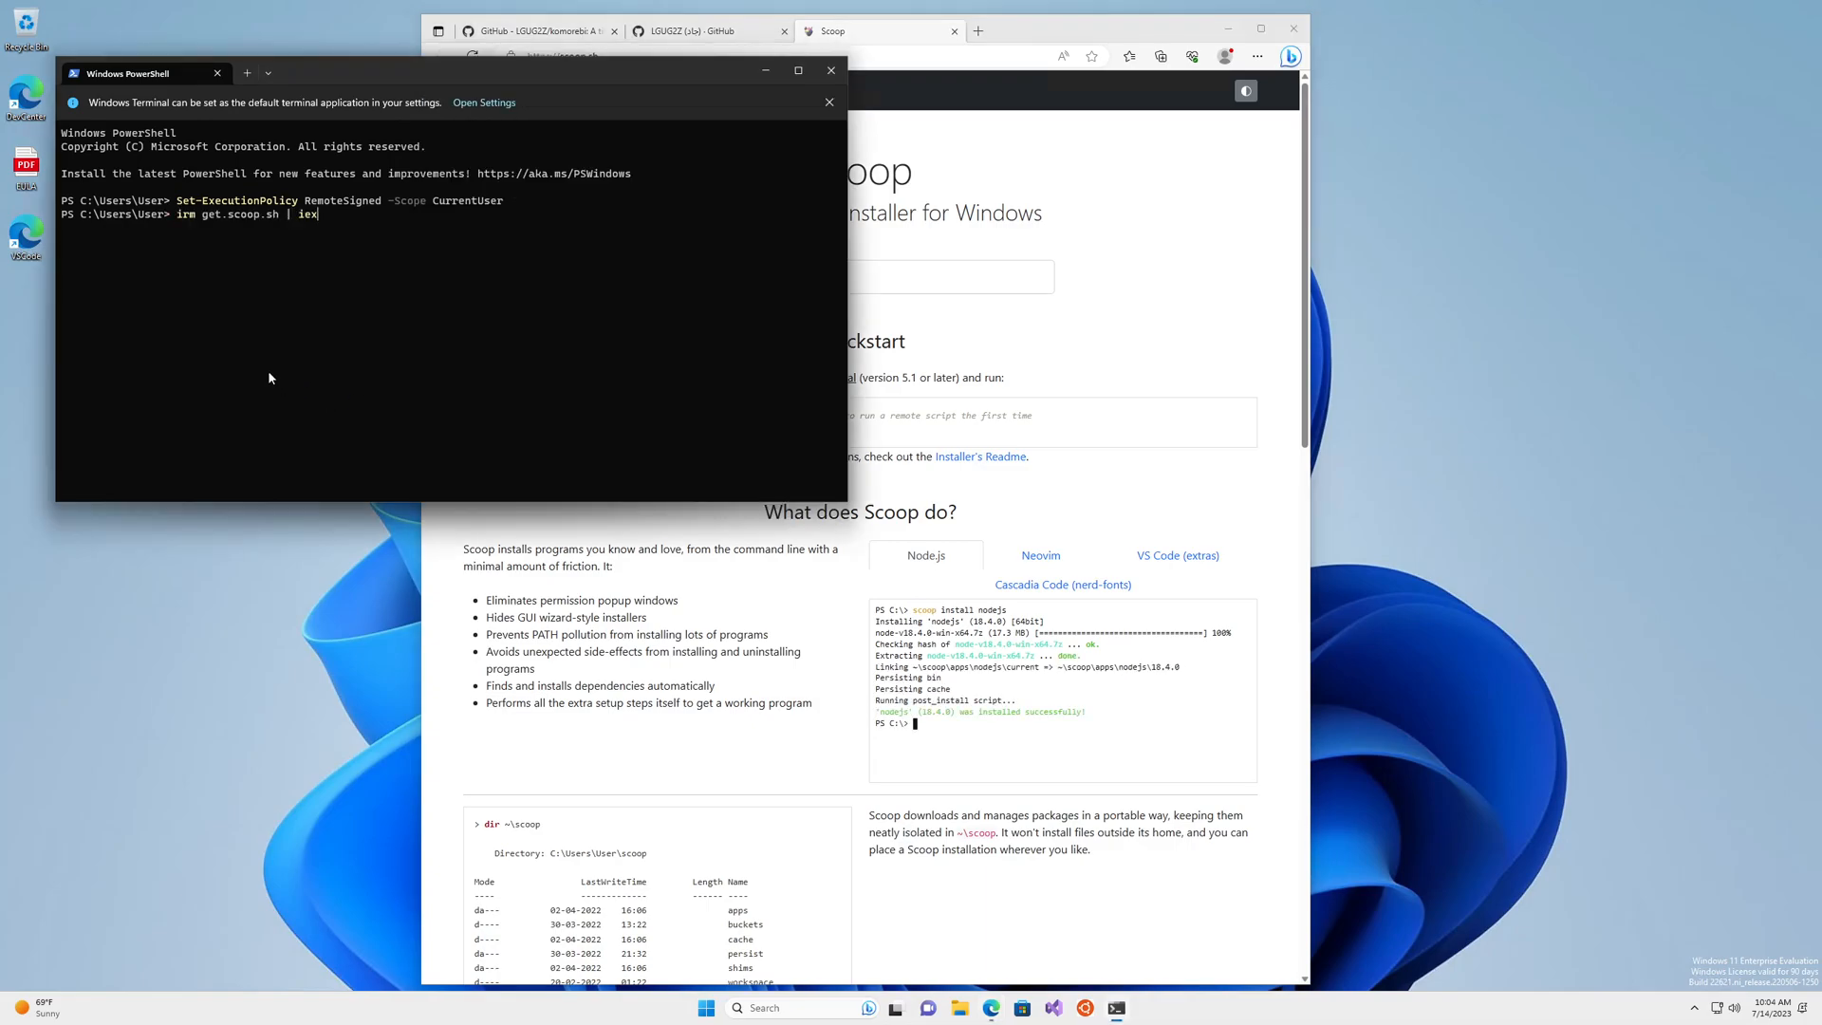
pyautogui.press('Return')
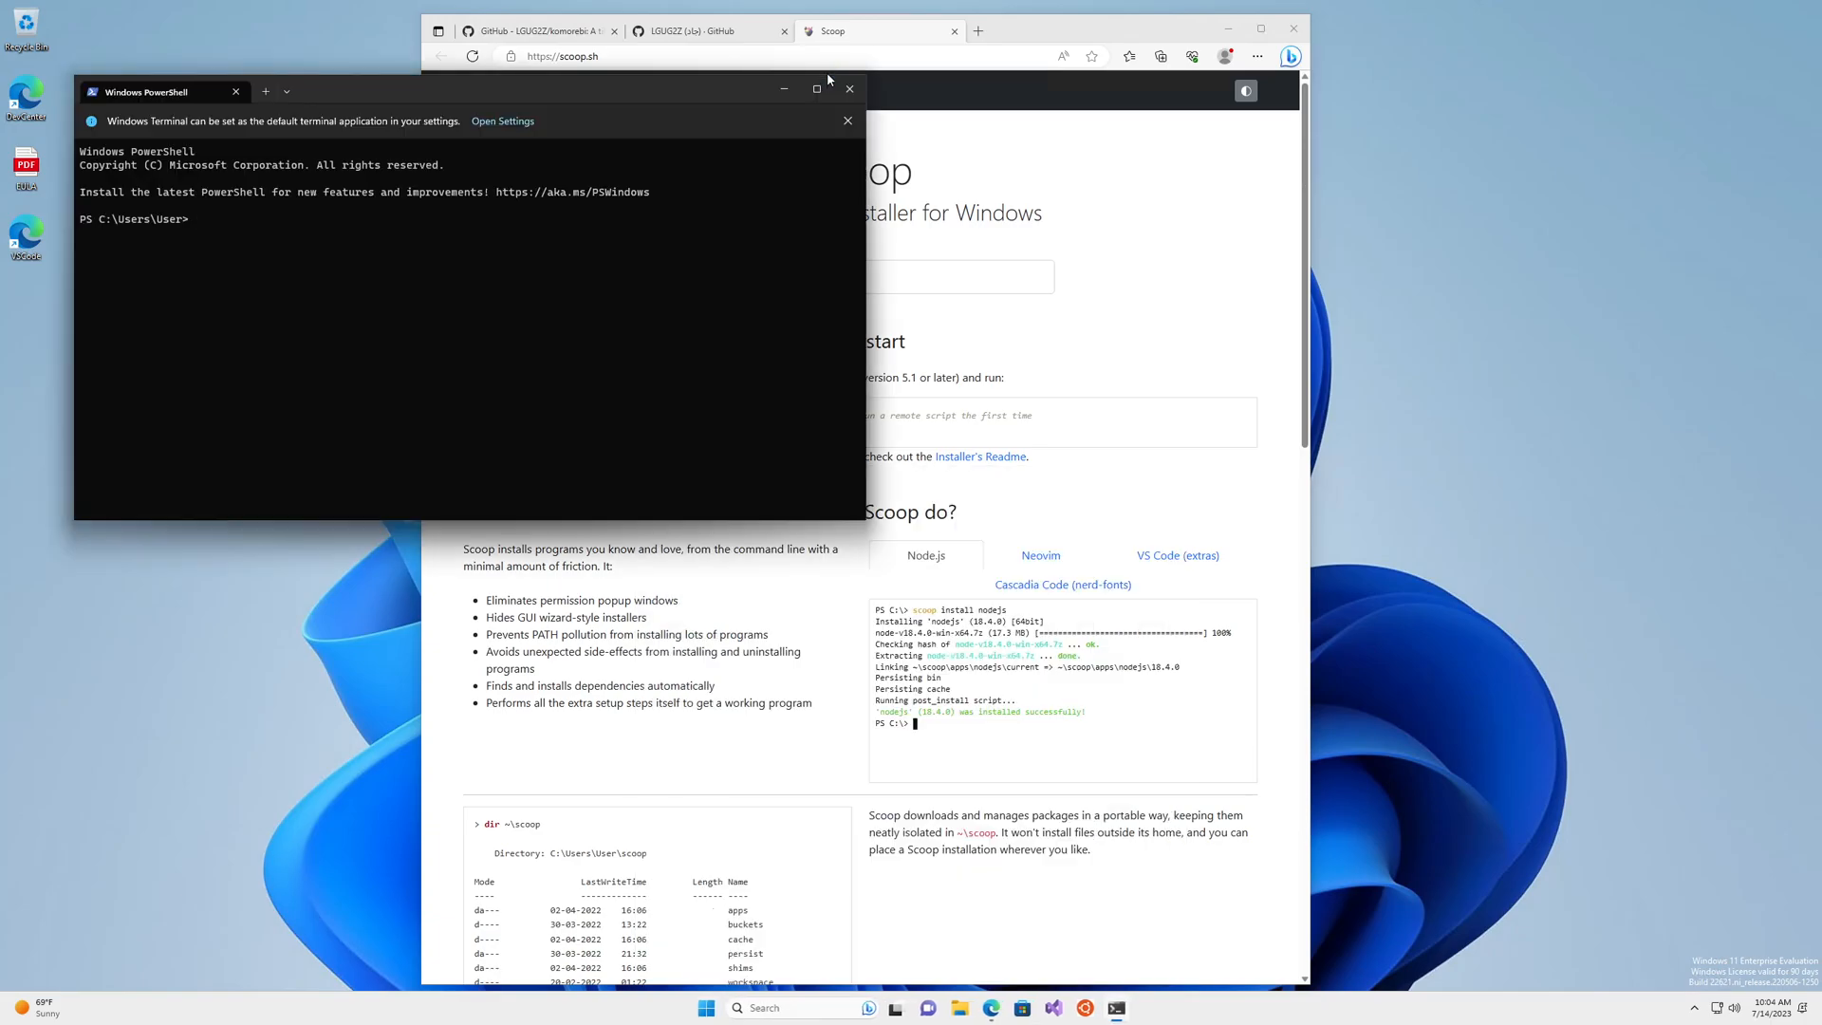
# Run 'scoop help' to confirm the install, then open and close a second terminal tab
pyautogui.write('scoop help')
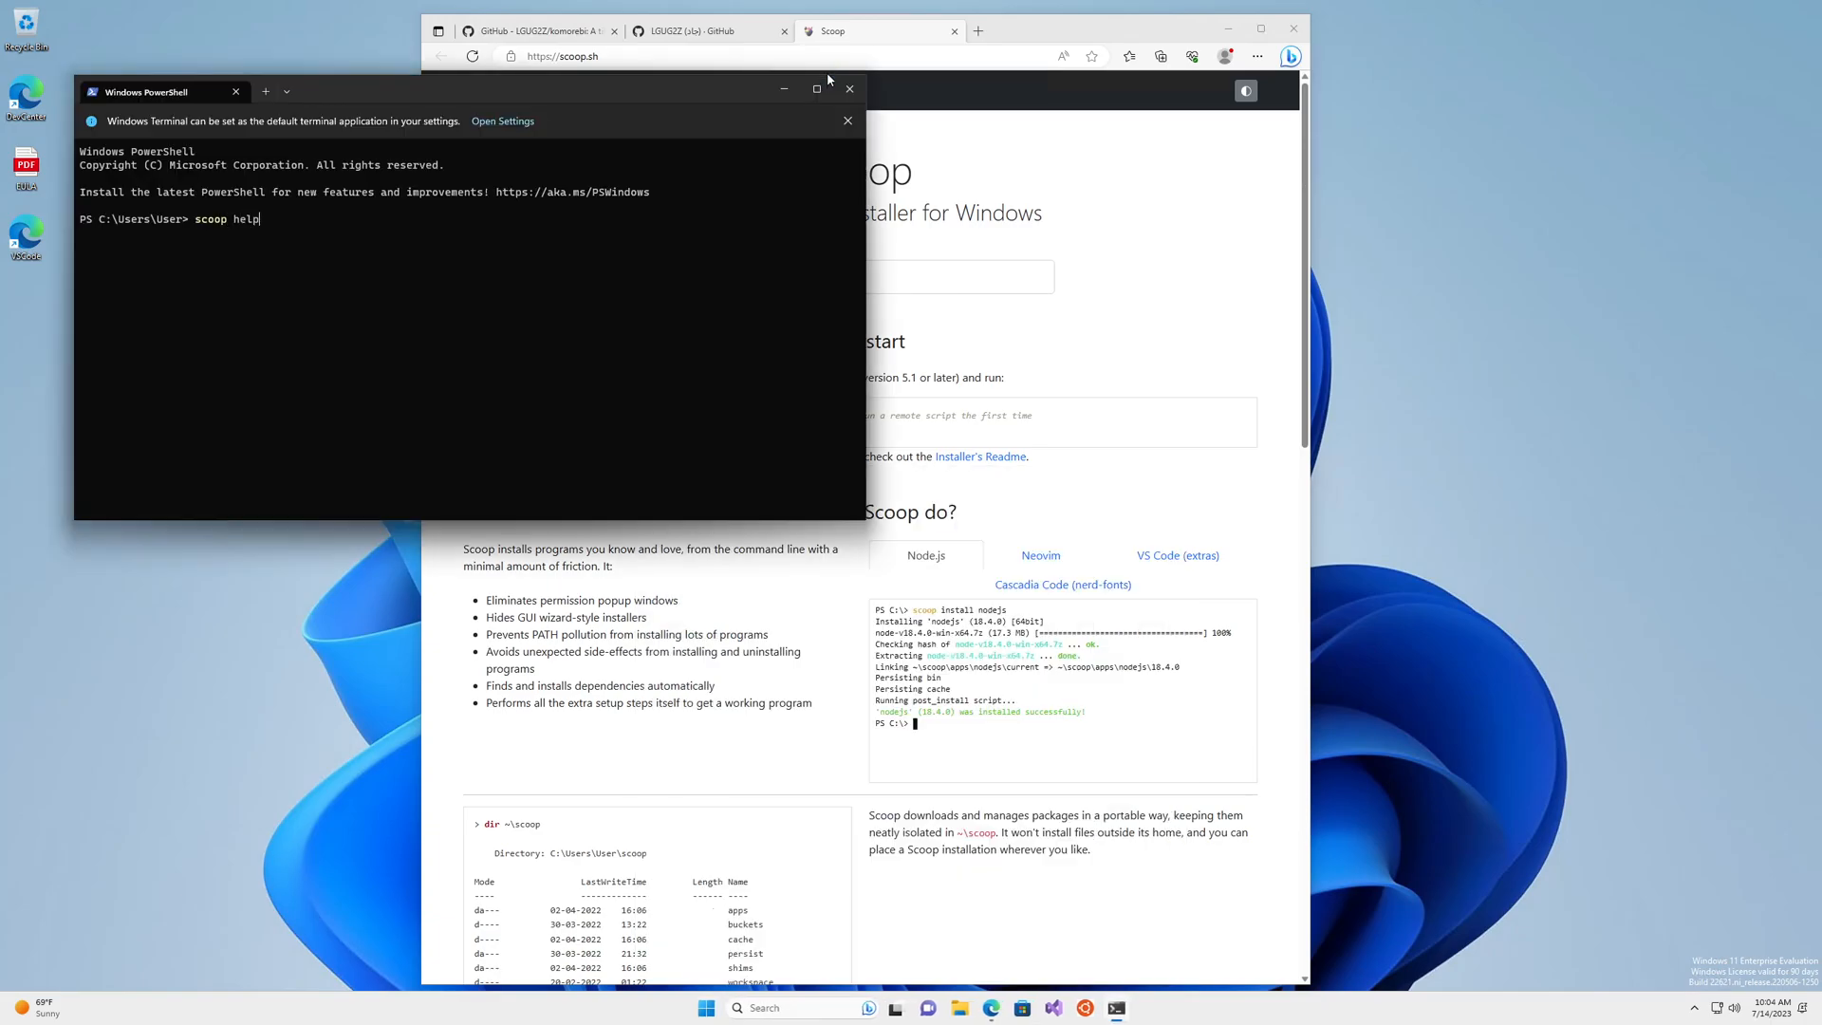
pyautogui.press('Return')
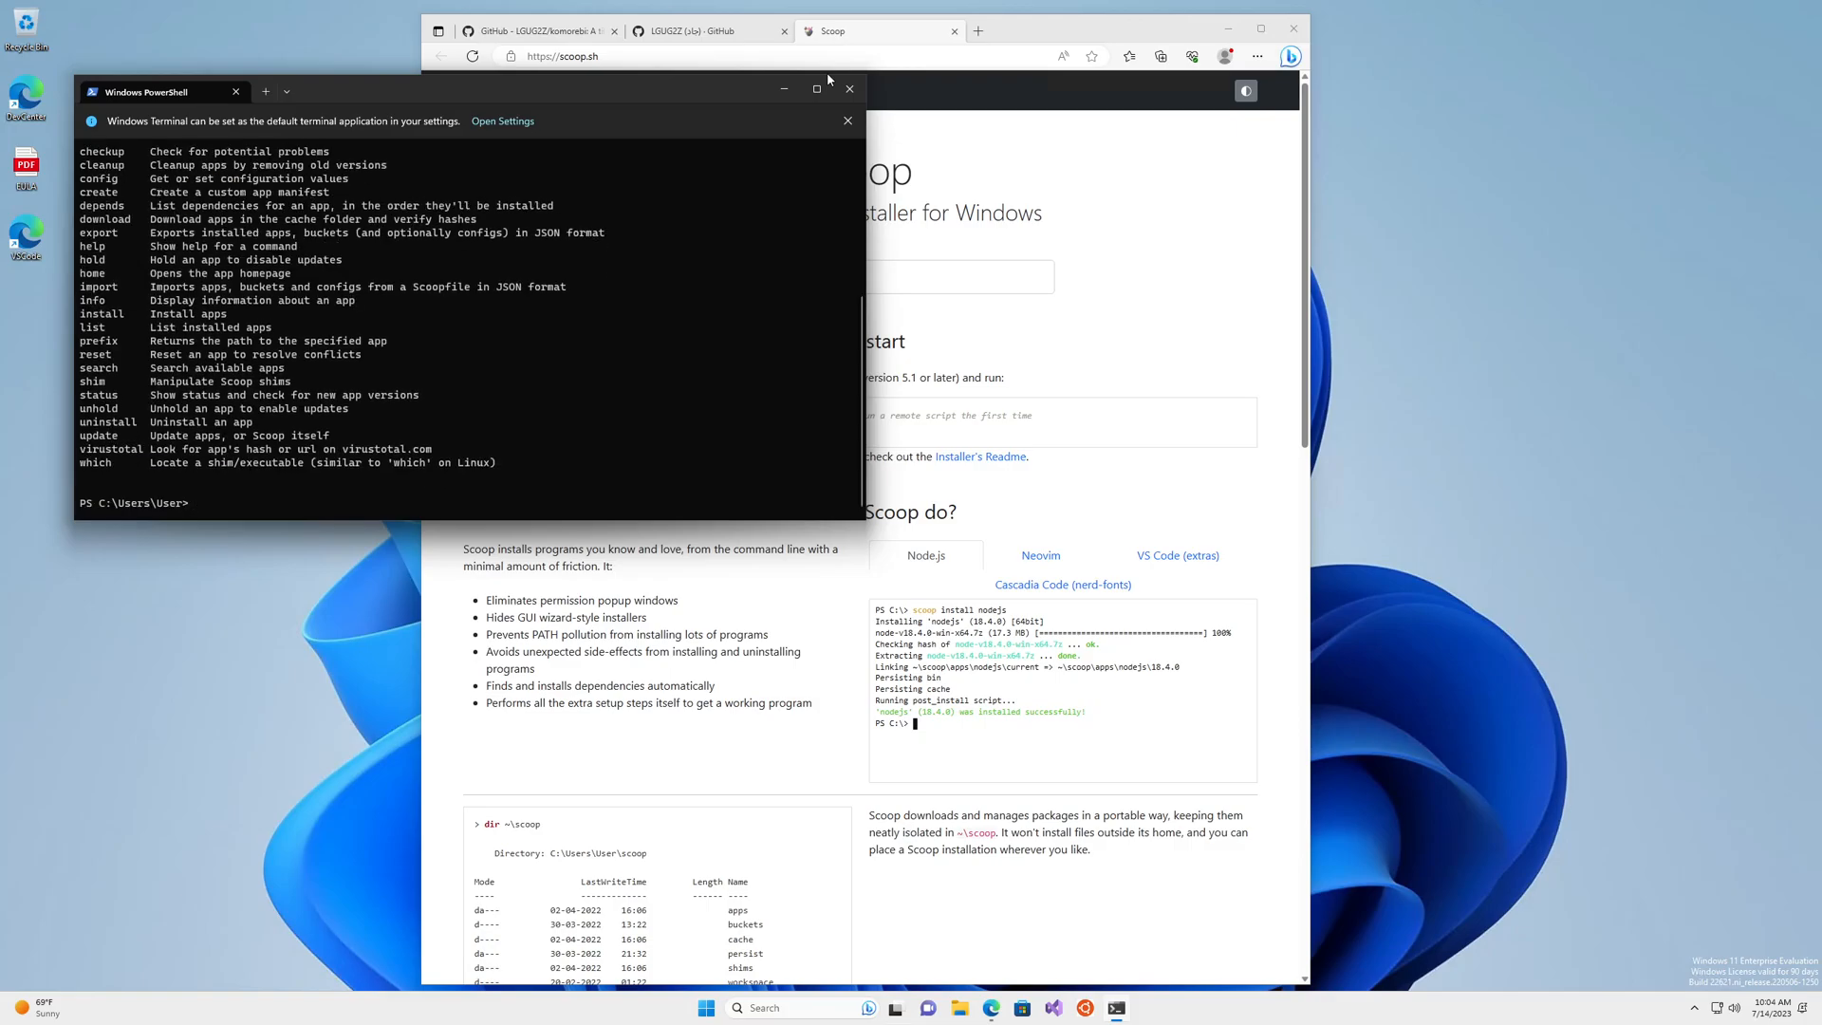
pyautogui.moveTo(637, 279)
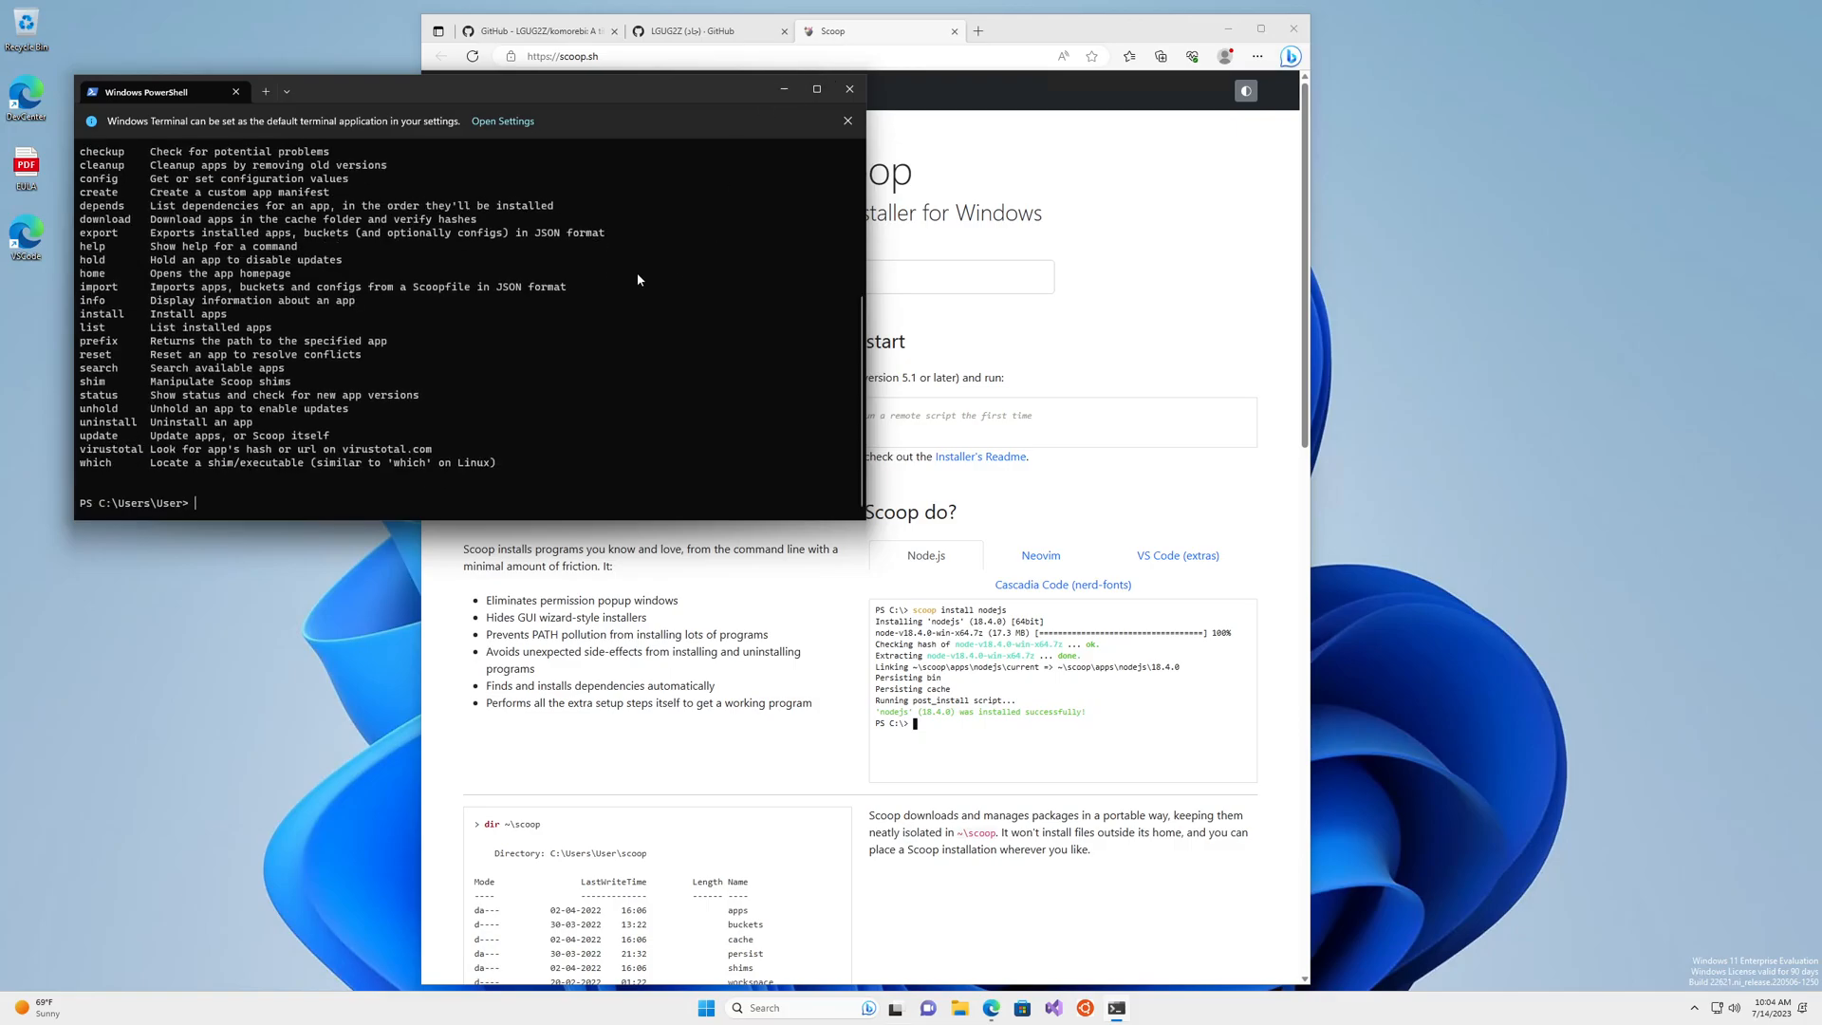
pyautogui.moveTo(266, 103)
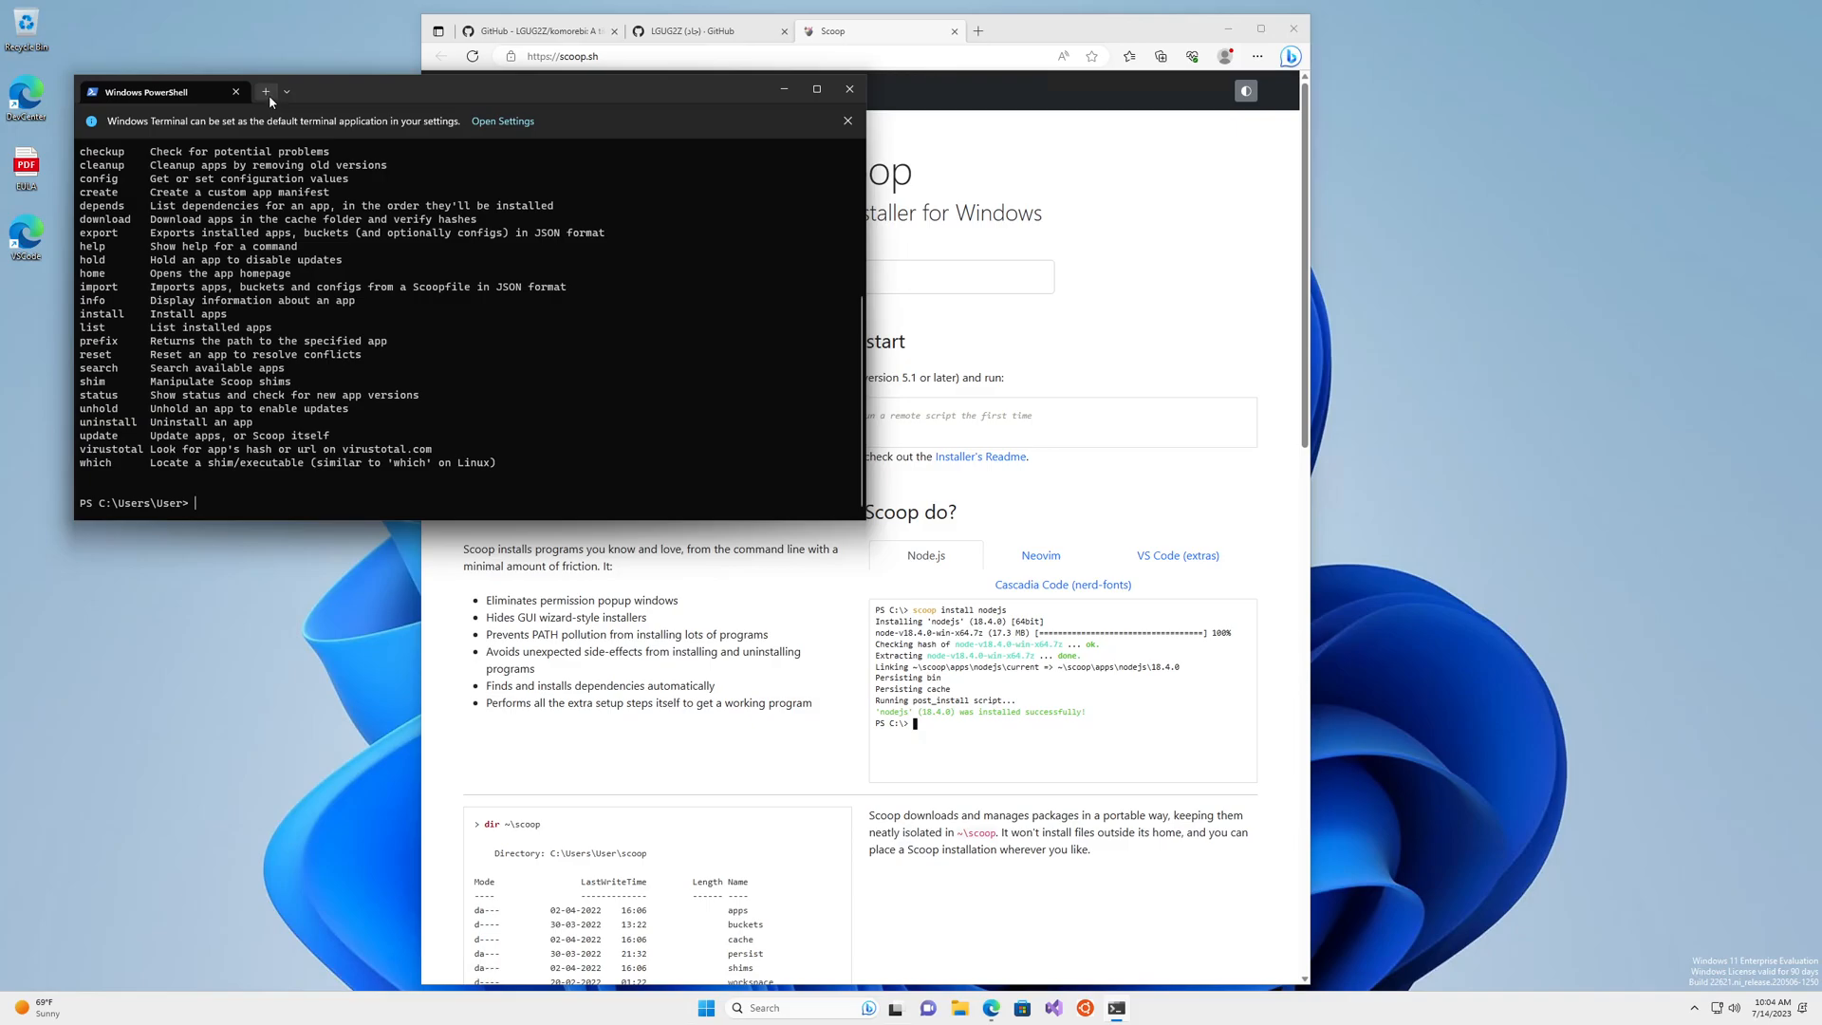
pyautogui.click(266, 91)
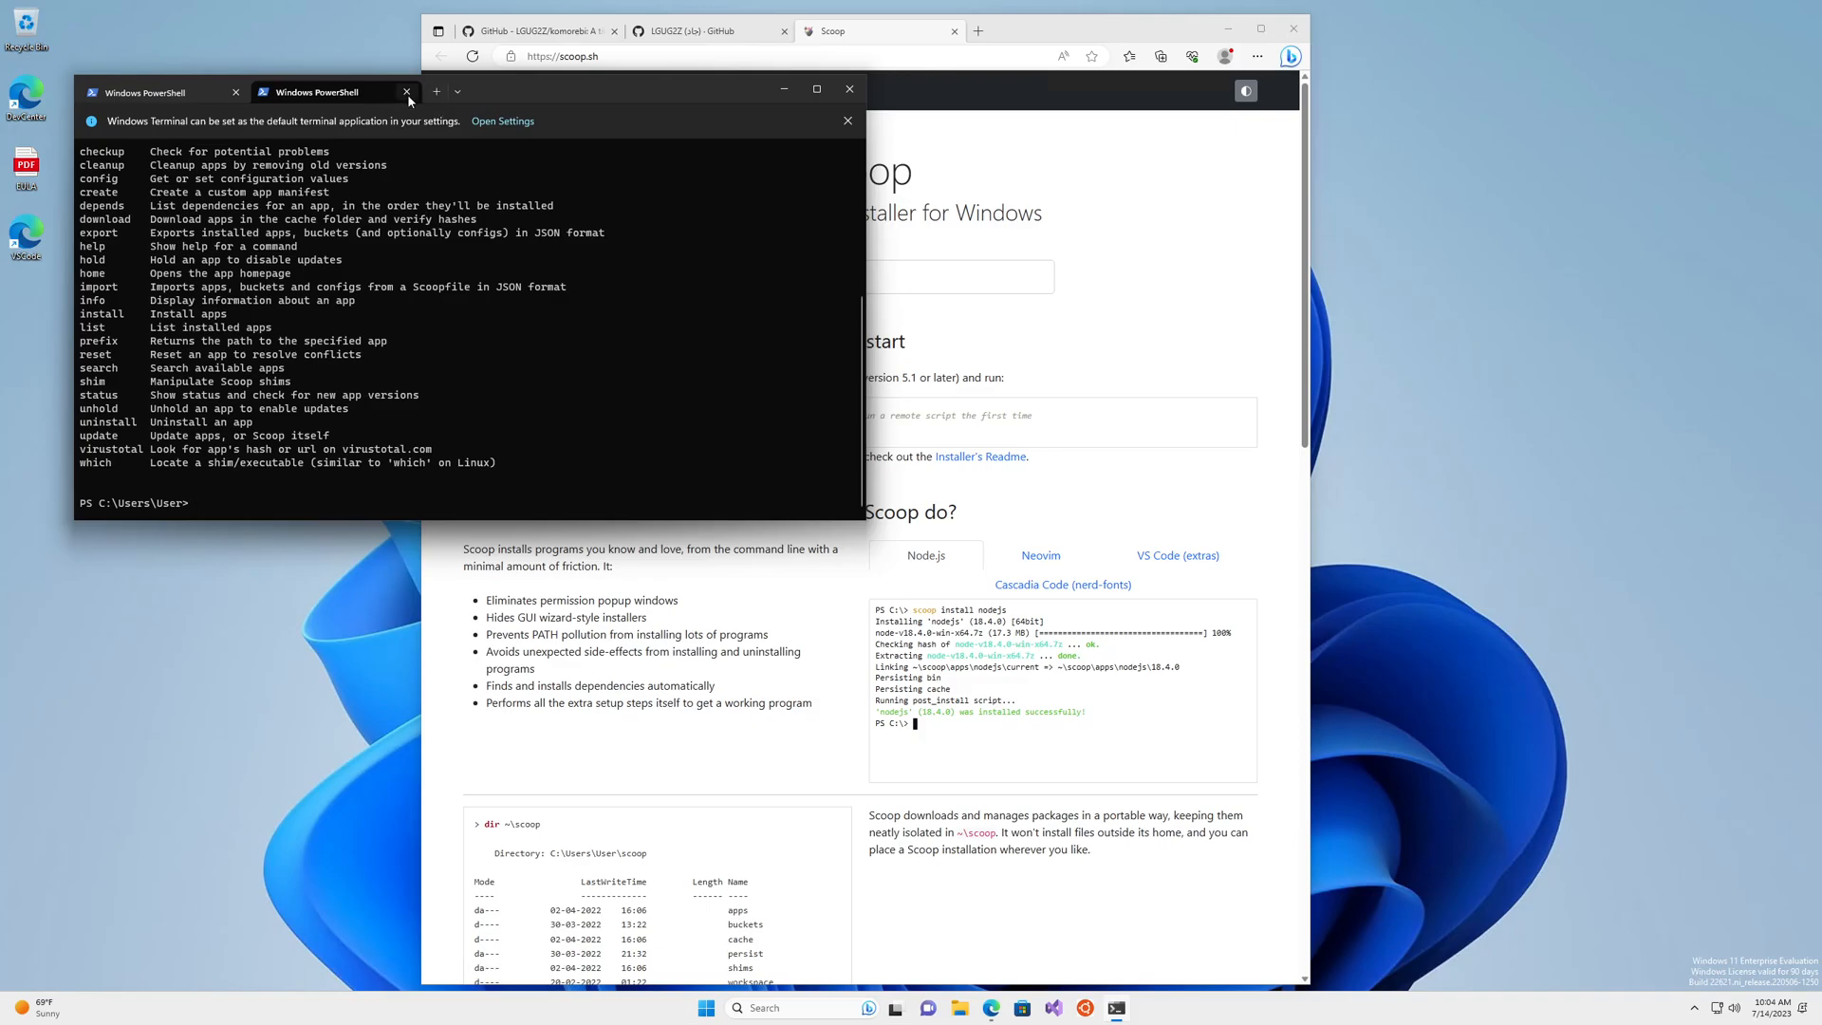
pyautogui.moveTo(407, 91)
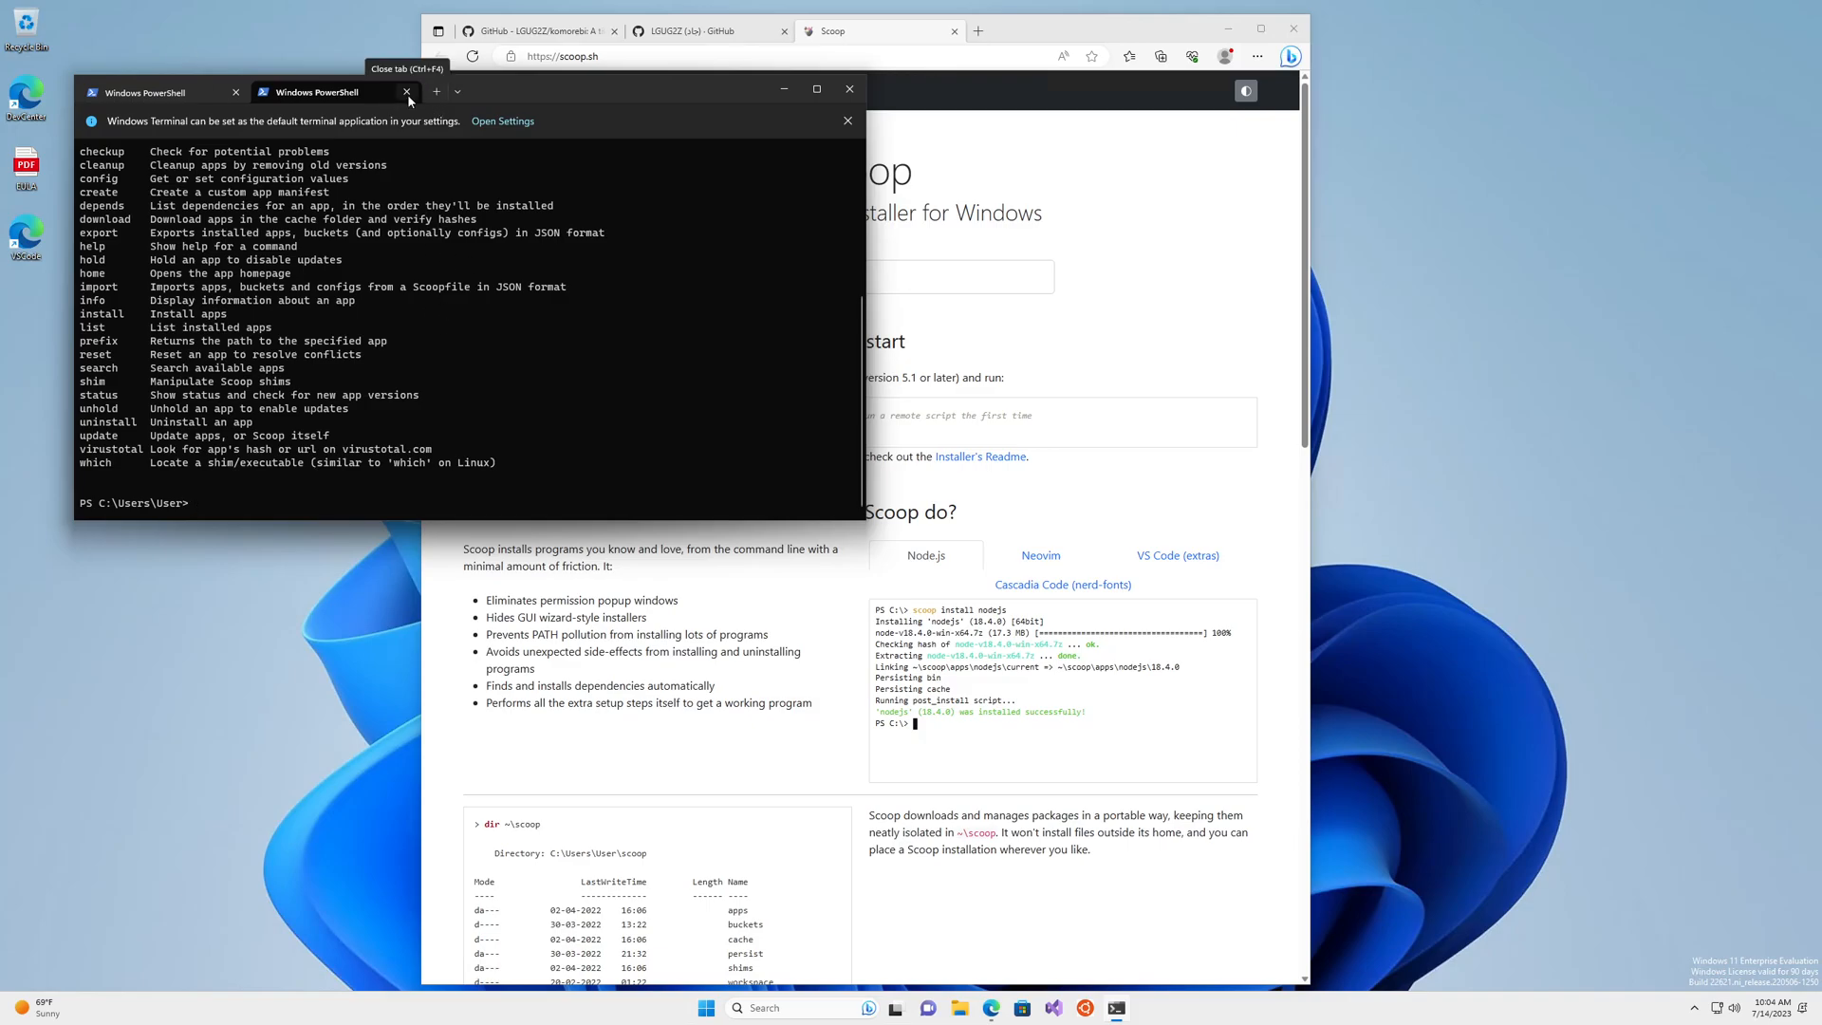
pyautogui.click(405, 92)
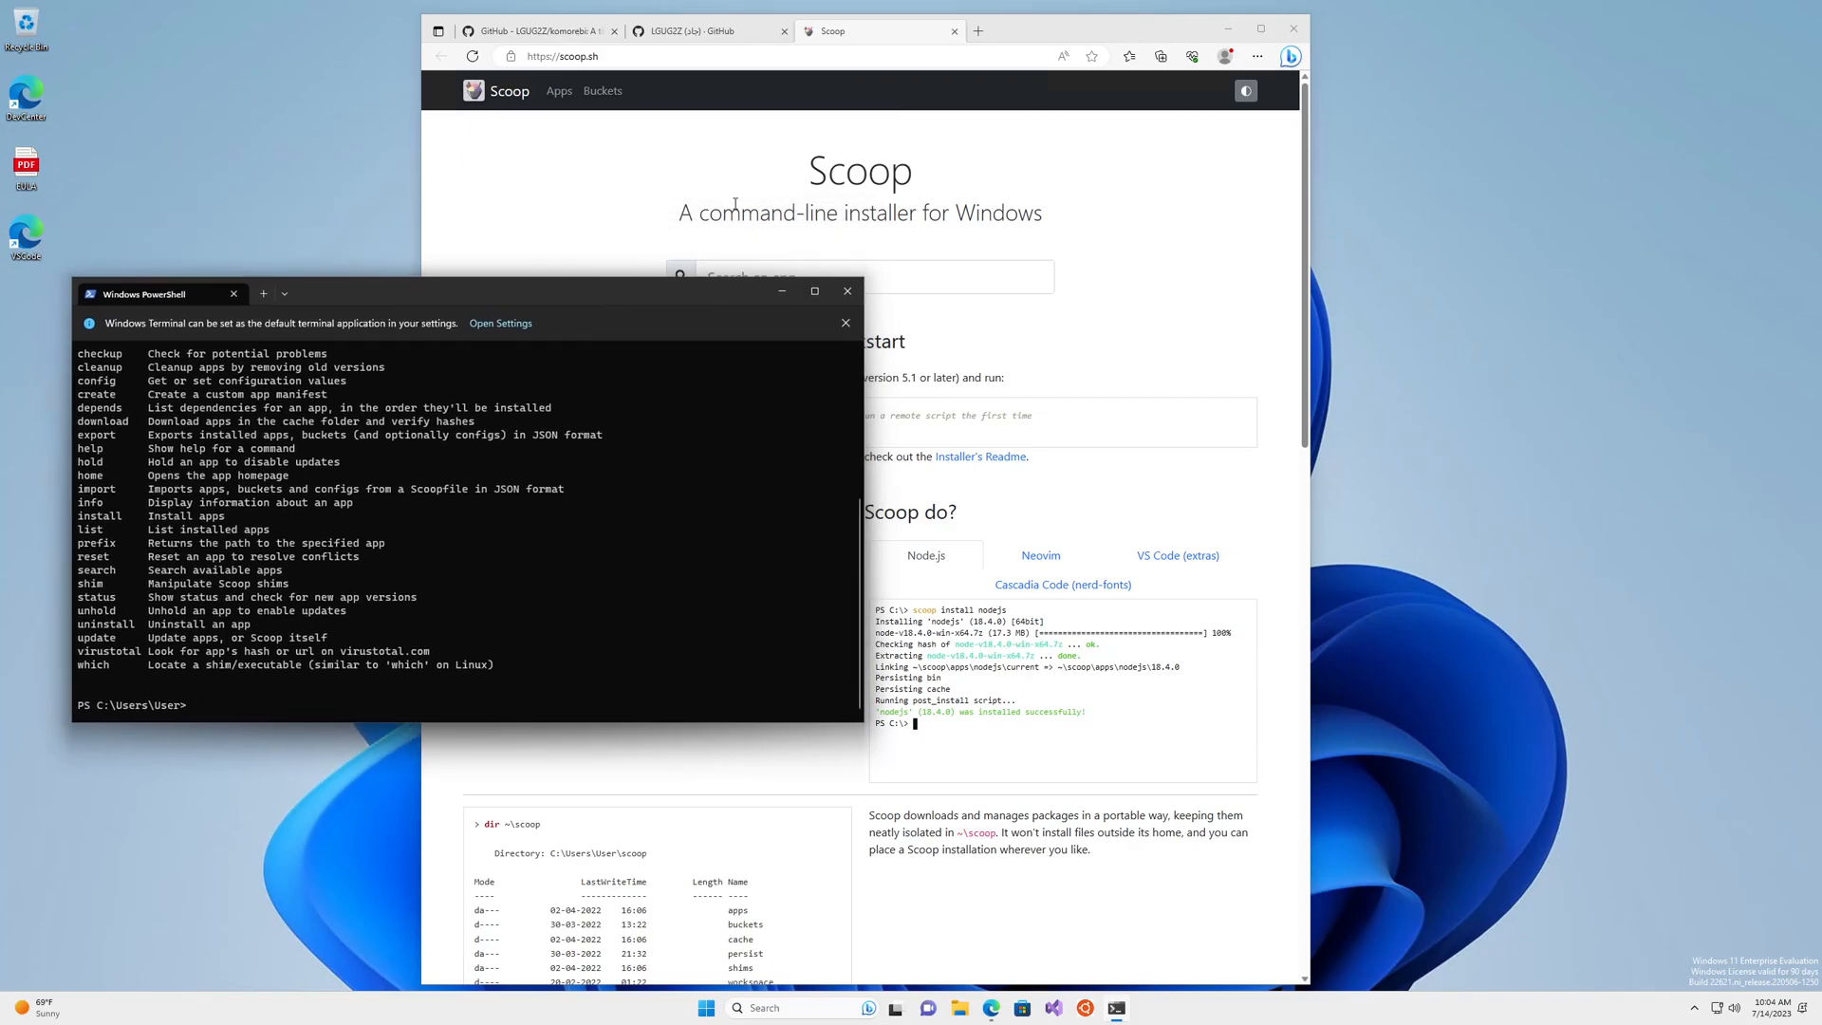
# Bring up the Quickstart instructions and try 'scoop bucket add extras' in the terminal
pyautogui.click(534, 30)
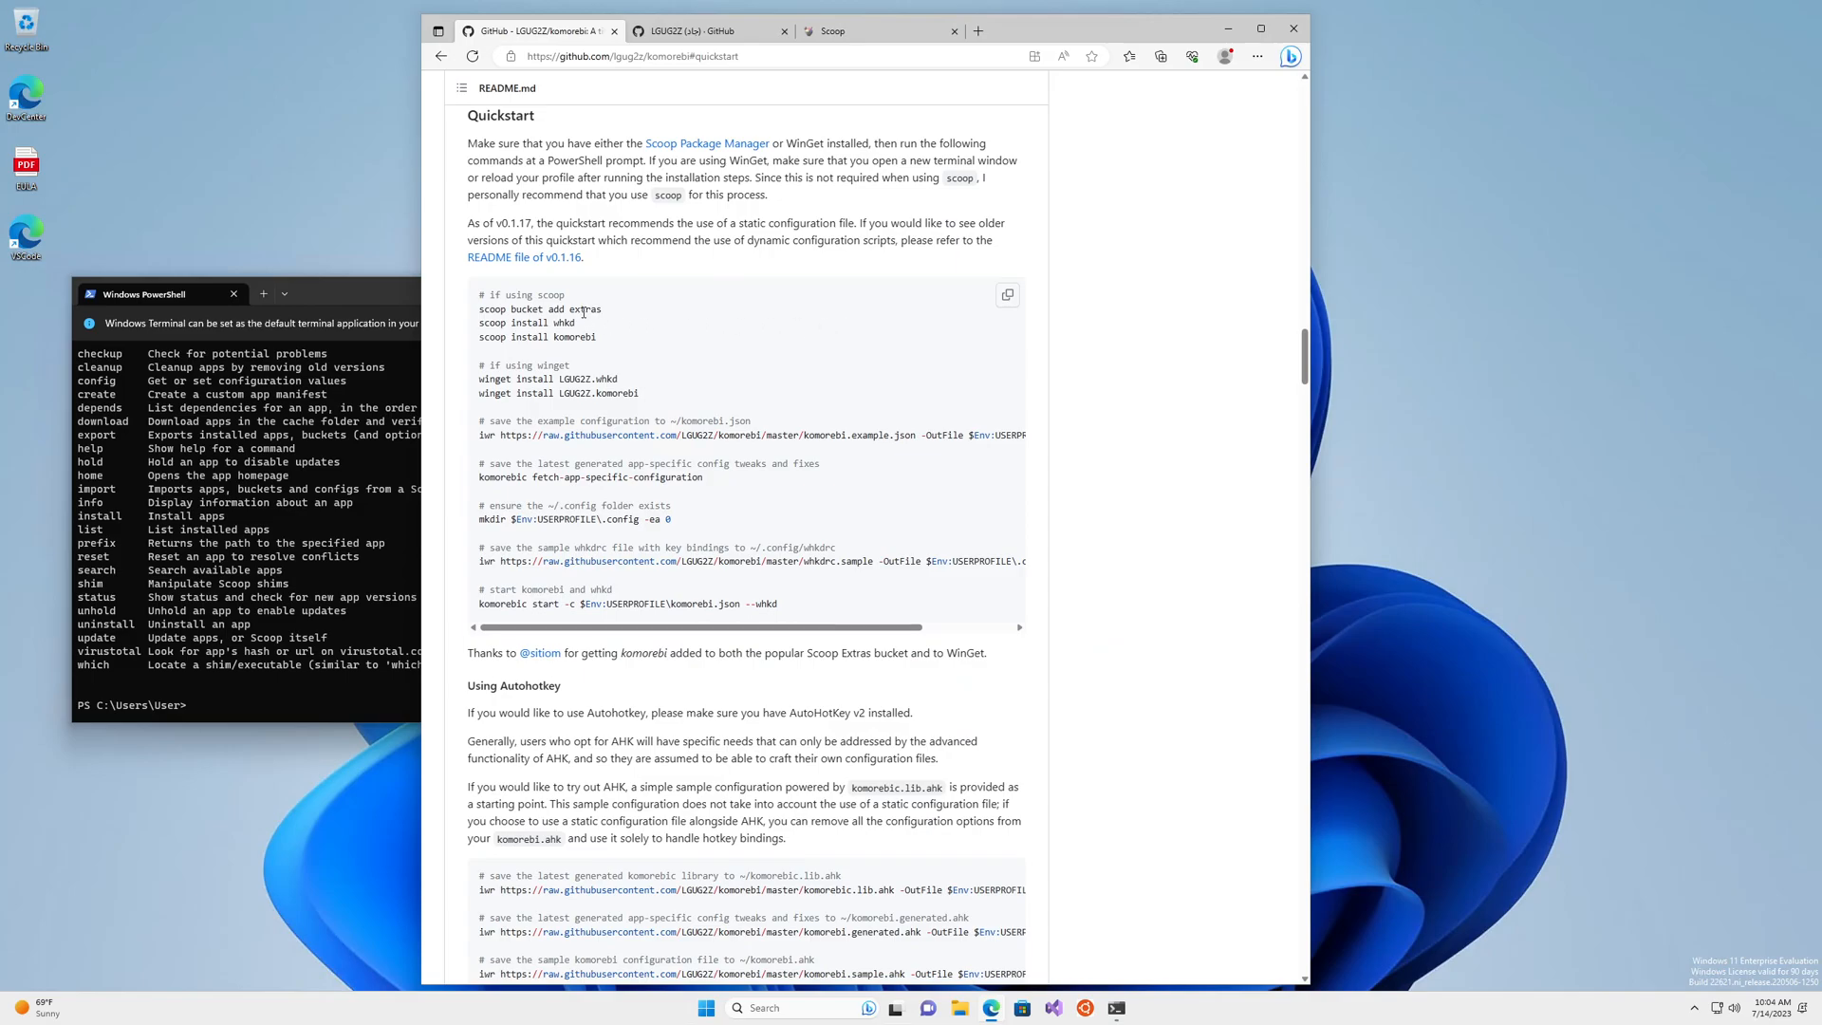
pyautogui.doubleClick(538, 310)
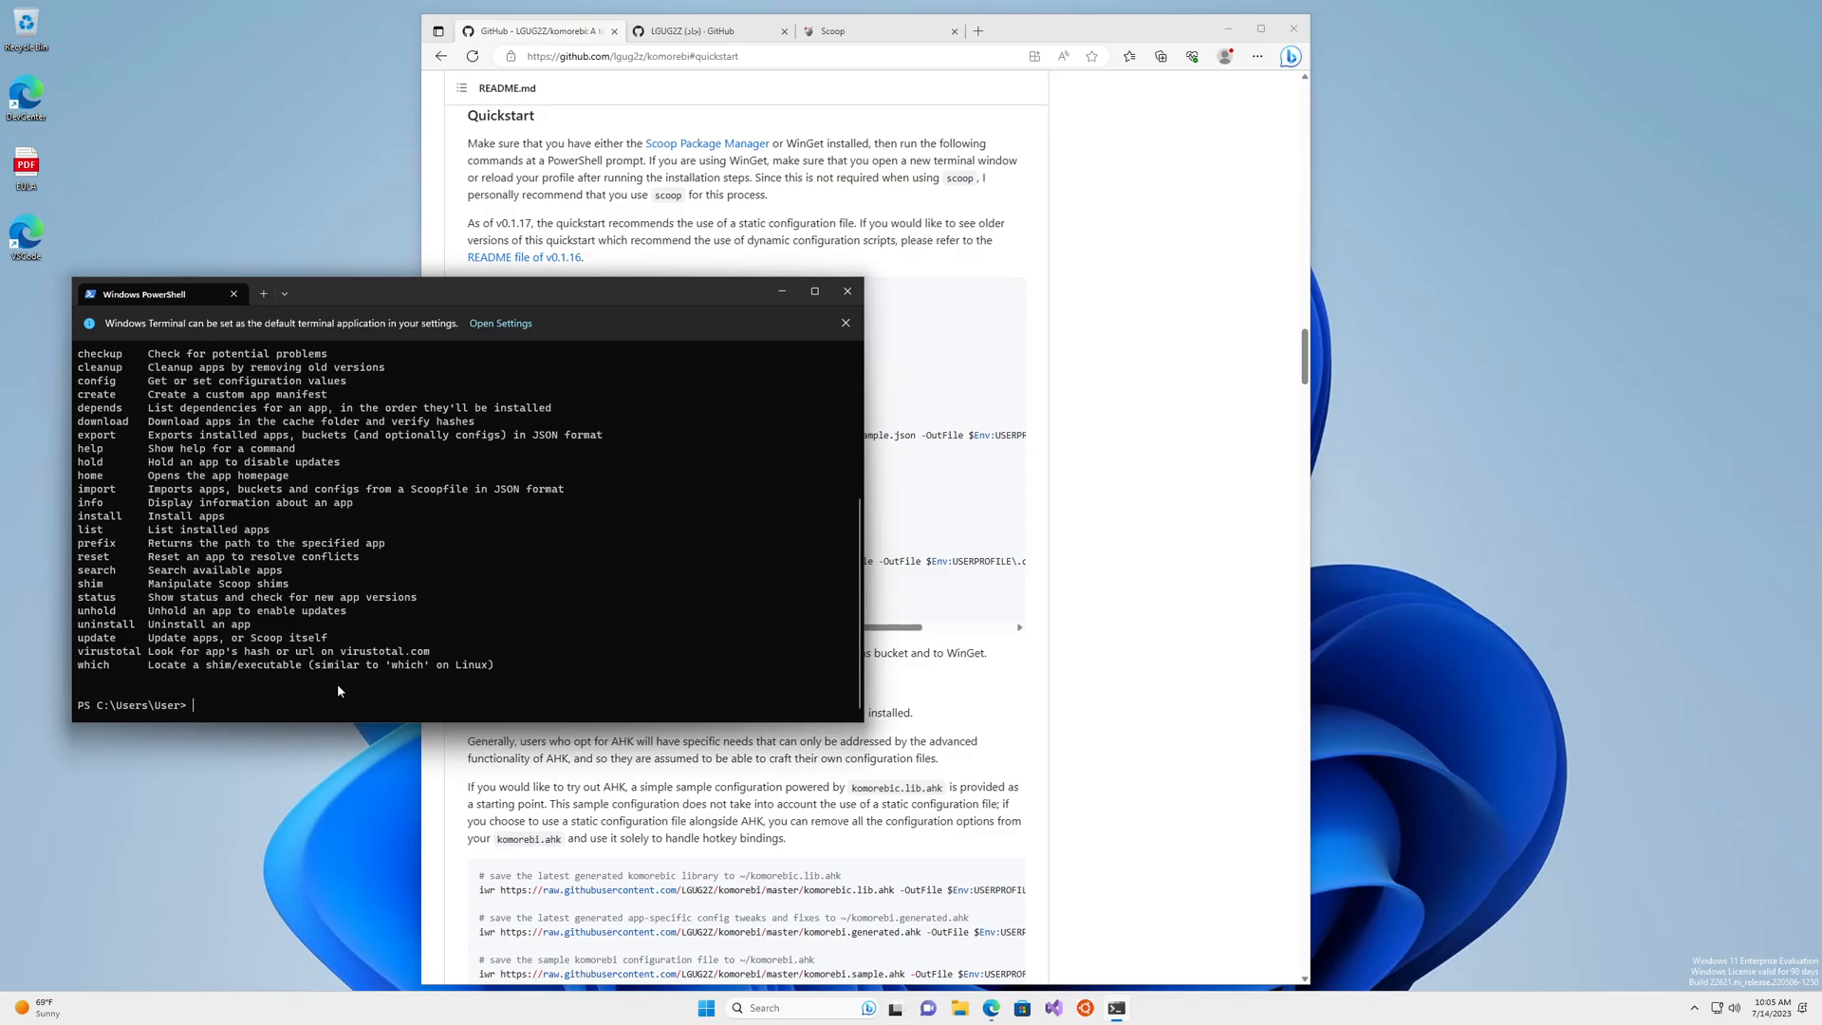
pyautogui.write('scoop bucket add extras')
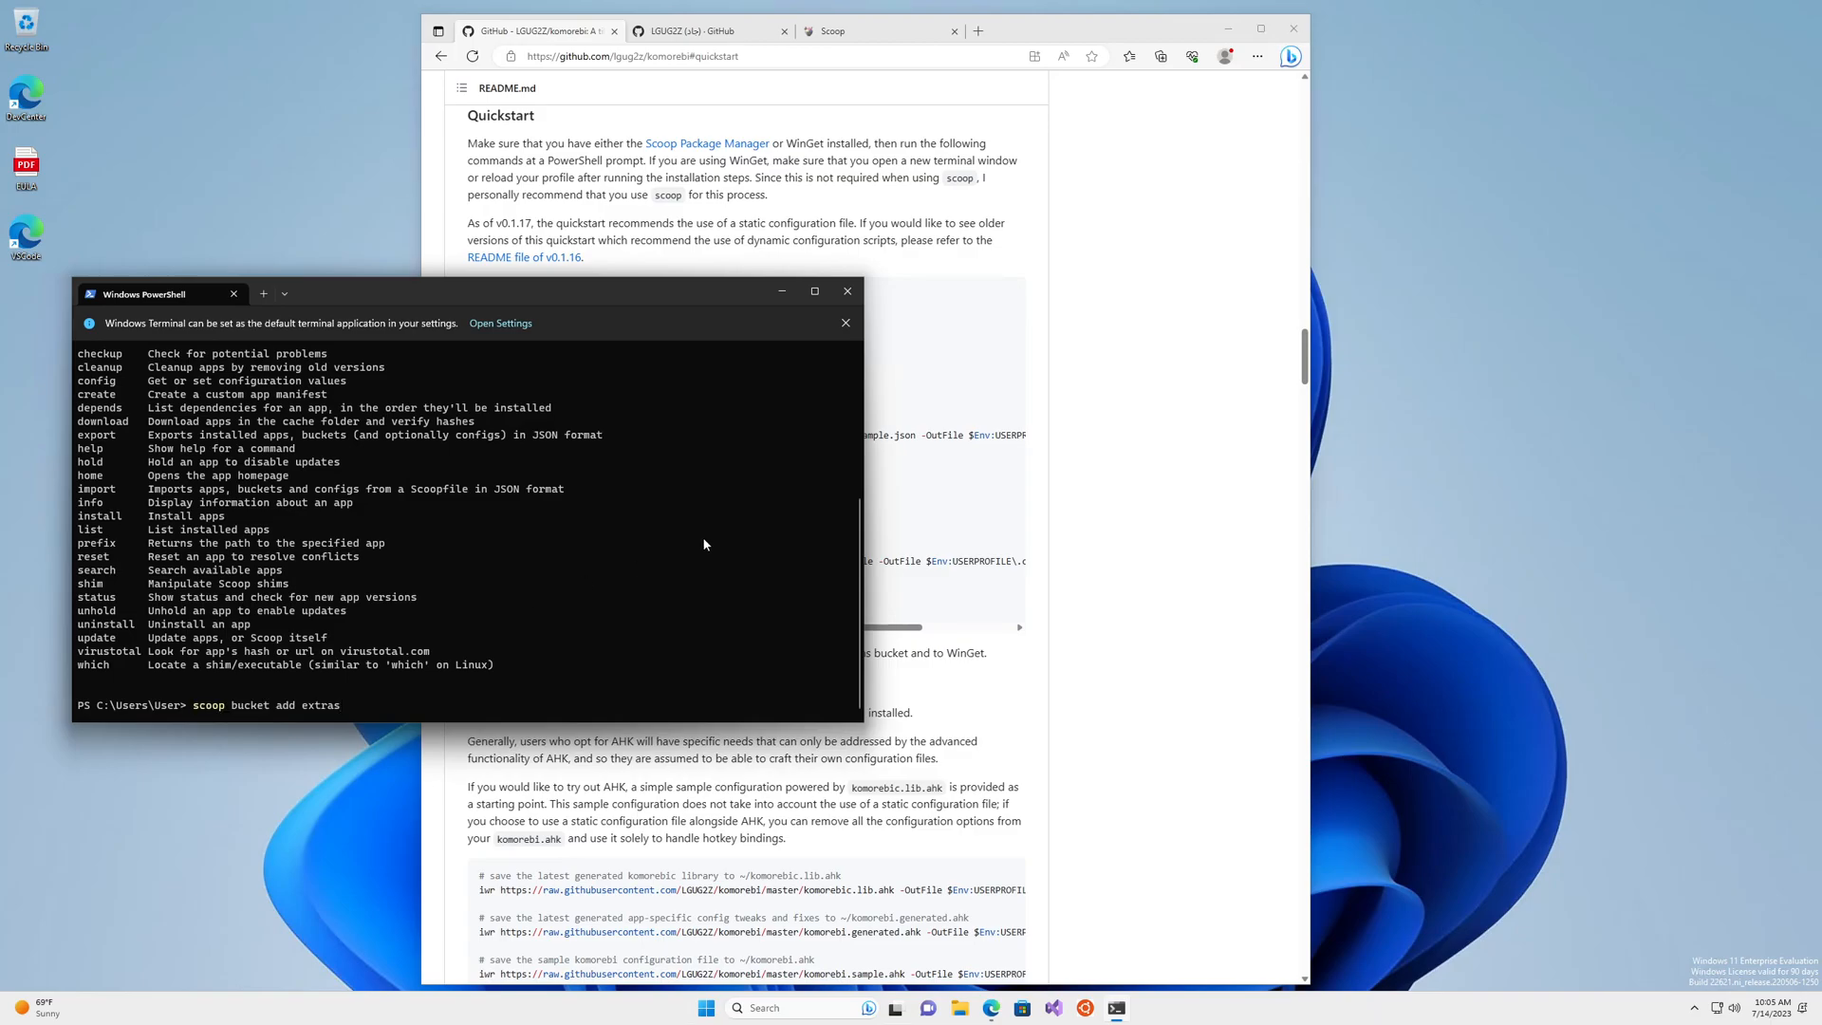
pyautogui.press('Return')
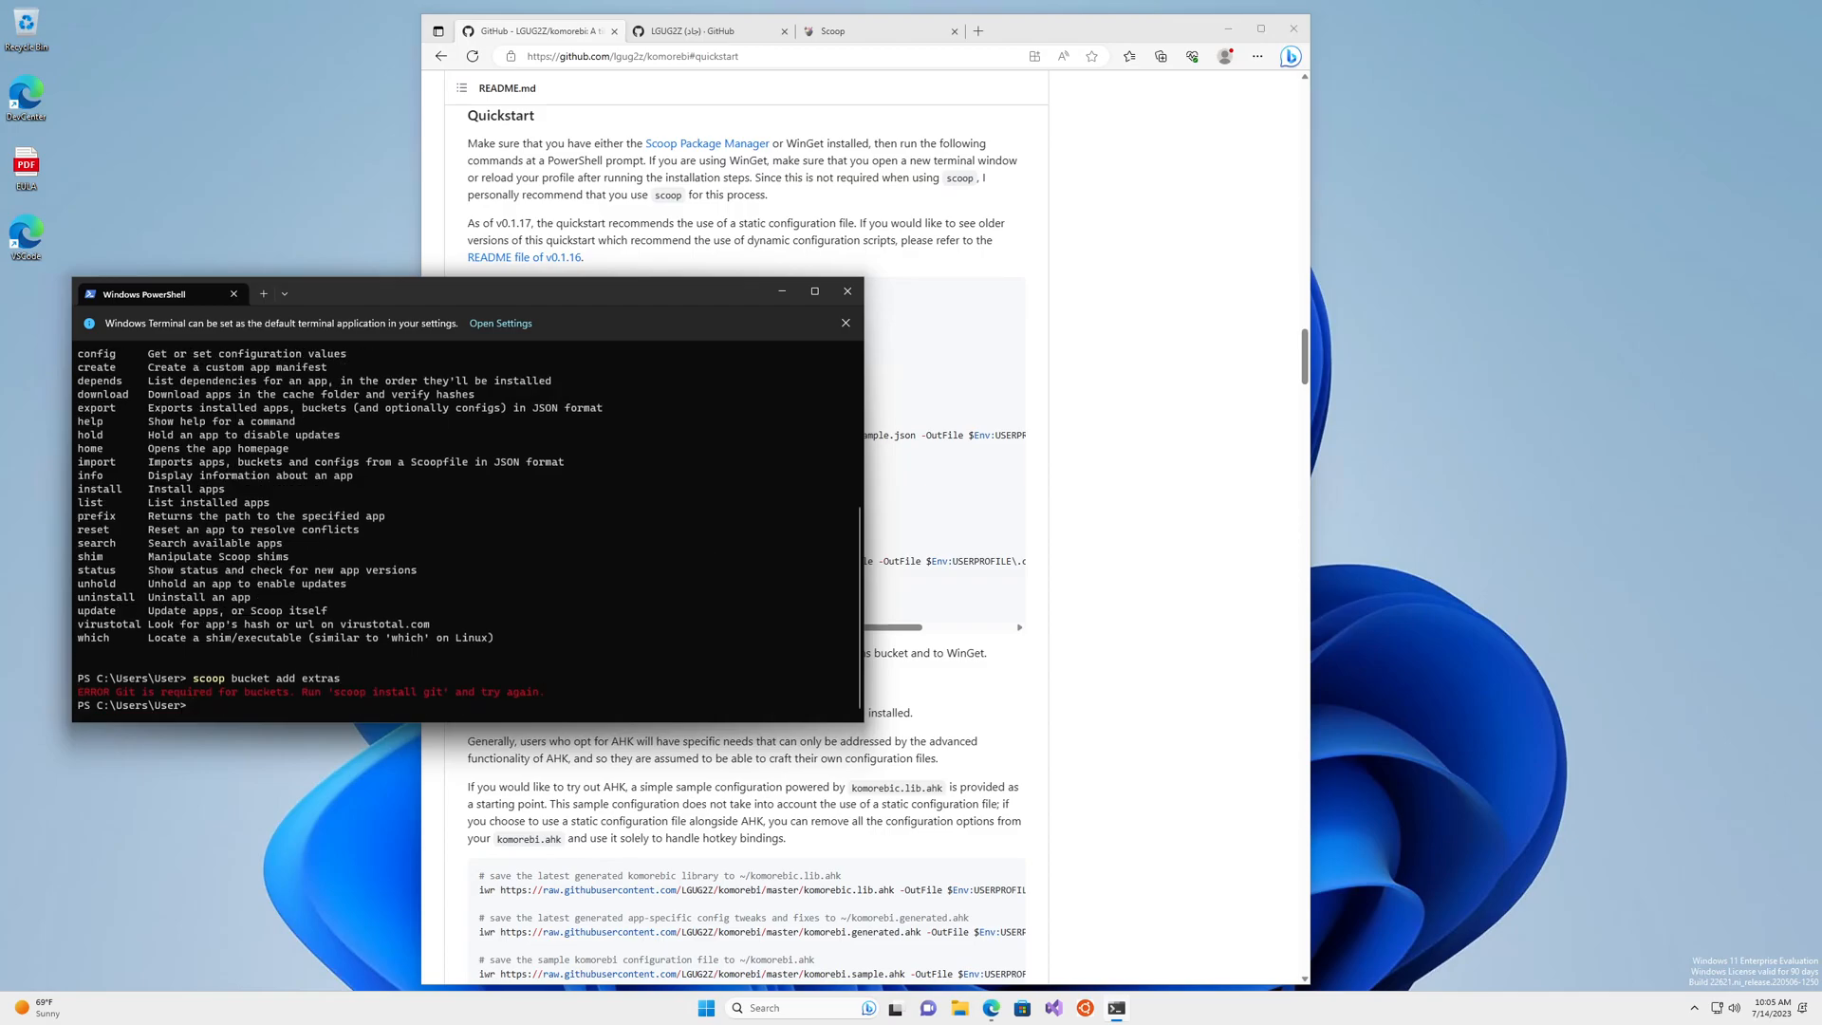
# Install Git with Scoop, then rerun 'scoop bucket add extras' successfully
pyautogui.write('scoop instal')
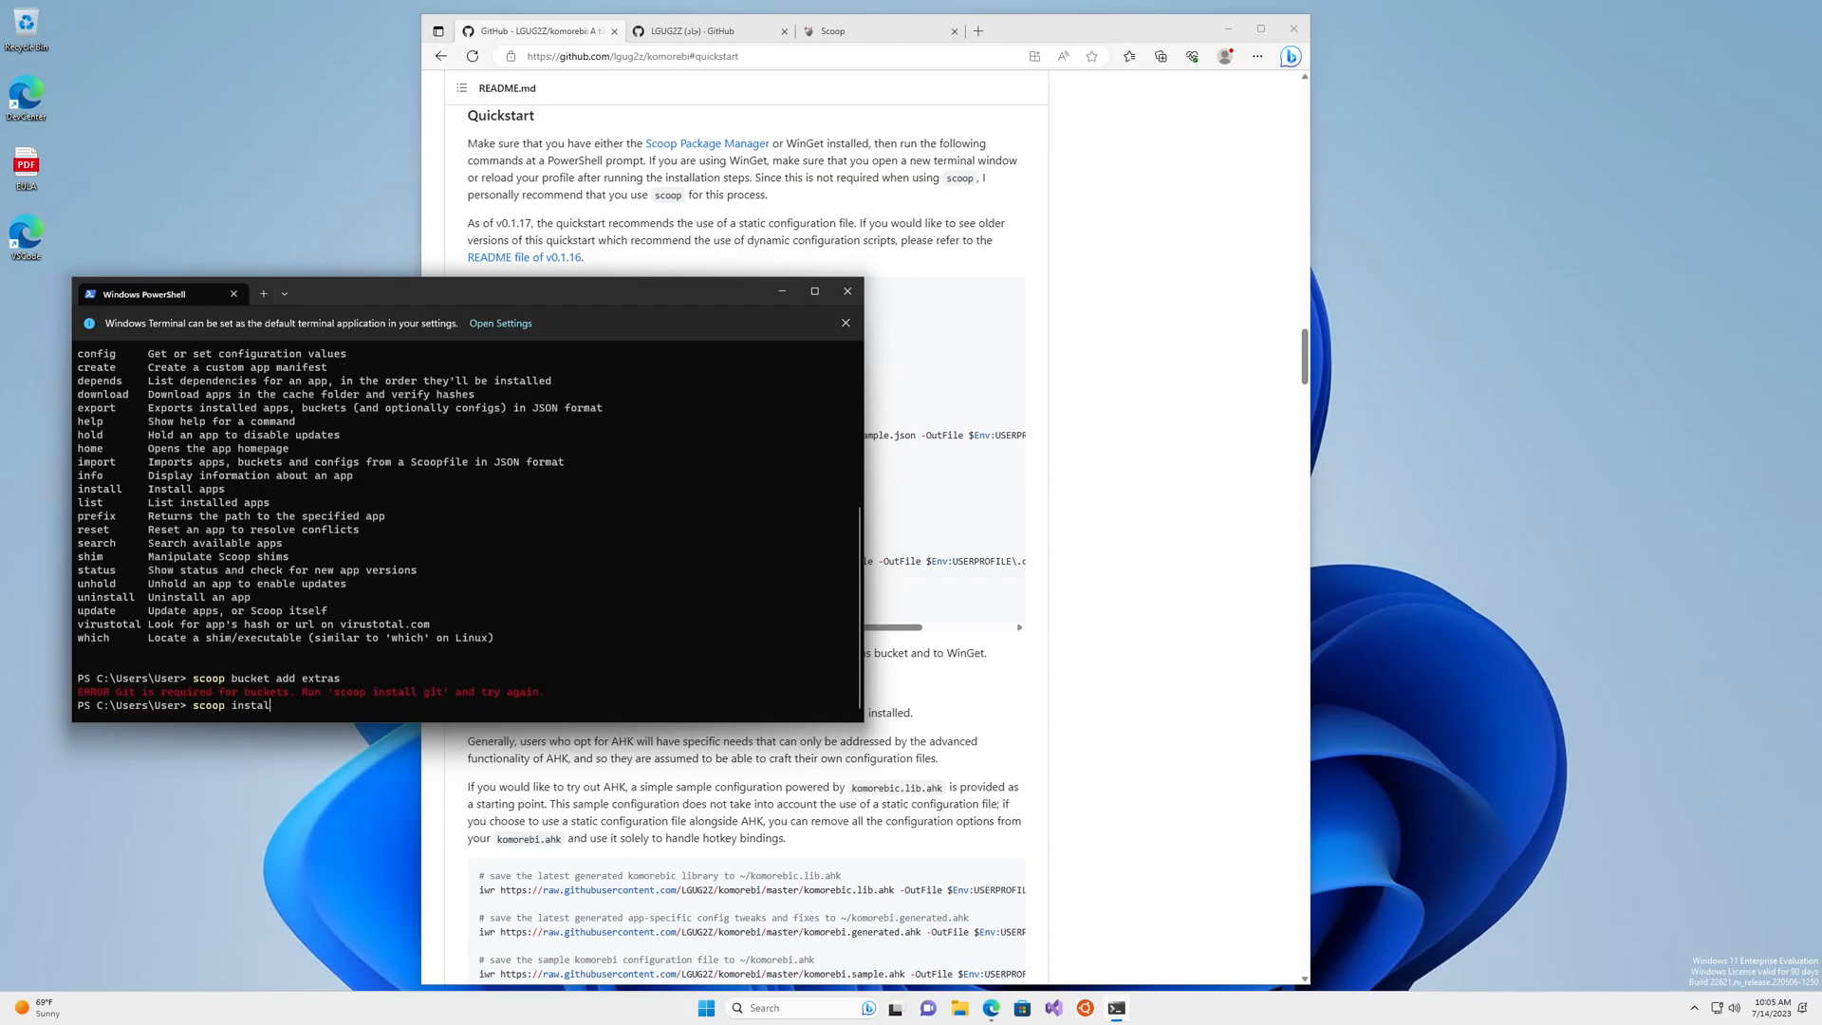
pyautogui.press('Return')
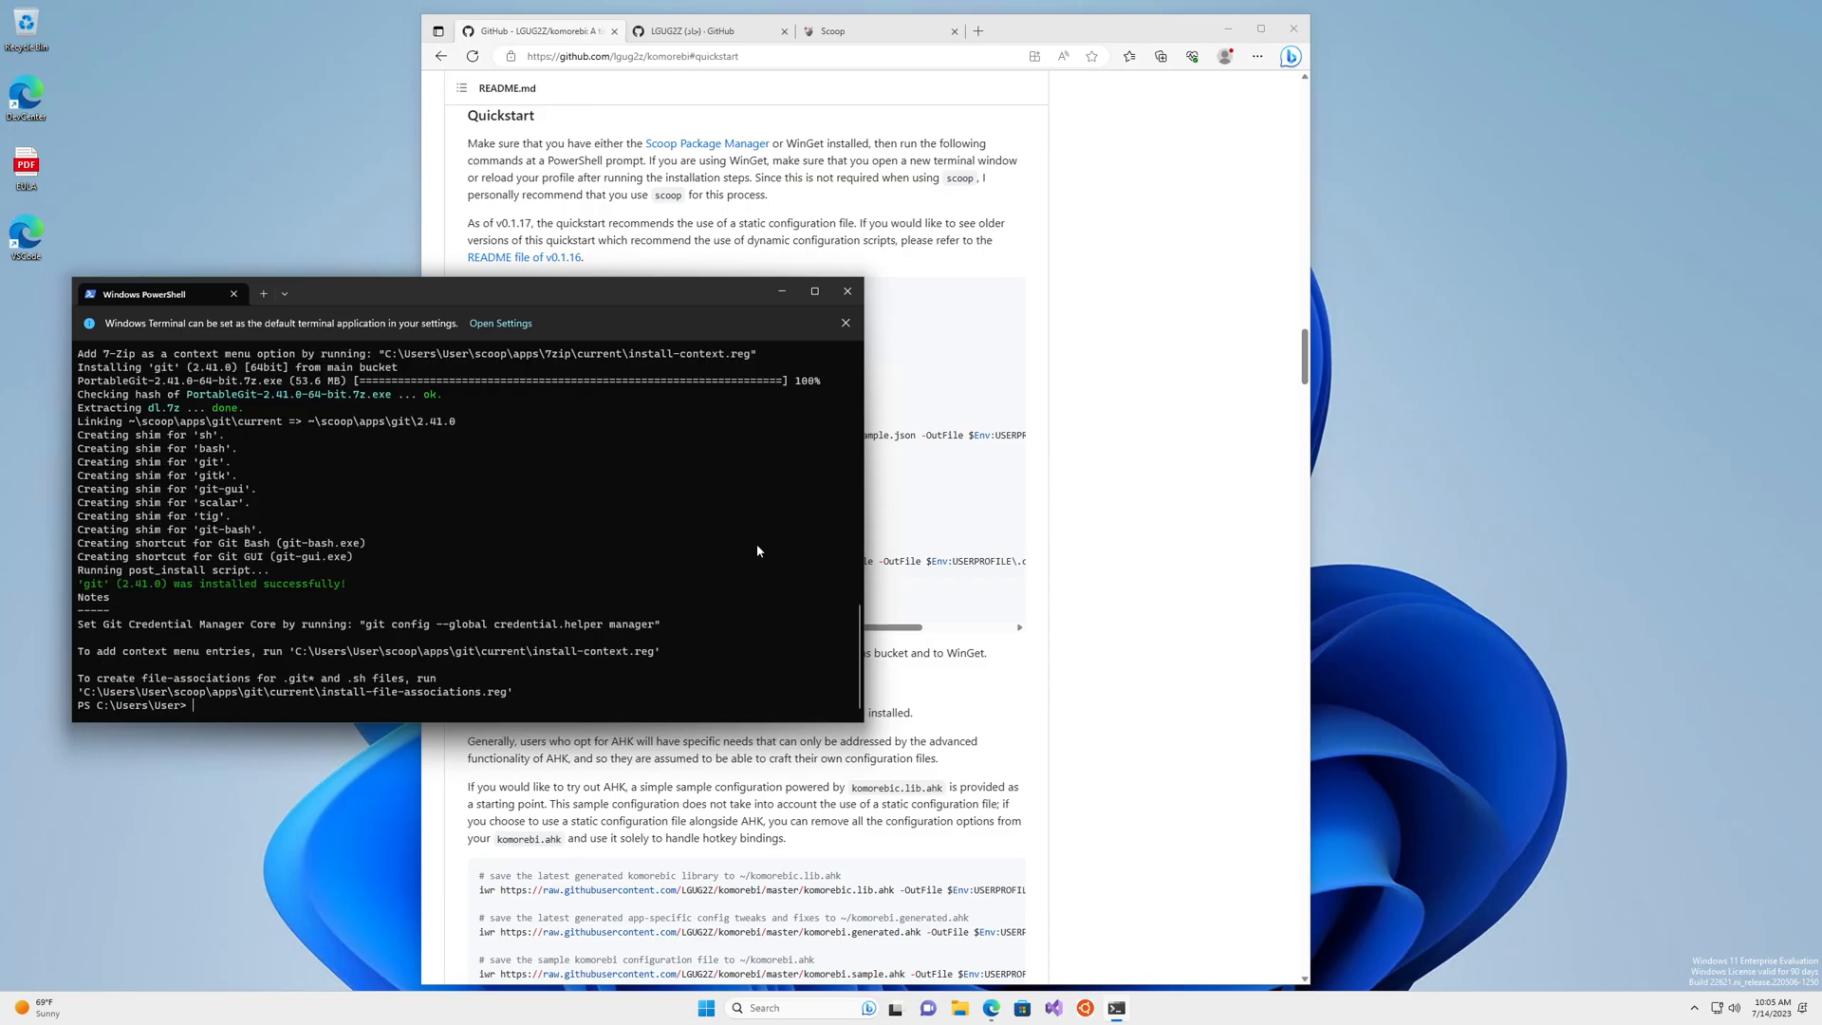
pyautogui.write('scoop bucket add extras')
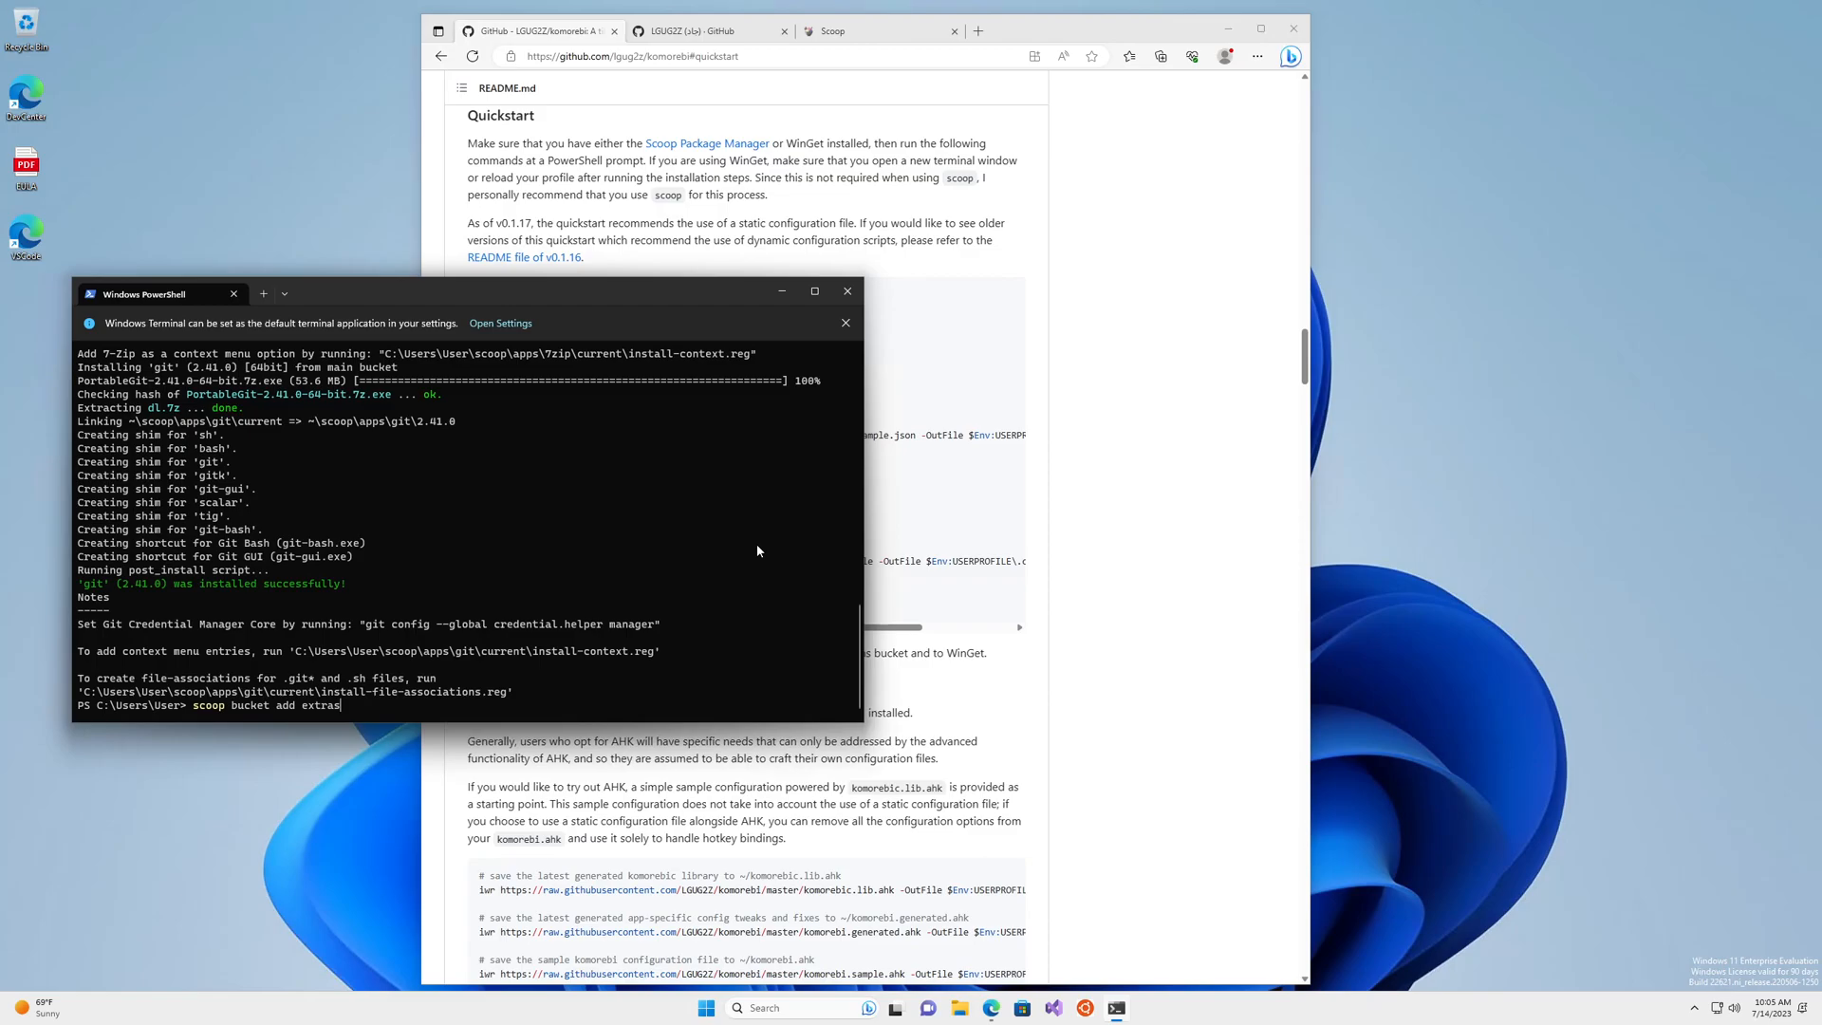
pyautogui.press('Return')
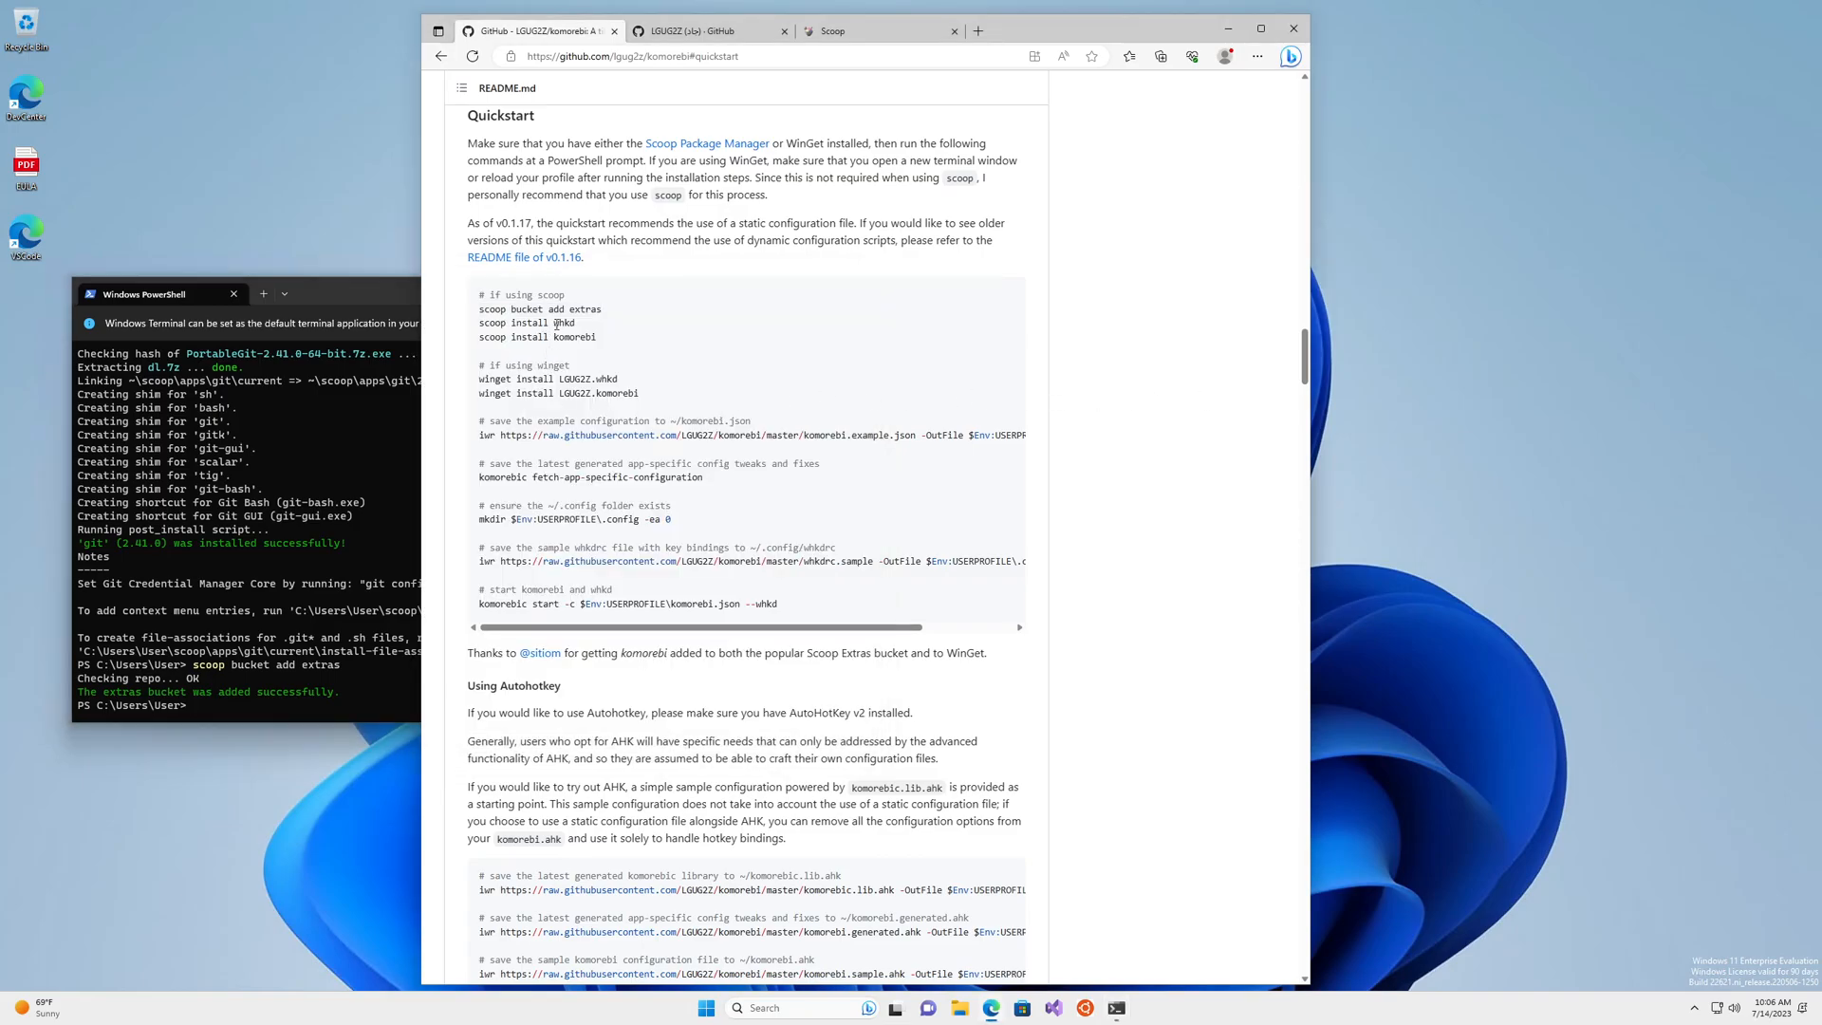
# Copy the whkd and komorebi scoop install lines and paste them into the terminal
pyautogui.moveTo(480, 323); pyautogui.dragTo(601, 336)
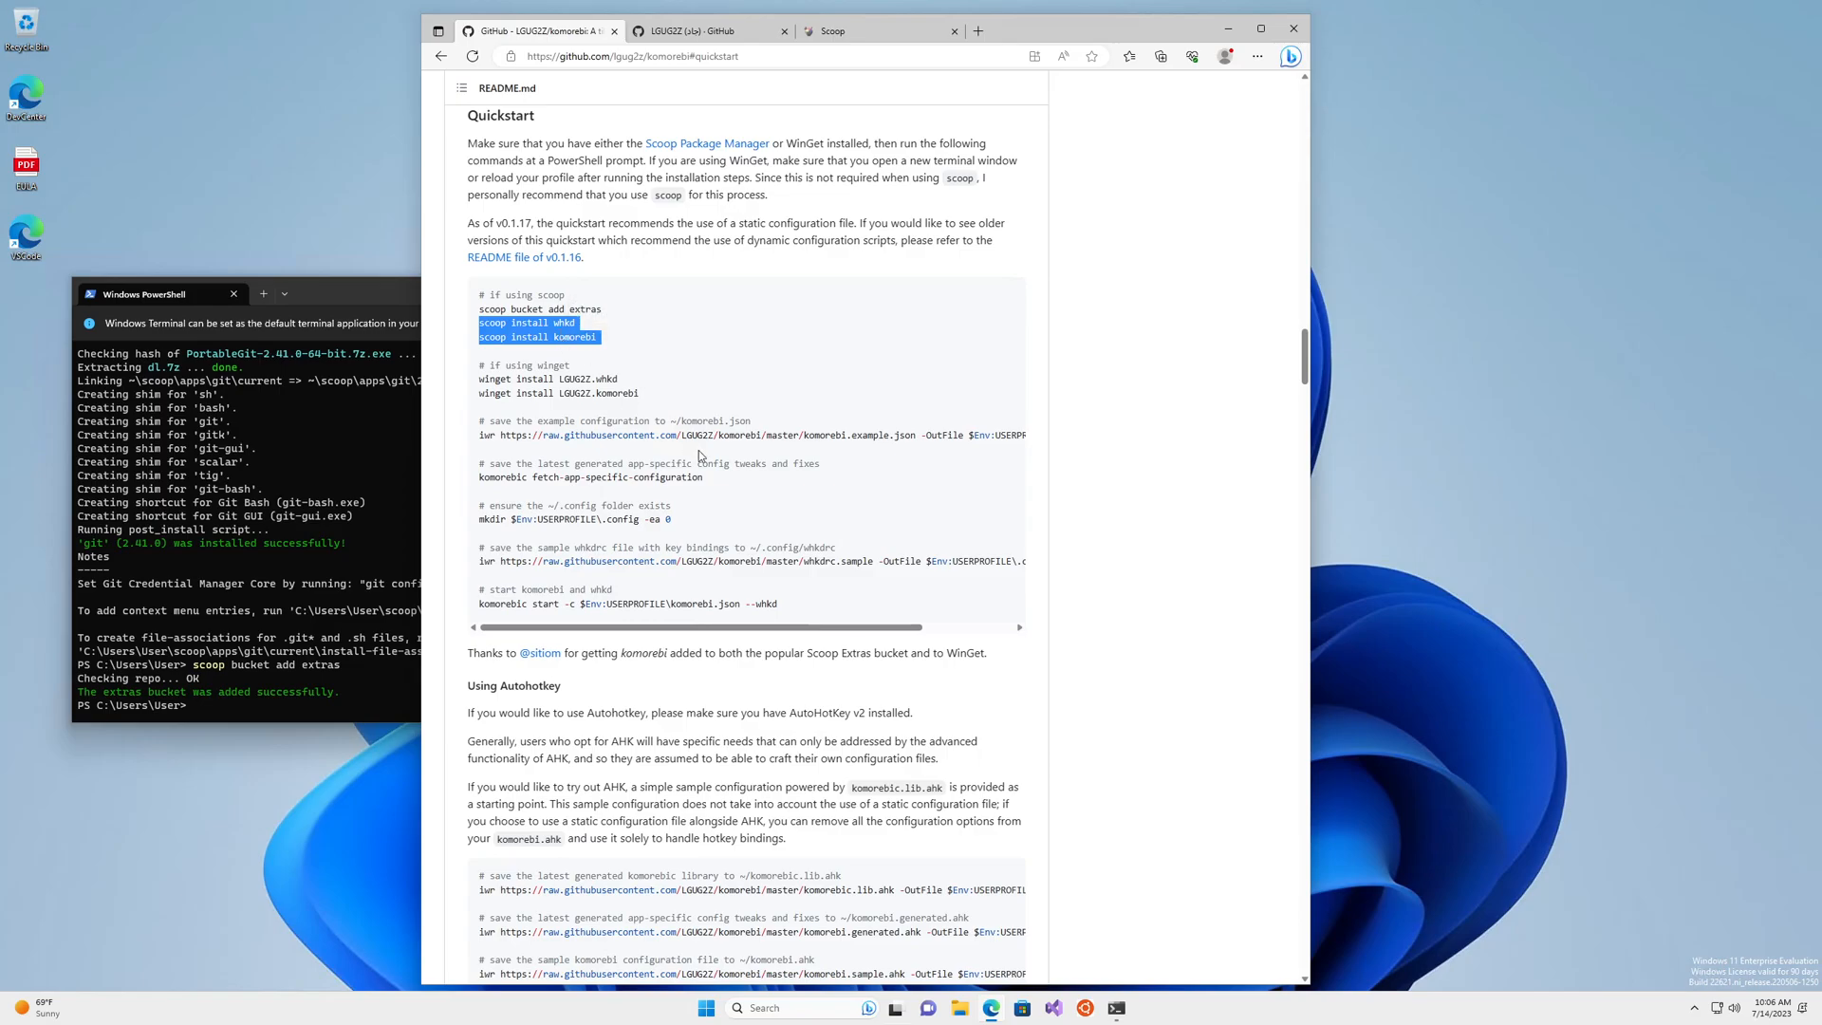
pyautogui.moveTo(395, 677)
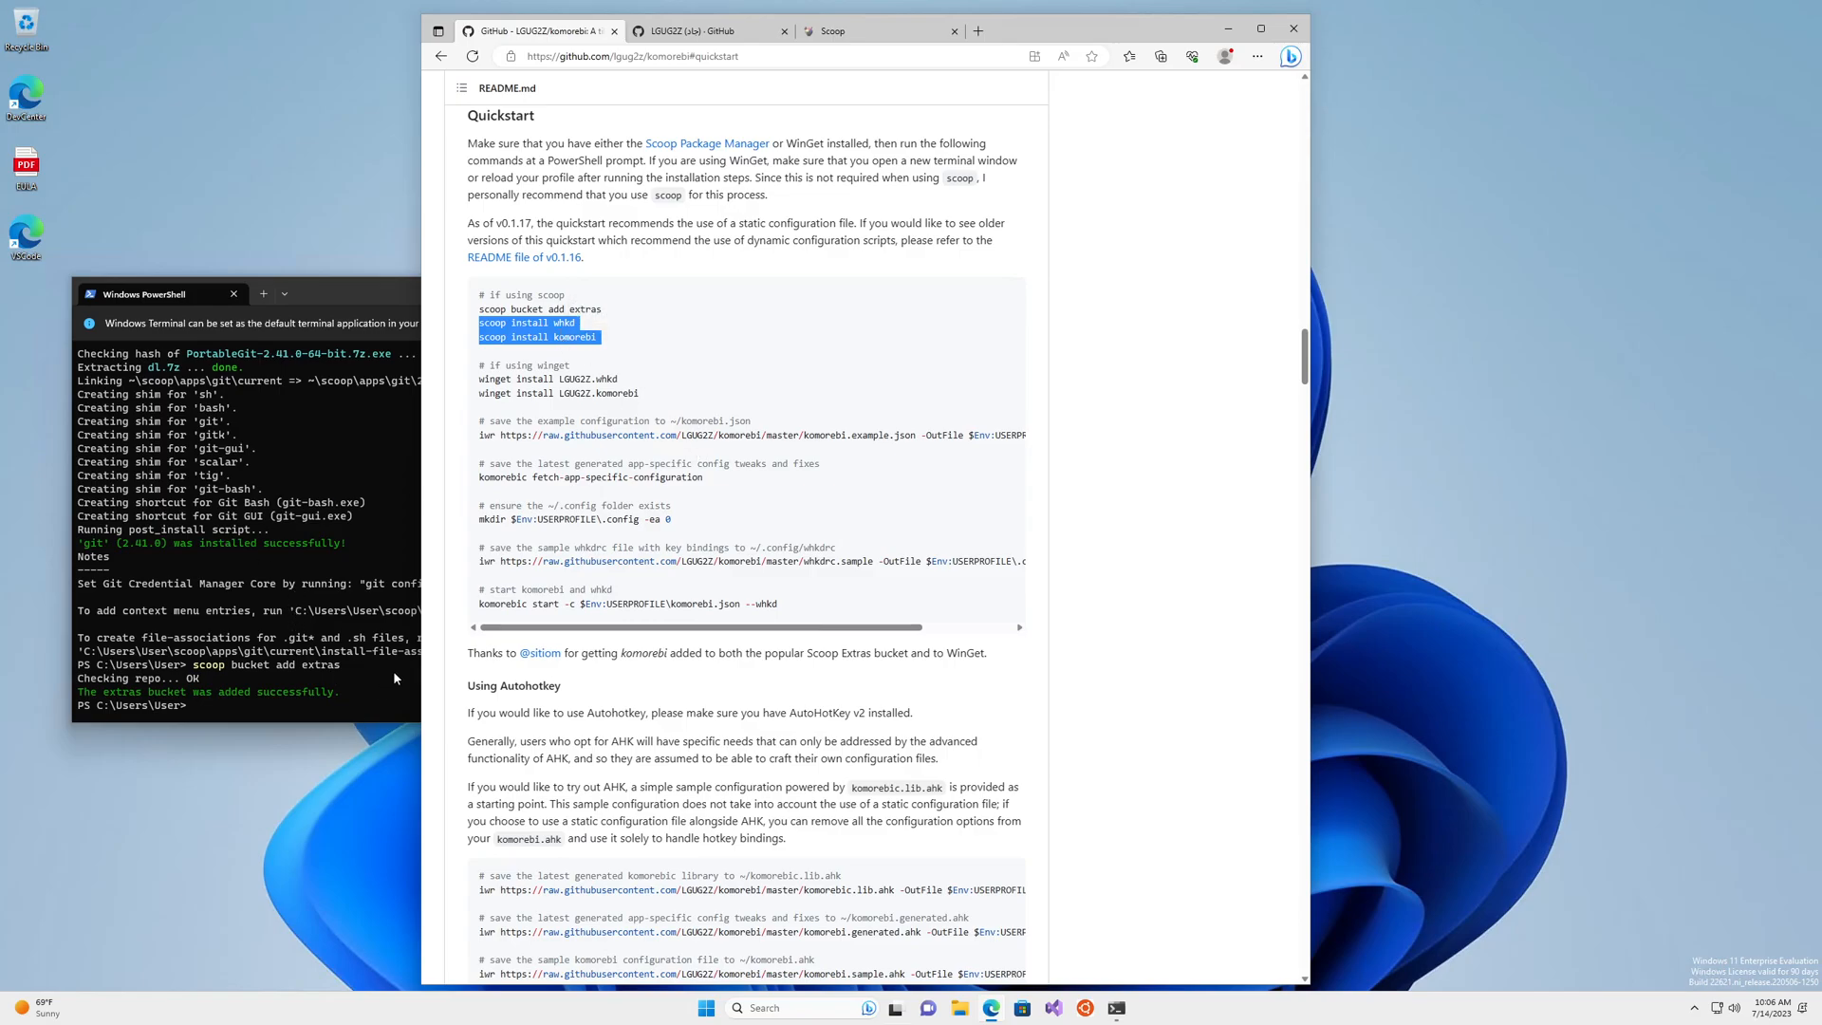
pyautogui.press('ctrl+v')
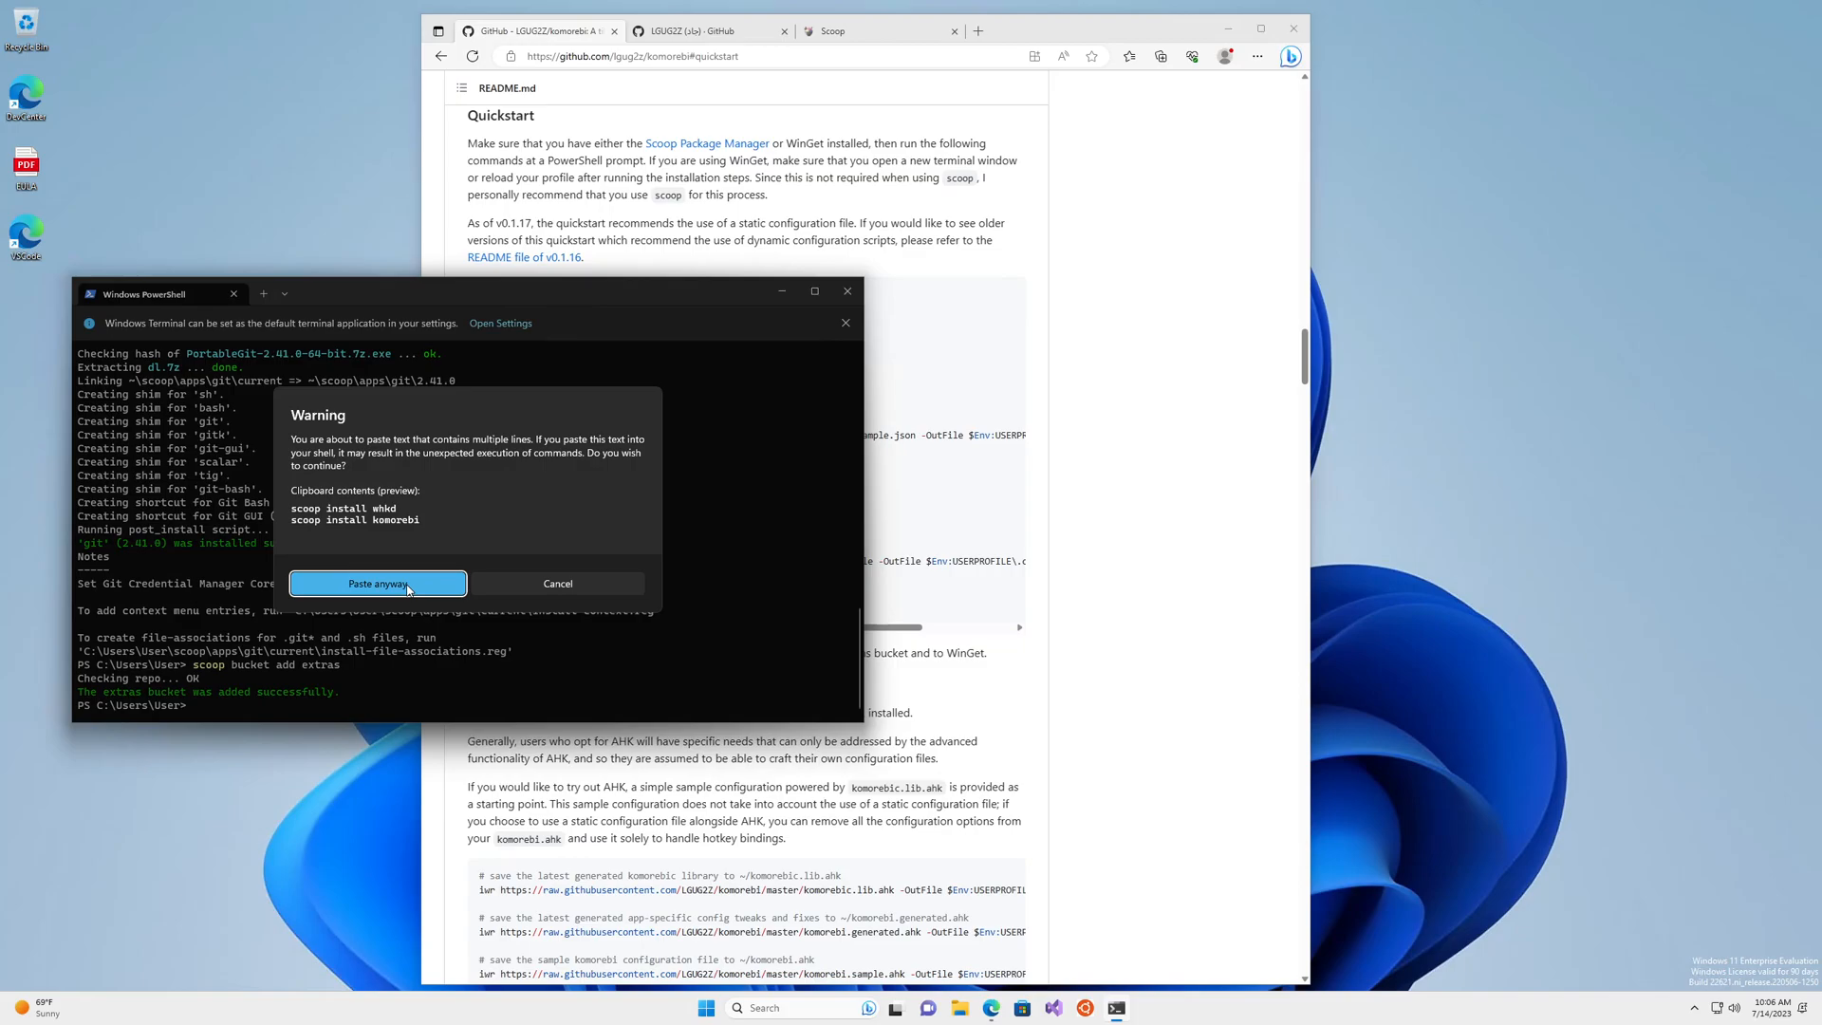
pyautogui.click(377, 584)
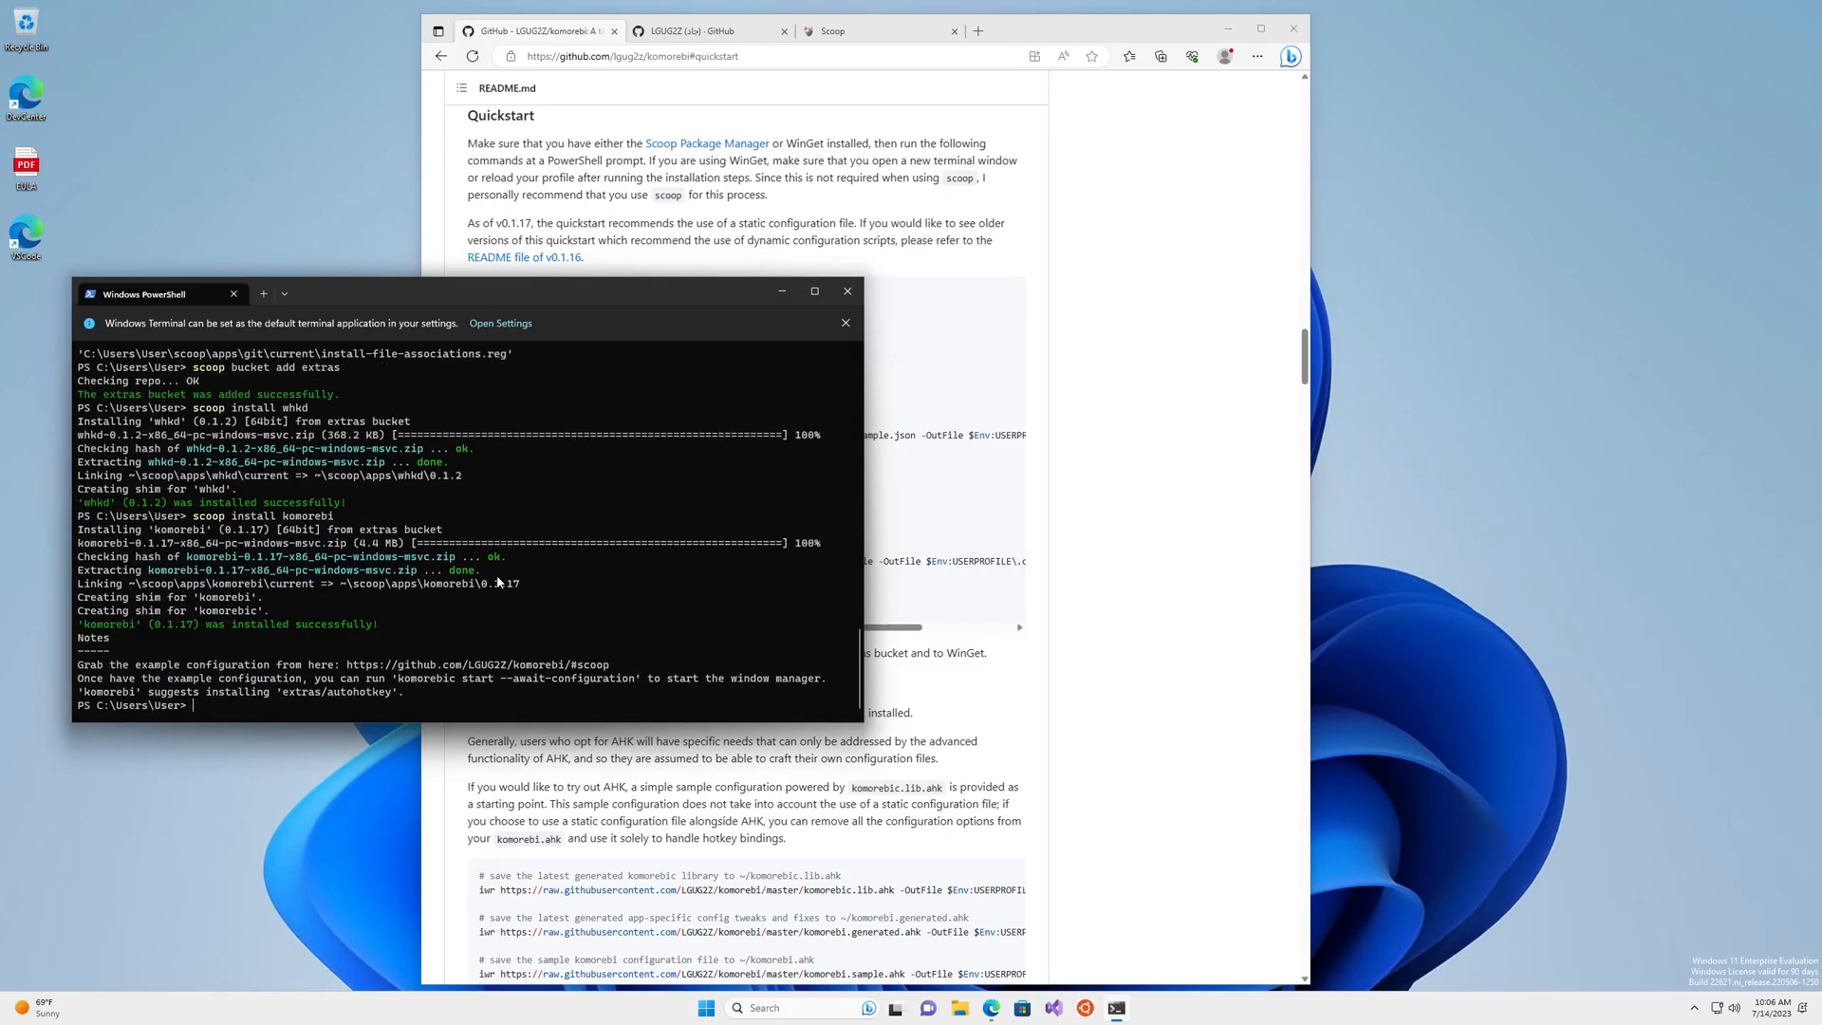
pyautogui.moveTo(548, 552)
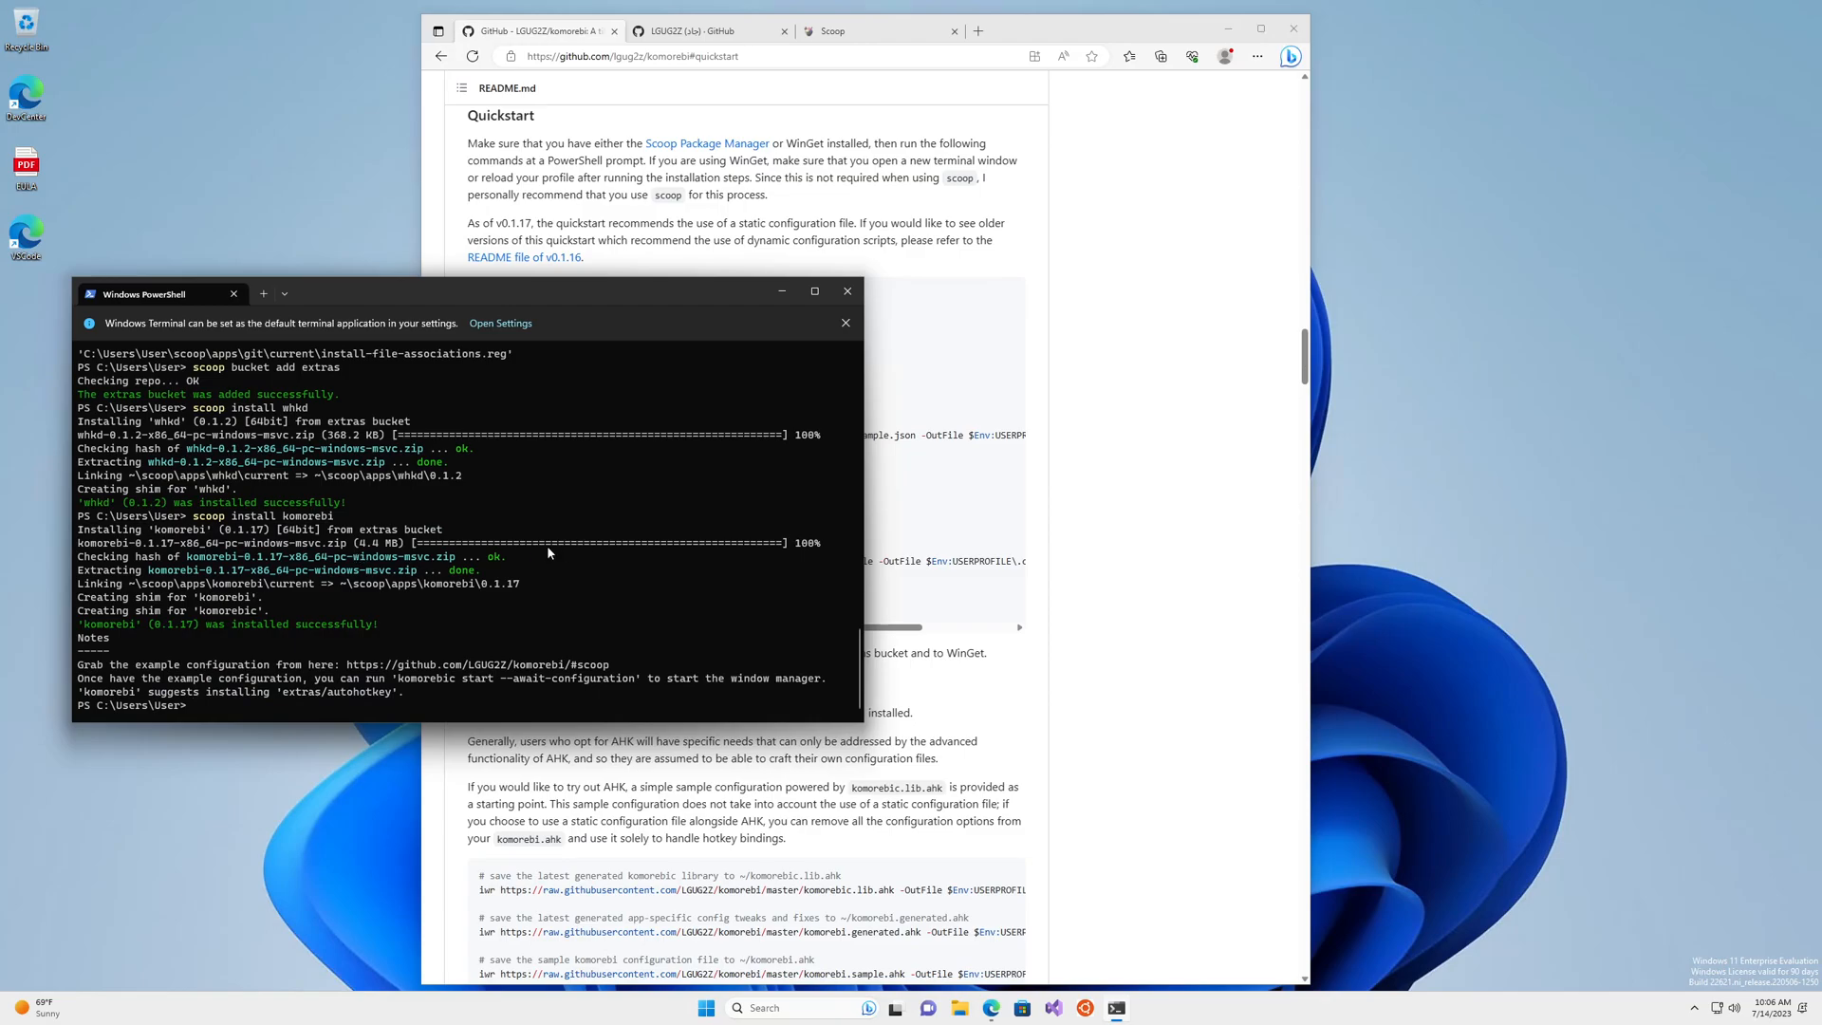
# Run 'komorebic --help' and 'whkd --help', which reports no whkdrc file exists
pyautogui.write('ko')
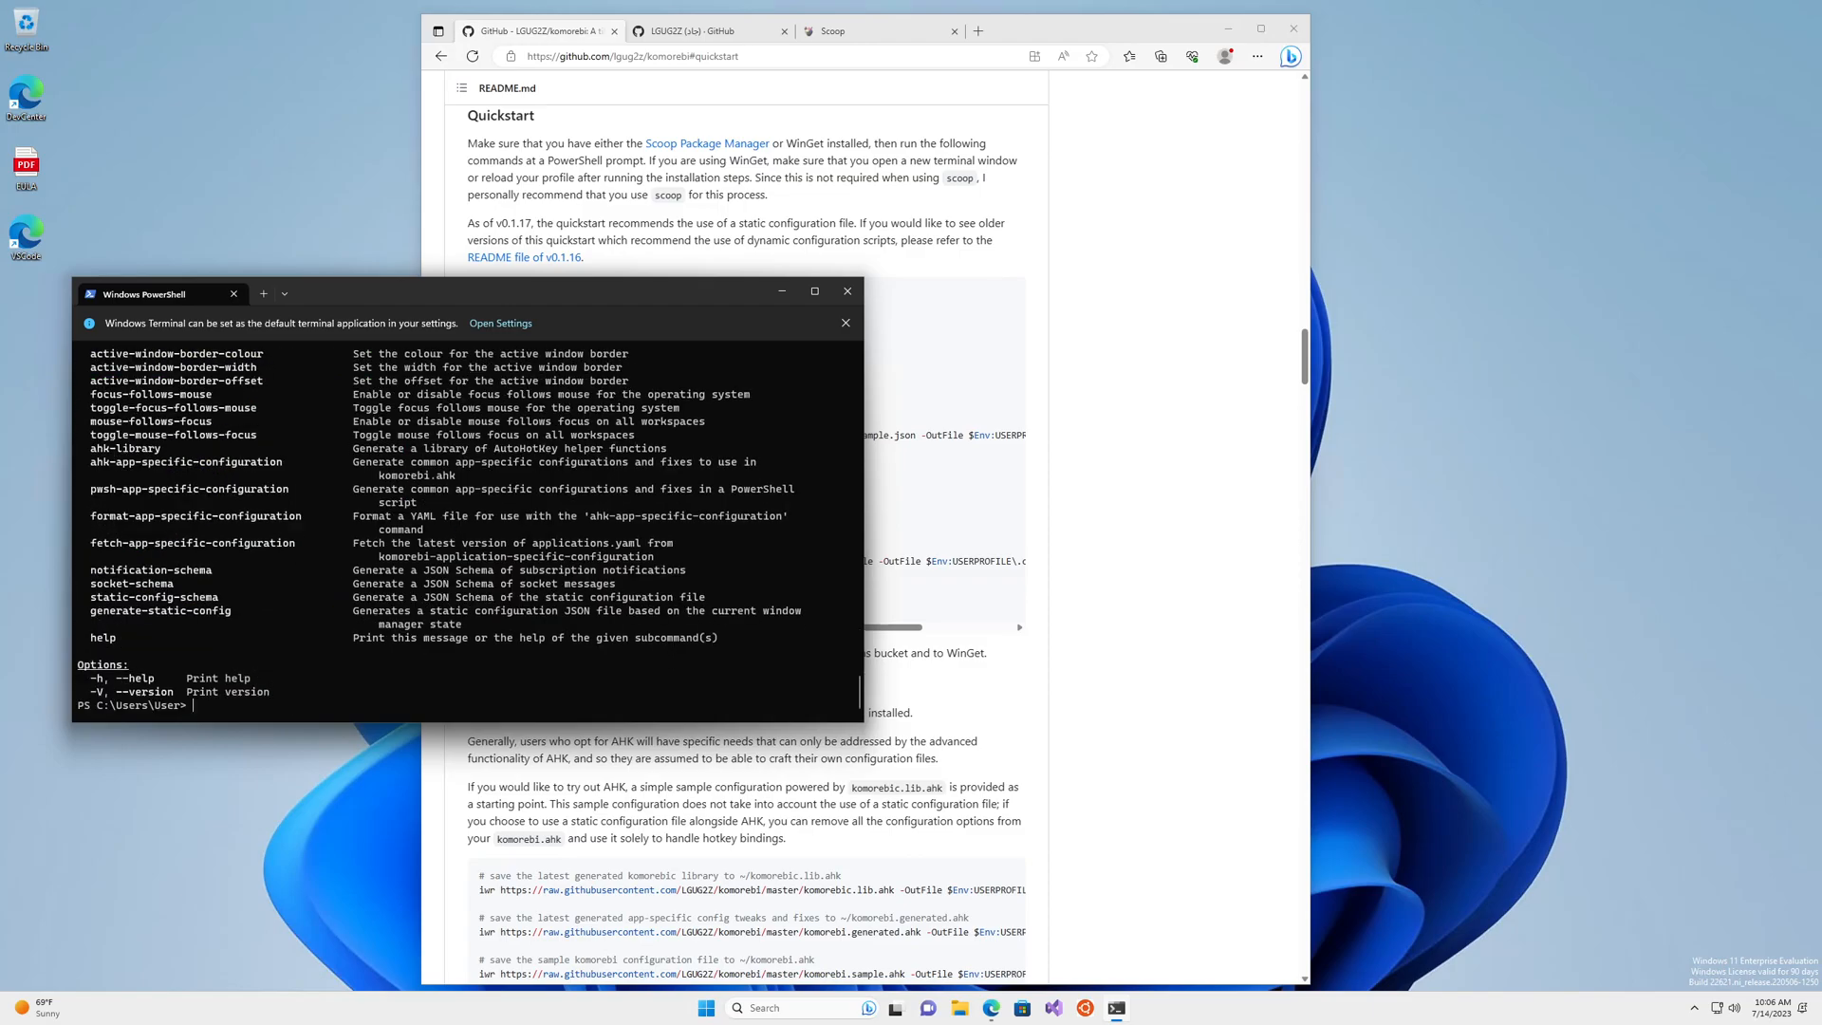
pyautogui.write('wh')
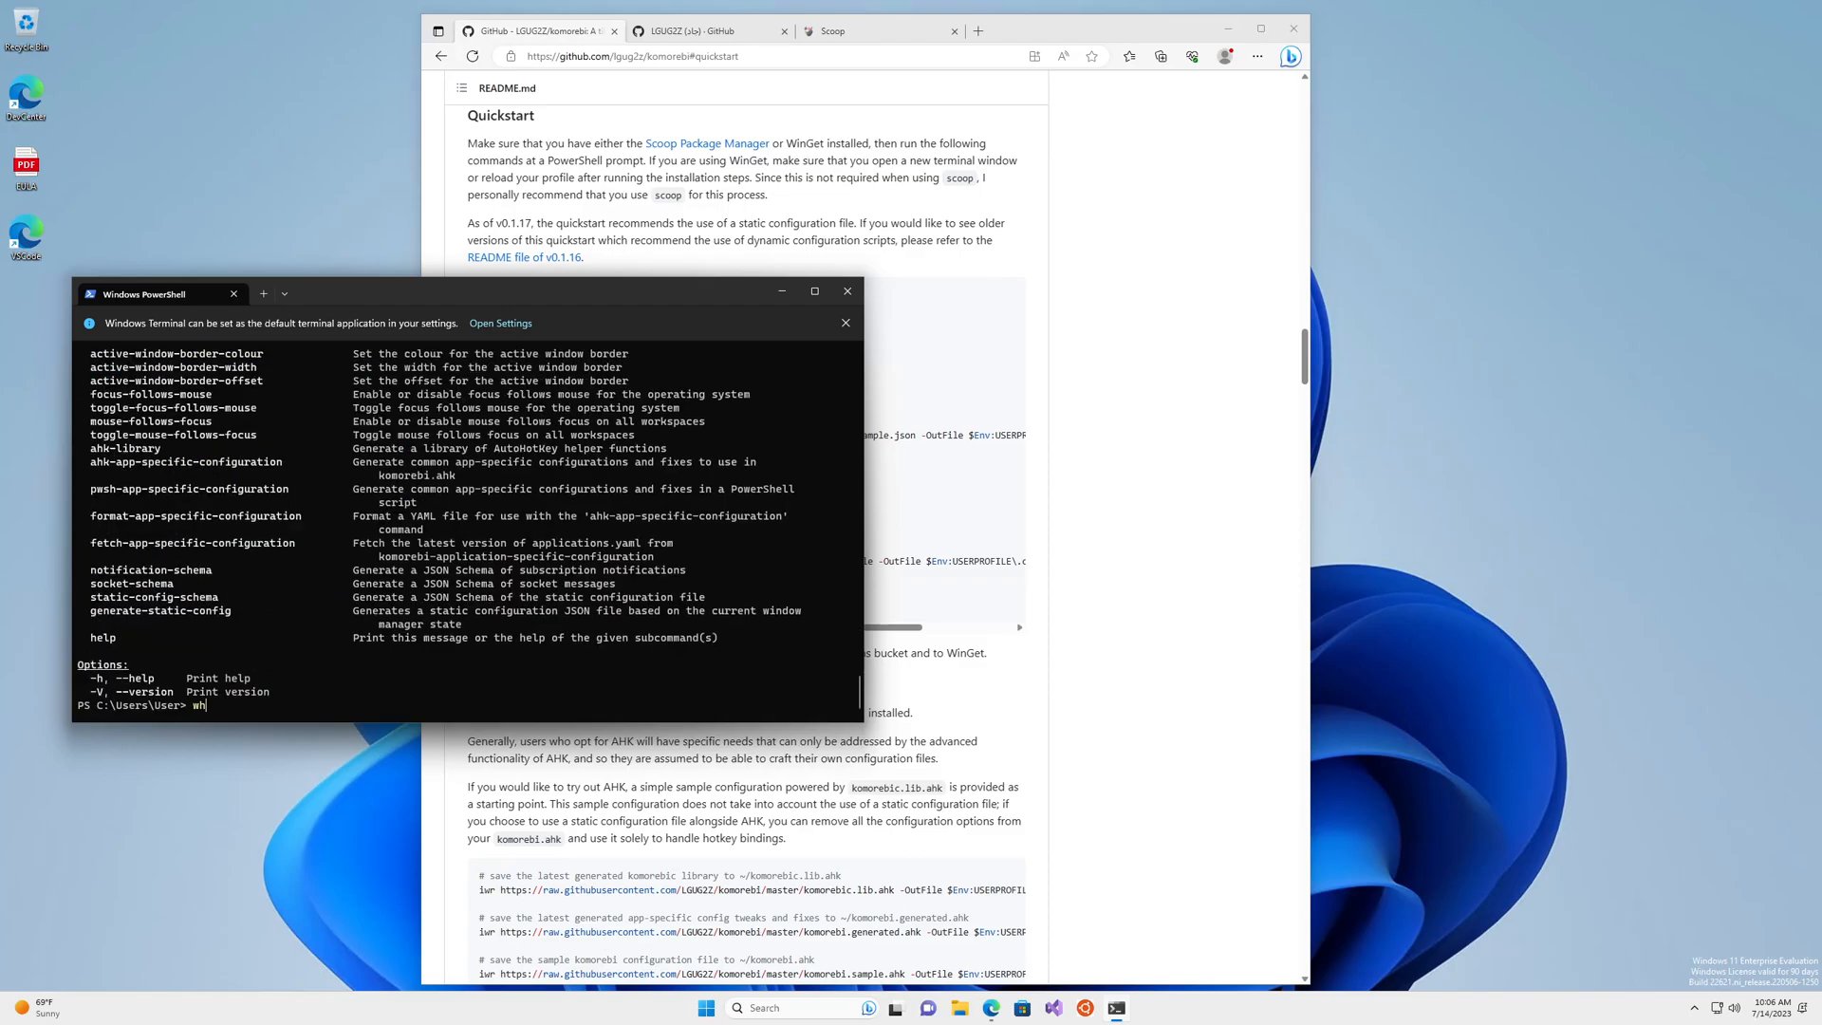
pyautogui.press('Return')
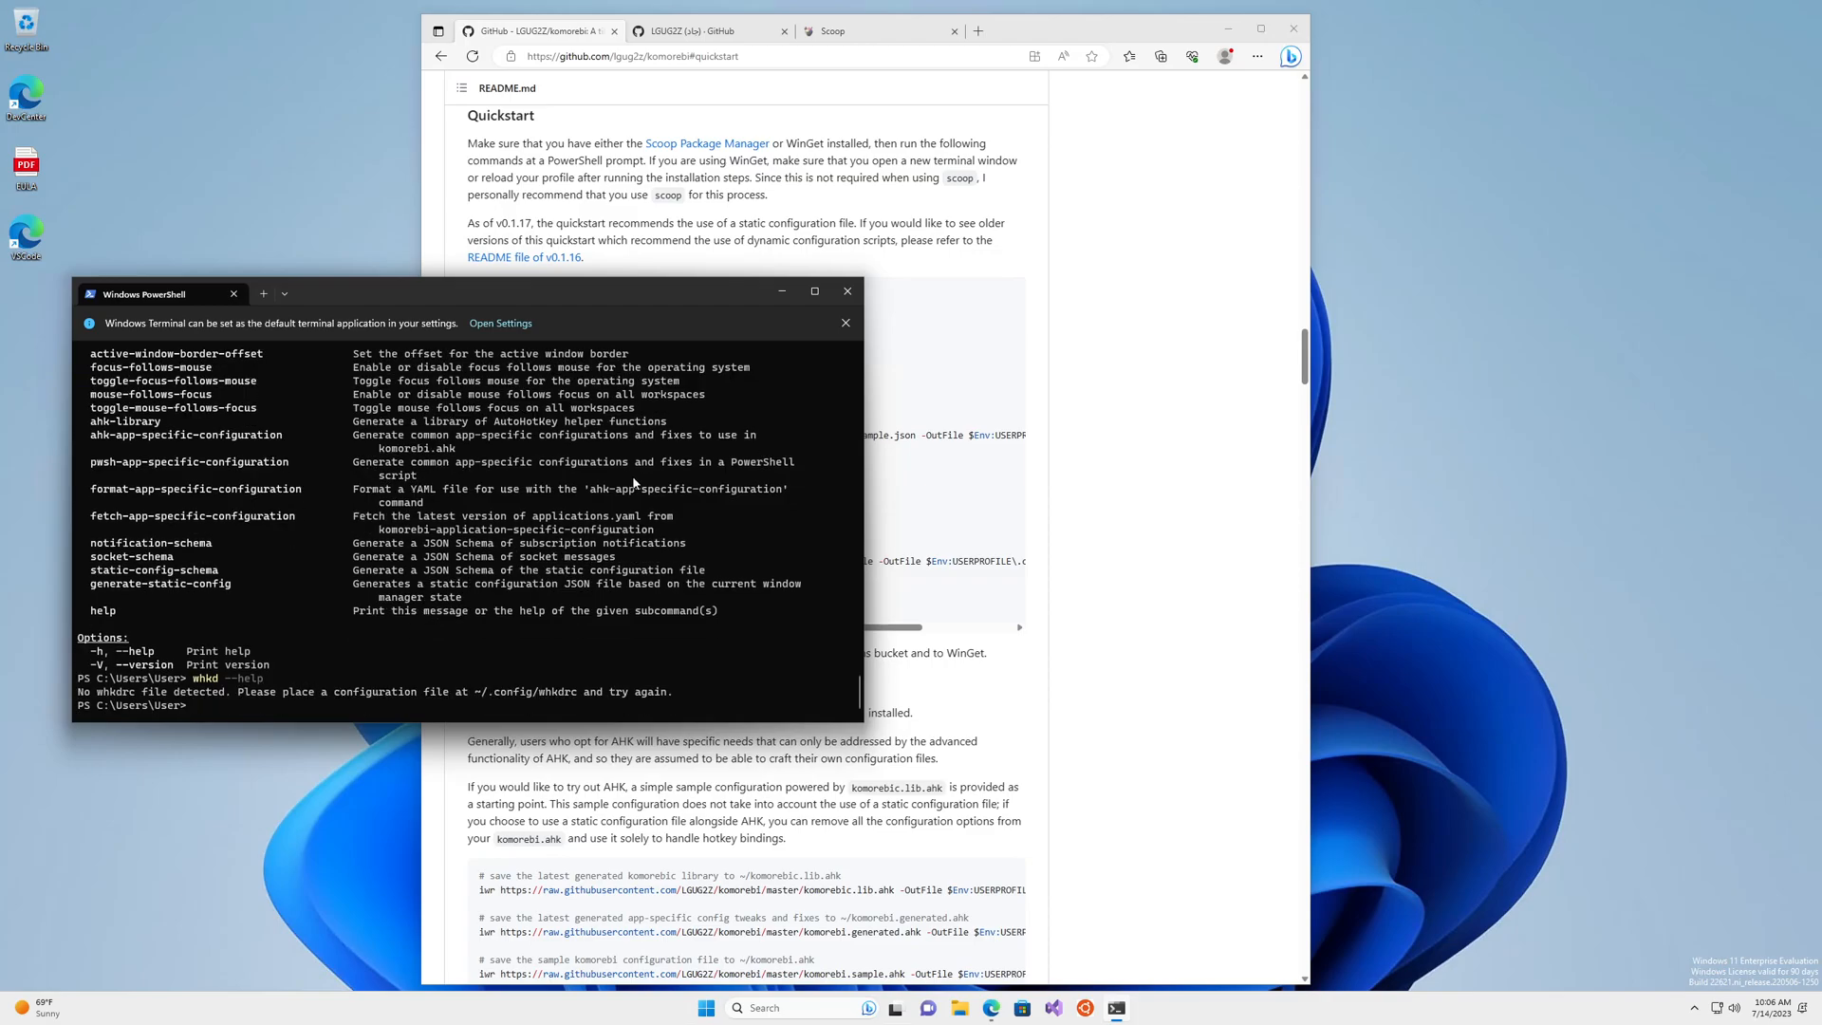
pyautogui.moveTo(1148, 529)
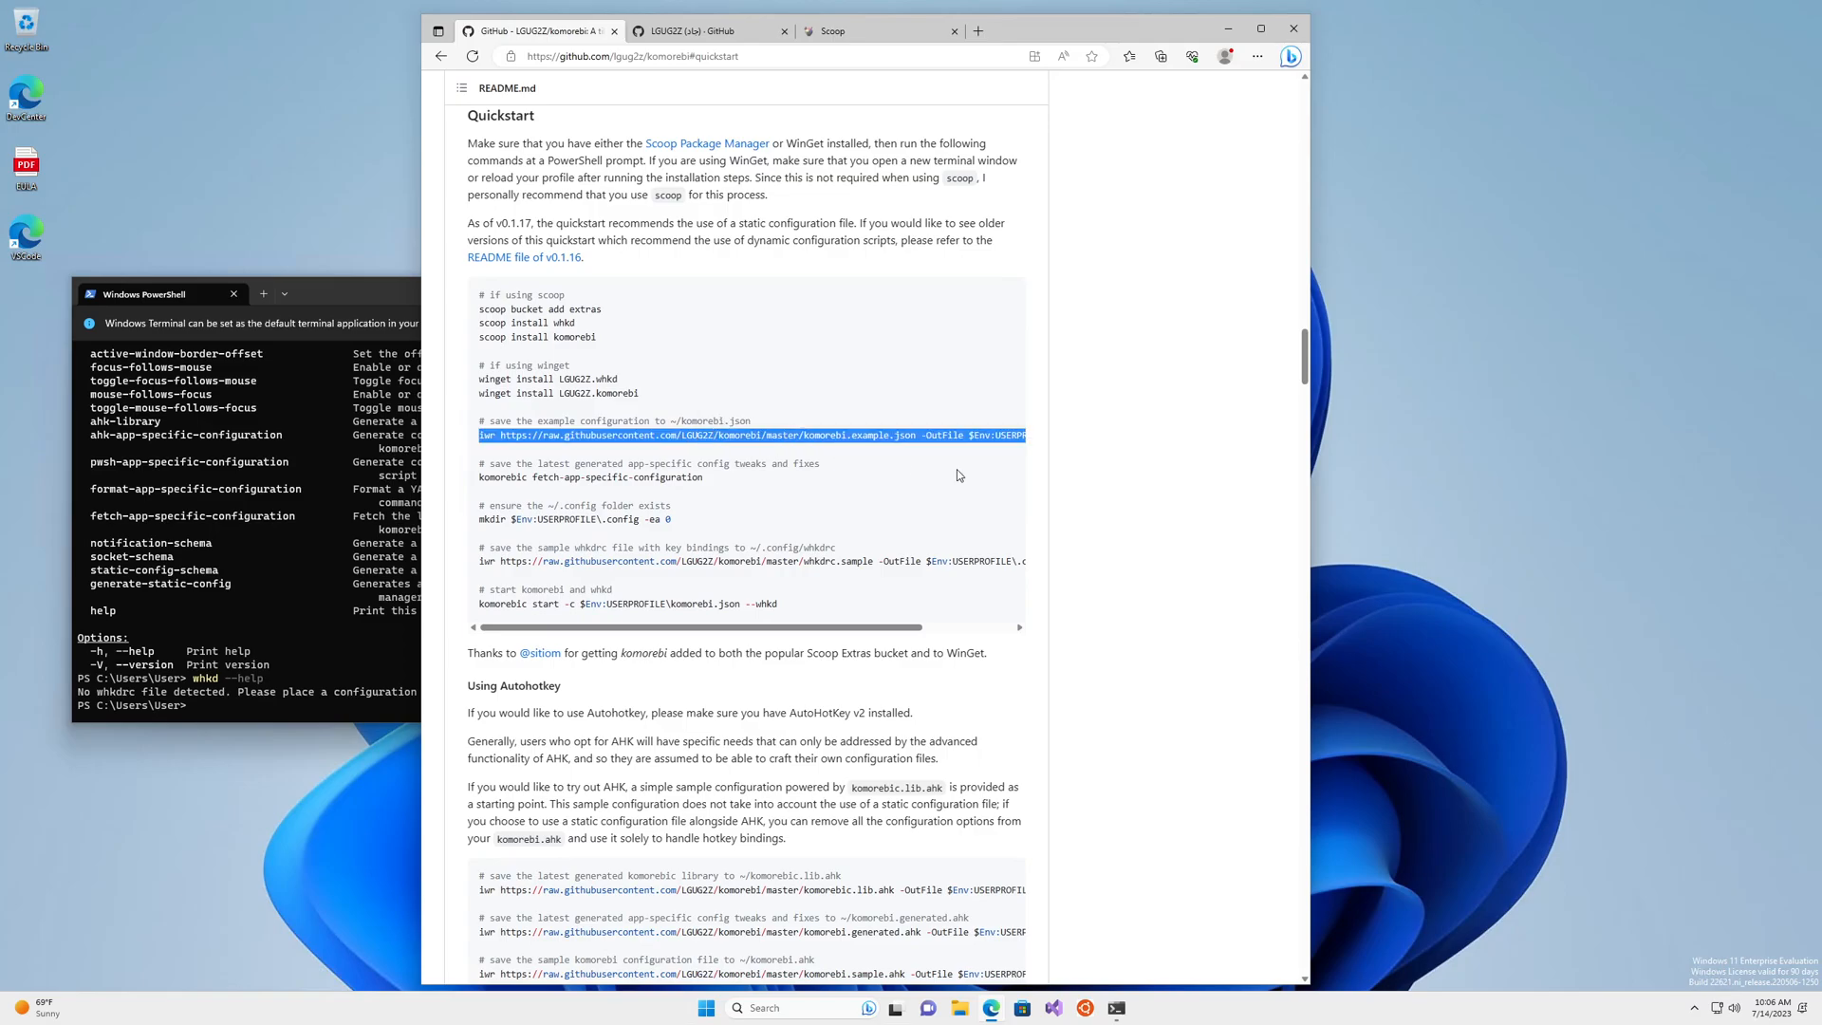
pyautogui.moveTo(548, 449)
pyautogui.write('not')
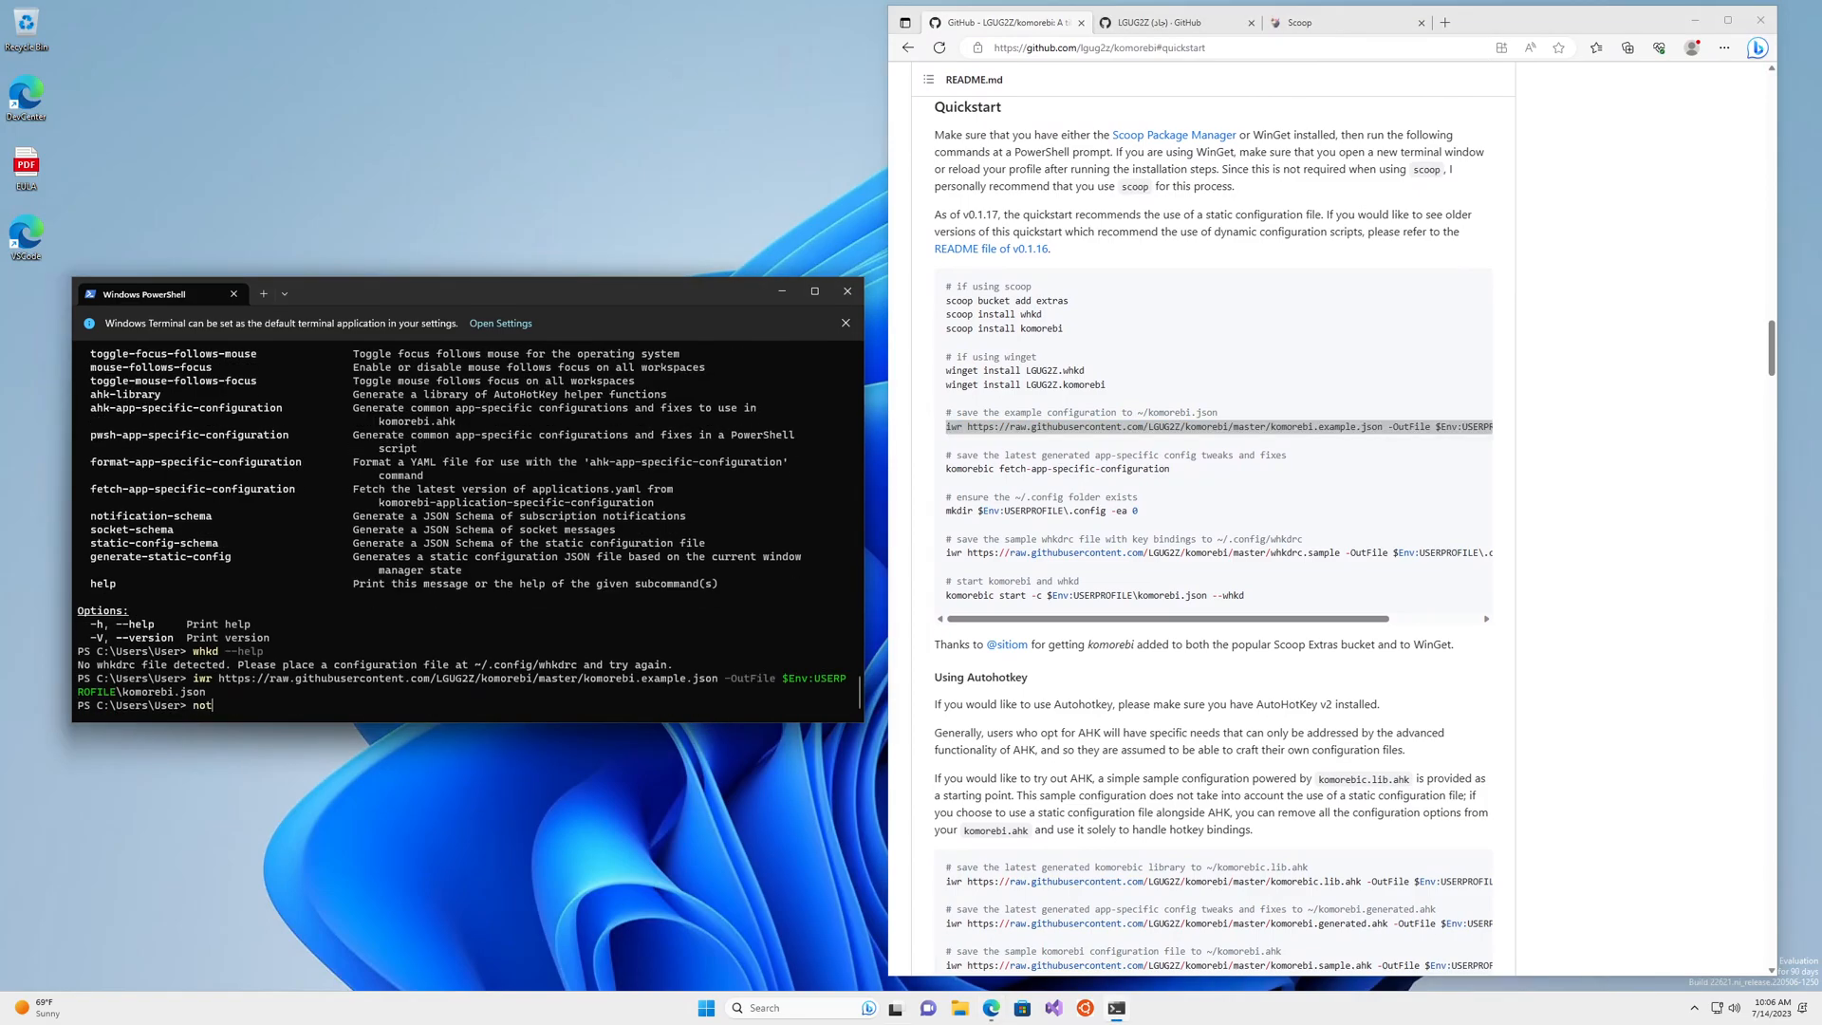
# Open the downloaded komorebi.json in Notepad, review the workspace layouts, and close it
pyautogui.write('epa')
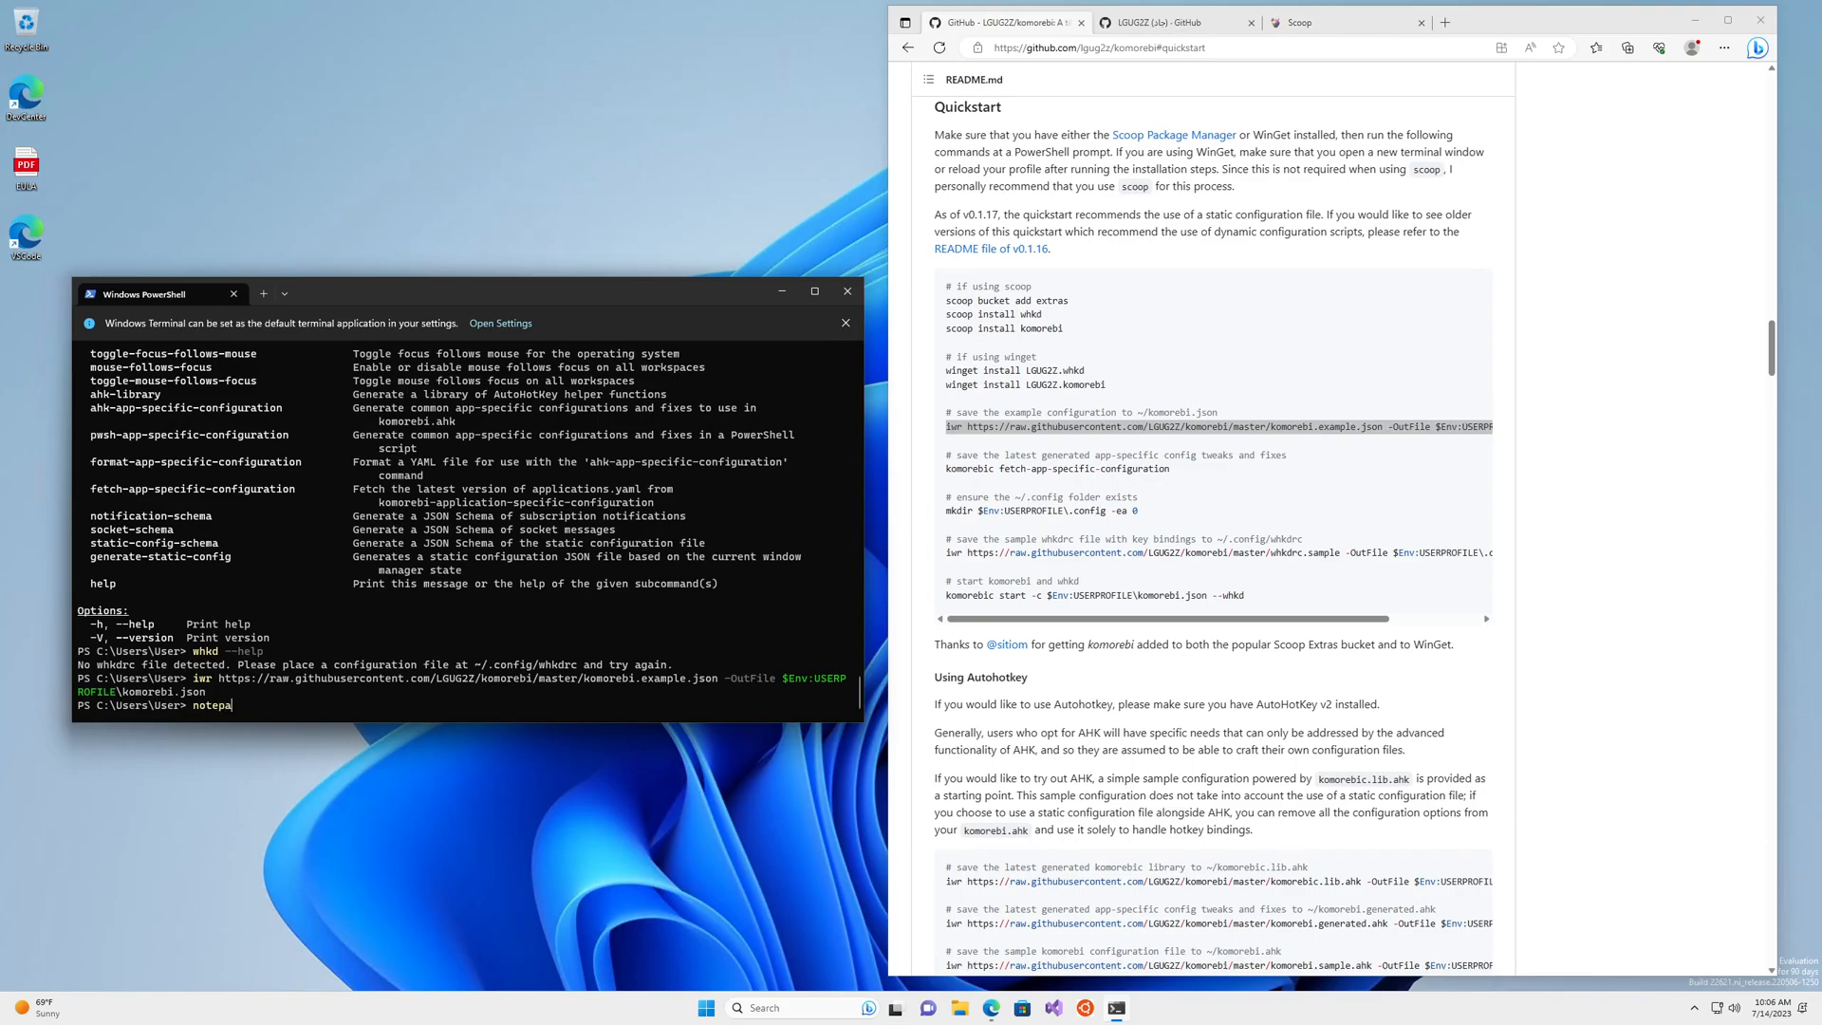
pyautogui.write('d .\\komorebi.json')
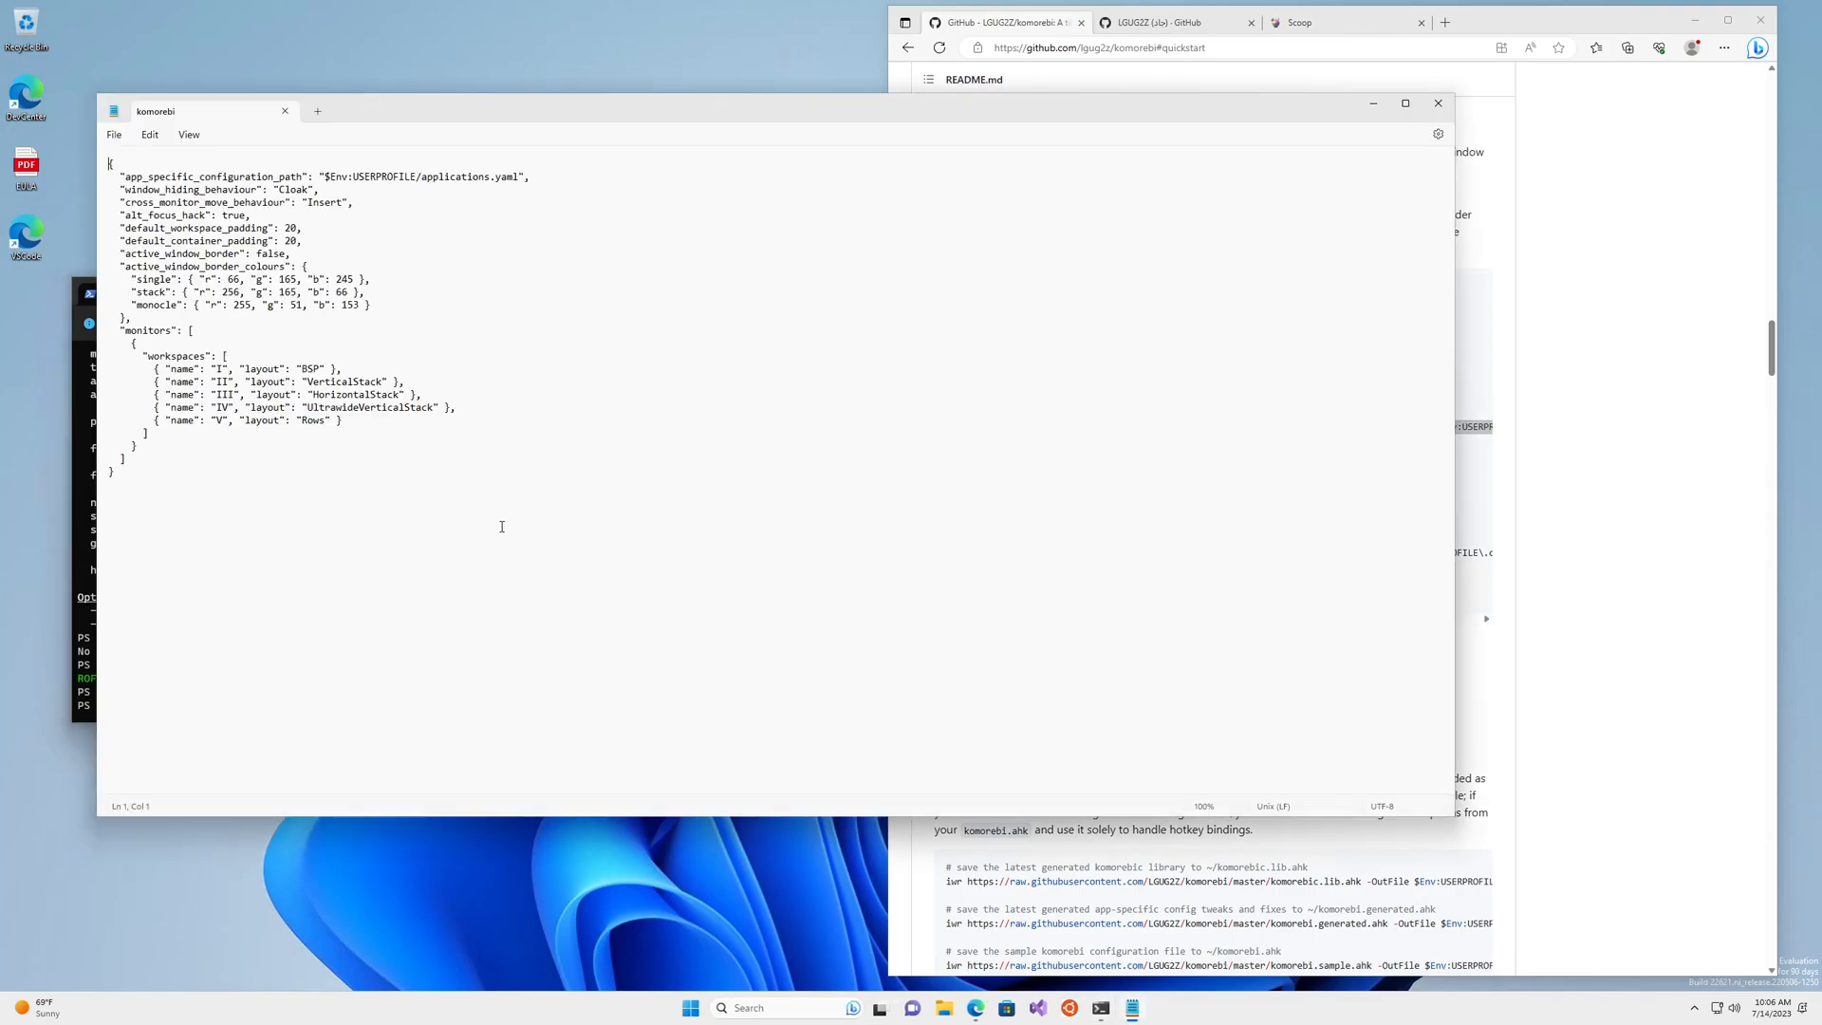
pyautogui.moveTo(668, 239)
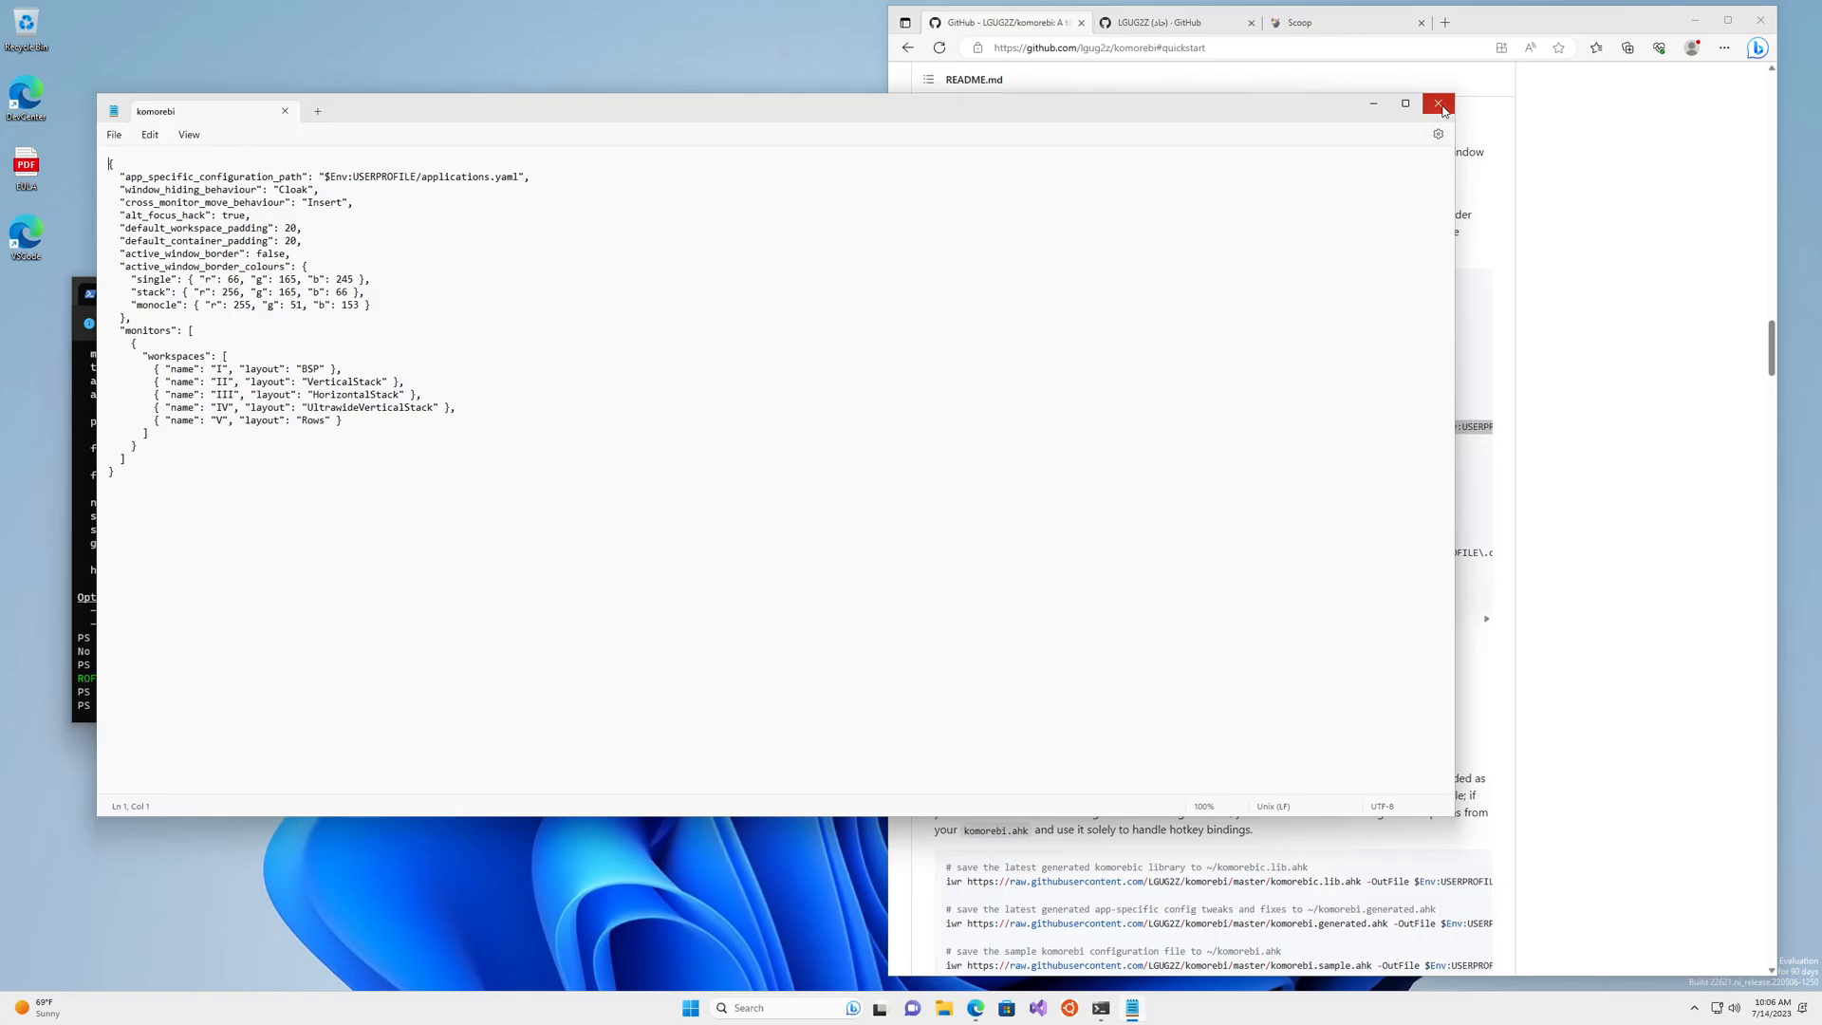
pyautogui.click(1438, 104)
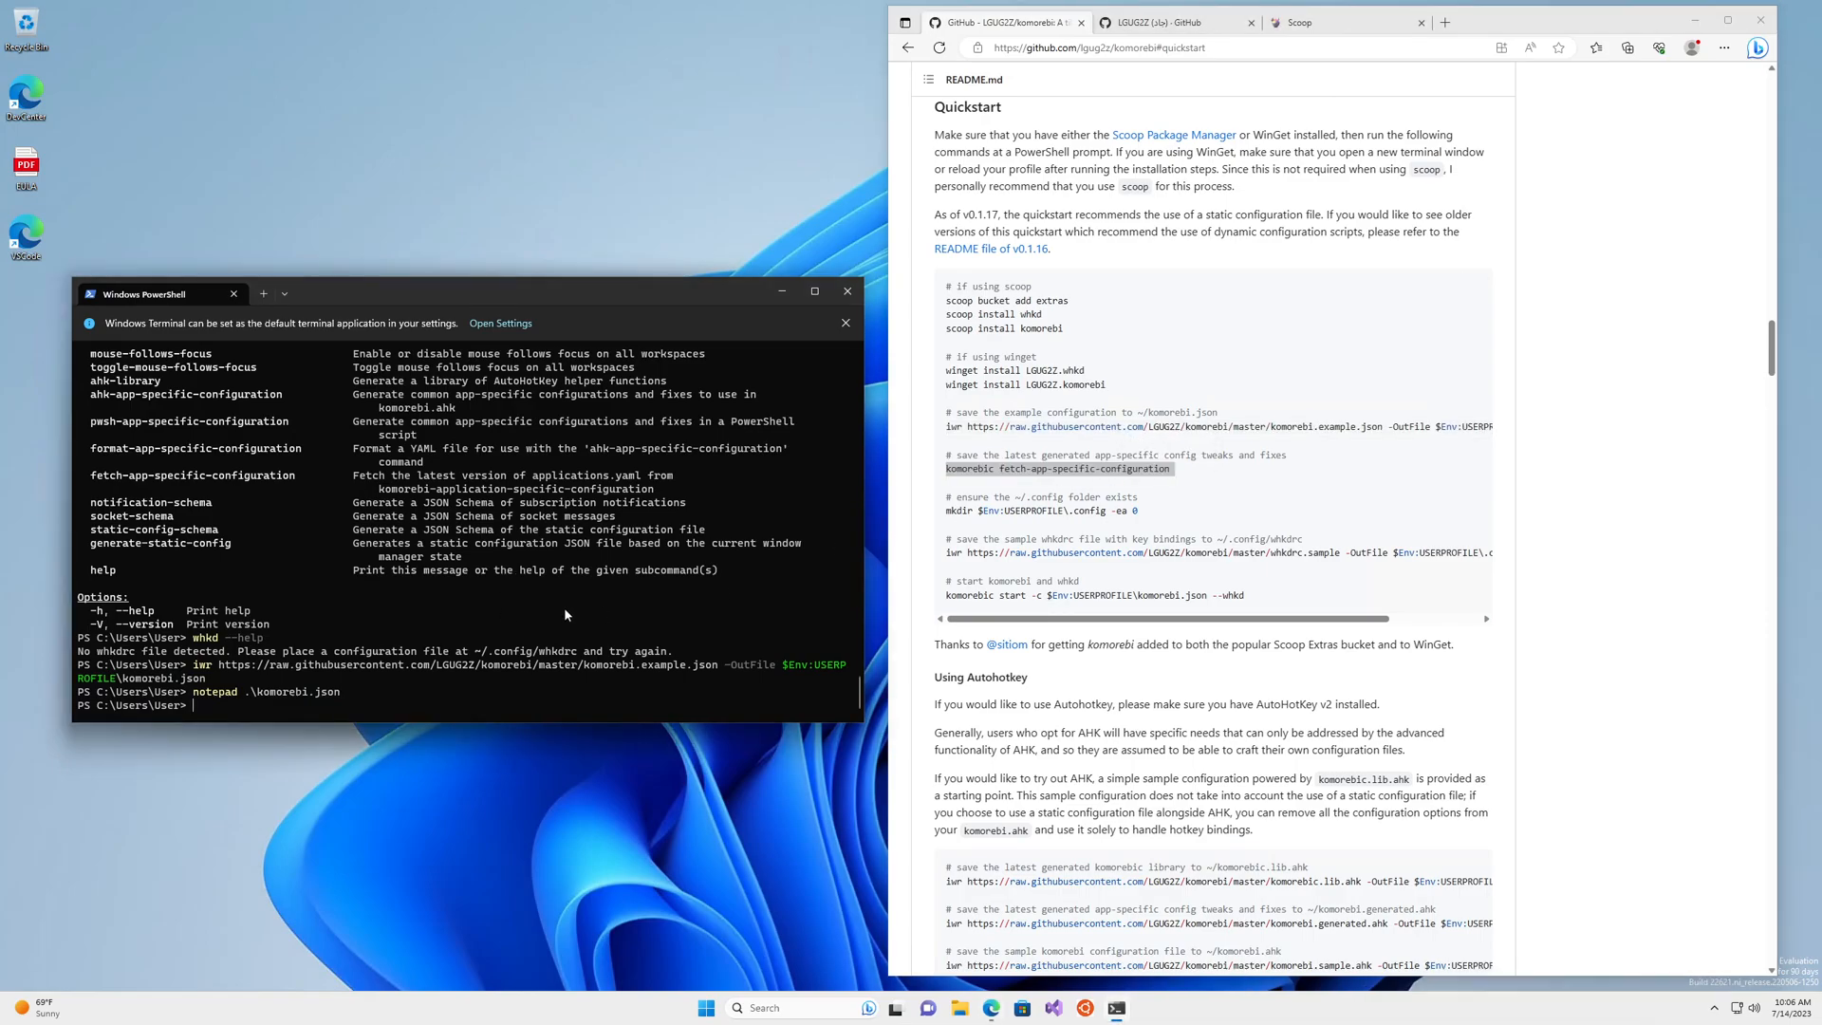
# Fetch the app-specific configuration, create the .config folder, and download whkdrc.sample as whkdrc
pyautogui.write('komorebic fetch-app-specific-configuration')
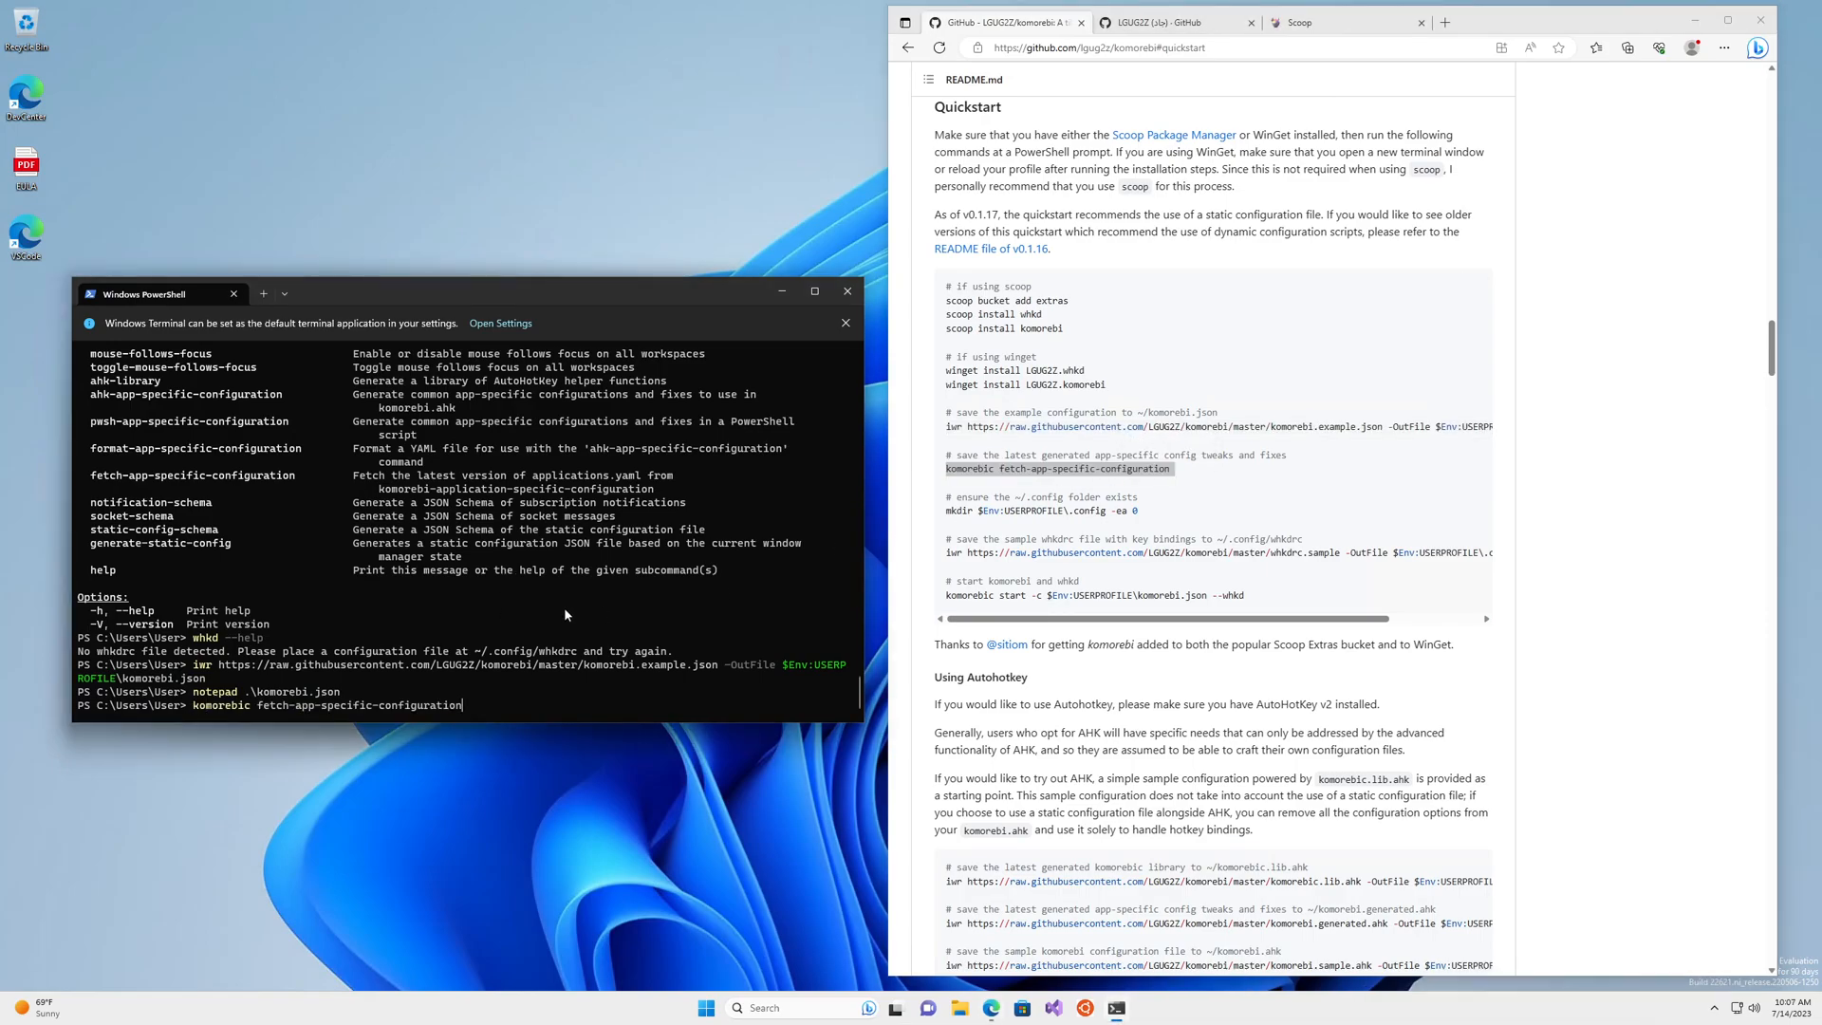
pyautogui.press('Return')
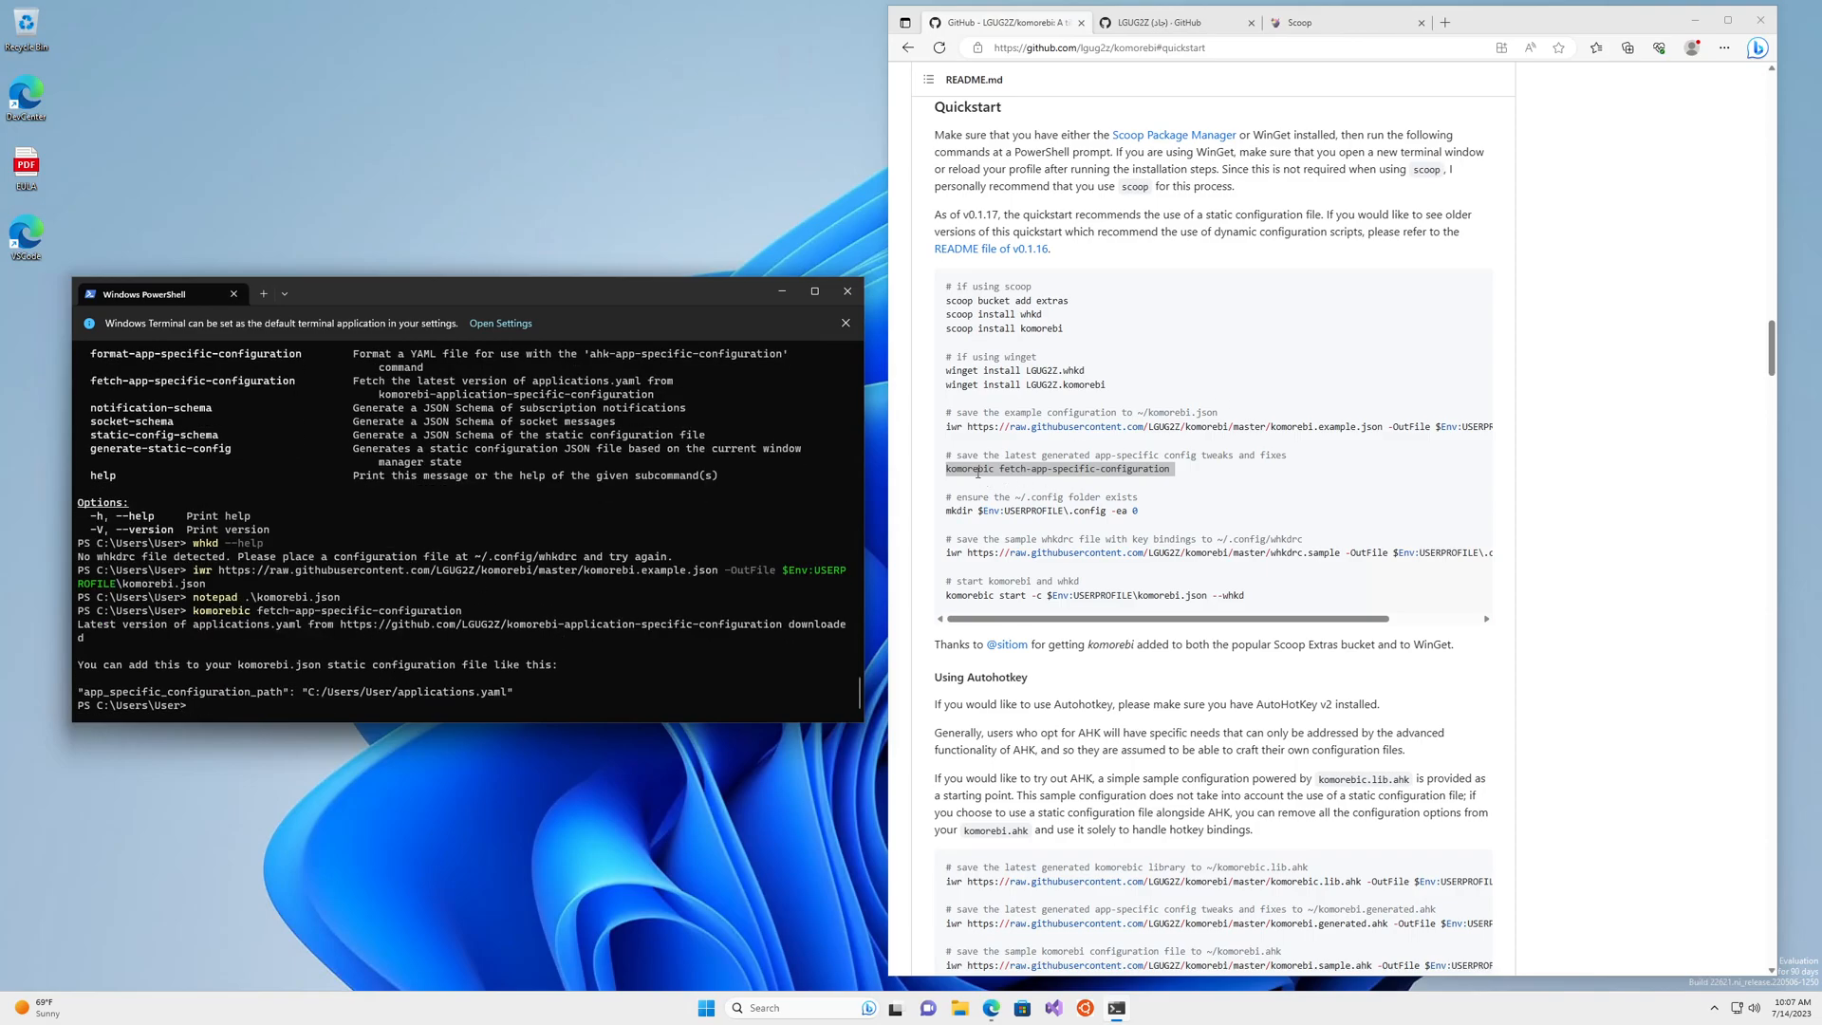
pyautogui.moveTo(1028, 533)
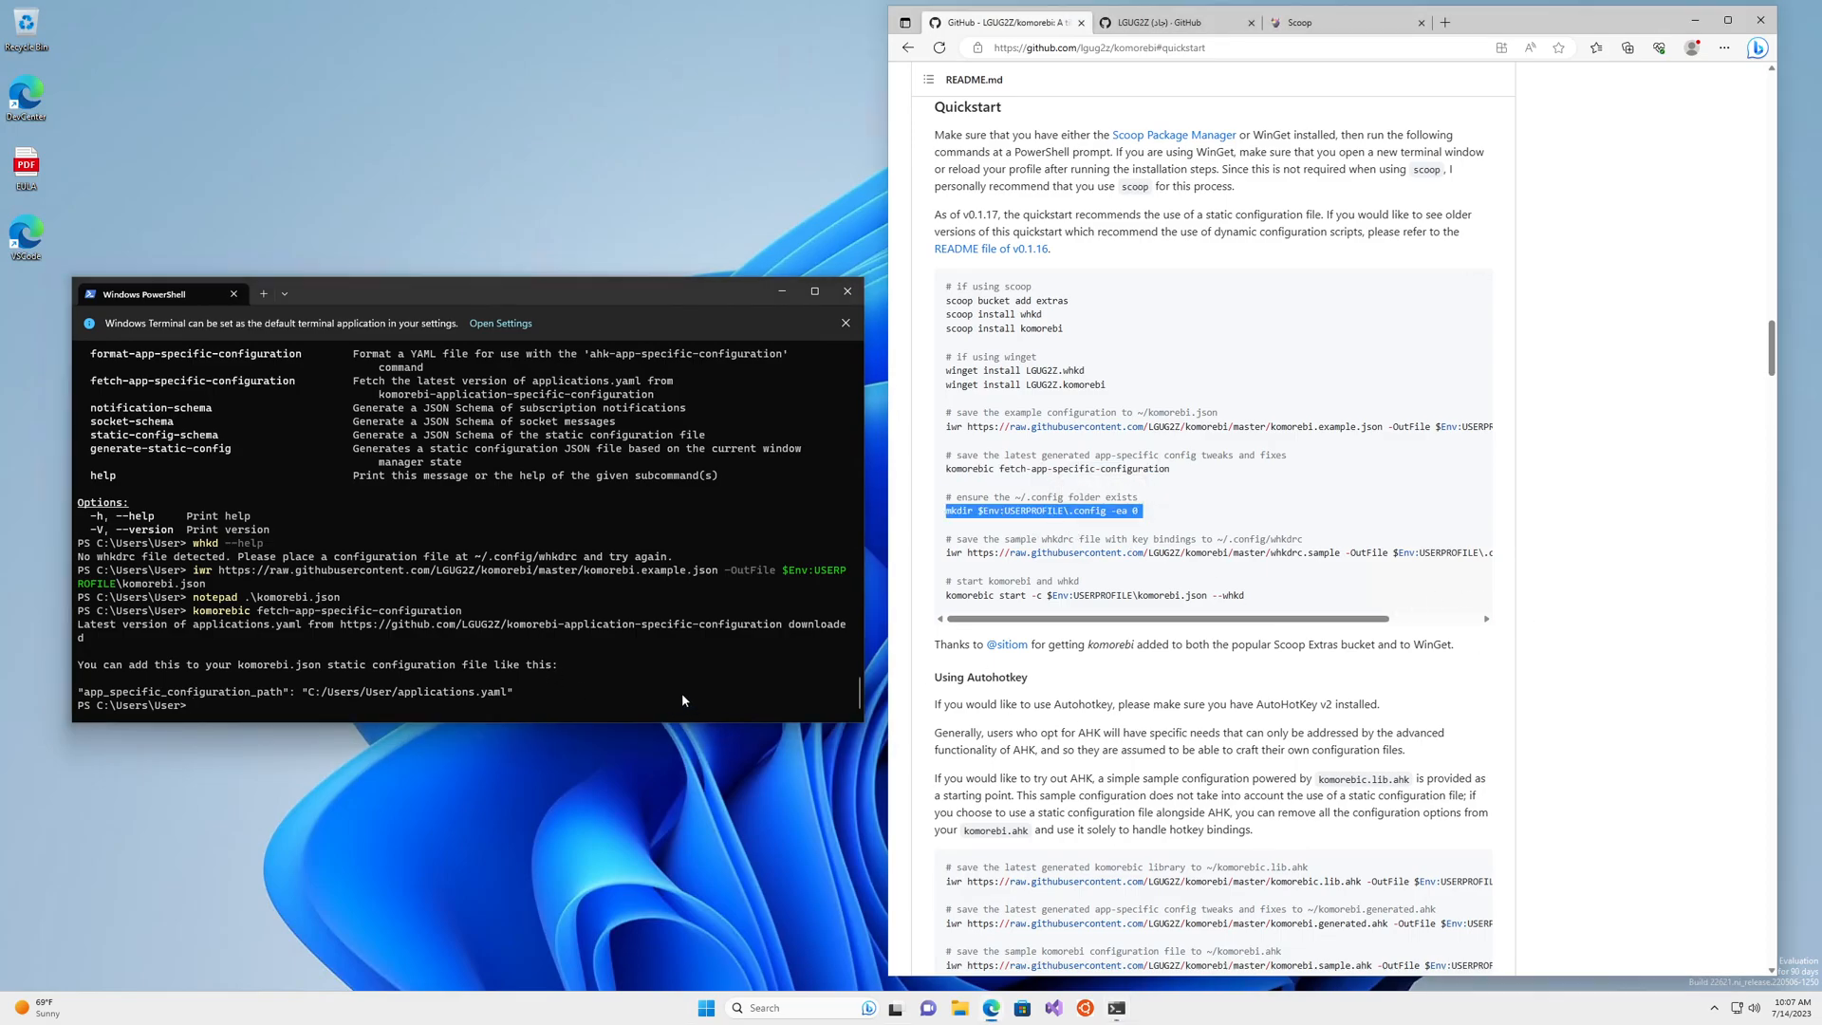
pyautogui.write('mkdir $Env:USERPROFILE\\.config -ea 0')
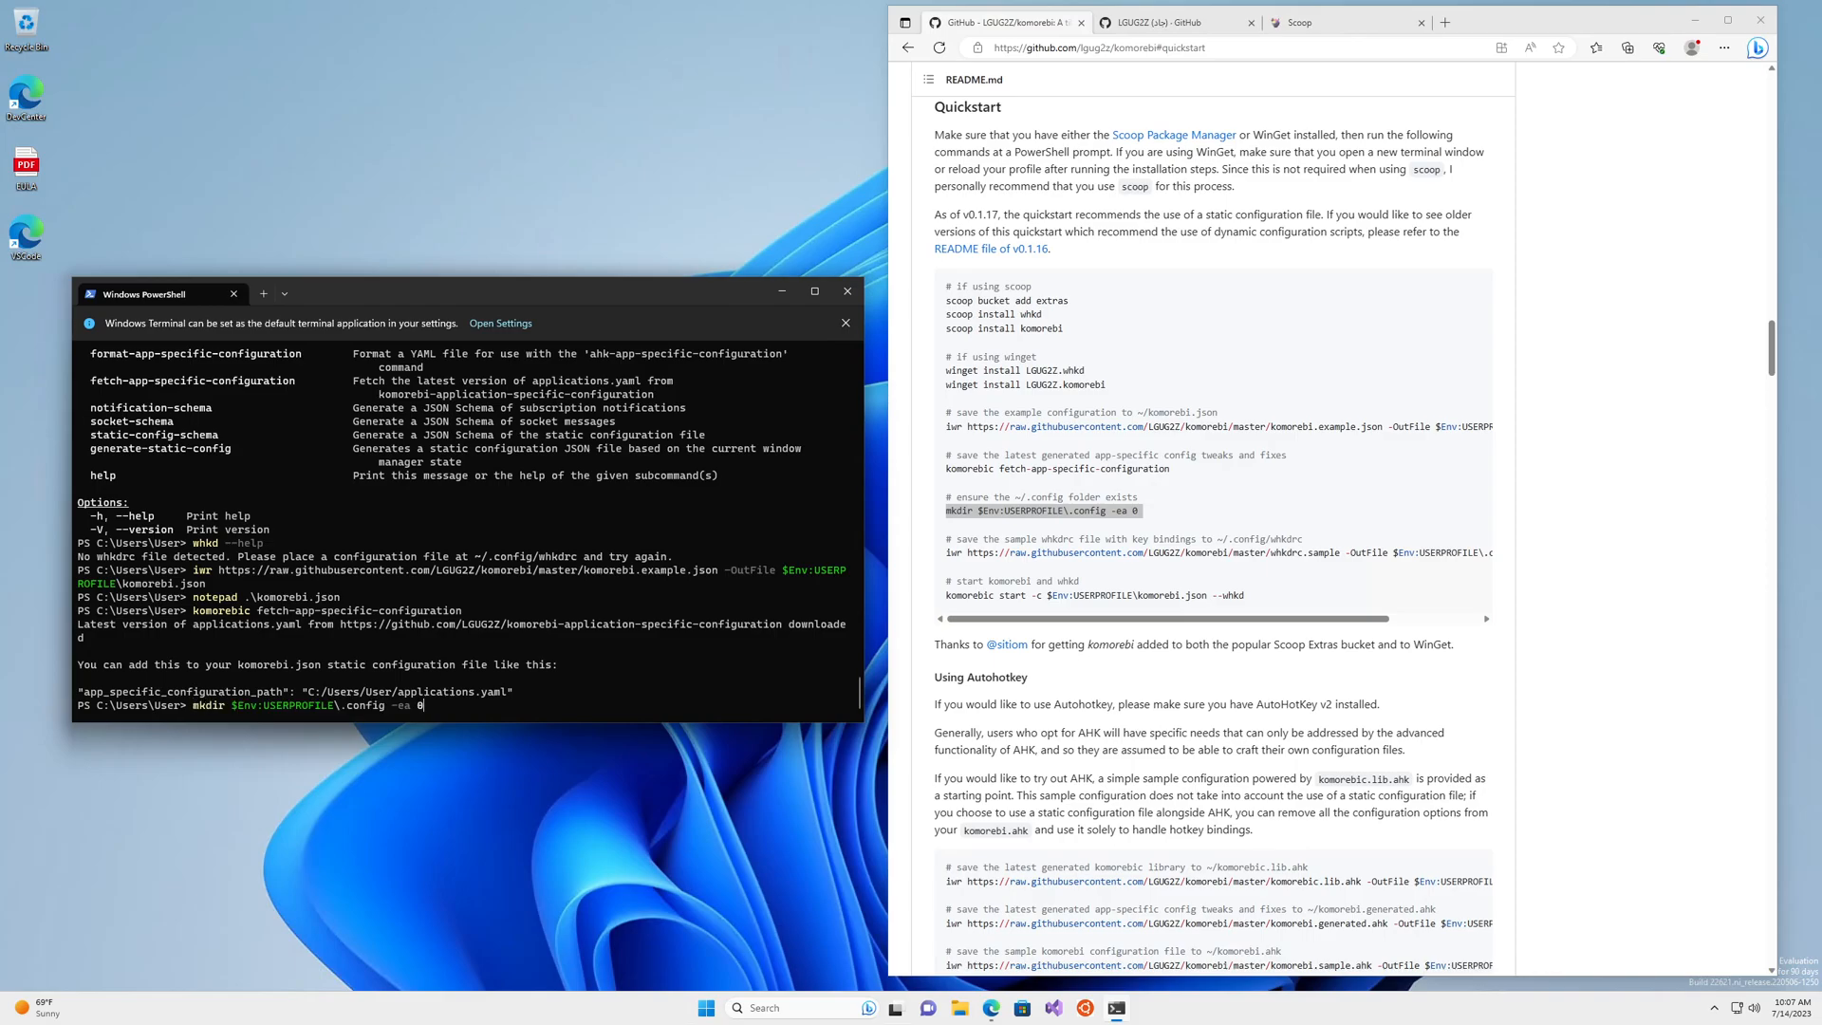
pyautogui.press('Return')
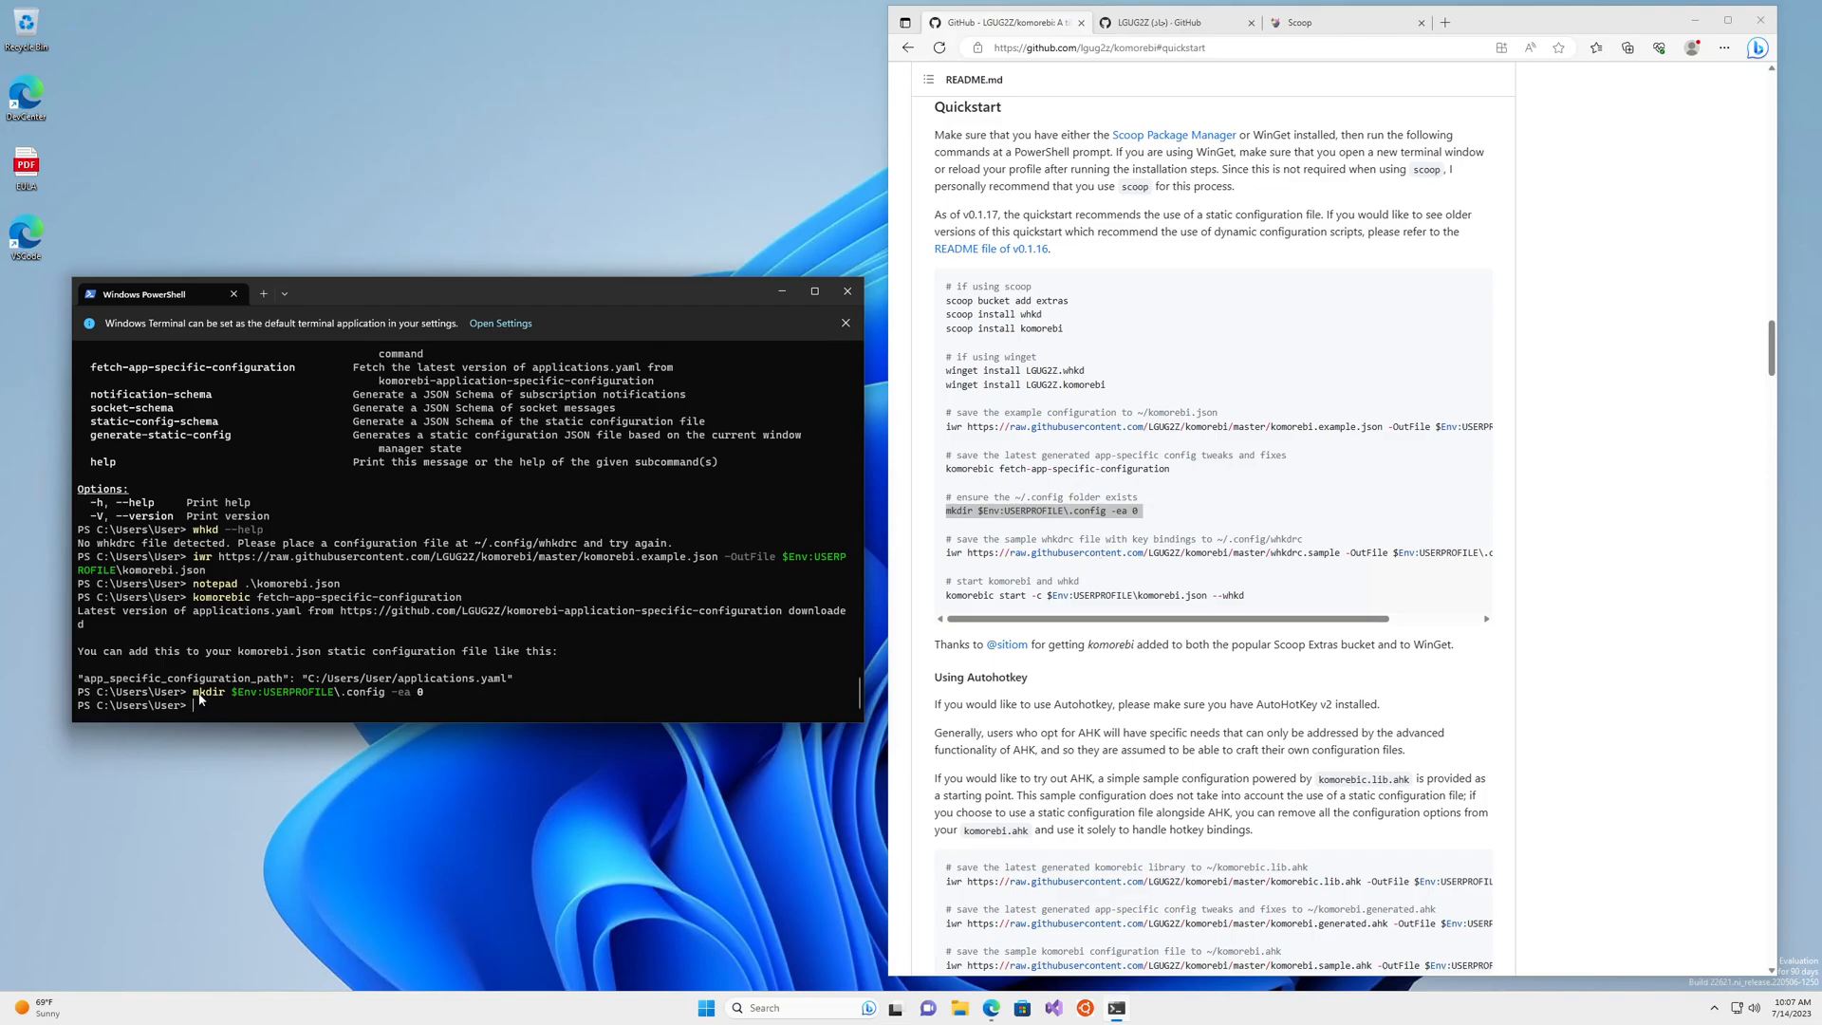
pyautogui.moveTo(344, 703)
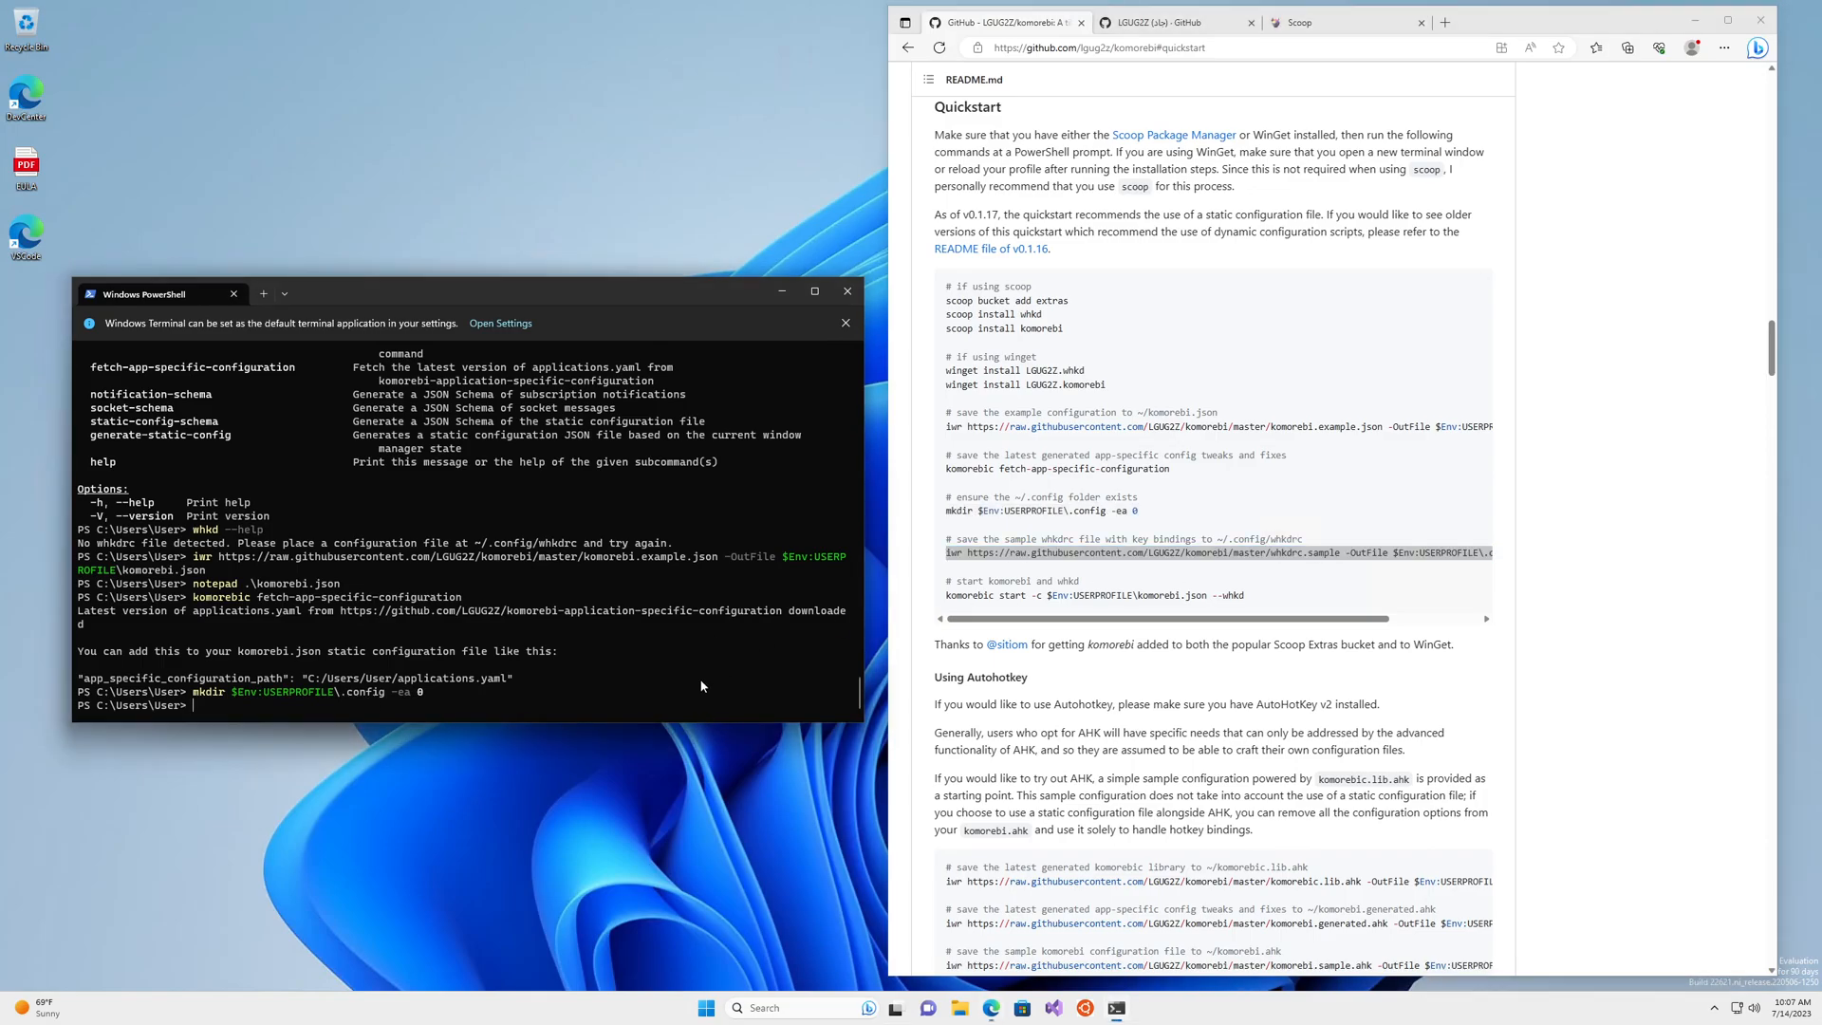
pyautogui.write('iwr https://raw.githubusercontent.com/LGUG2Z/komorebi/master/whkdrc.sample -OutFile $Env:USERPROFILE\\.config\\whkdrc')
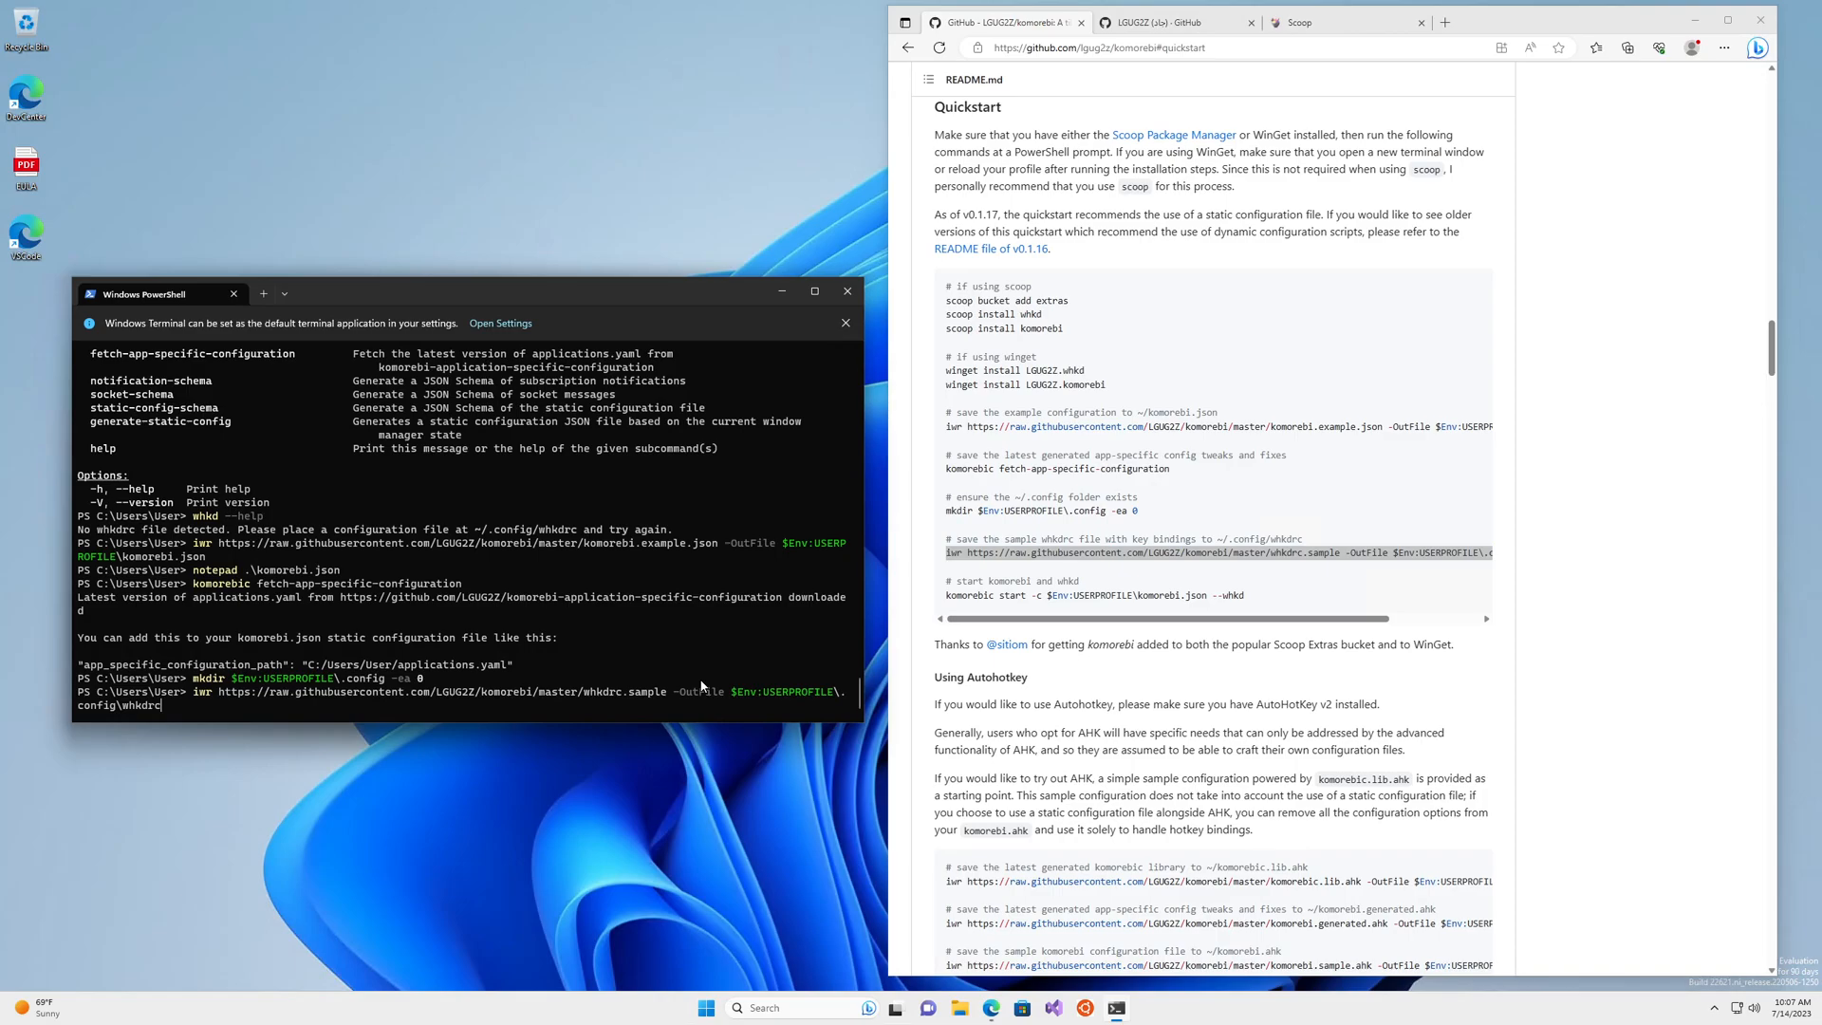
pyautogui.press('Return')
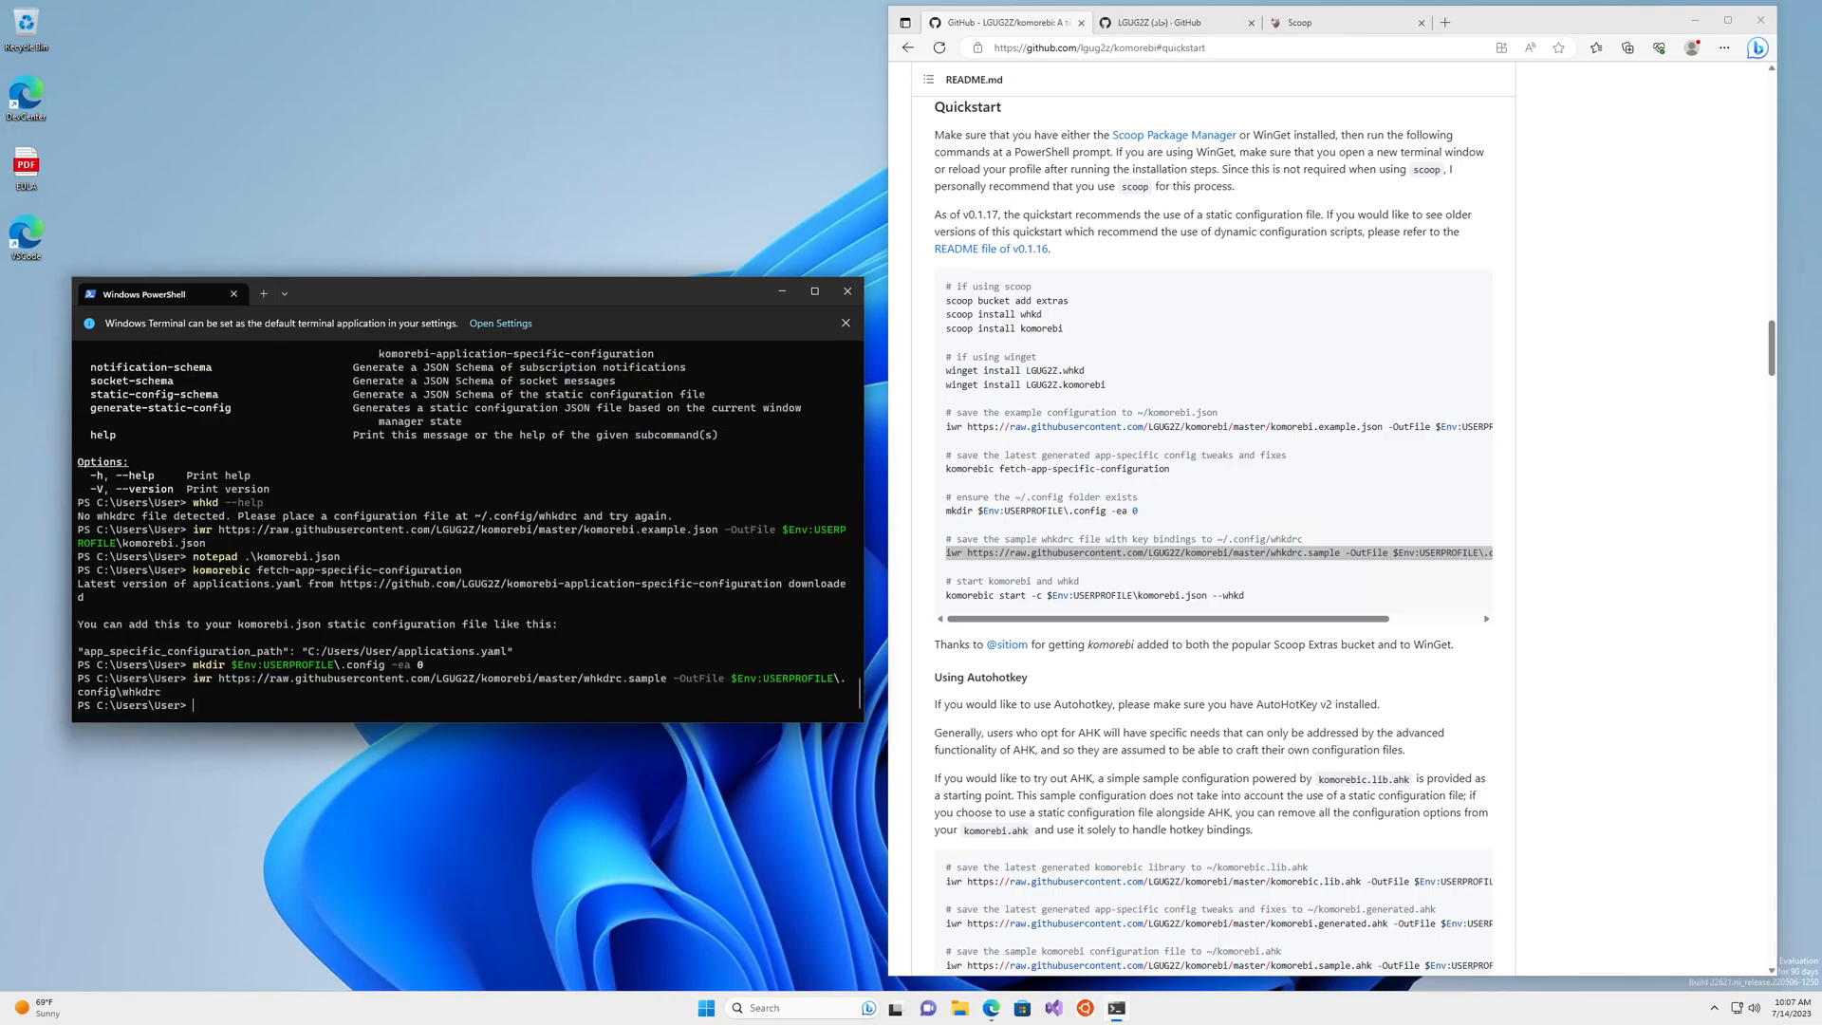
pyautogui.moveTo(1088, 600)
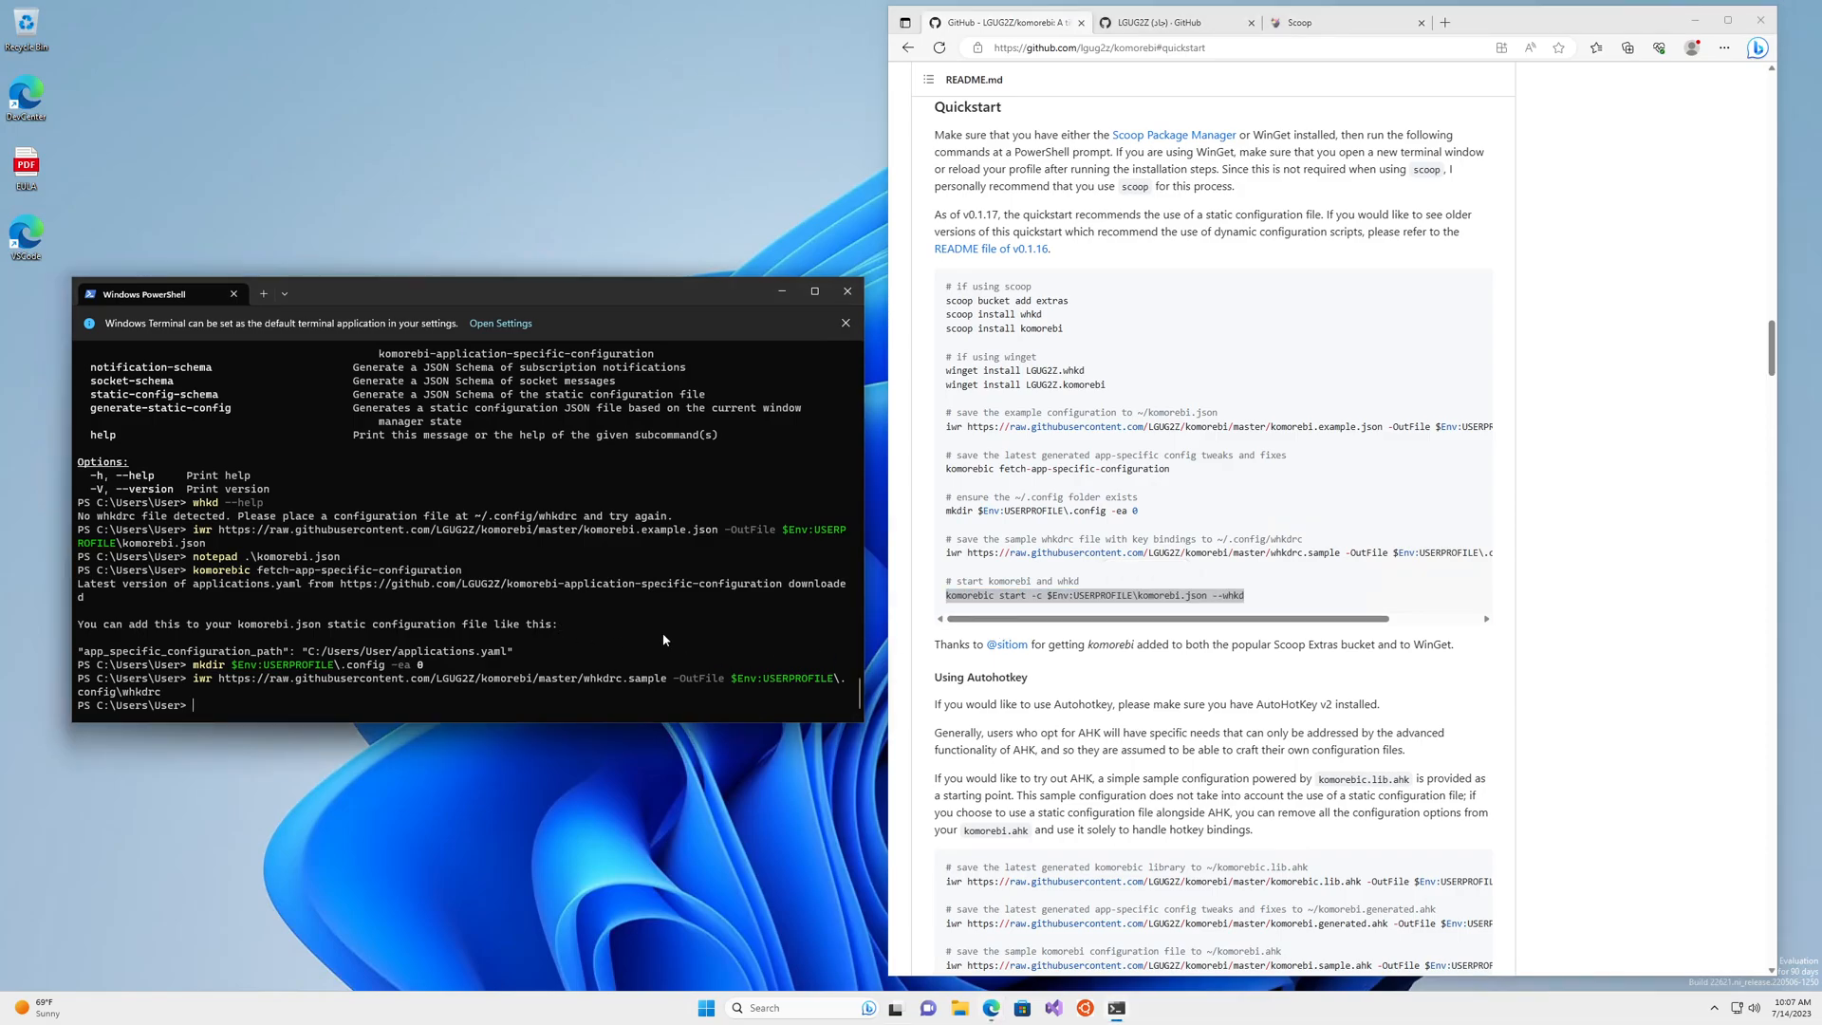
# Start komorebi with $Env:USERPROFILE\komorebi.json and whkd using komorebic start
pyautogui.write('komorebic start -c $Env:USERPROFILE\\komorebi.json --whkd')
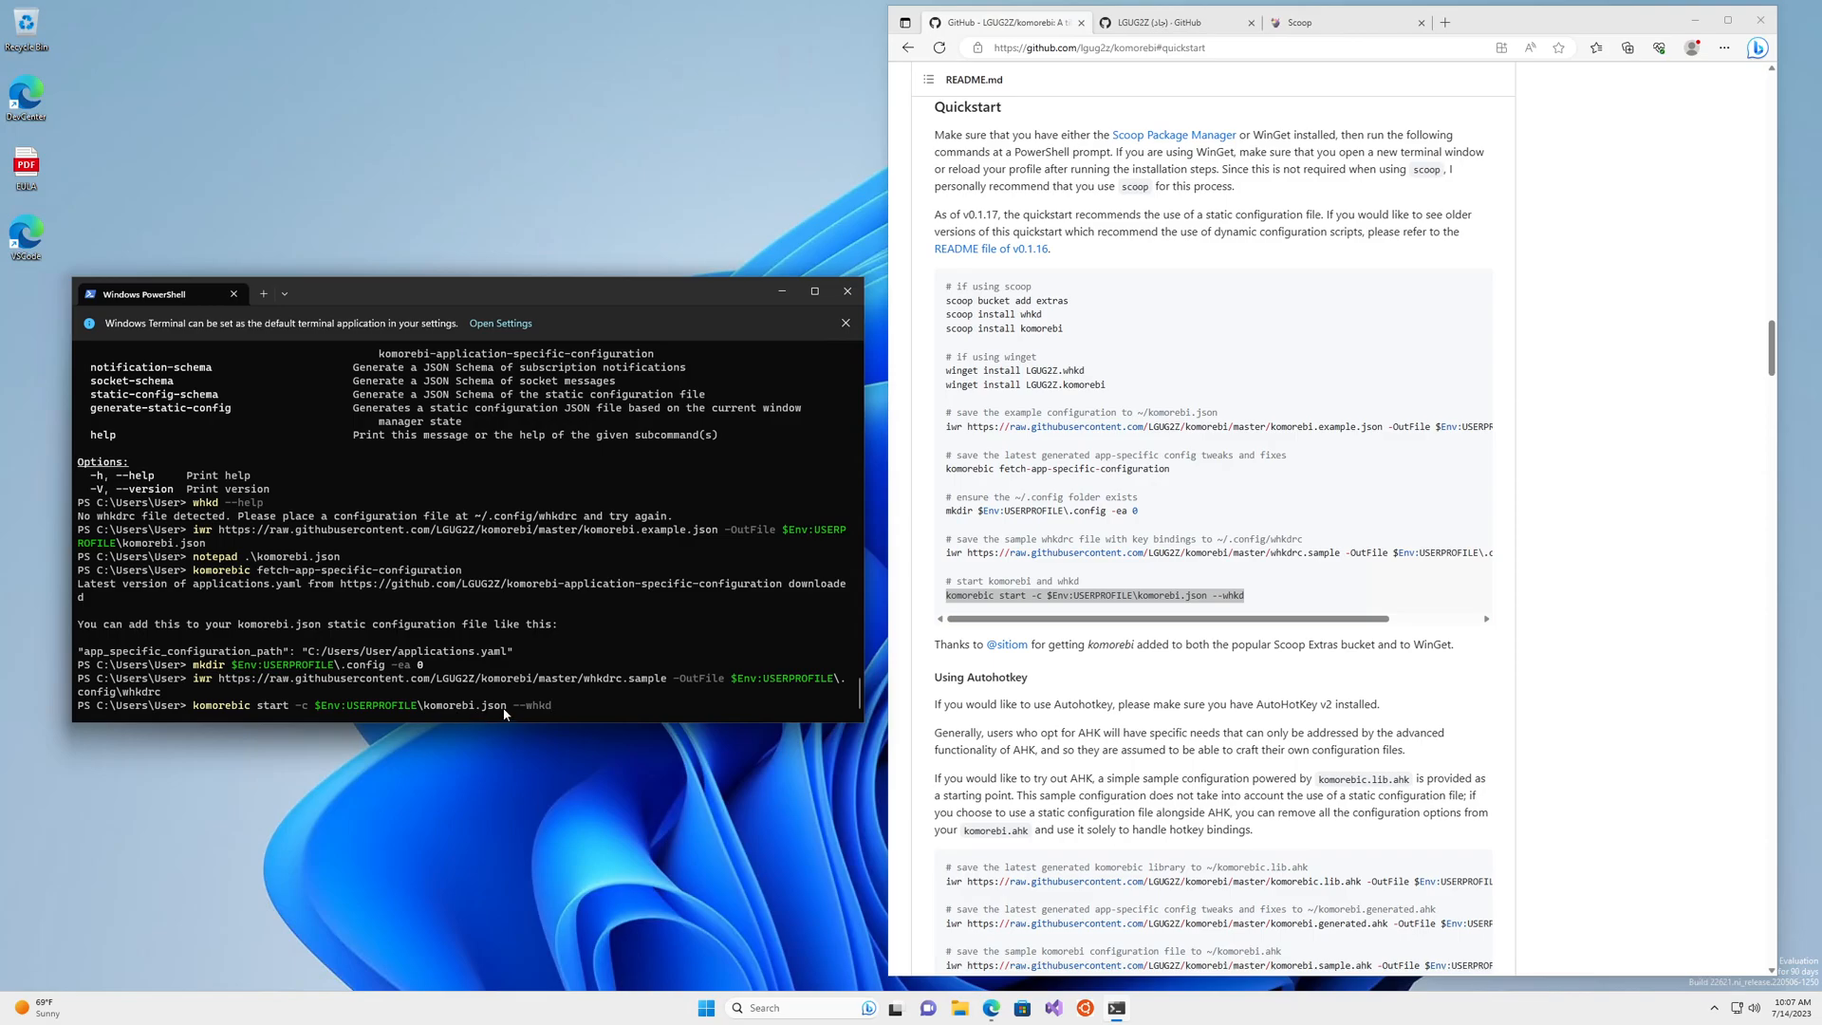
pyautogui.moveTo(523, 719)
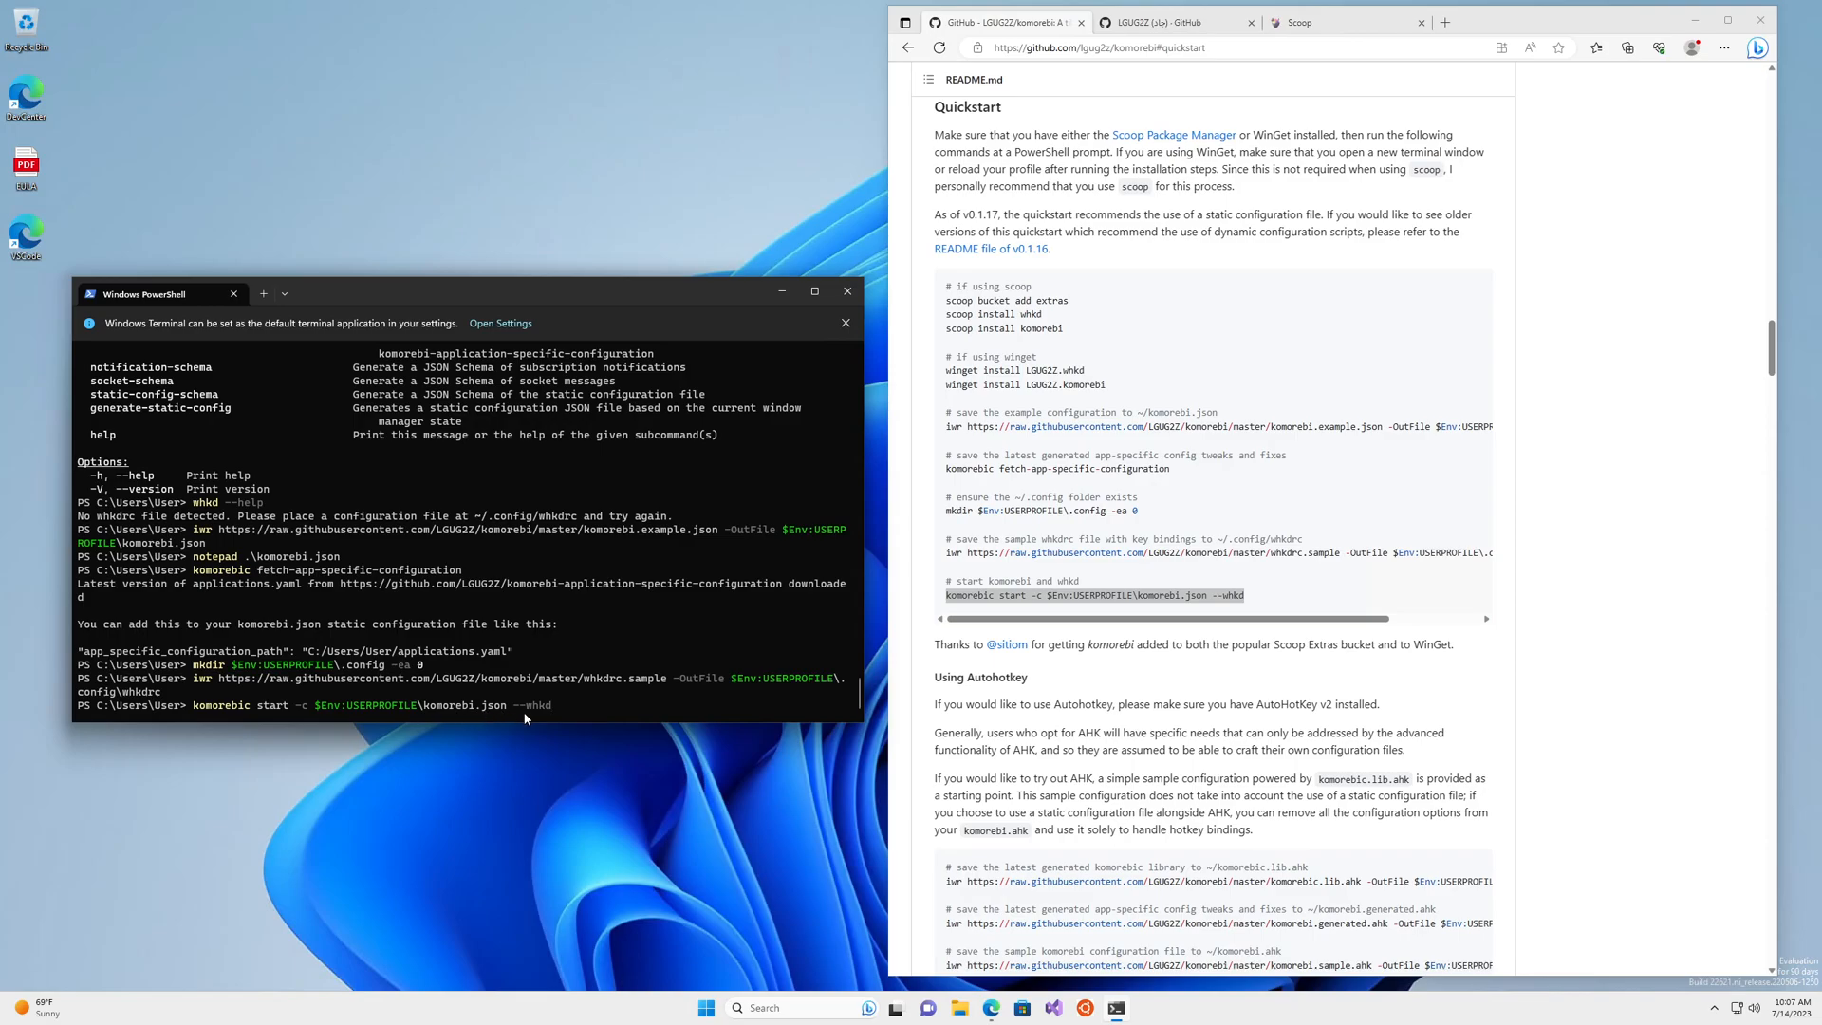
pyautogui.moveTo(602, 712)
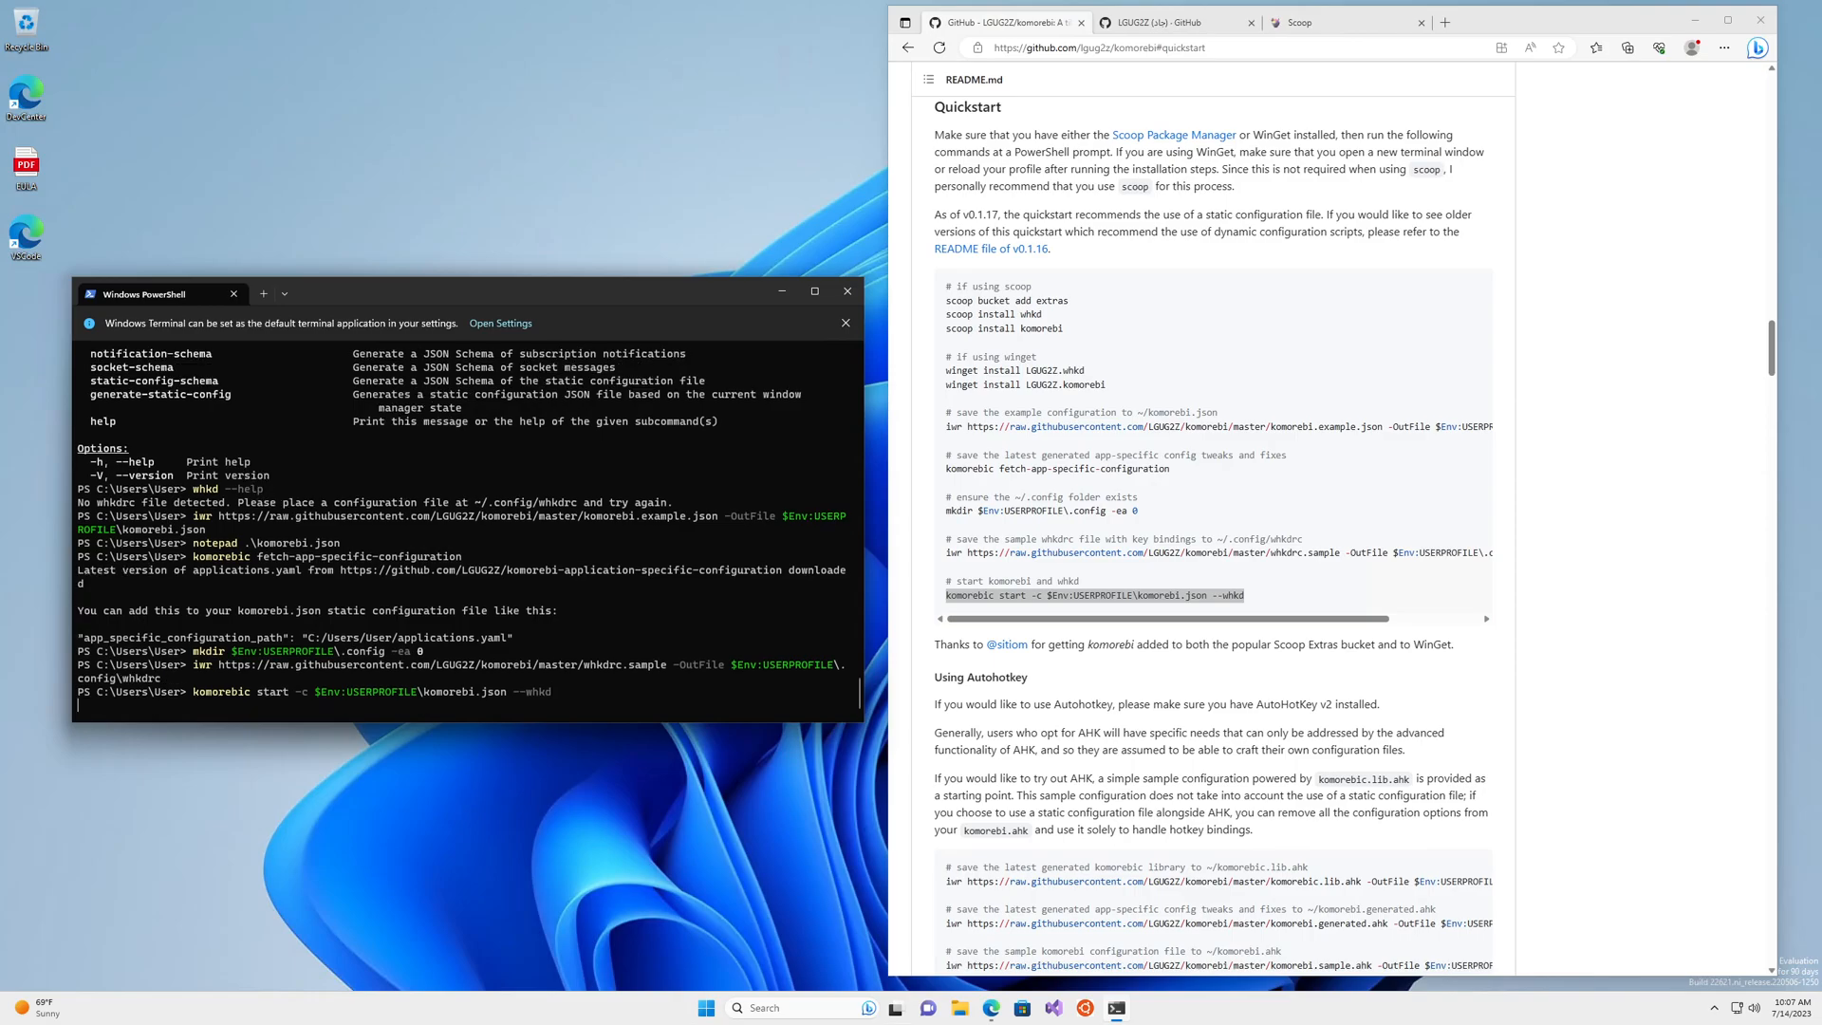
pyautogui.press('Return')
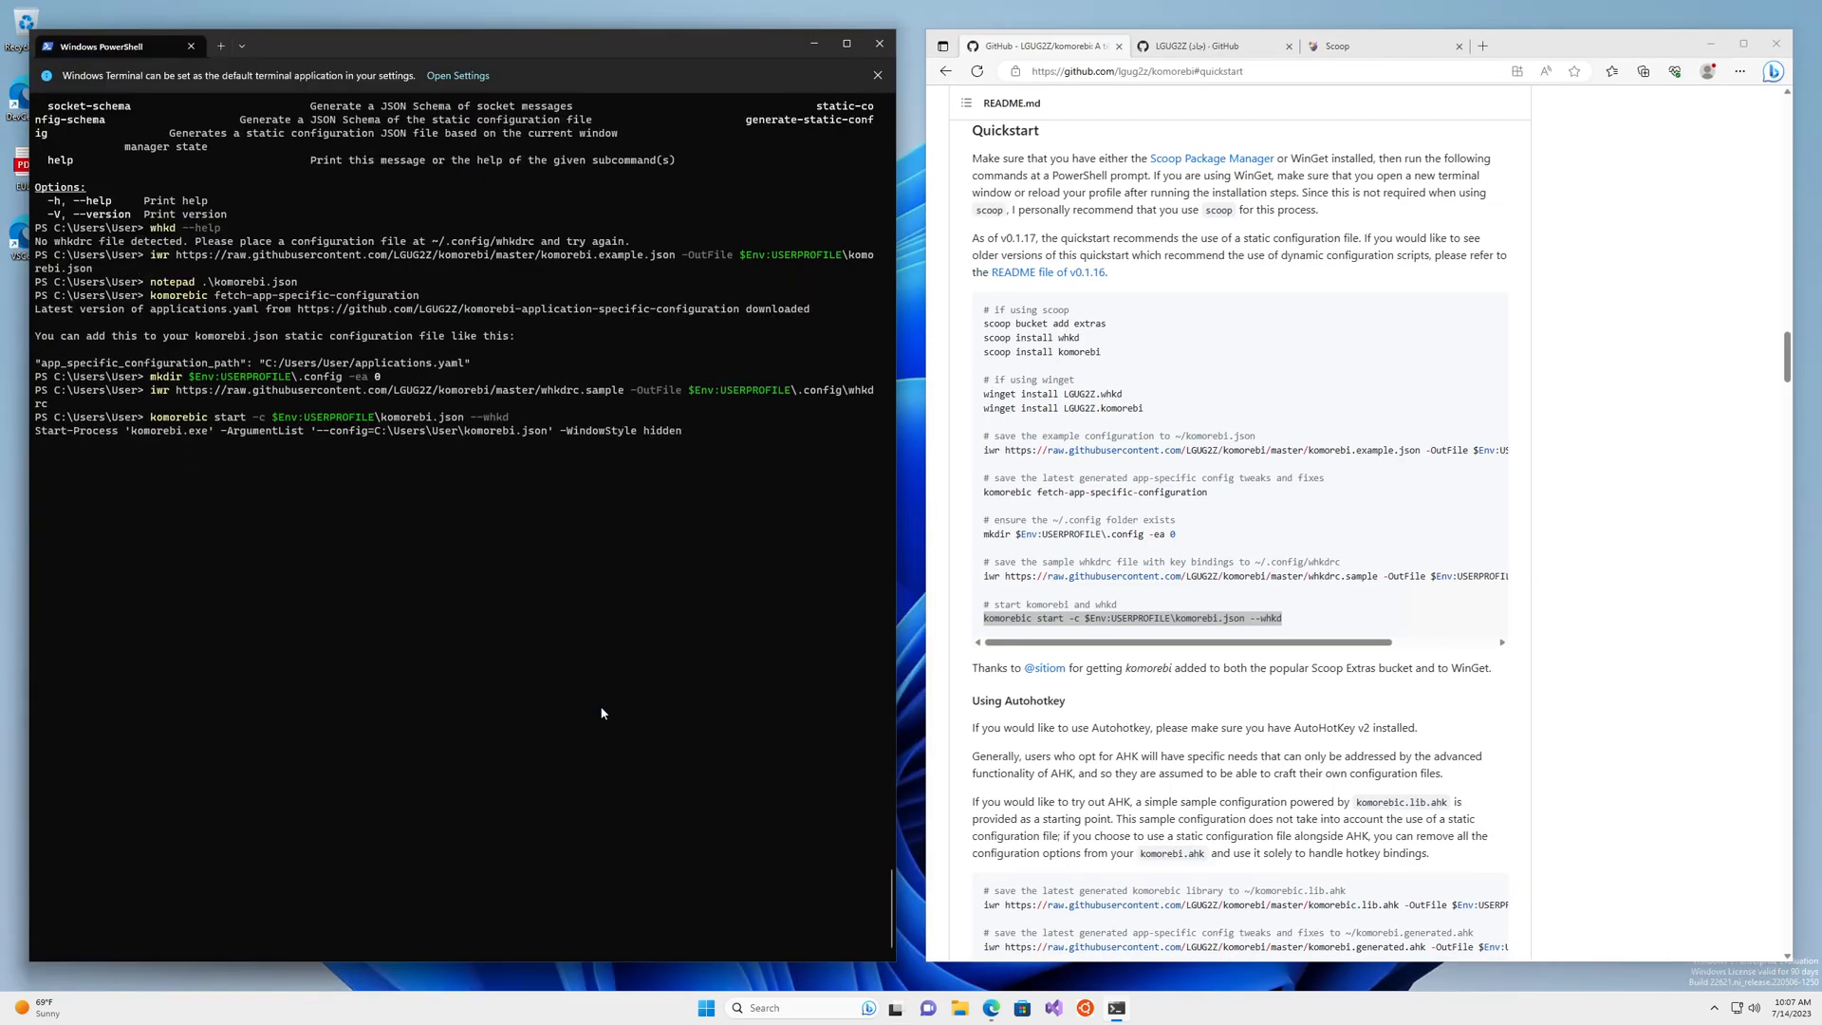
pyautogui.press('Return')
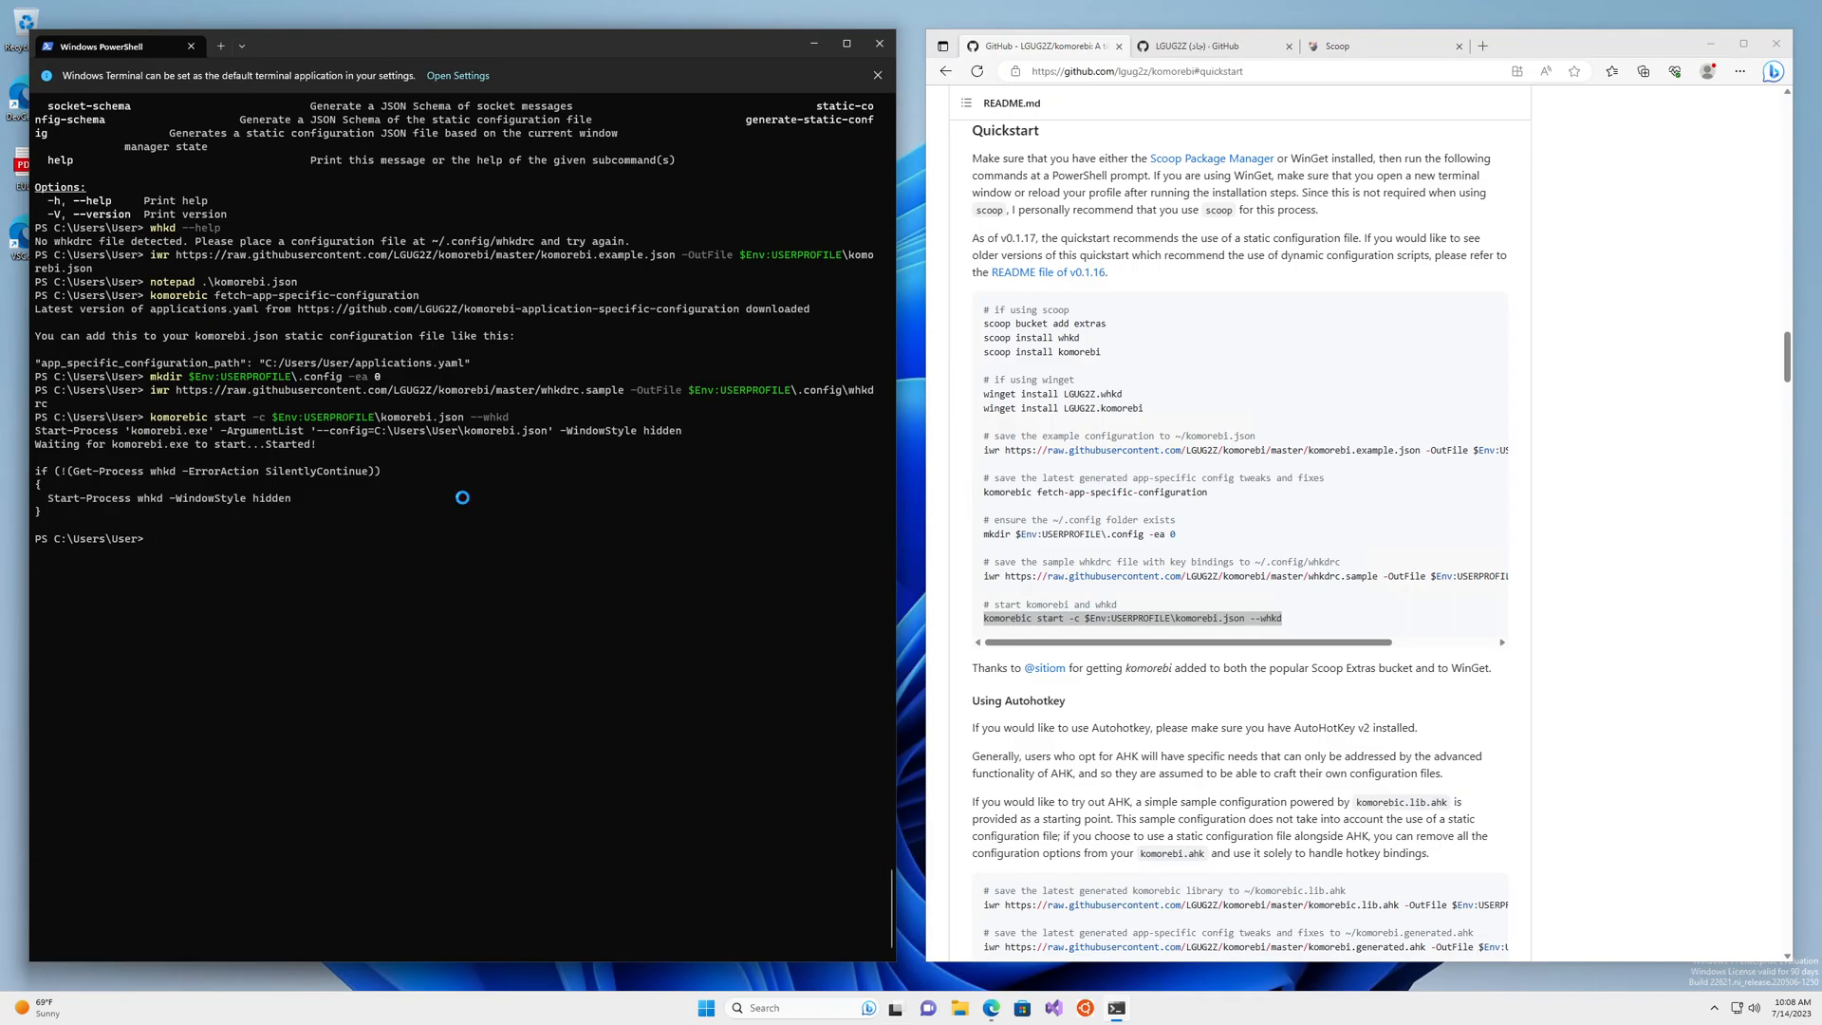
# Enable komorebi's active window border with komorebic active-window-border enable
pyautogui.write('komorebic active')
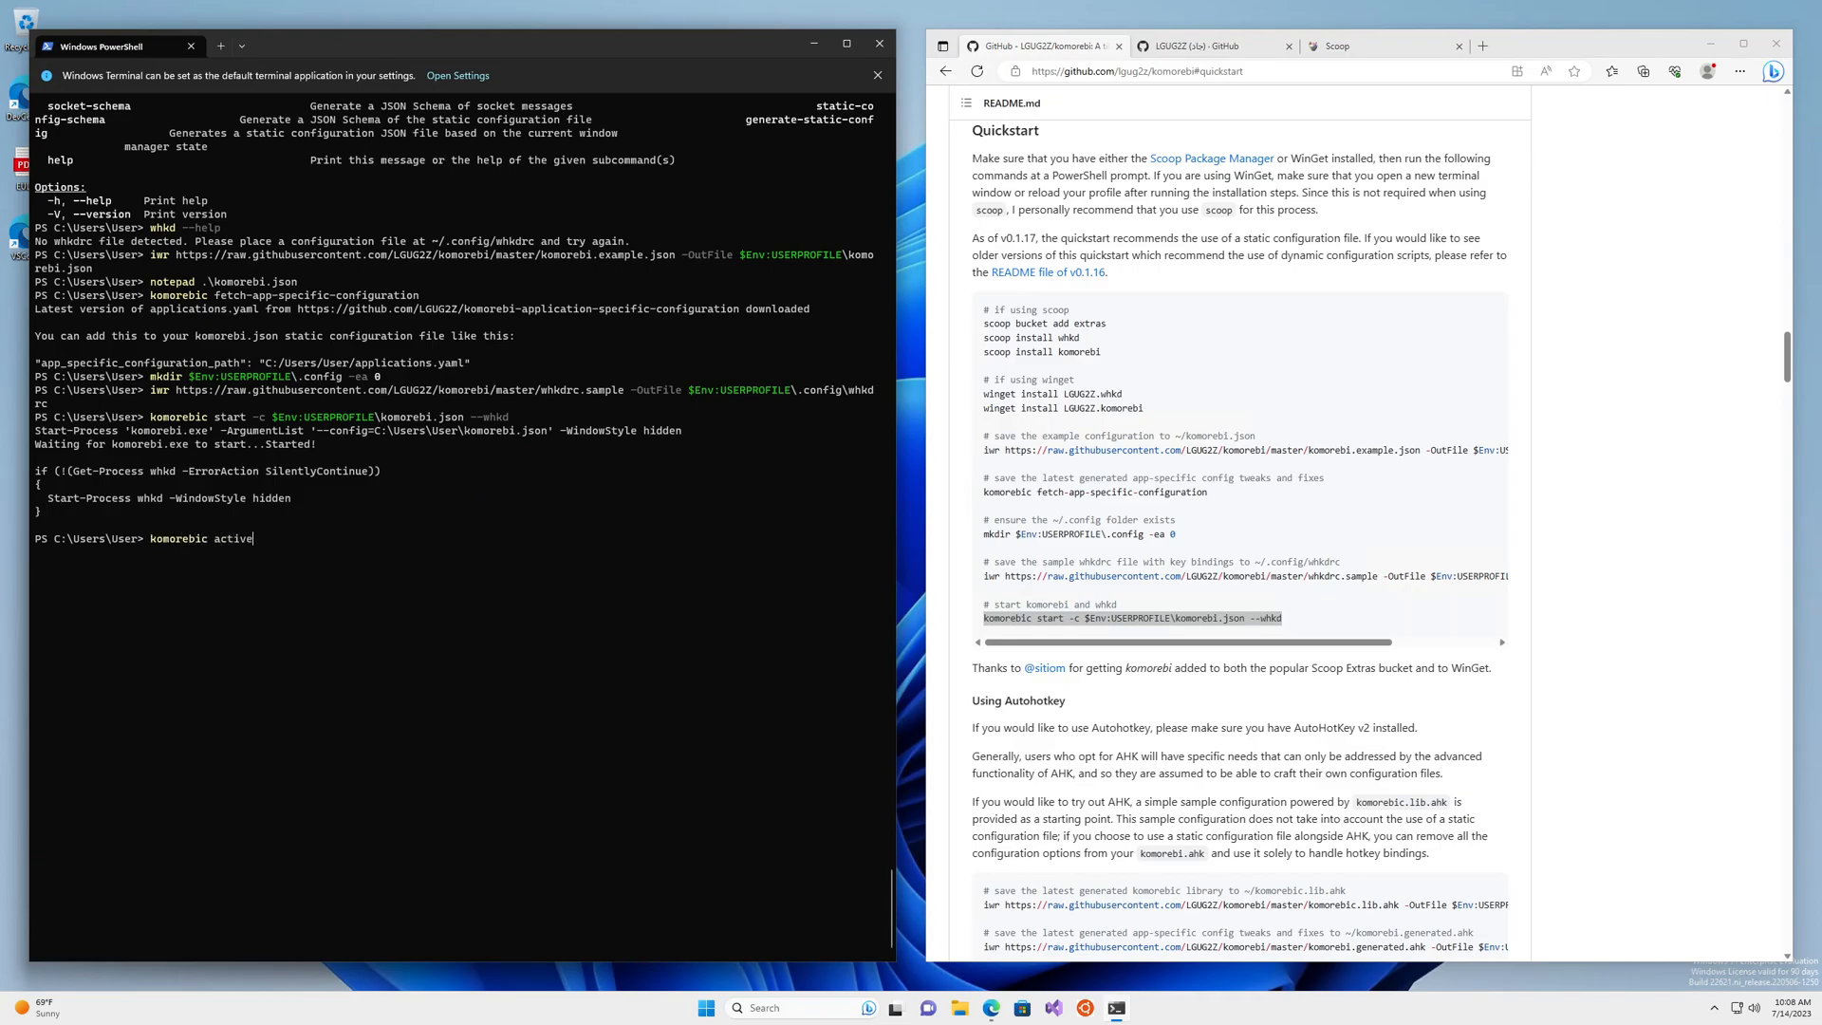
pyautogui.write('-window-borde')
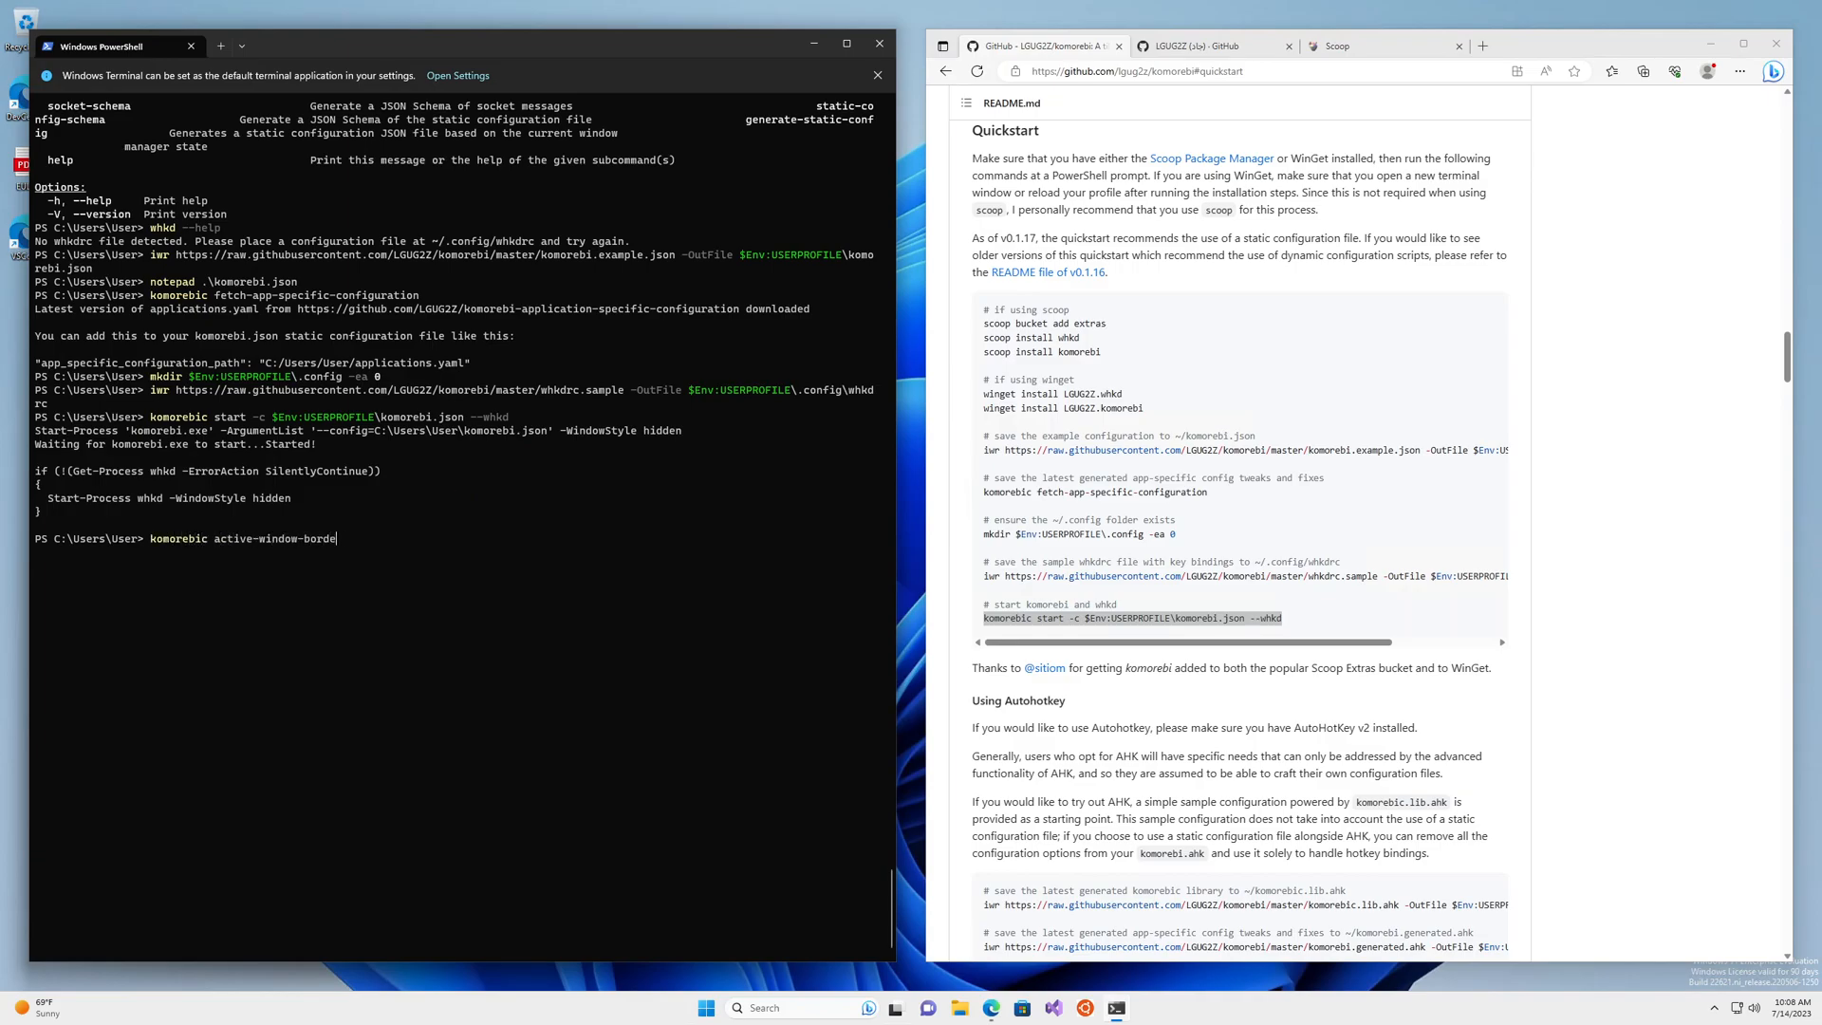
pyautogui.press('Return')
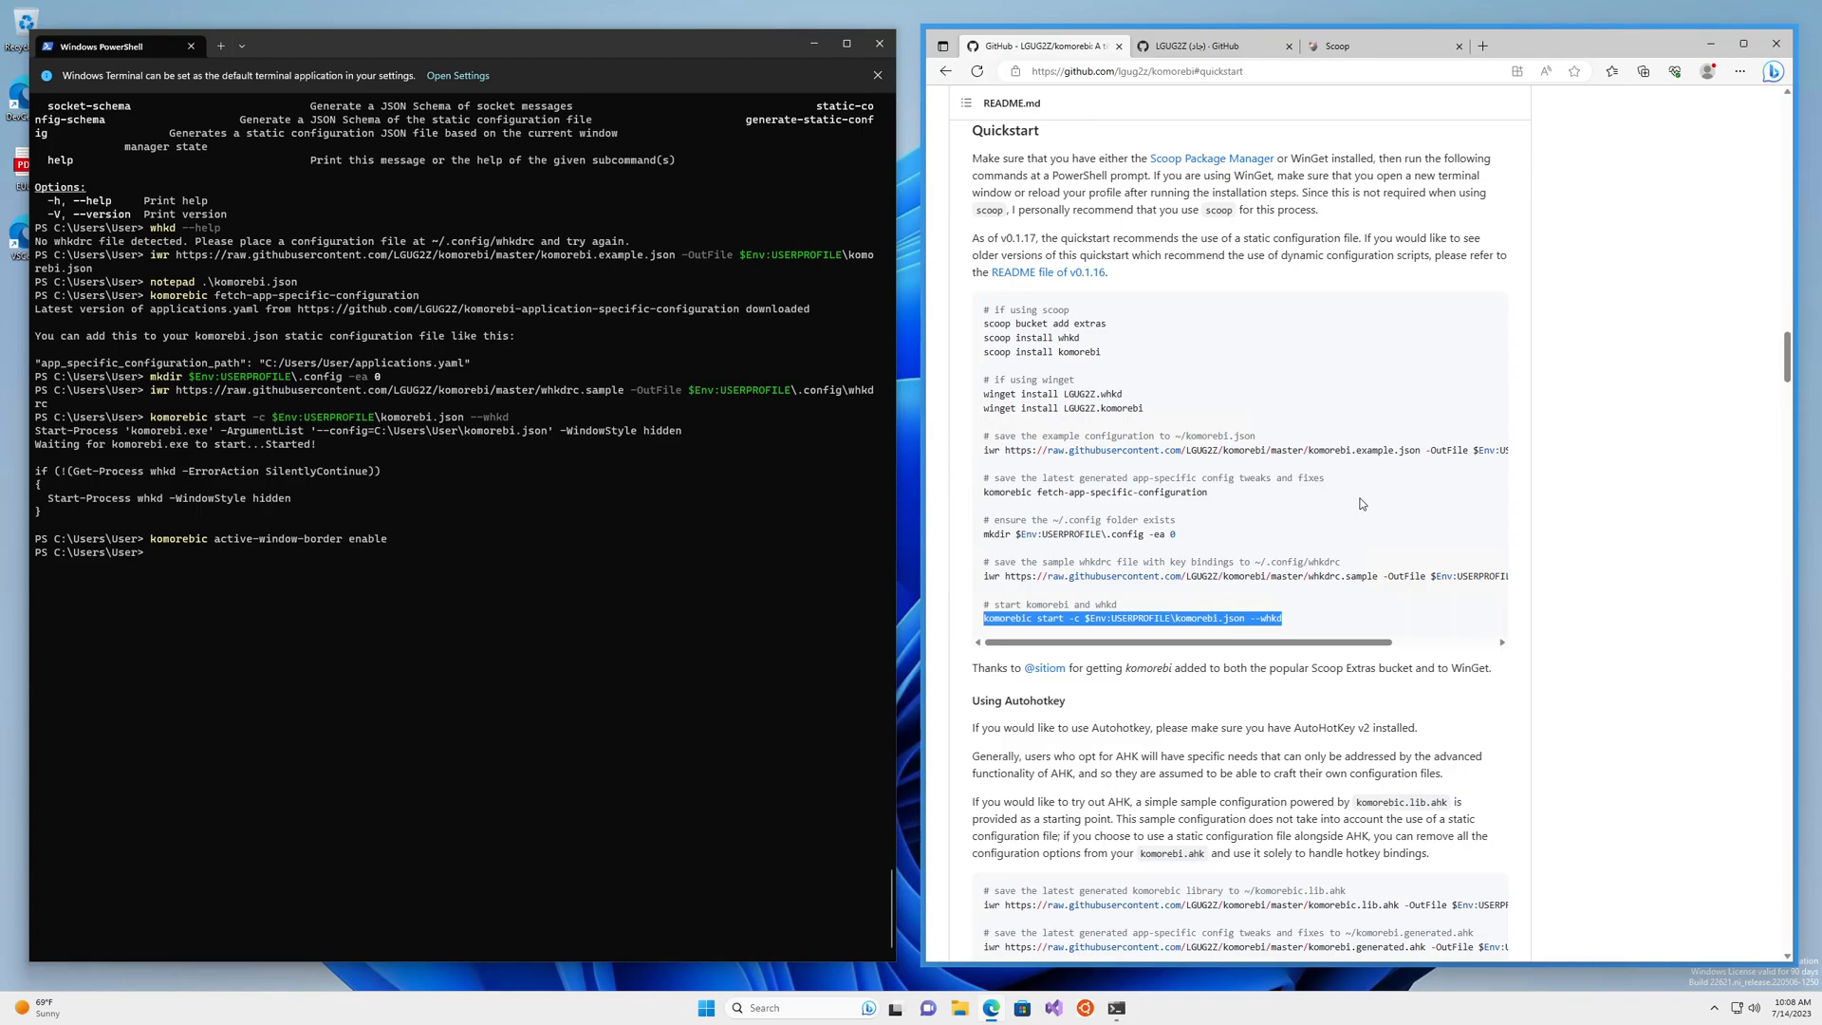
pyautogui.moveTo(1300, 551)
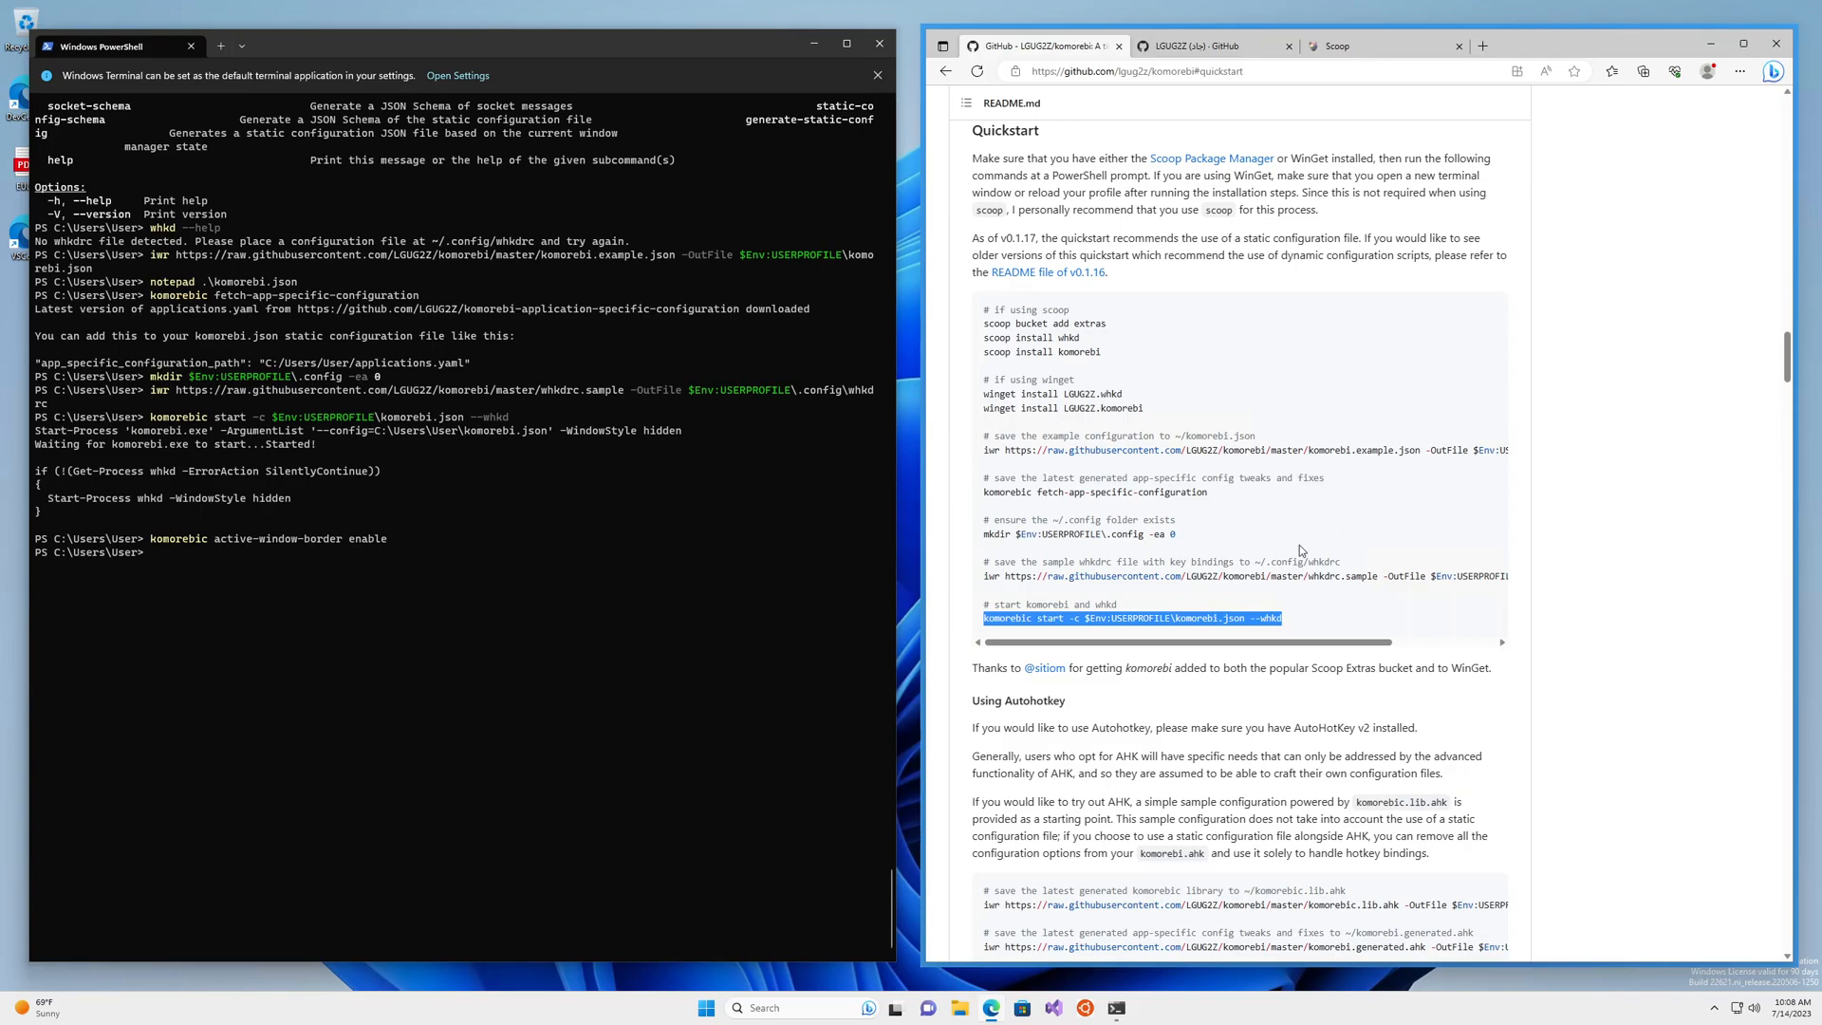
pyautogui.moveTo(1495, 551)
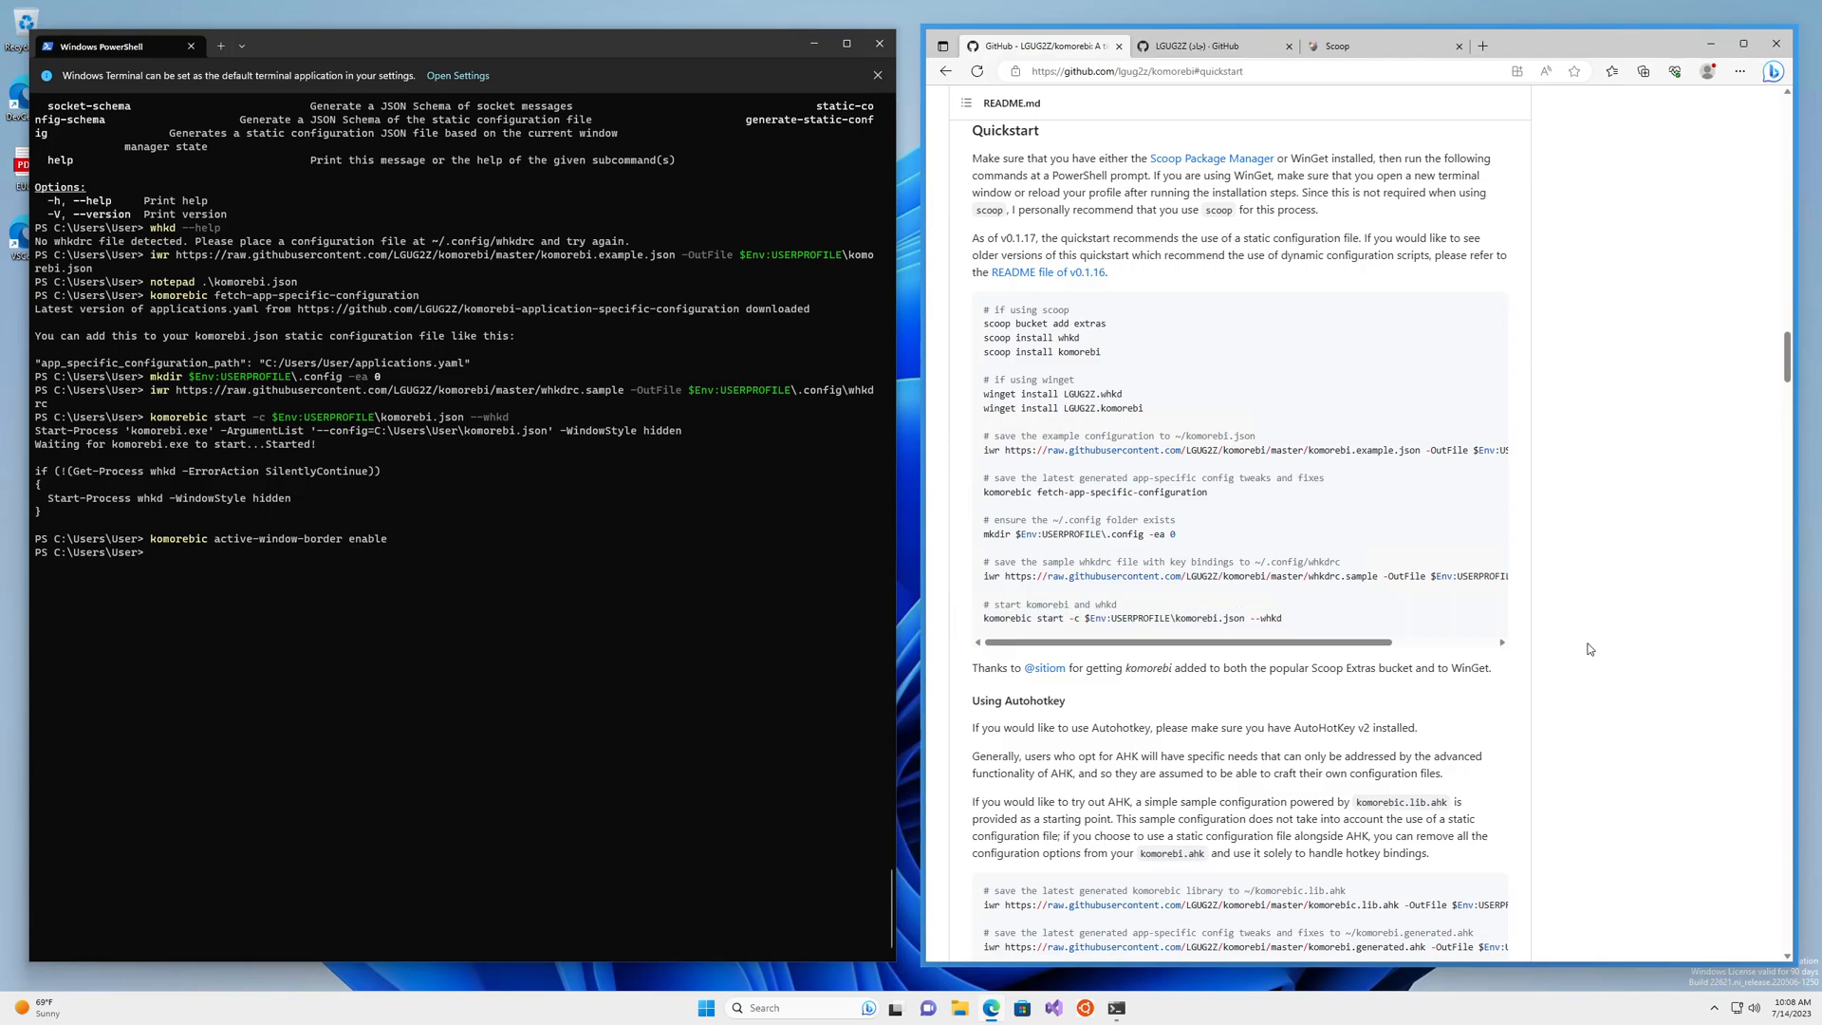
pyautogui.moveTo(1296, 806)
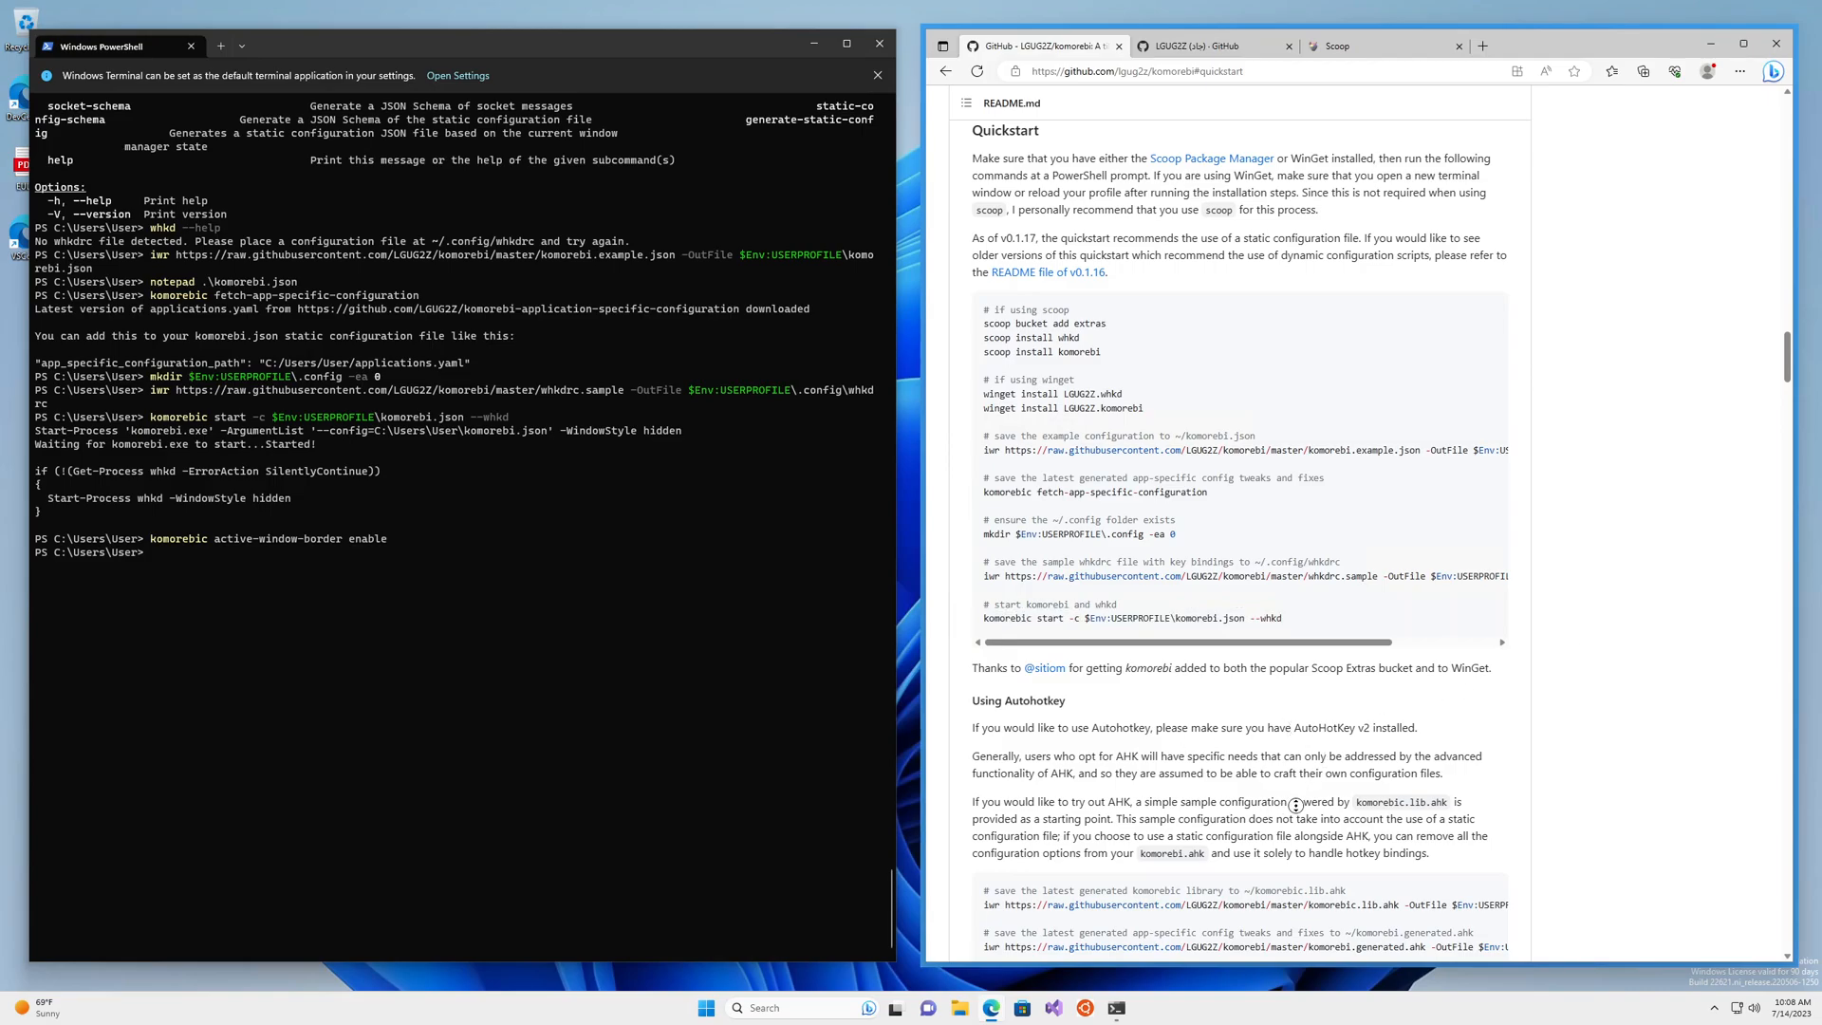
# Show komorebi.example.json on GitHub, zoomed in, and scroll through its settings
pyautogui.scroll(3)
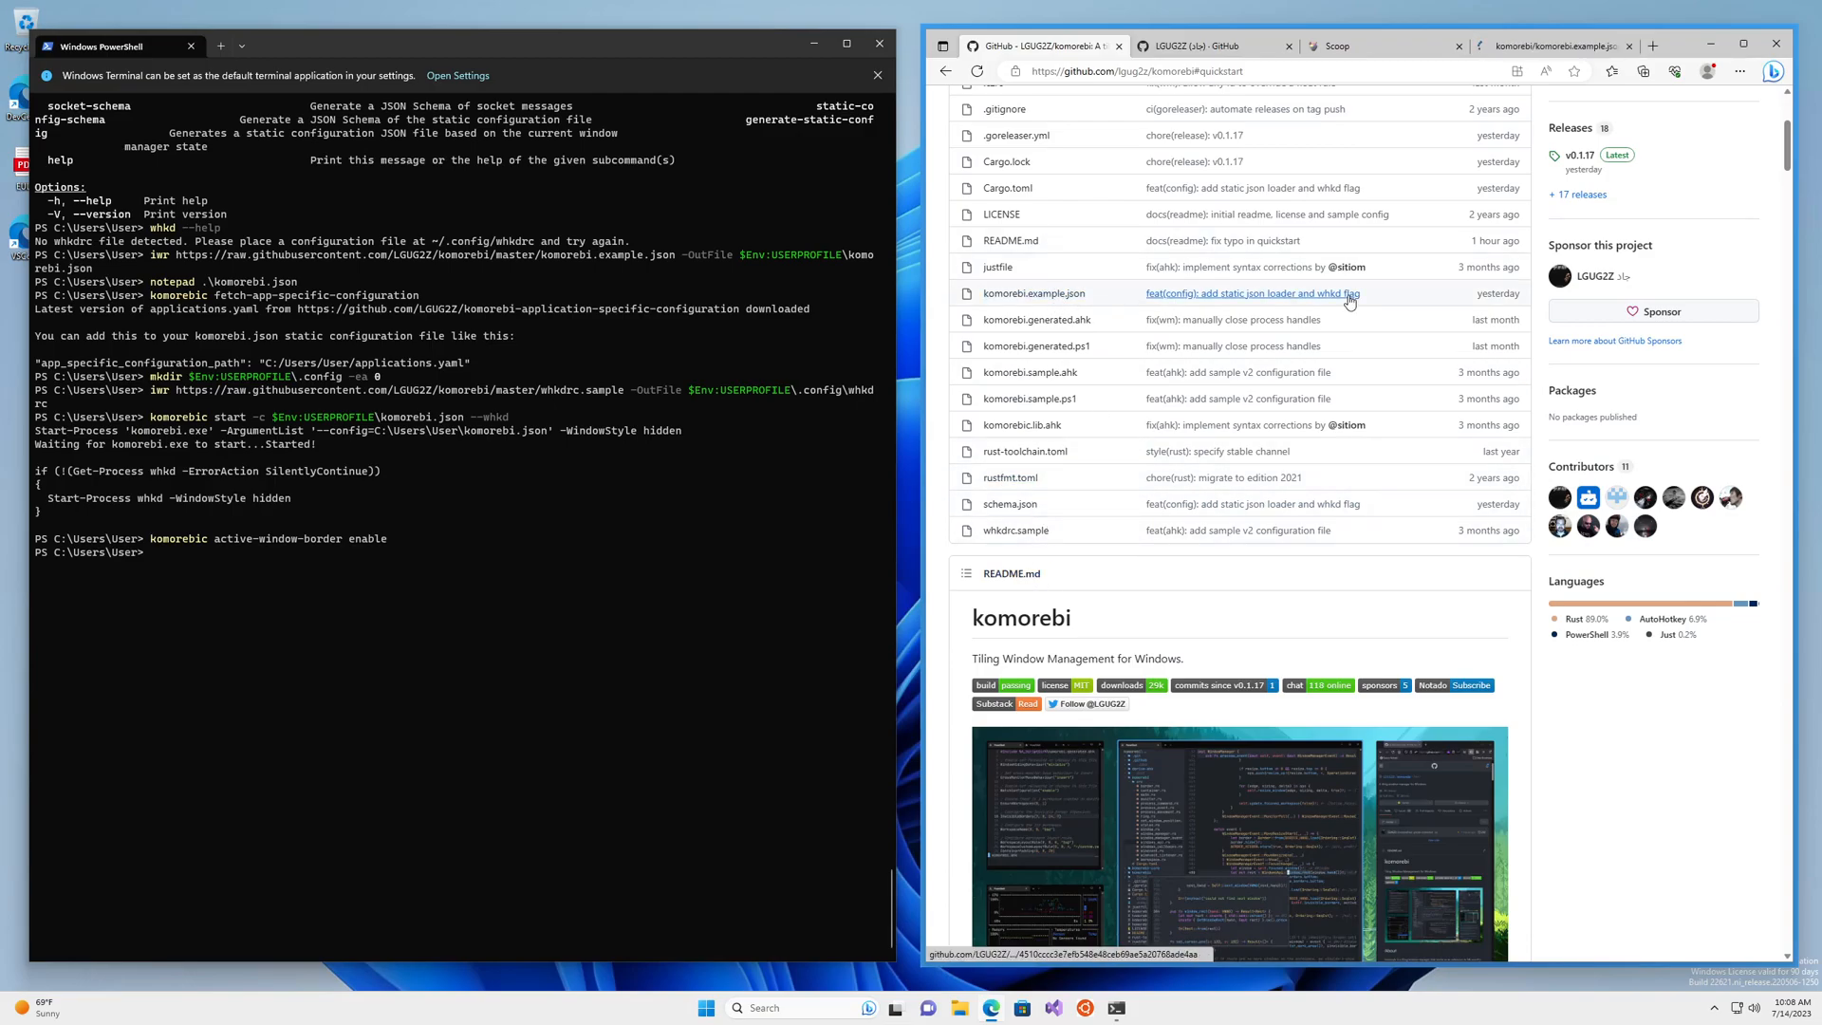
pyautogui.moveTo(1042, 544)
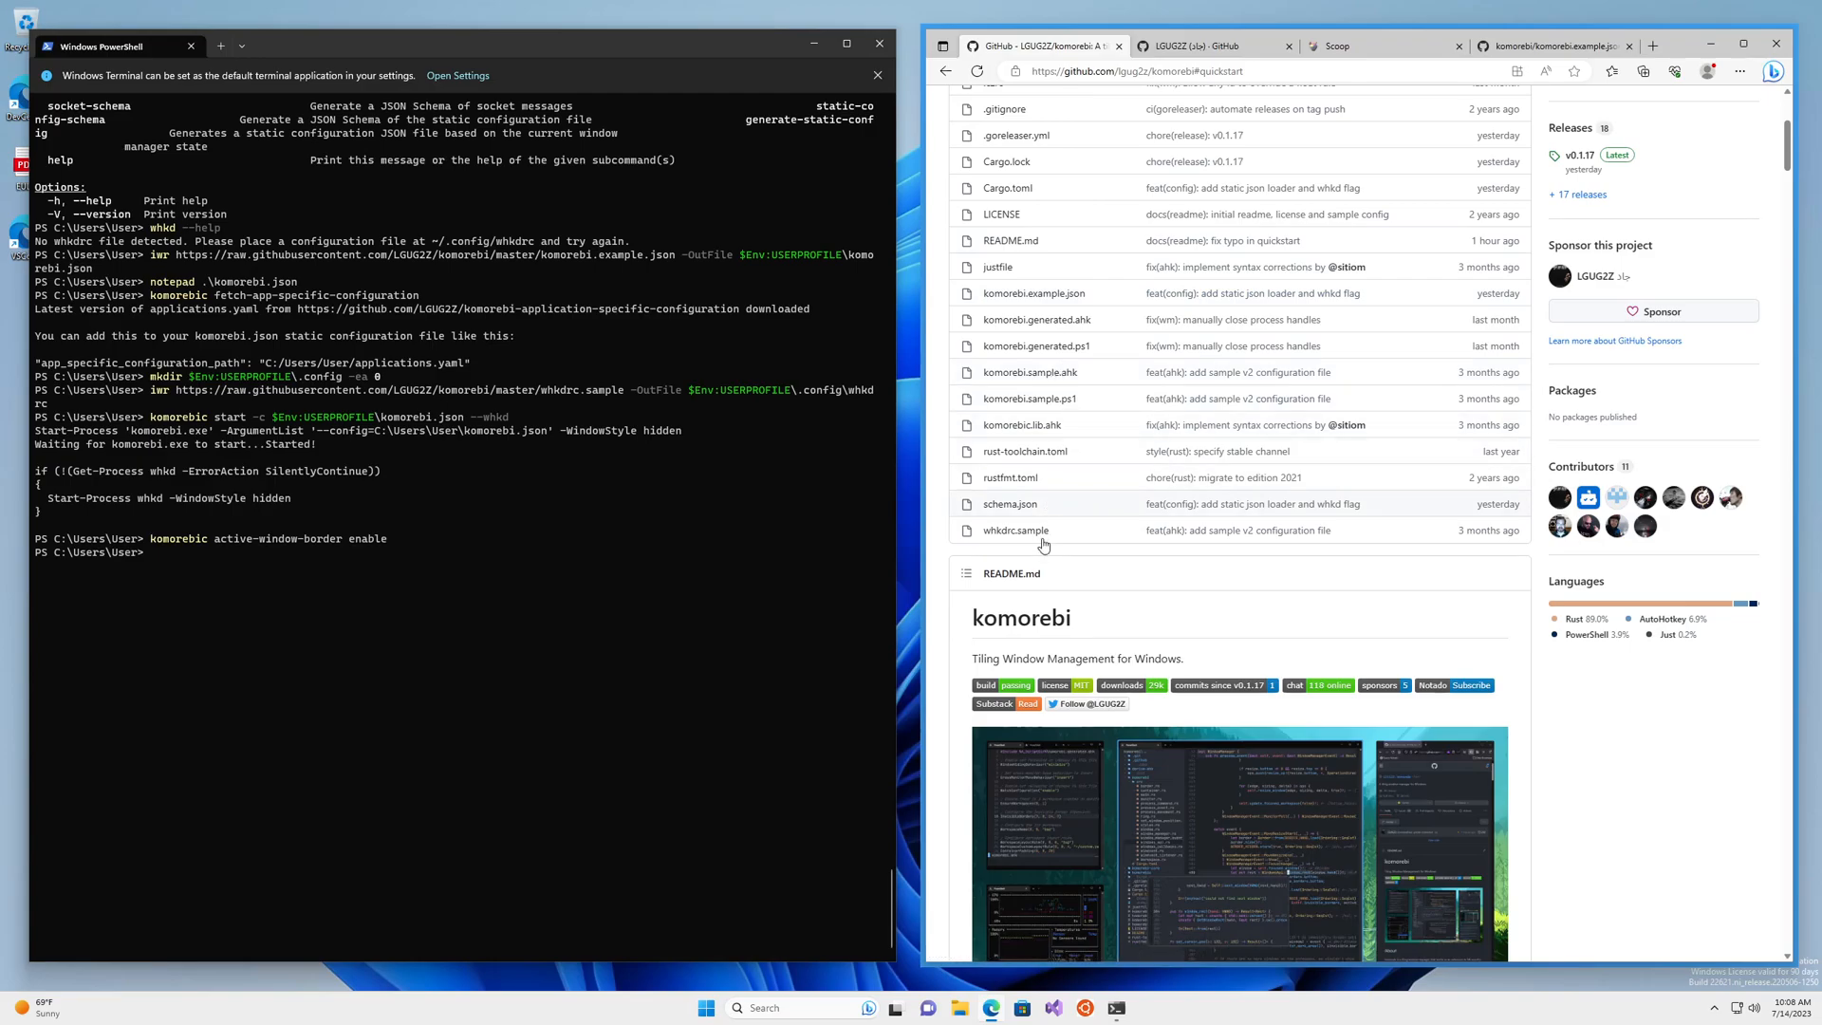
pyautogui.moveTo(1009, 477)
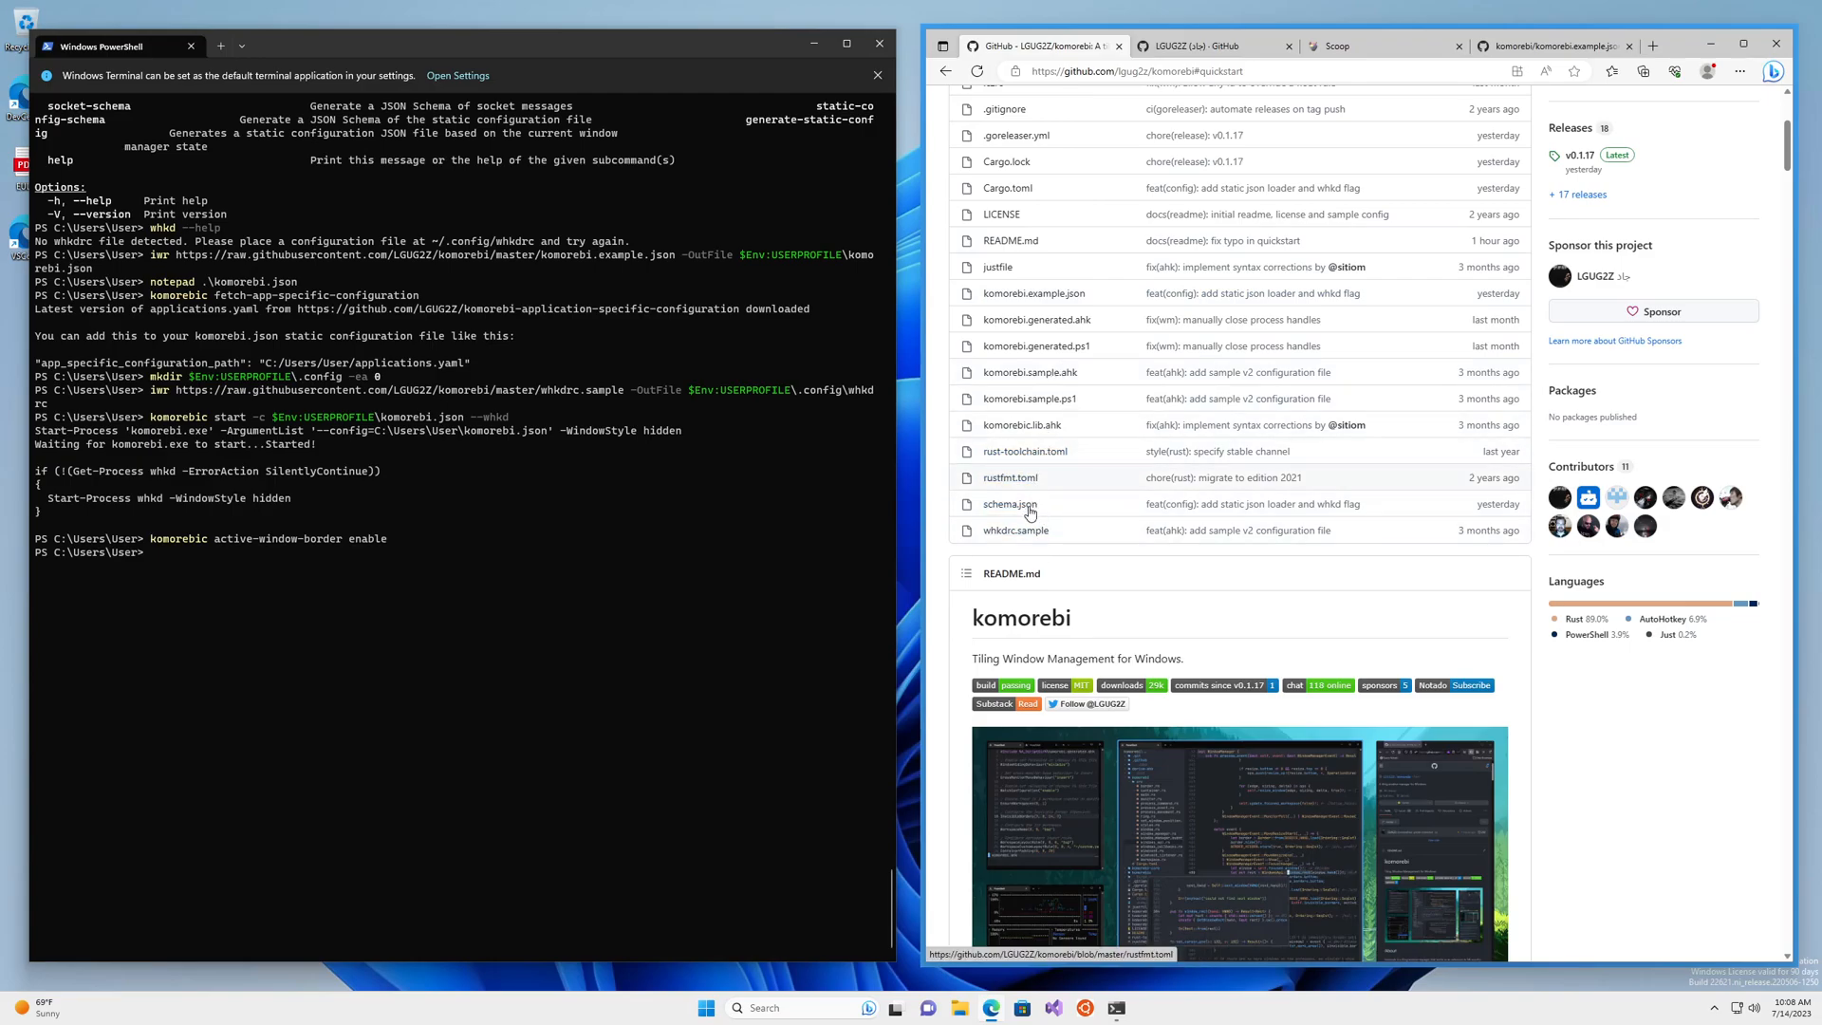
pyautogui.click(1034, 293)
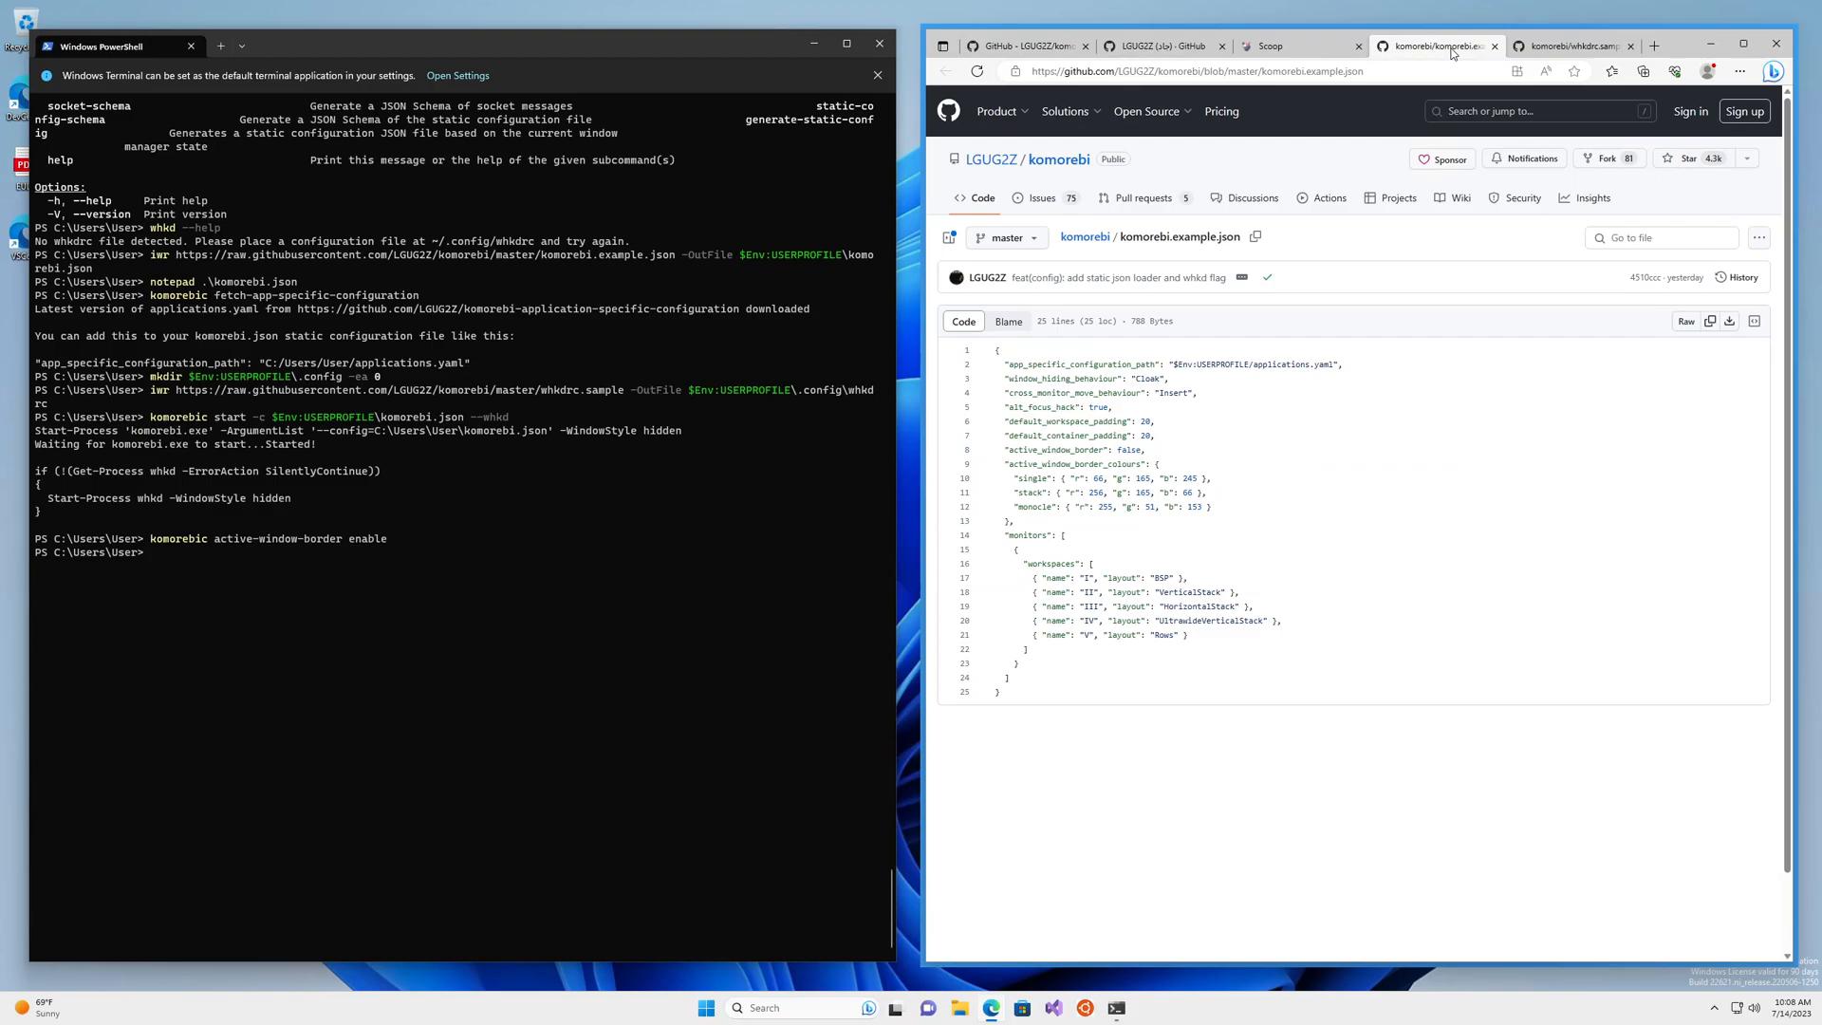
pyautogui.click(1742, 44)
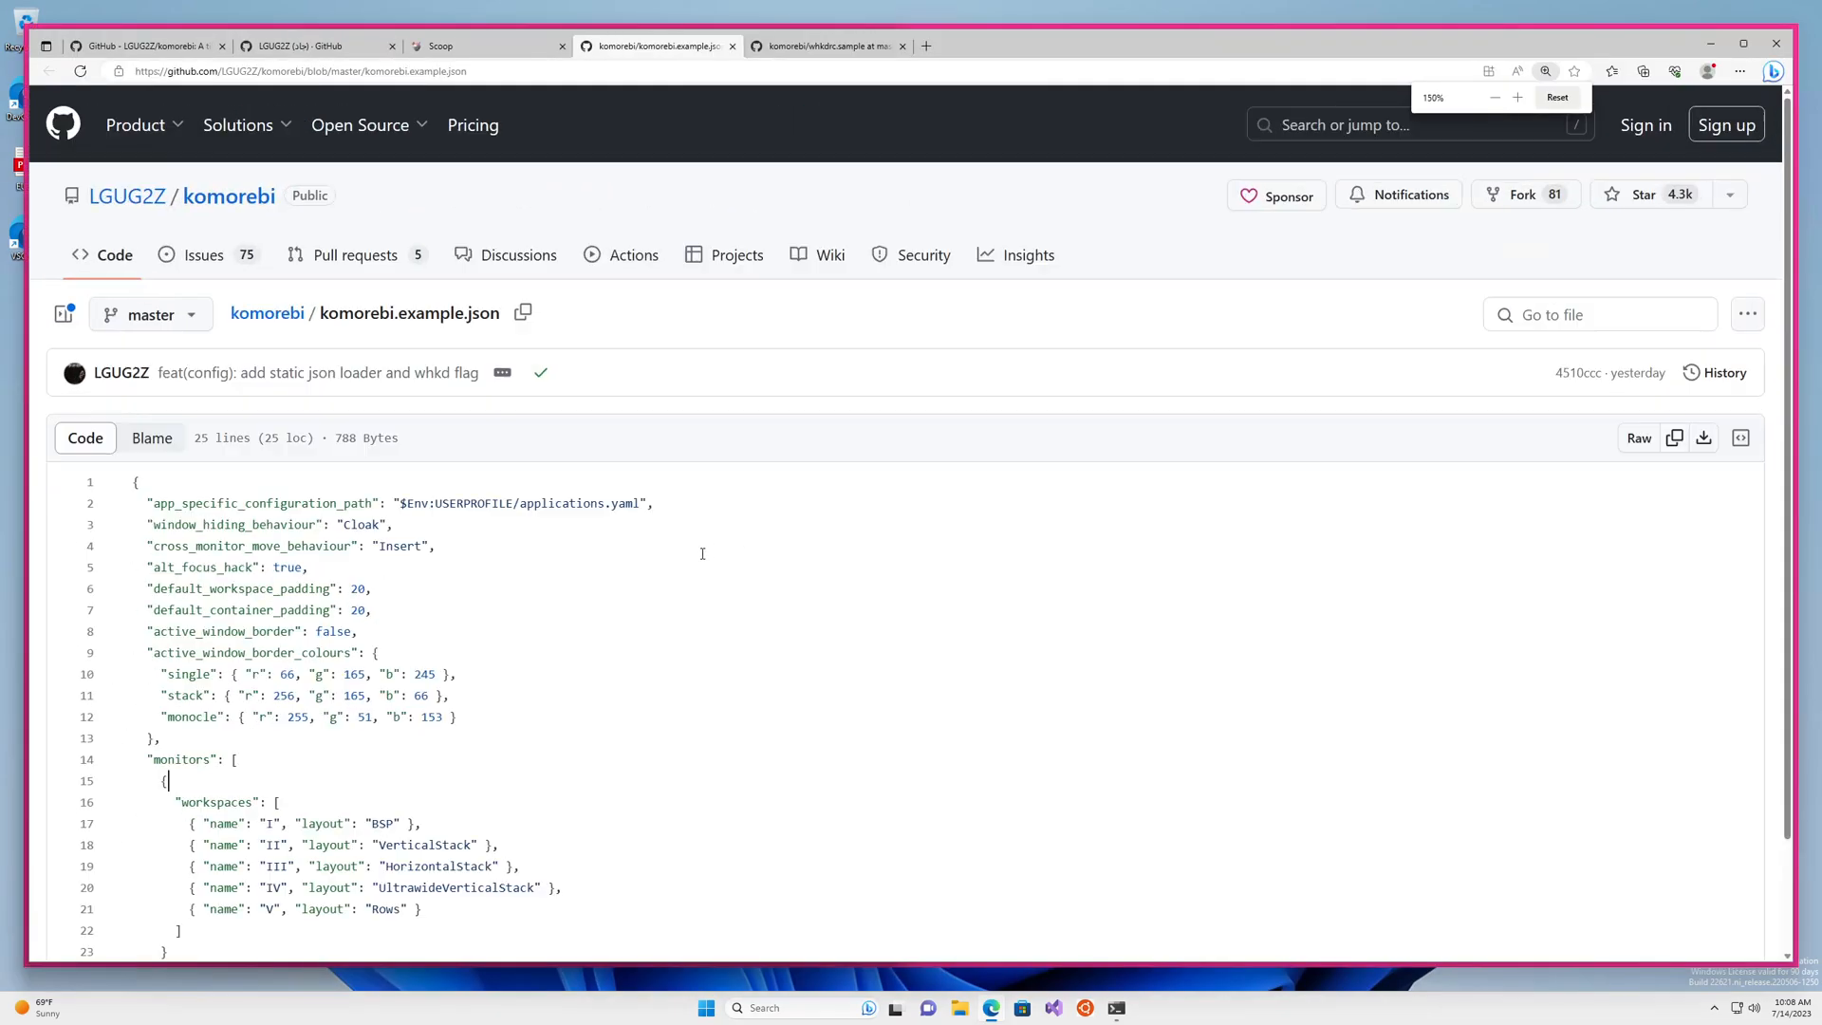
pyautogui.click(1516, 97)
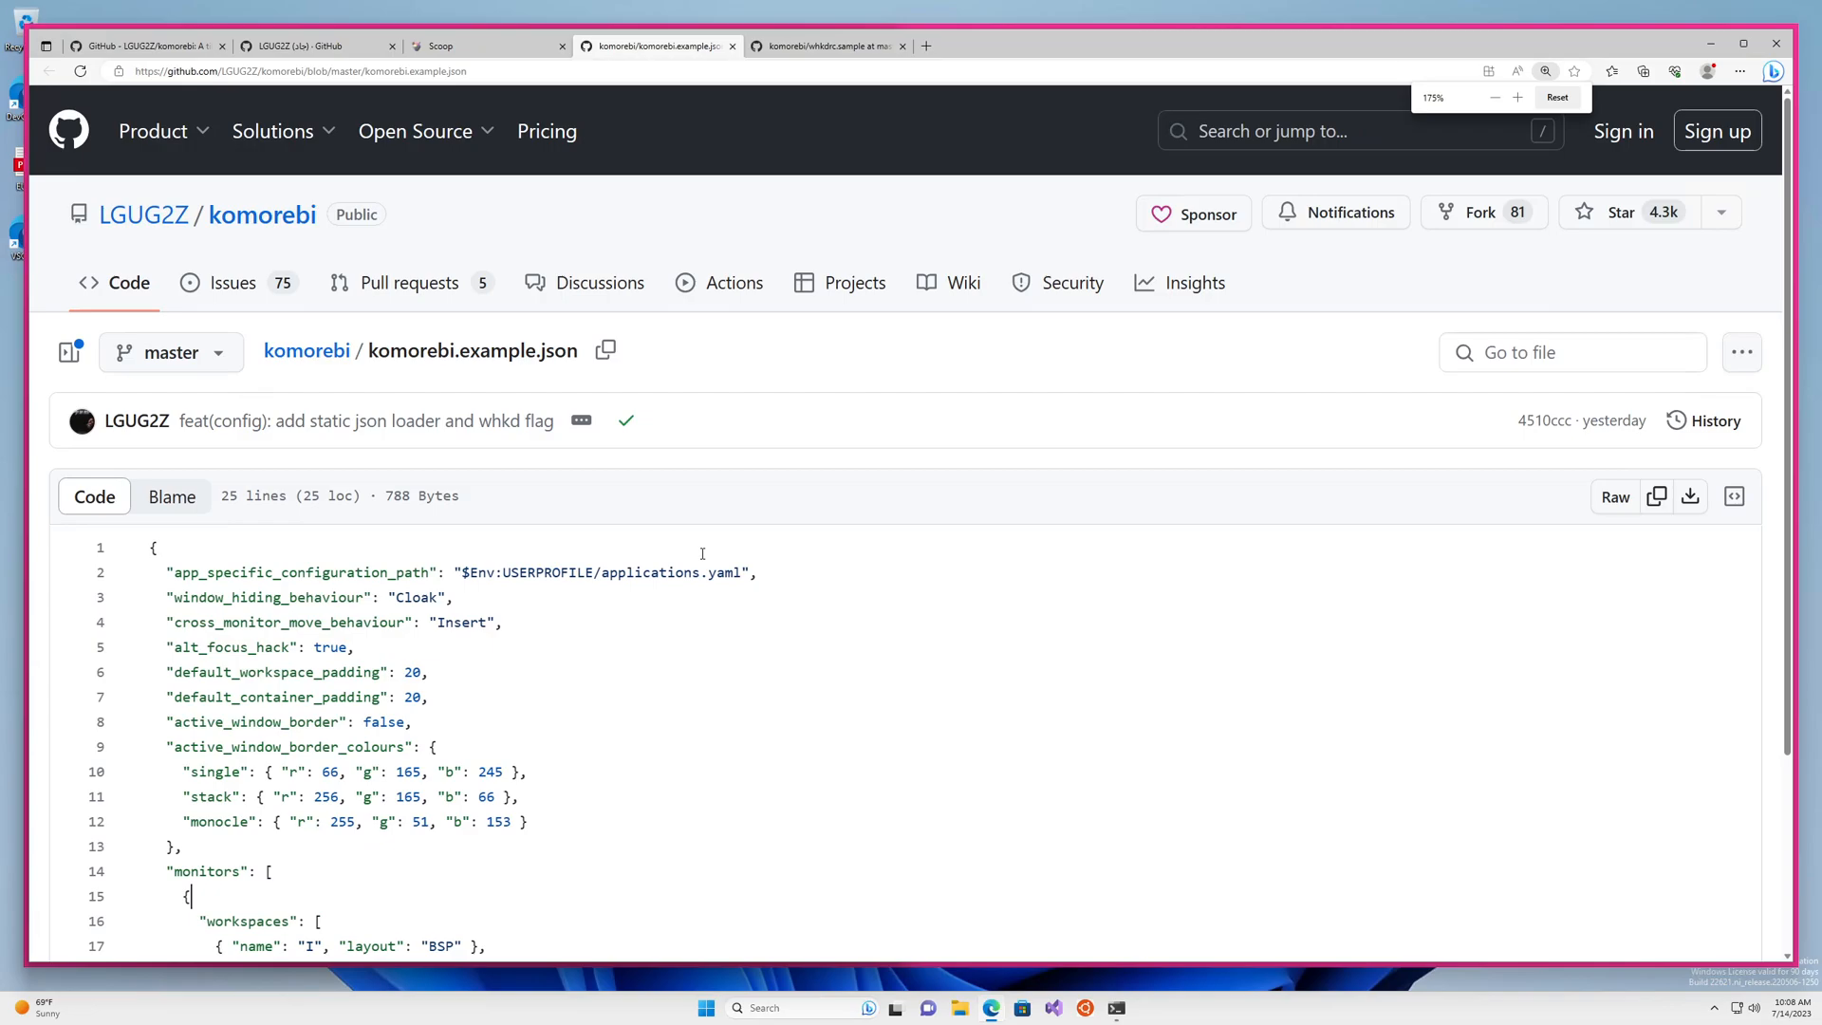
pyautogui.click(1516, 98)
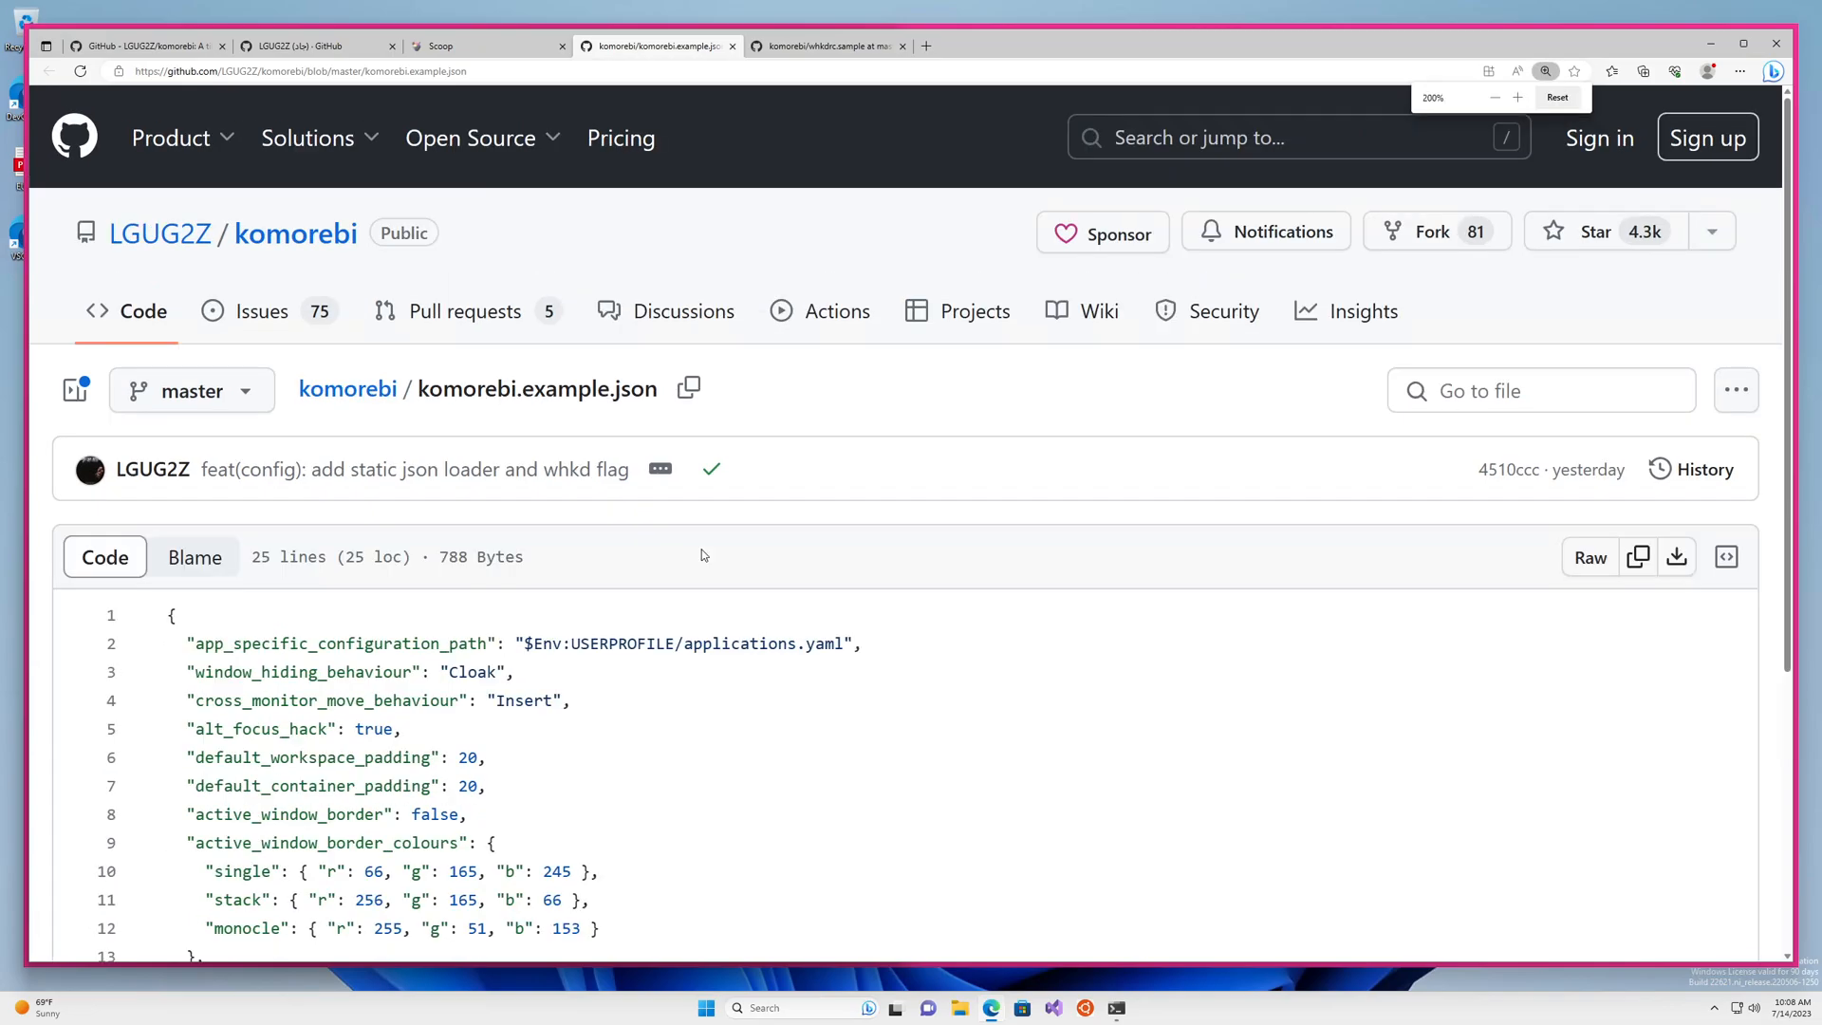
pyautogui.scroll(-3)
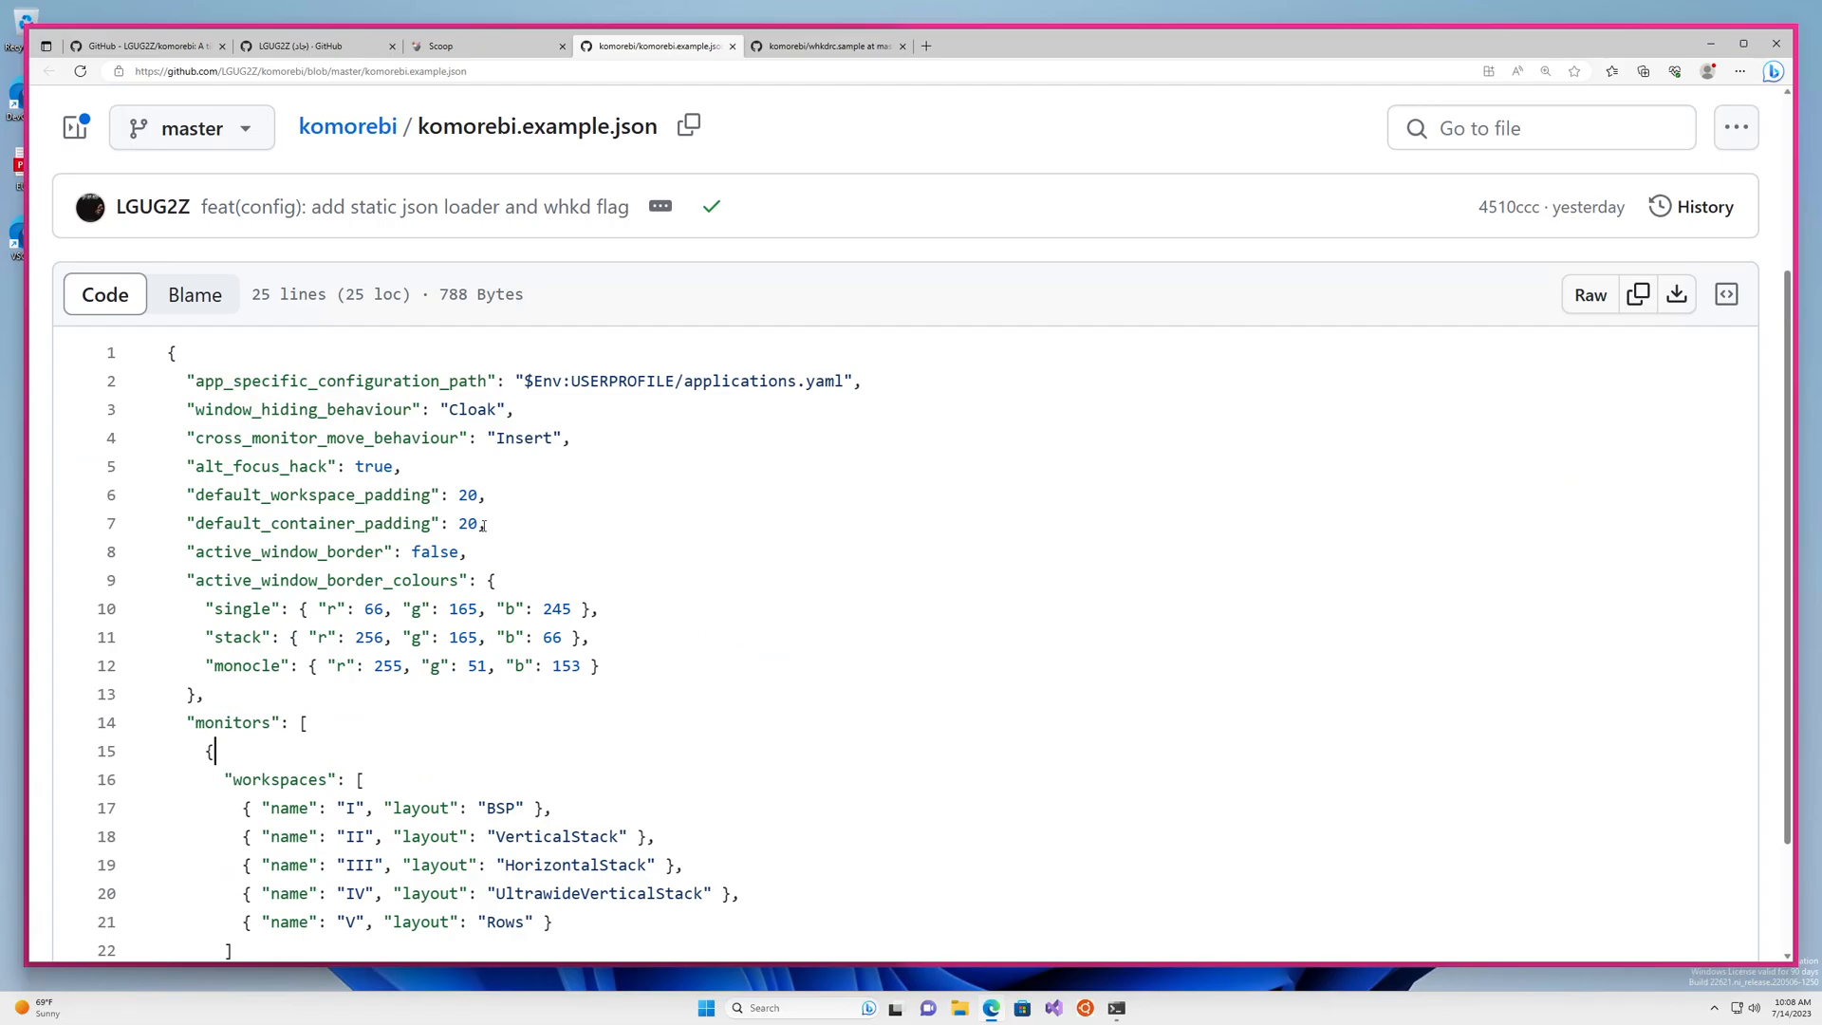
pyautogui.click(337, 380)
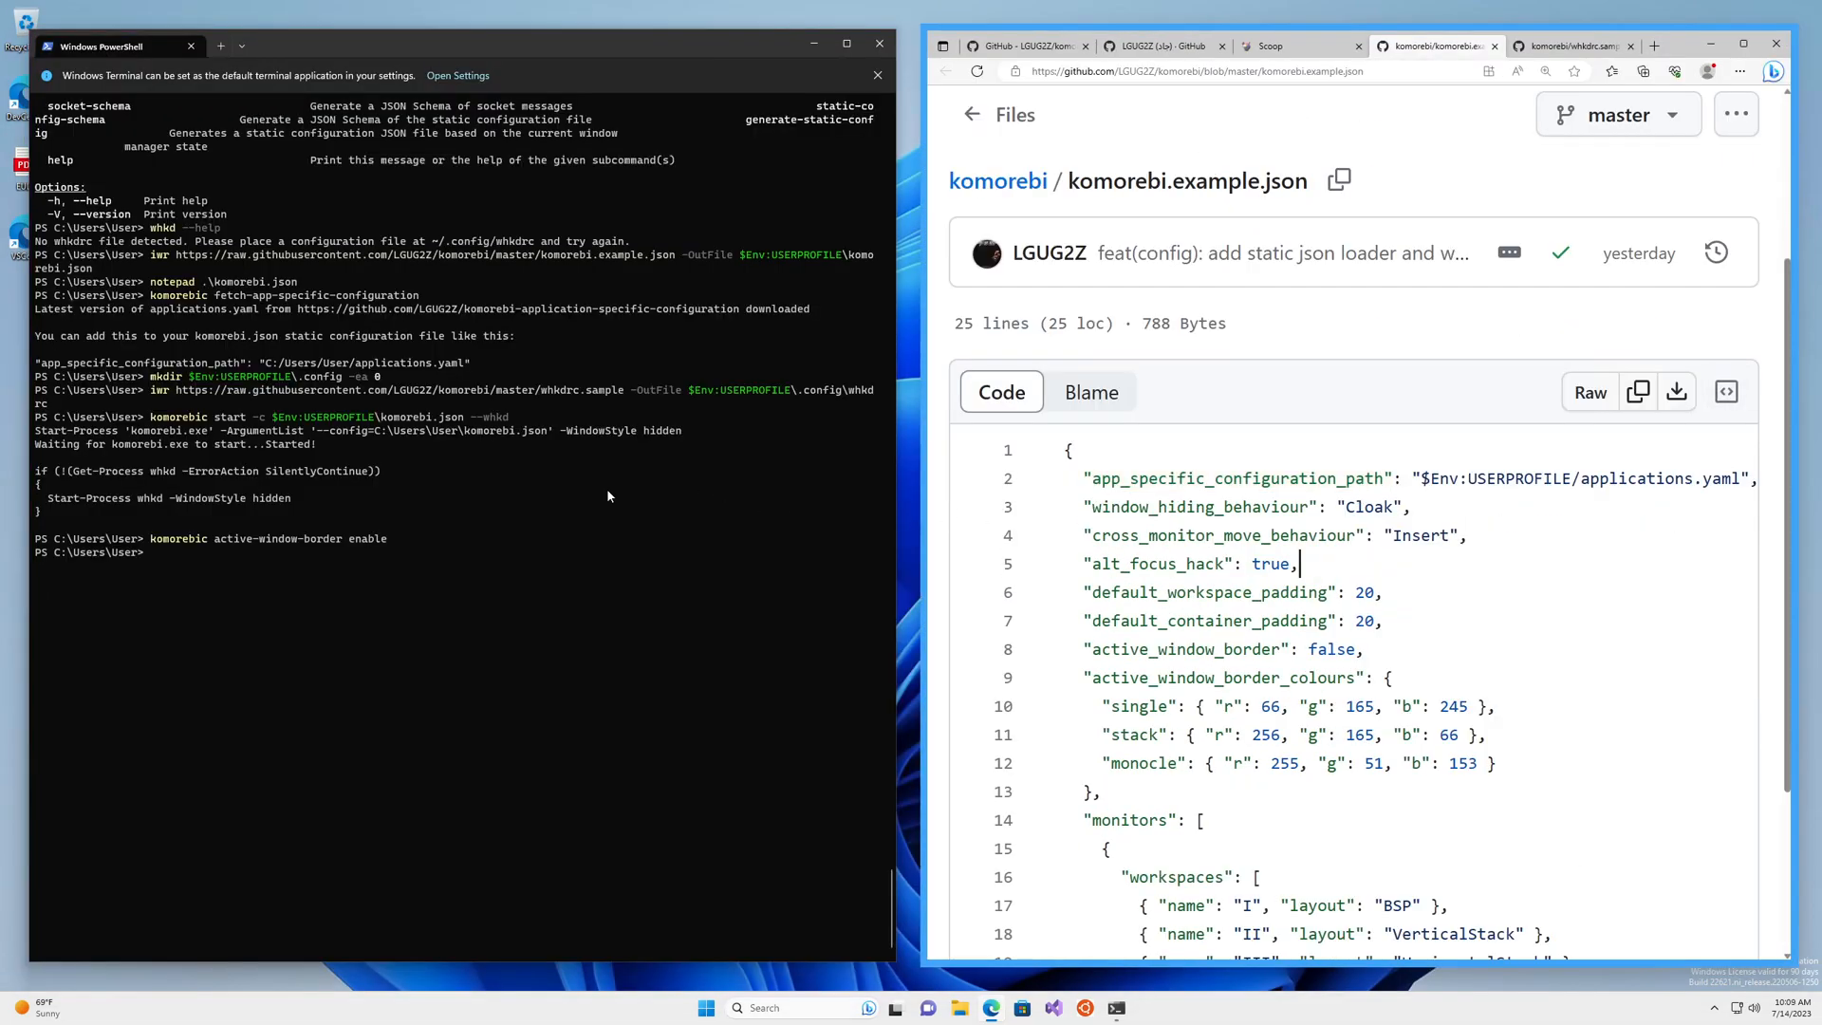
pyautogui.moveTo(151, 302)
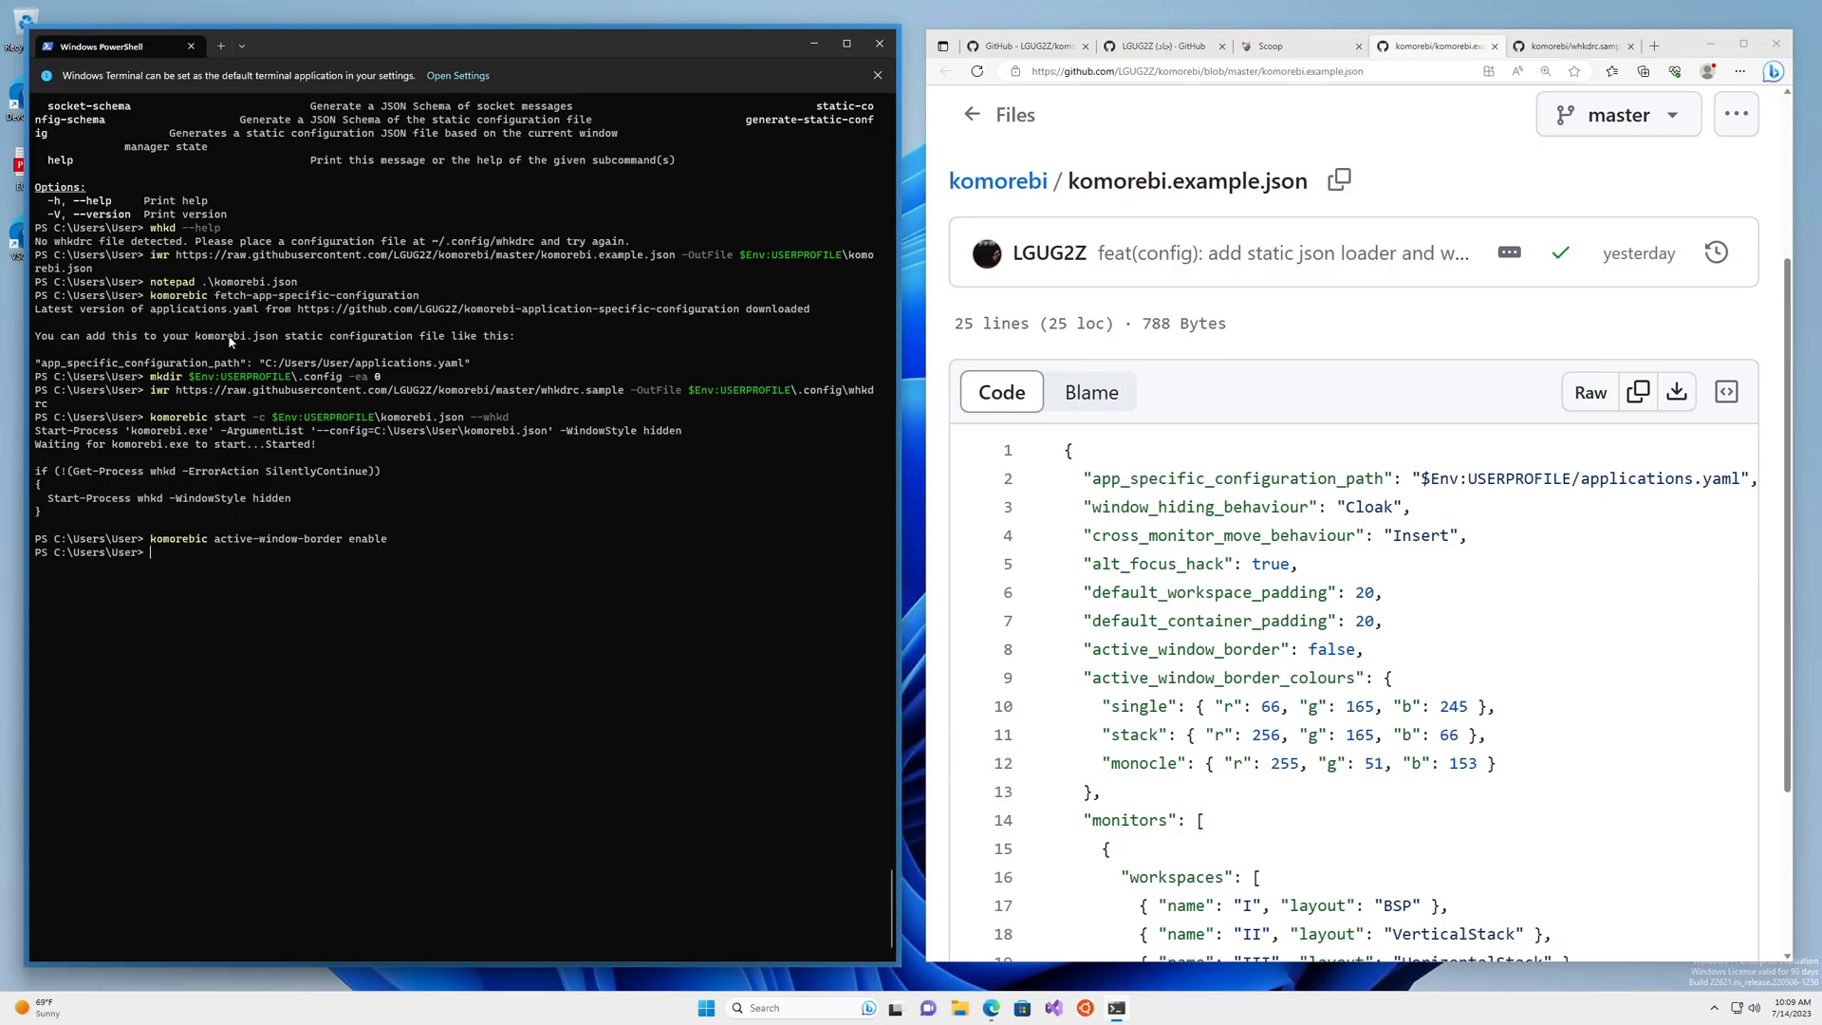
pyautogui.moveTo(409, 342)
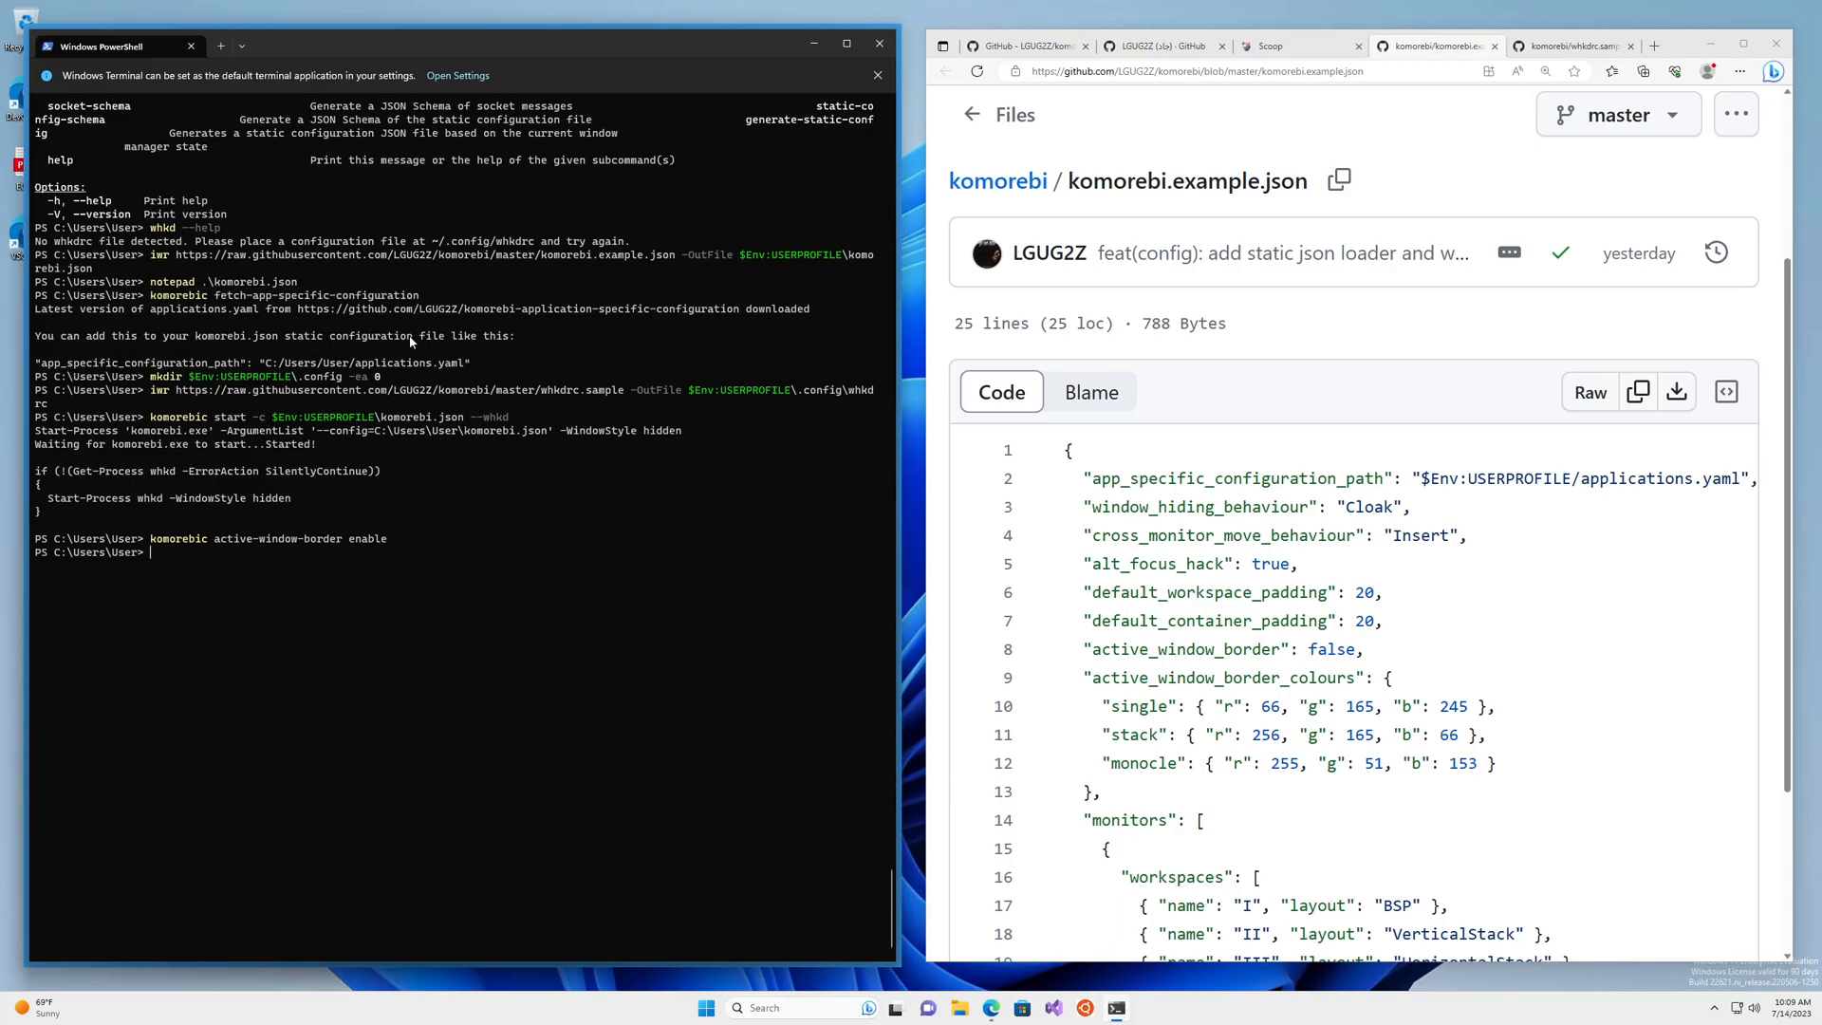
# Compare the user folder with $Env:USERPROFILE, then print the variable's path in PowerShell
pyautogui.doubleClick(139, 362)
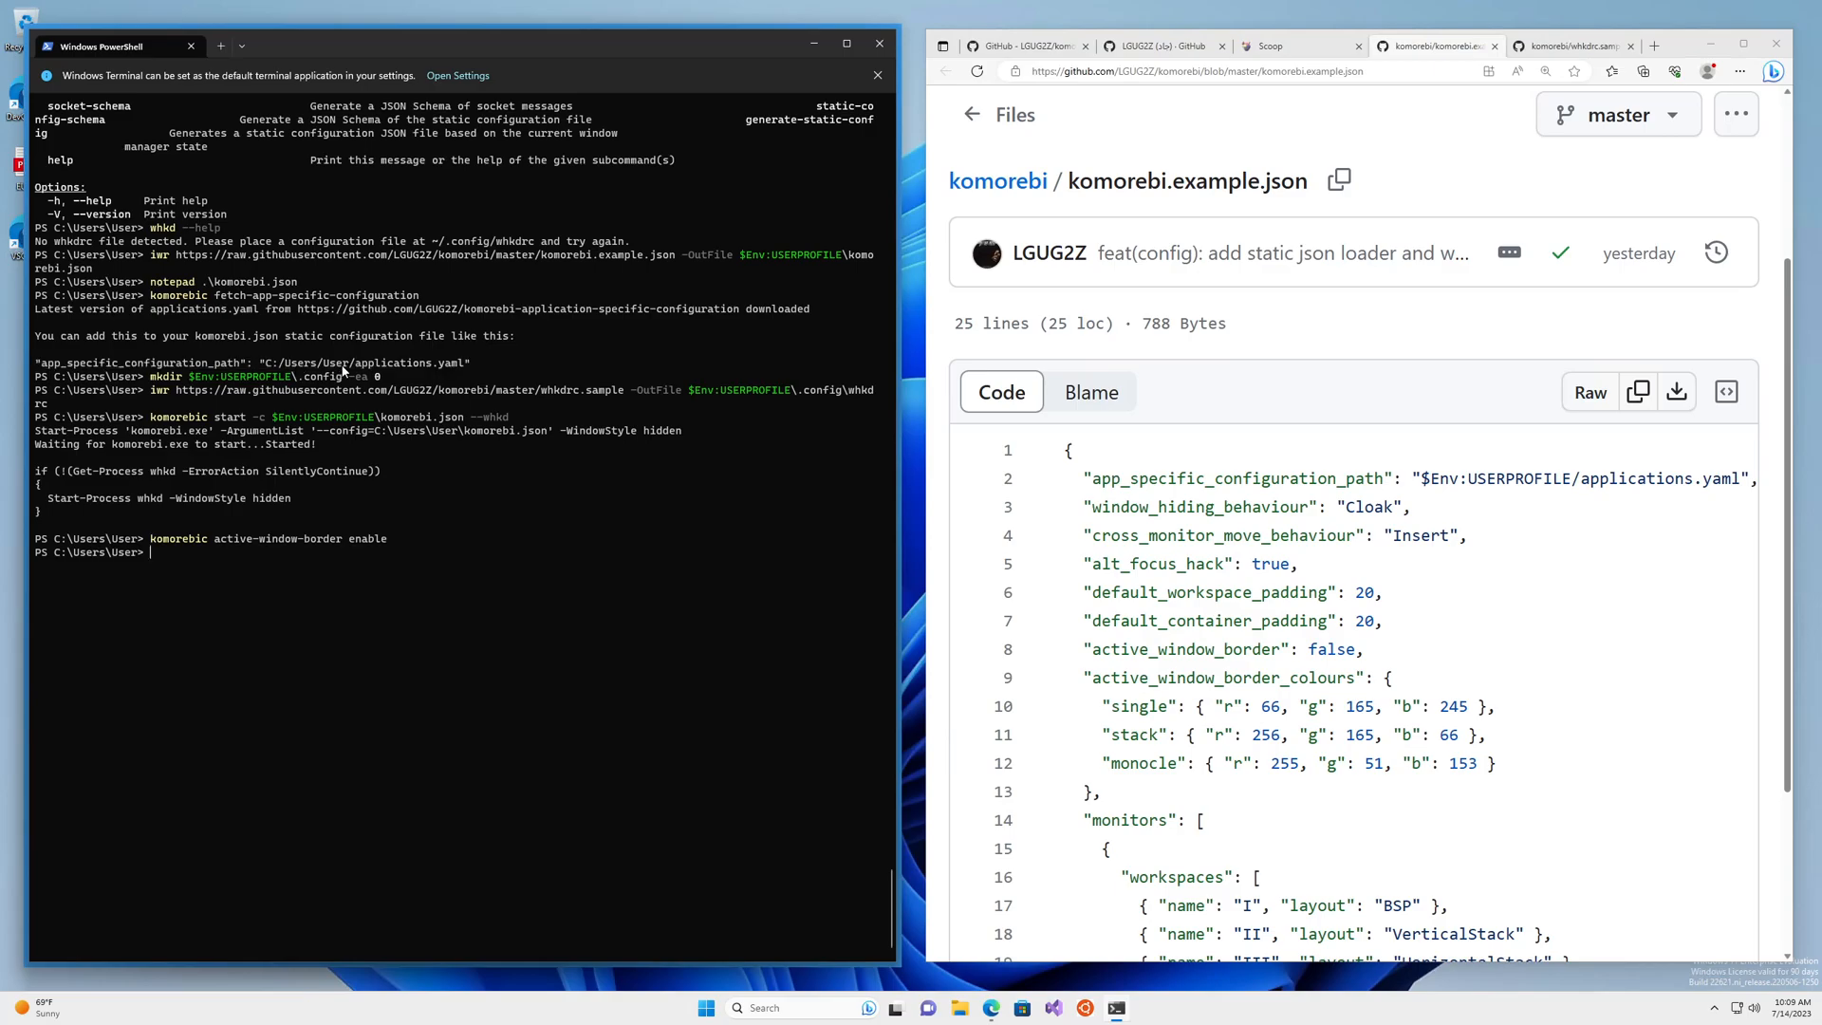
pyautogui.doubleClick(297, 363)
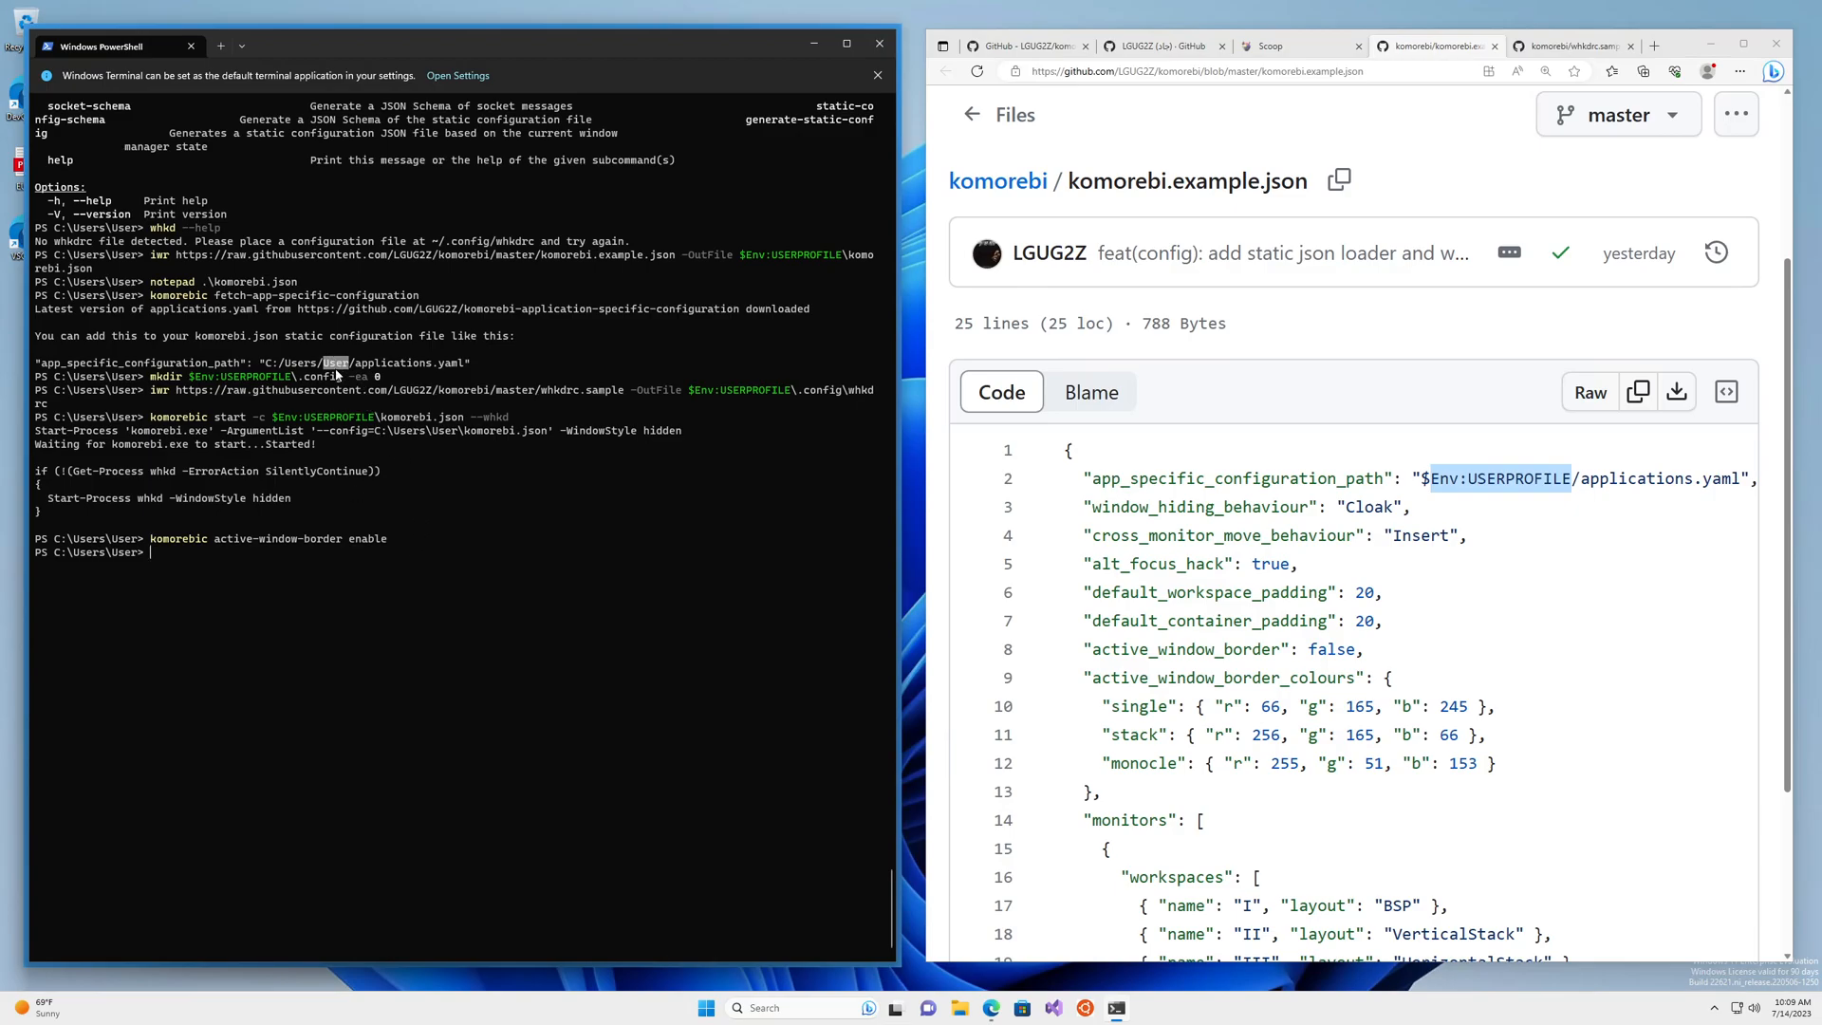
pyautogui.moveTo(419, 547)
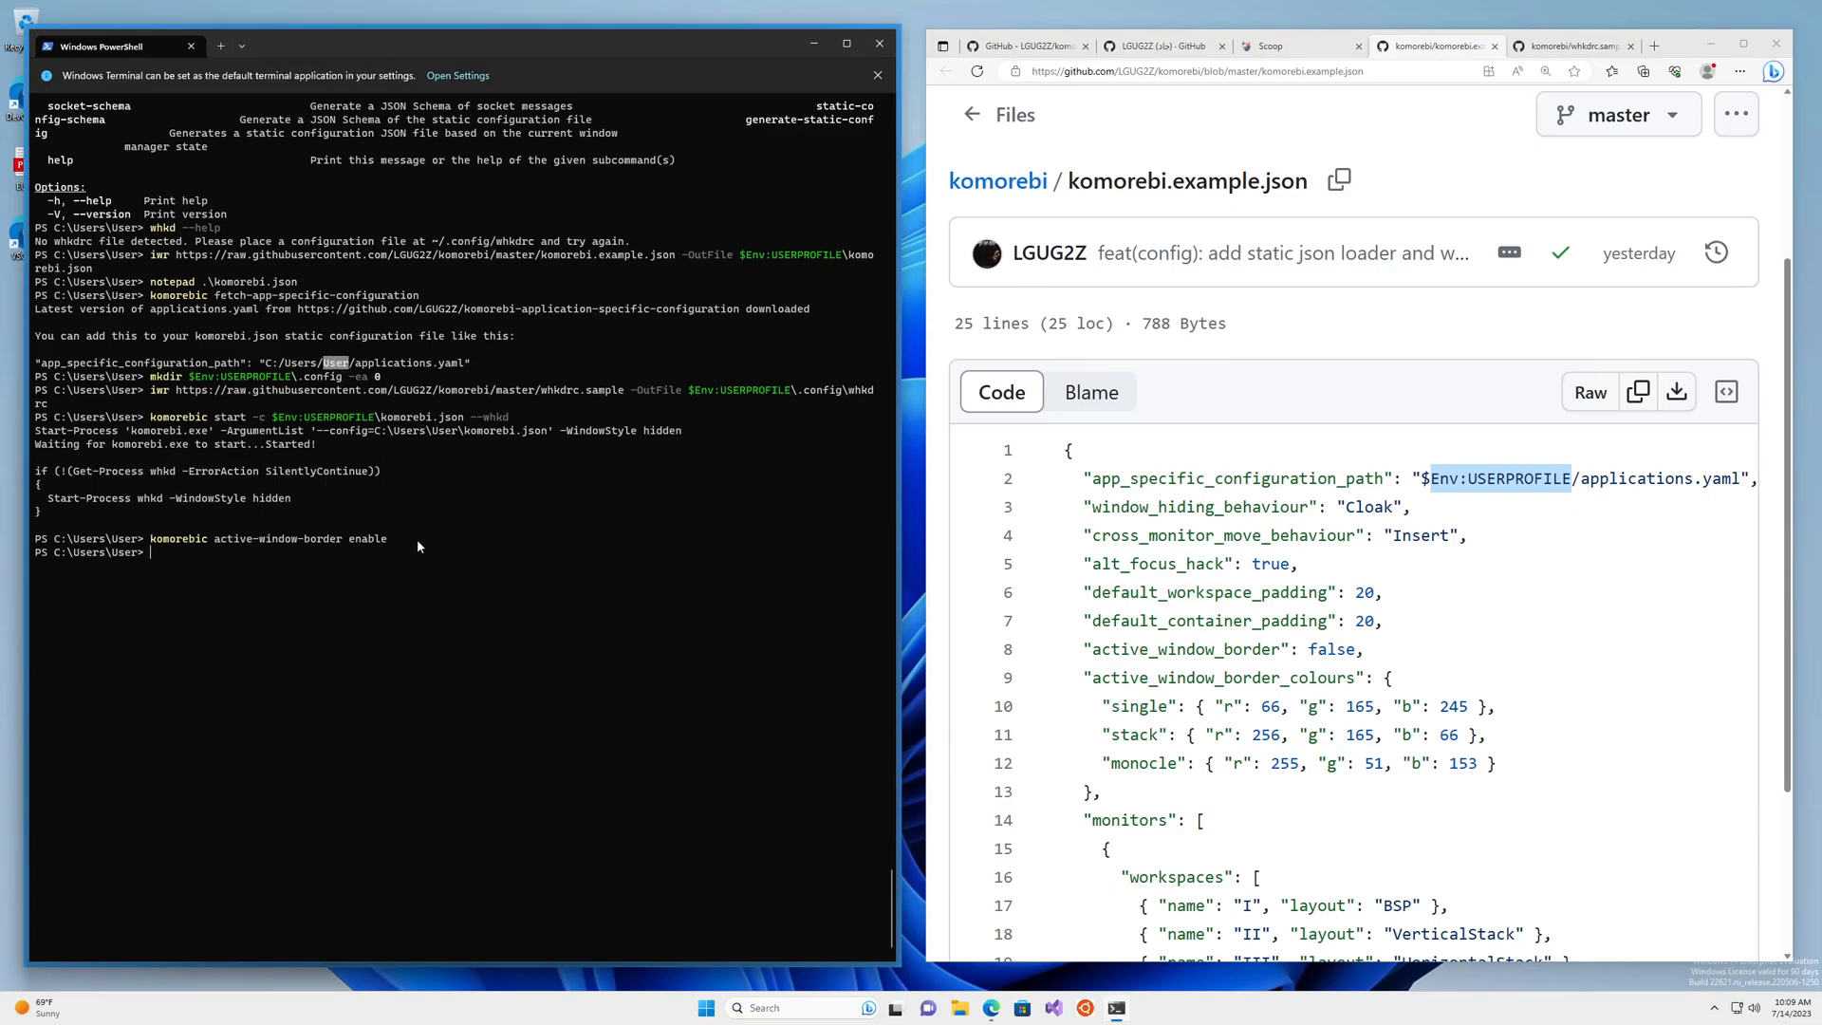
pyautogui.moveTo(471, 588)
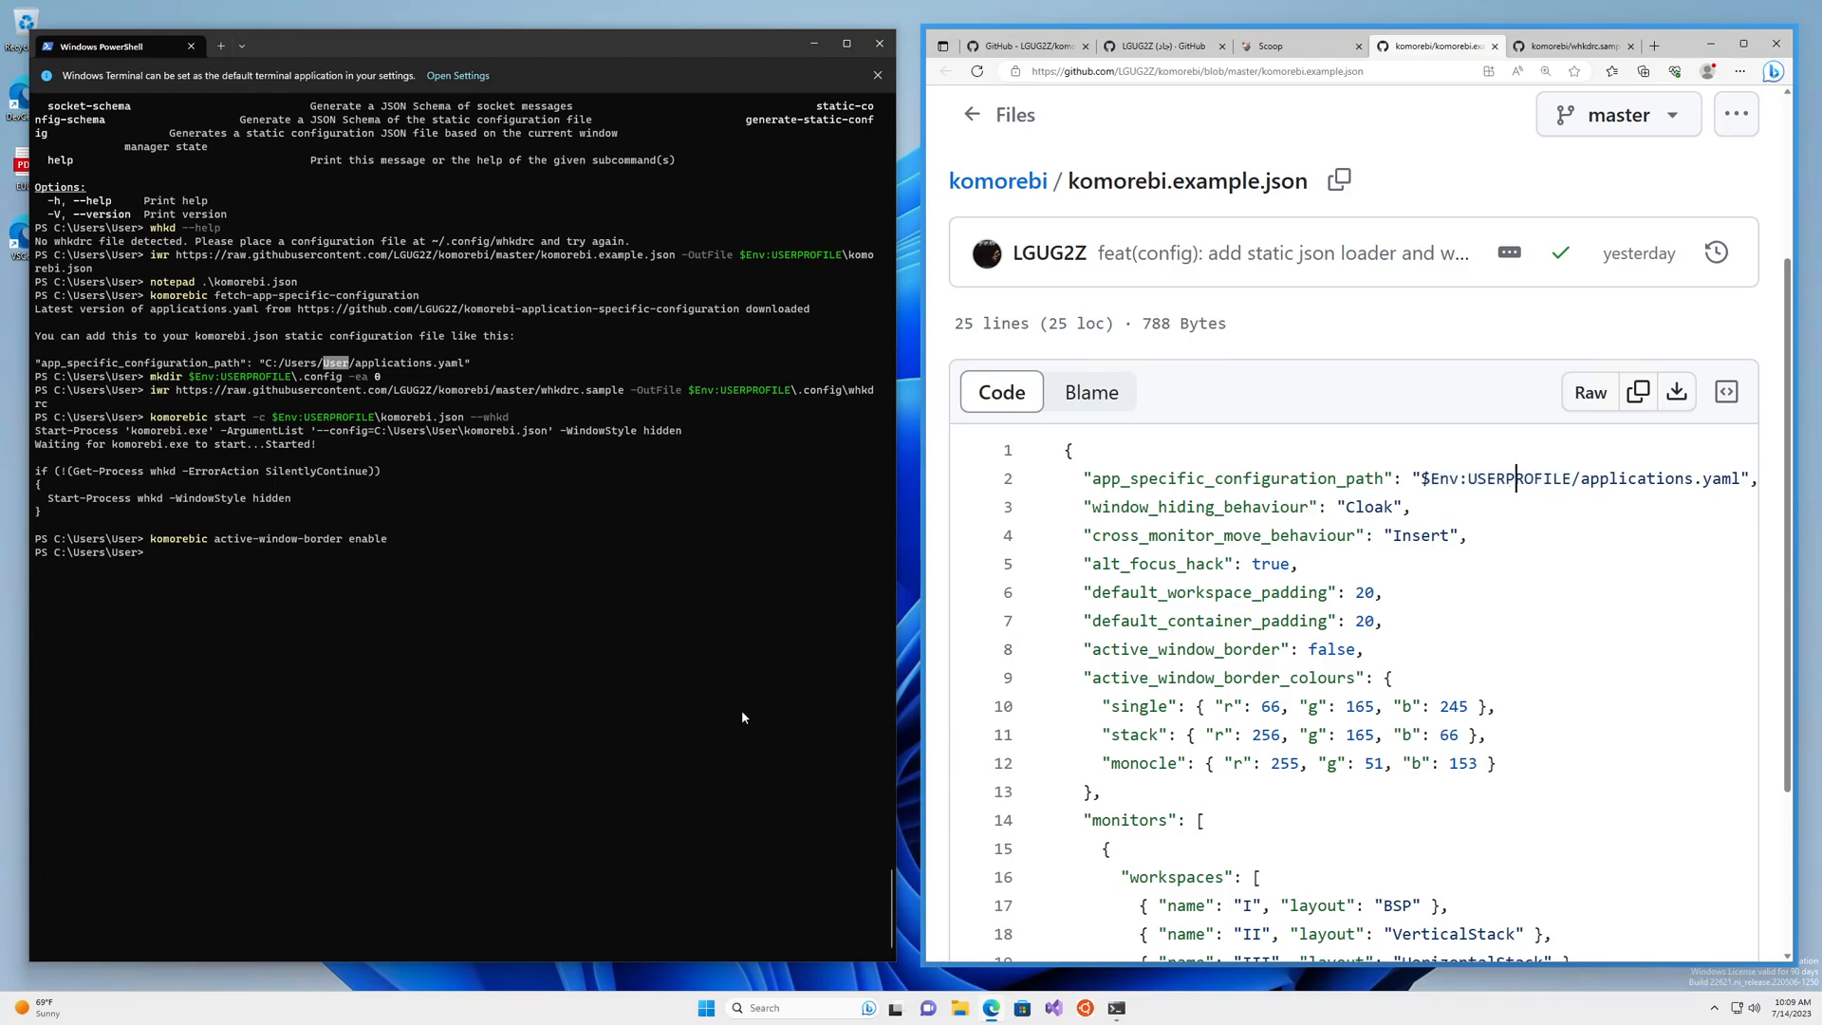
pyautogui.write('$Env:USERPROFILE')
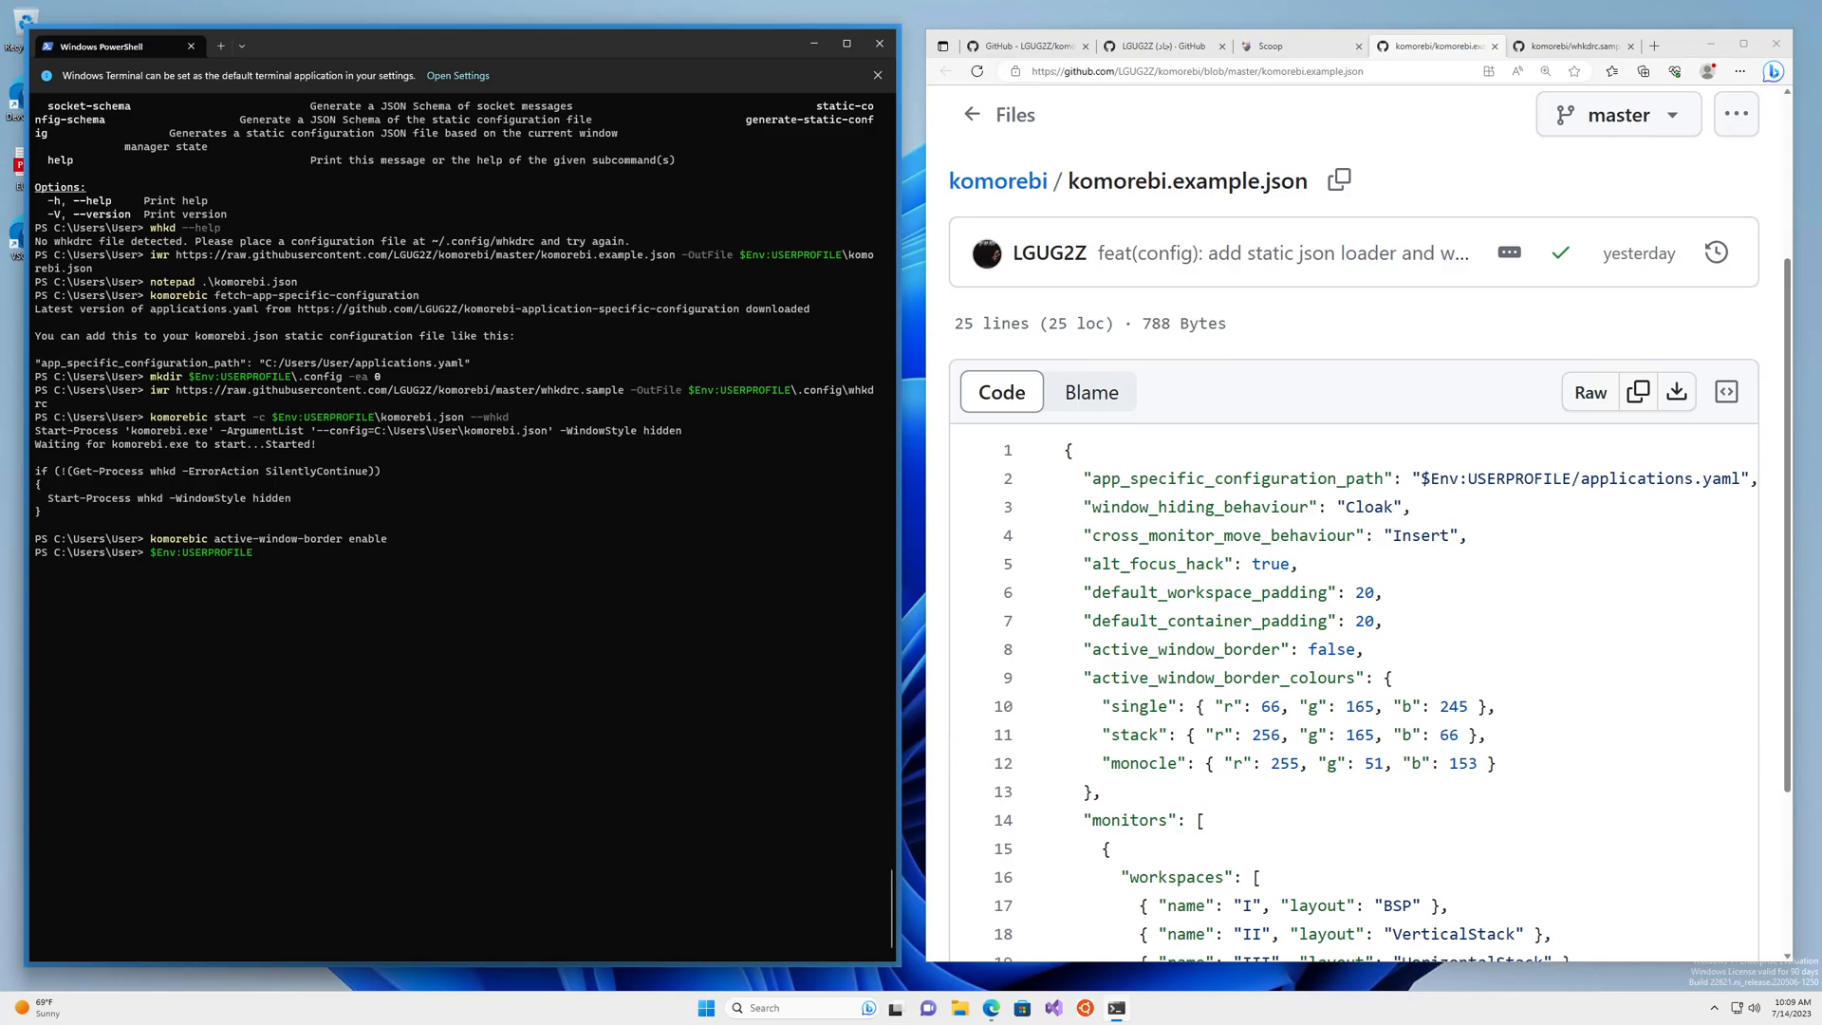
pyautogui.press('Return')
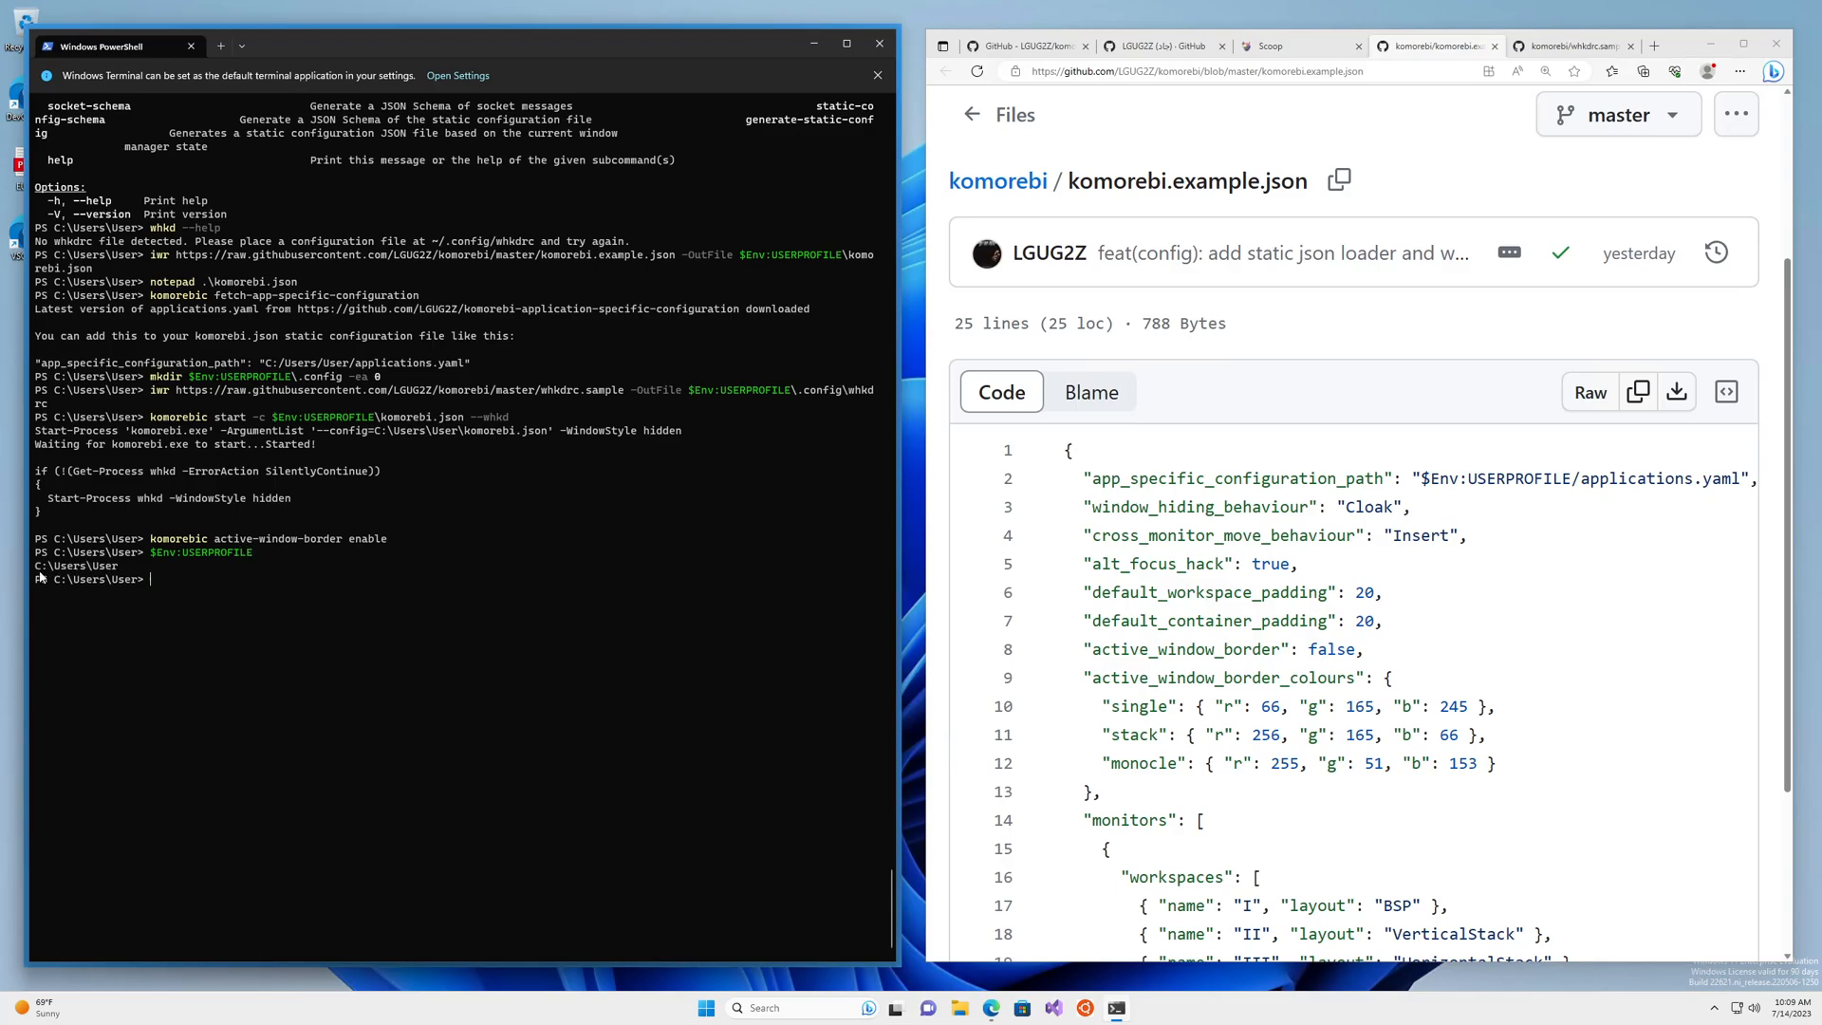
pyautogui.doubleClick(74, 566)
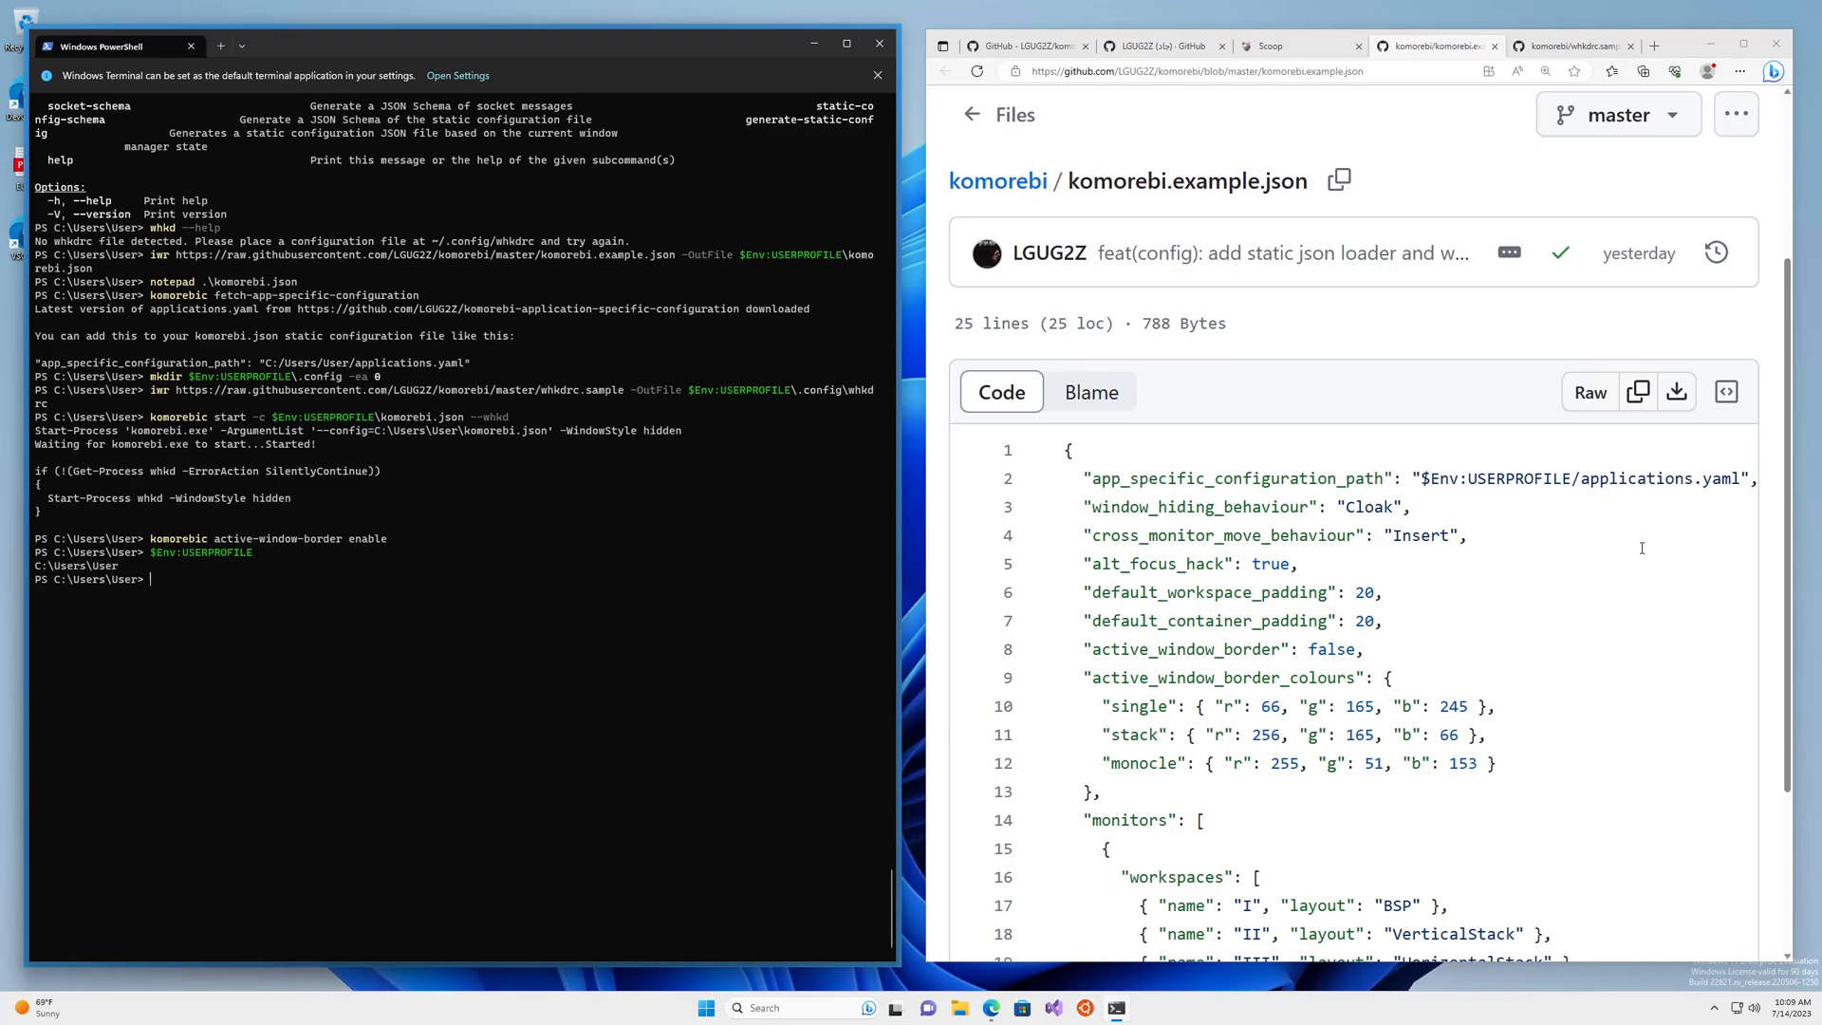
pyautogui.scroll(-3)
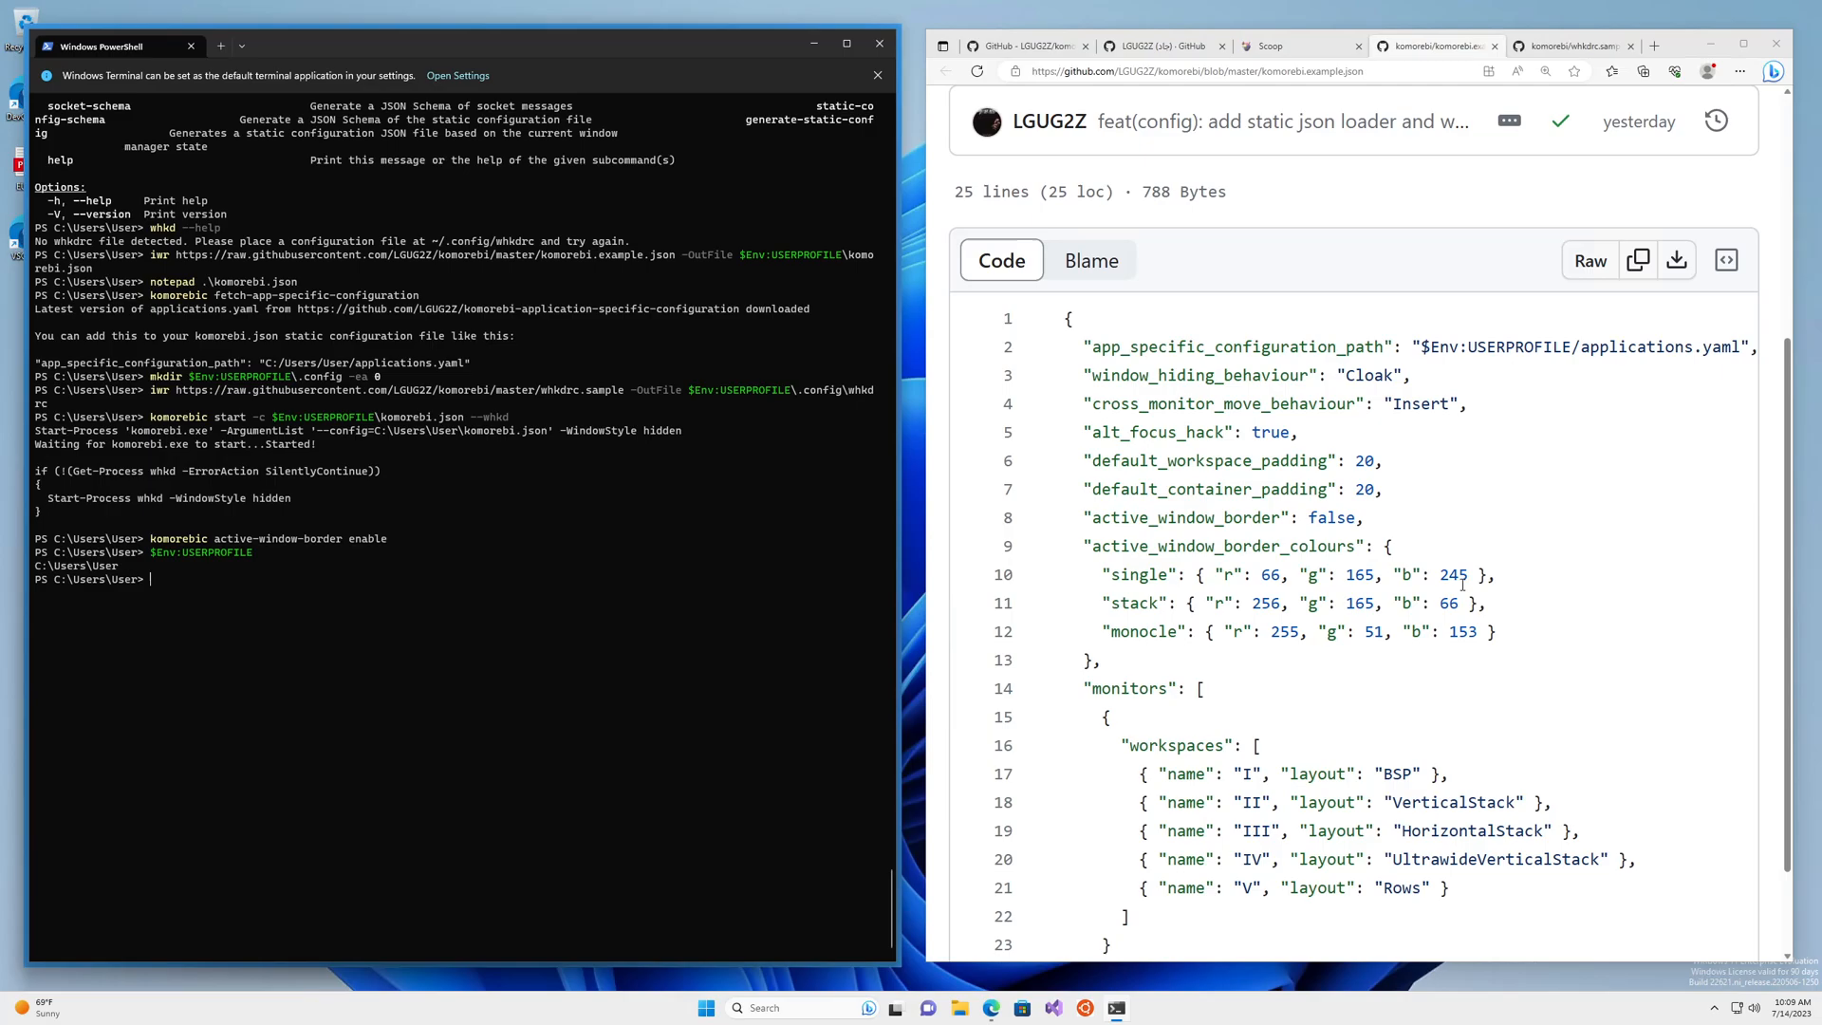
pyautogui.scroll(3)
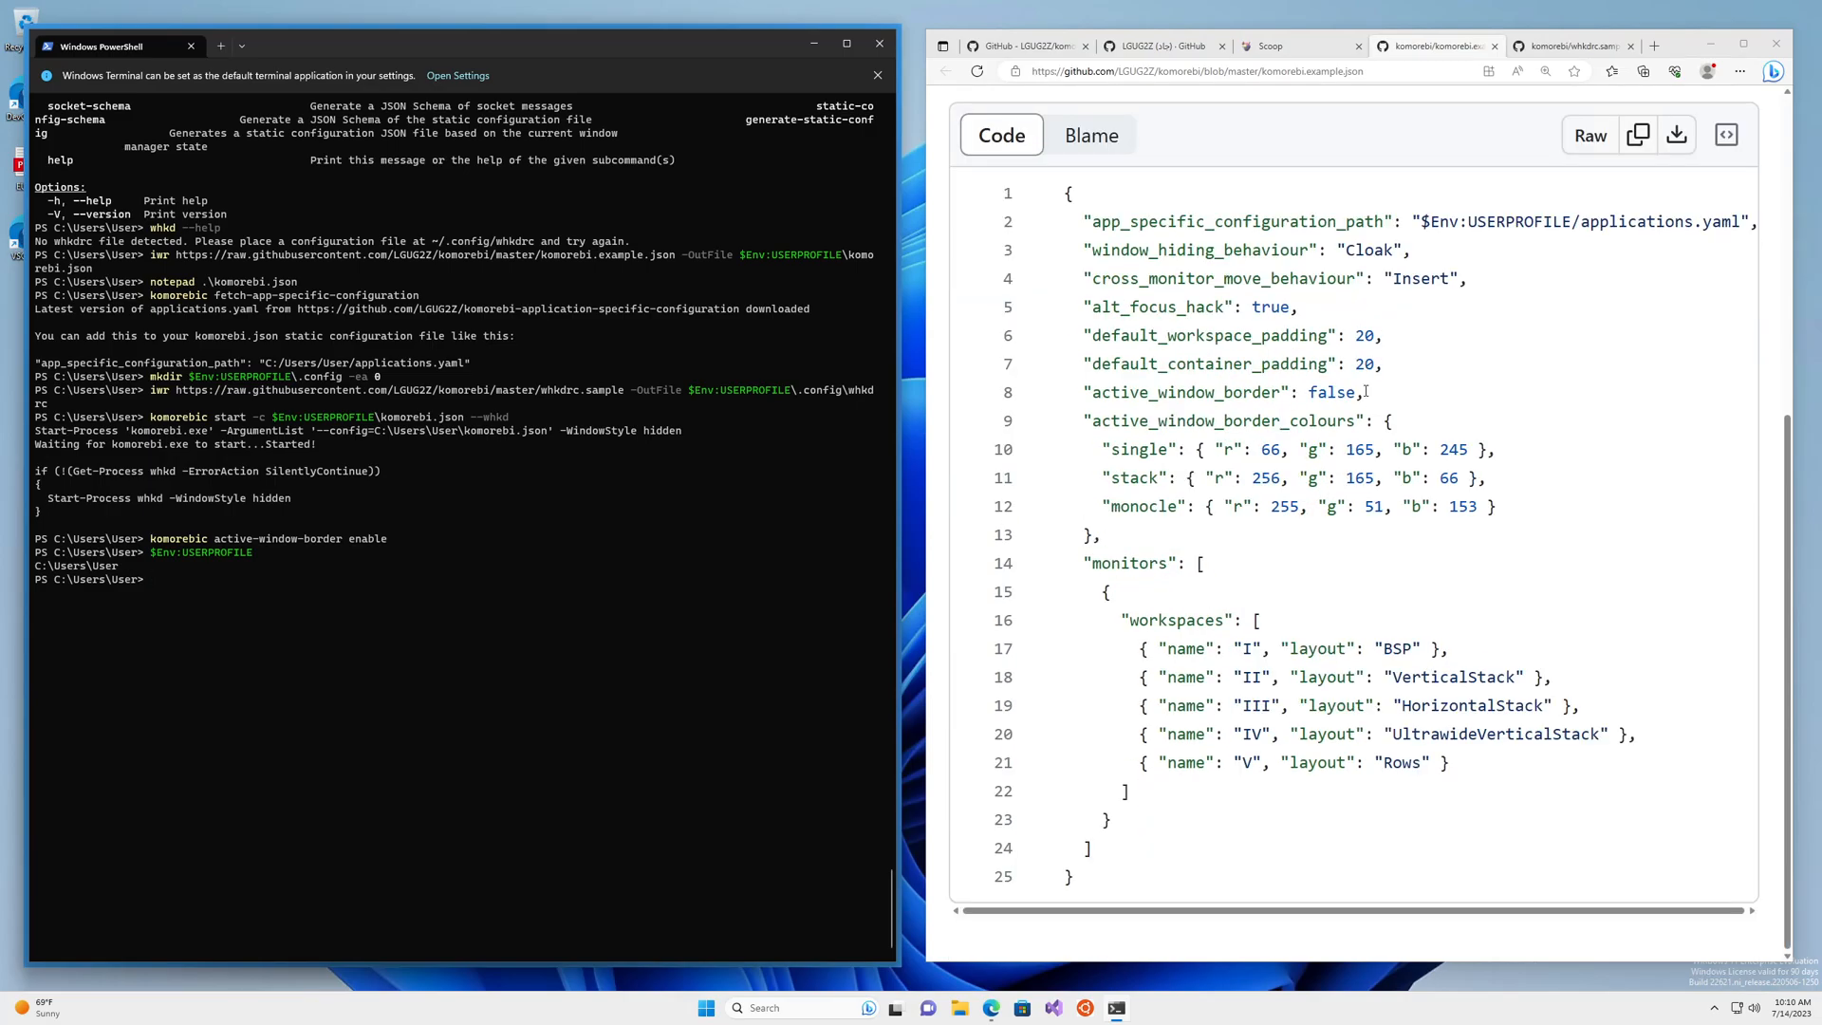
pyautogui.doubleClick(1364, 336)
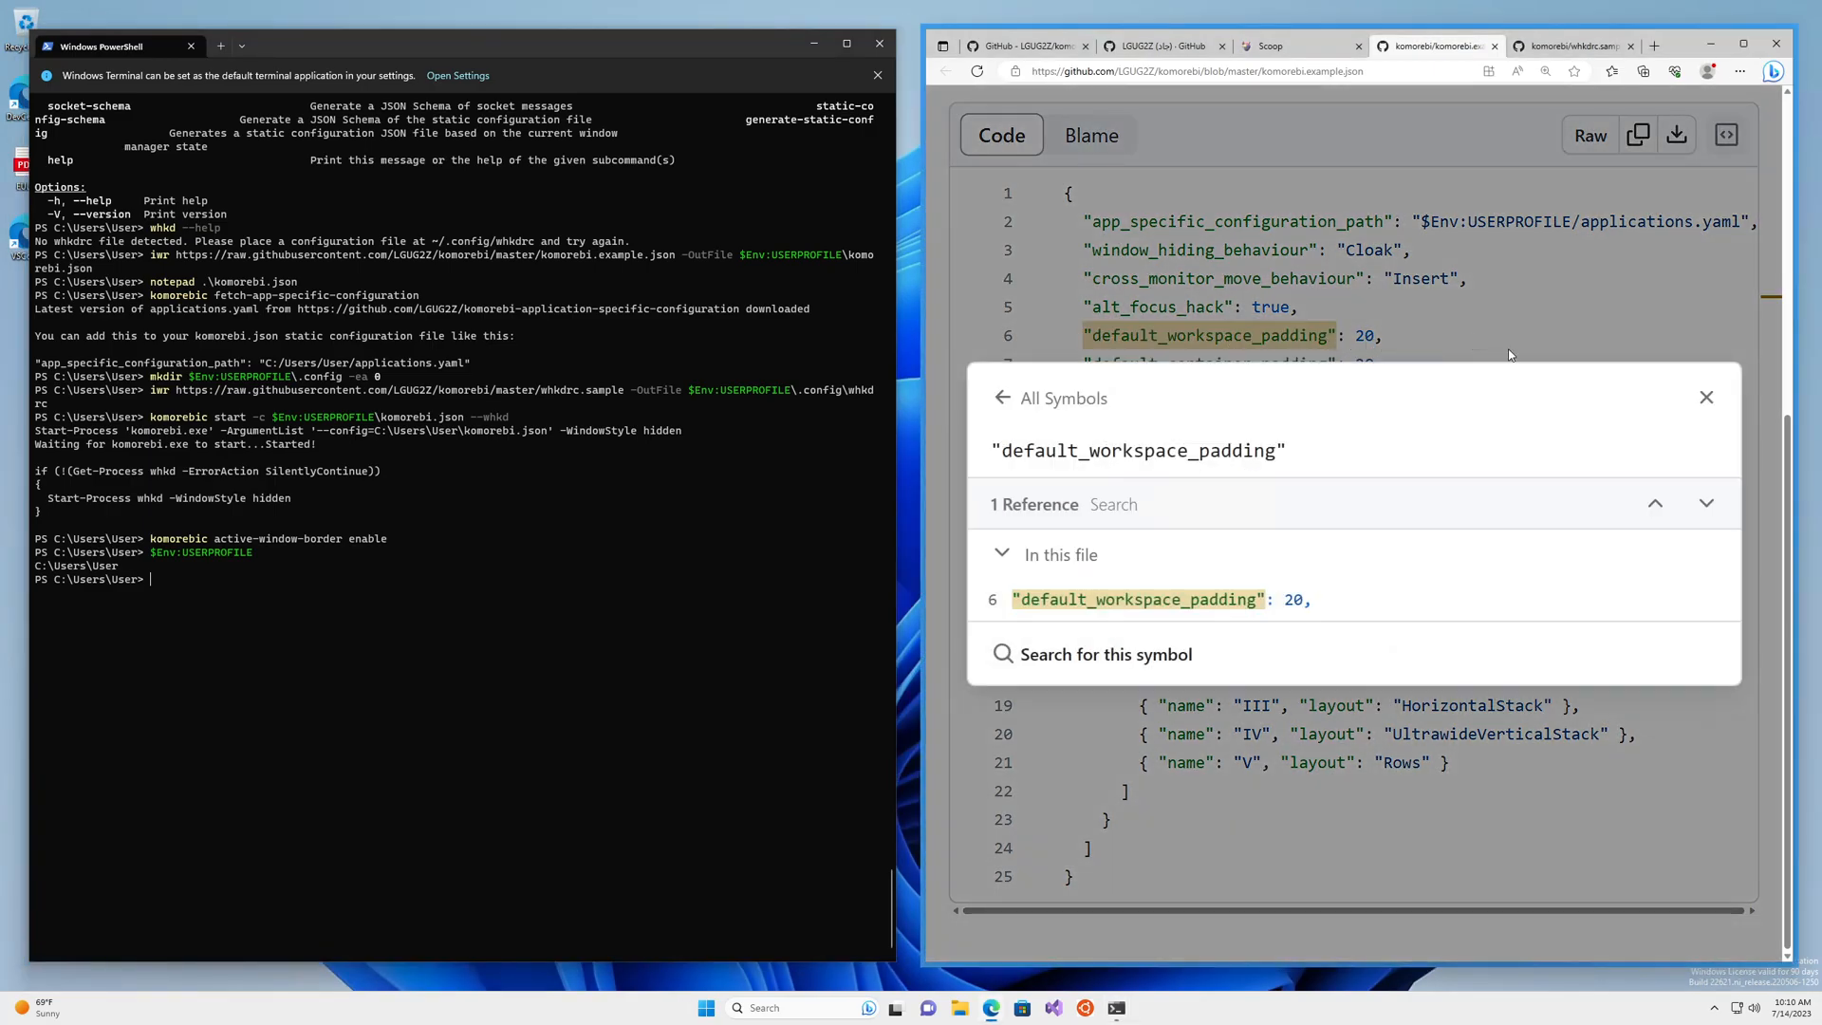
pyautogui.click(1704, 397)
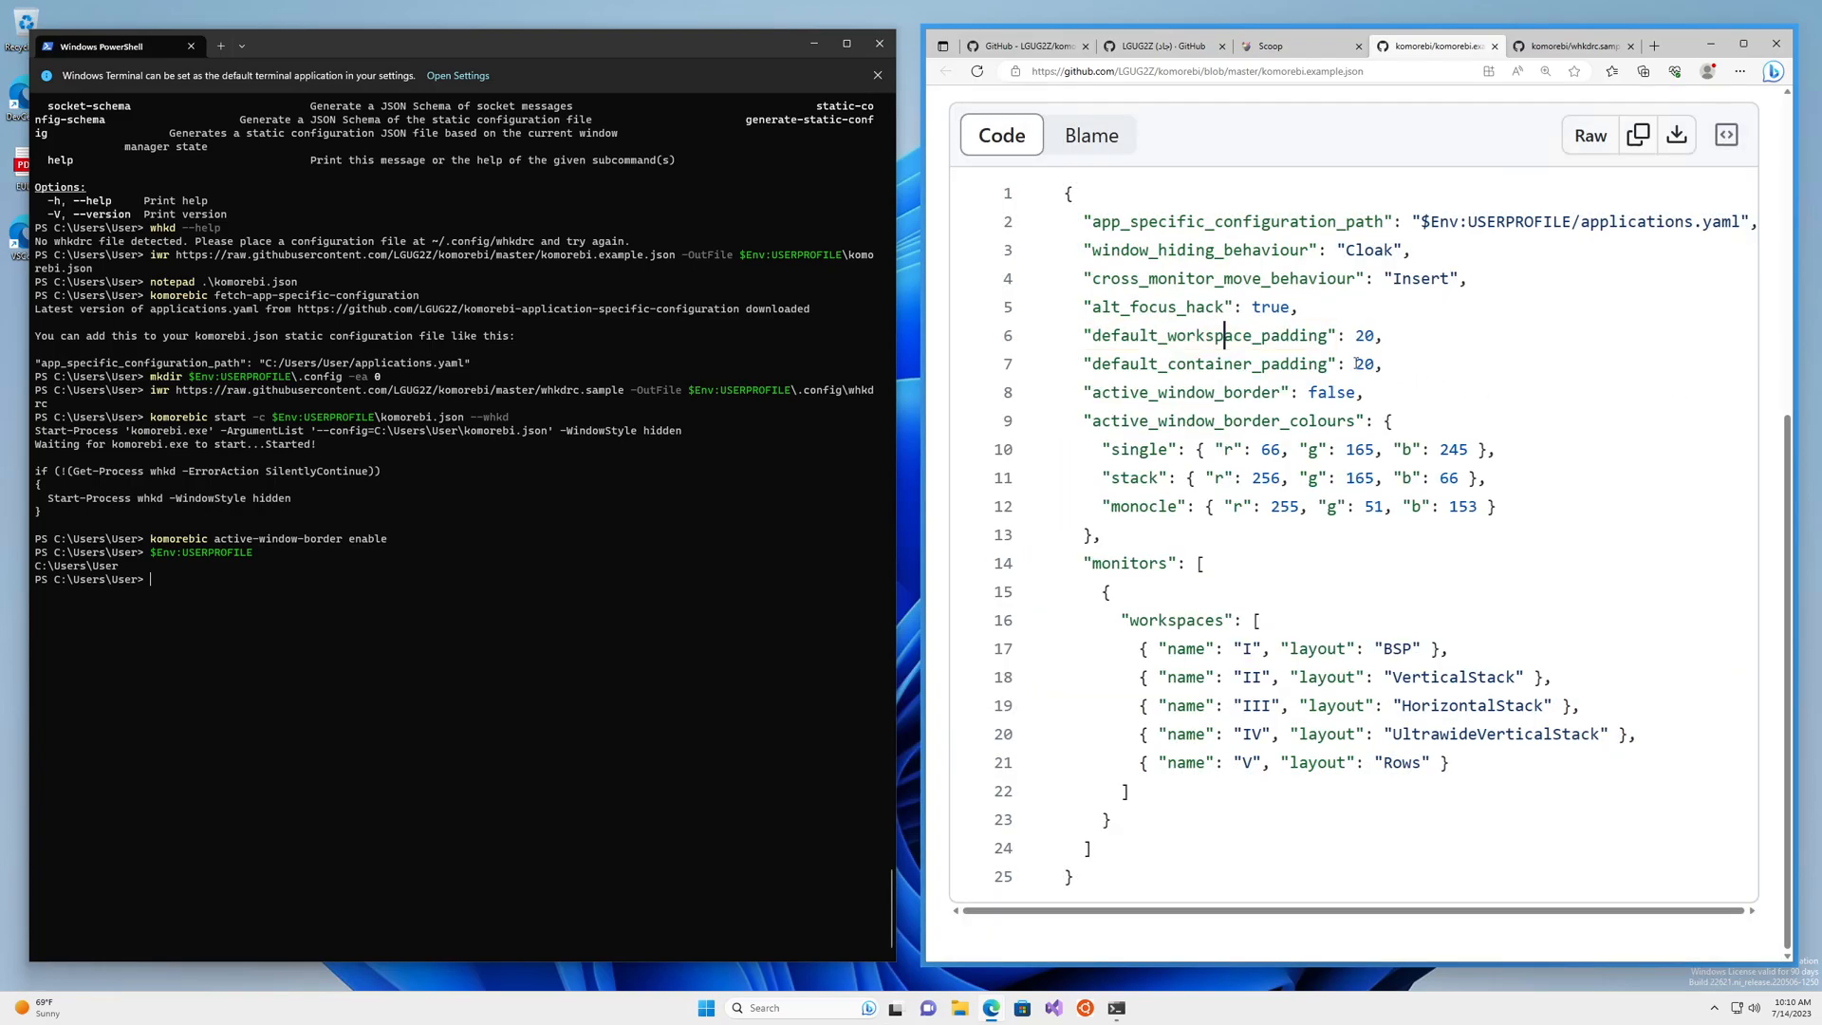
pyautogui.moveTo(1407, 386)
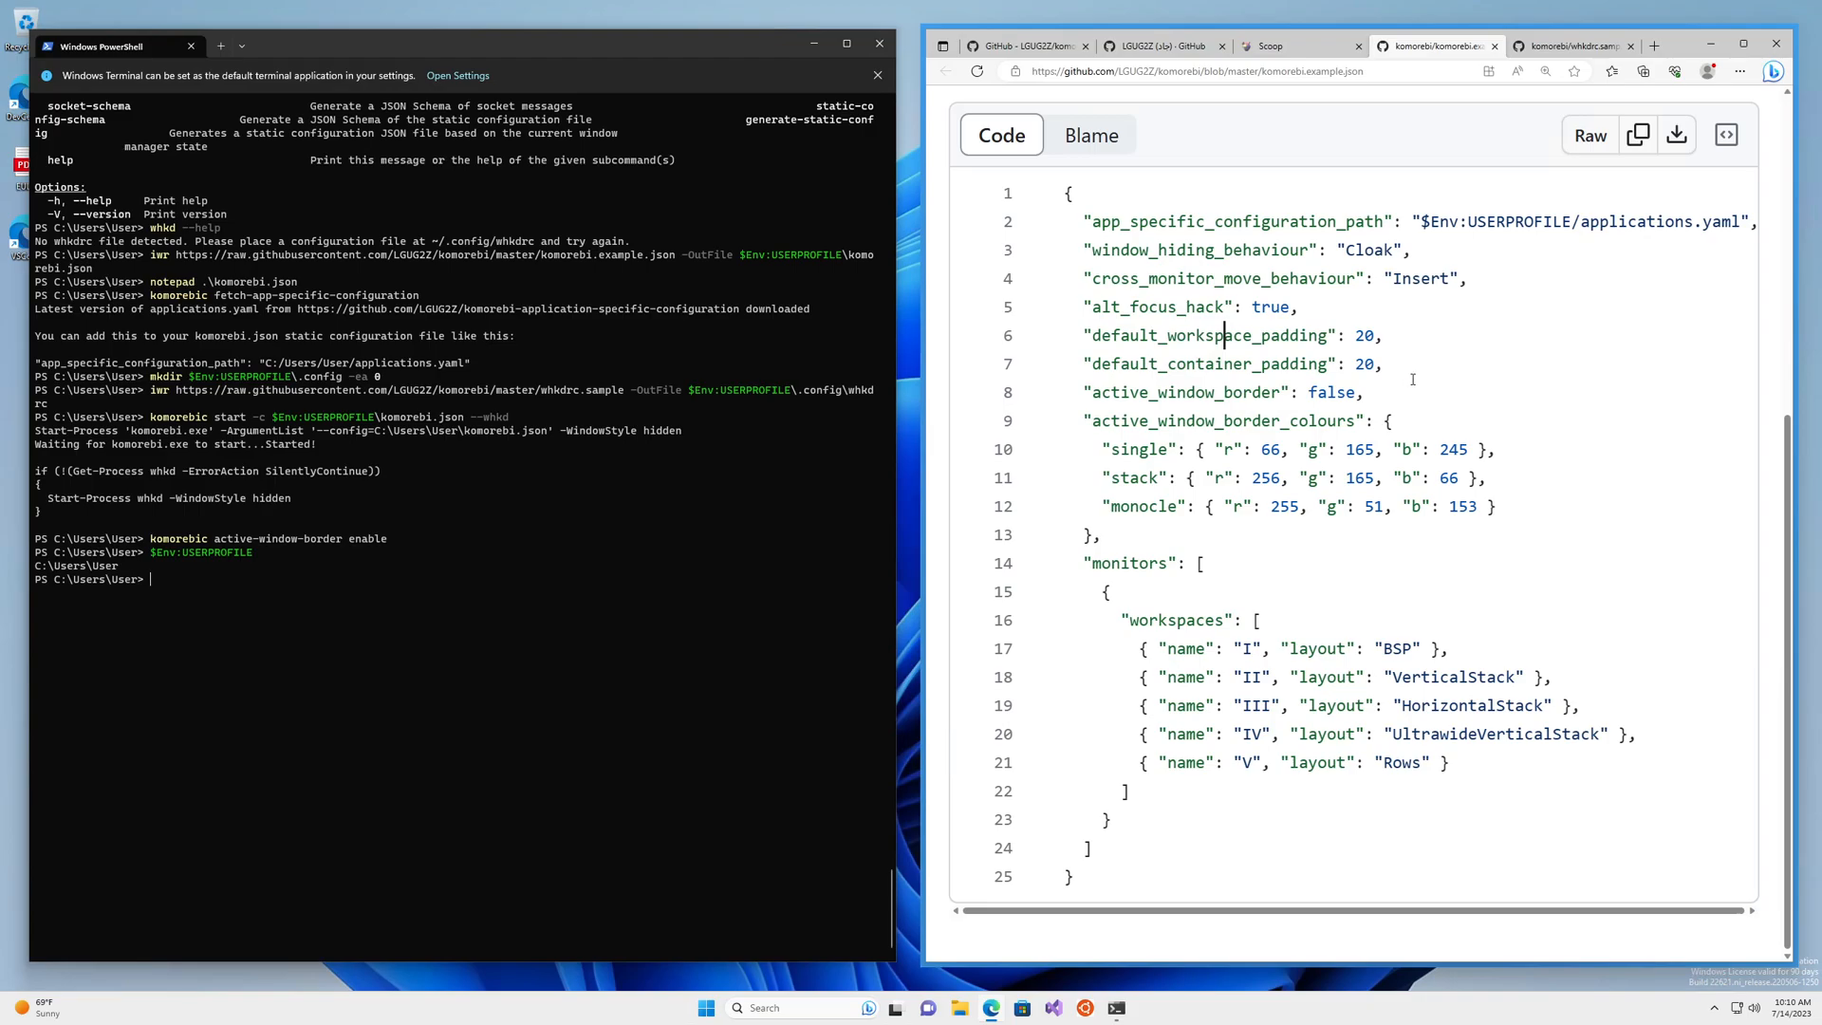
pyautogui.moveTo(1413, 378)
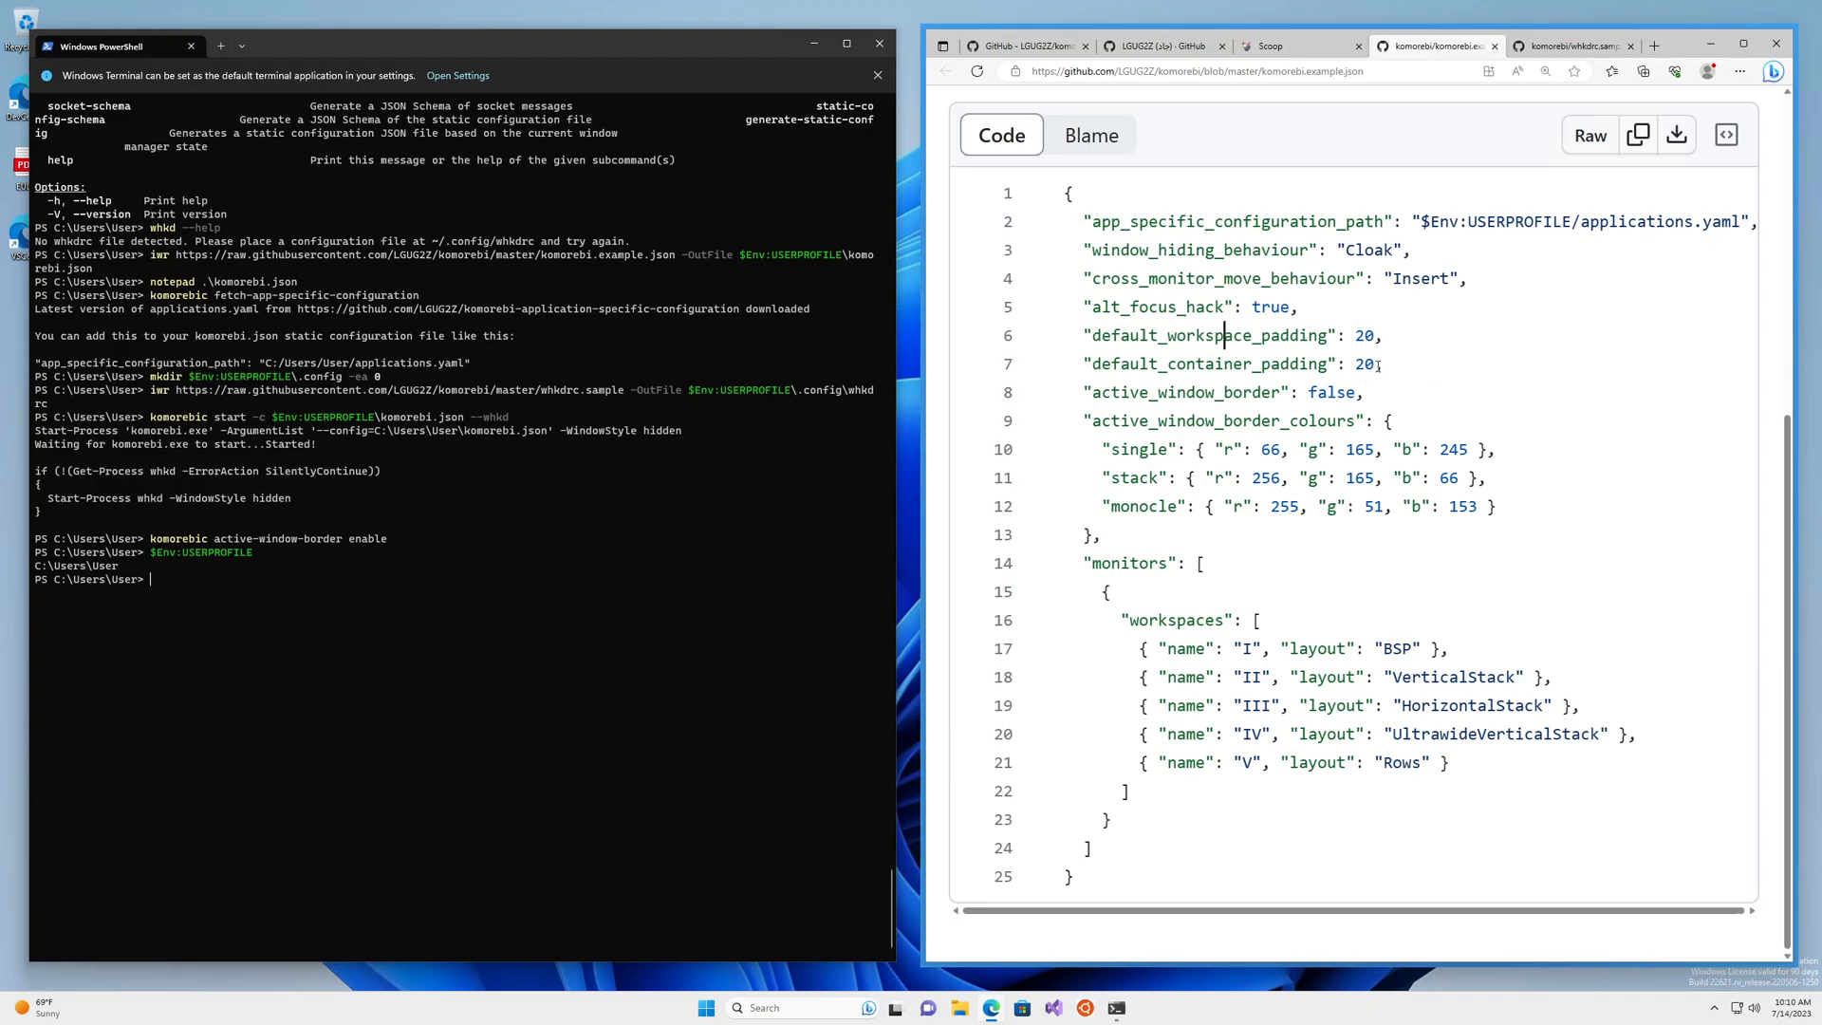
pyautogui.moveTo(863, 164)
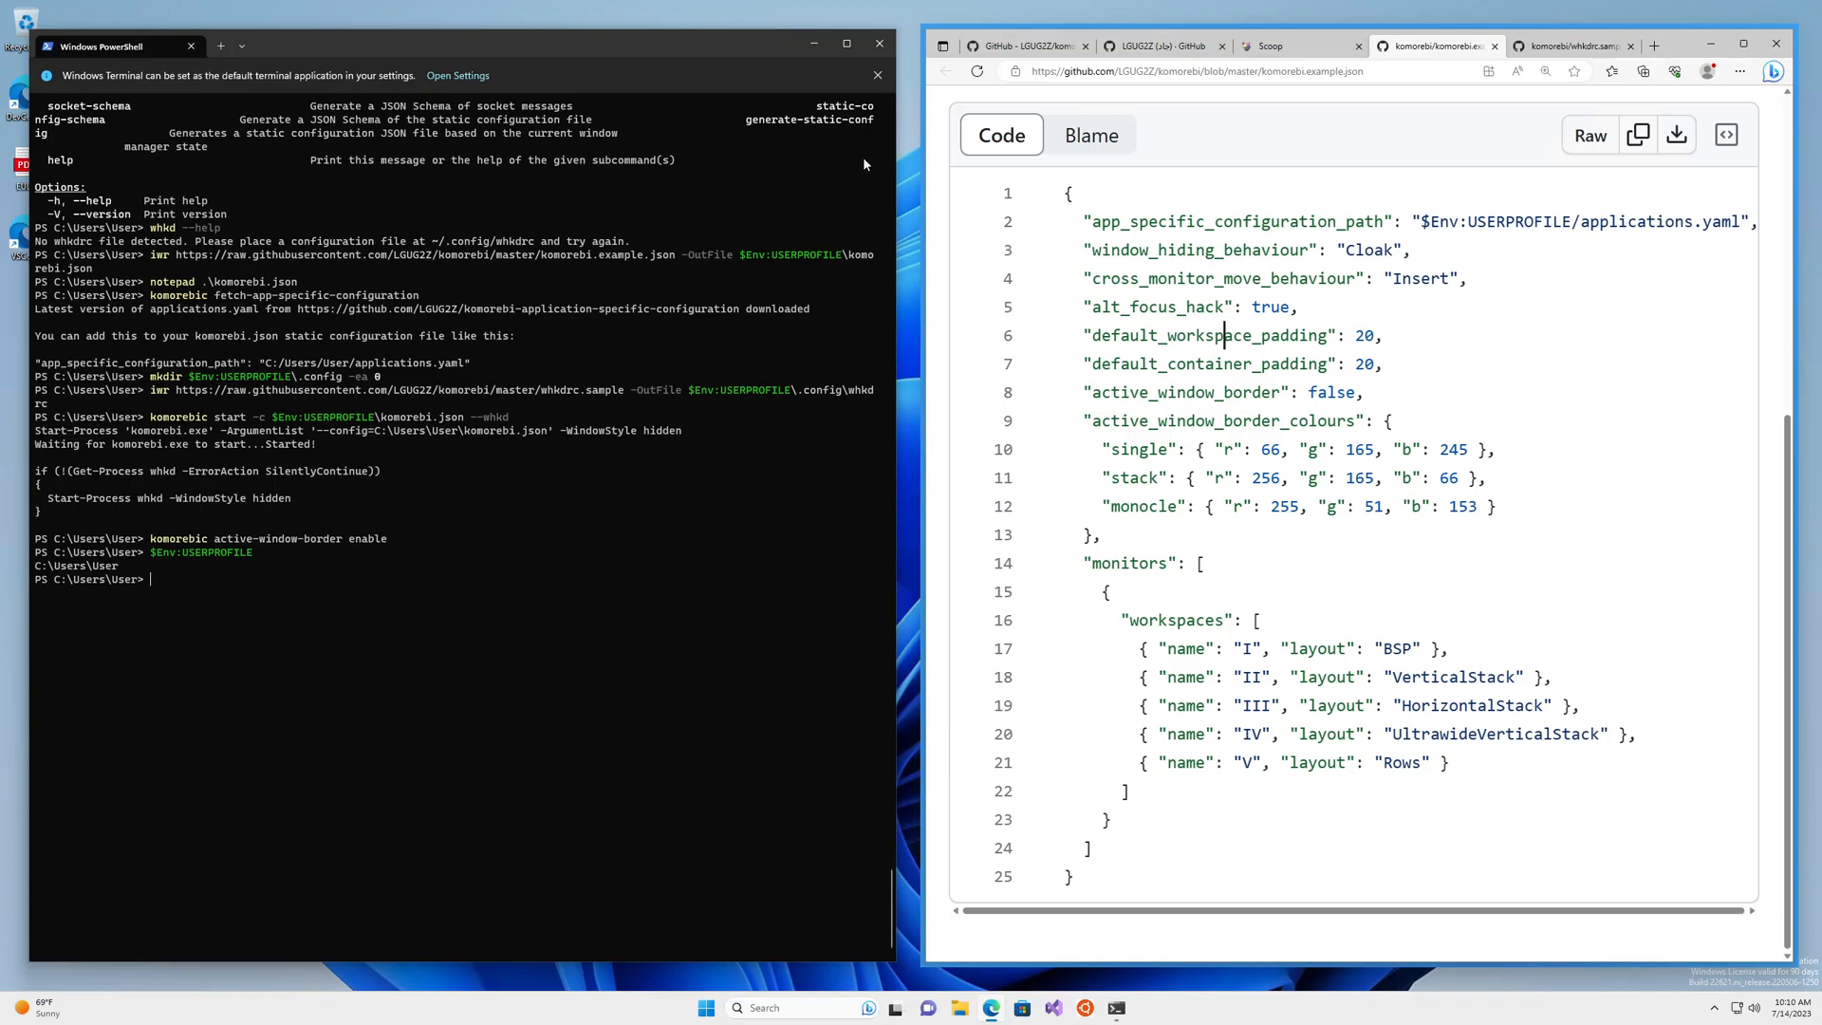
pyautogui.moveTo(1470, 358)
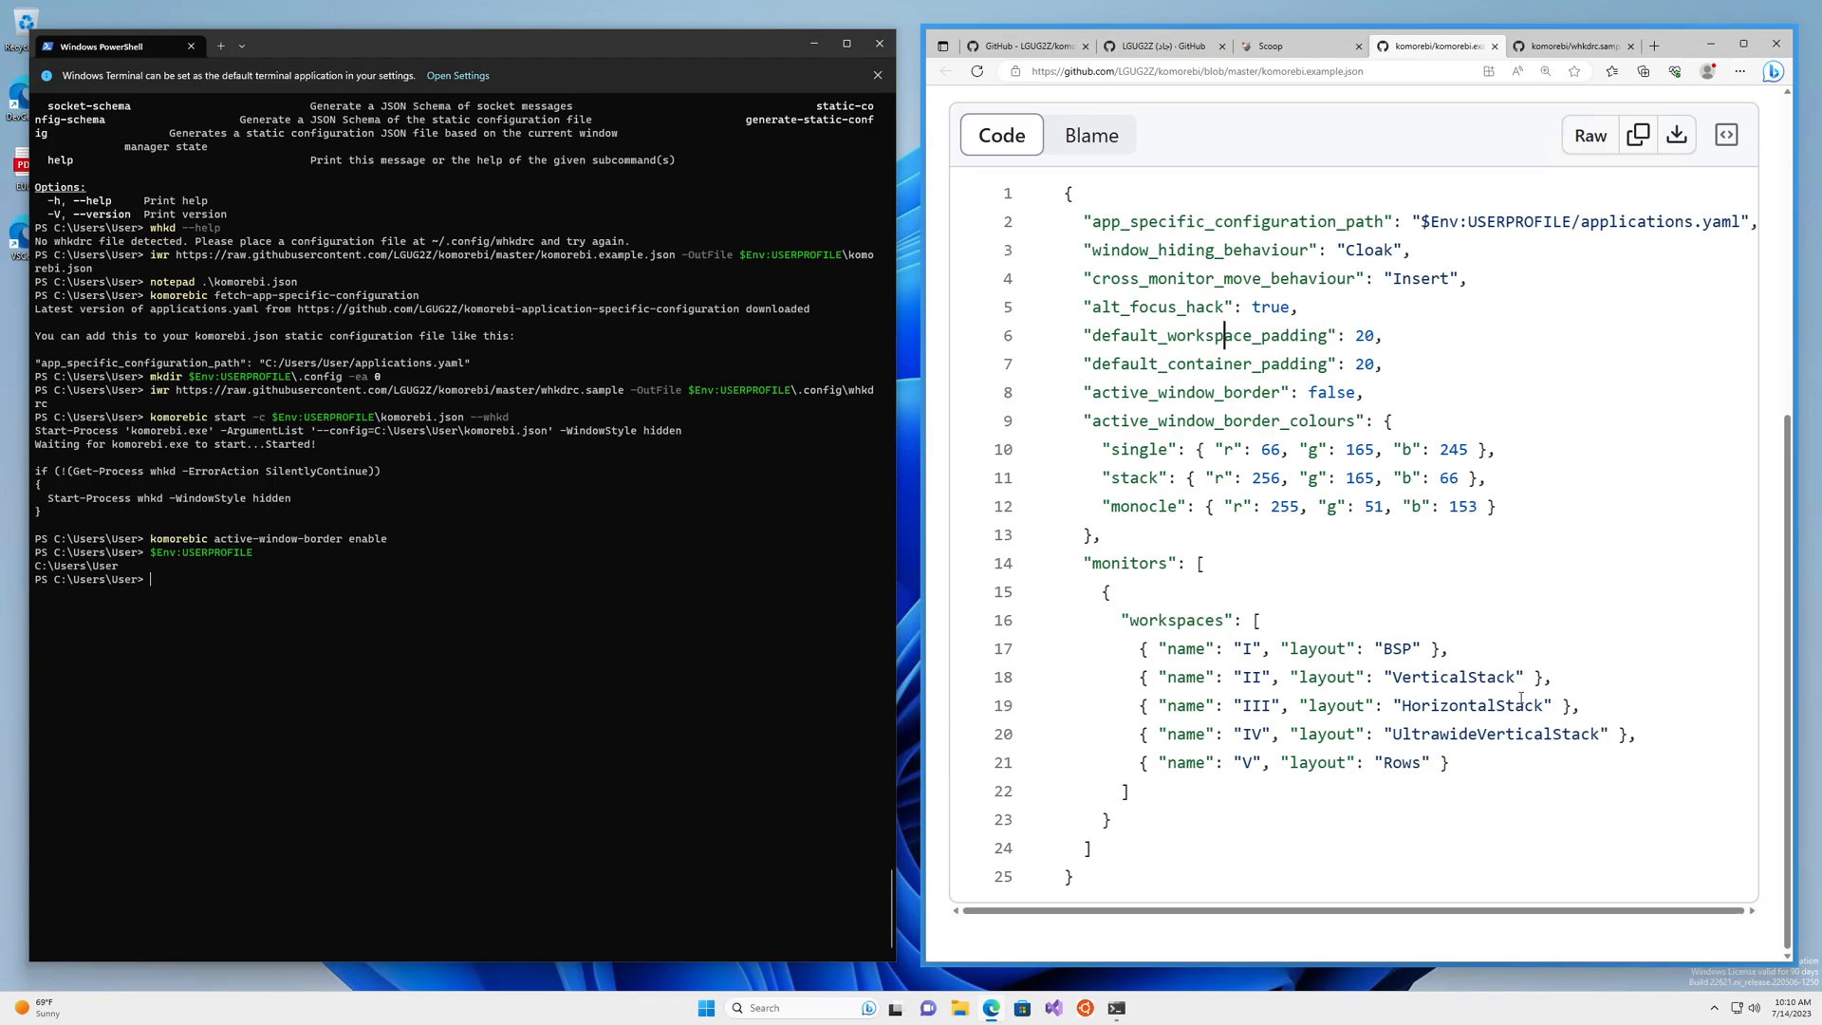
pyautogui.moveTo(791, 590)
pyautogui.write('$Env:USERPROFILE')
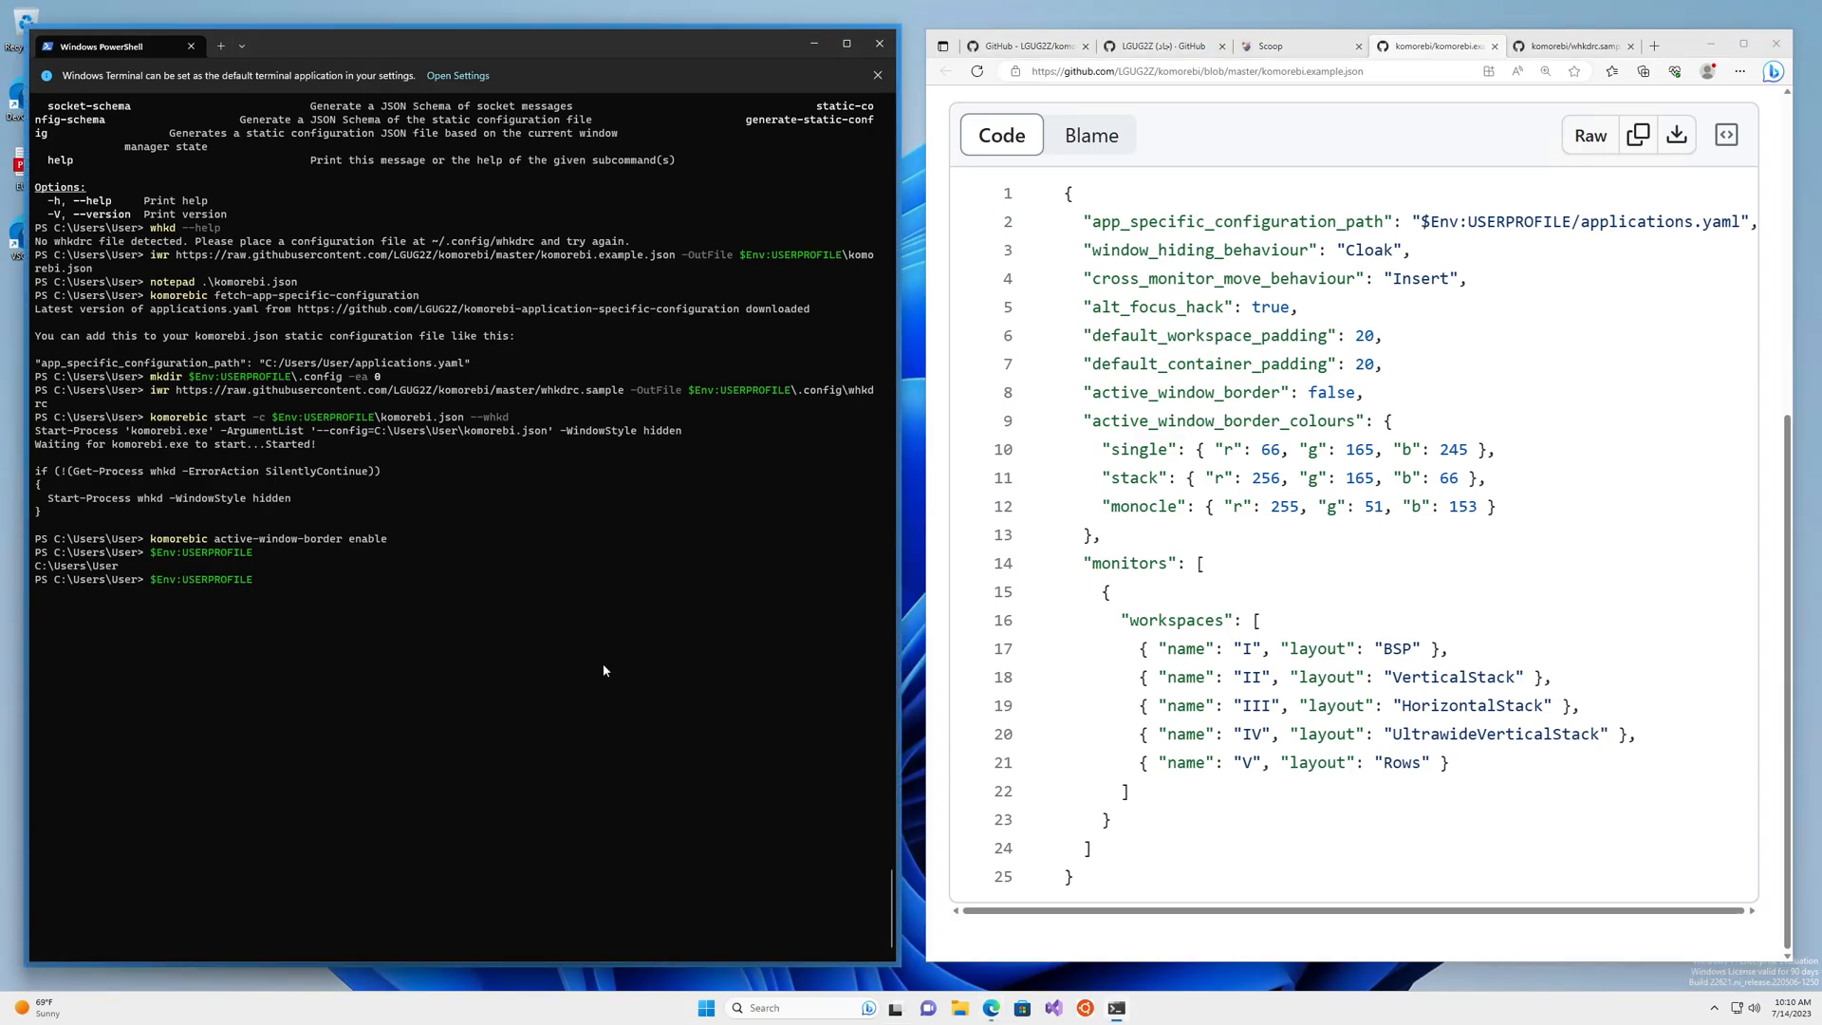
# Disable the active window border and run notepad .\komorebi.json
pyautogui.write('komorebic active-window-border ena')
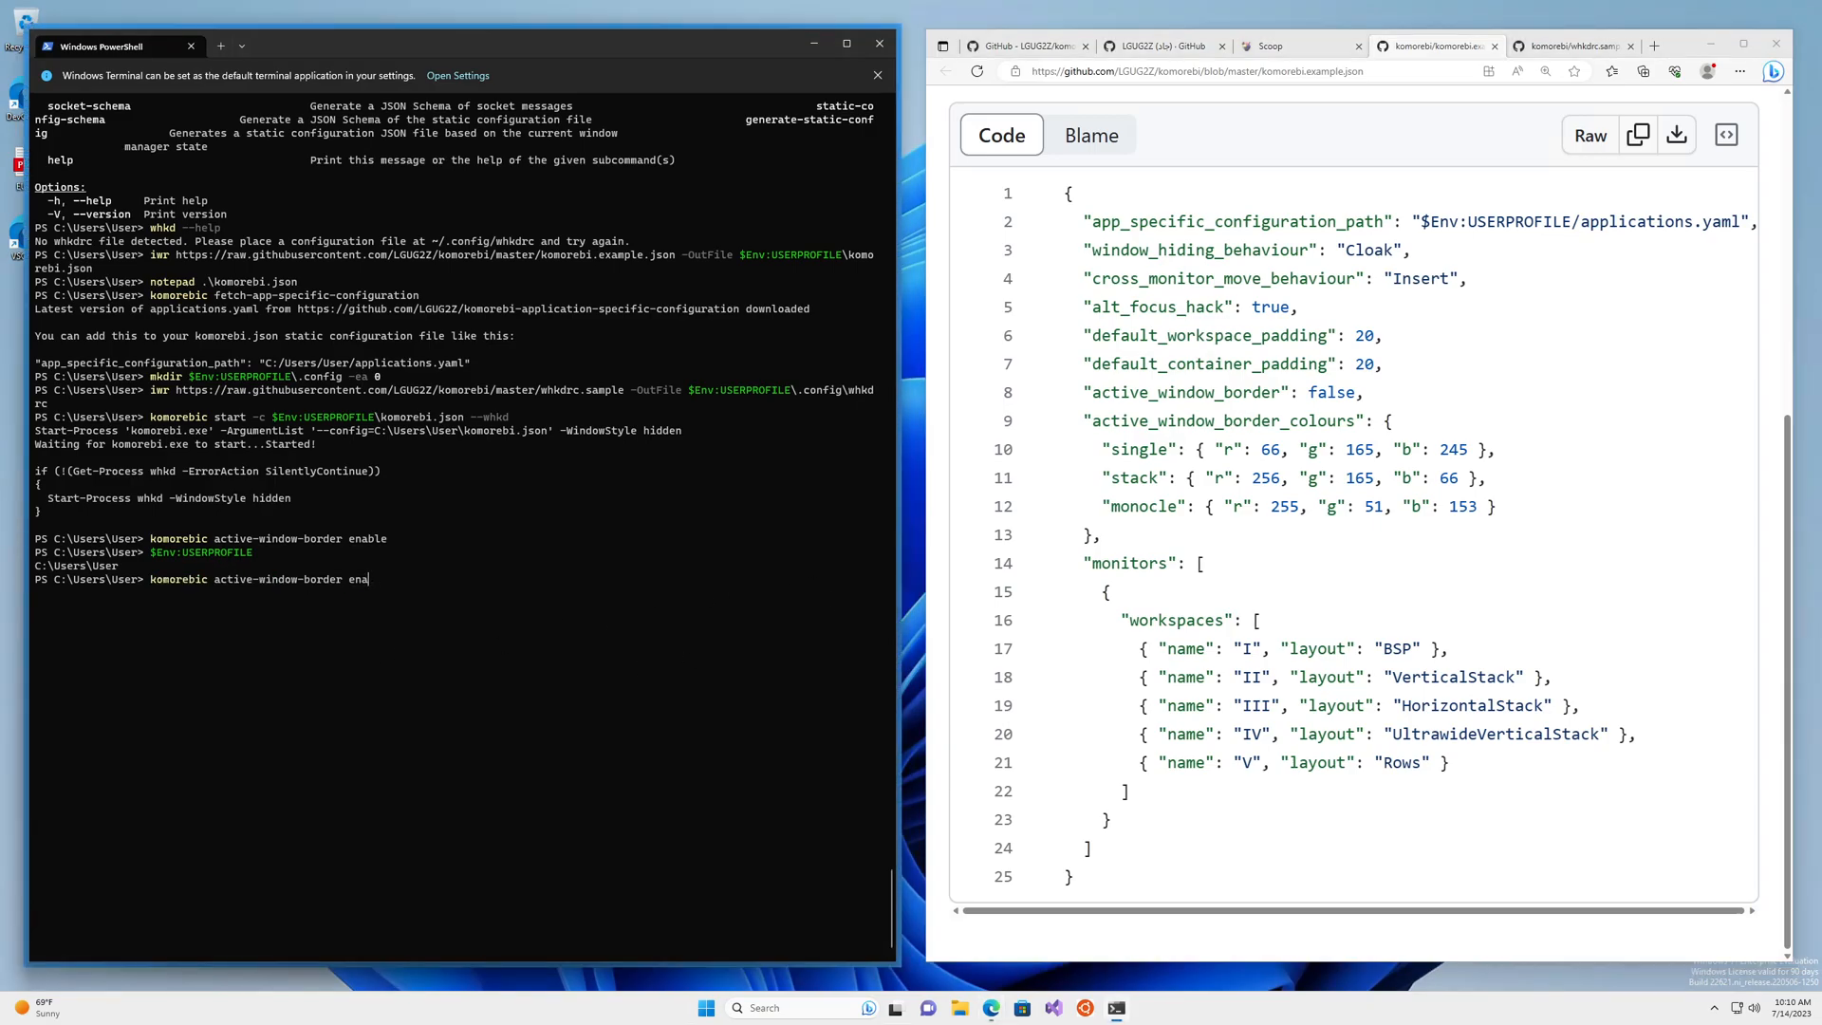
pyautogui.write('disable')
pyautogui.write('note')
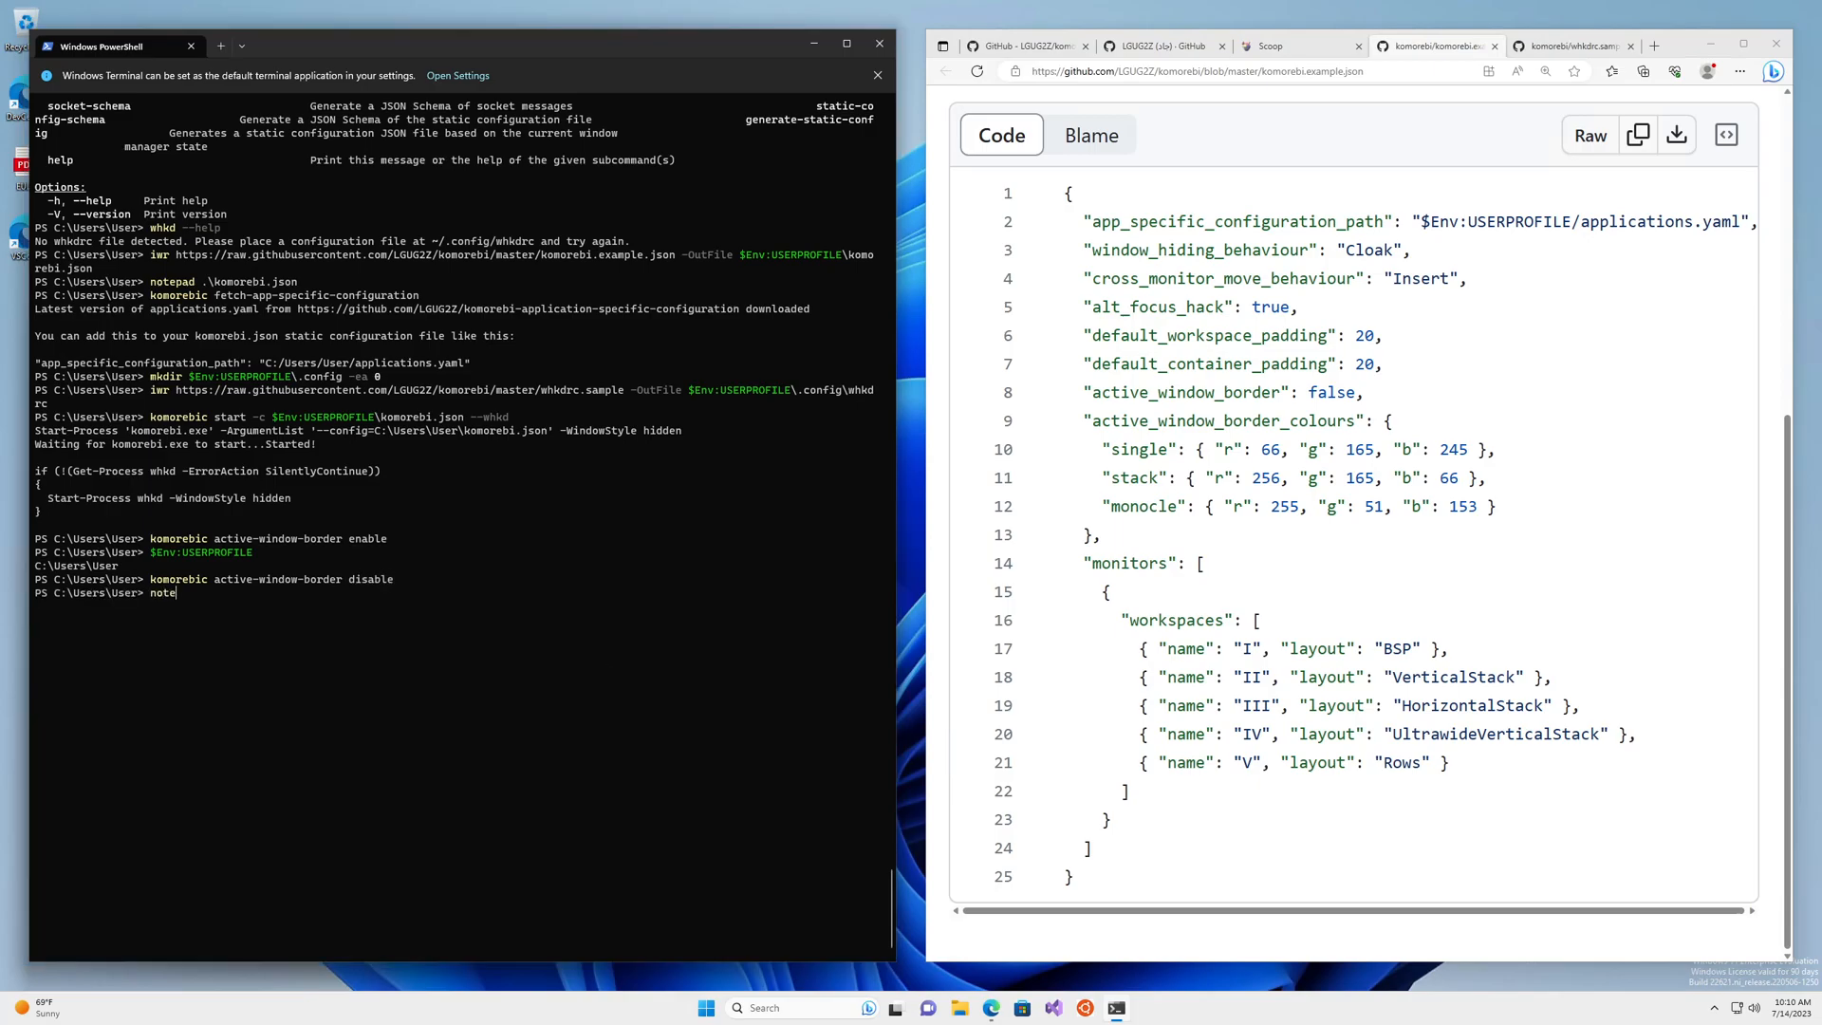
pyautogui.write('pad ko')
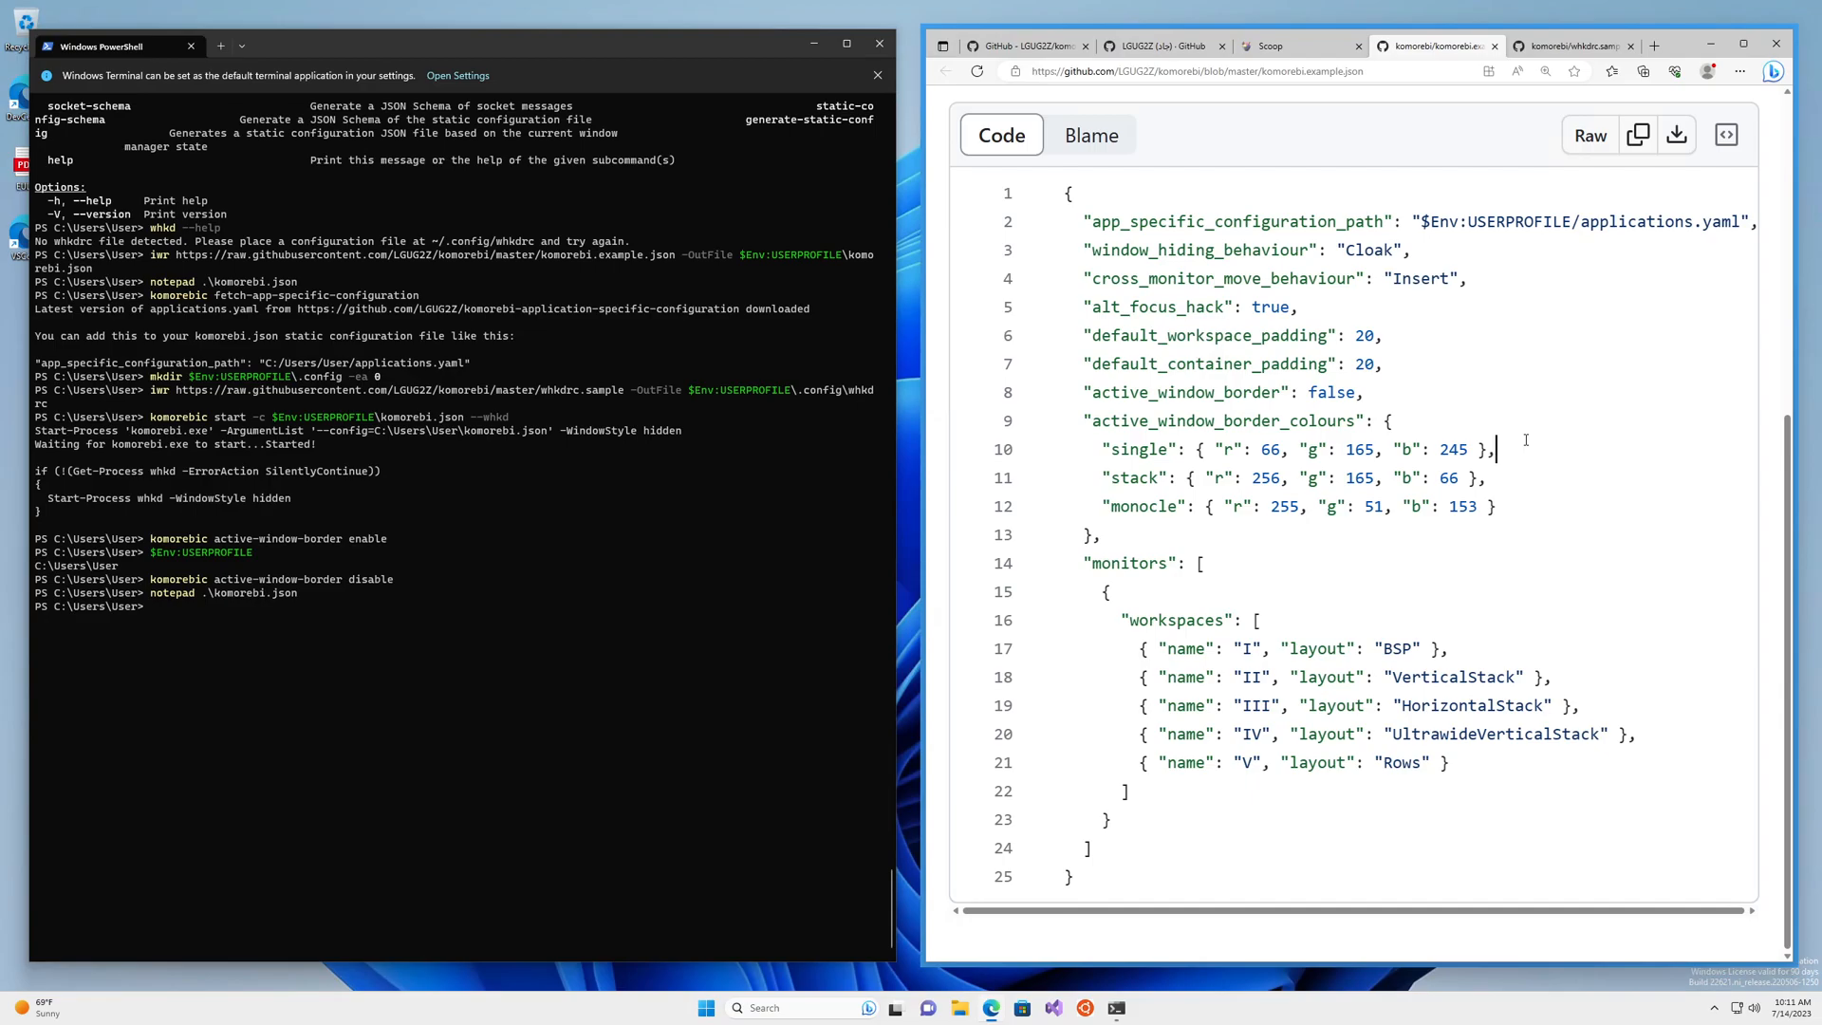
pyautogui.moveTo(1570, 46)
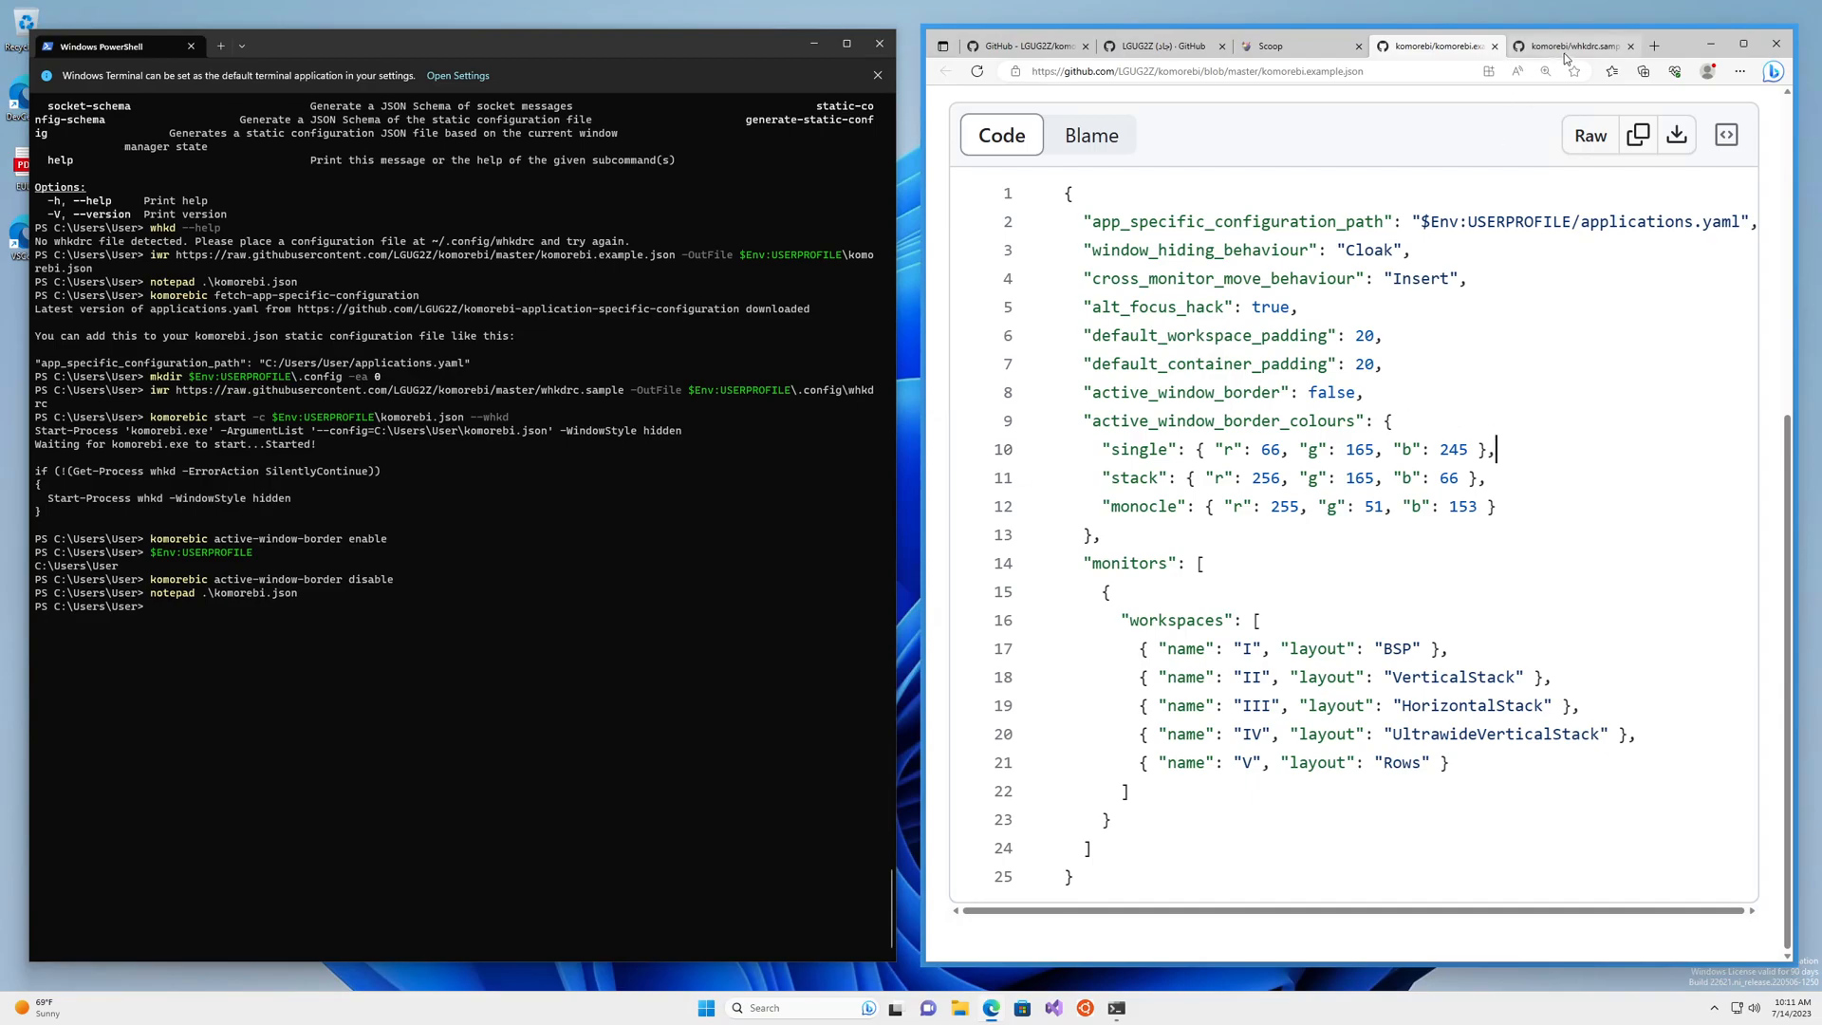
# Show whkdrc.sample and scroll to its focus, move and stack window bindings
pyautogui.click(1569, 46)
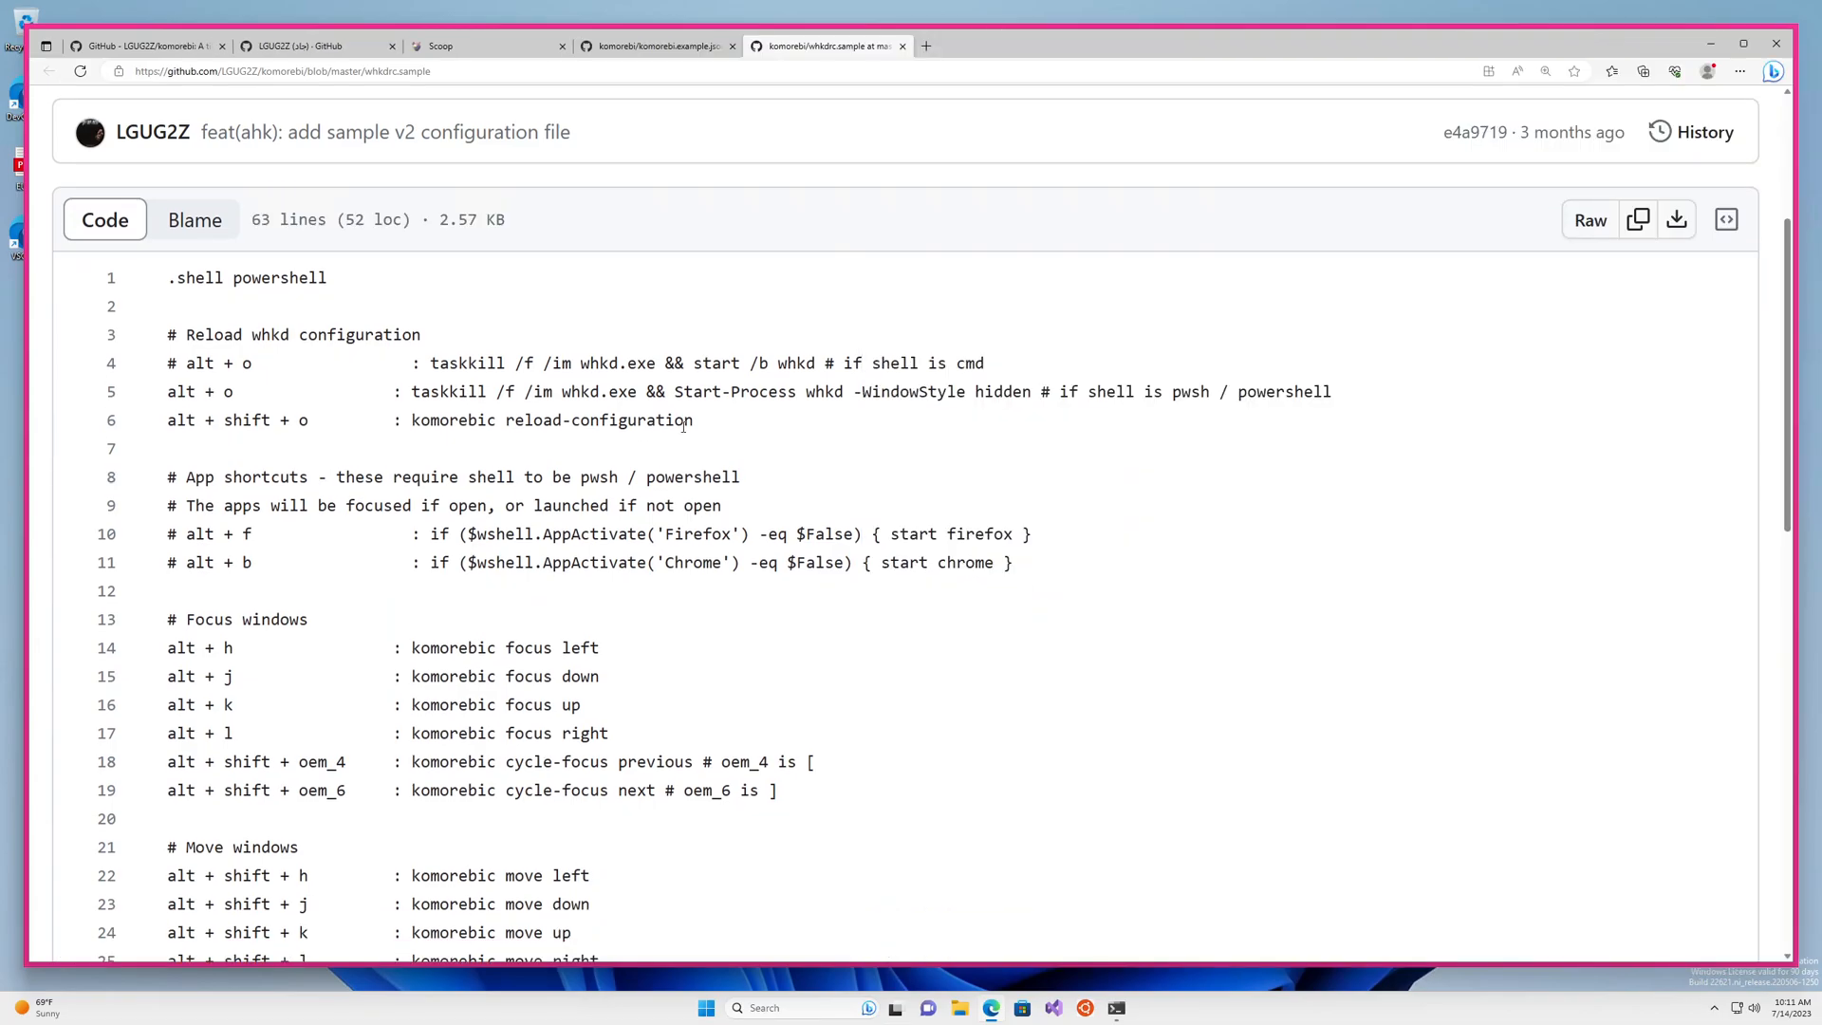
pyautogui.moveTo(377, 367)
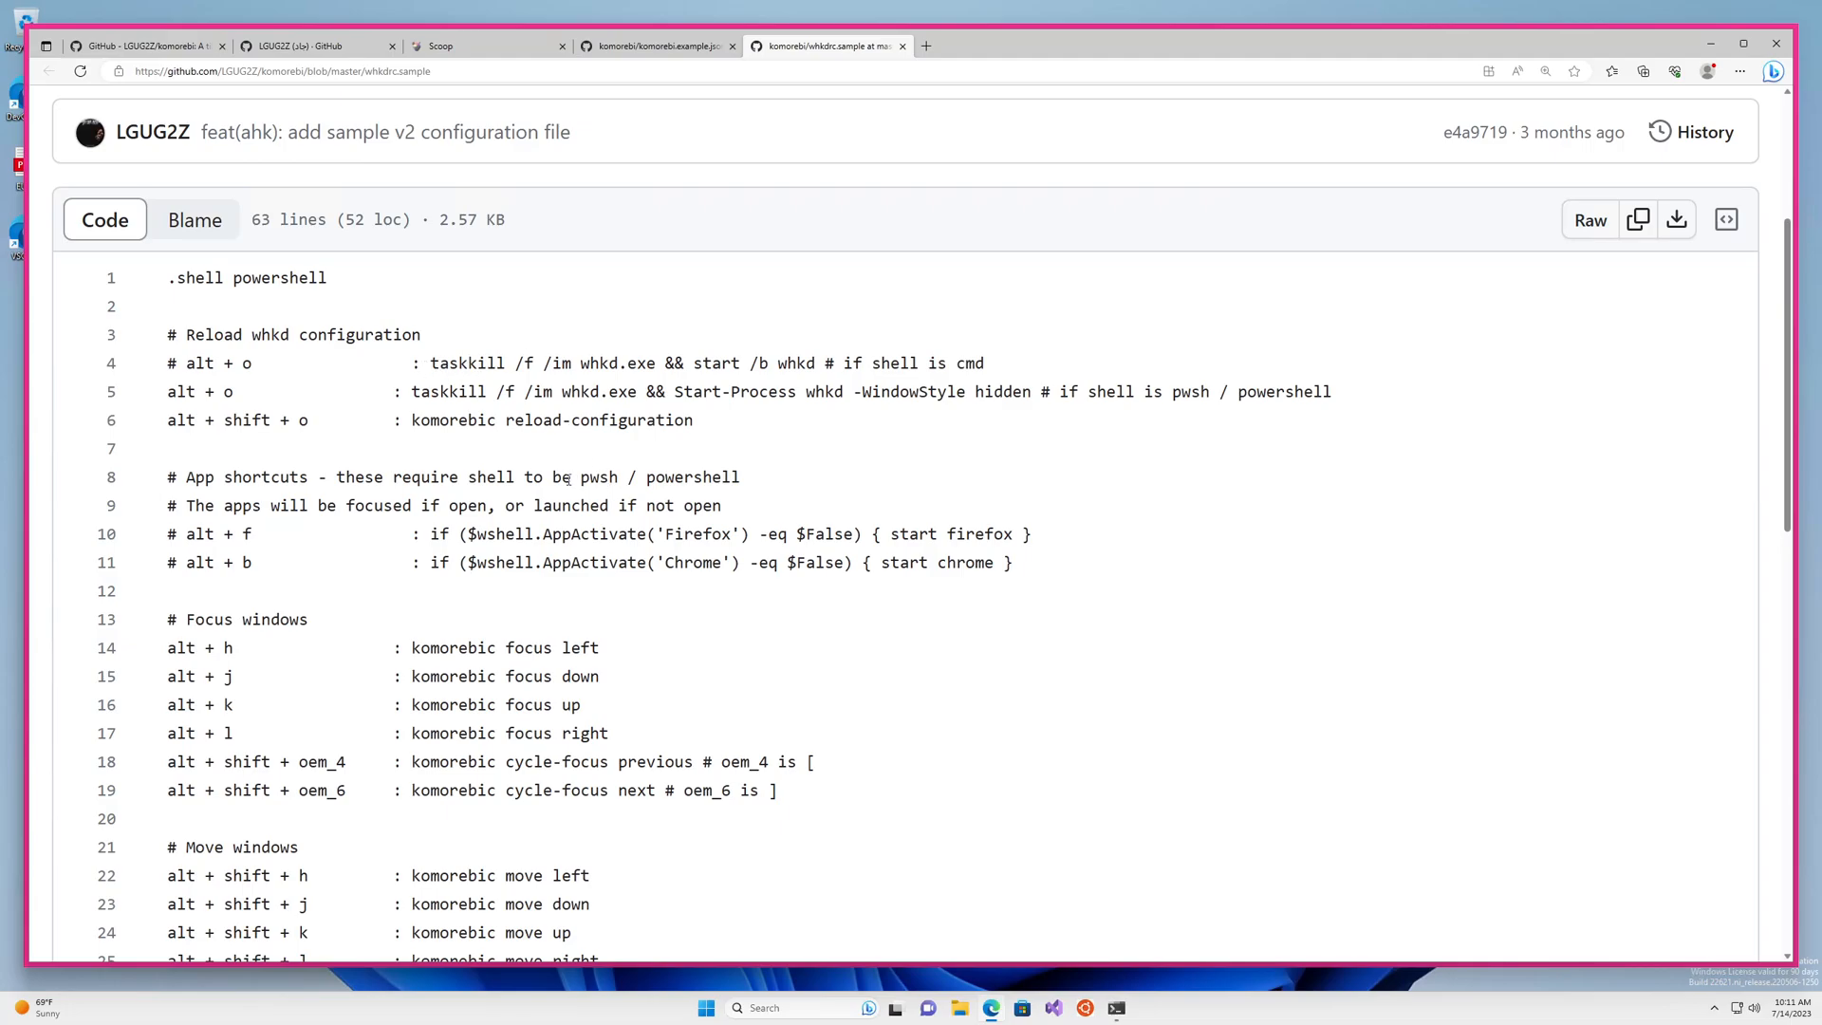
pyautogui.moveTo(409, 429)
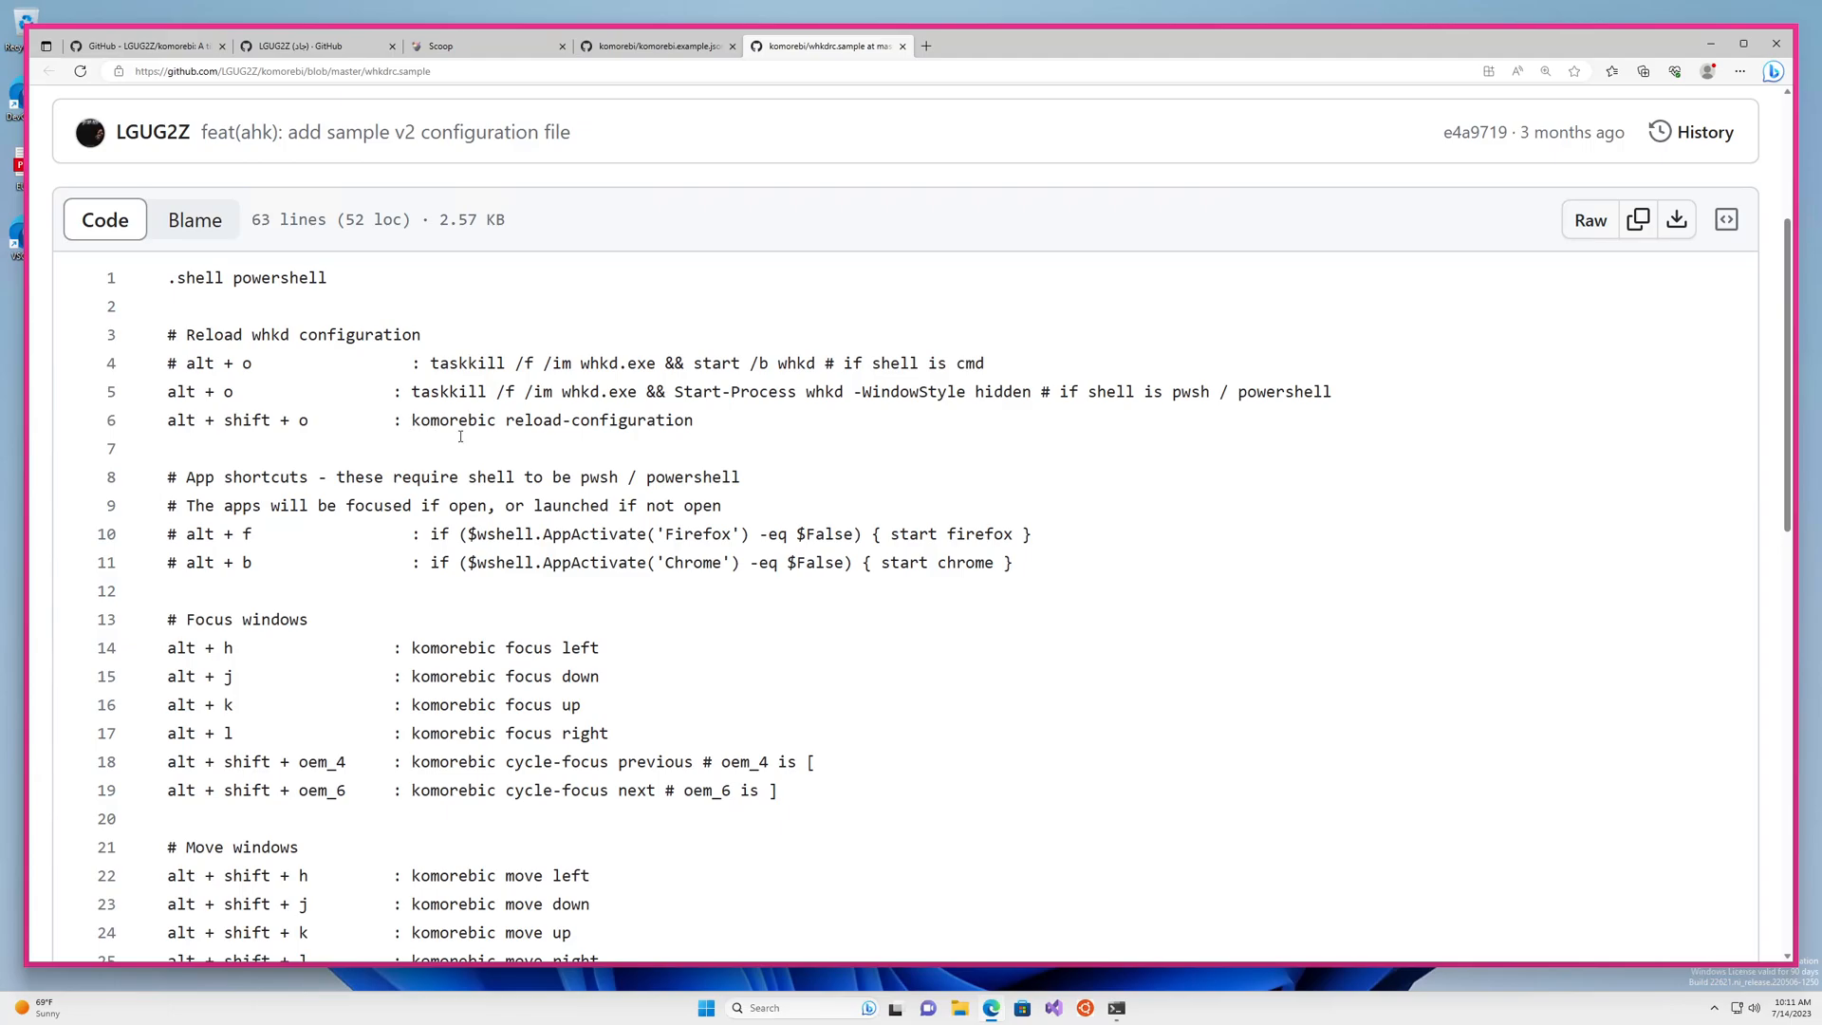
pyautogui.moveTo(636, 447)
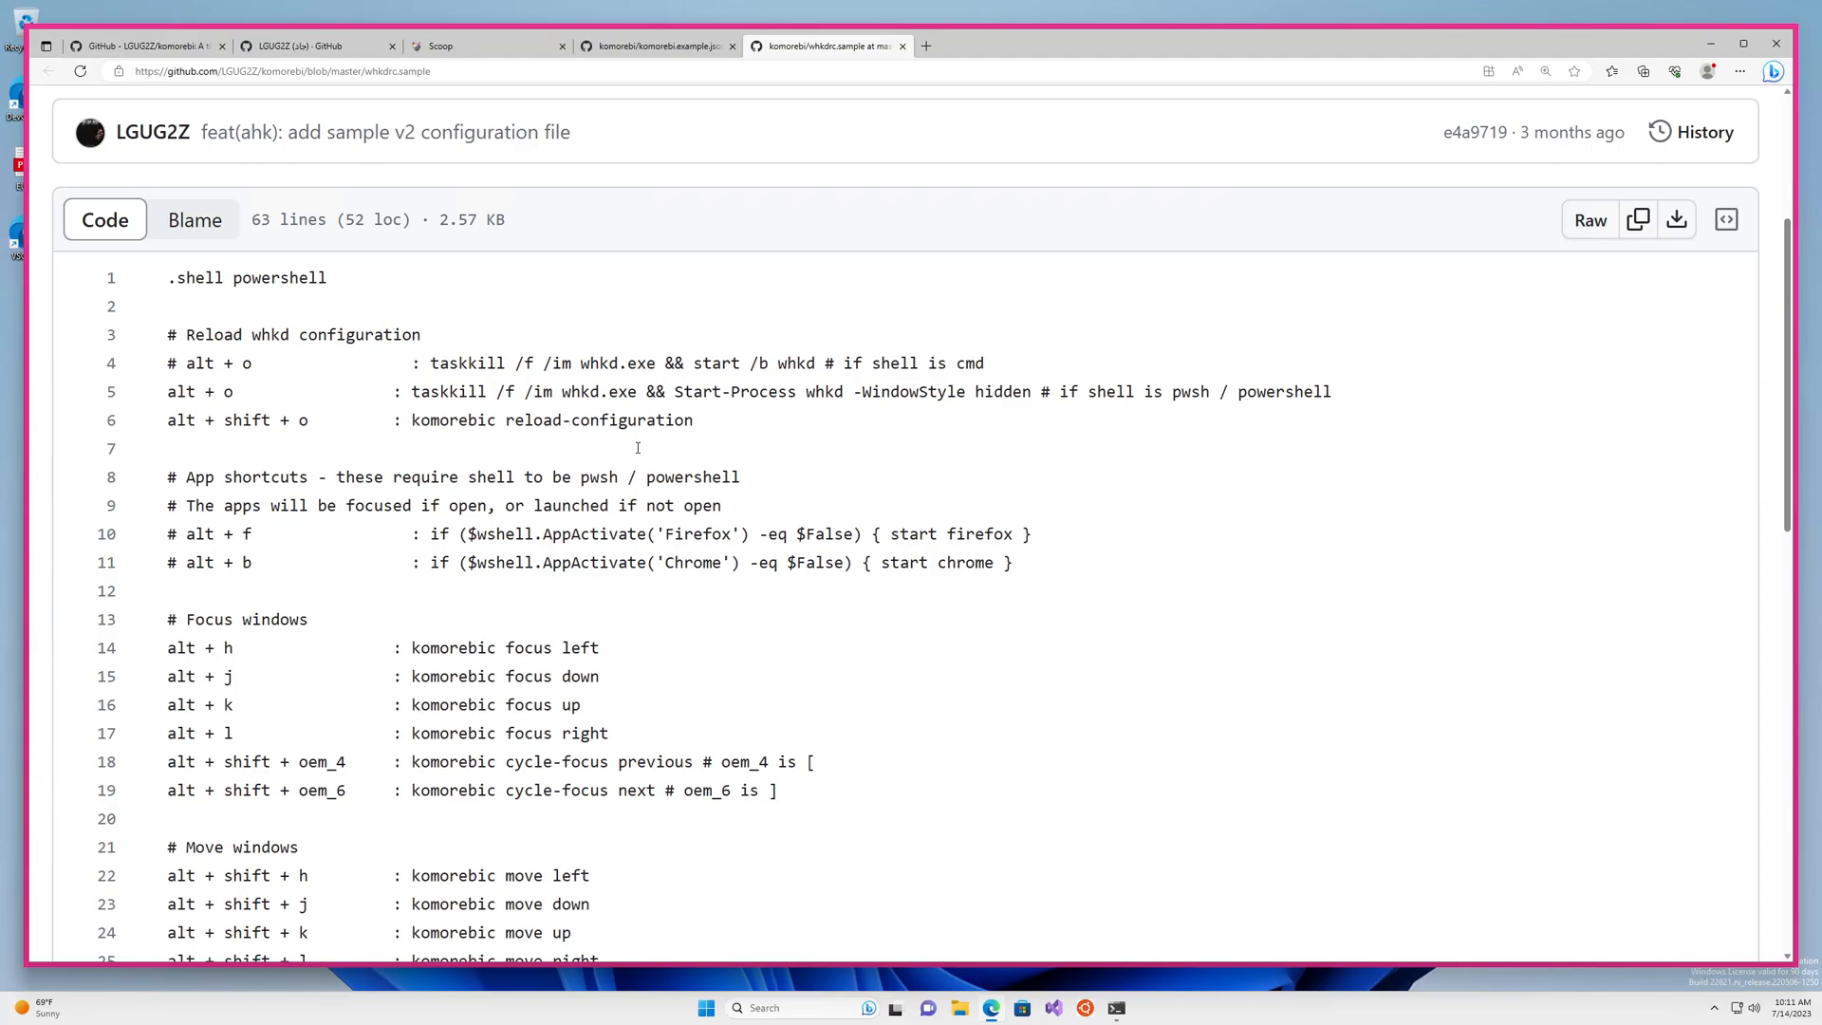
pyautogui.moveTo(683, 436)
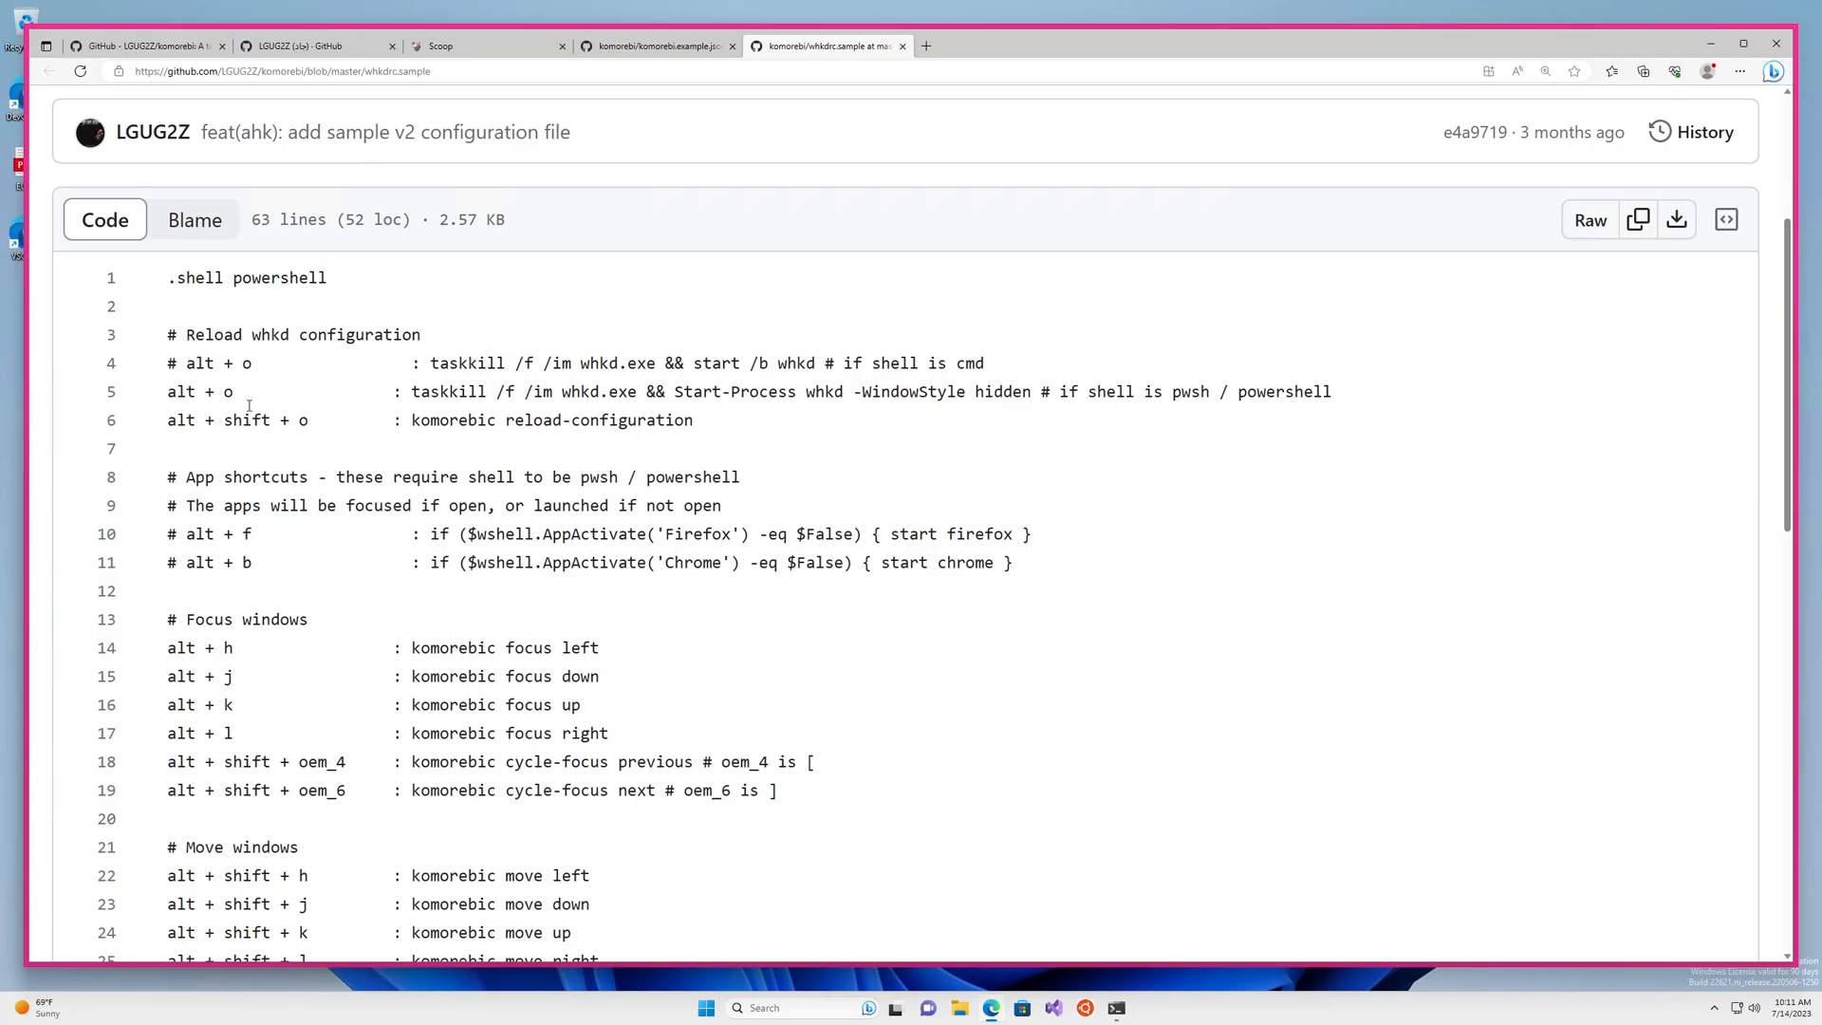
pyautogui.moveTo(775, 399)
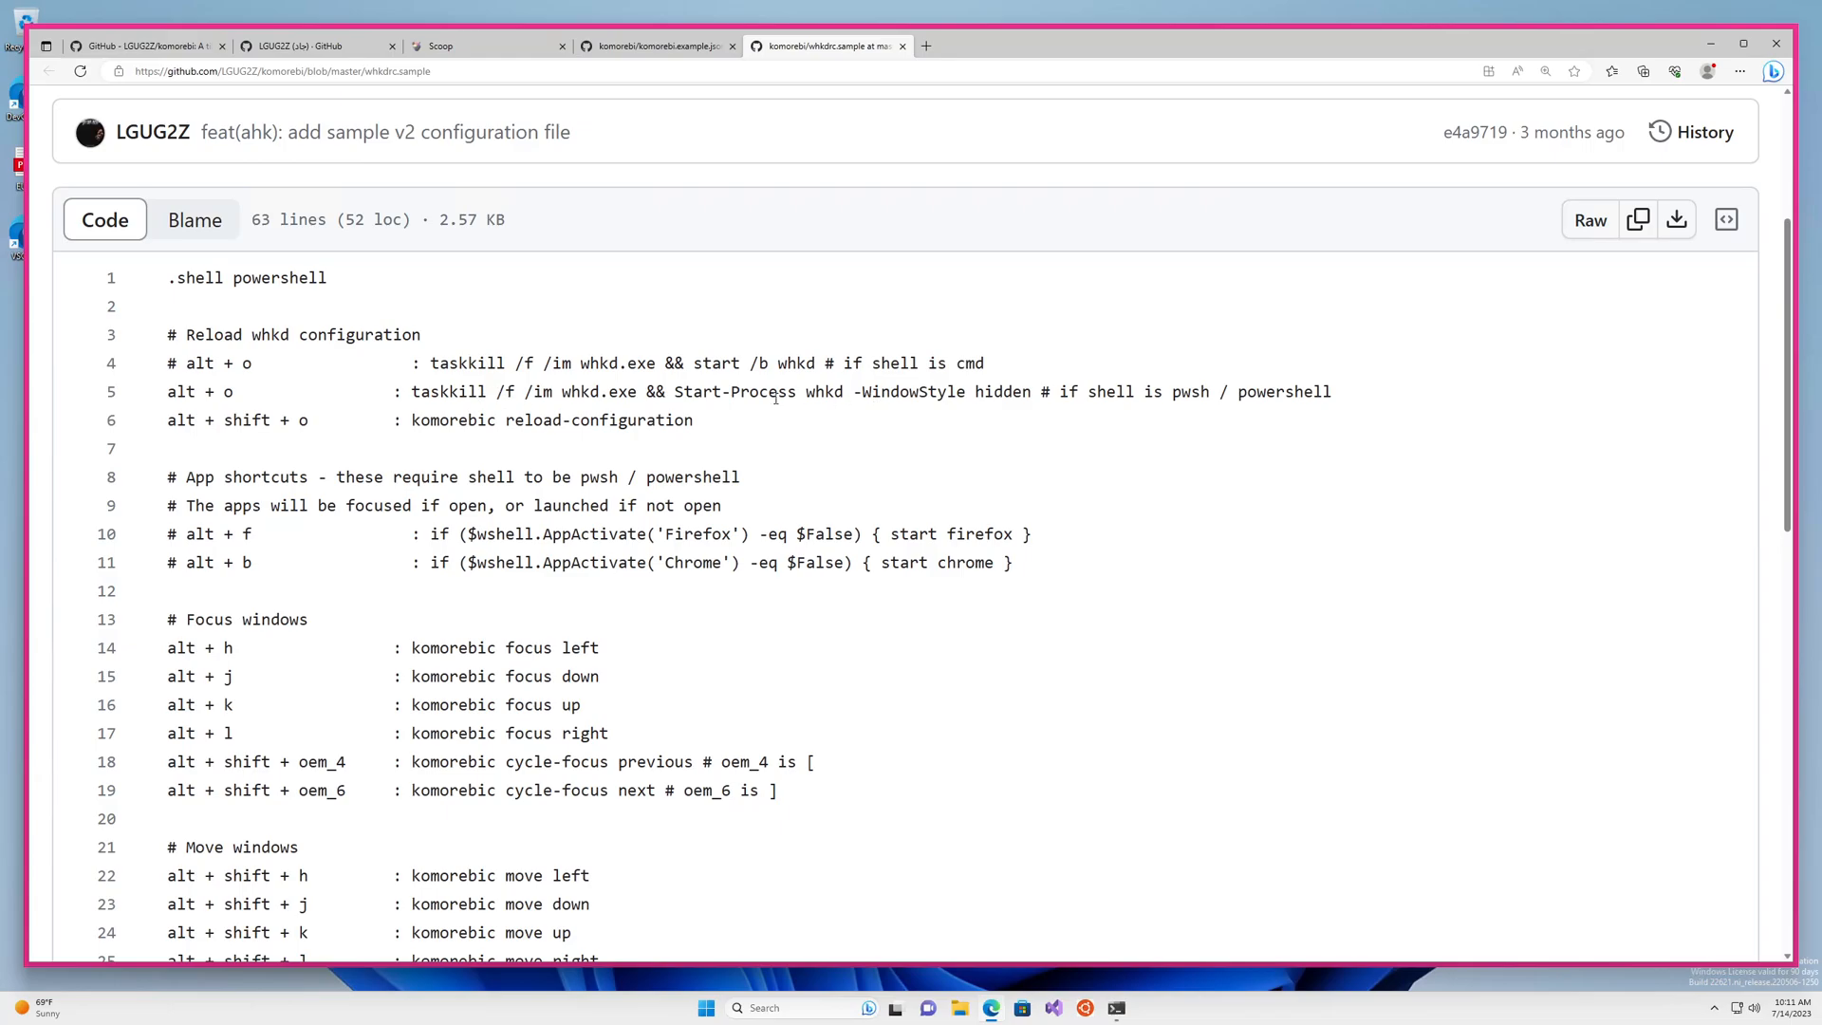
pyautogui.moveTo(920, 371)
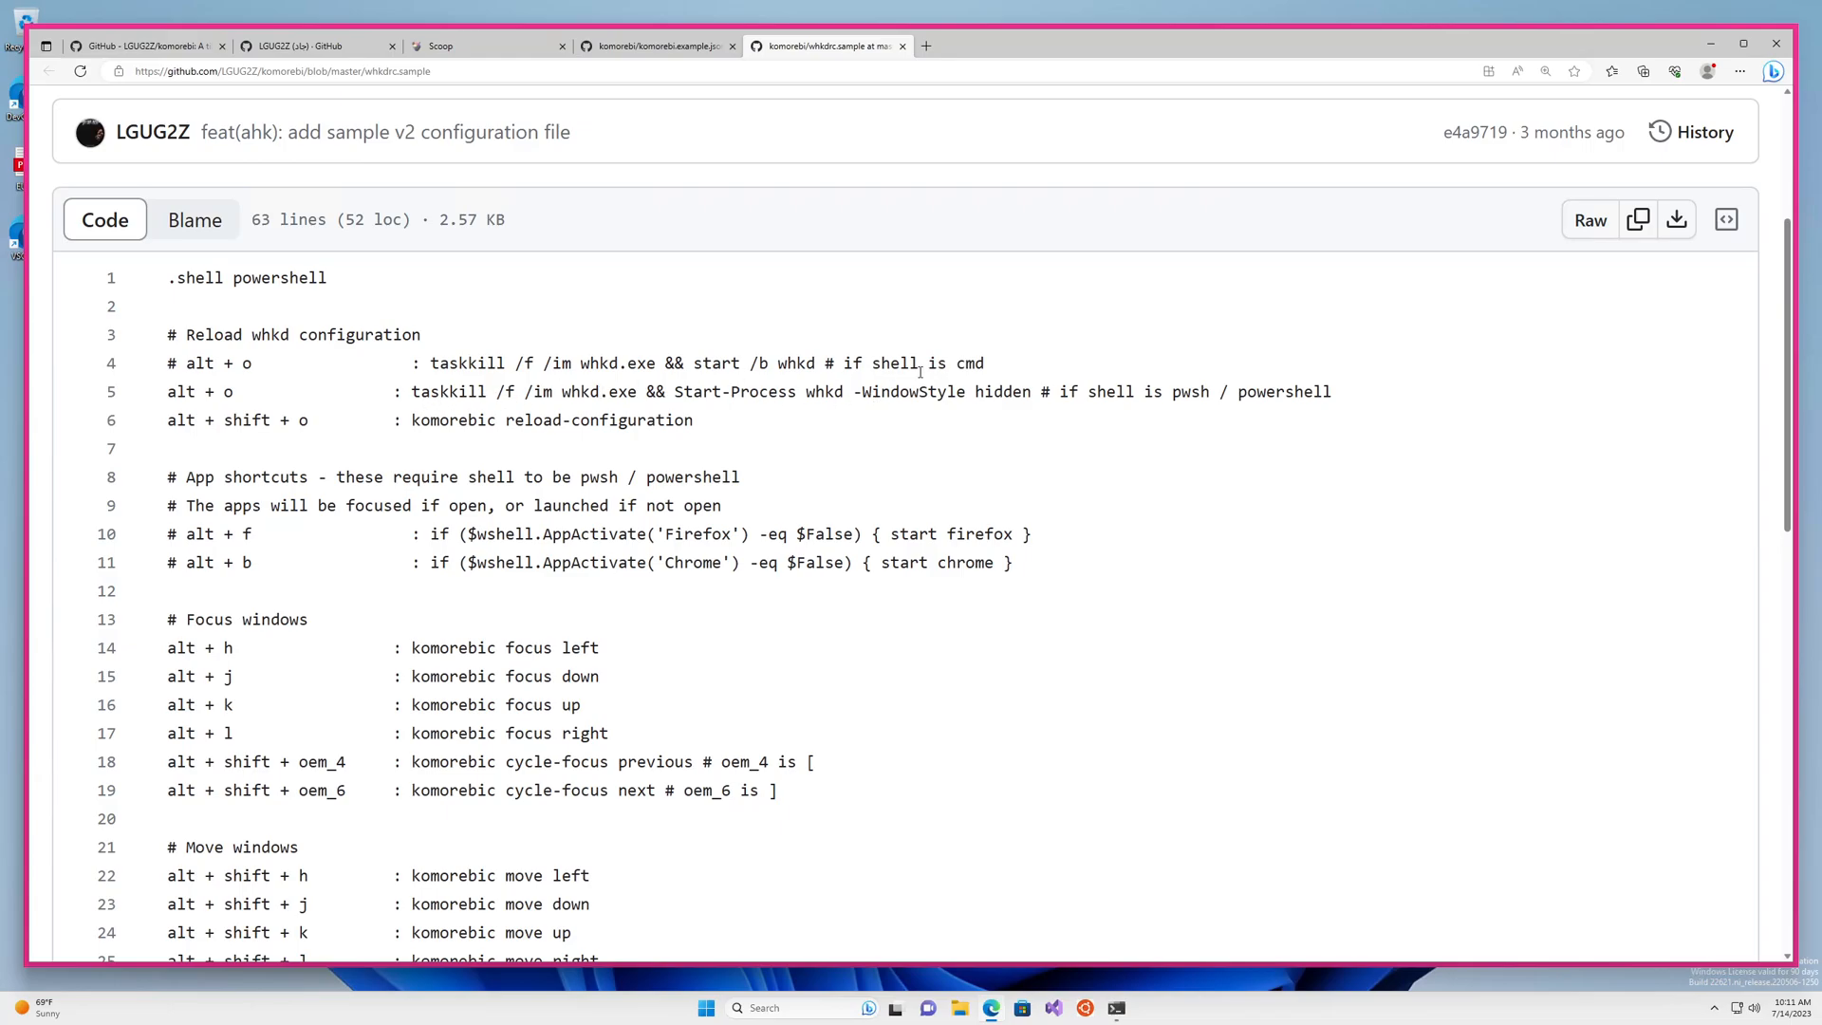
pyautogui.moveTo(536, 404)
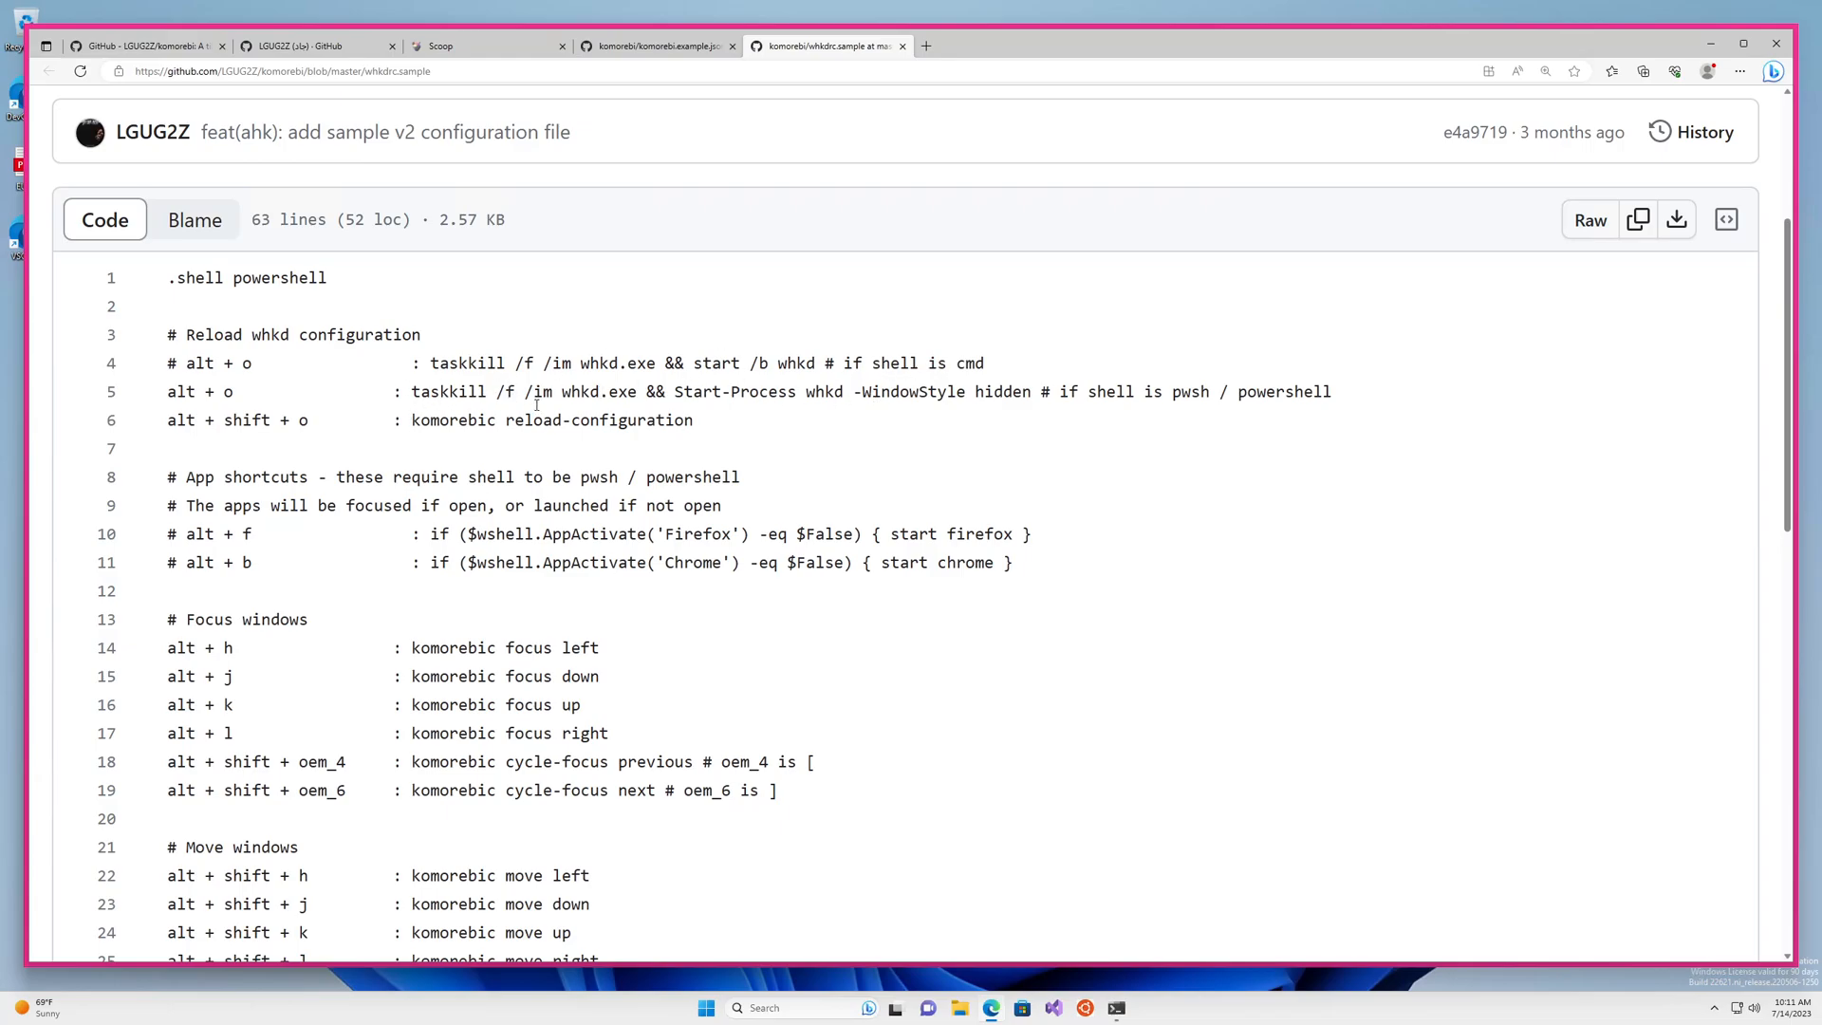
pyautogui.moveTo(873, 490)
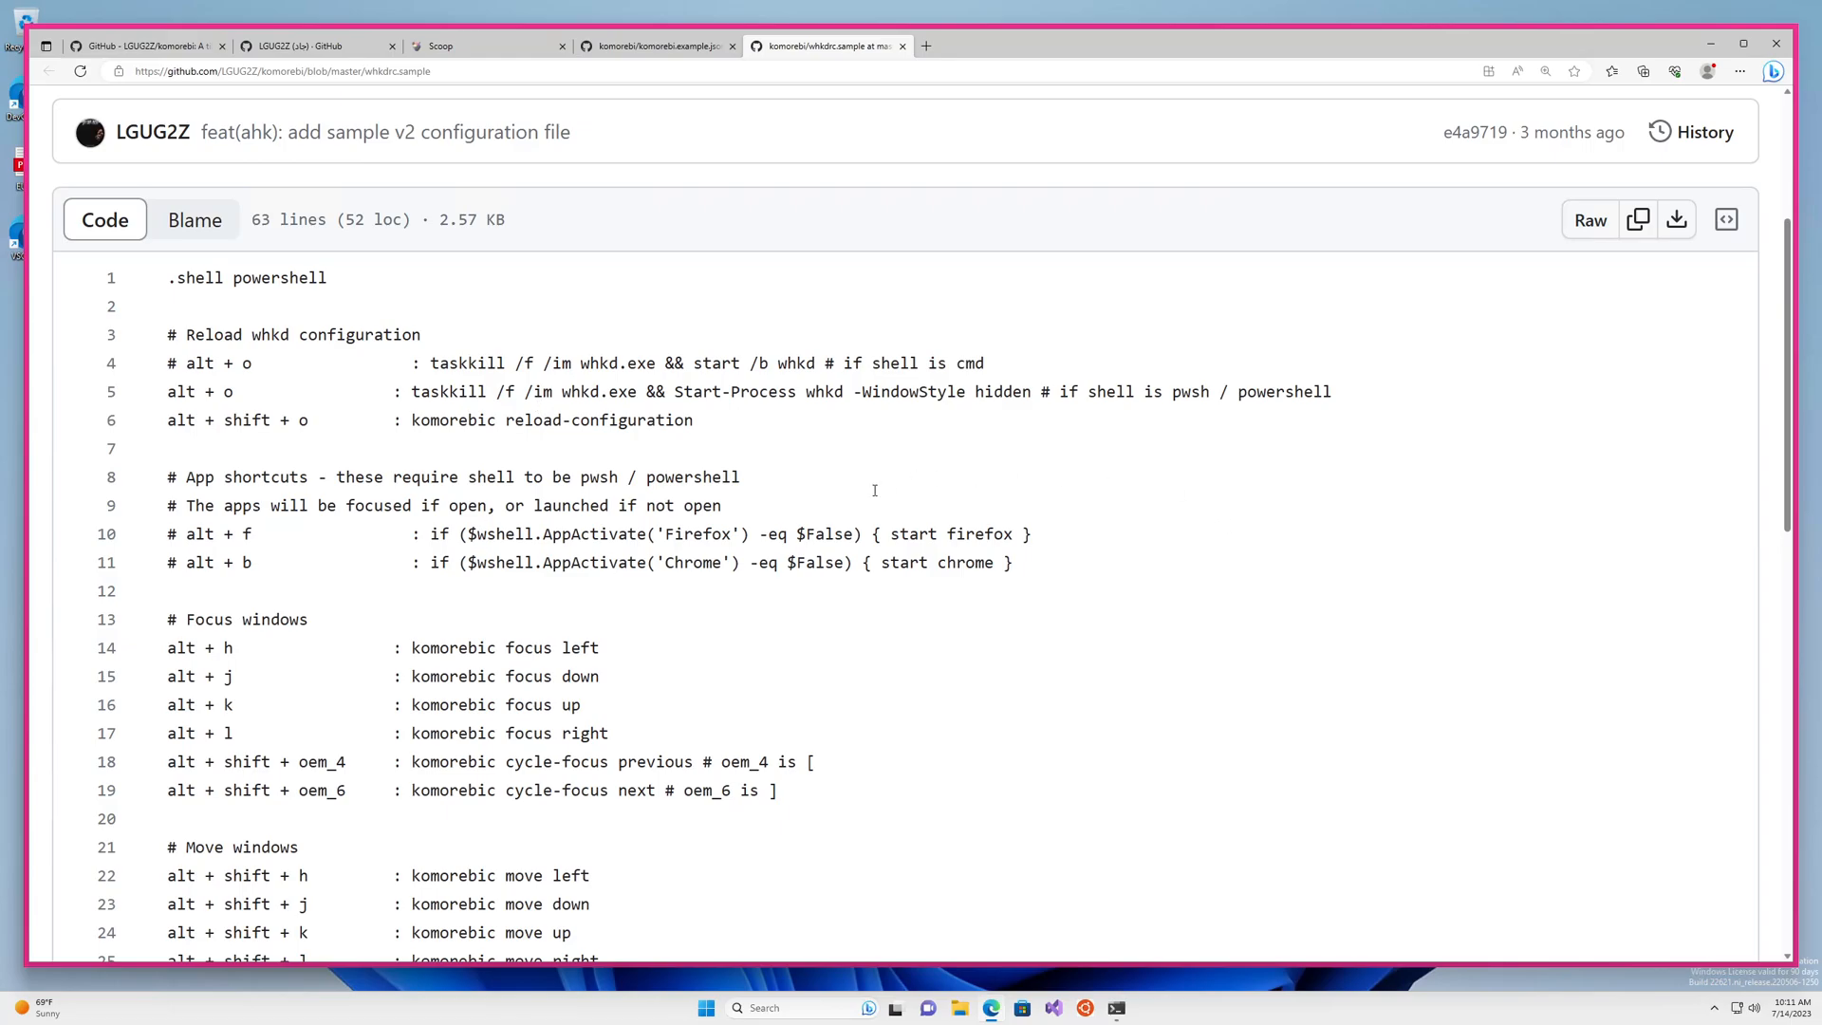
pyautogui.moveTo(393, 379)
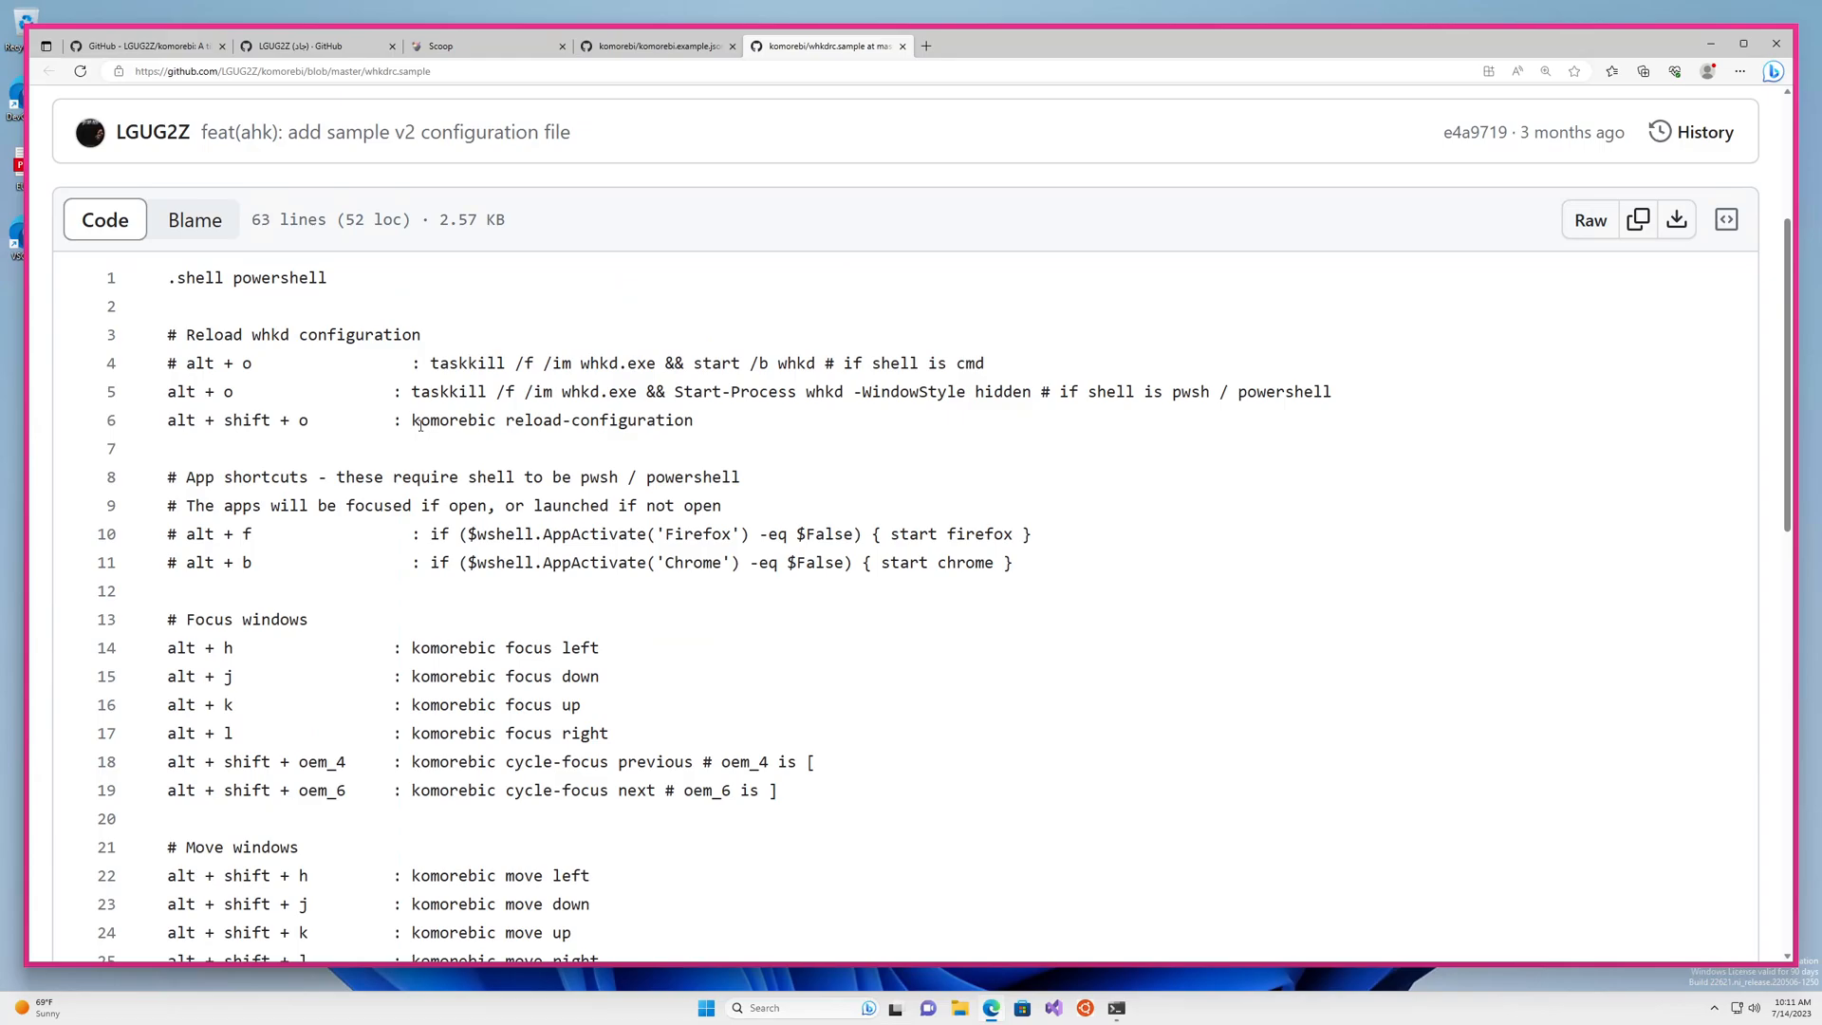
pyautogui.doubleClick(553, 419)
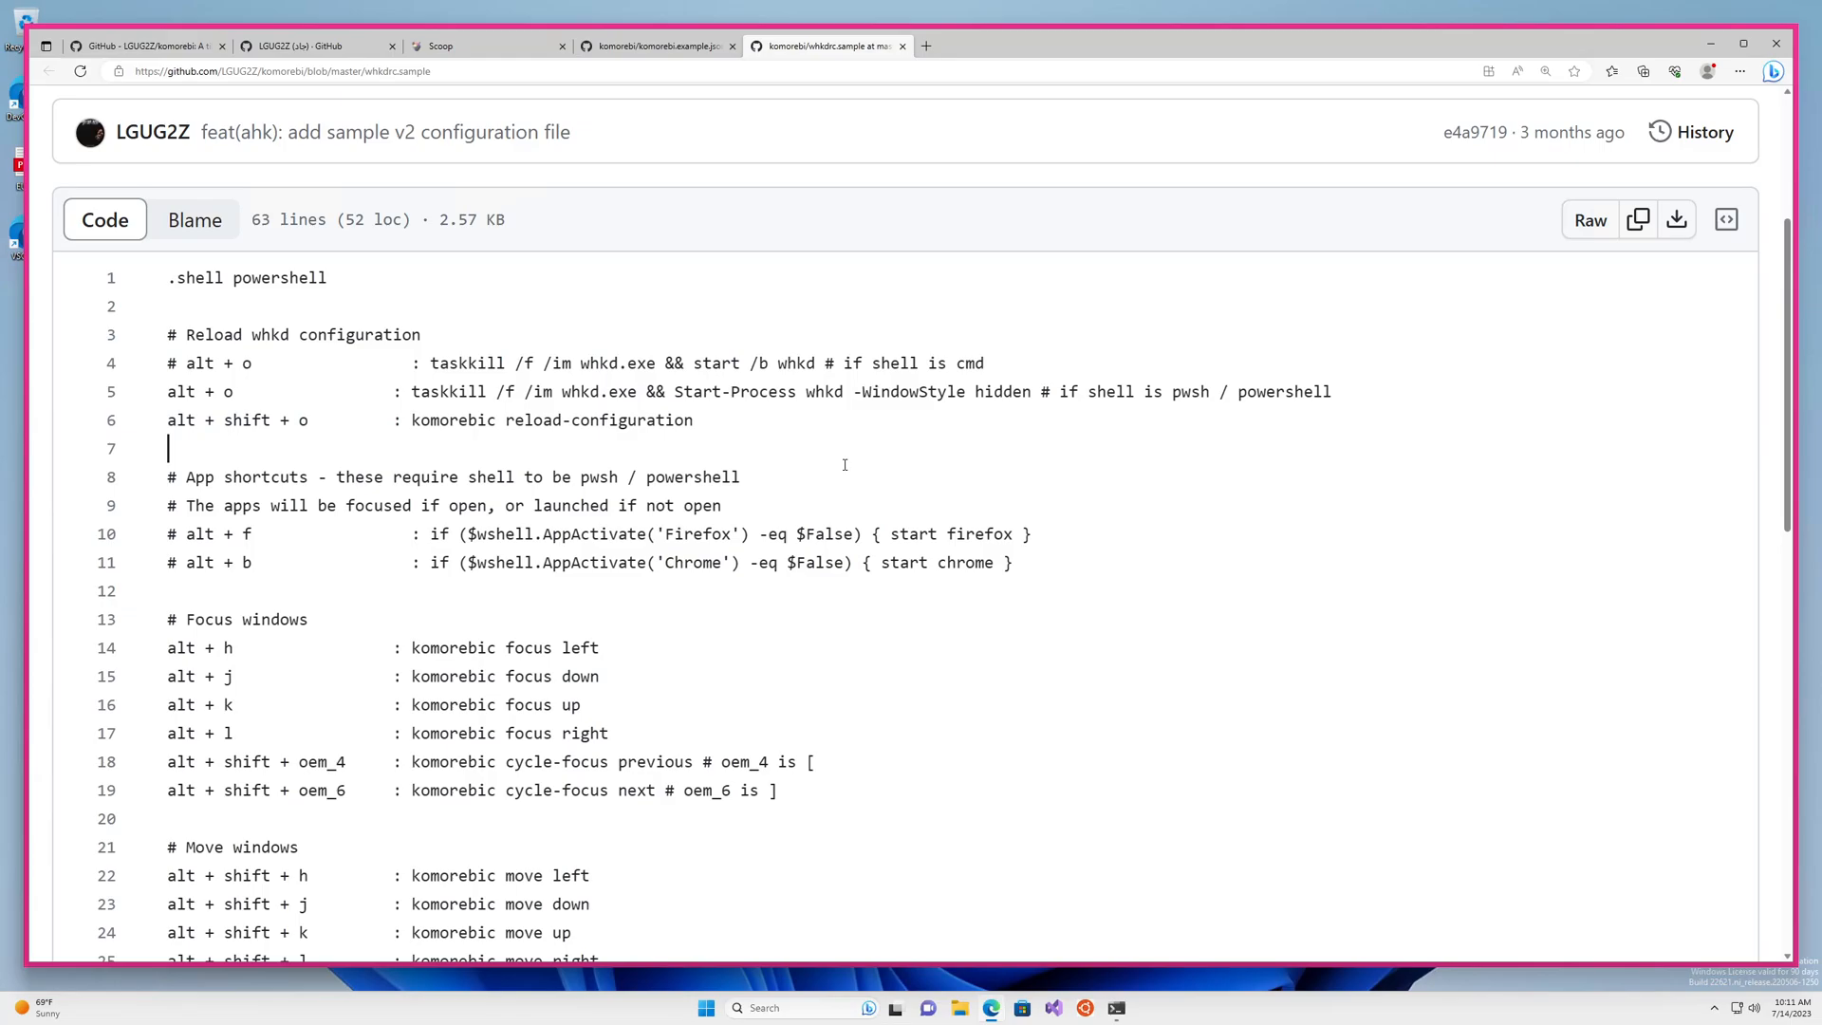
pyautogui.scroll(-3)
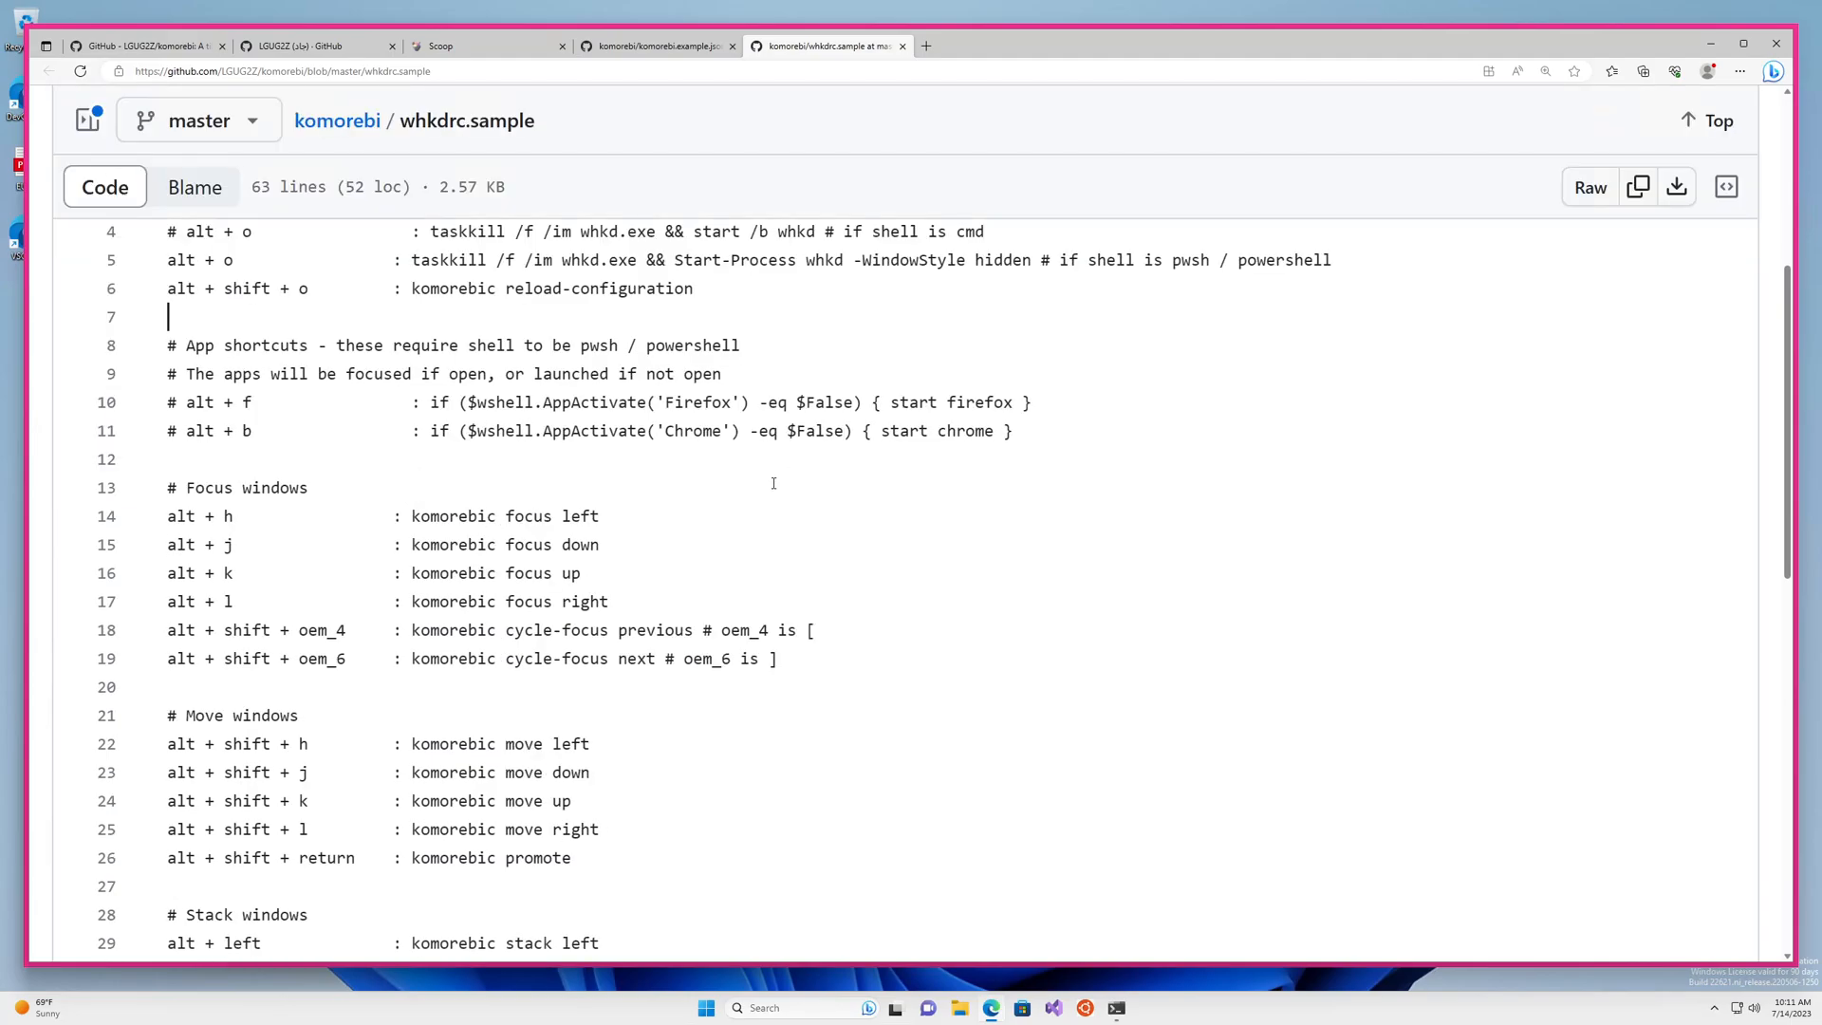
pyautogui.scroll(-3)
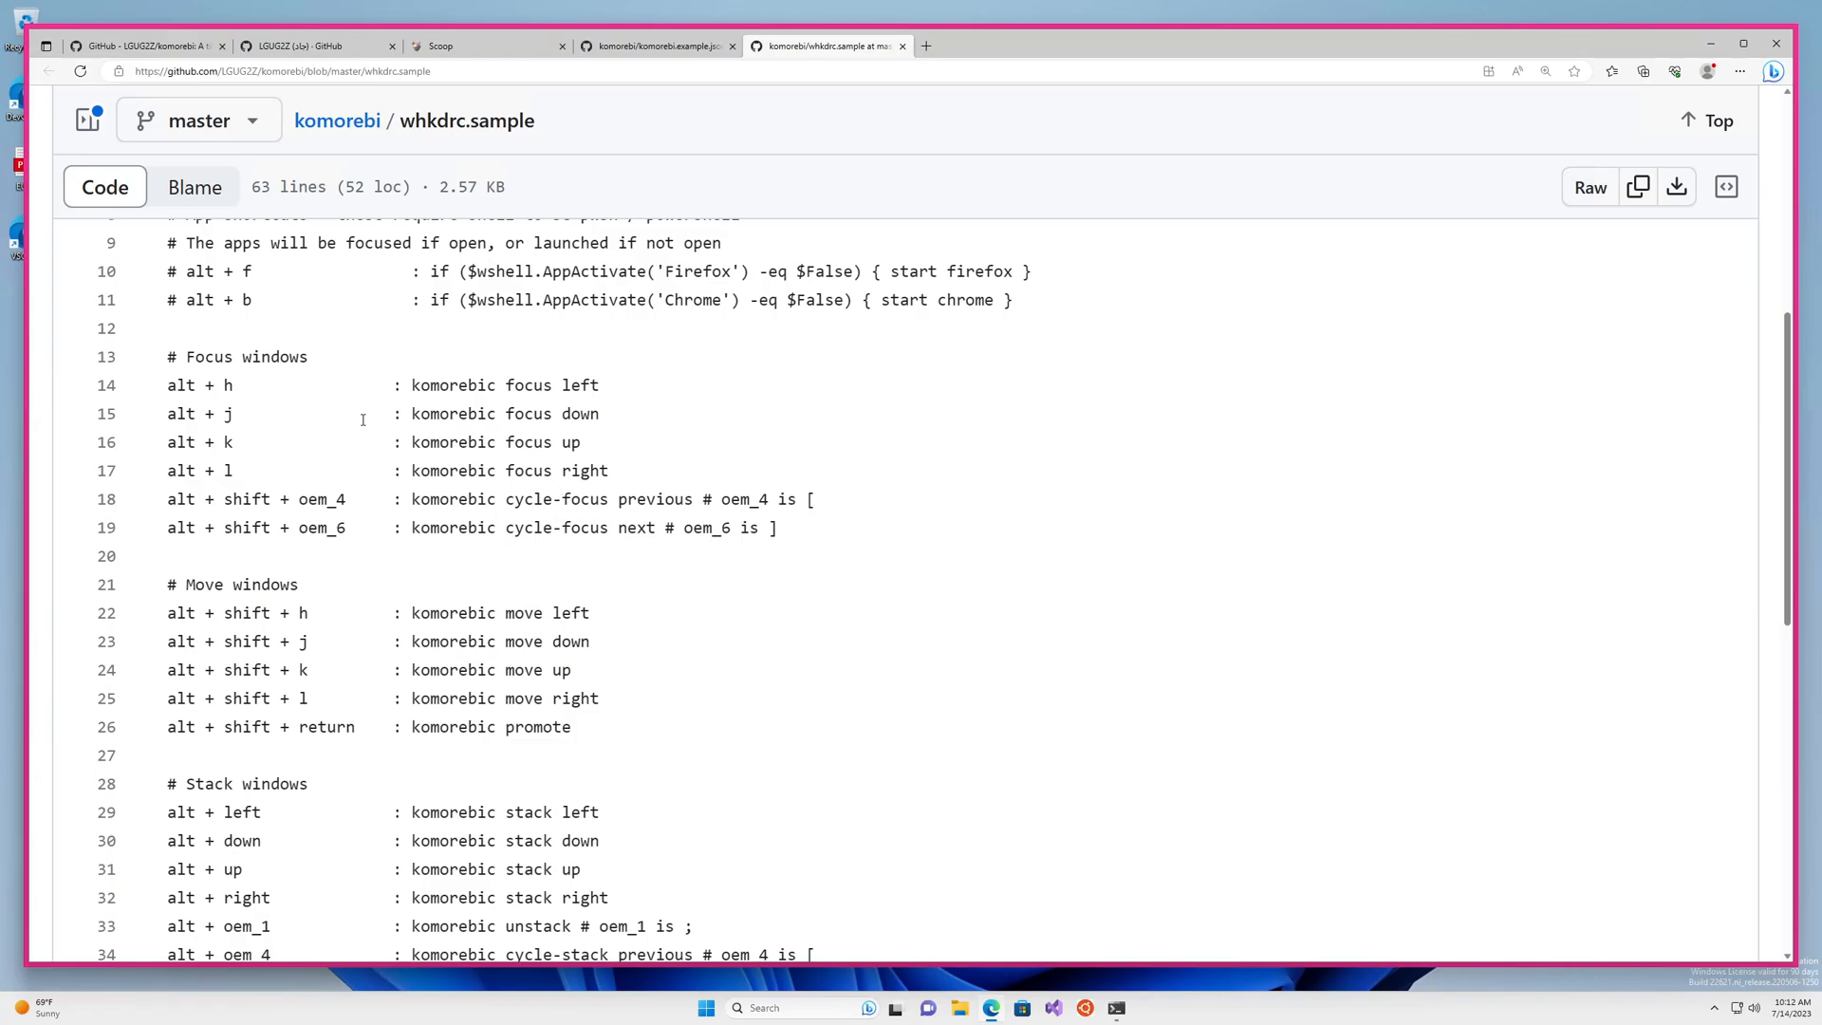
pyautogui.moveTo(202, 364)
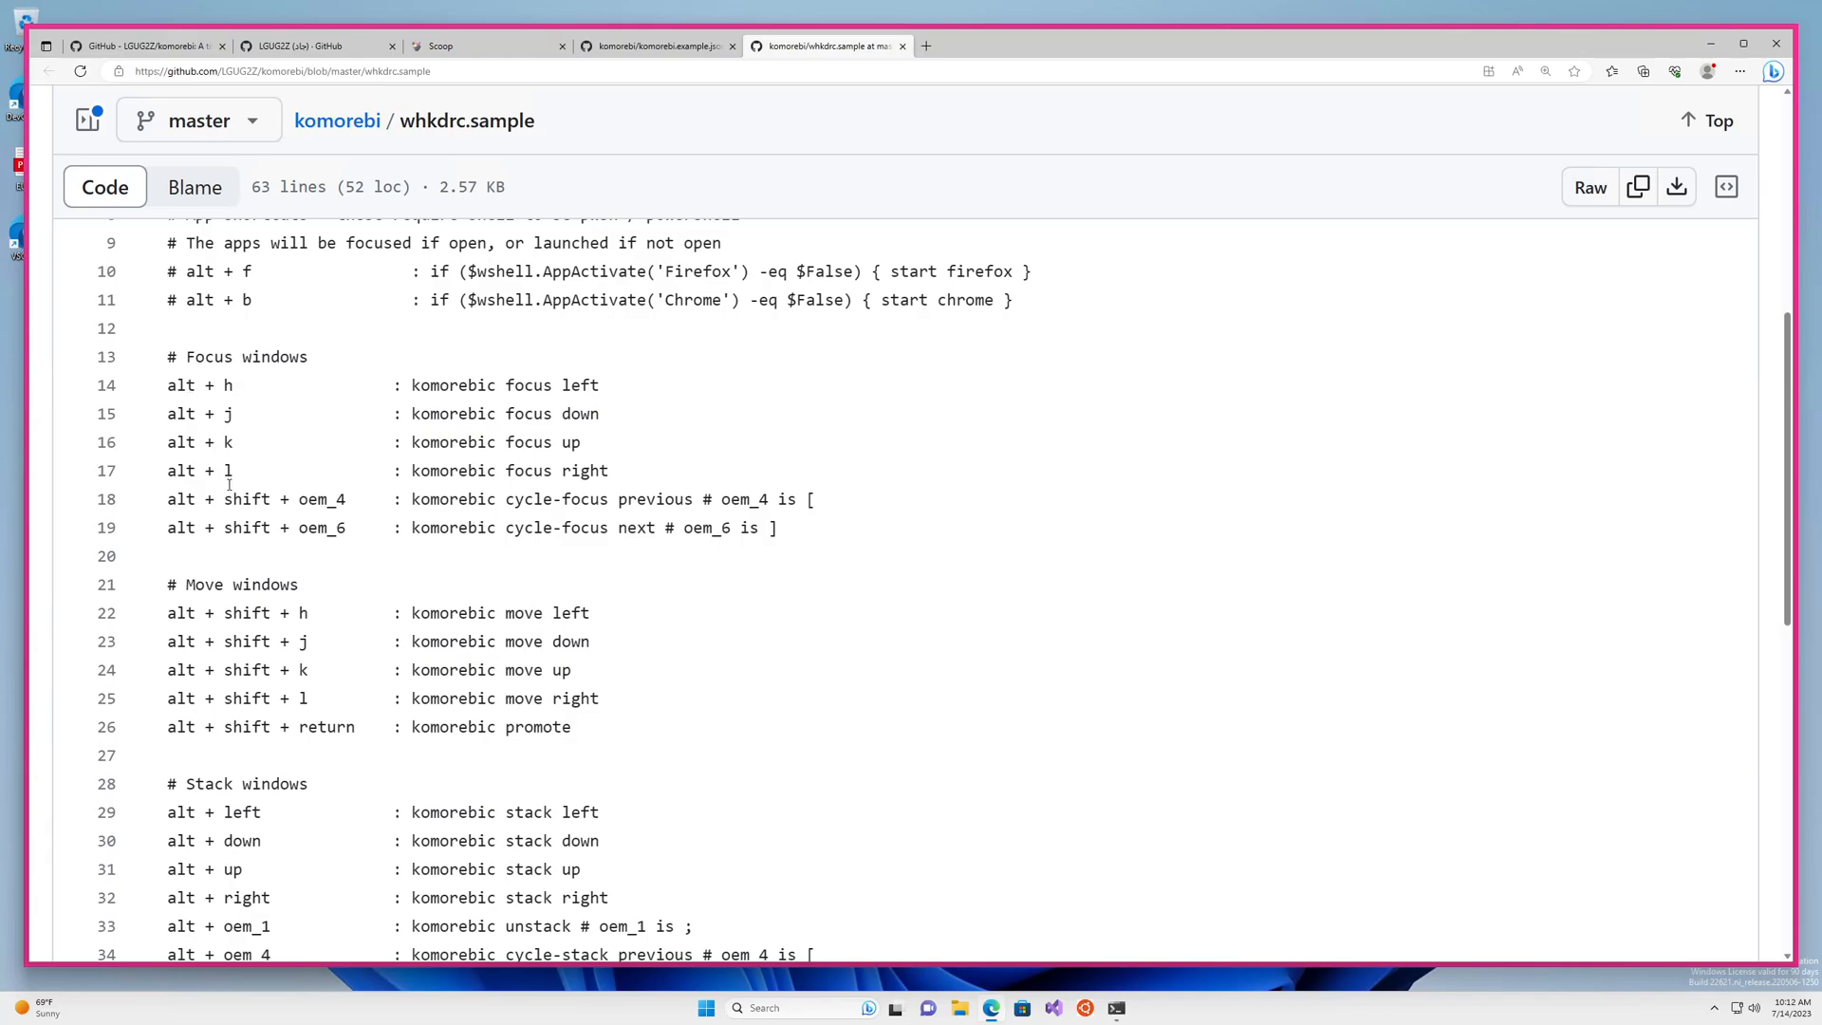
pyautogui.moveTo(745, 434)
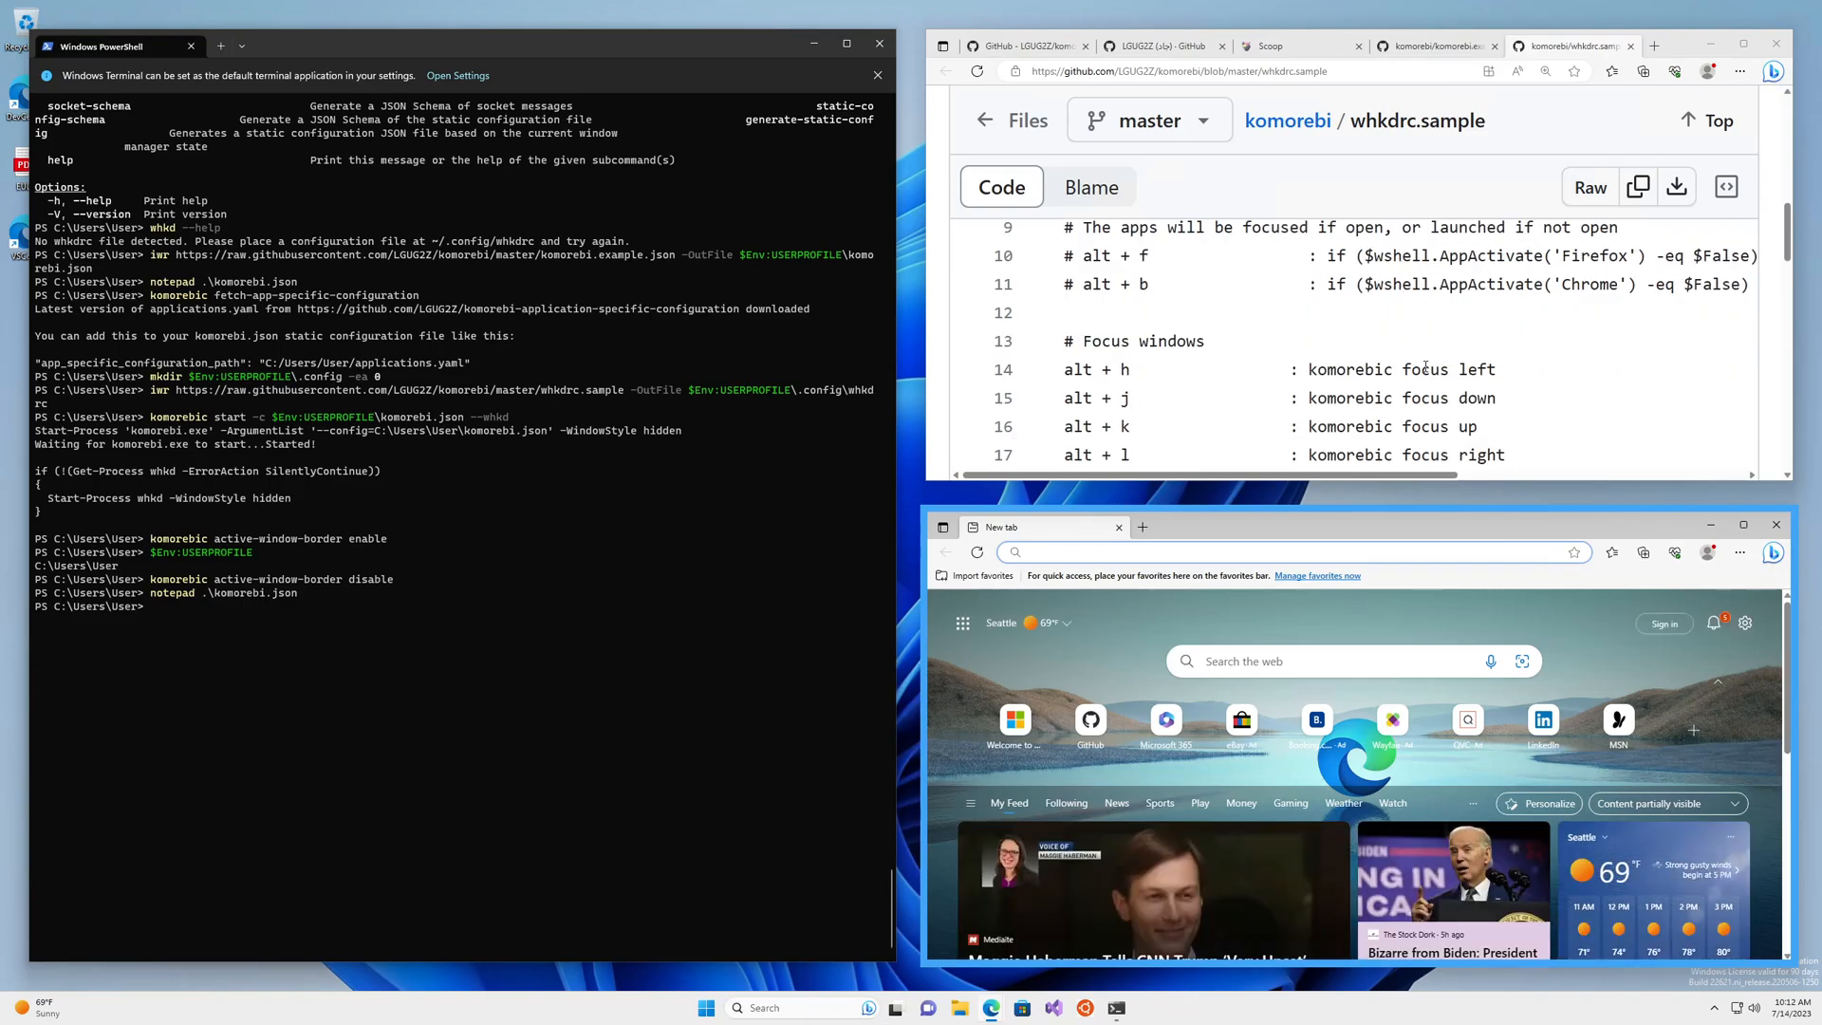
# Scroll whkdrc.sample down to the resize, toggle-float, toggle-monocle, retile and pause bindings
pyautogui.scroll(-3)
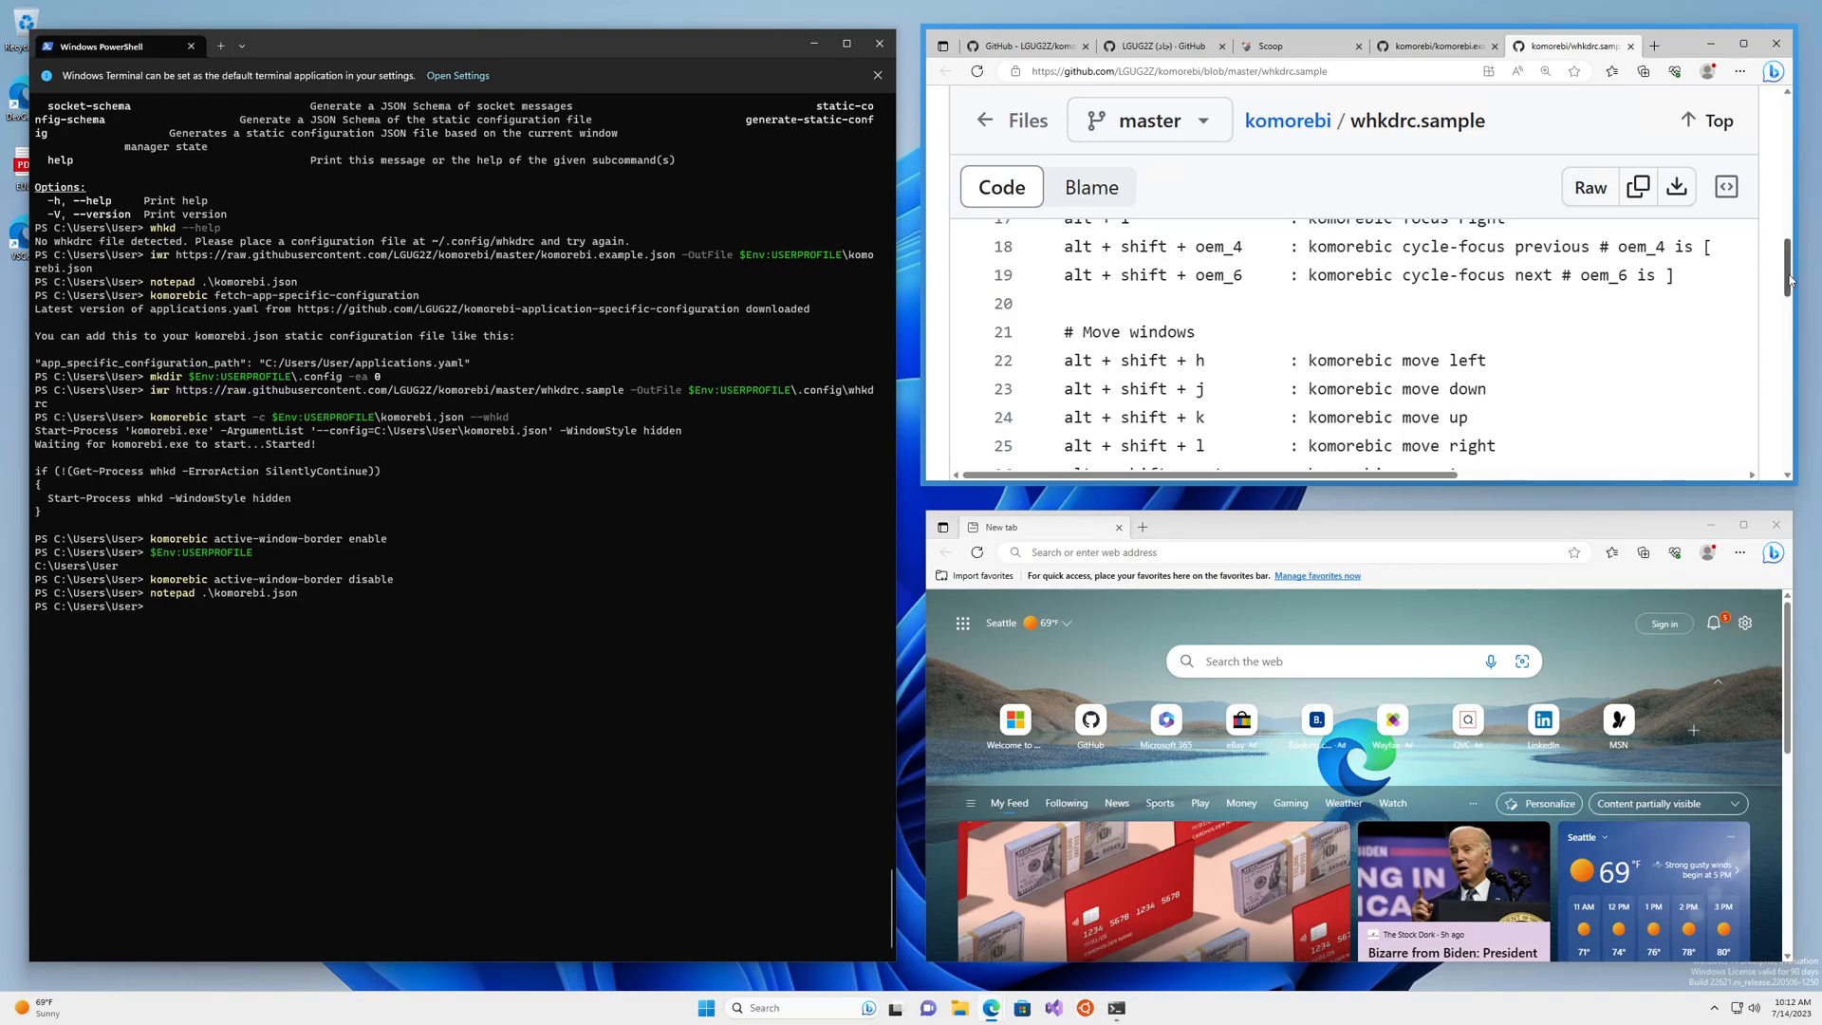
pyautogui.scroll(-3)
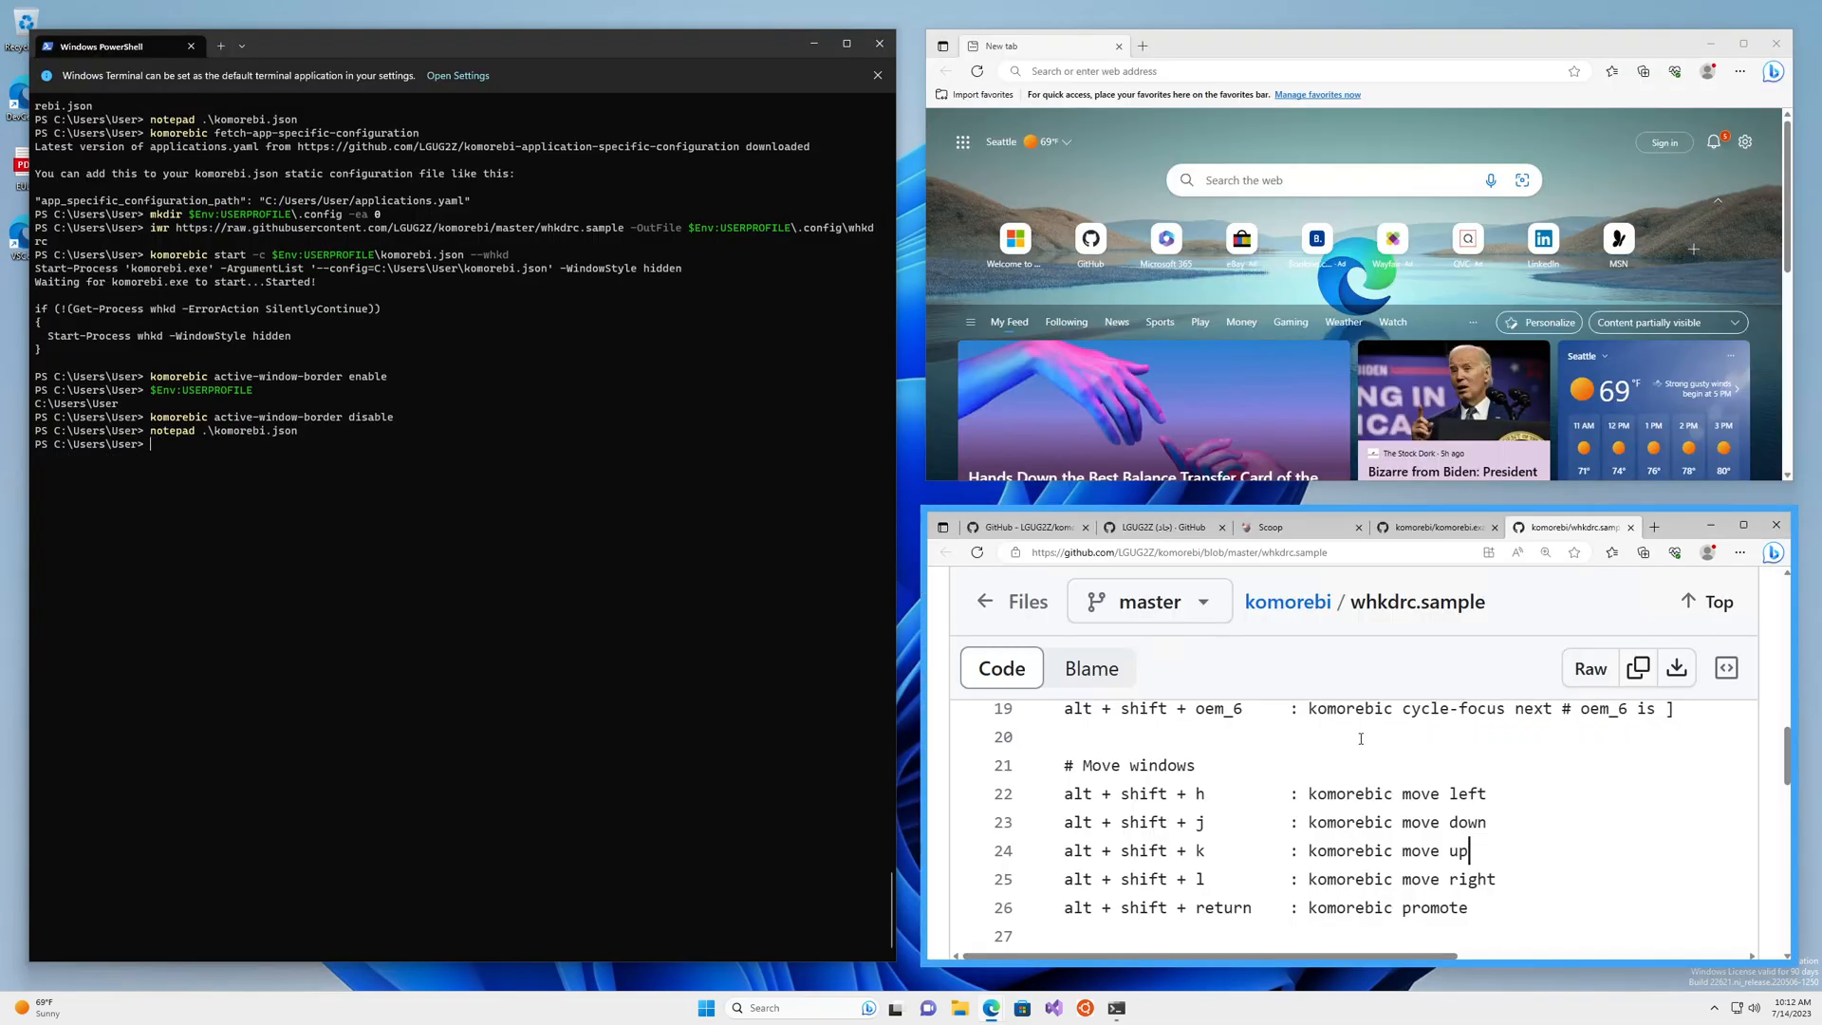
pyautogui.click(1278, 528)
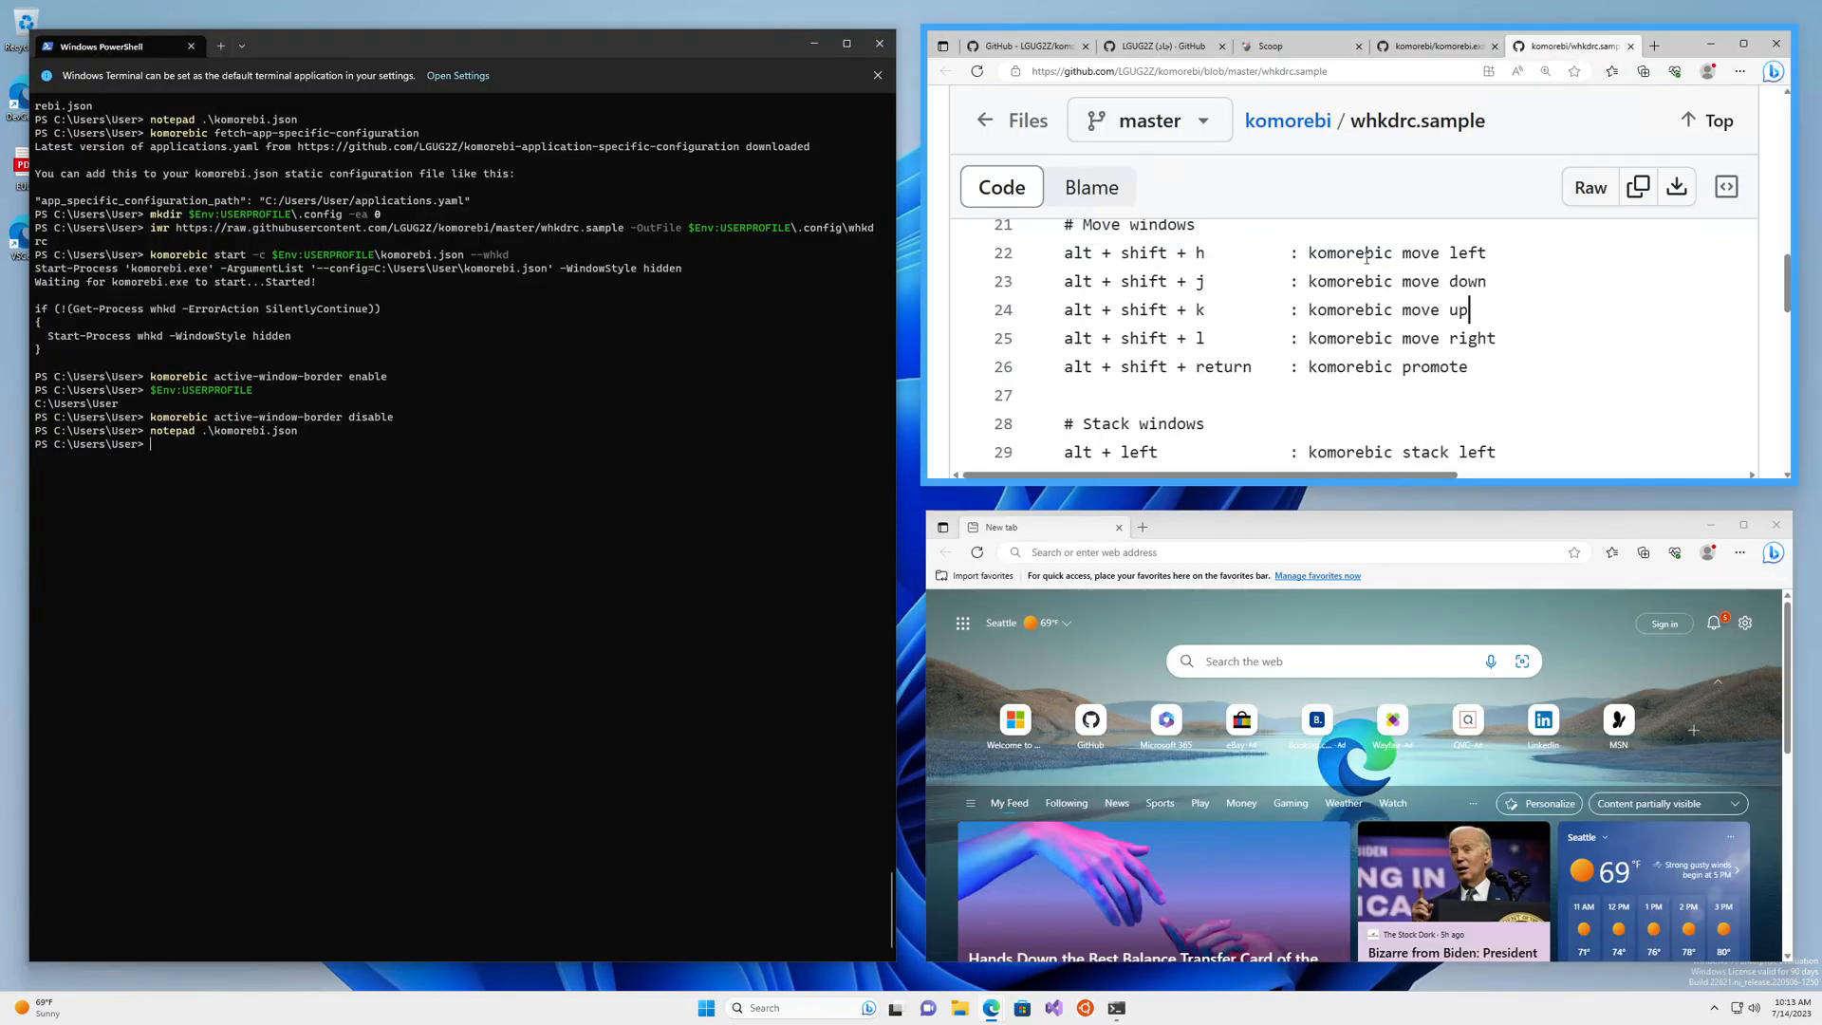
pyautogui.scroll(-3)
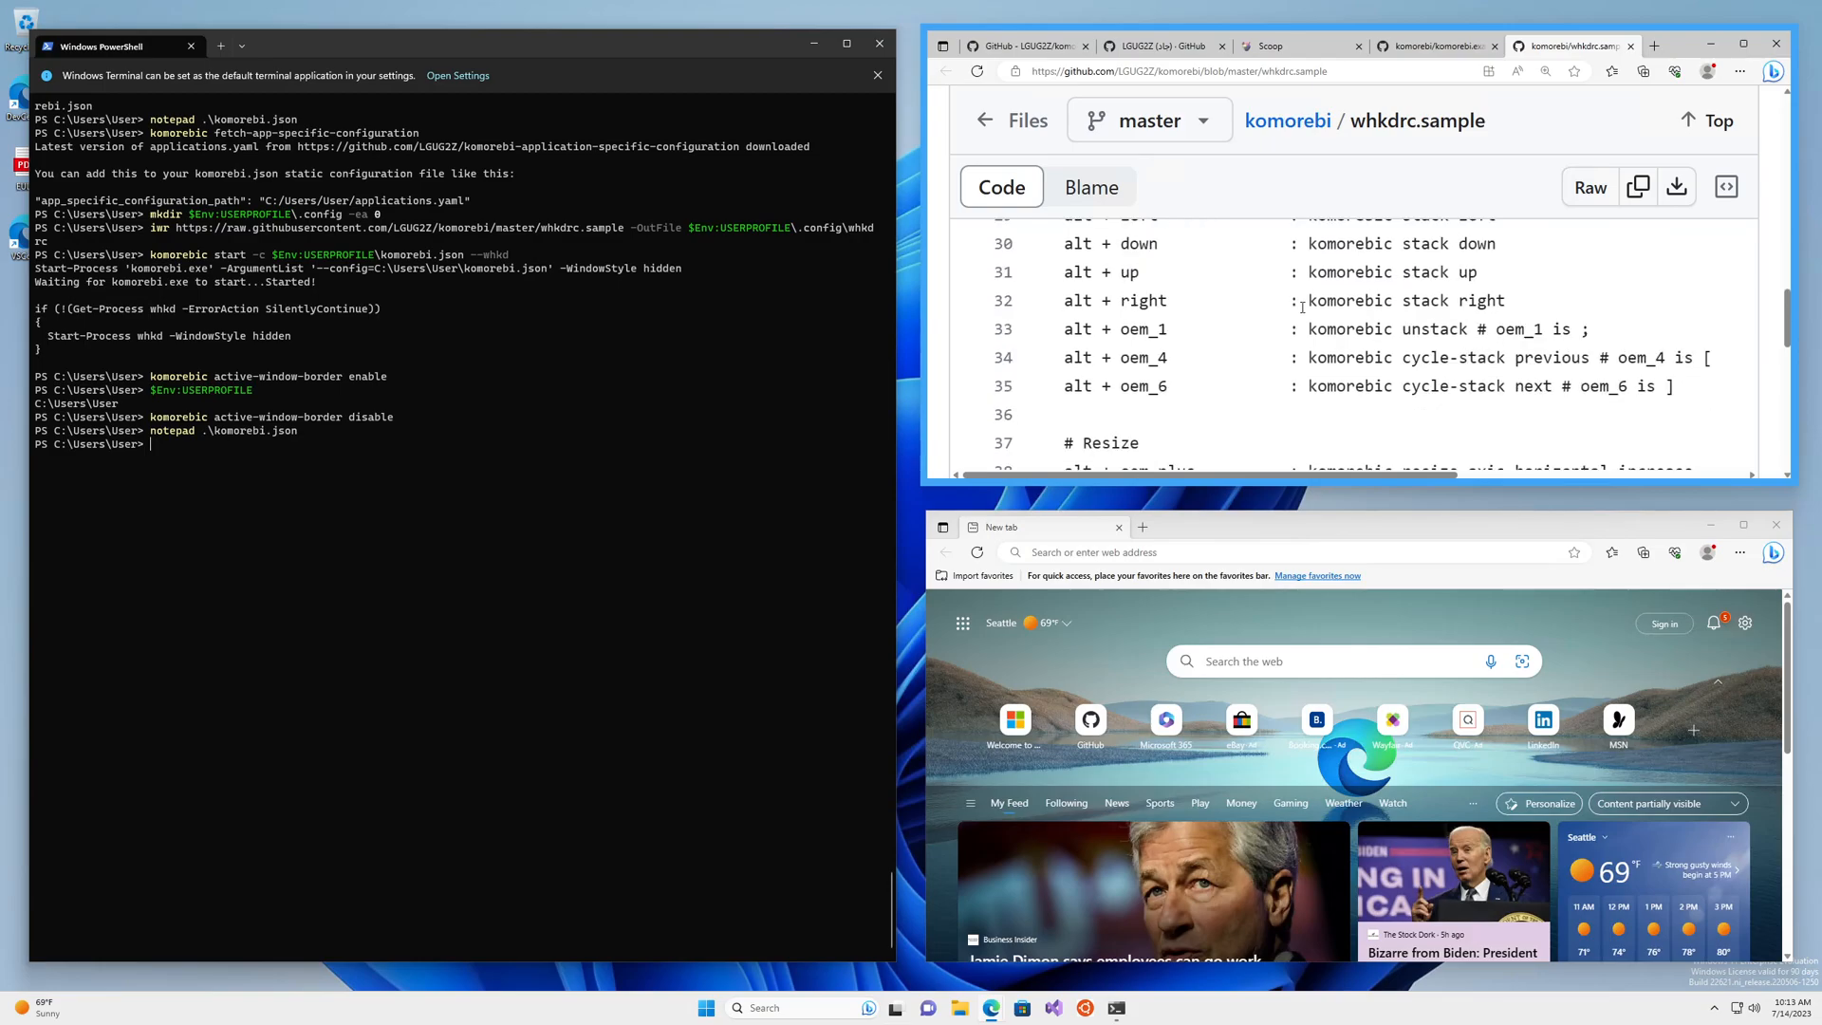
pyautogui.scroll(3)
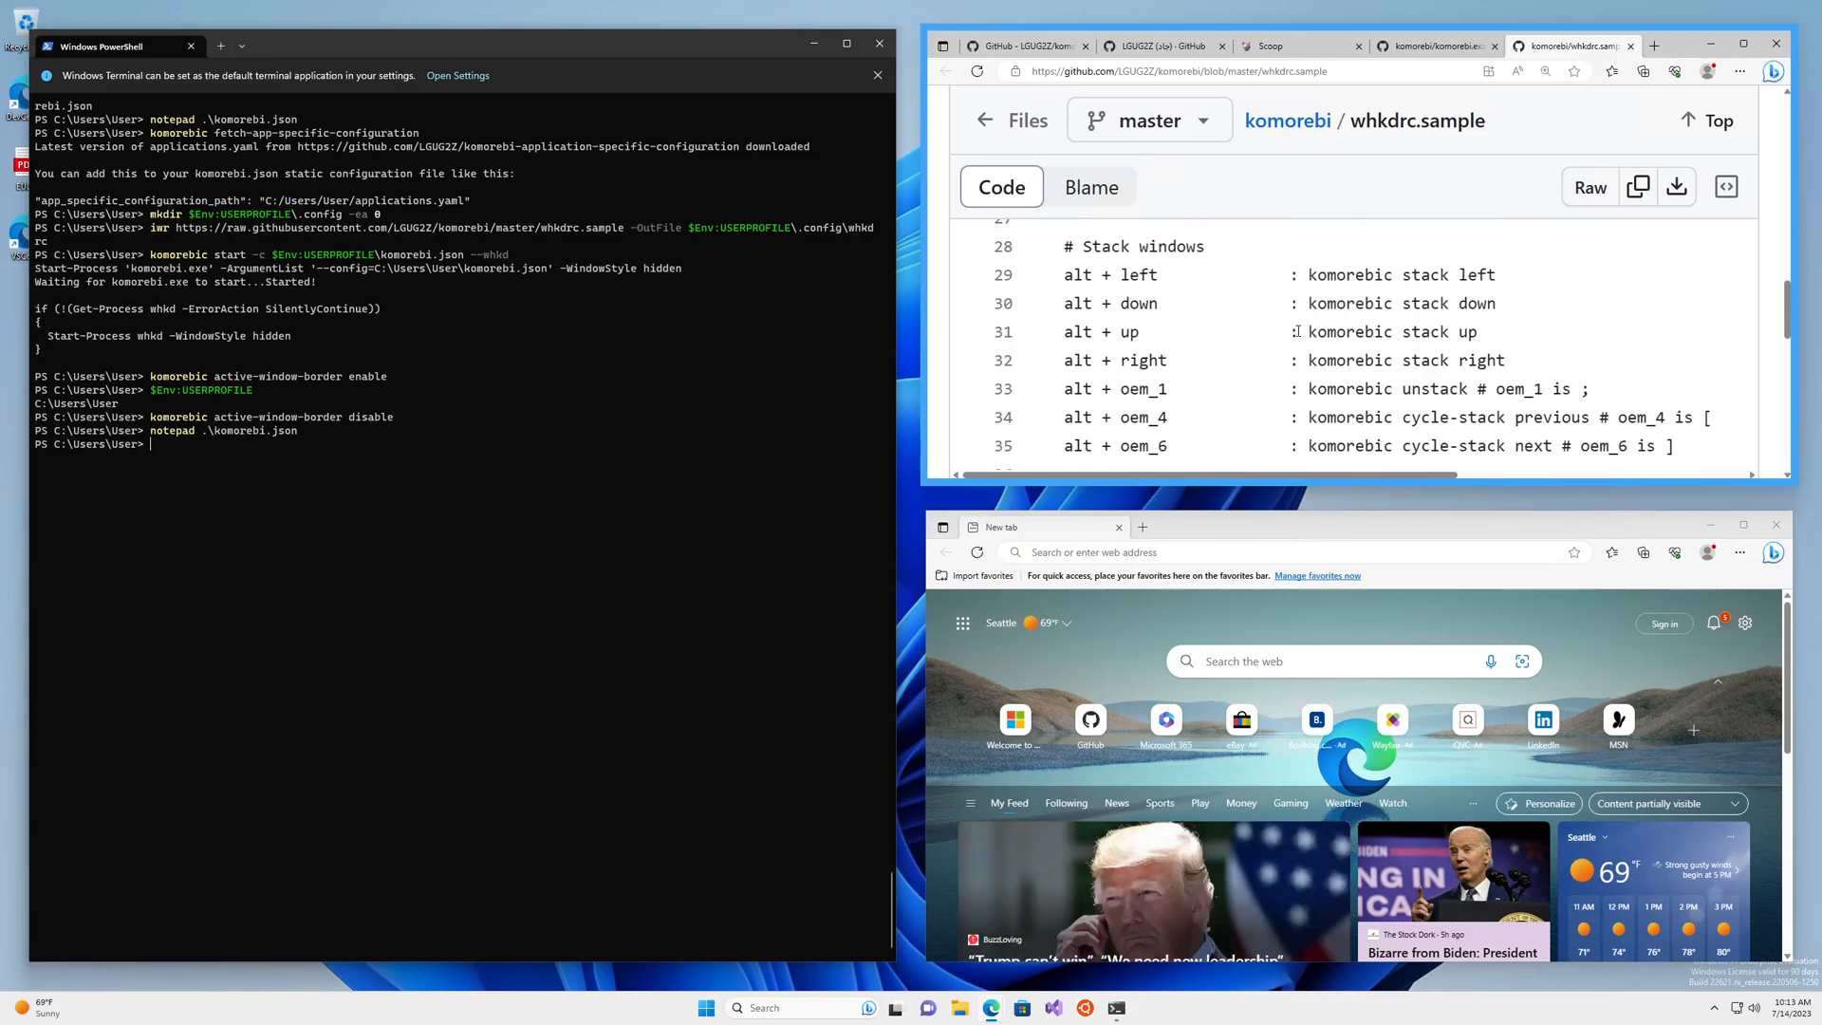
pyautogui.scroll(-3)
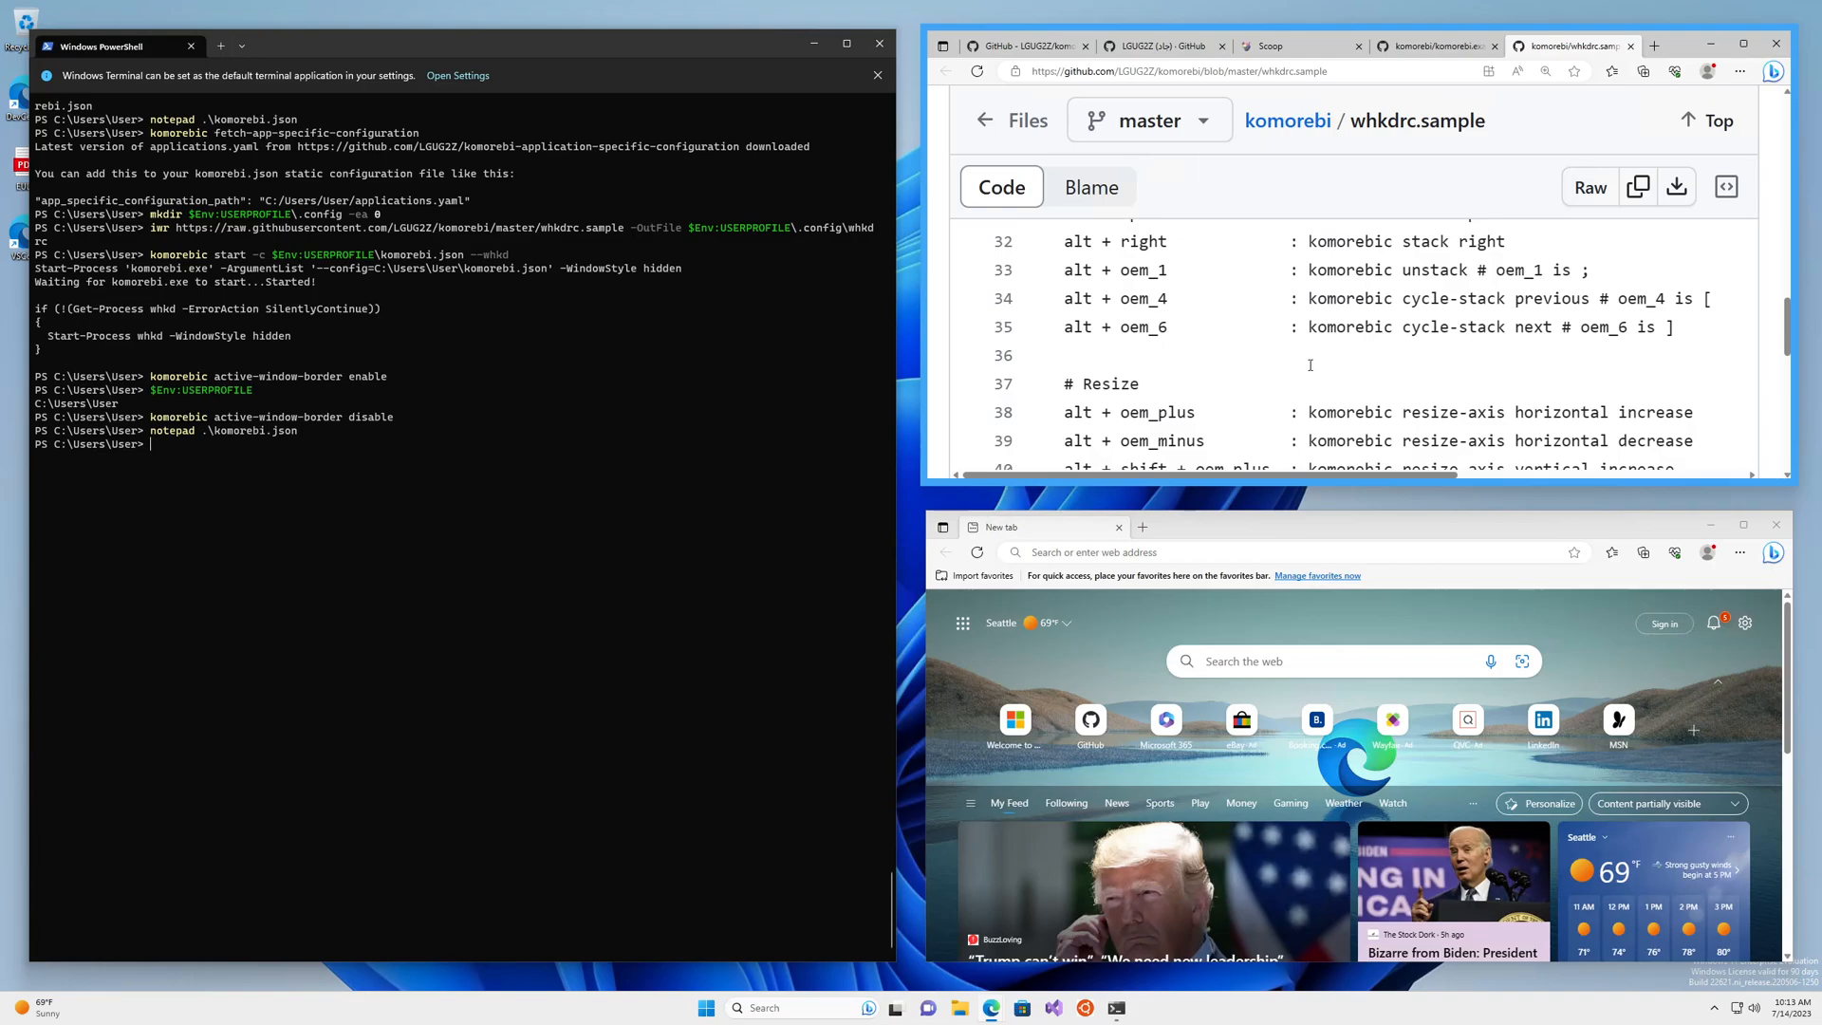
pyautogui.scroll(-3)
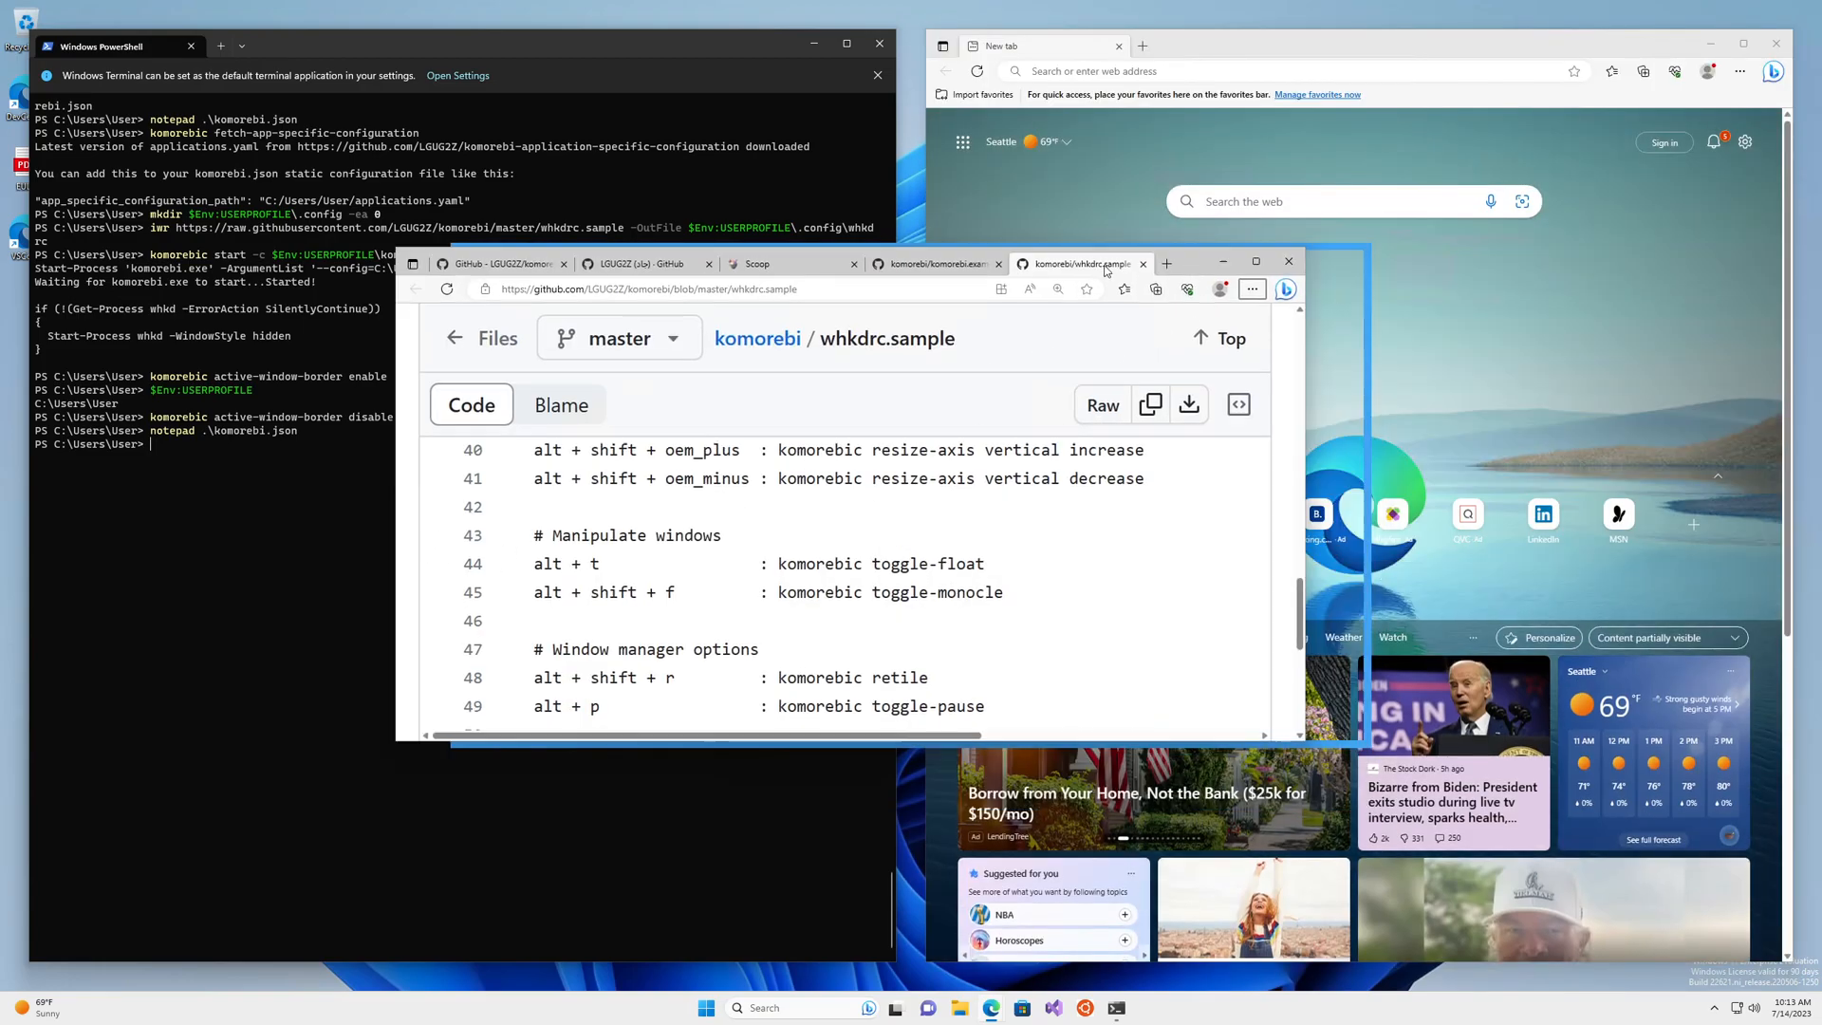
# Drag Edge out of its tile, scroll whkdrc.sample to line 63, then back up
pyautogui.moveTo(813, 262); pyautogui.dragTo(906, 320)
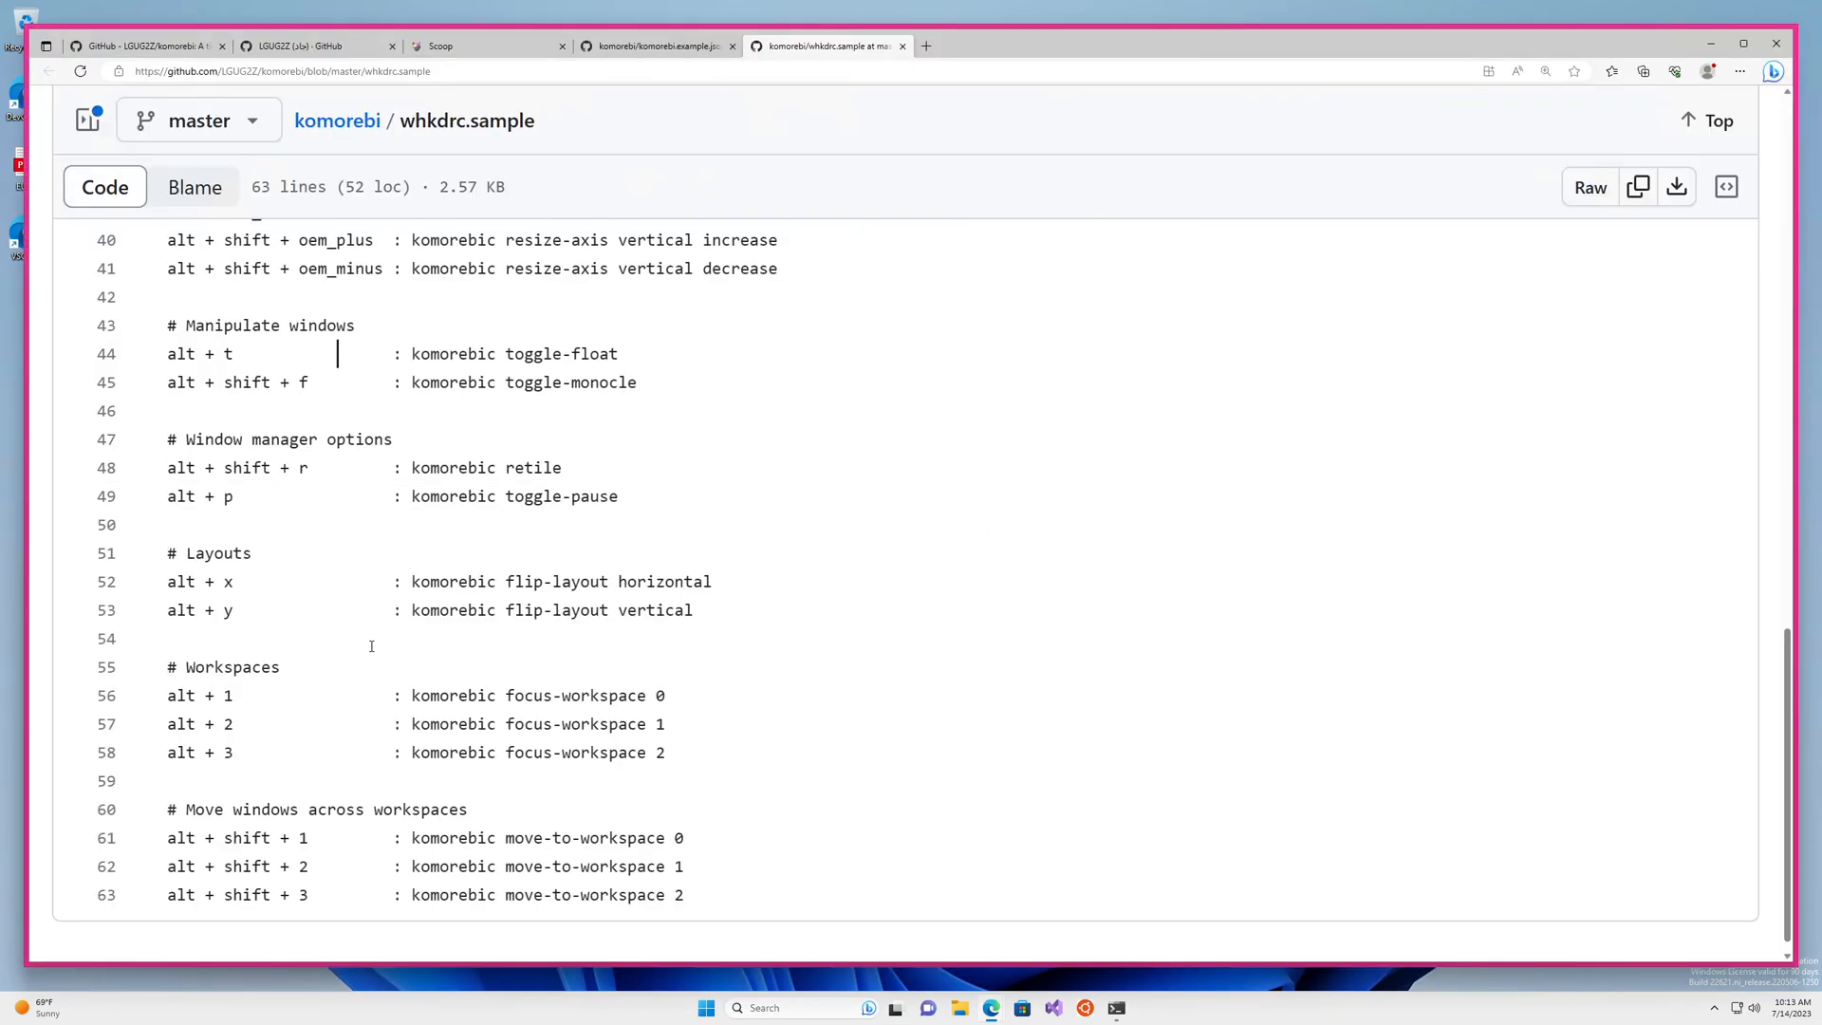
pyautogui.moveTo(789, 702)
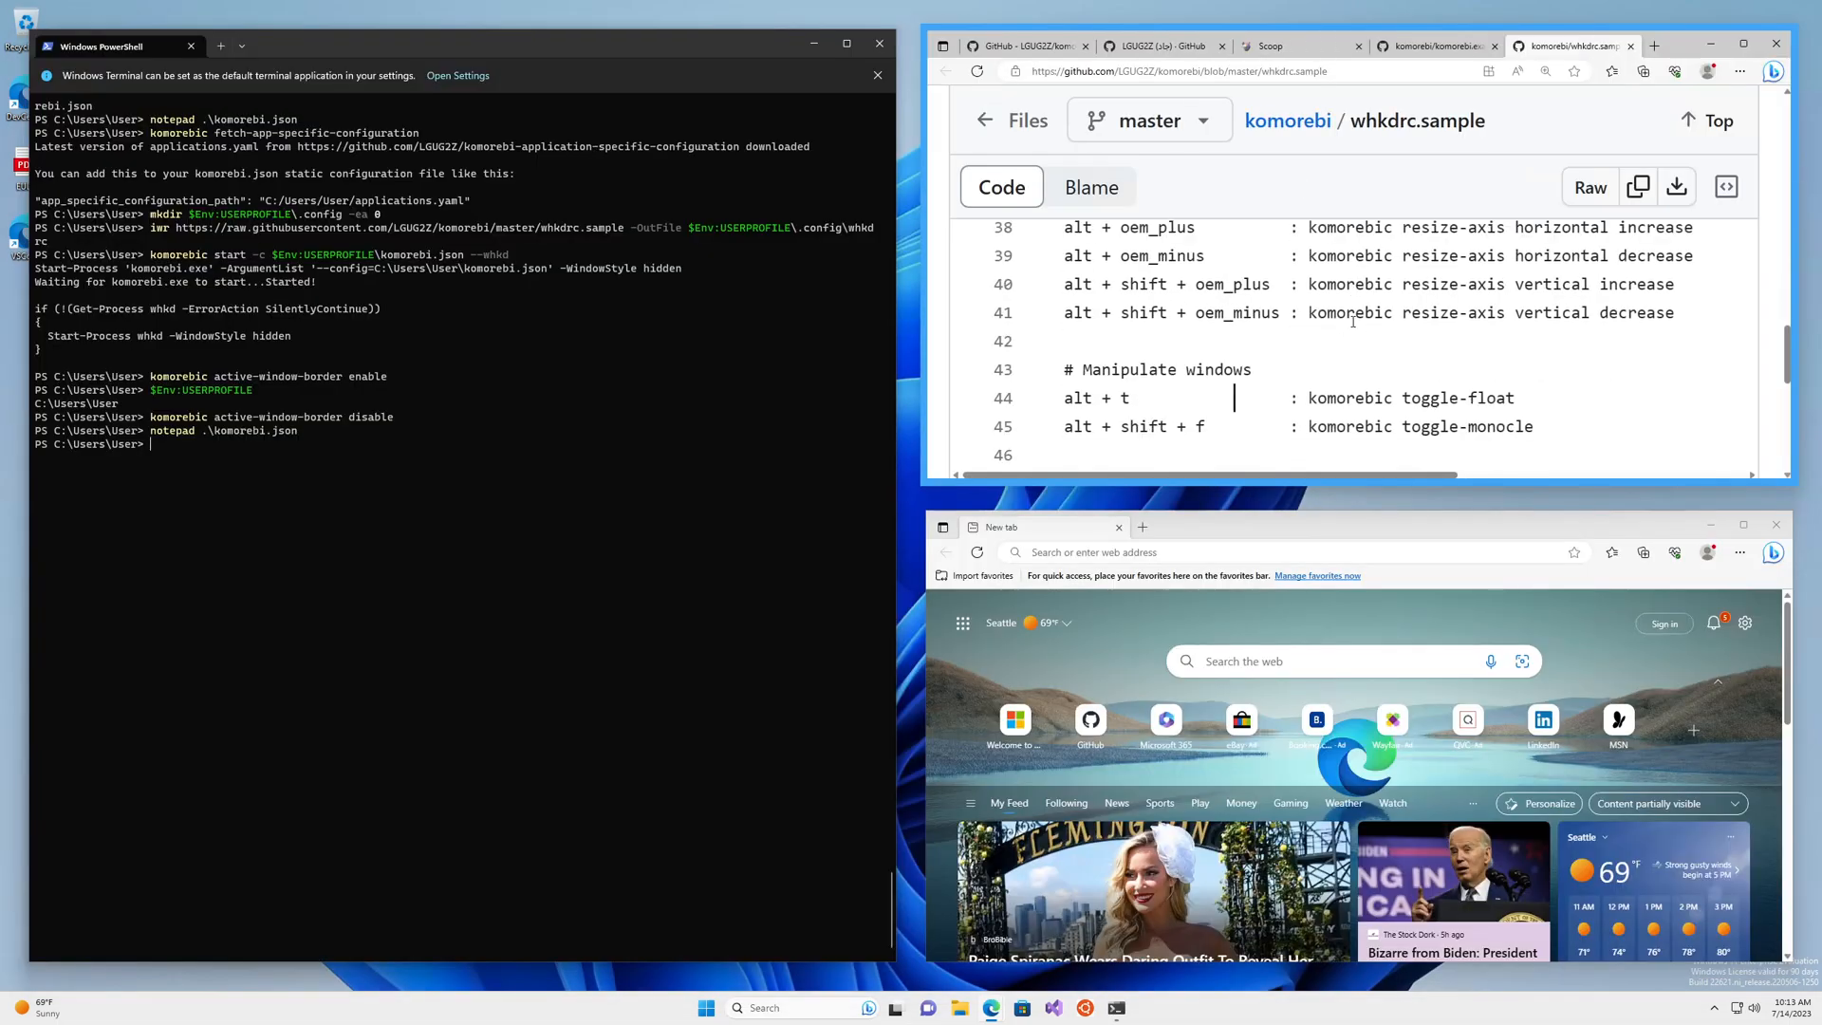
pyautogui.scroll(-3)
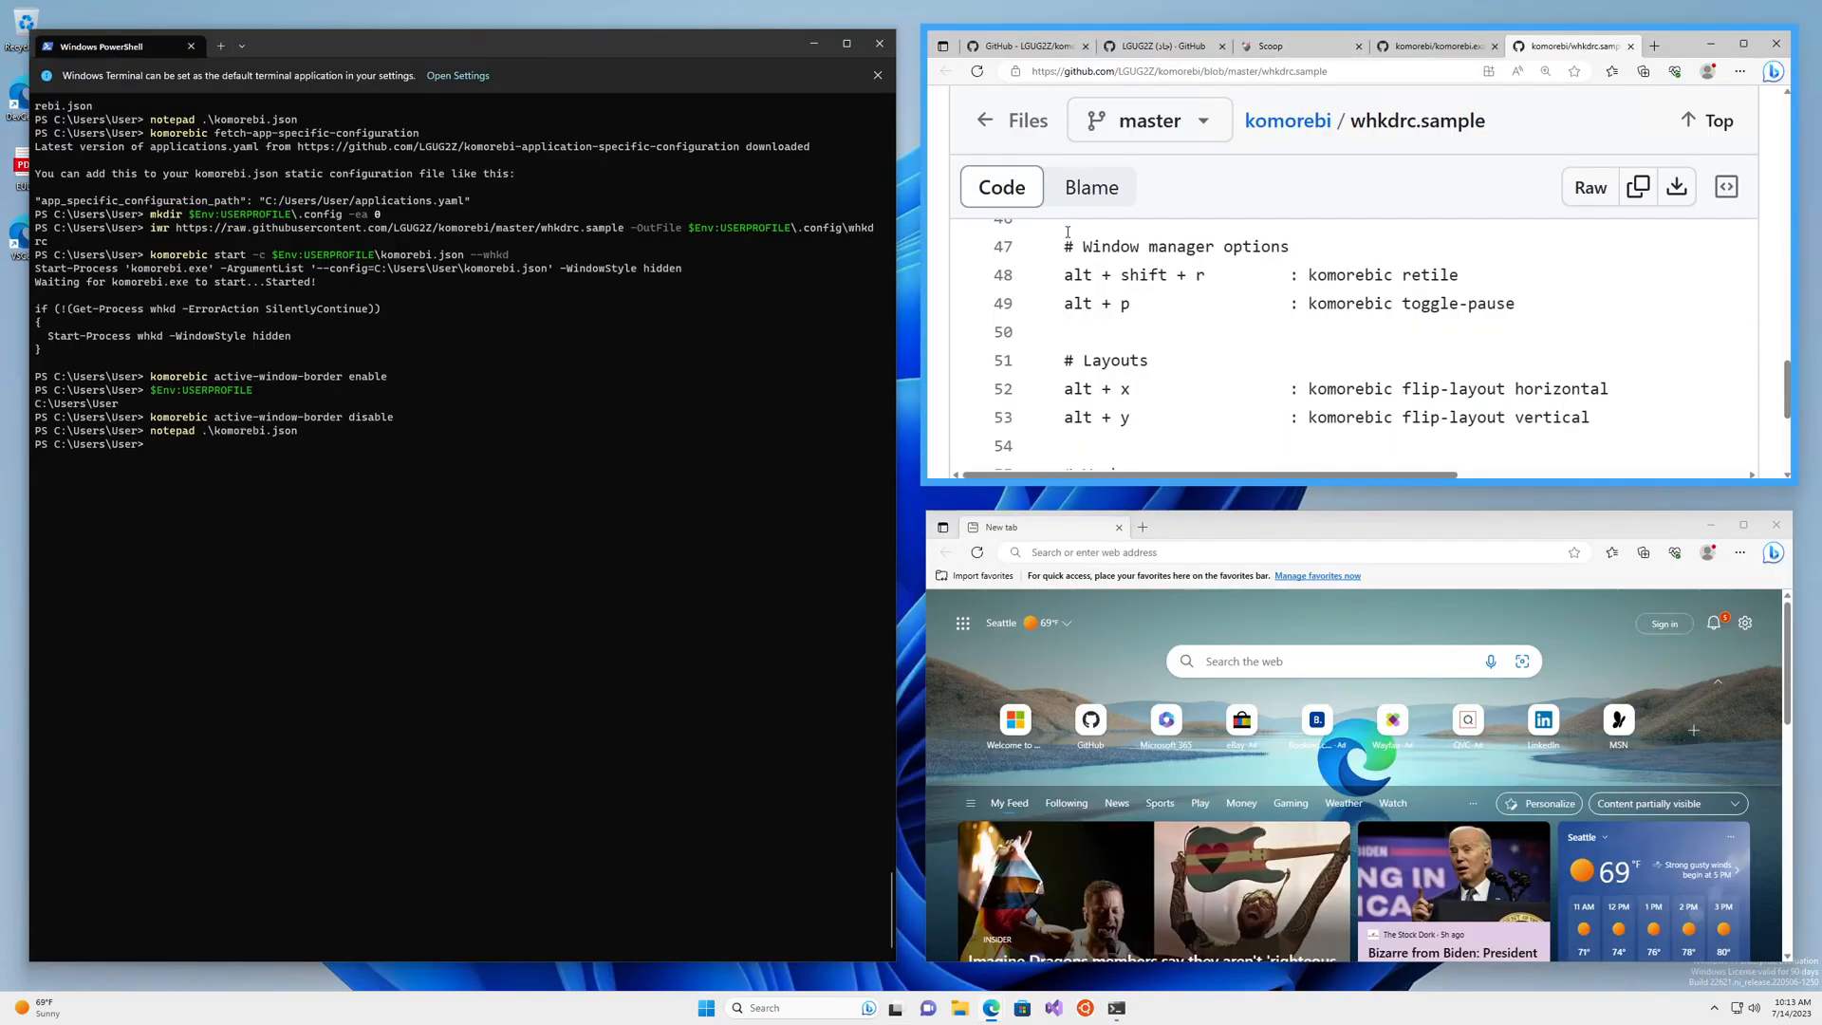
pyautogui.scroll(-3)
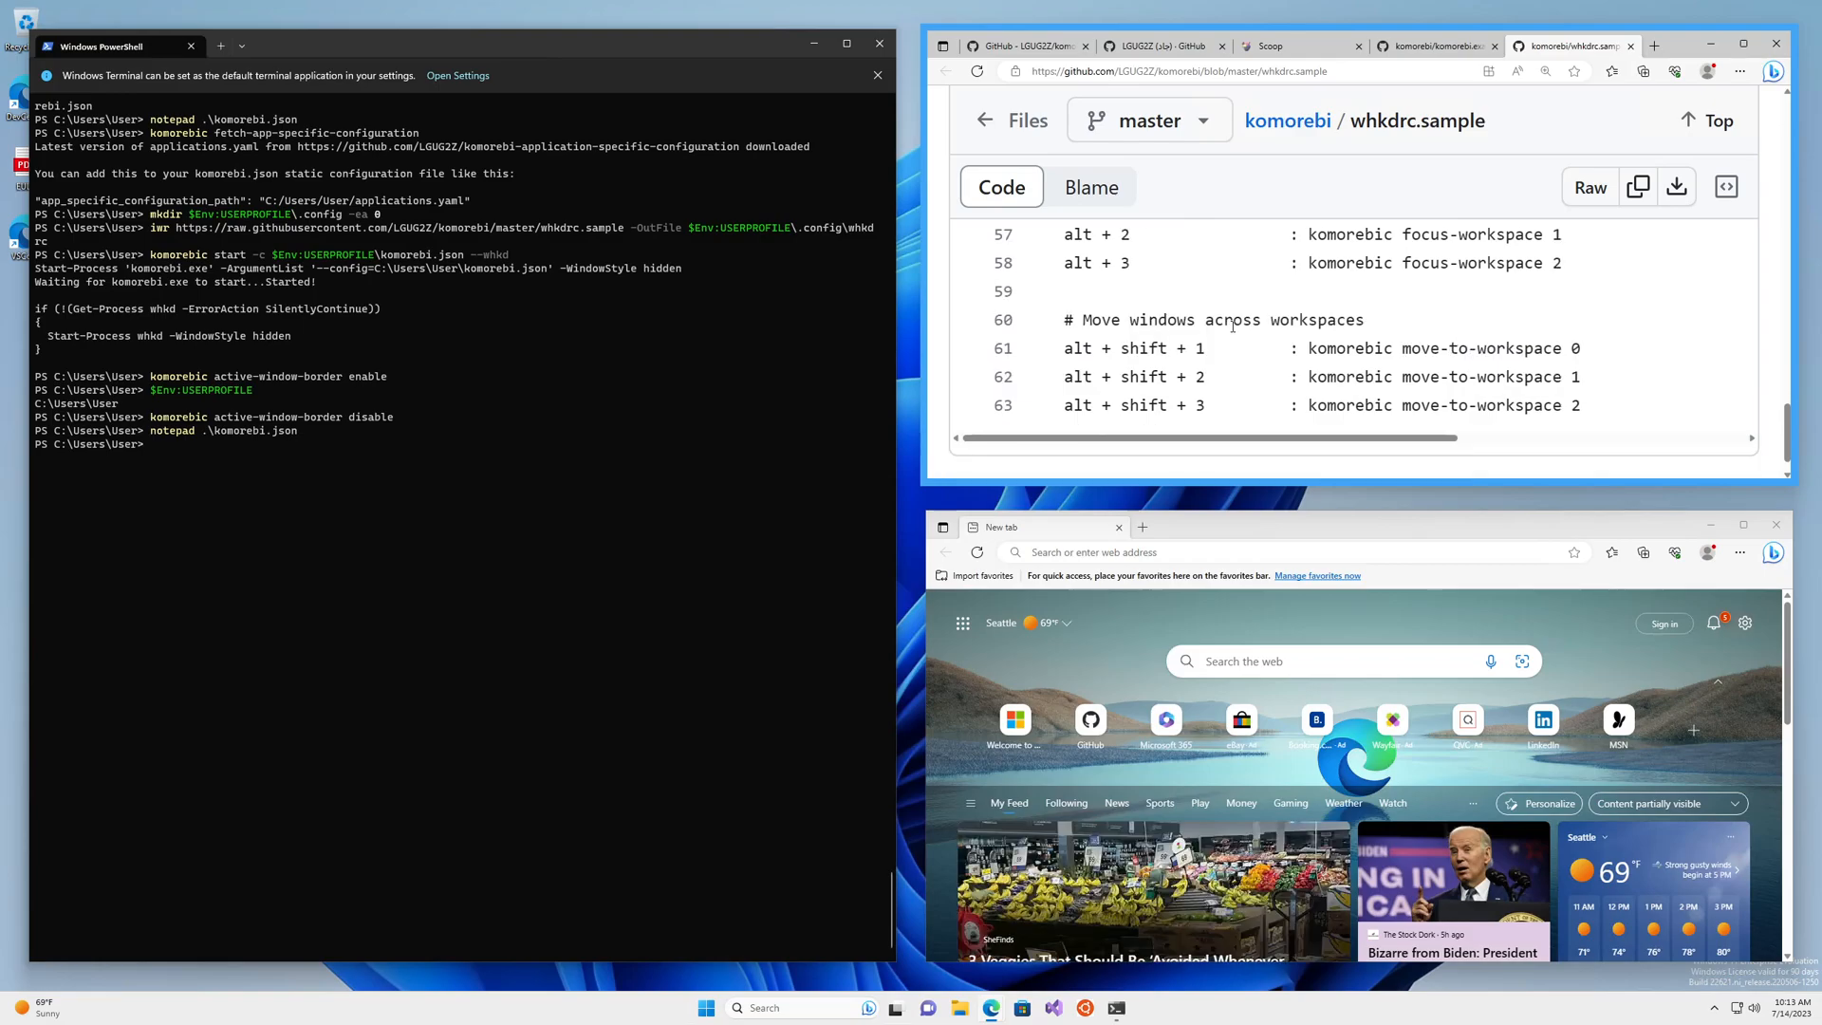
pyautogui.scroll(3)
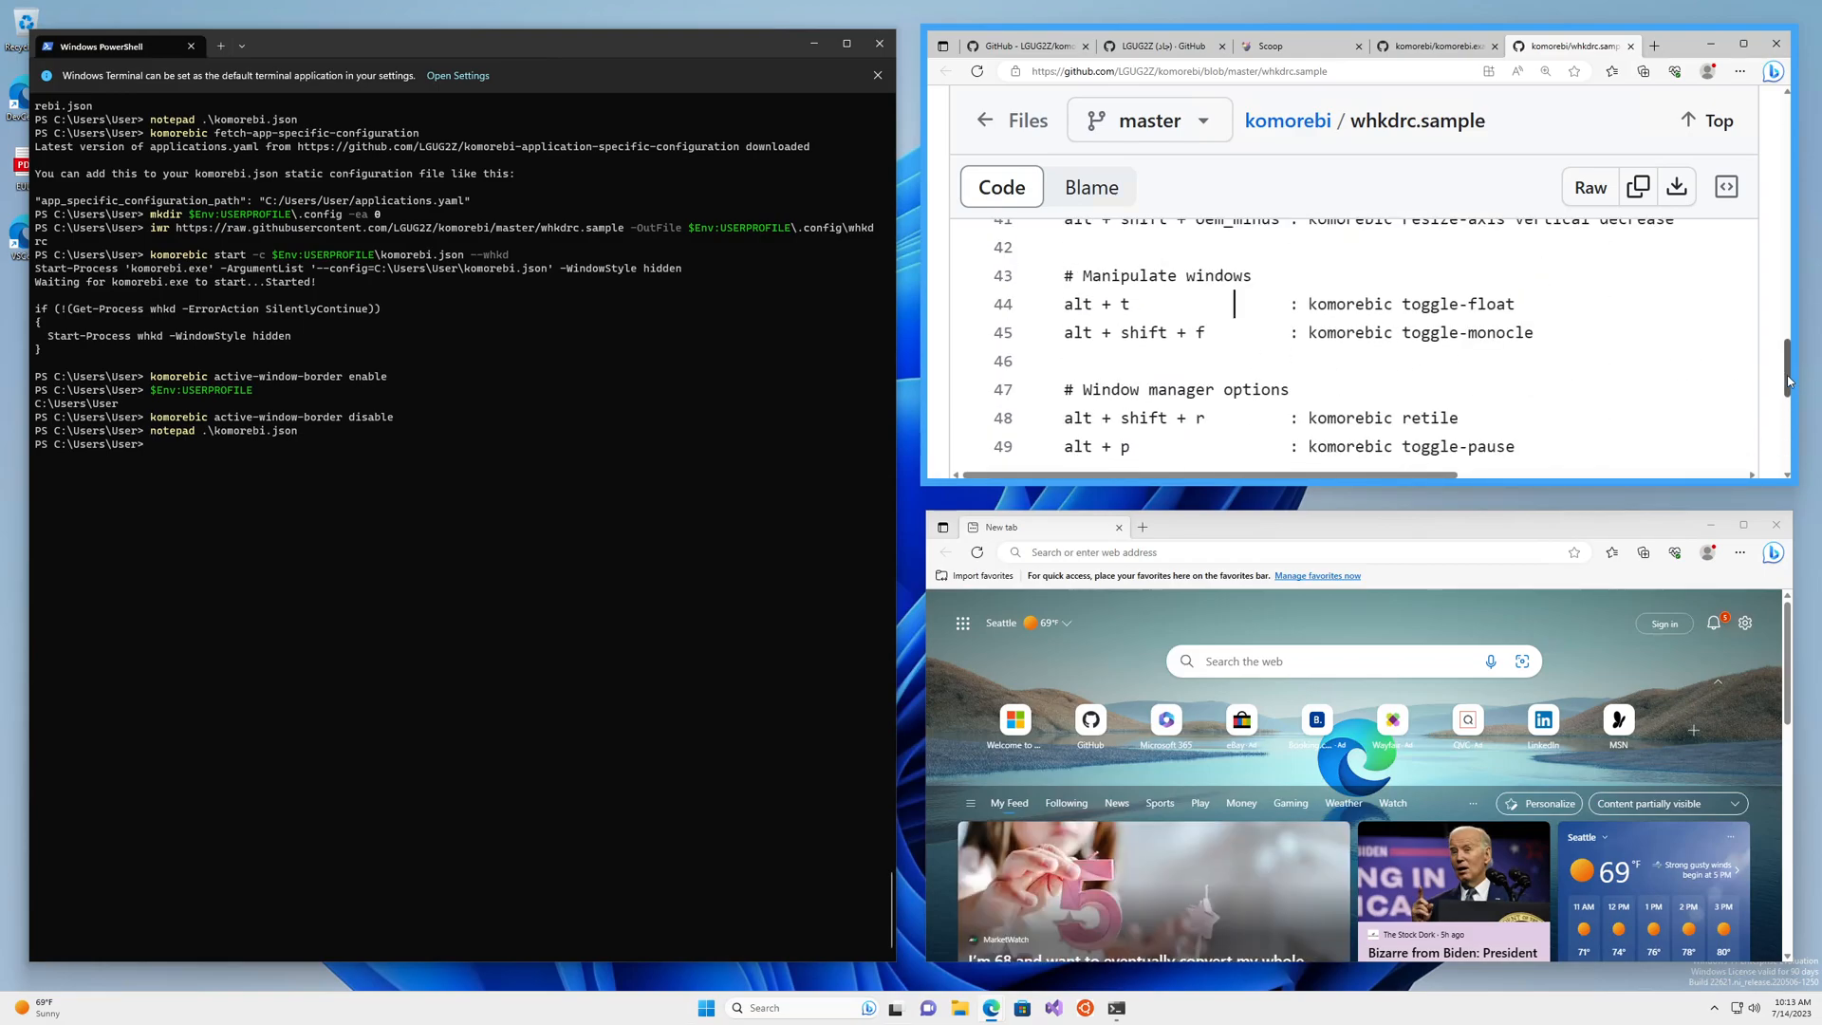
pyautogui.scroll(3)
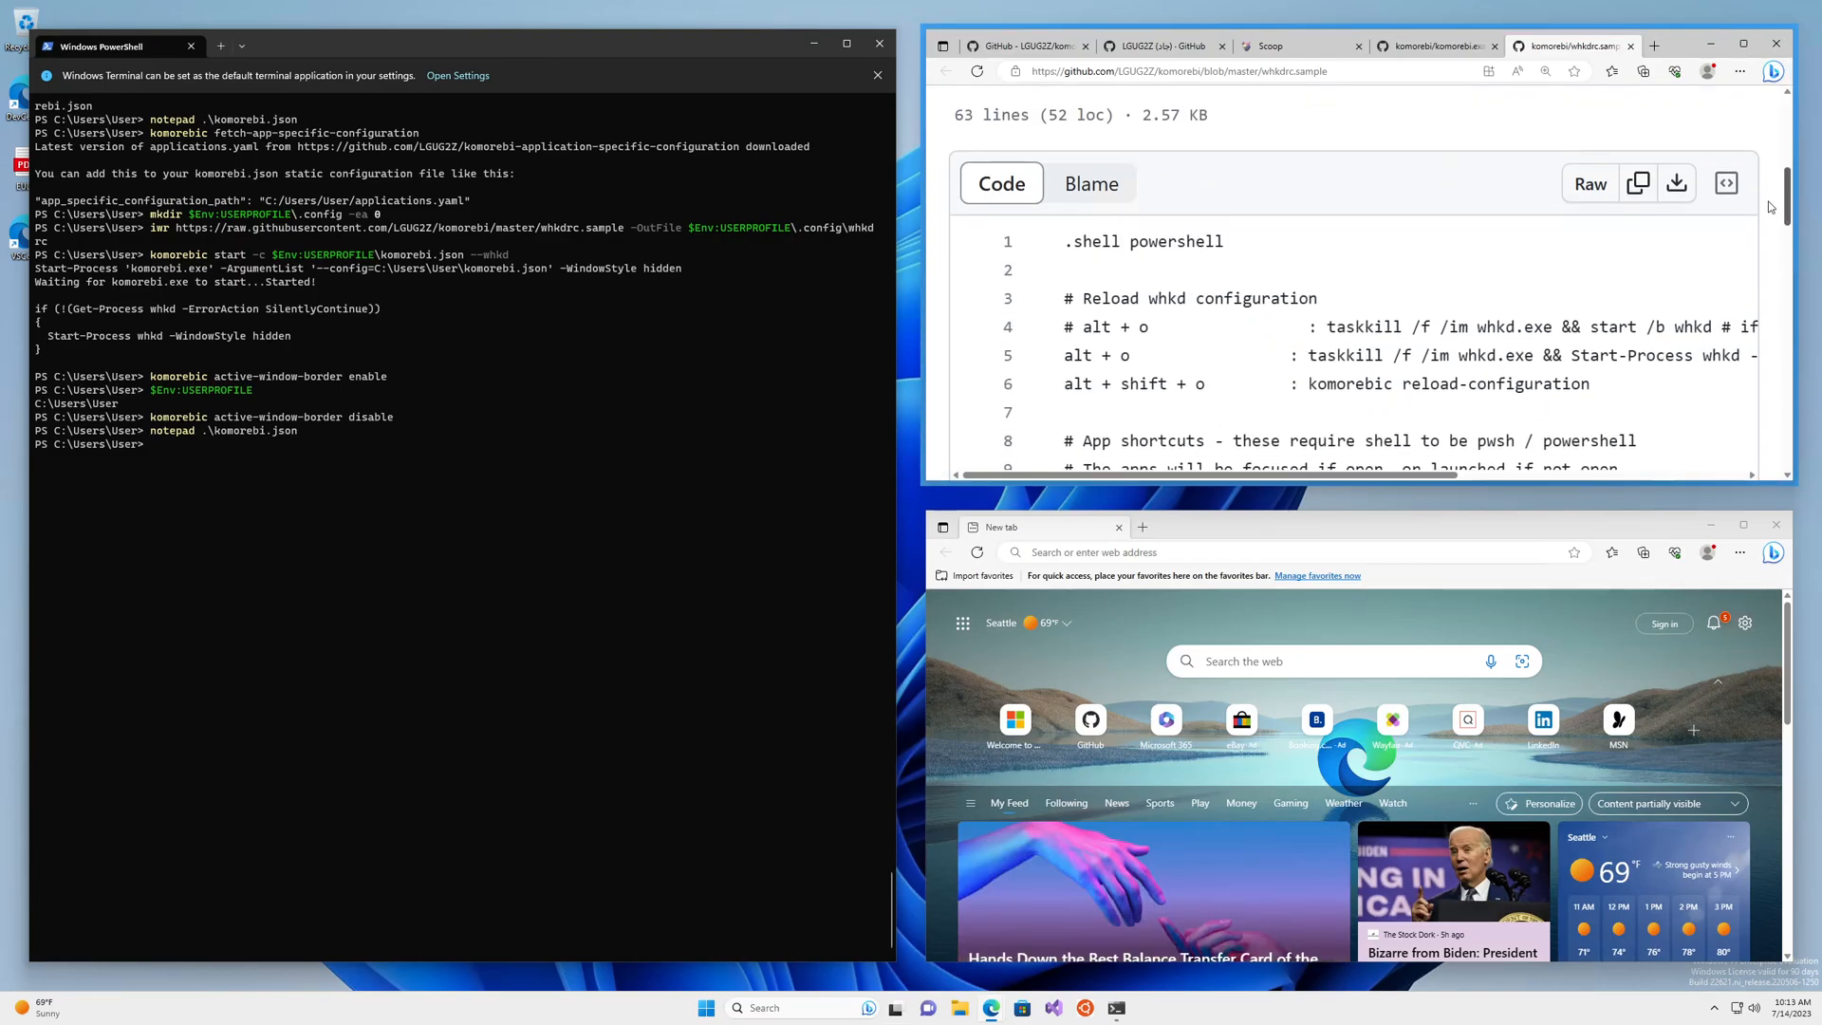
pyautogui.scroll(3)
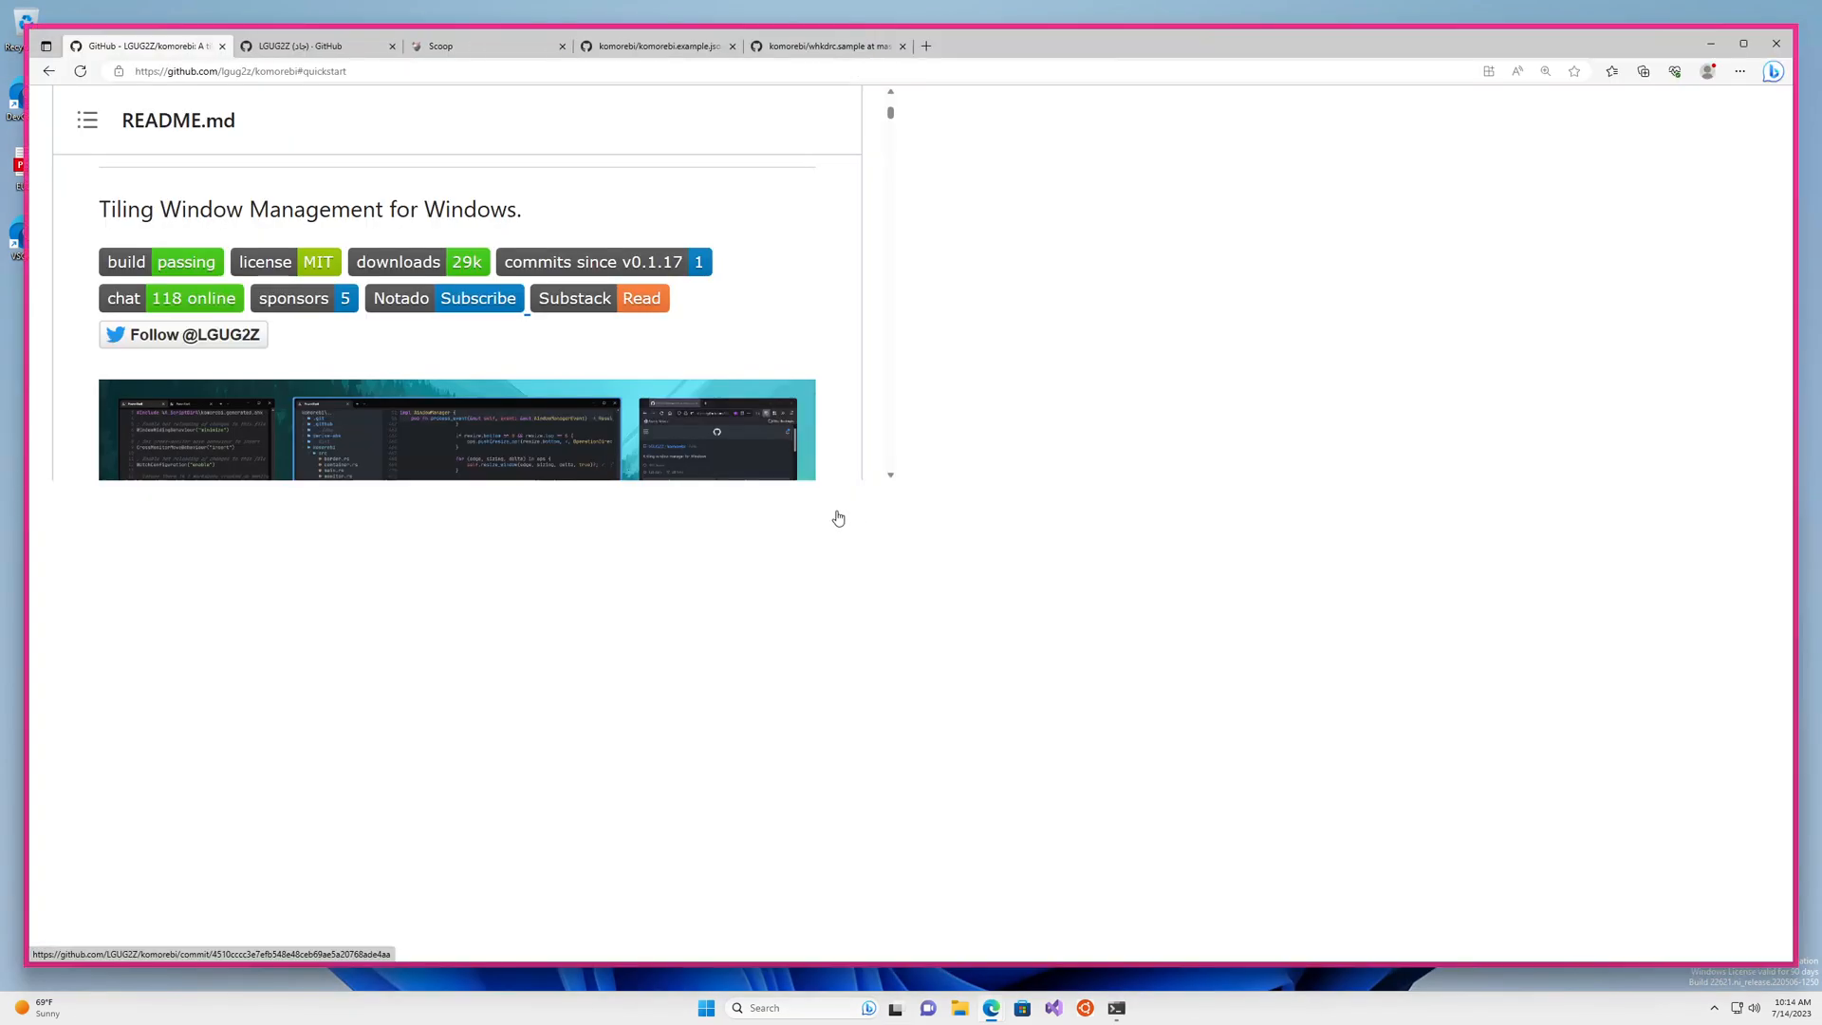
# Reset the repo page zoom, visit Discussions, then list the 75 open Issues
pyautogui.click(1546, 71)
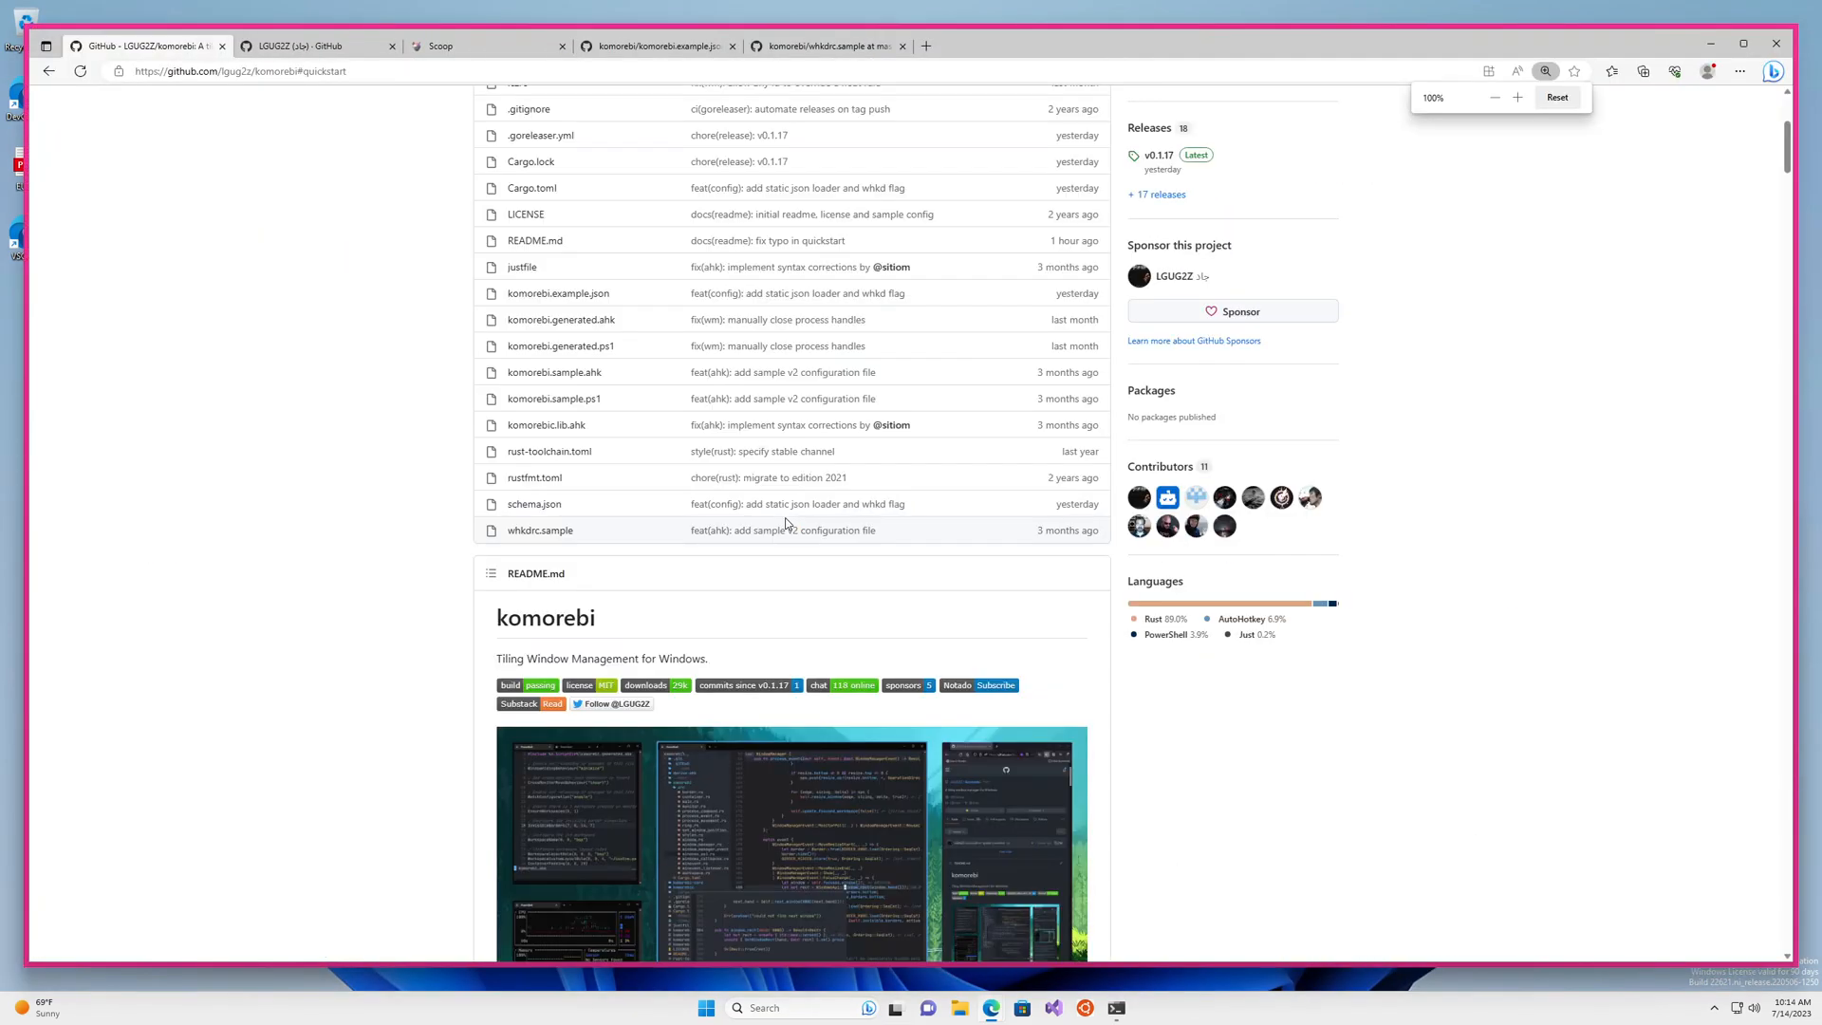
pyautogui.scroll(3)
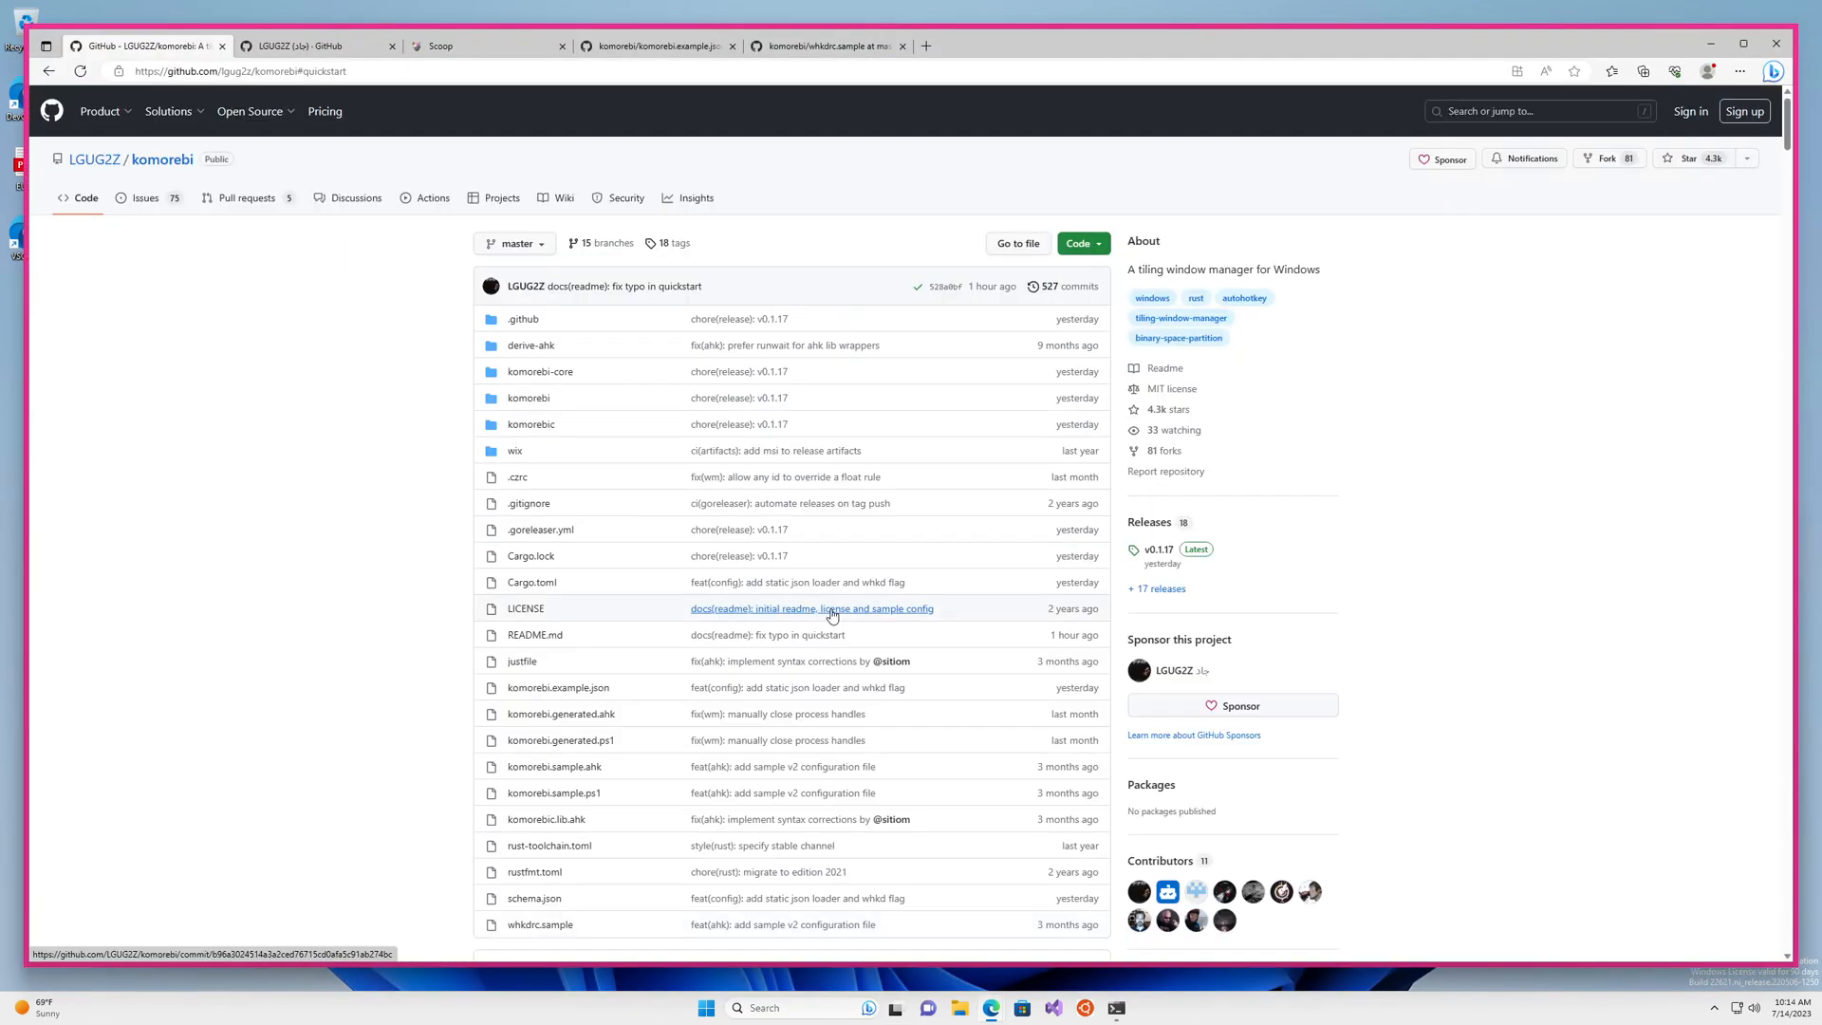
pyautogui.click(354, 198)
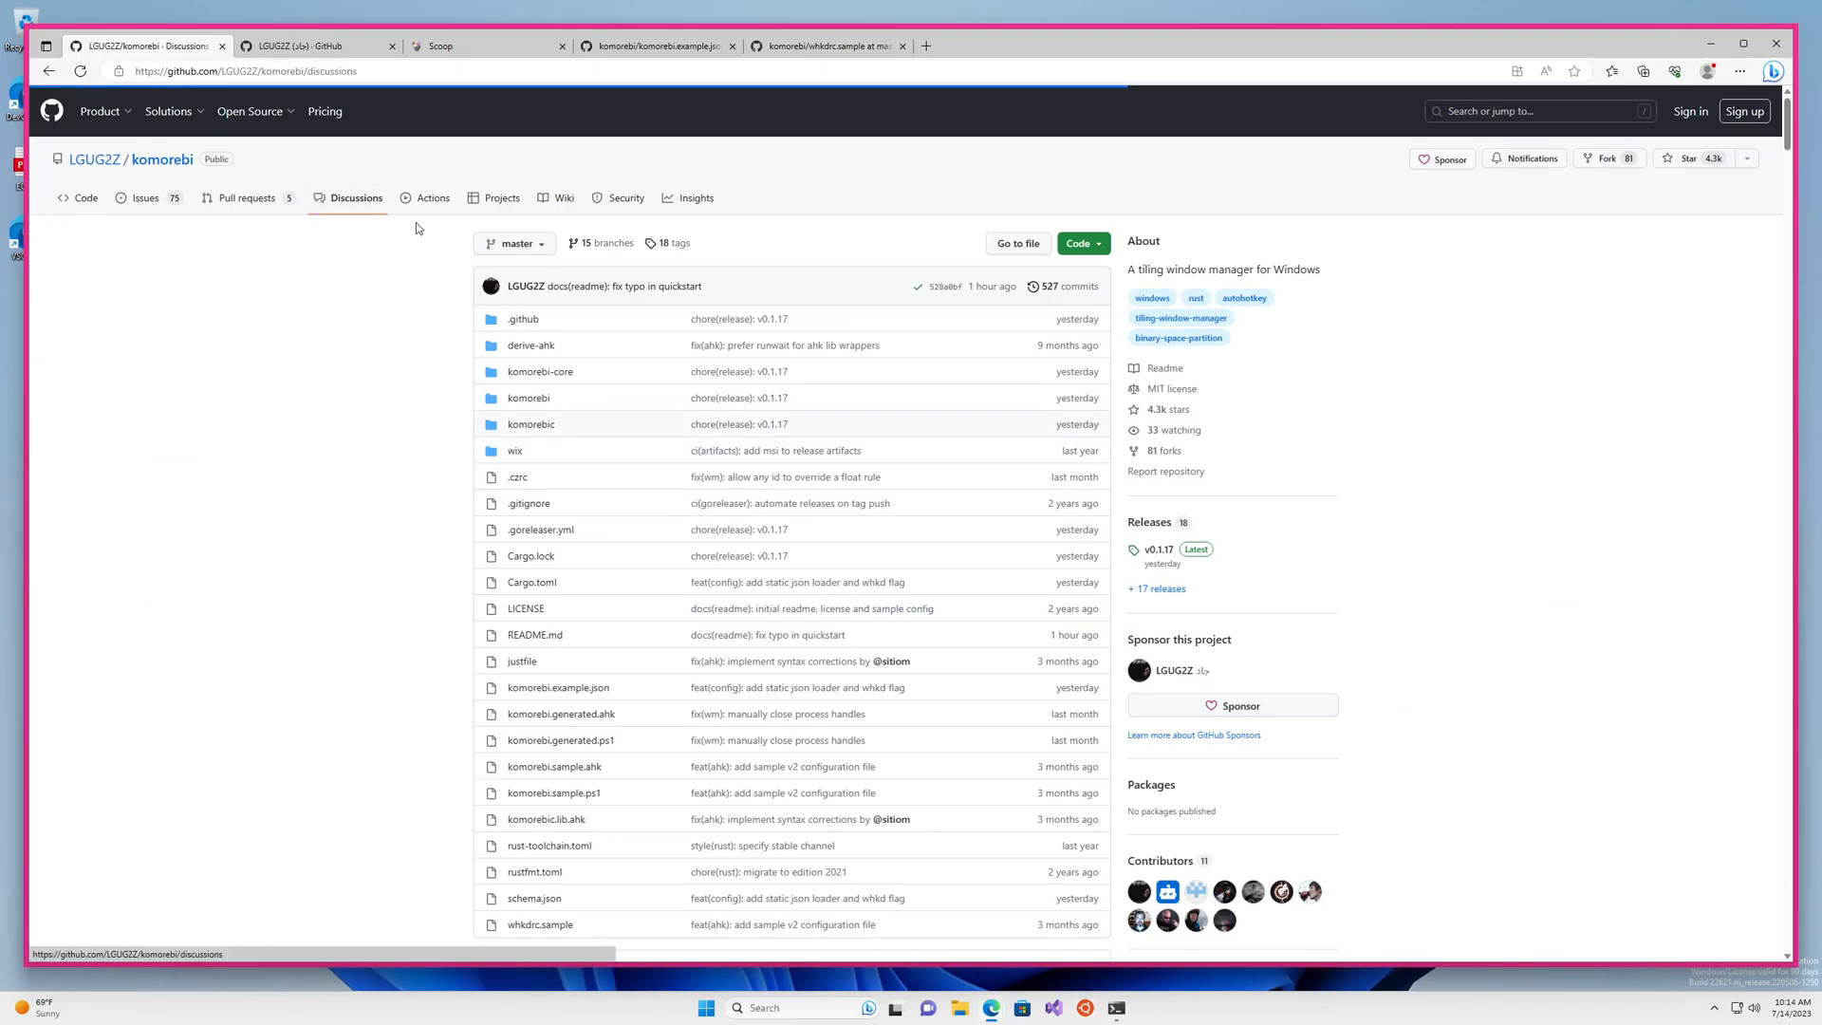
pyautogui.click(354, 198)
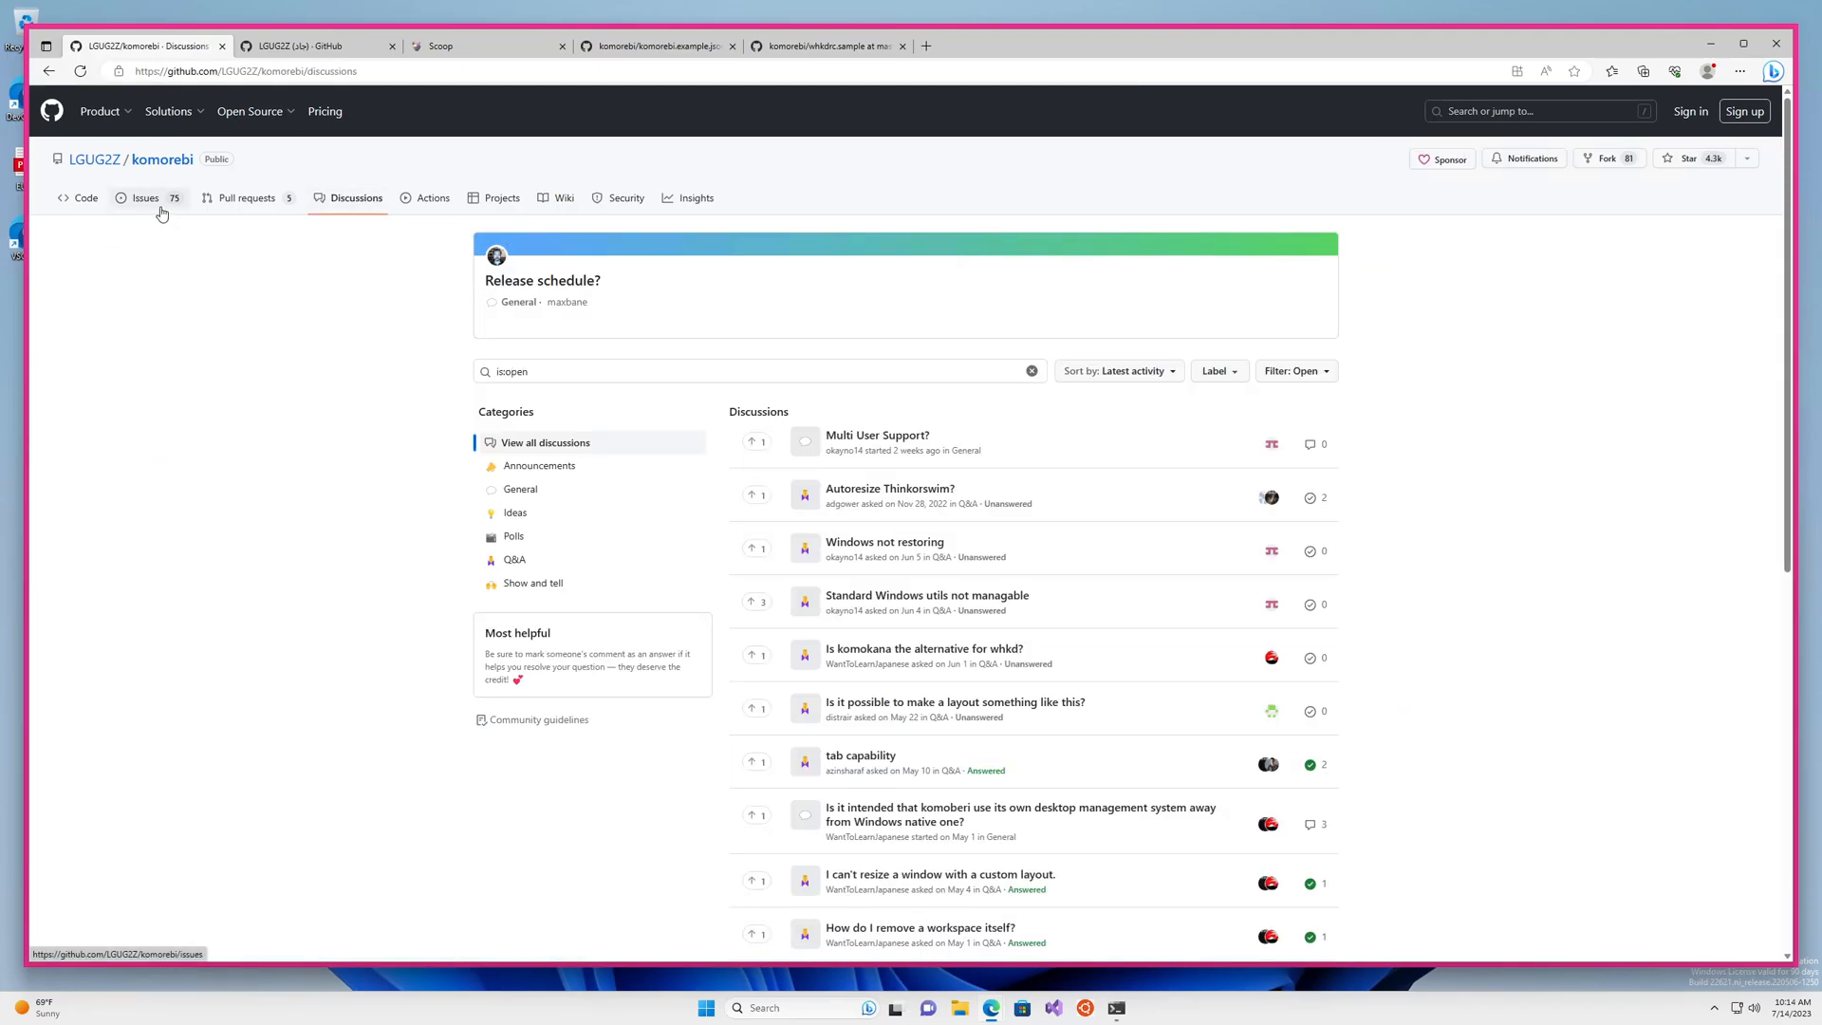
pyautogui.click(140, 197)
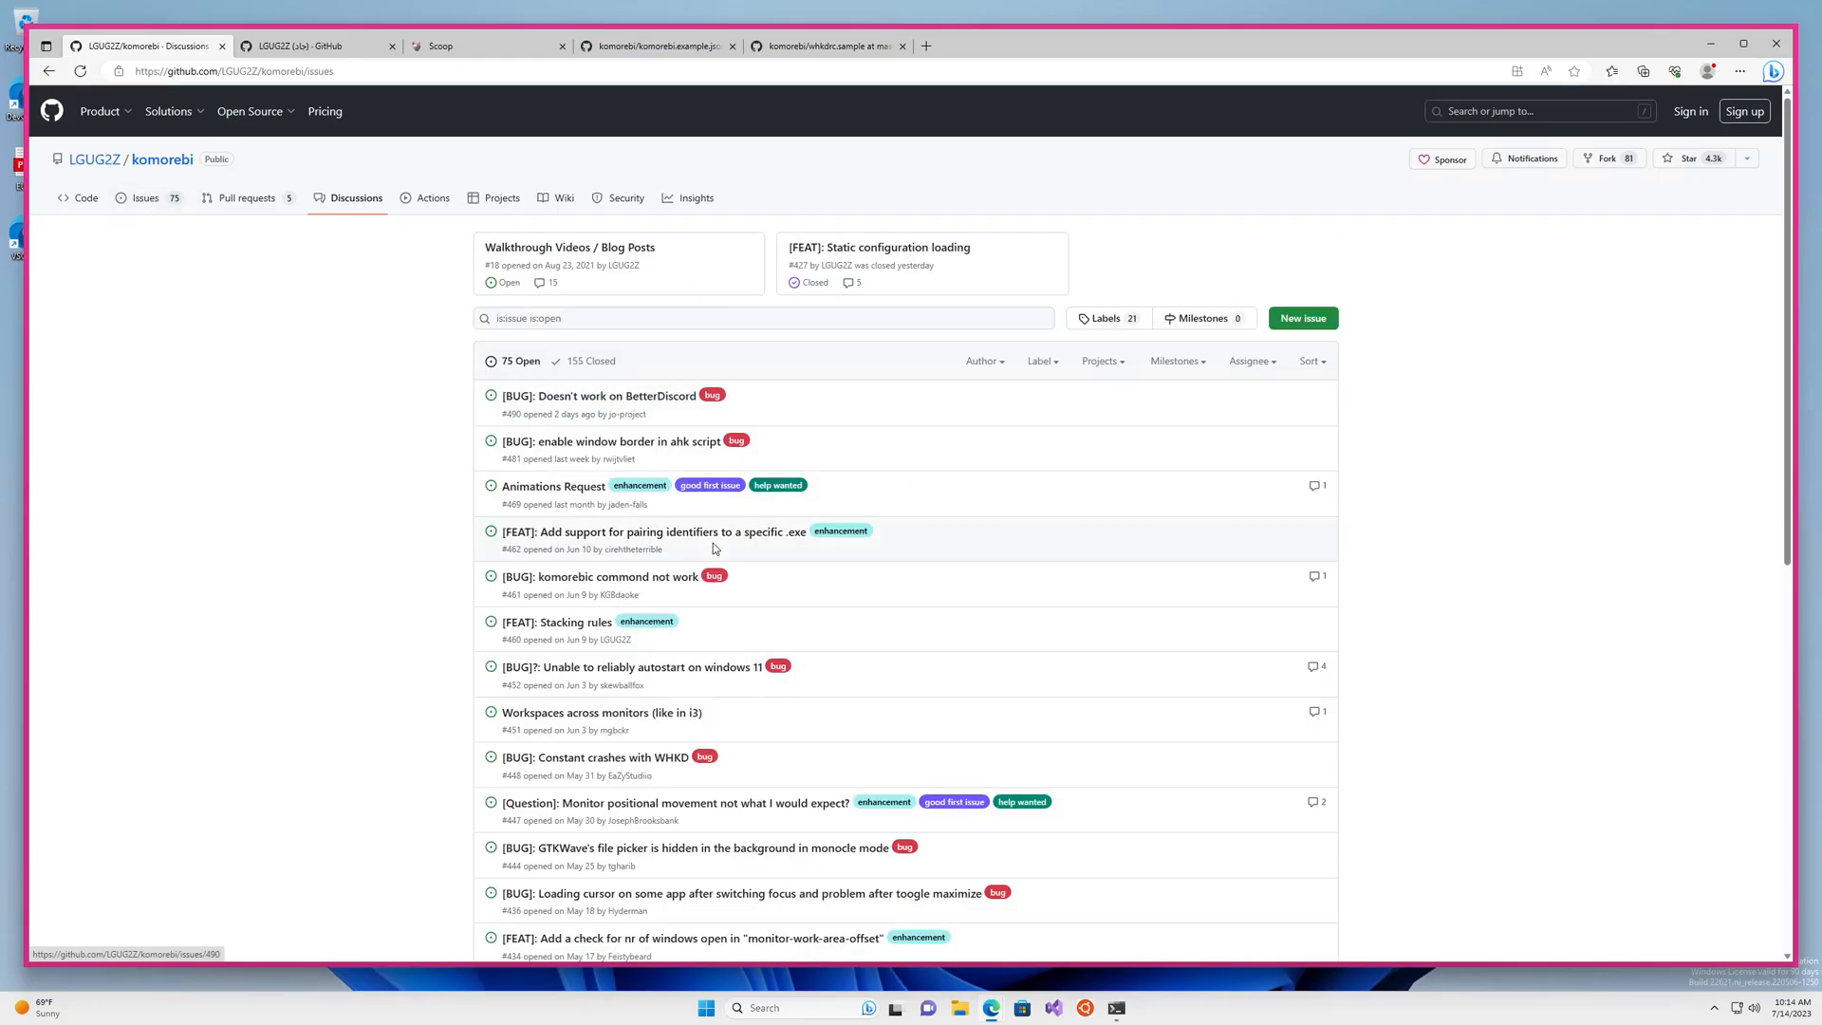
pyautogui.moveTo(161, 159)
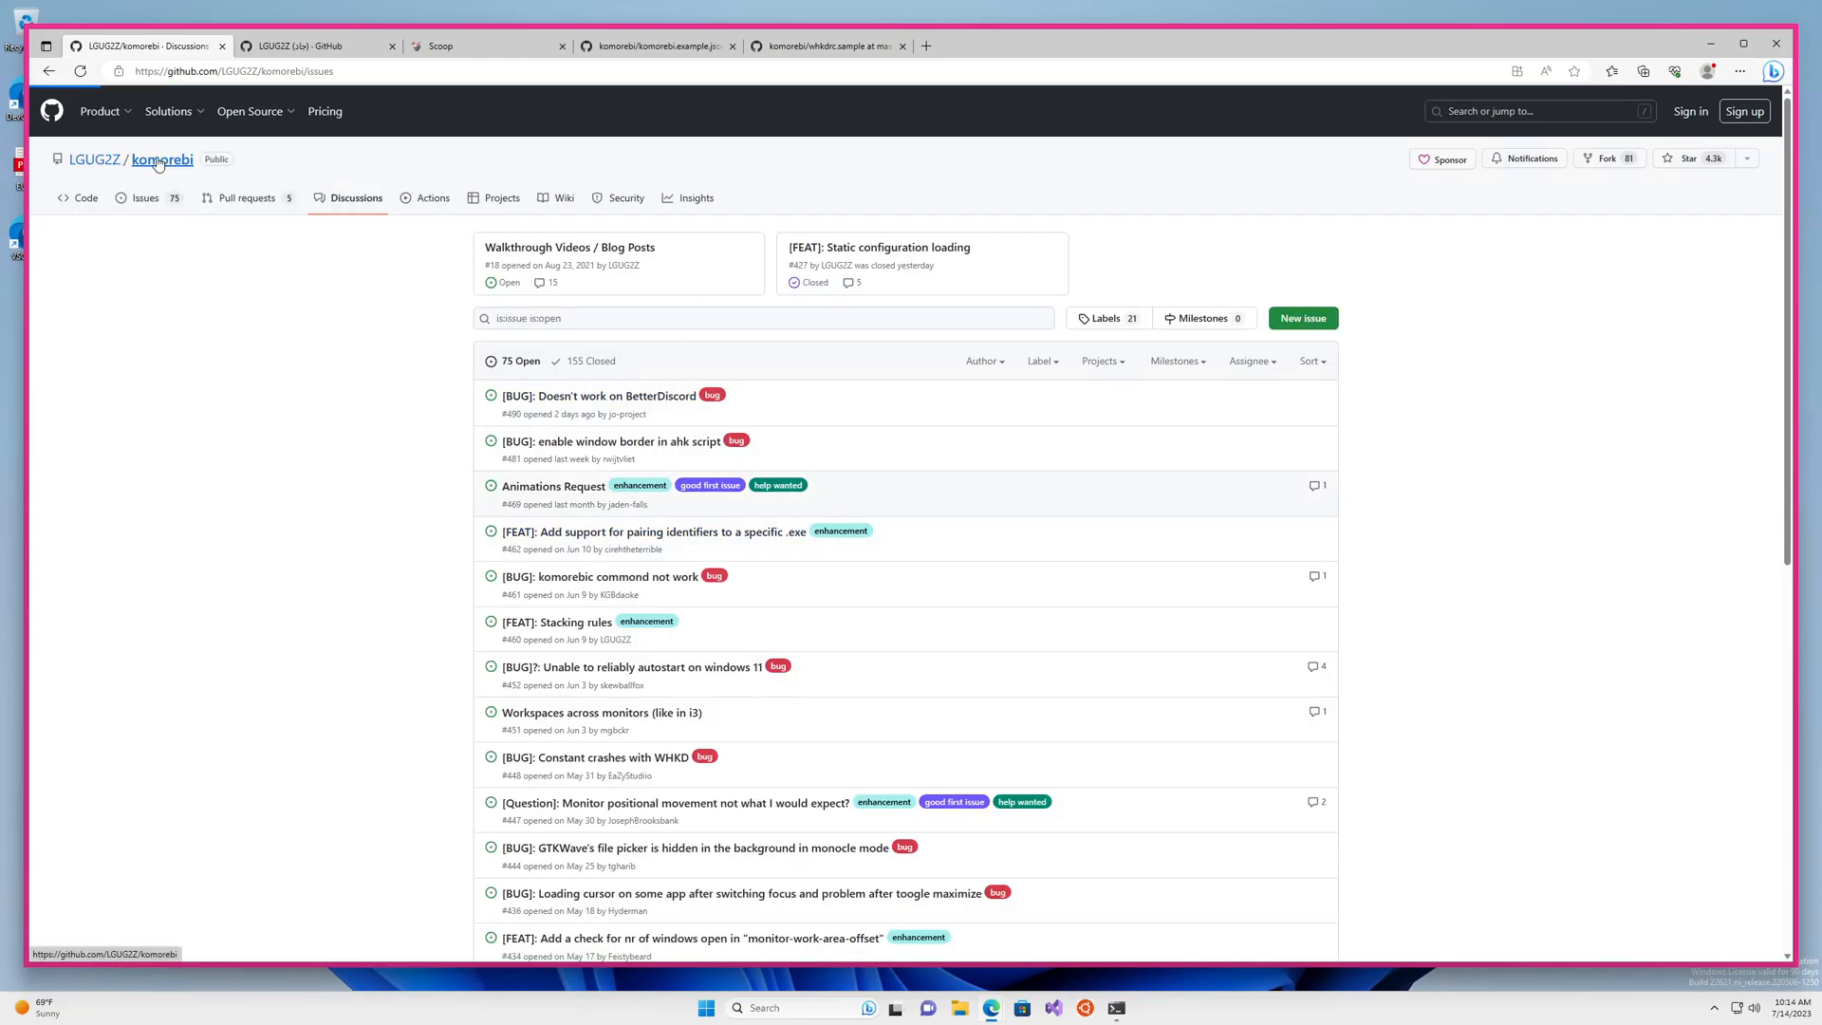
# Go to the komorebi repo home and scroll through the README's About and Sponsors sections
pyautogui.click(161, 159)
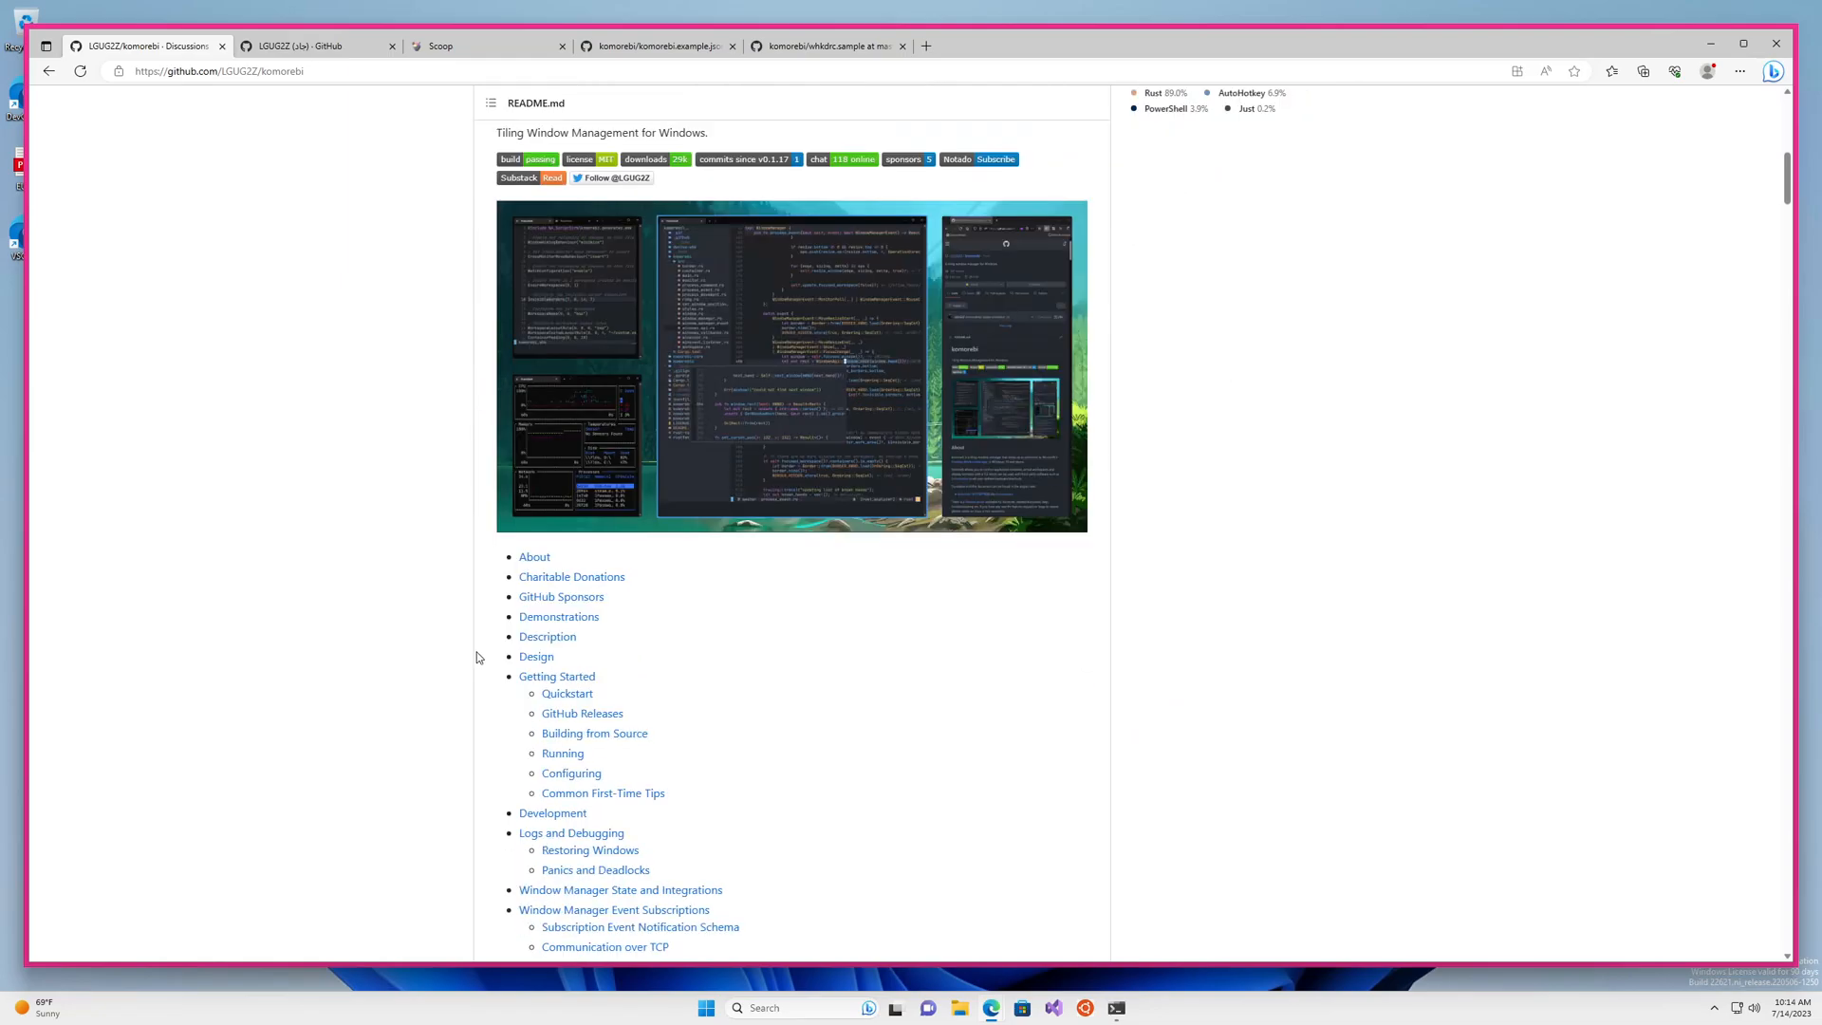
pyautogui.moveTo(889, 642)
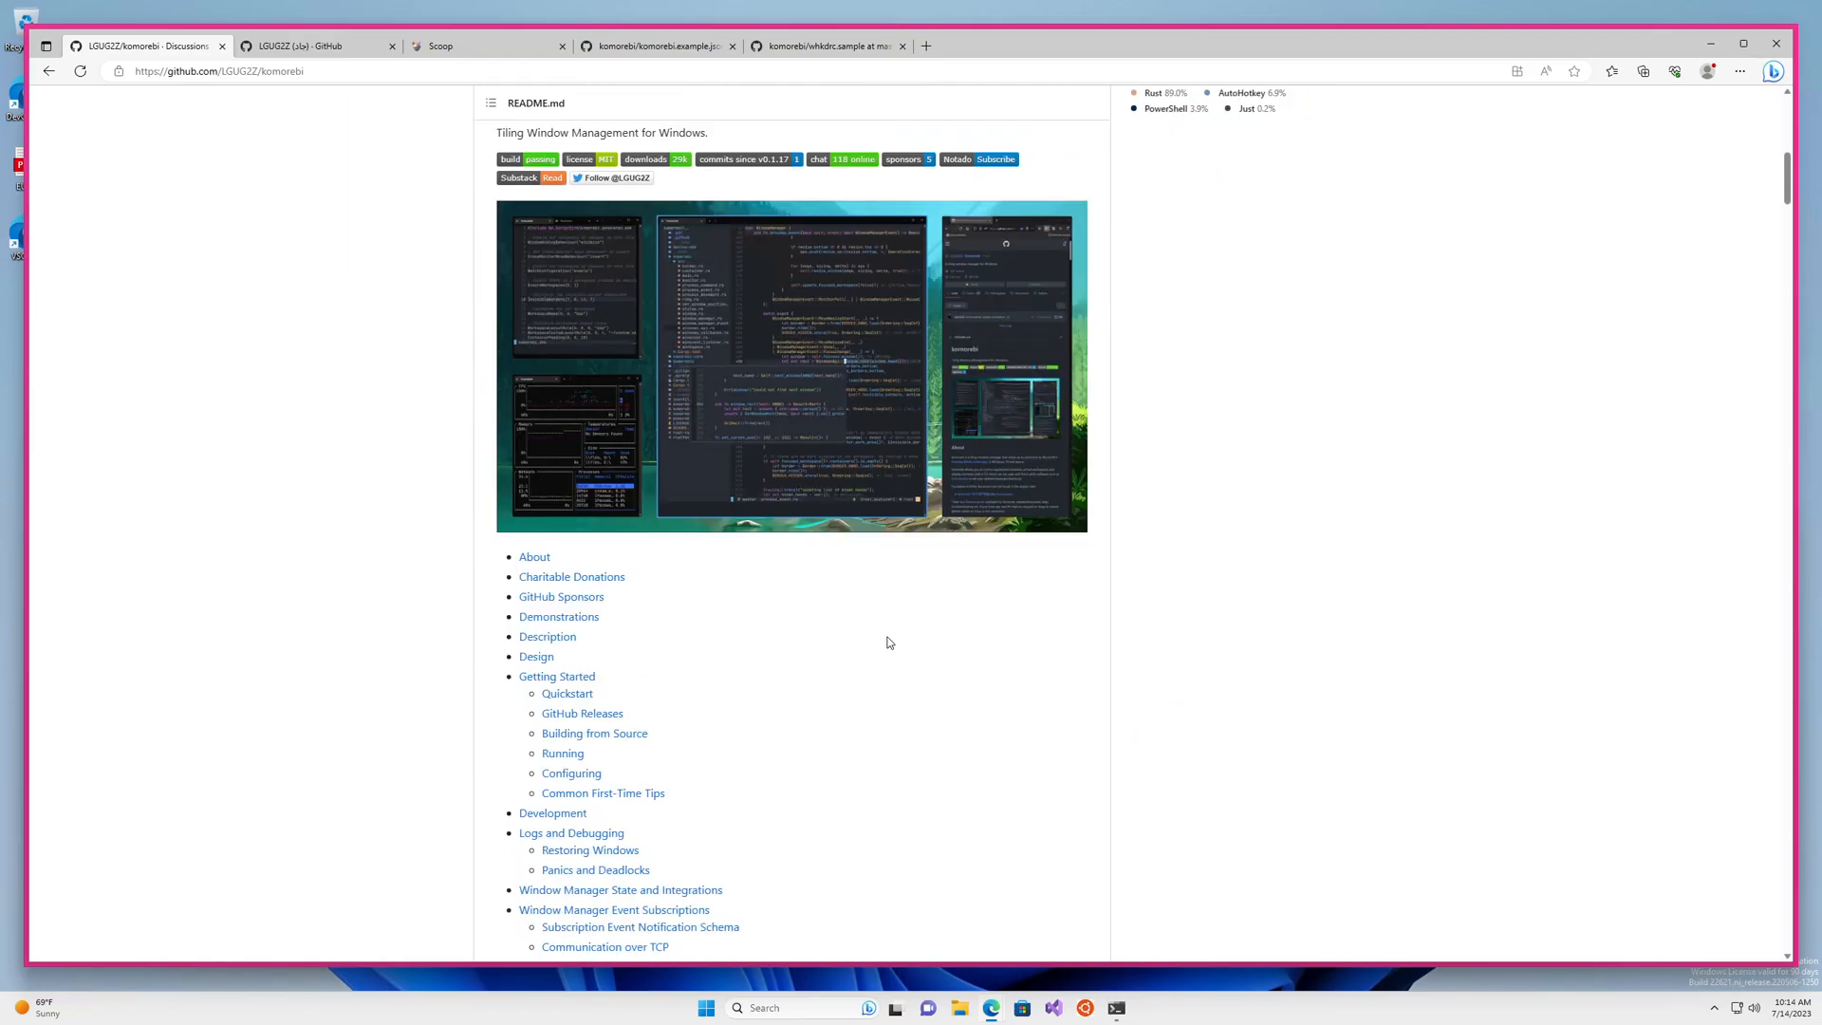
pyautogui.scroll(3)
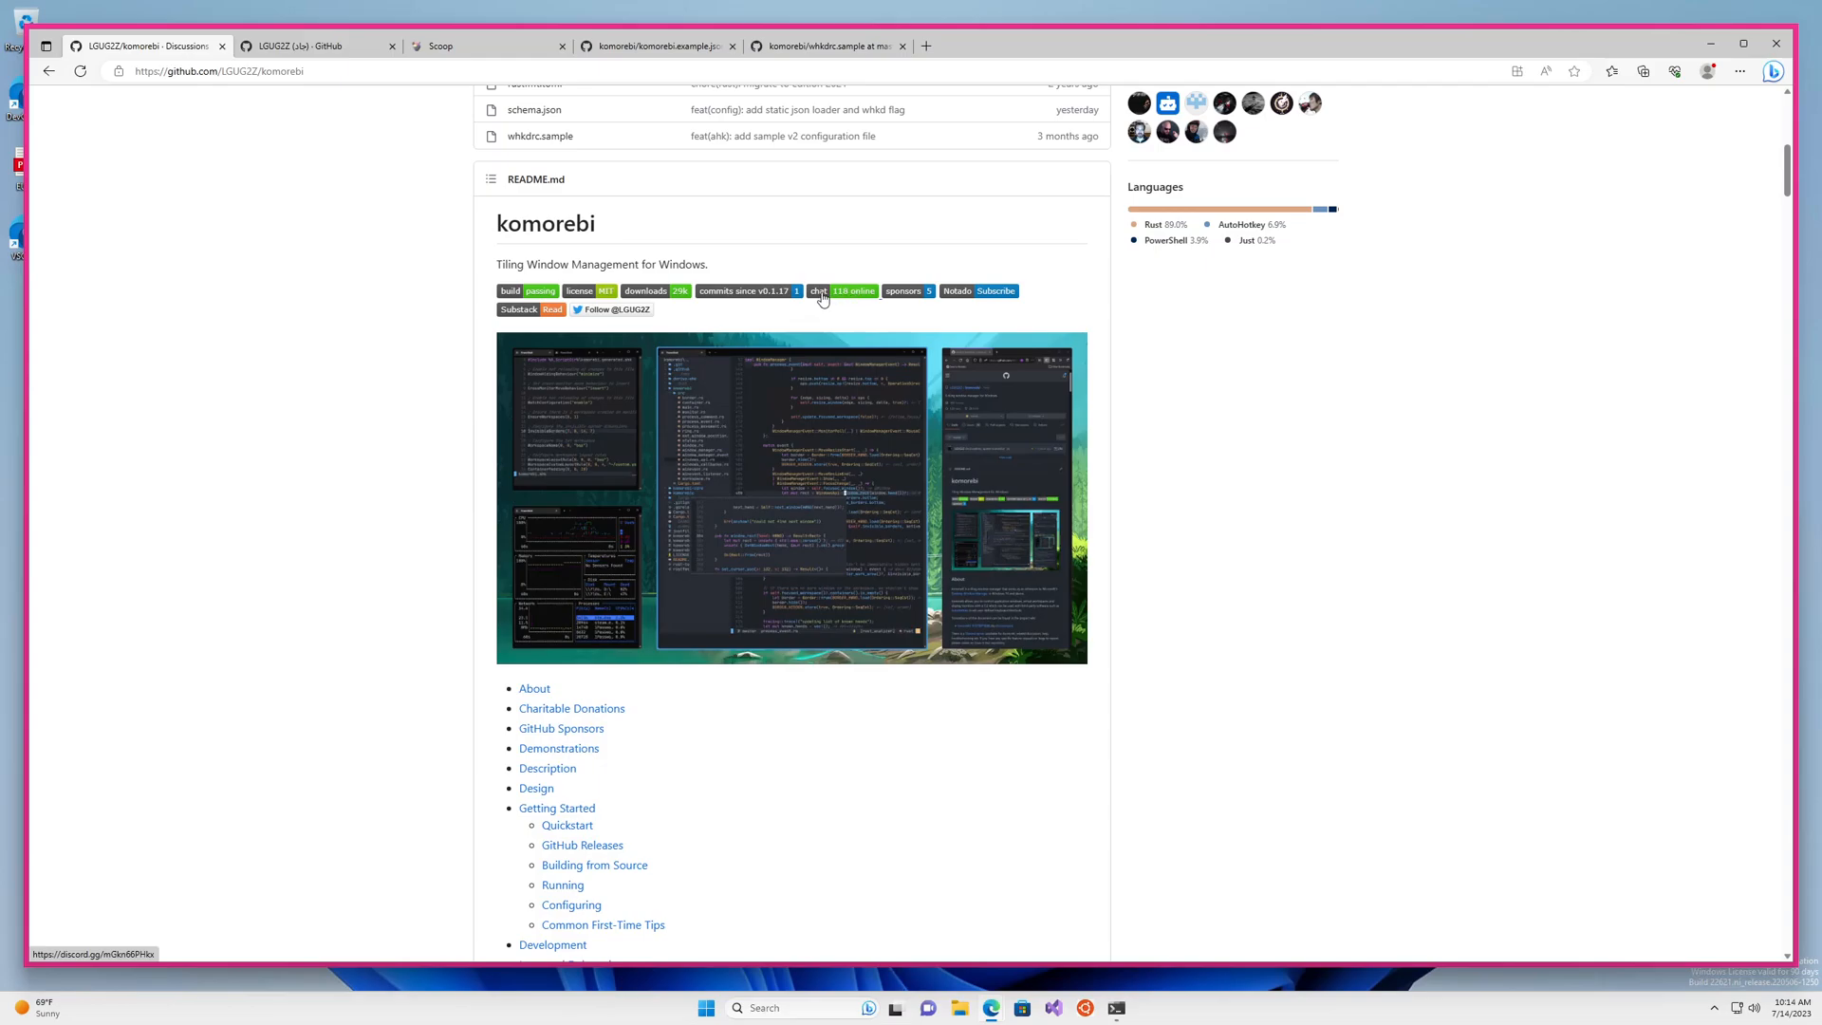
pyautogui.scroll(-3)
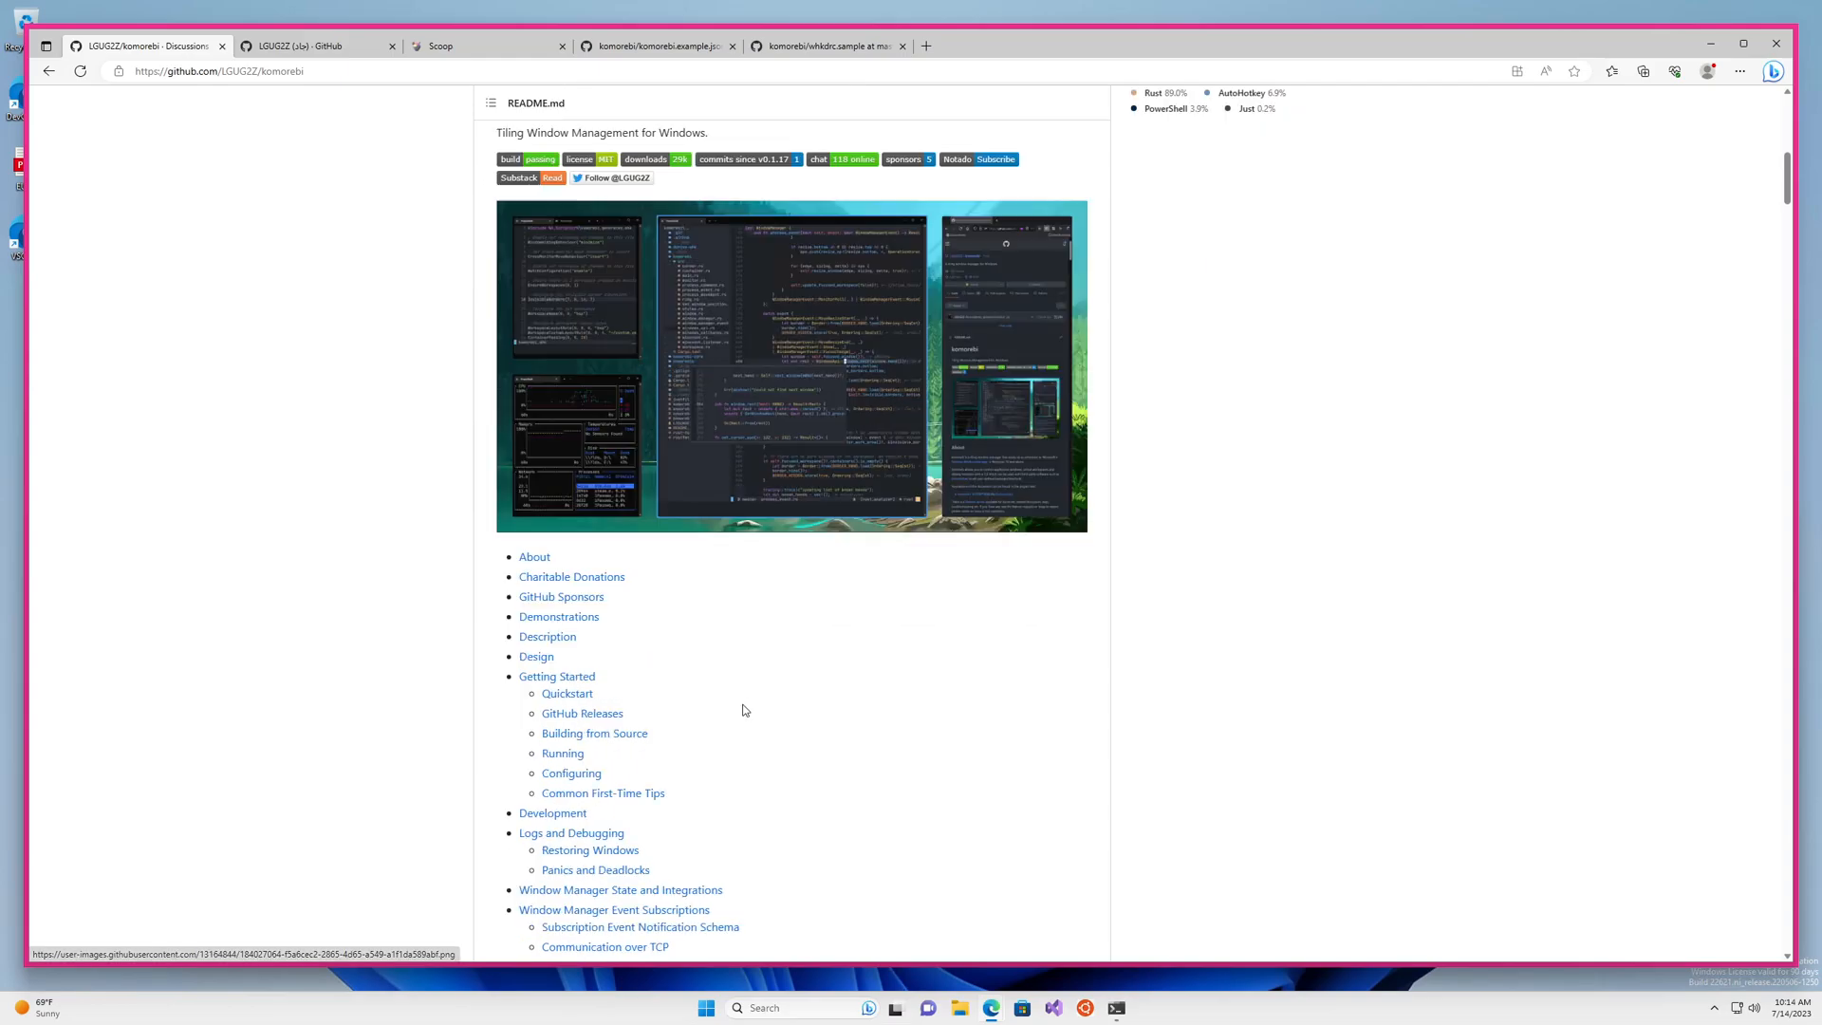
pyautogui.scroll(-3)
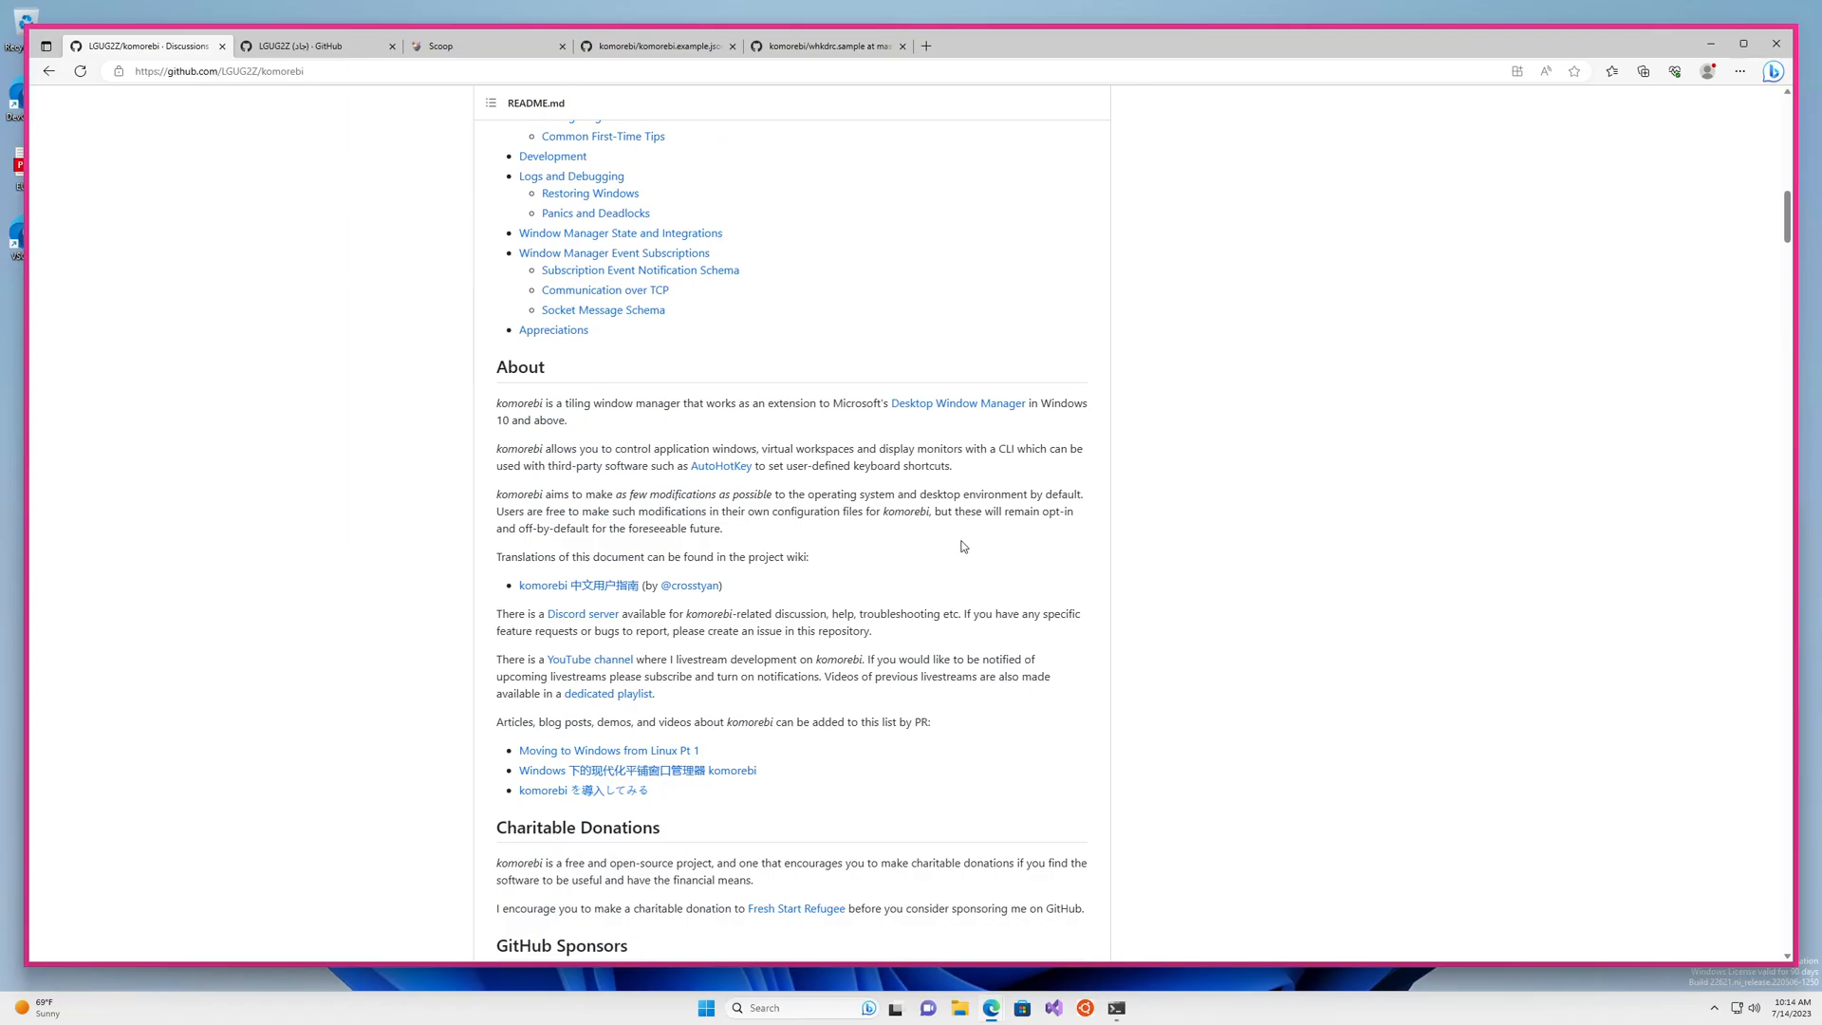
pyautogui.scroll(-3)
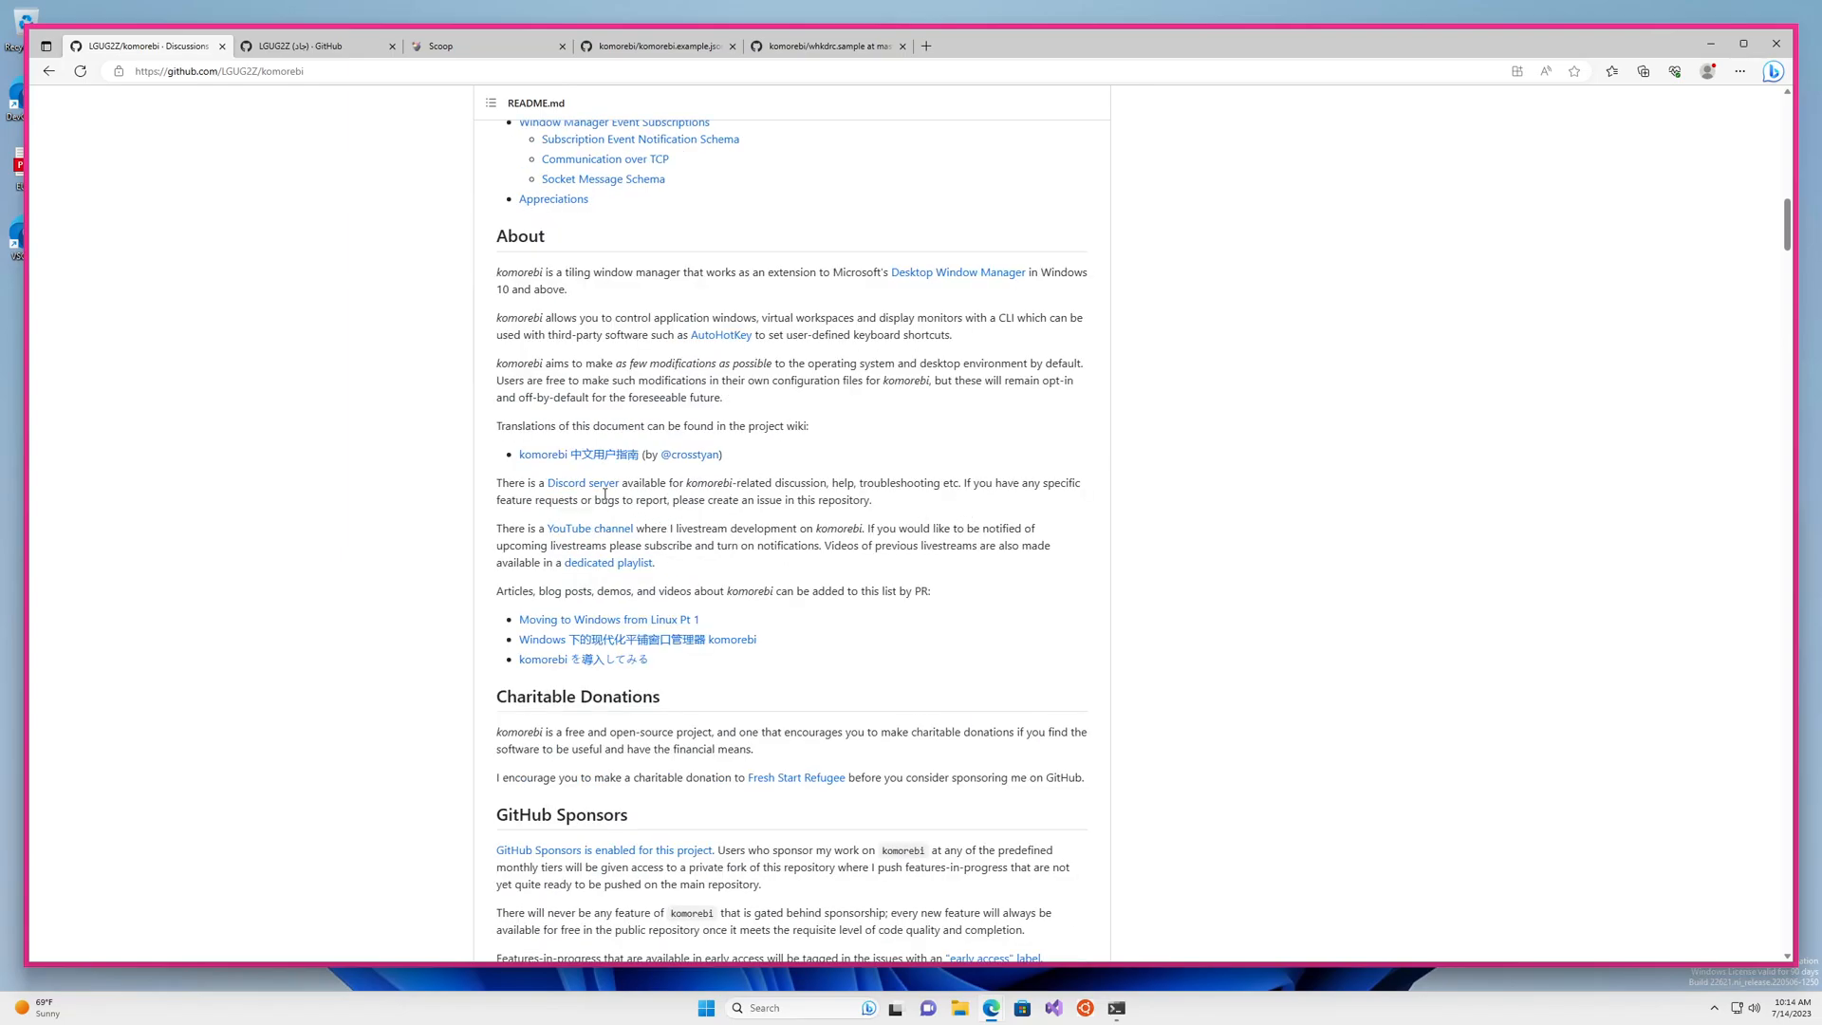
pyautogui.moveTo(582, 482)
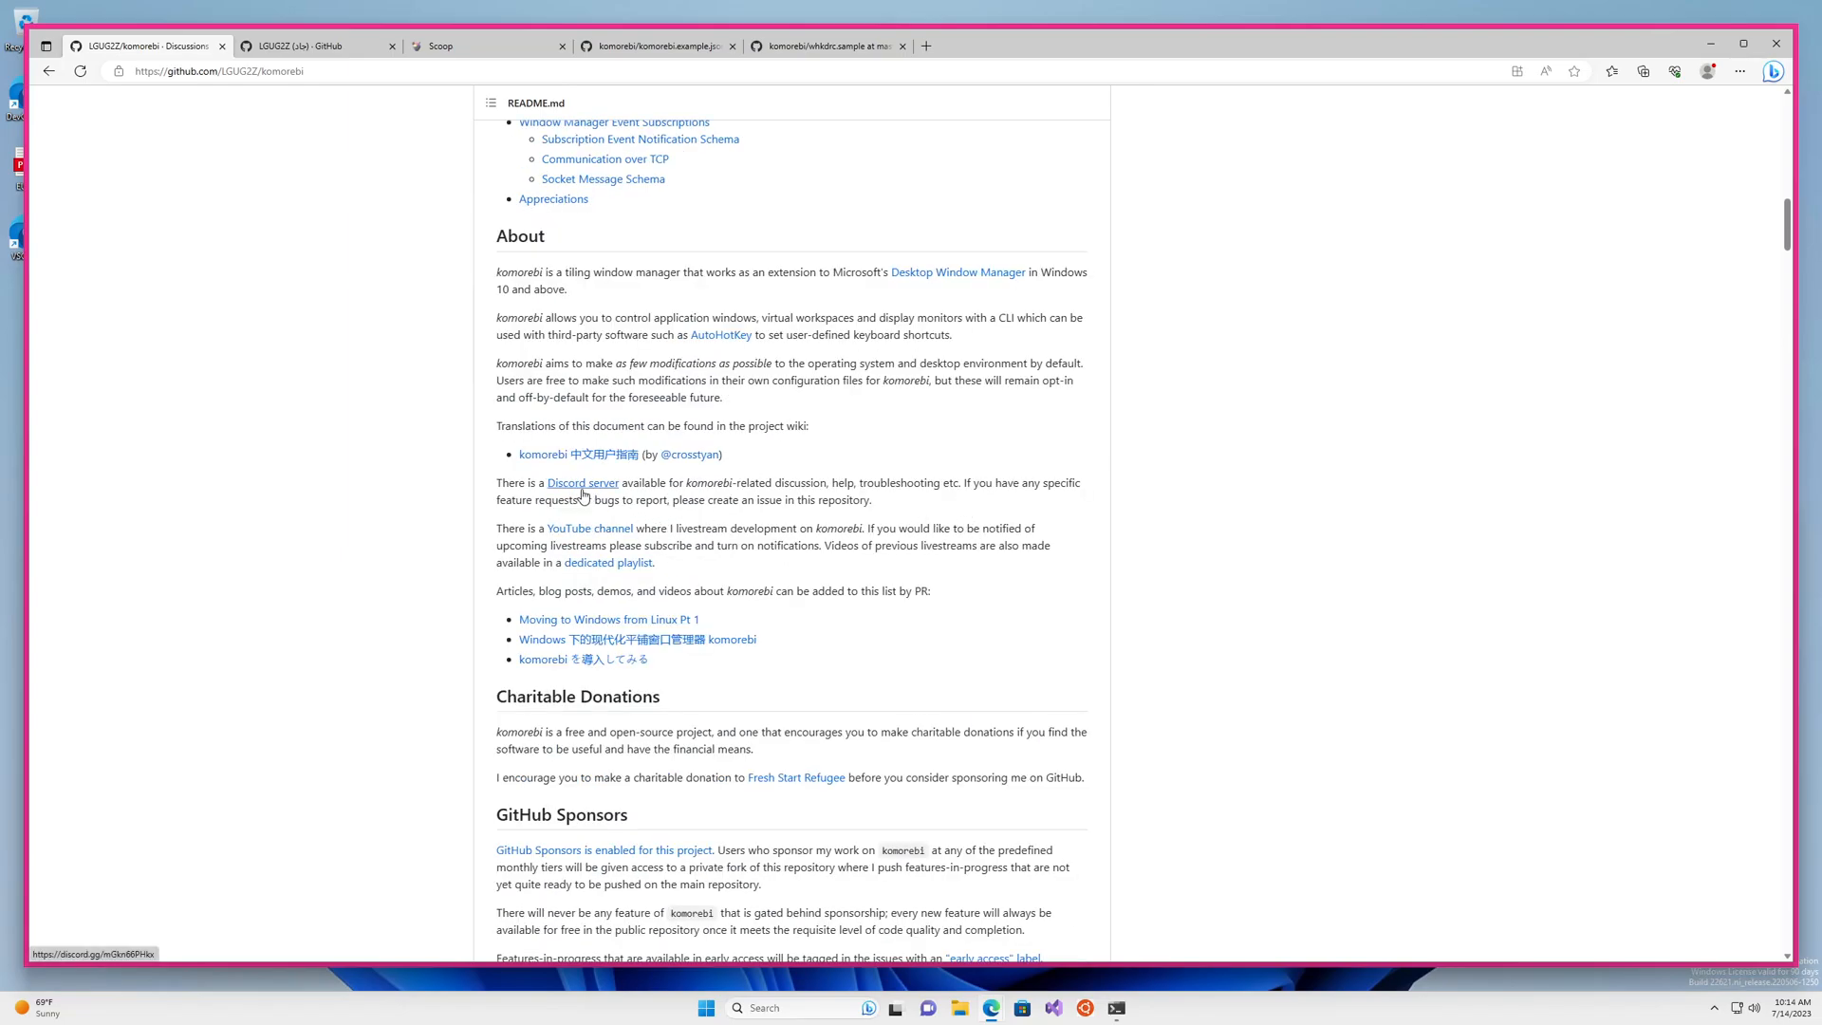
pyautogui.moveTo(1238, 512)
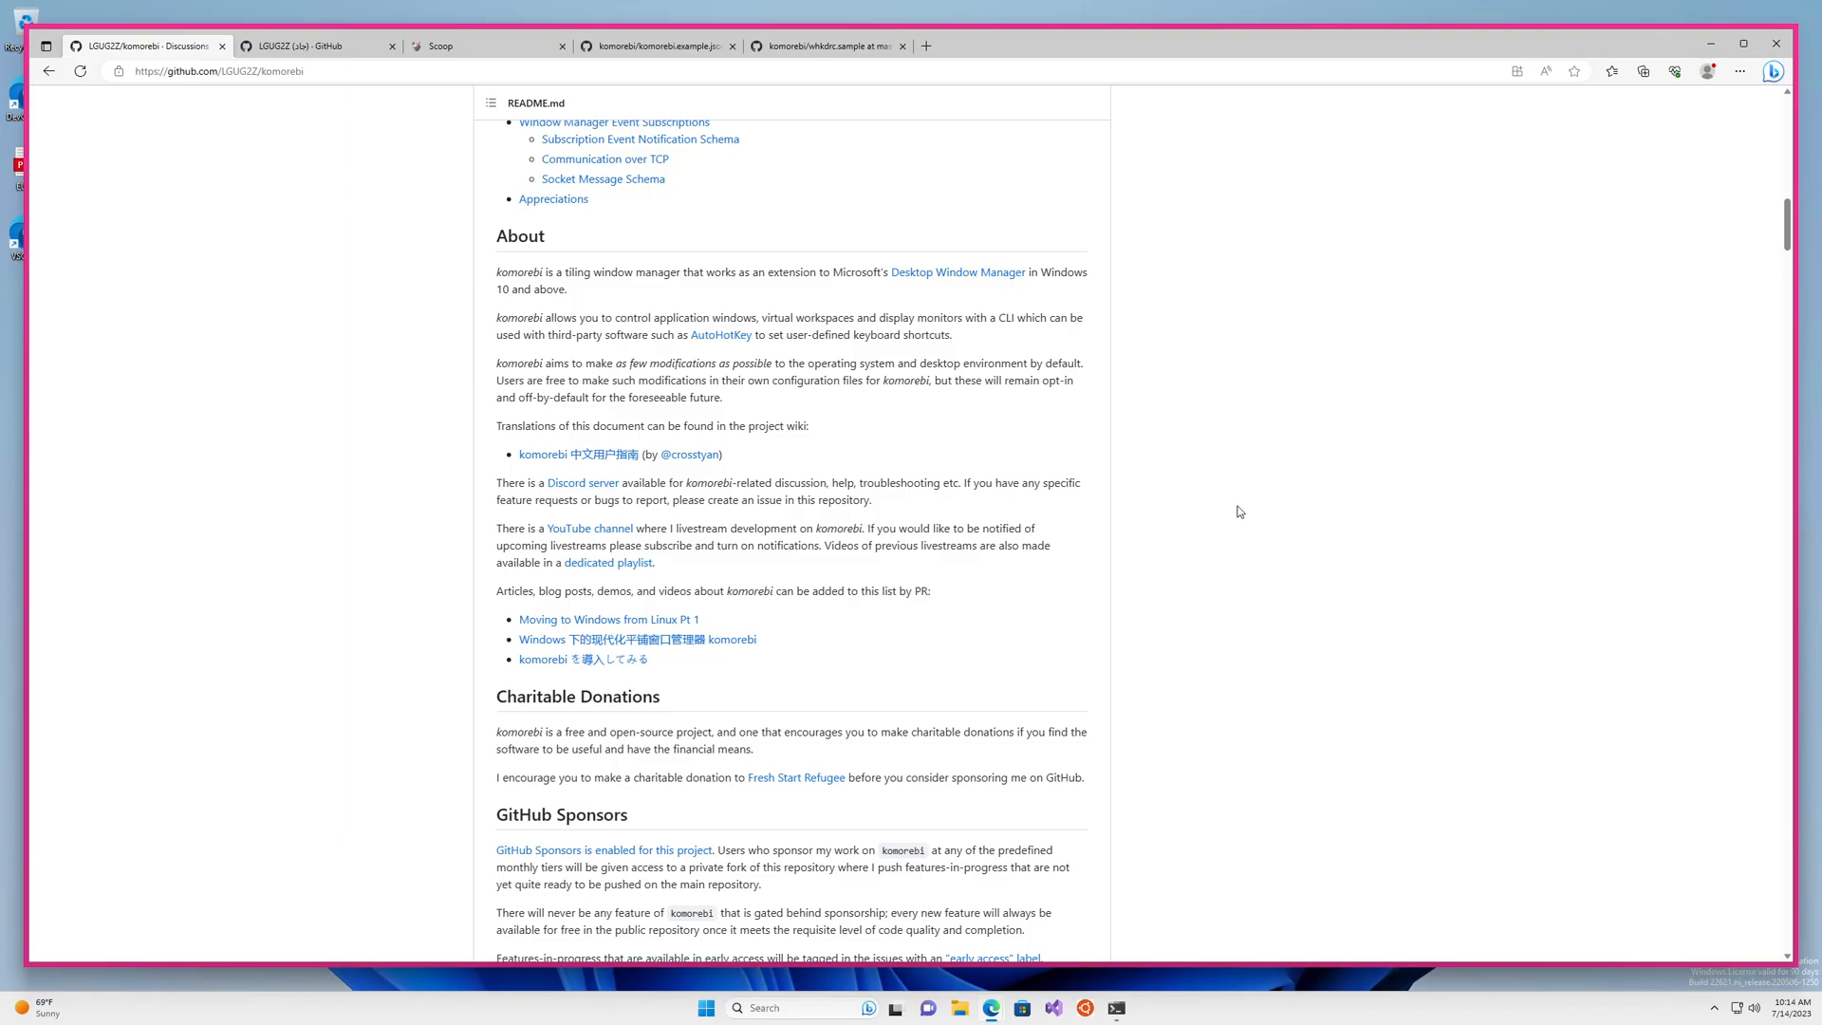
pyautogui.scroll(3)
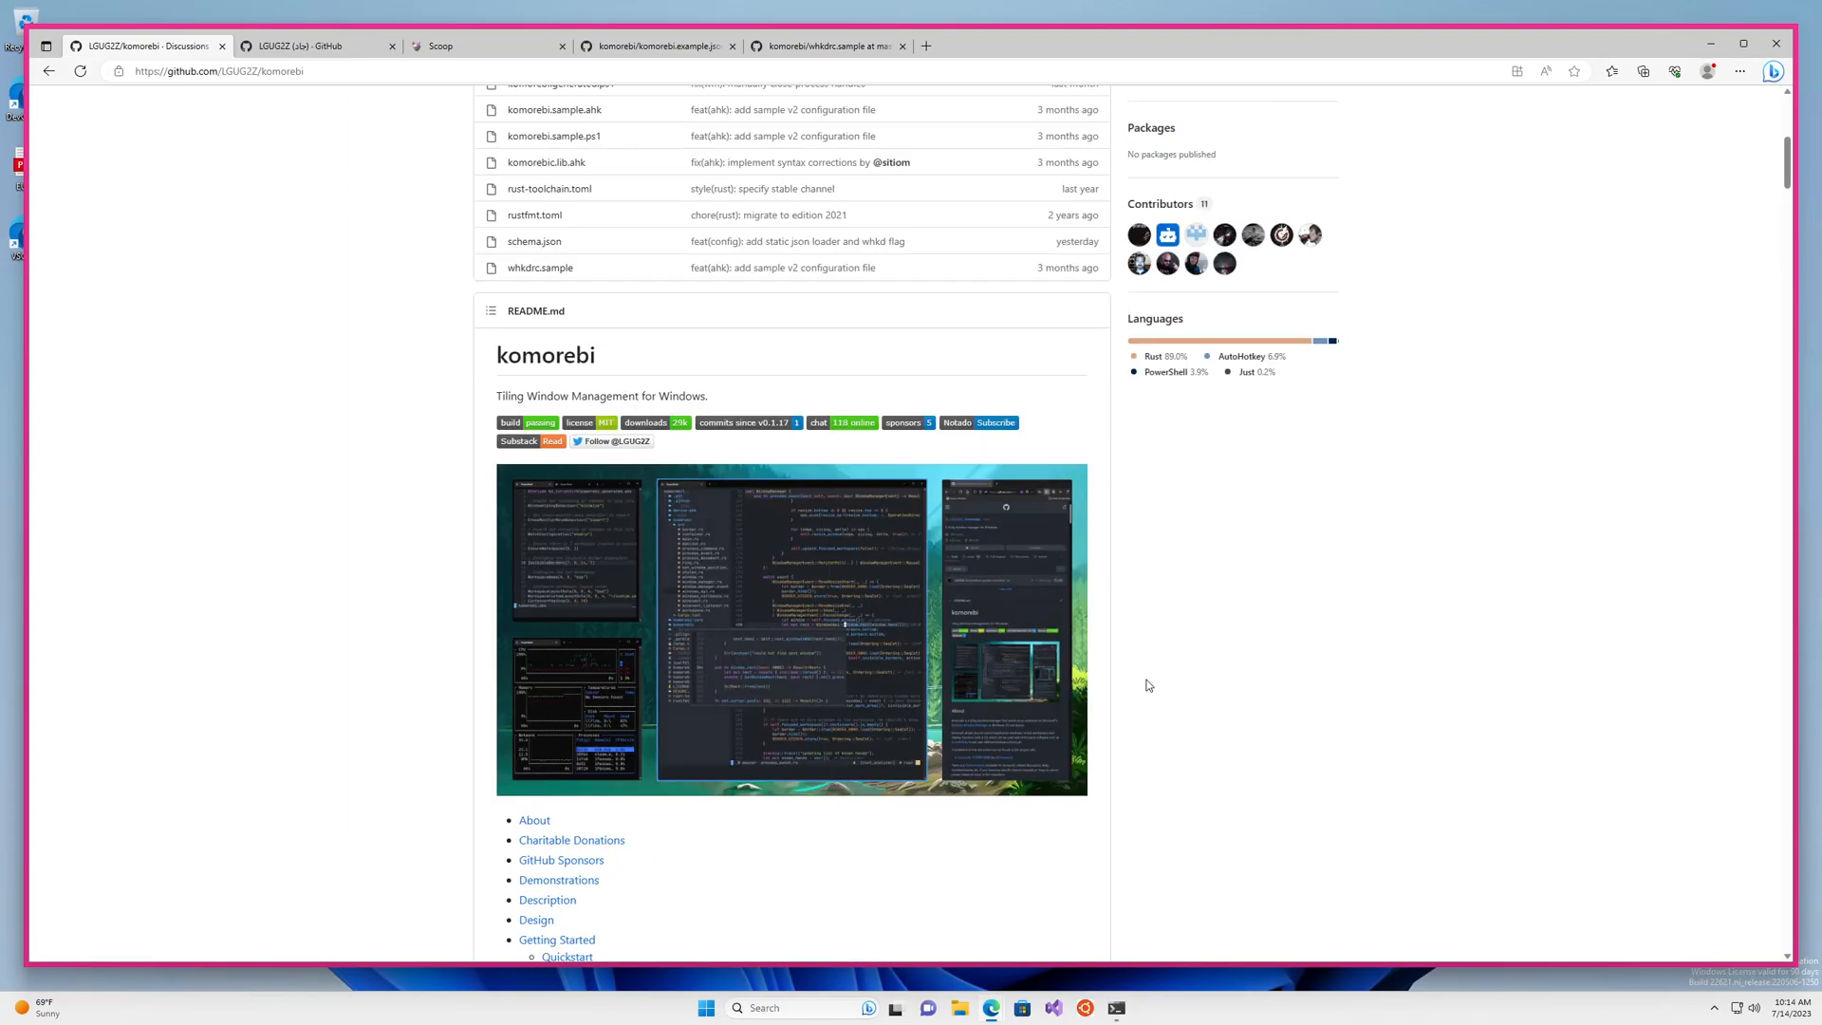
pyautogui.scroll(3)
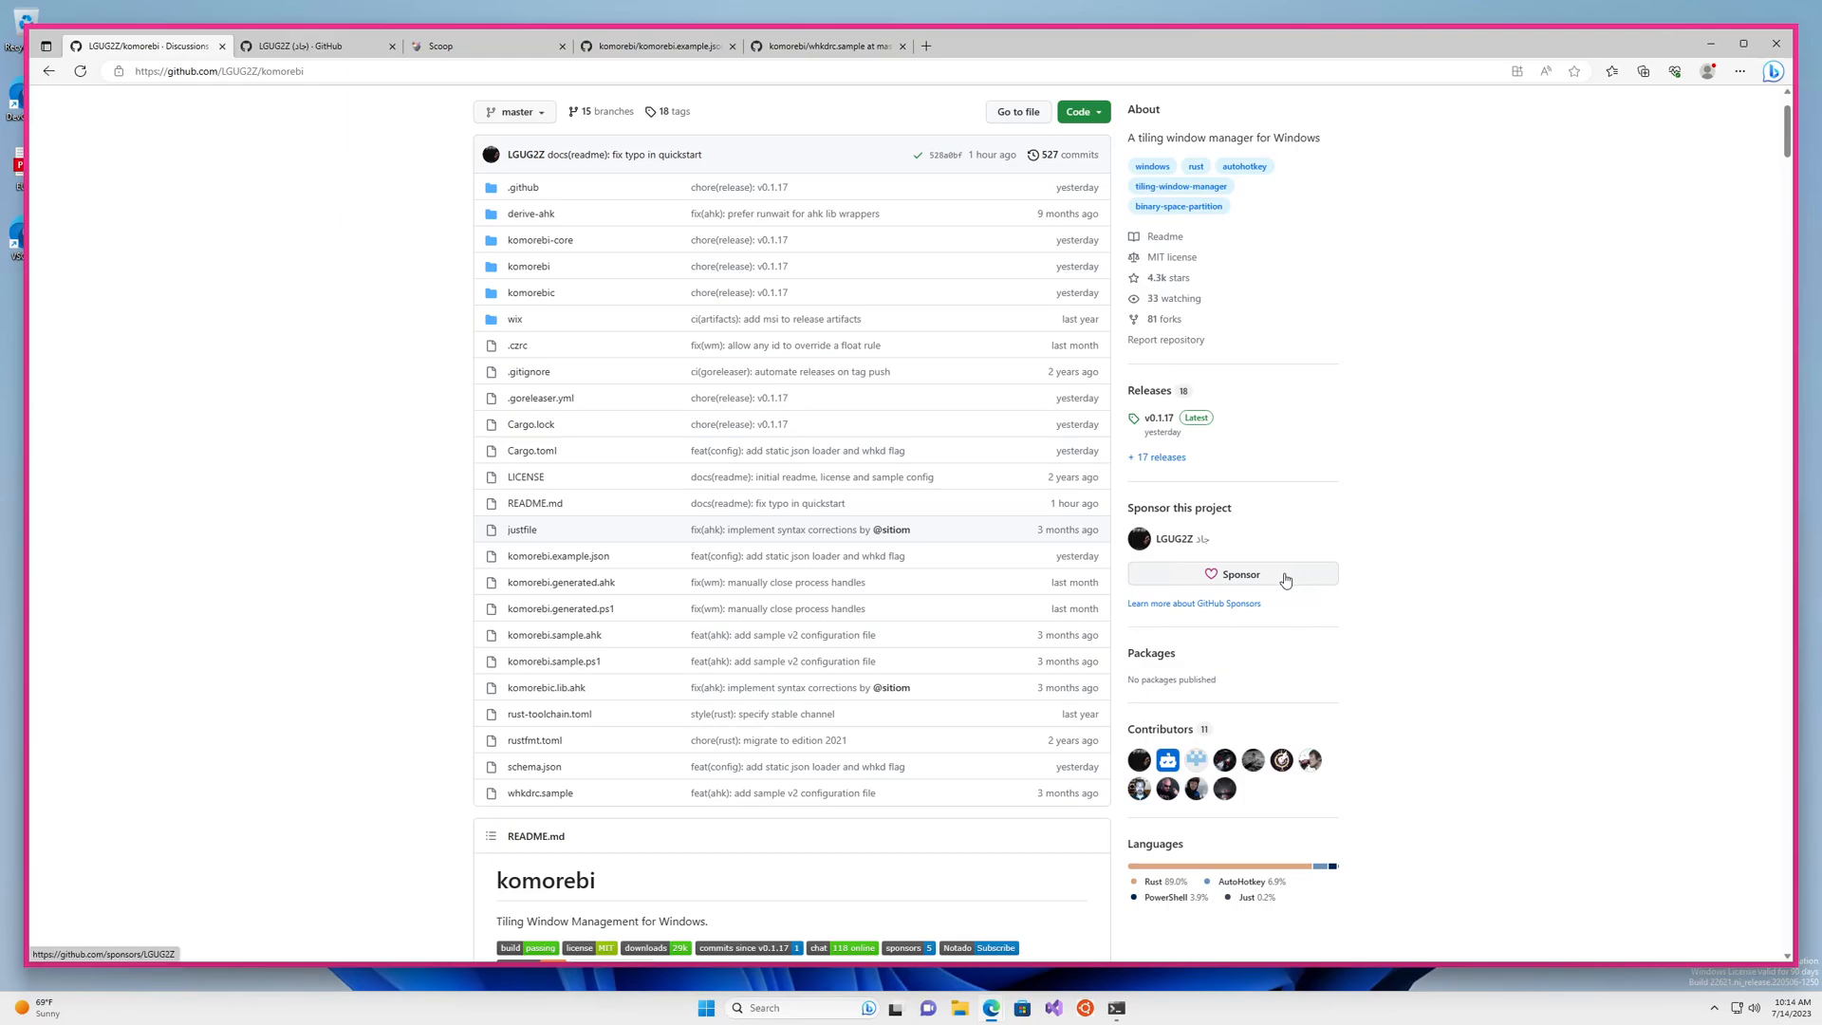
pyautogui.click(1234, 575)
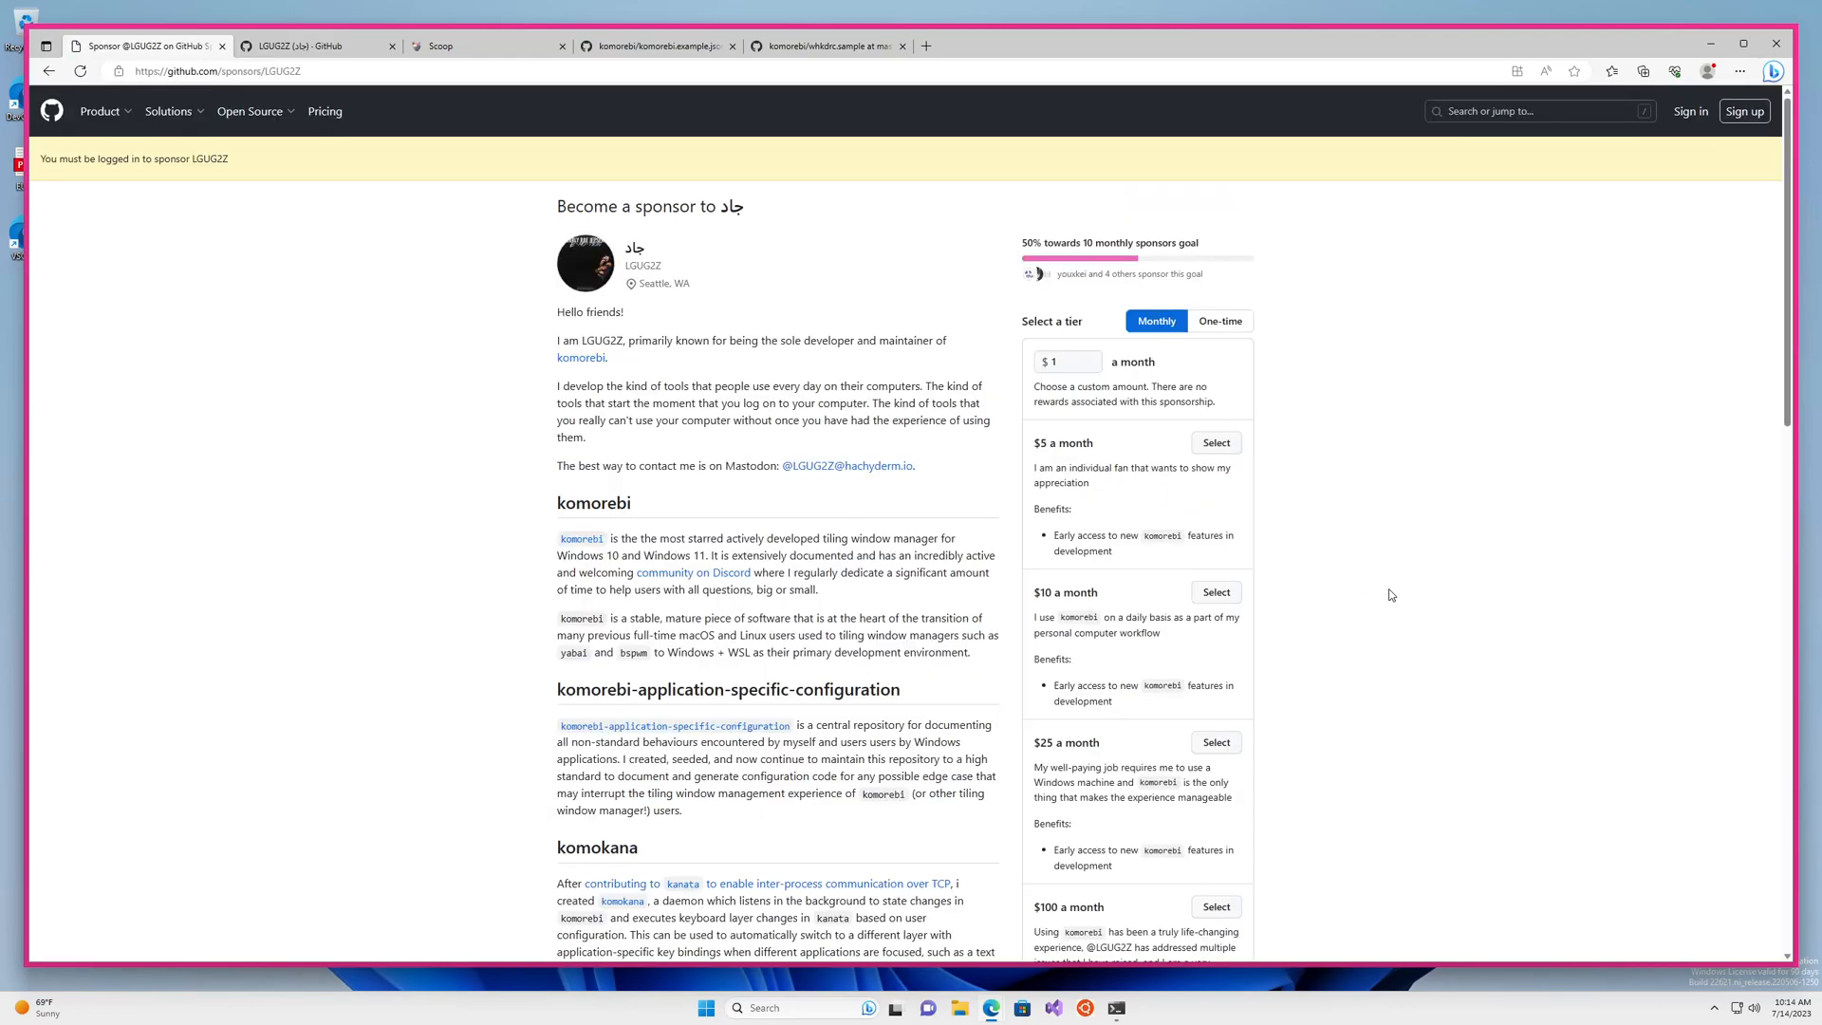
pyautogui.moveTo(1439, 590)
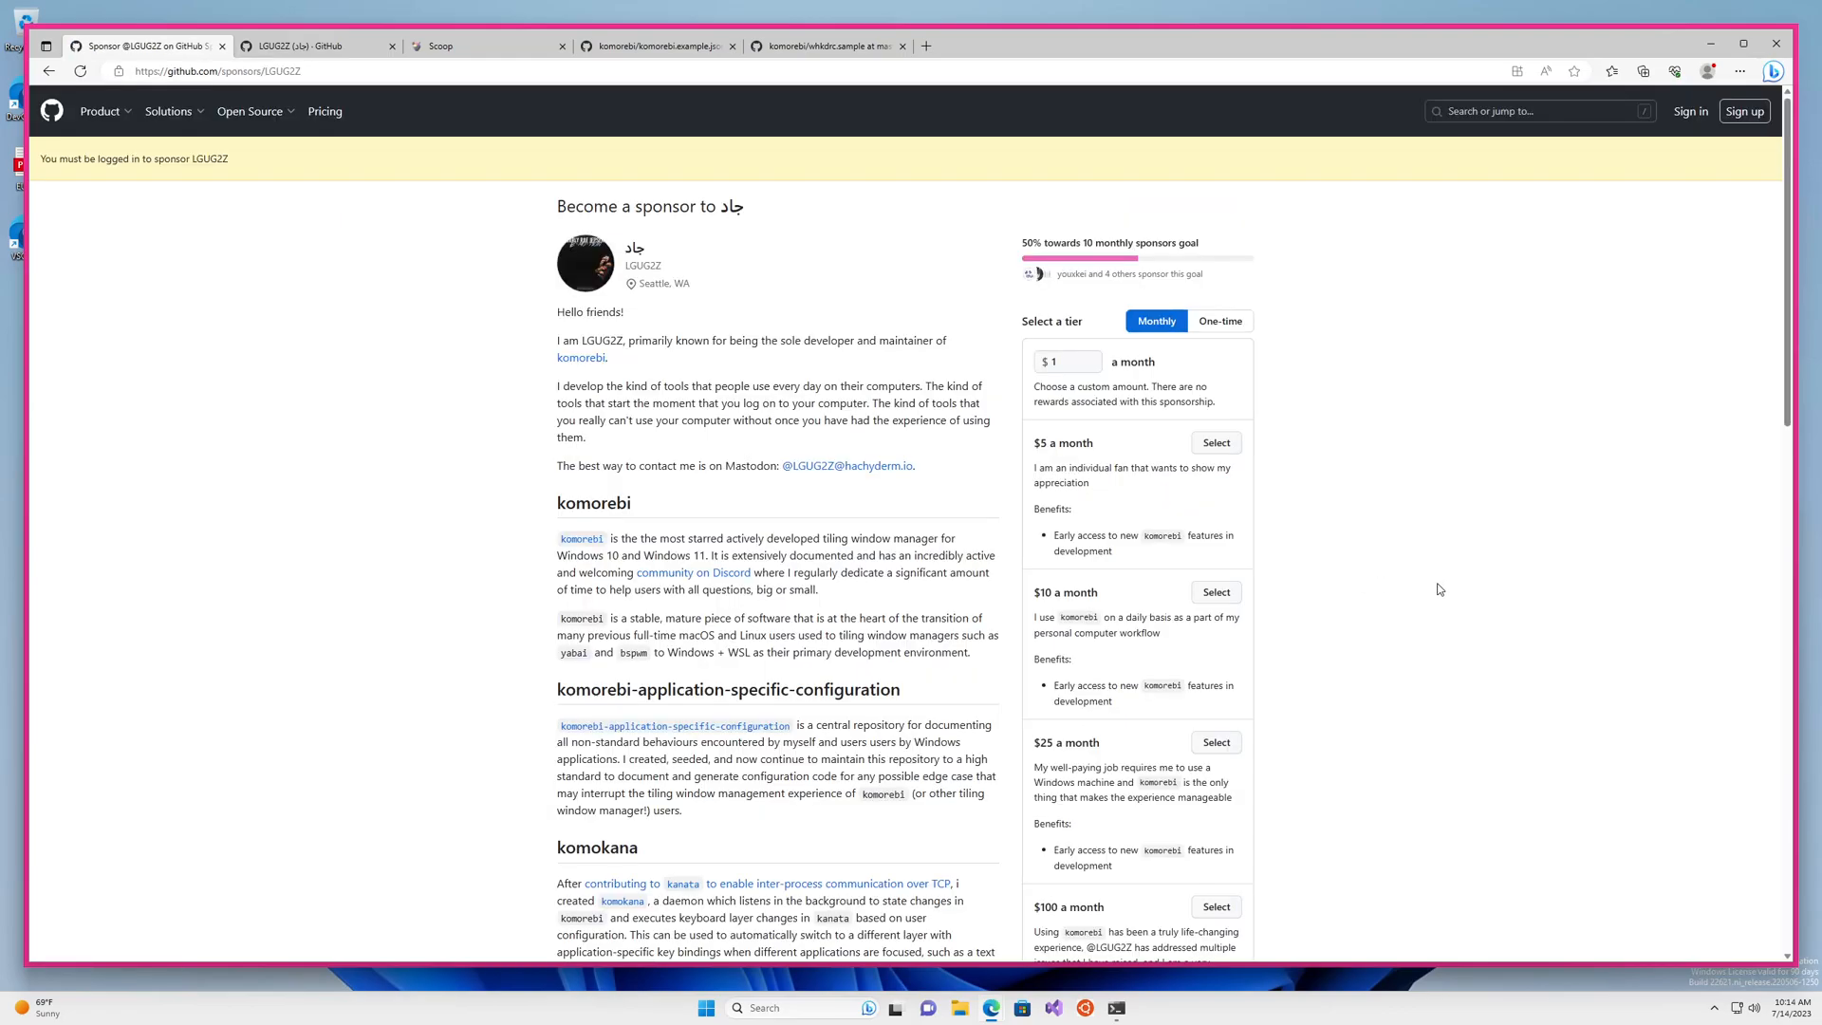
pyautogui.moveTo(1499, 474)
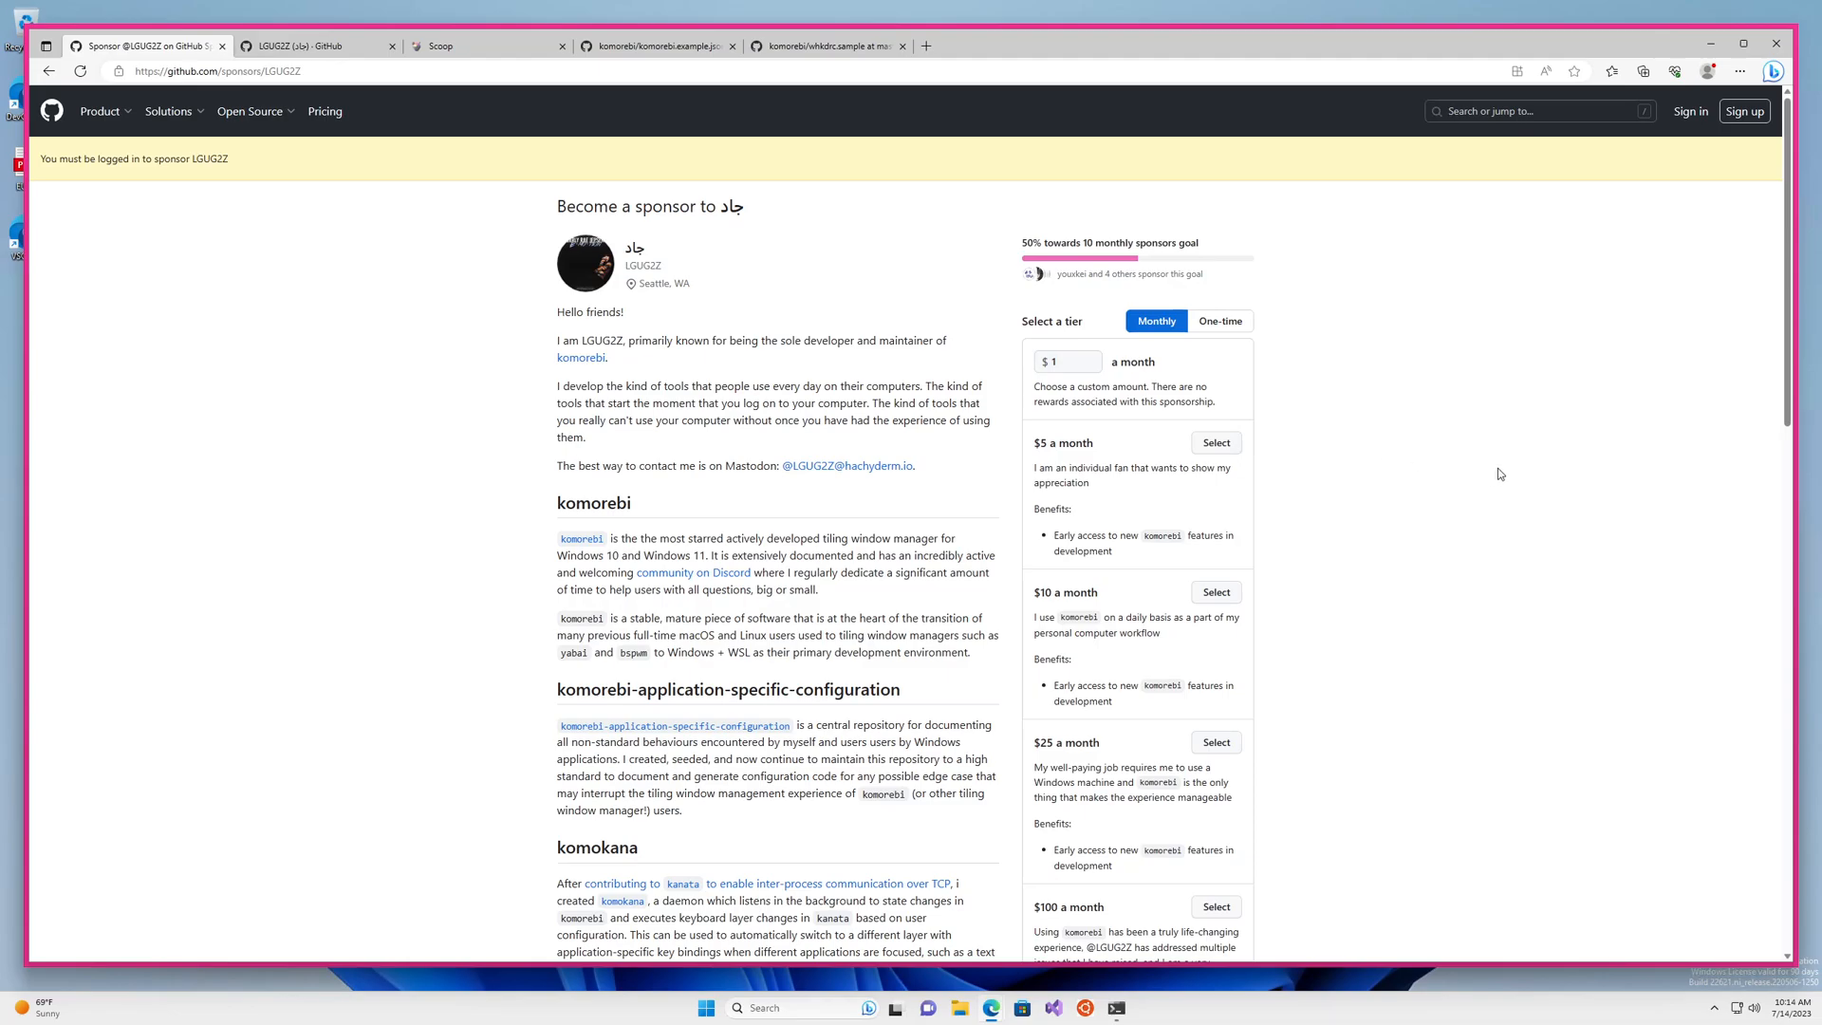
pyautogui.moveTo(1523, 416)
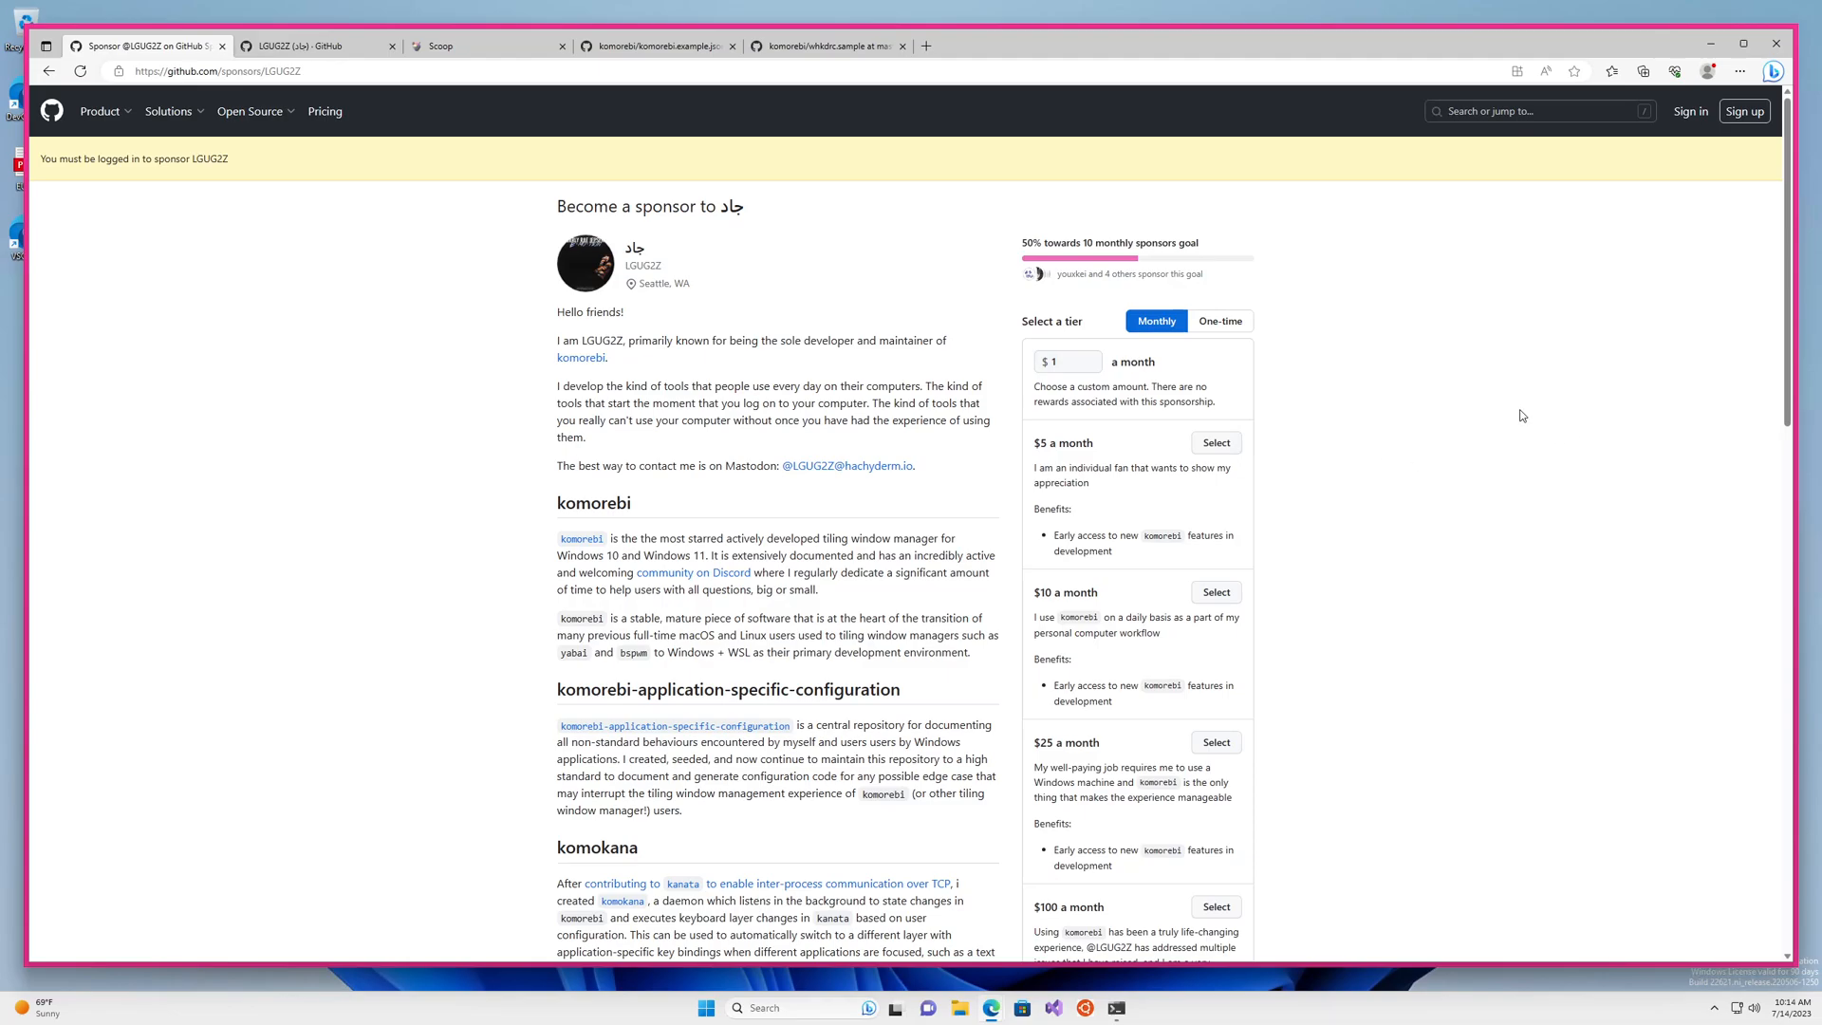
pyautogui.moveTo(1604, 381)
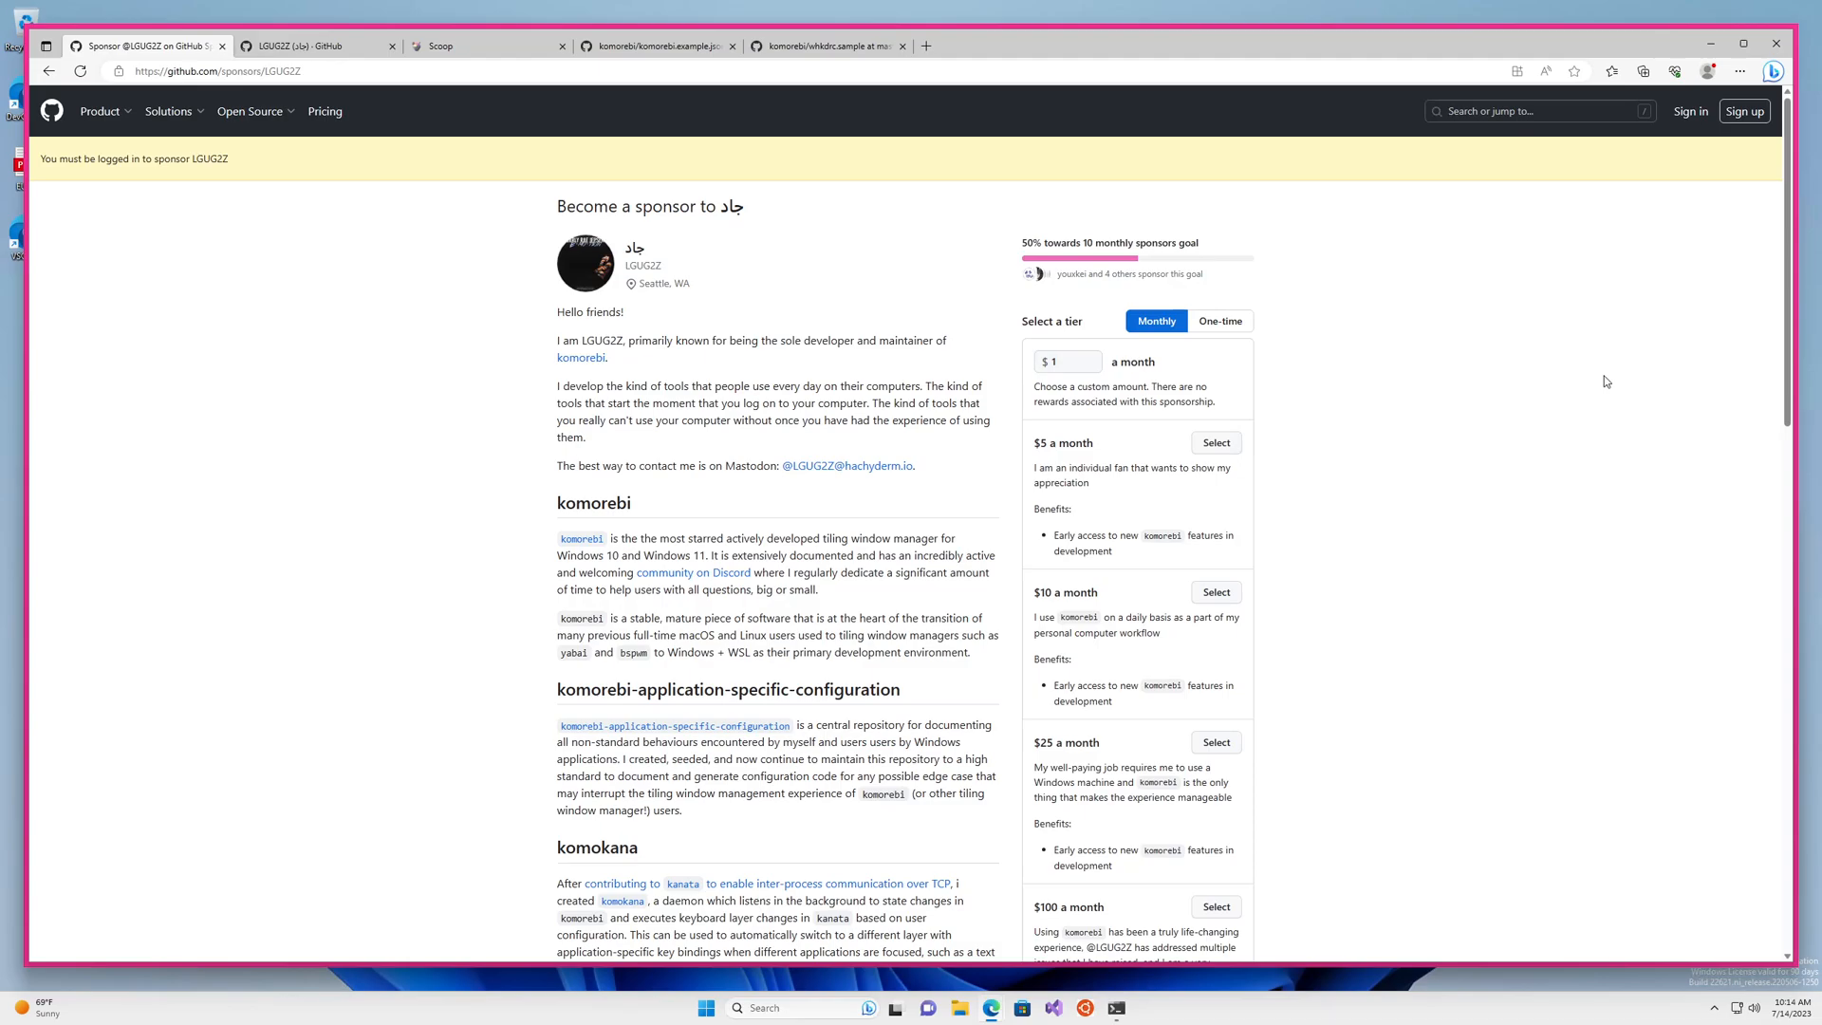
pyautogui.moveTo(1496, 615)
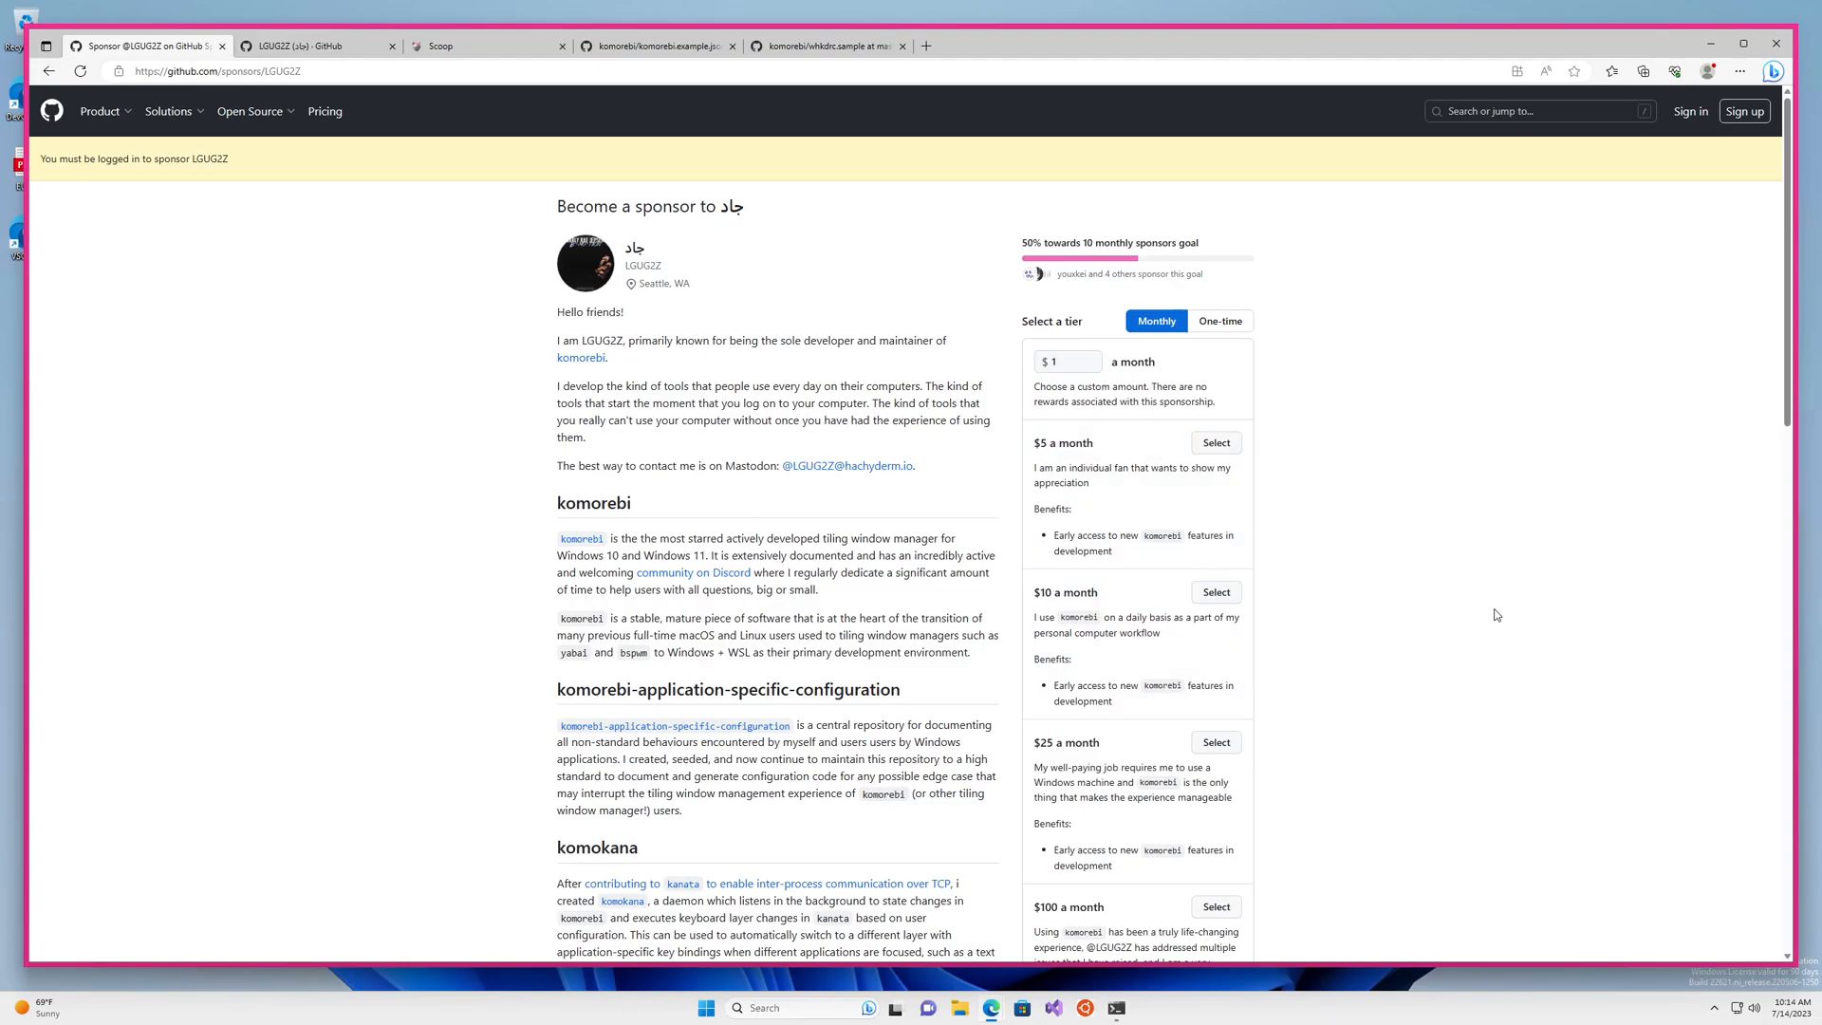
pyautogui.moveTo(1487, 395)
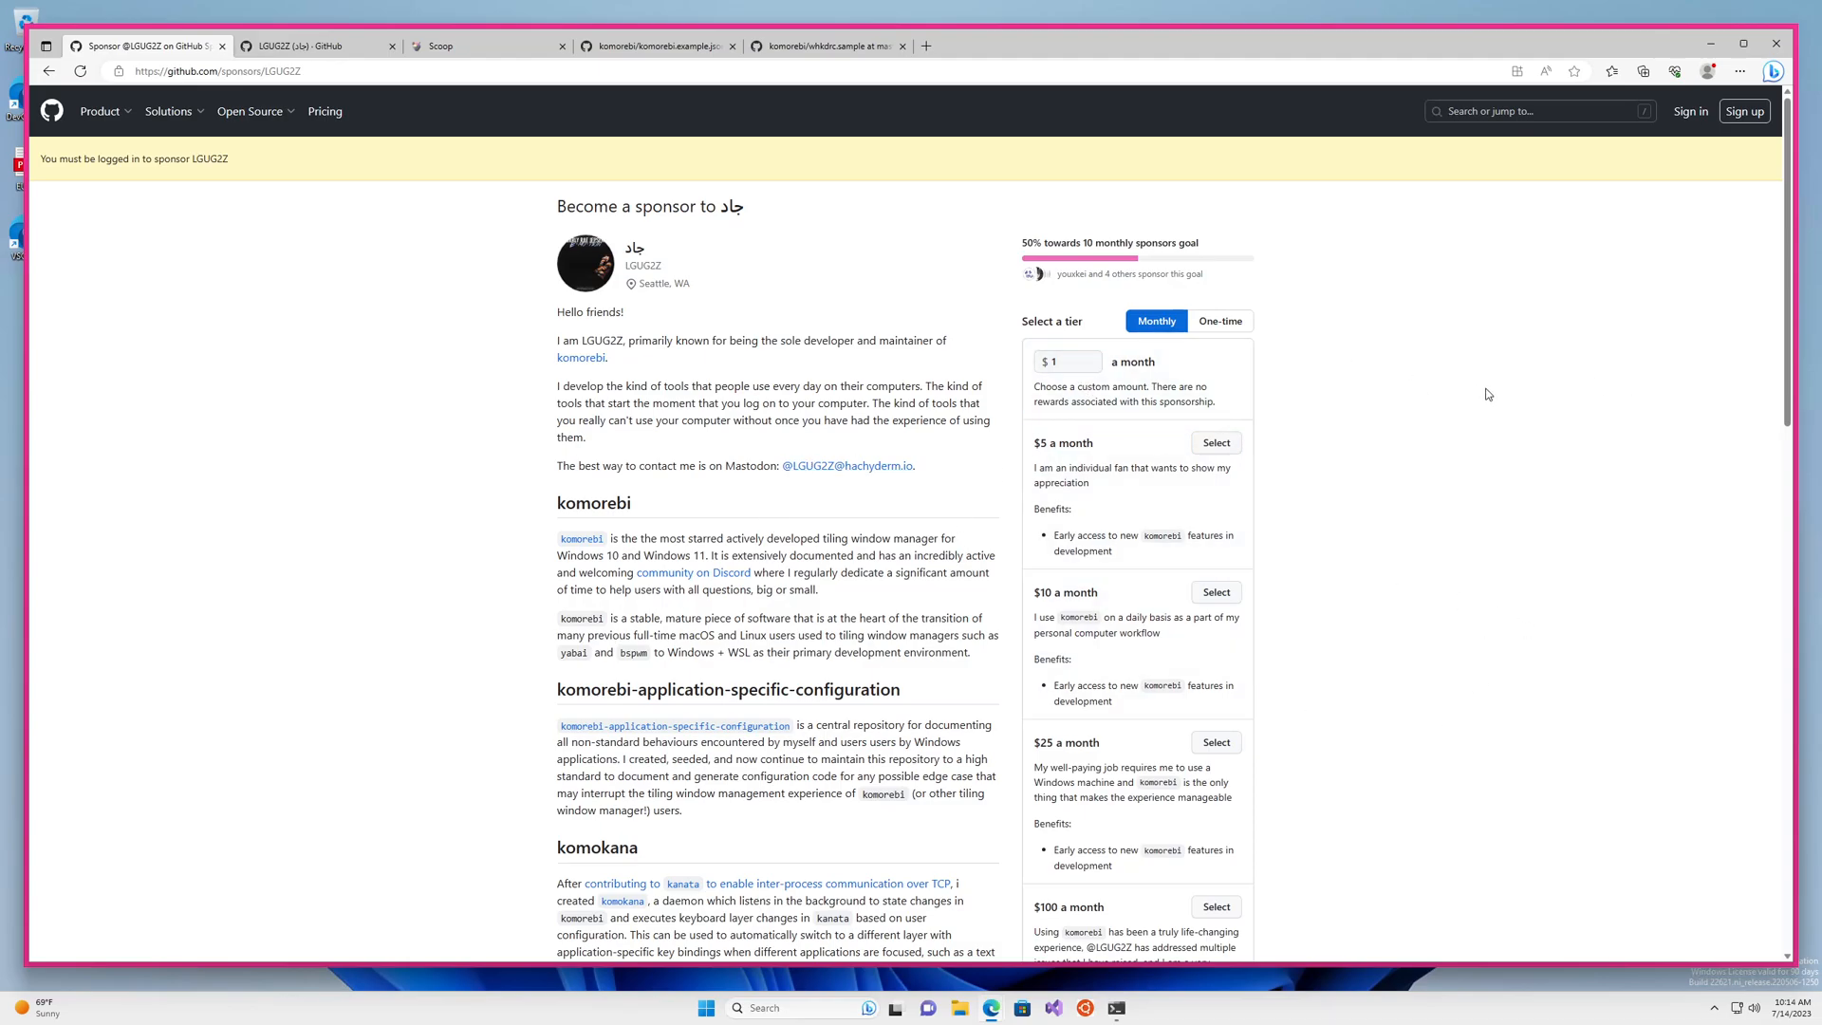
pyautogui.moveTo(1268, 302)
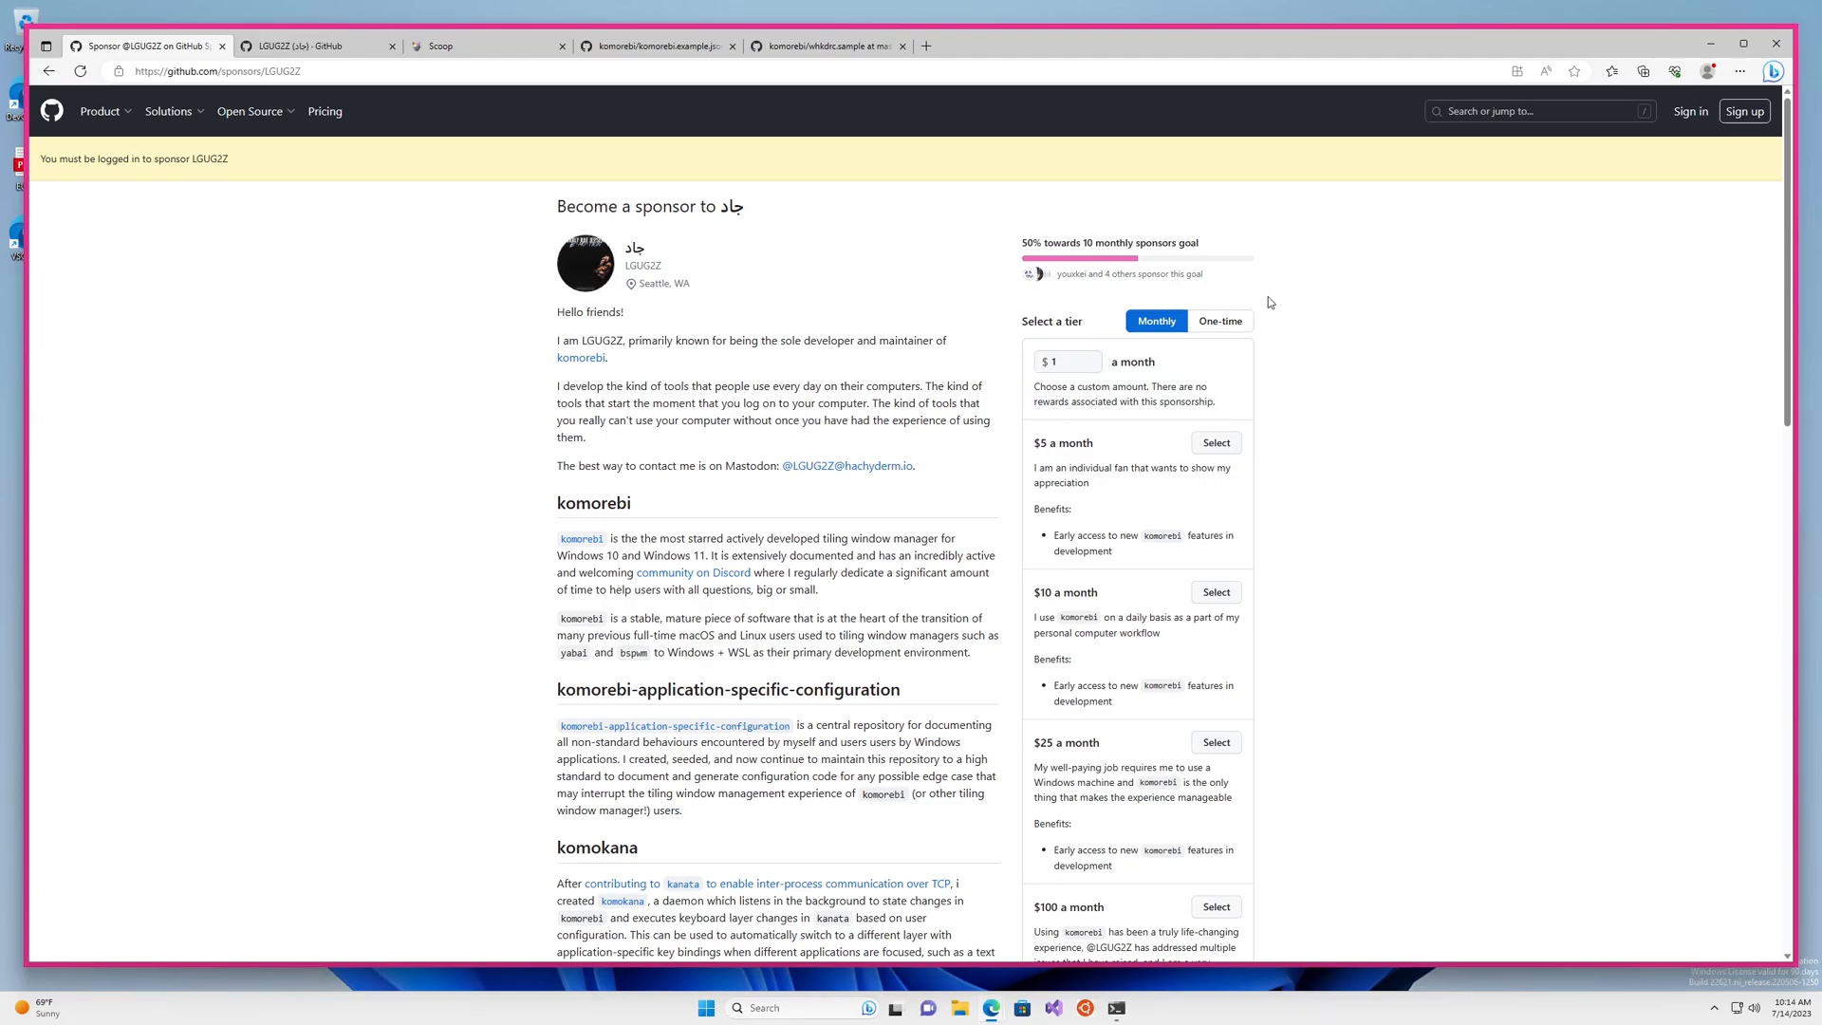
pyautogui.moveTo(48, 72)
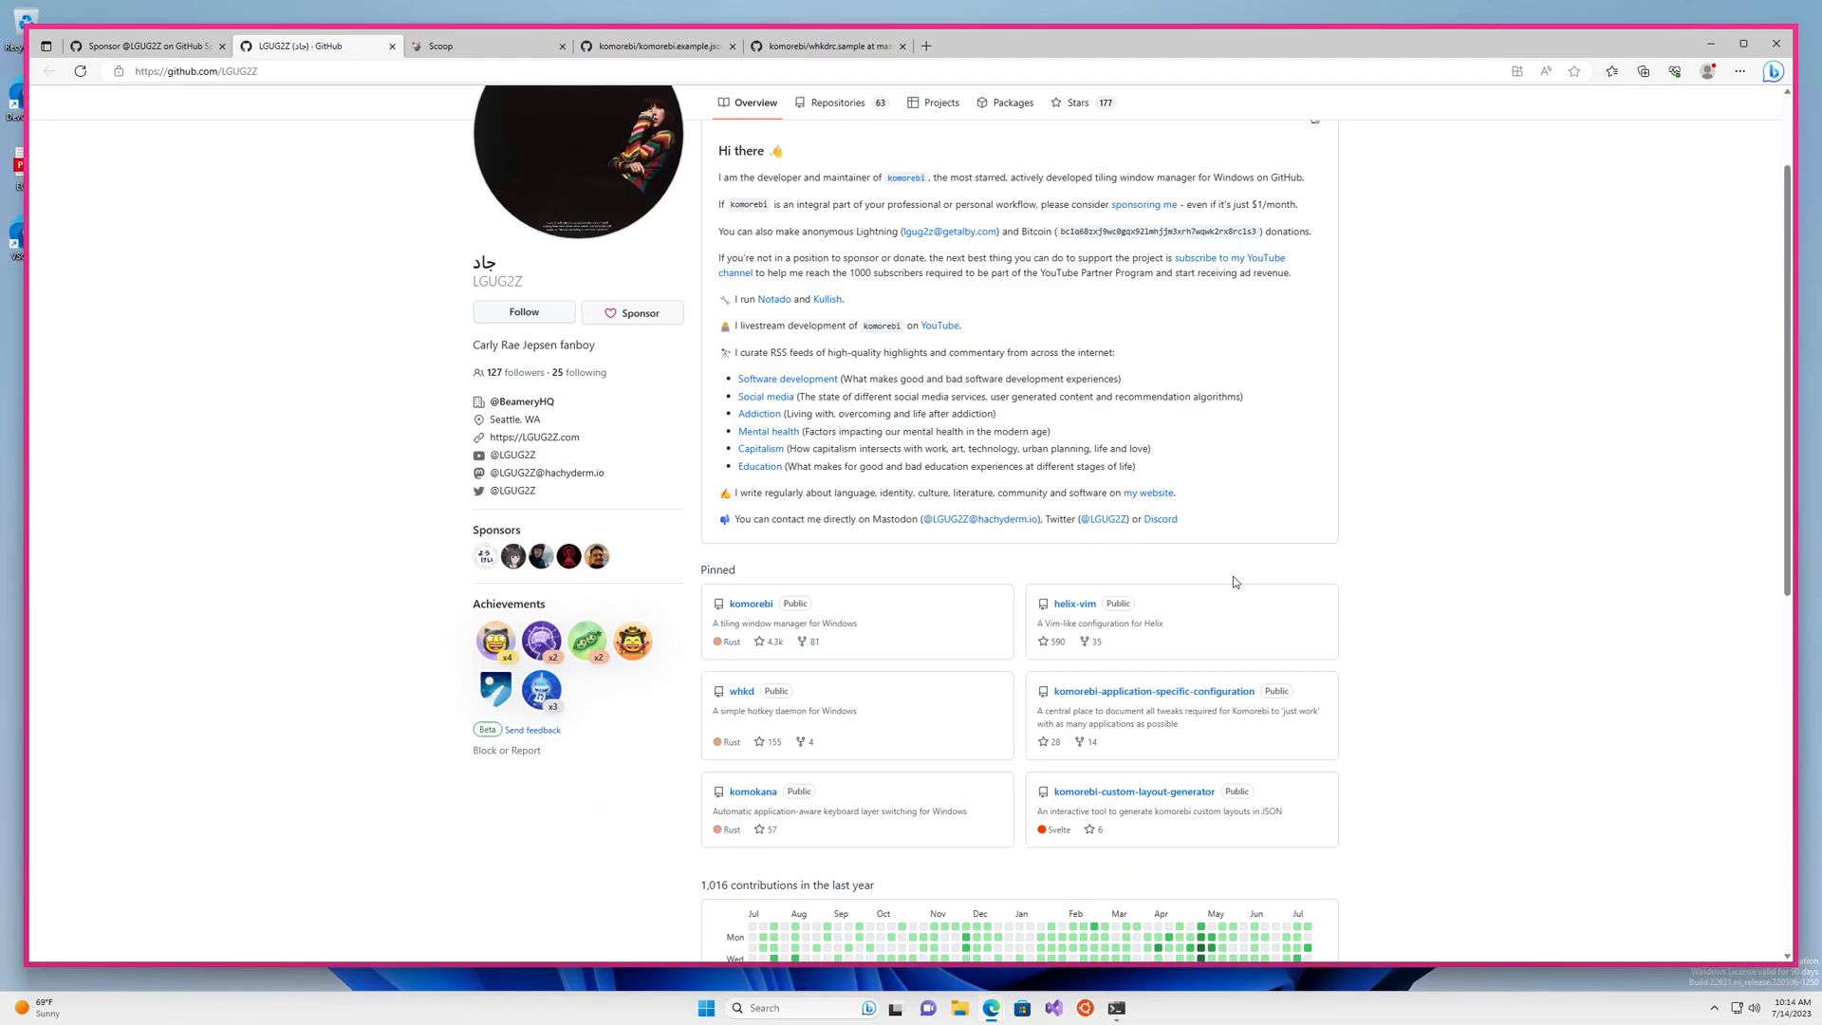
pyautogui.moveTo(938, 325)
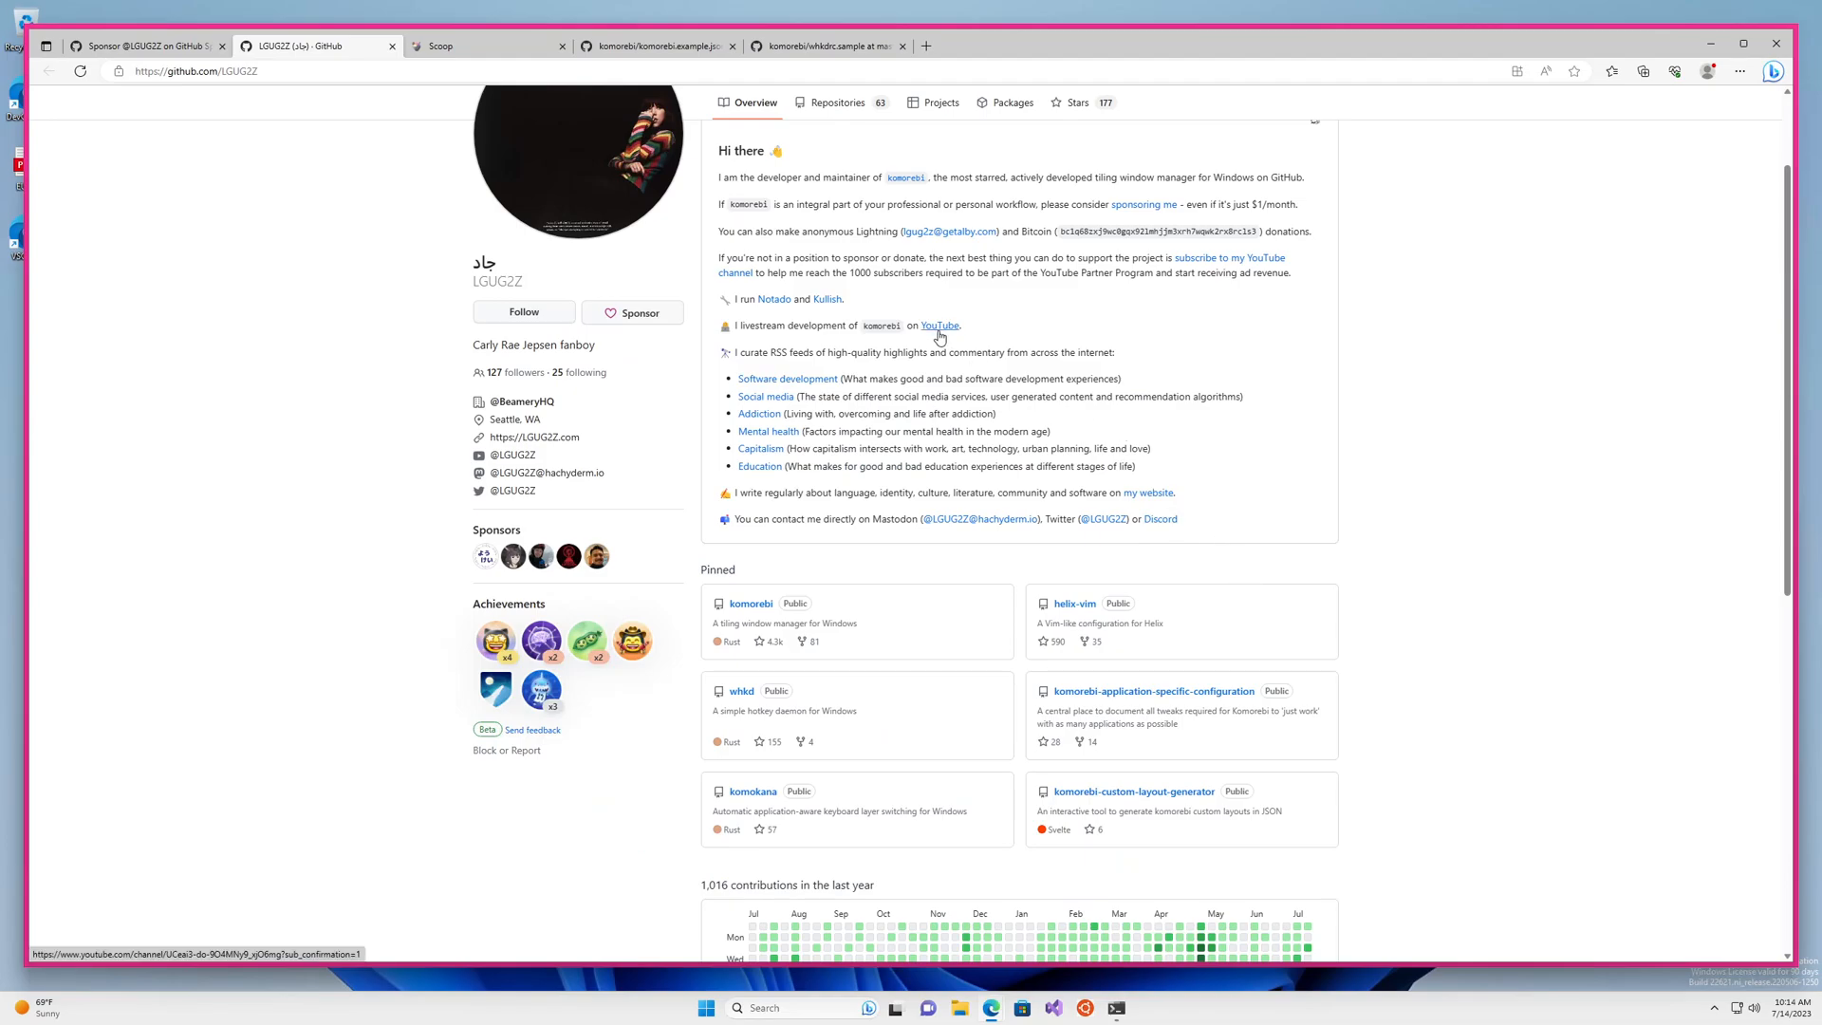
# Scroll up LGUG2Z's profile README showing the sponsorship and YouTube livestream links
pyautogui.scroll(3)
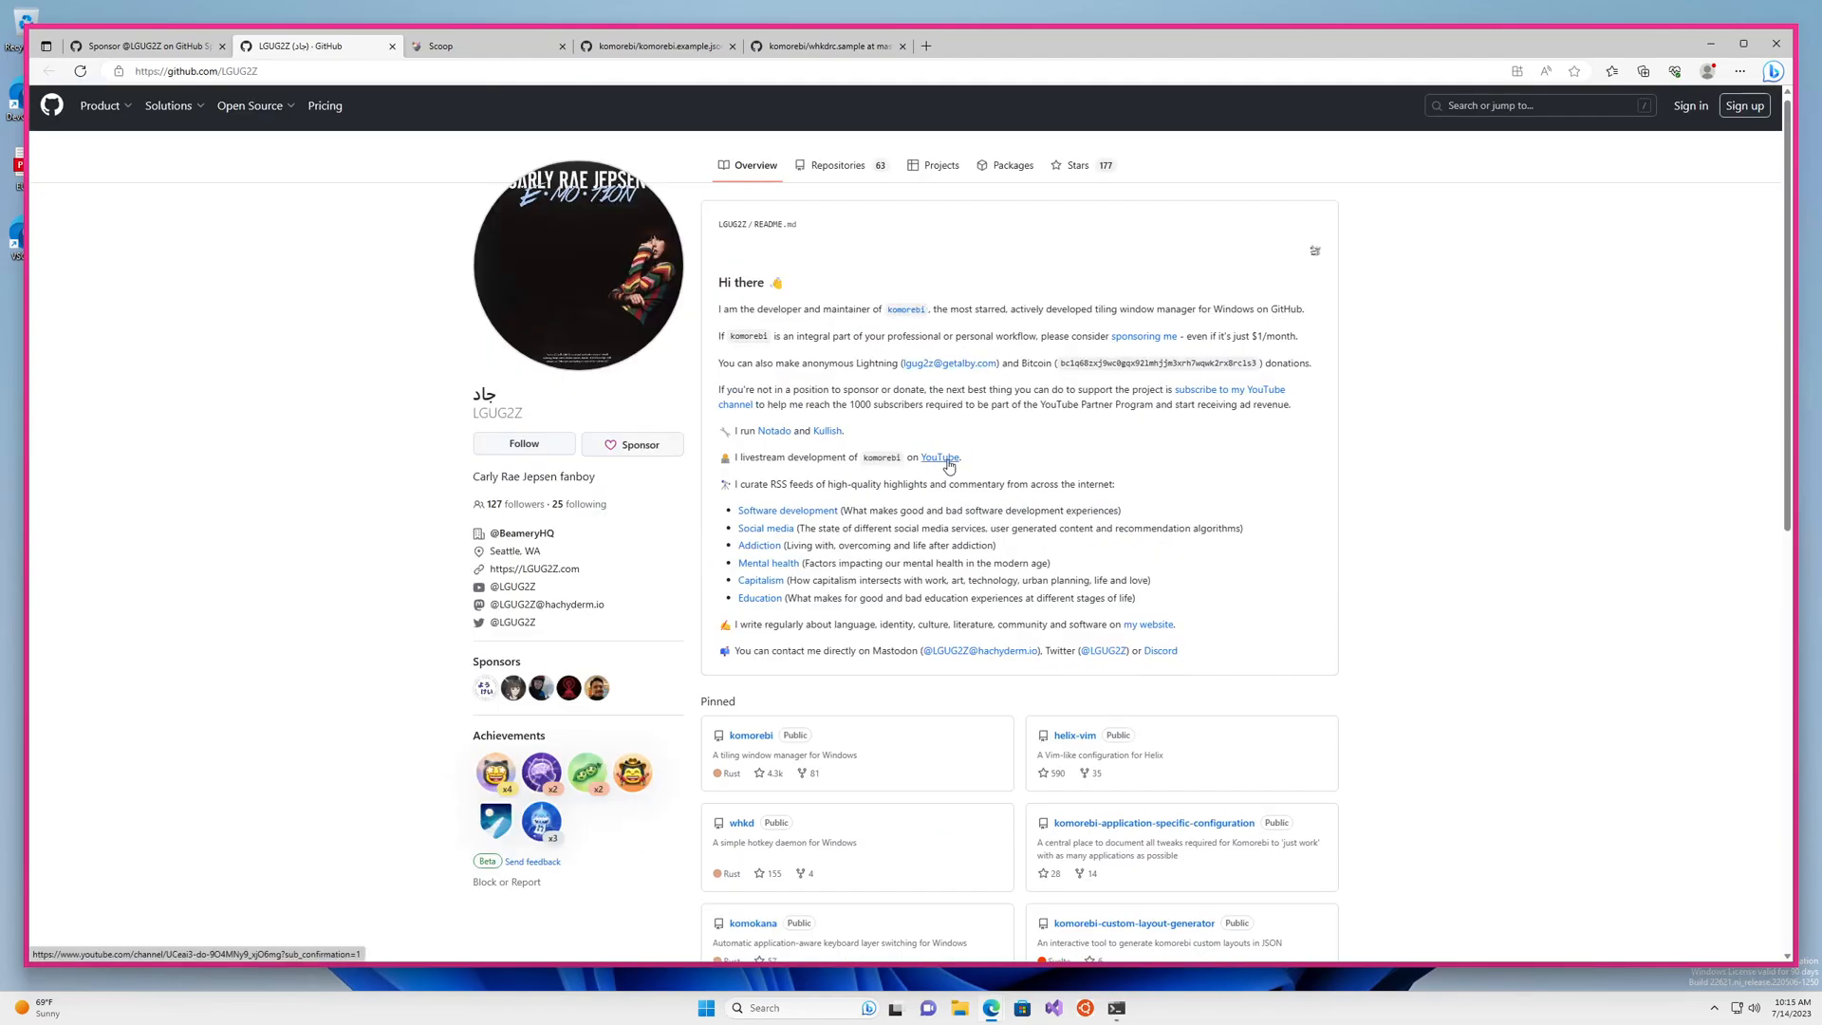
pyautogui.moveTo(955, 464)
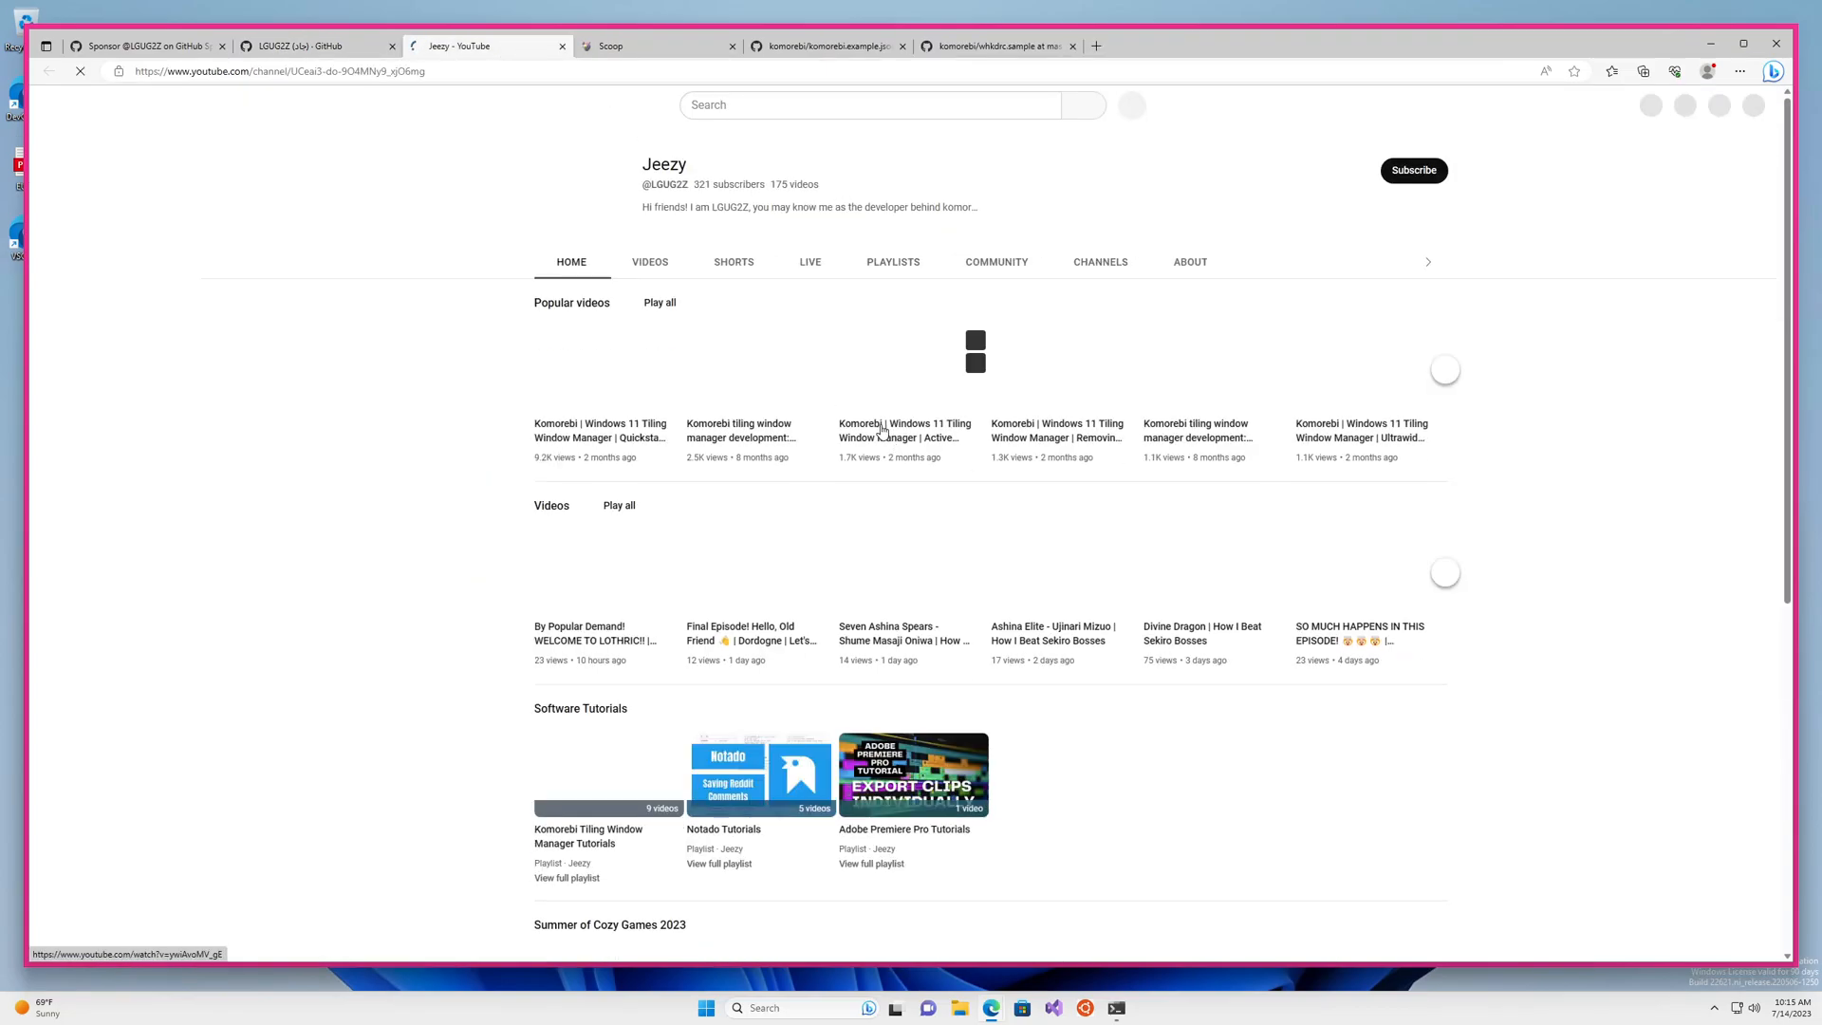
pyautogui.click(1413, 169)
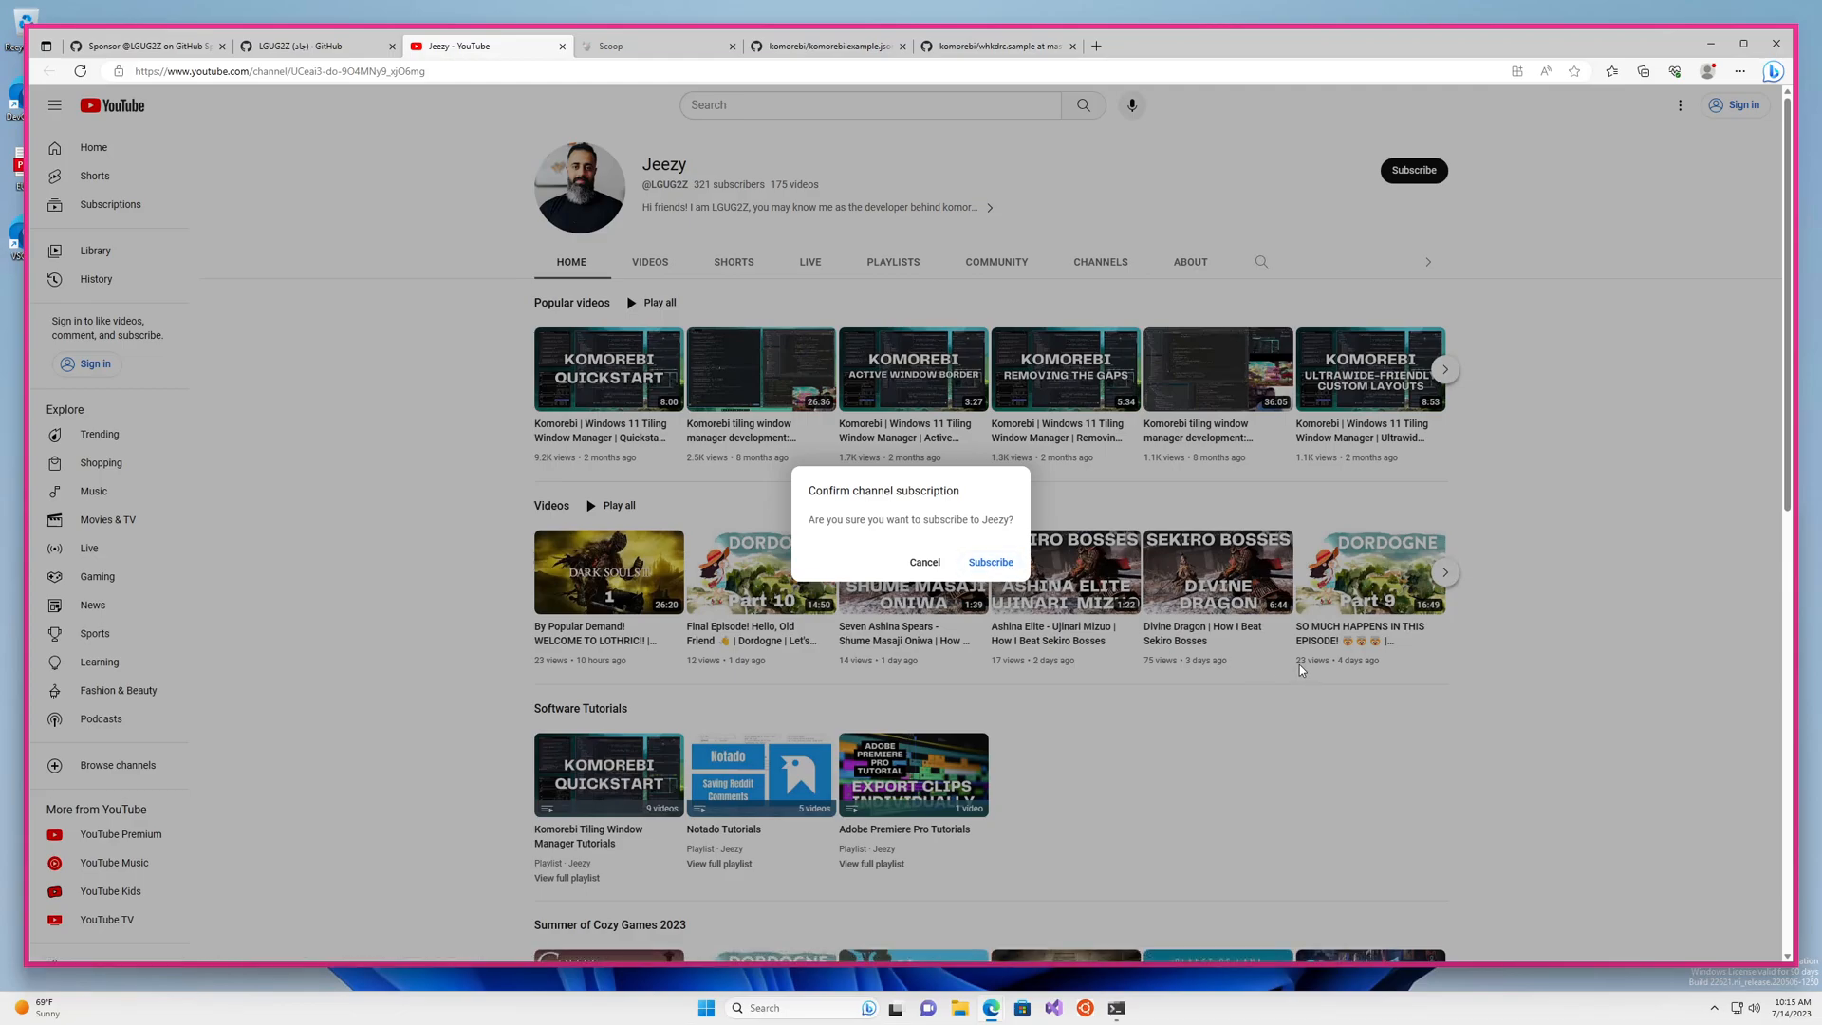
pyautogui.click(925, 563)
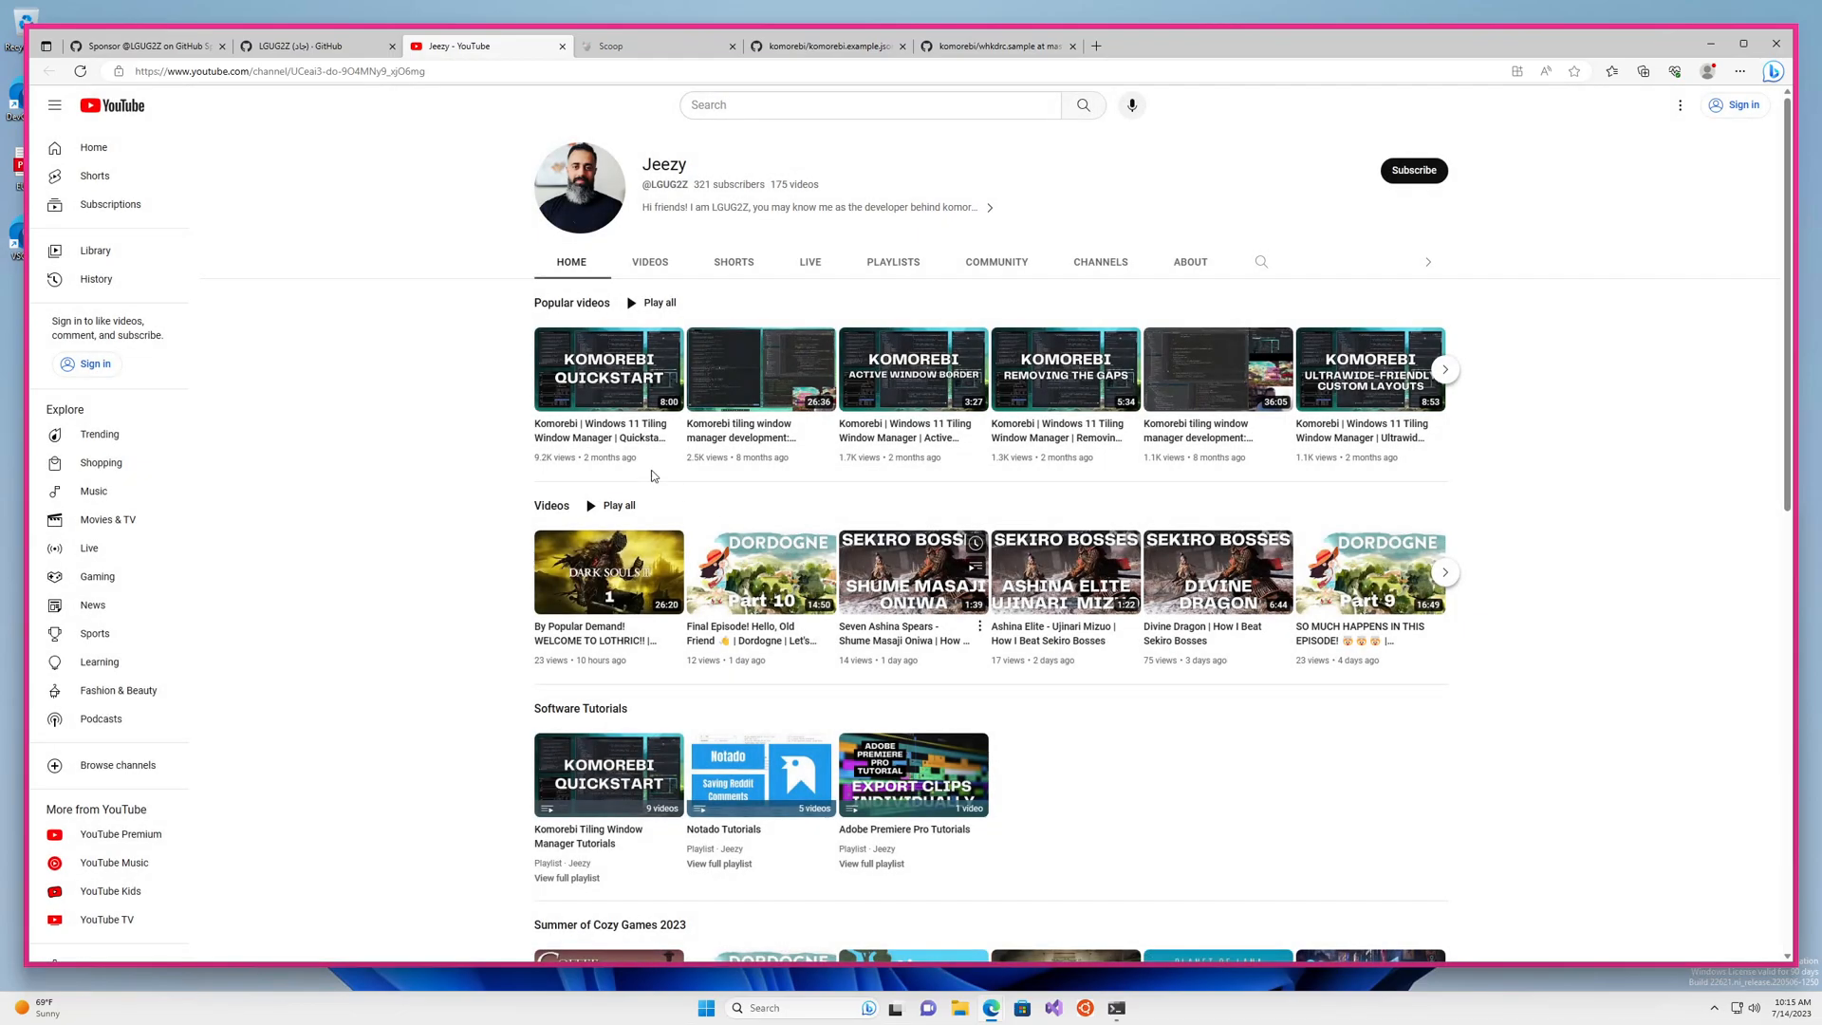
pyautogui.moveTo(1439, 384)
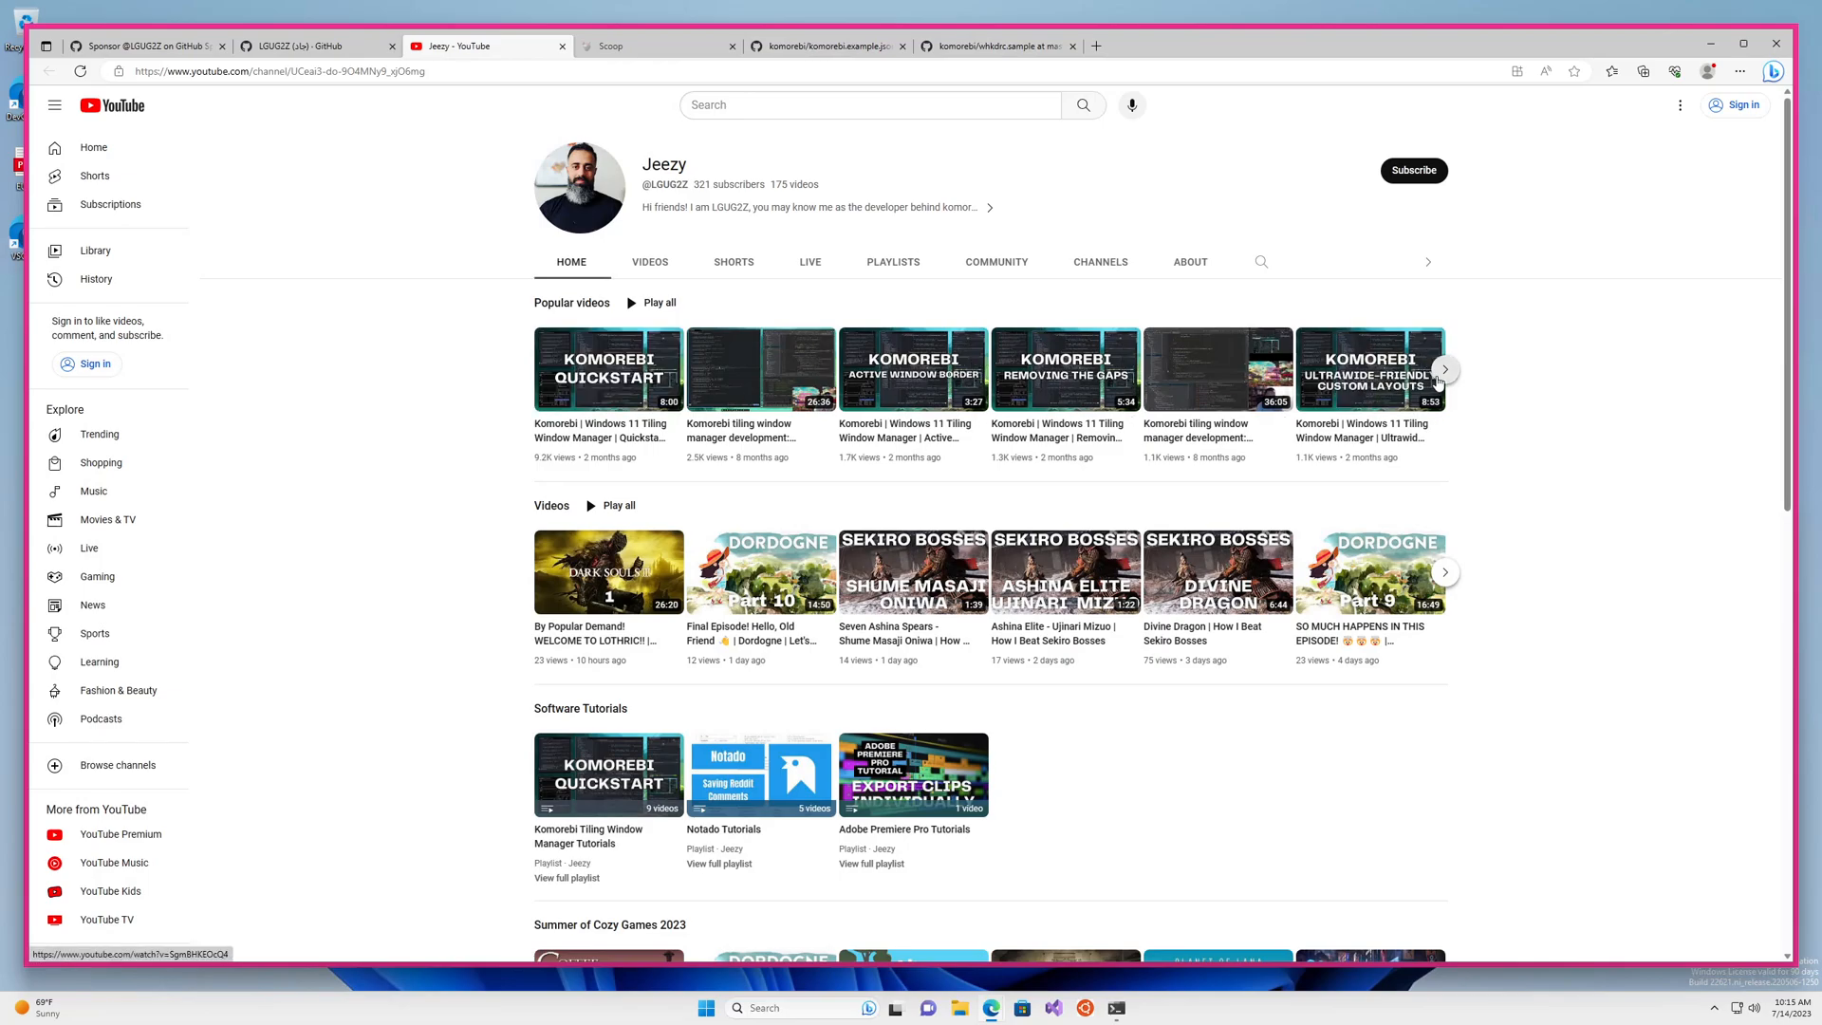
pyautogui.moveTo(1461, 386)
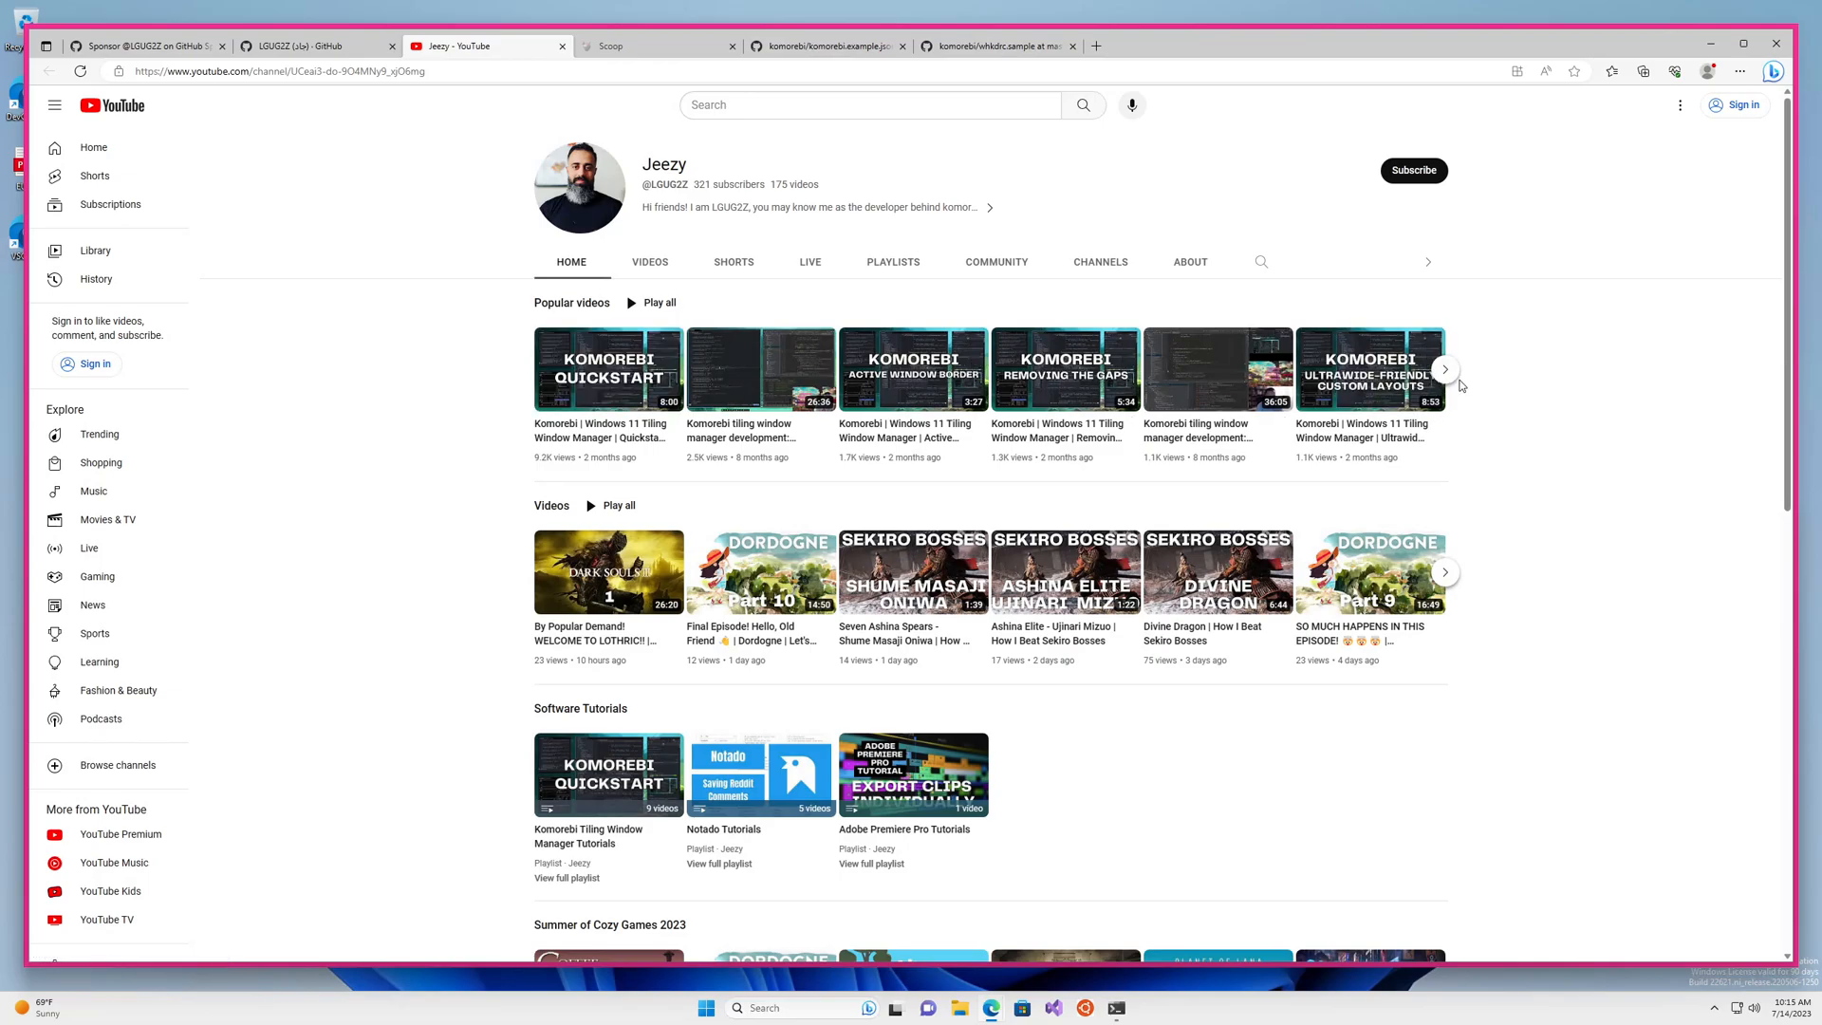
pyautogui.moveTo(1578, 465)
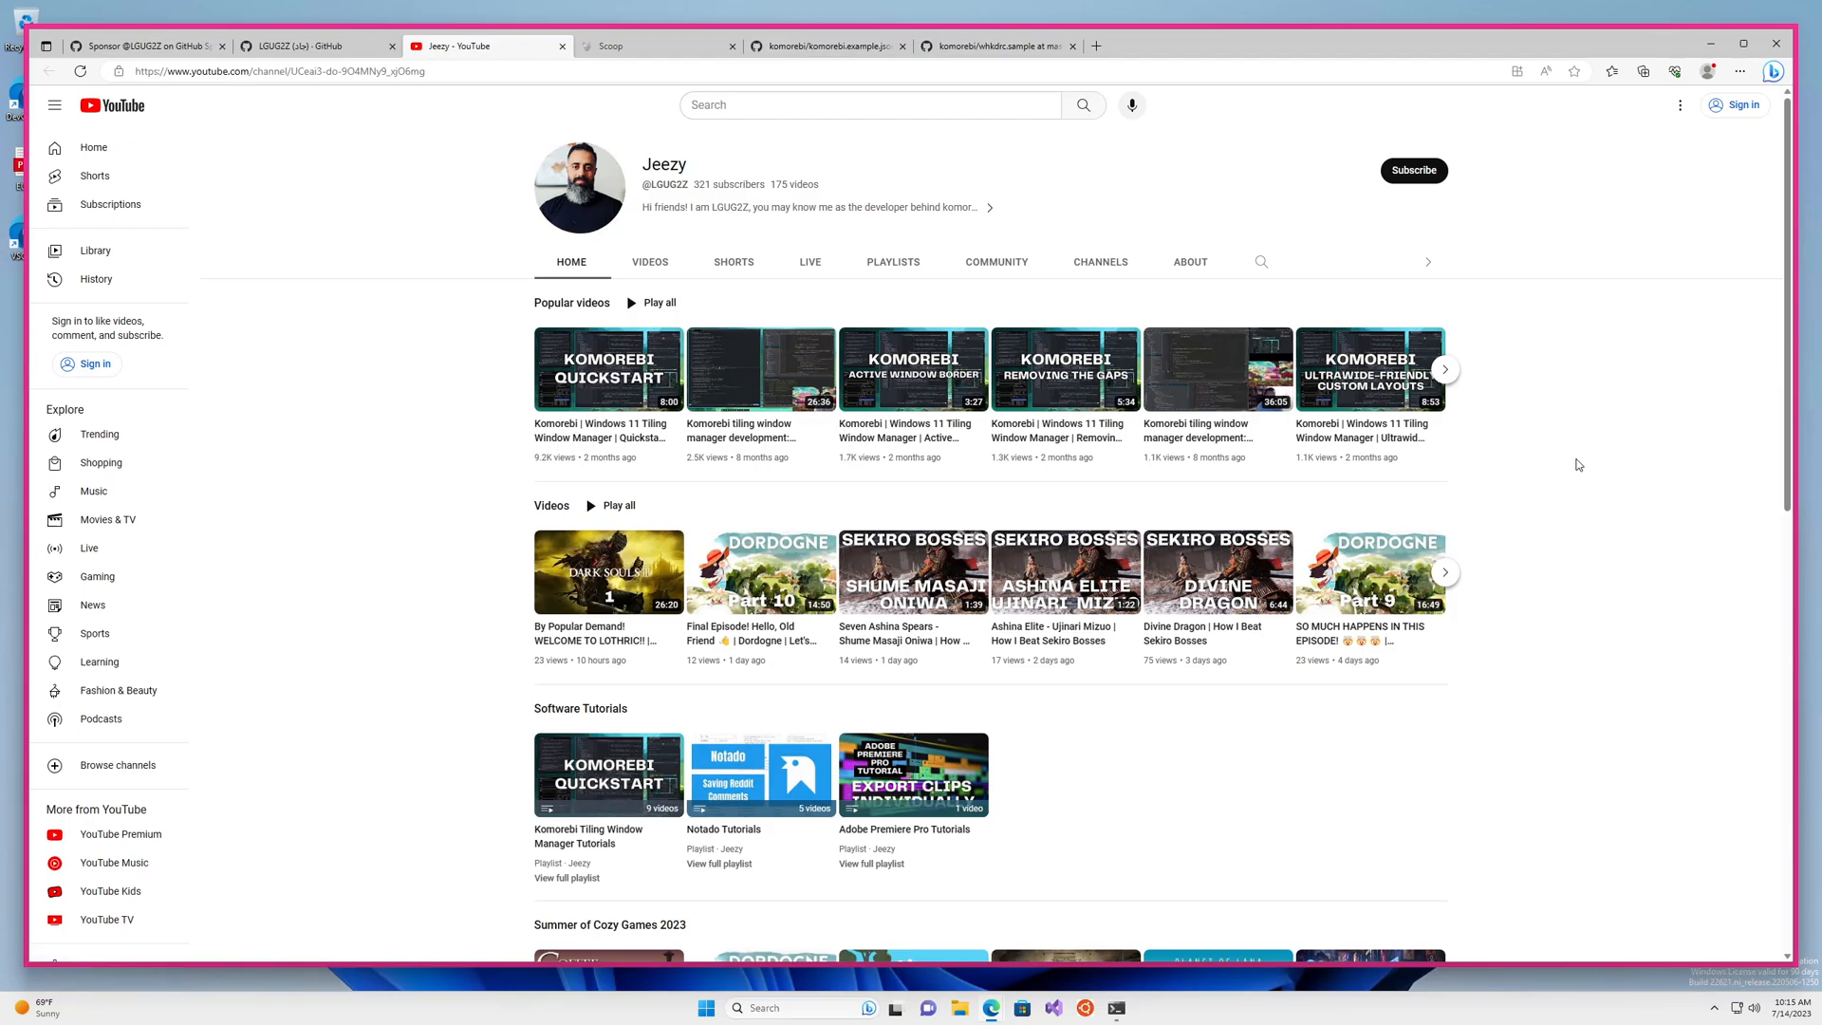
pyautogui.moveTo(1576, 447)
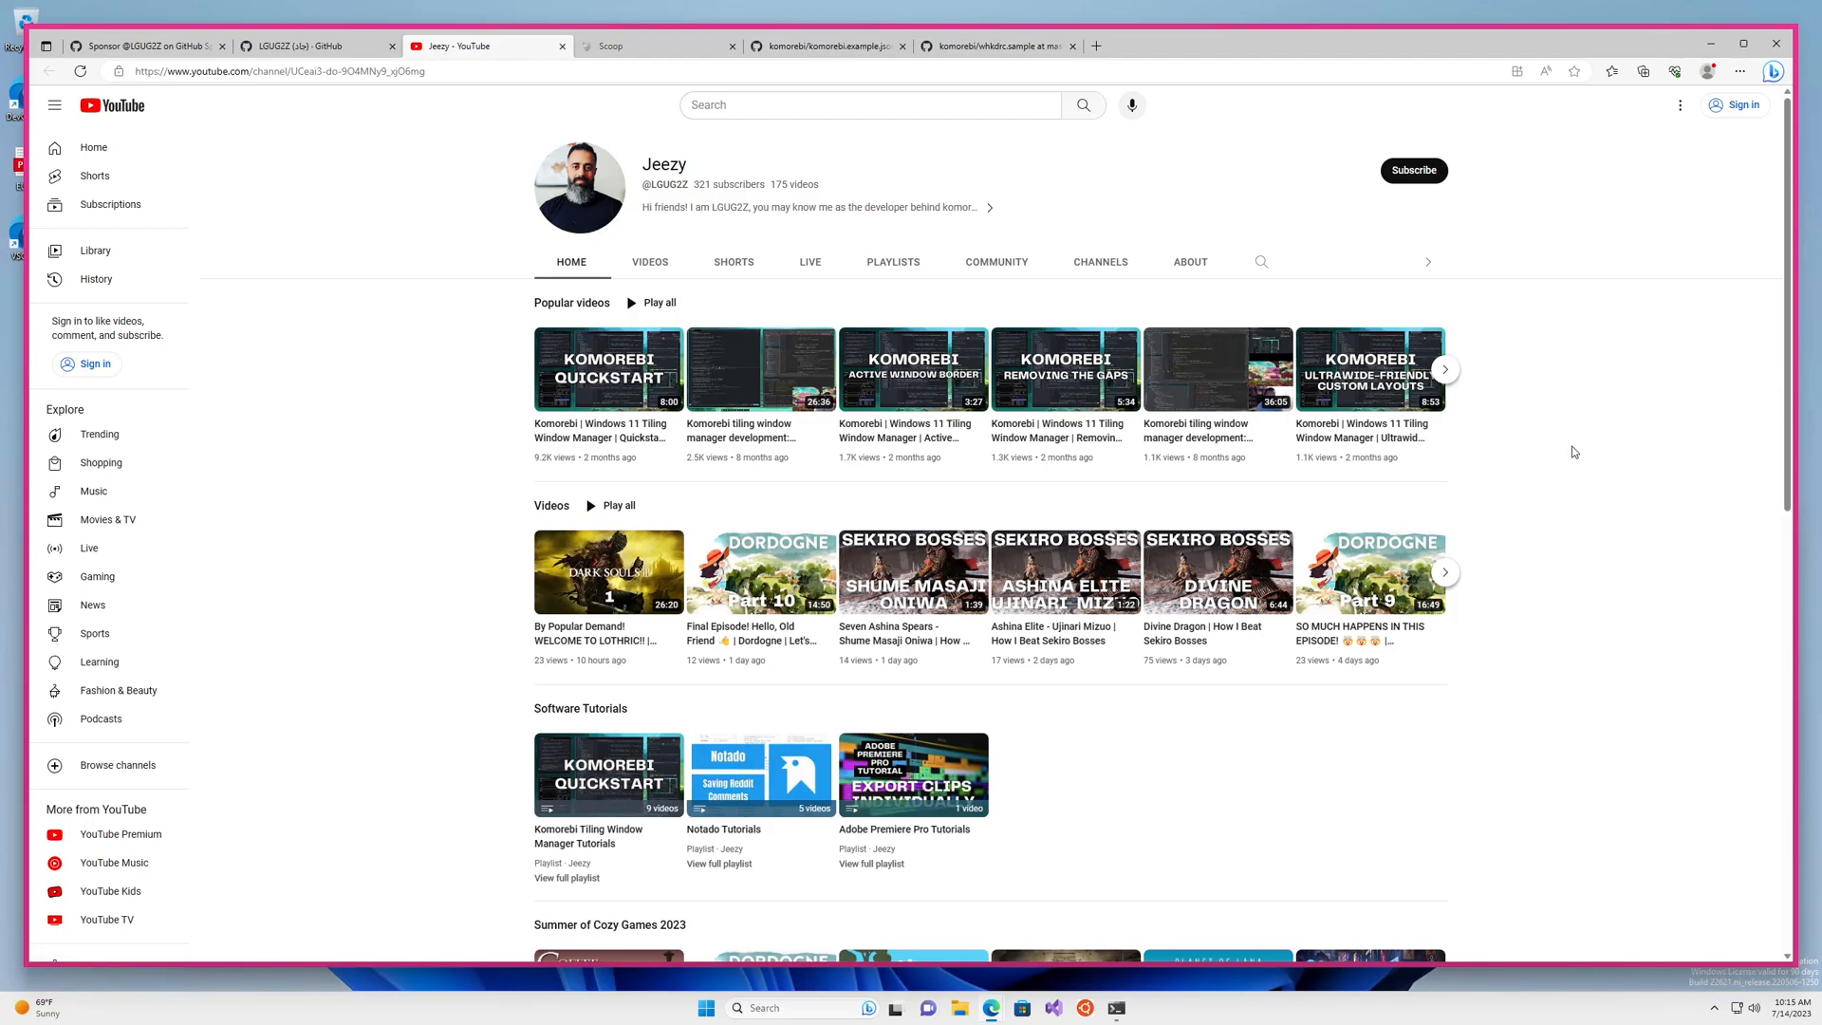
pyautogui.moveTo(1593, 485)
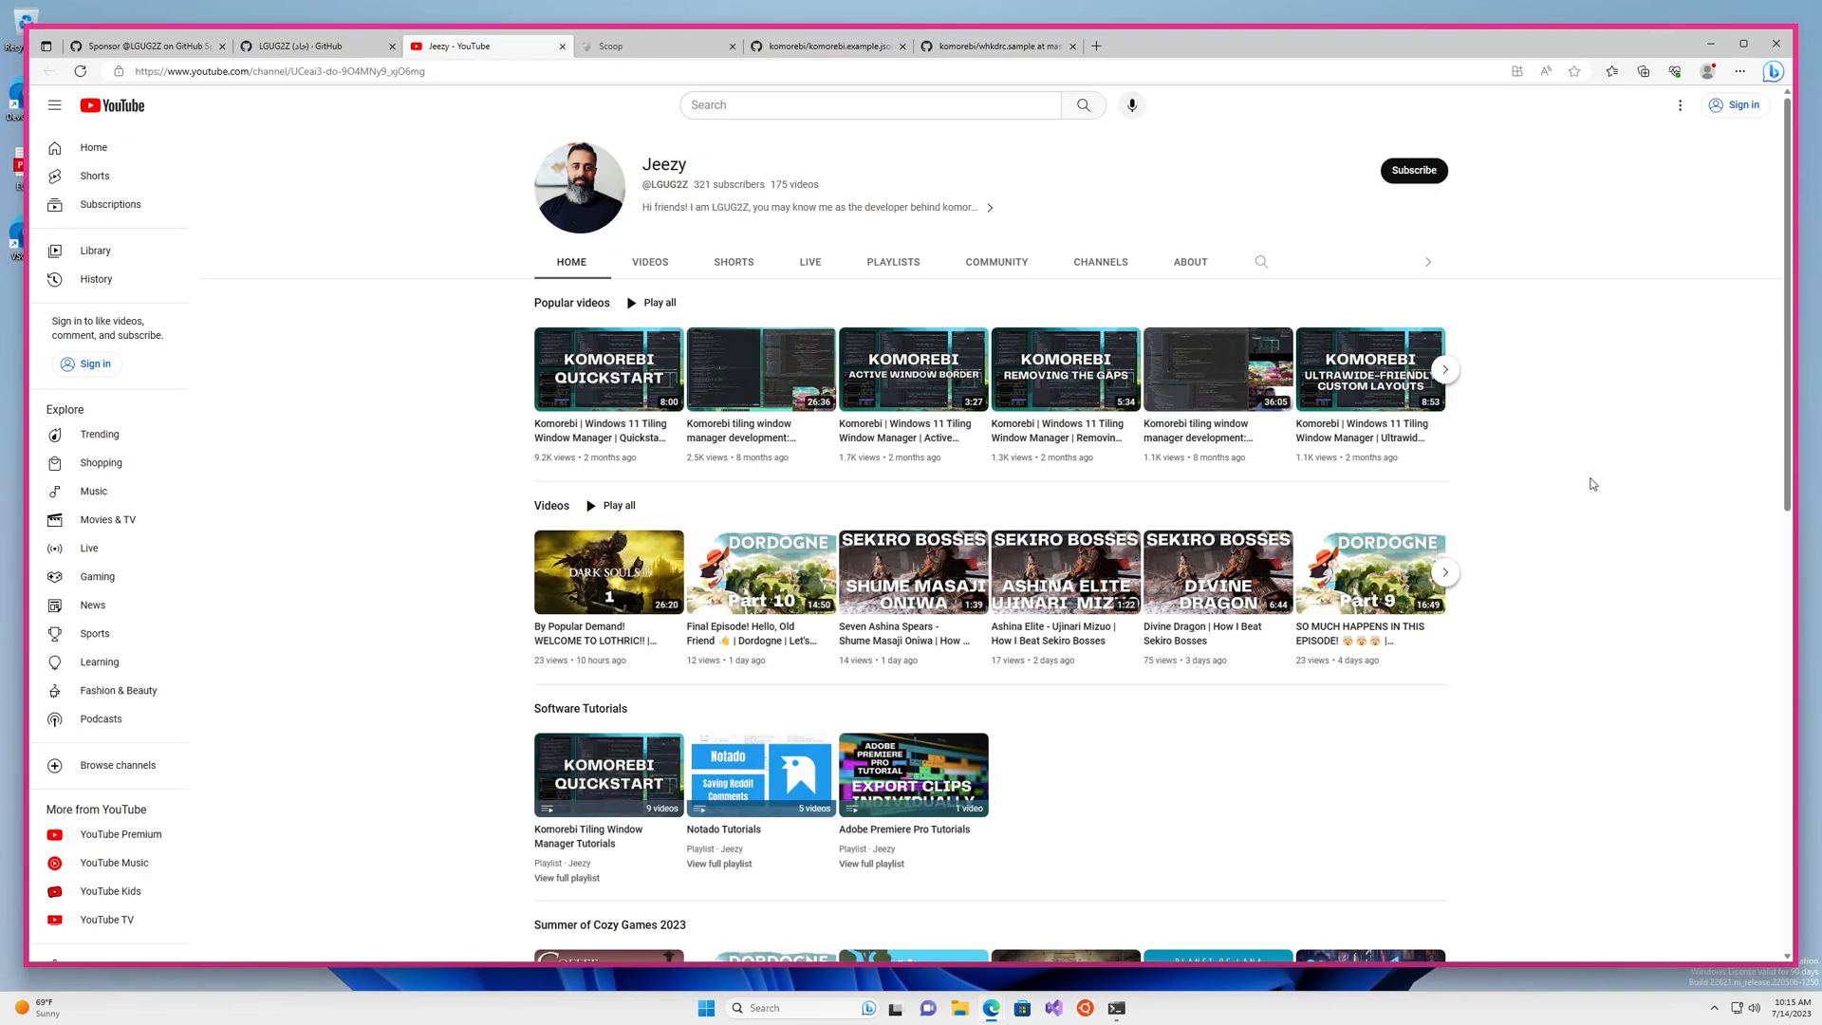
pyautogui.moveTo(1588, 477)
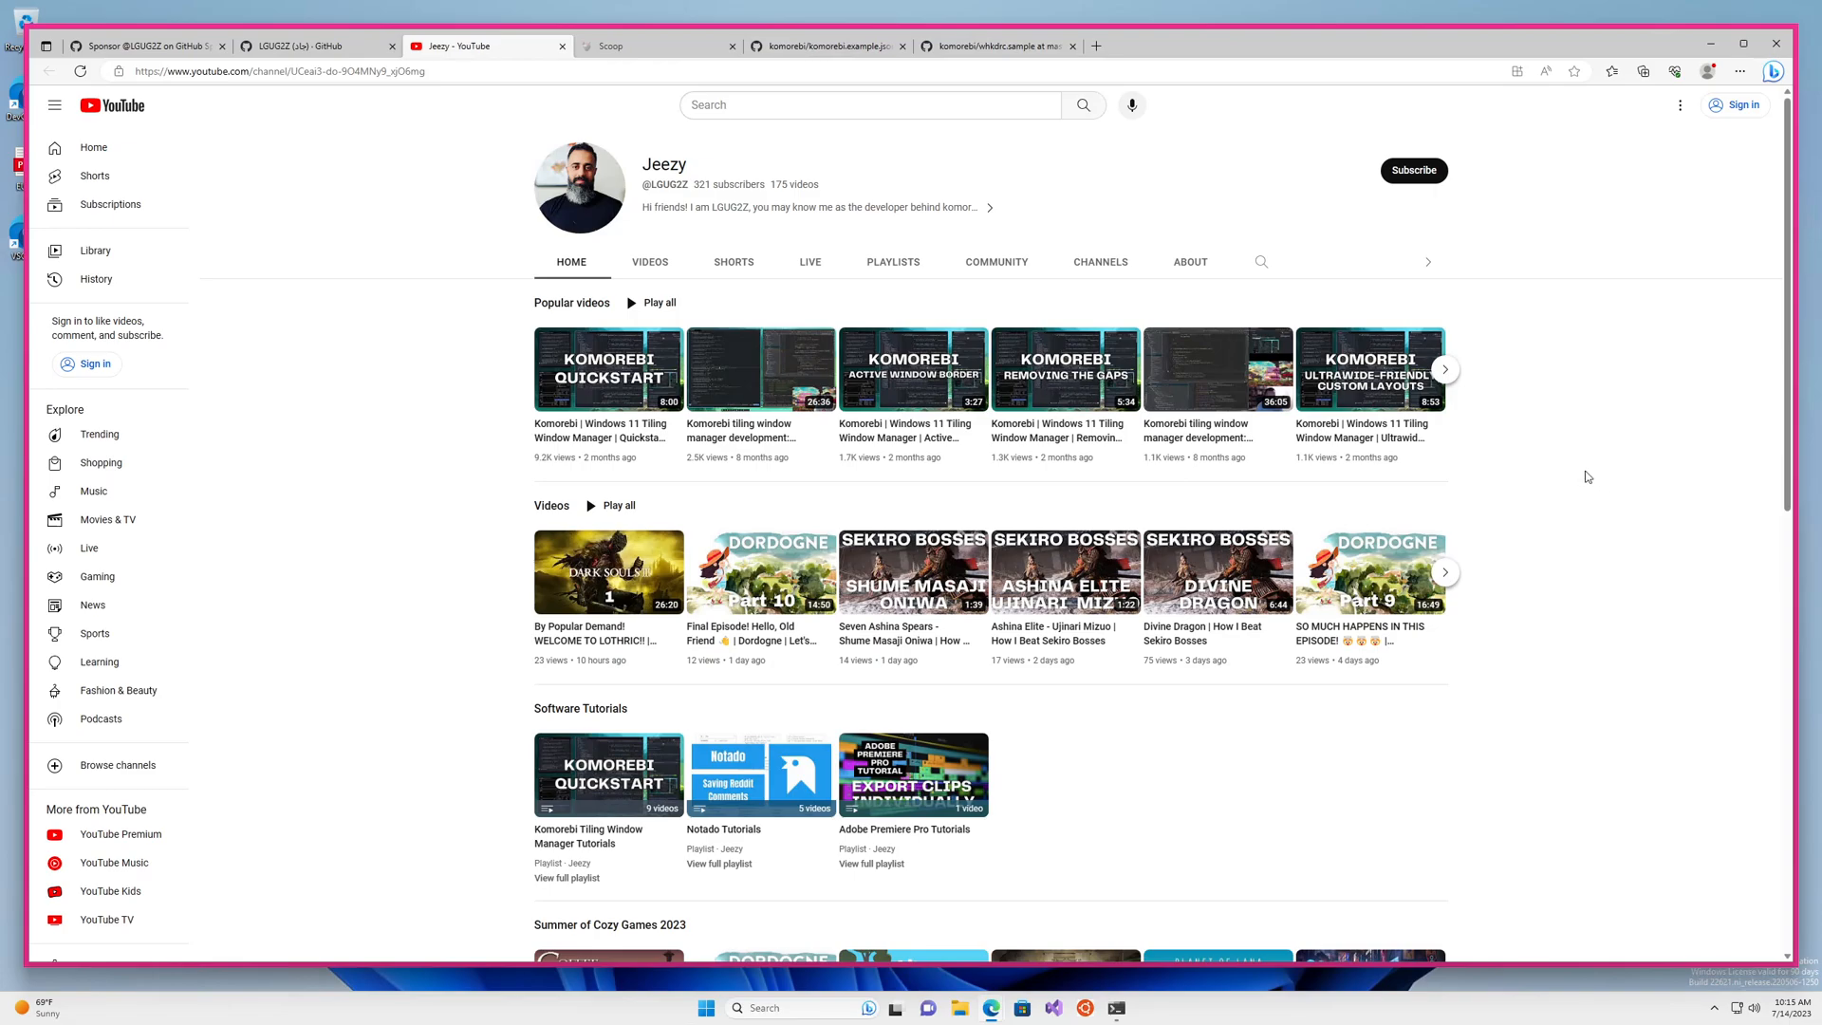
pyautogui.moveTo(1639, 496)
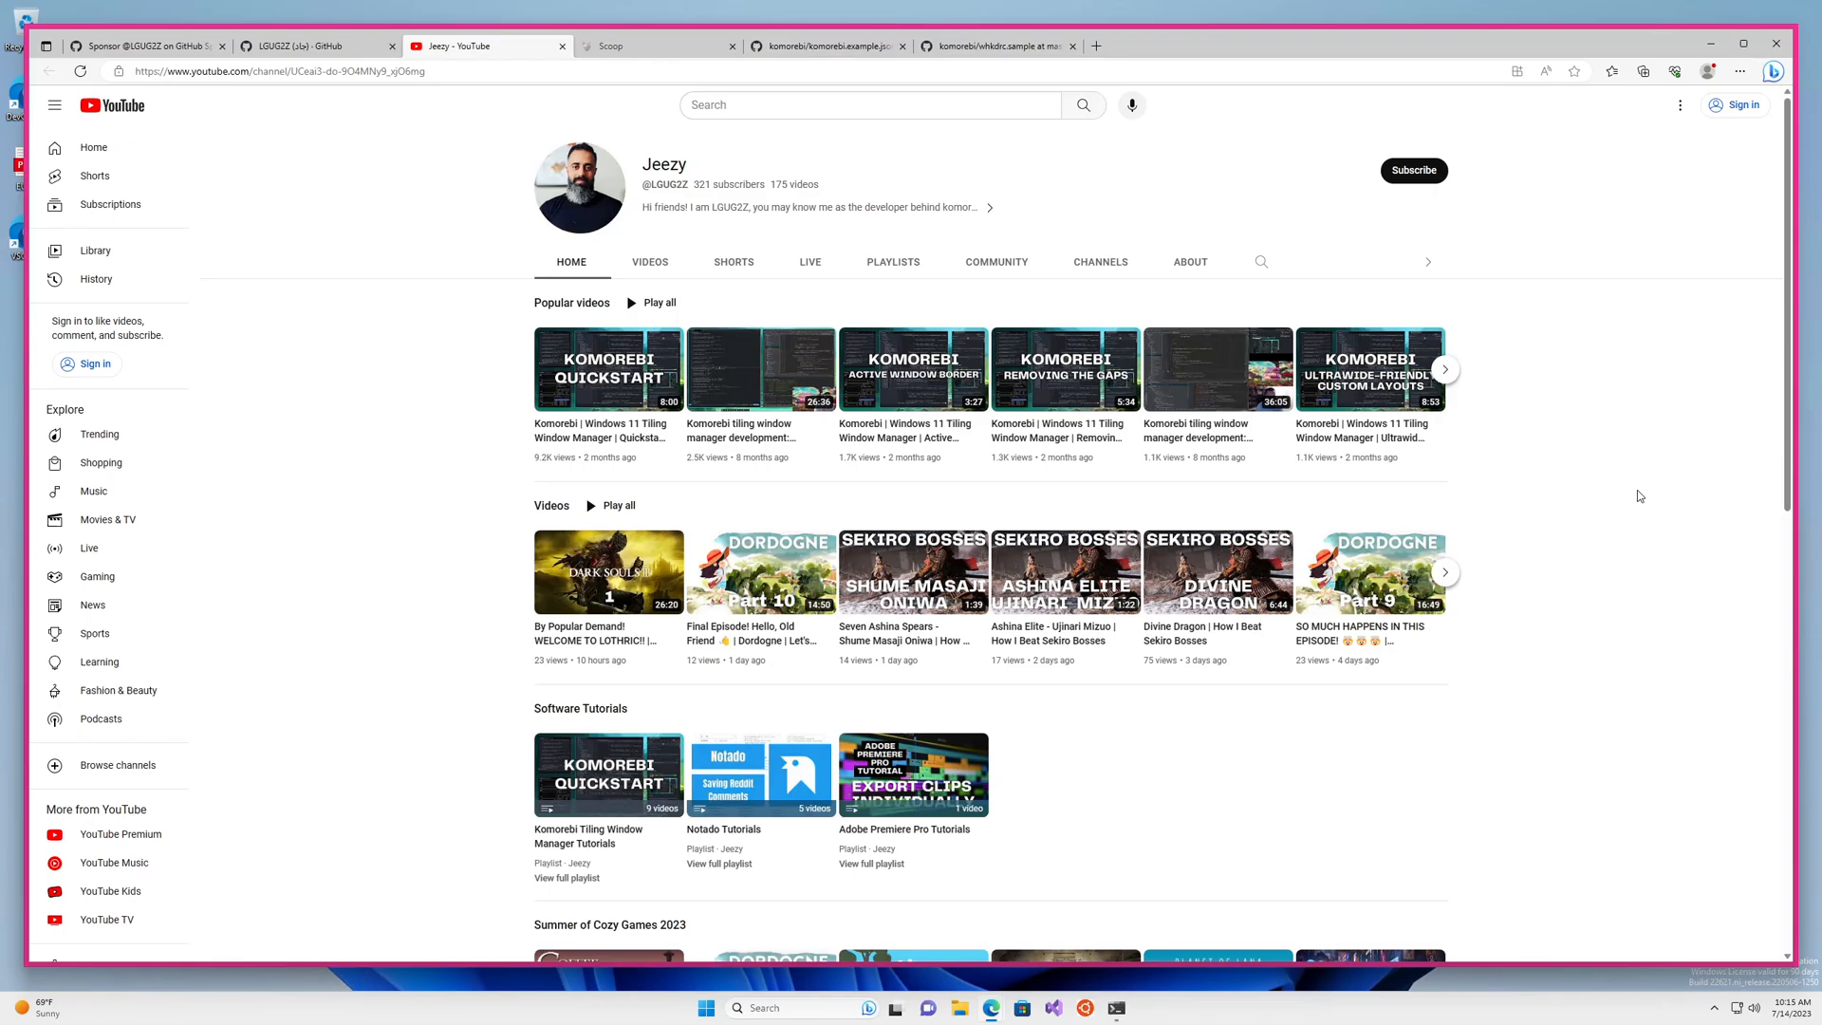
pyautogui.moveTo(170, 118)
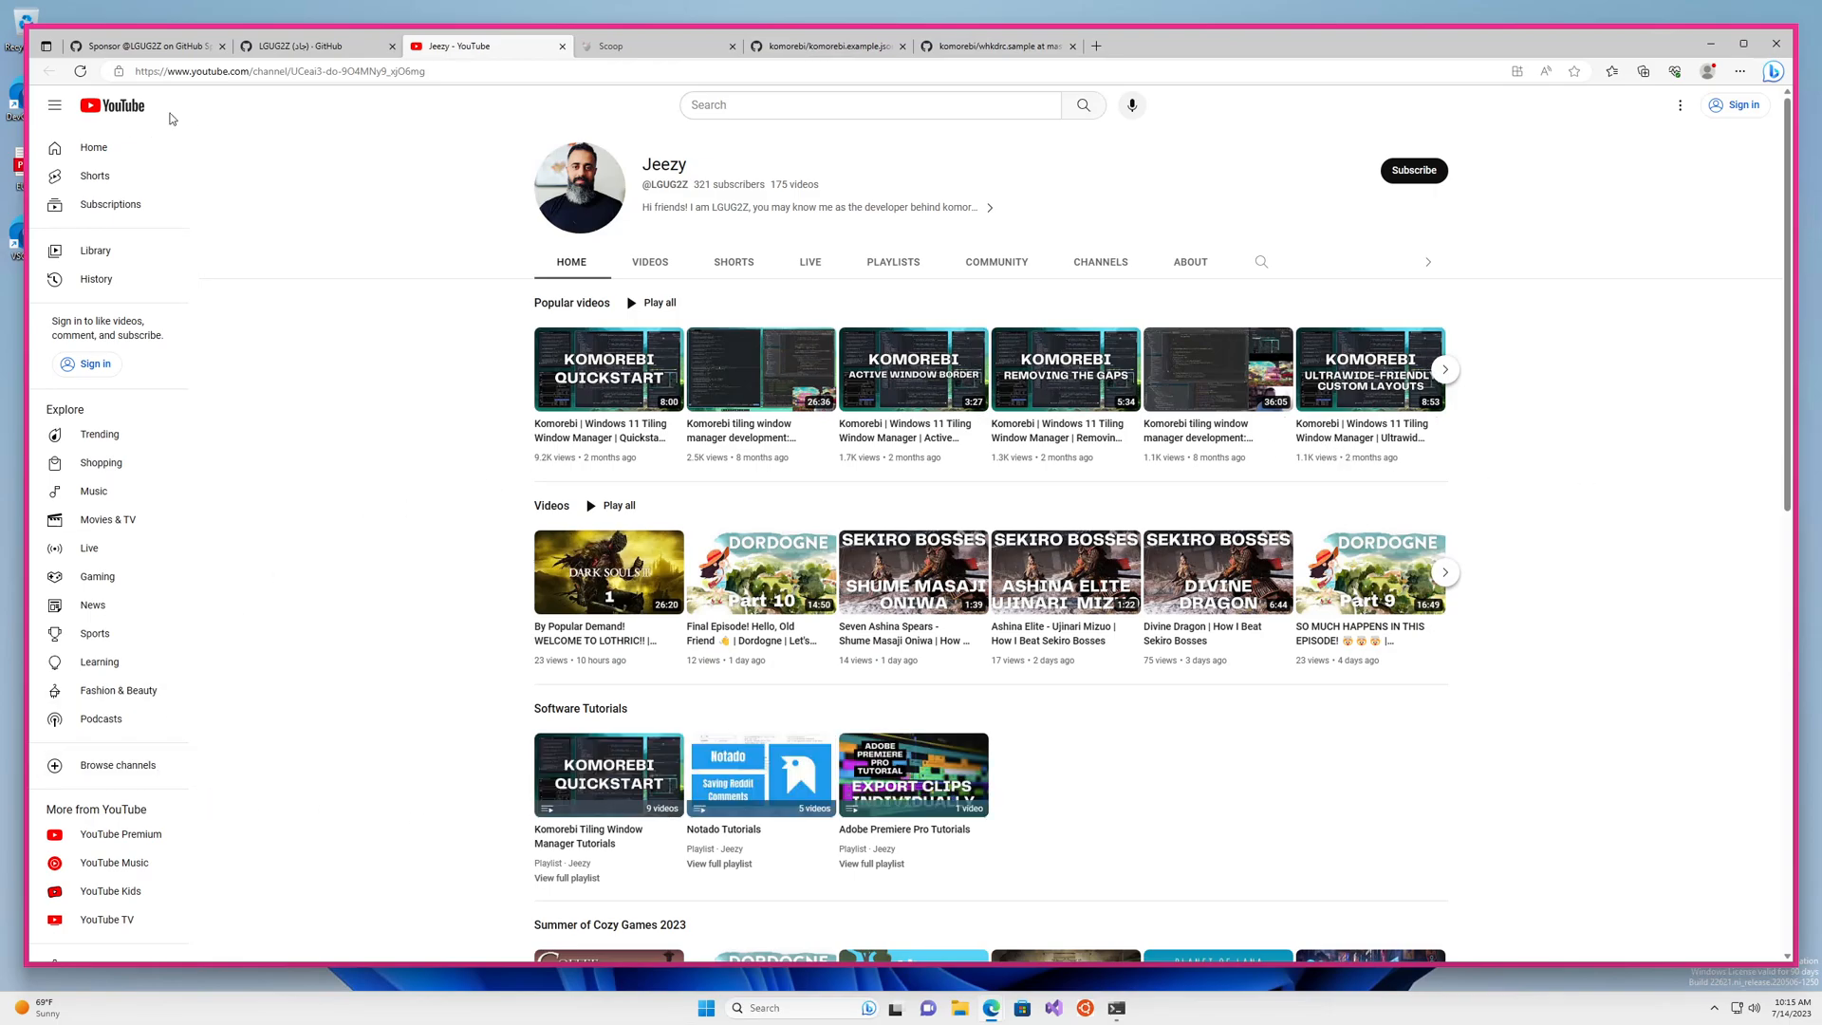
# Move from LGUG2Z's profile through the Sponsor page back to the komorebi repo home
pyautogui.click(314, 45)
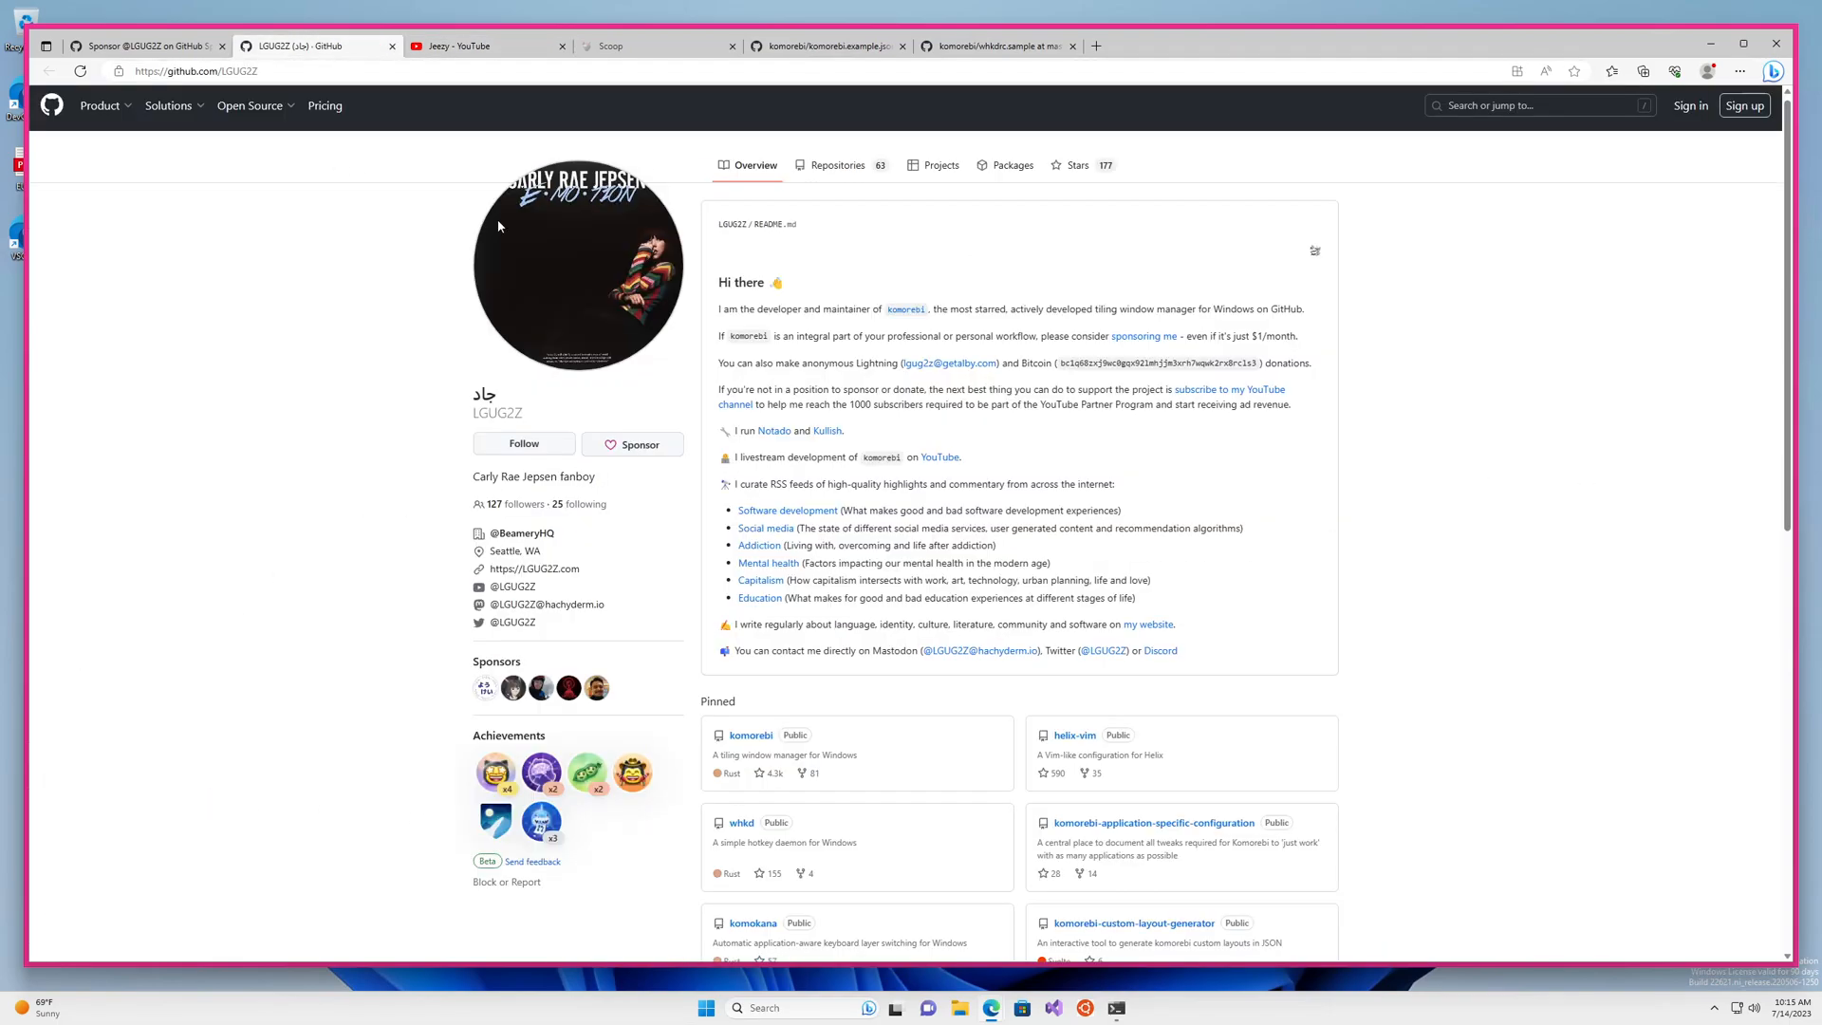
pyautogui.click(632, 444)
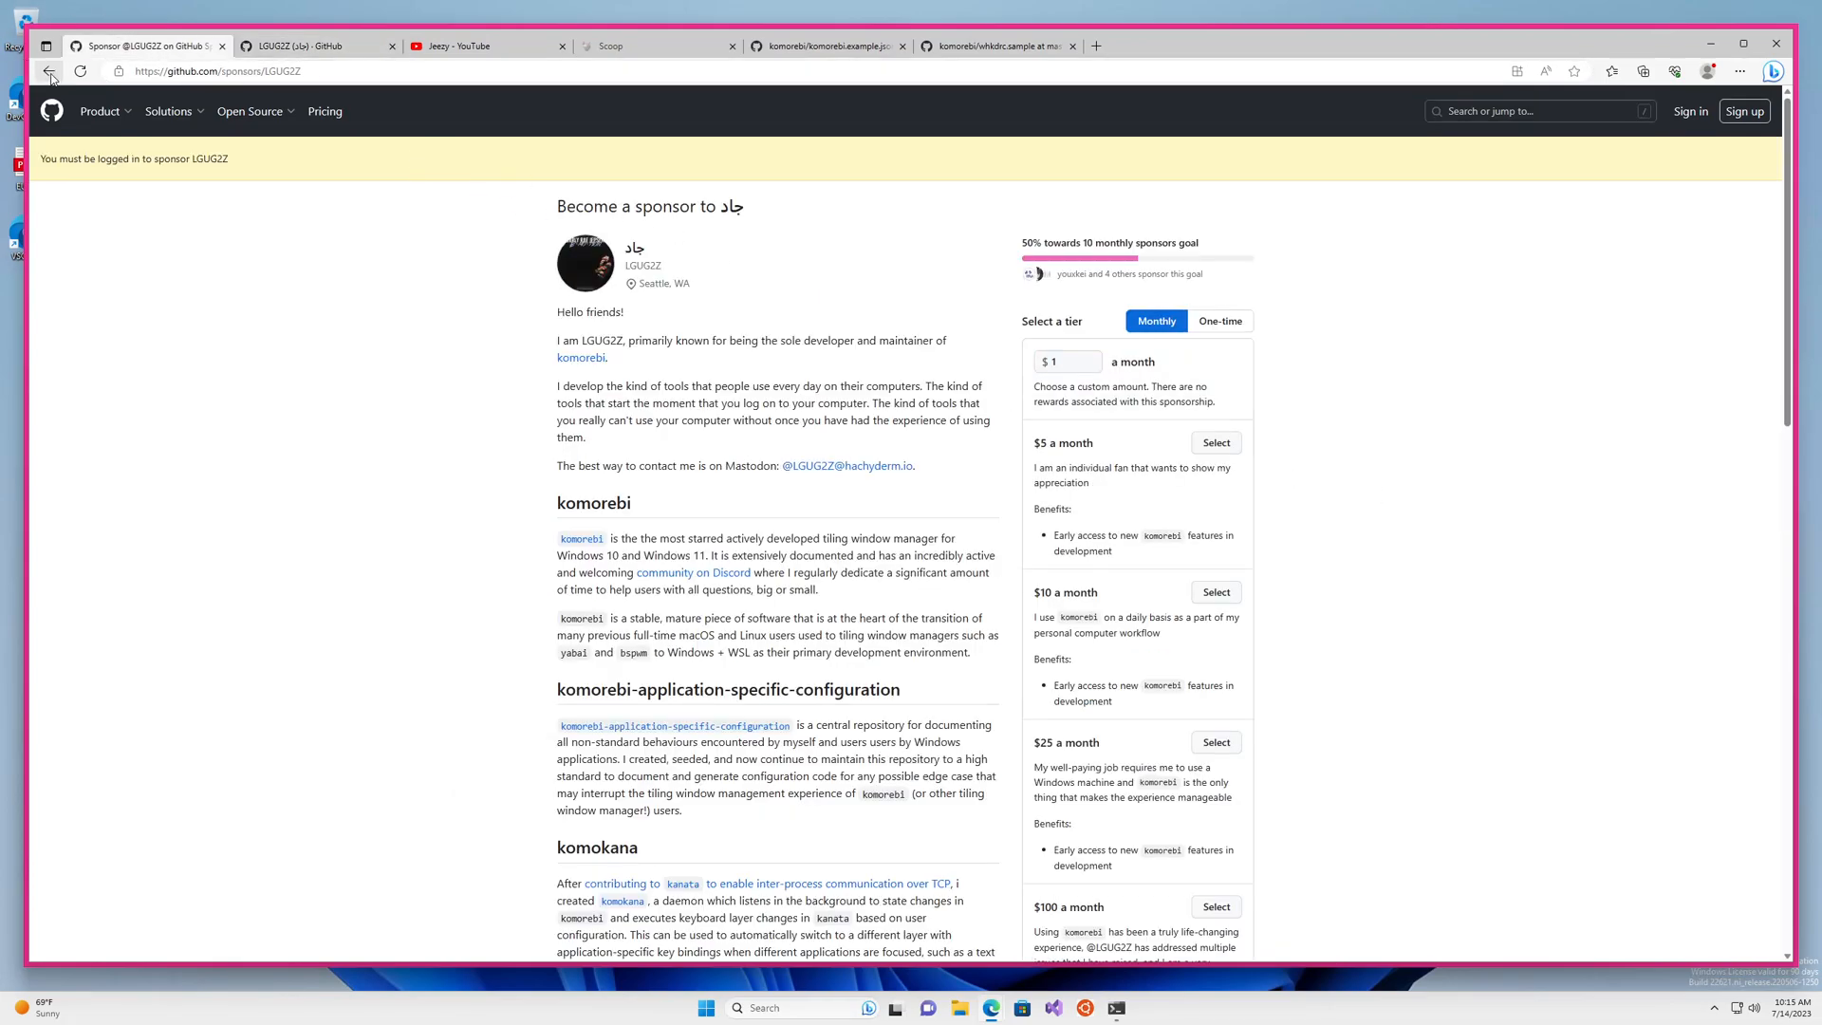
pyautogui.click(48, 71)
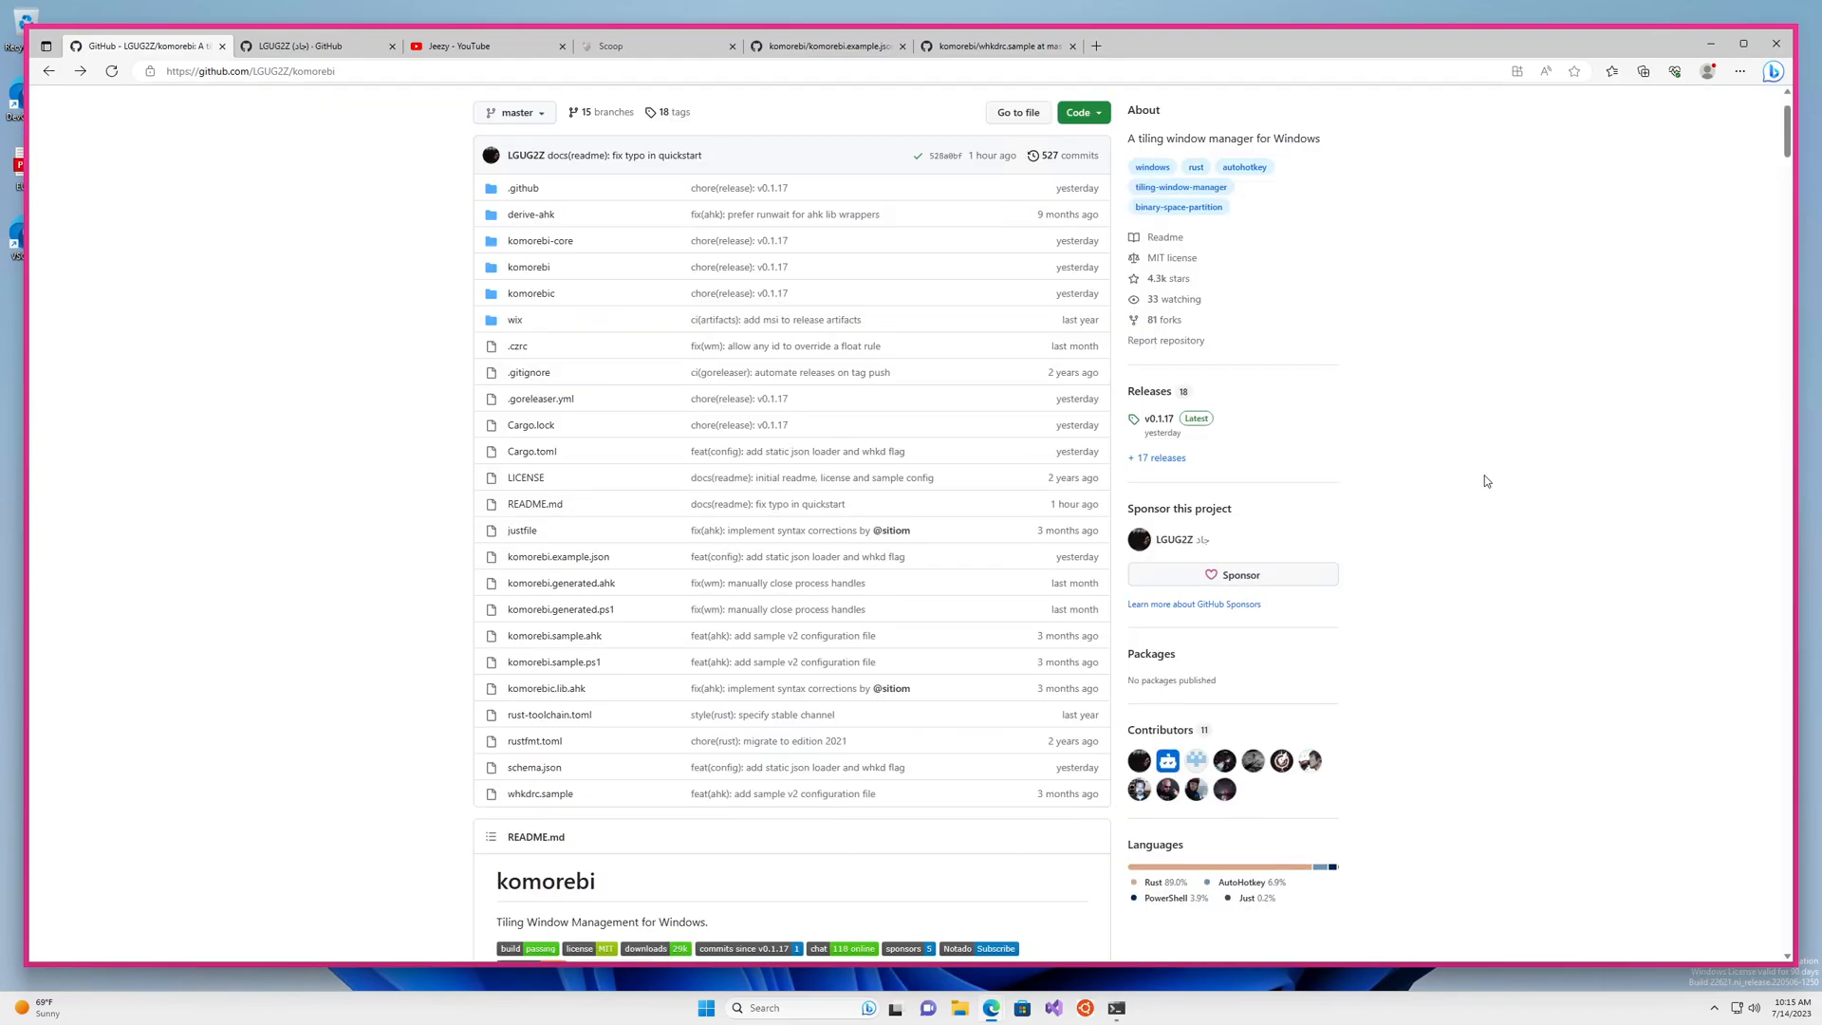
pyautogui.scroll(3)
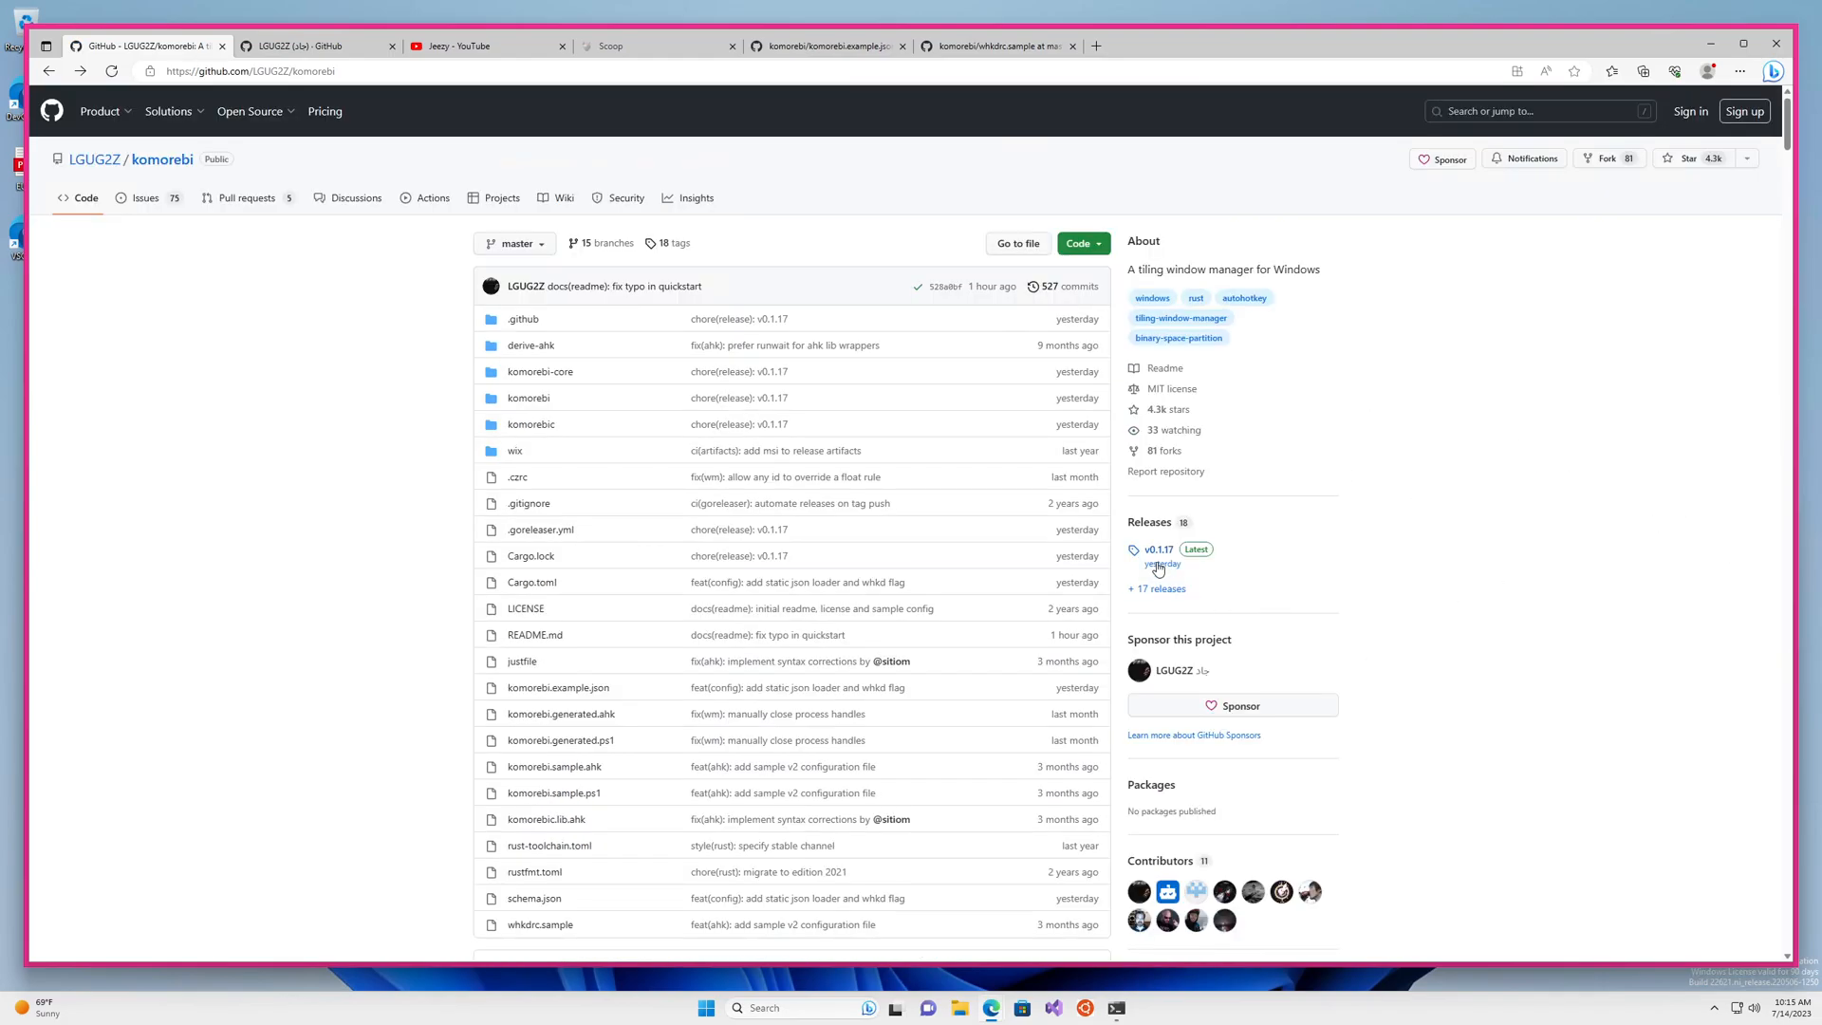
pyautogui.click(1158, 549)
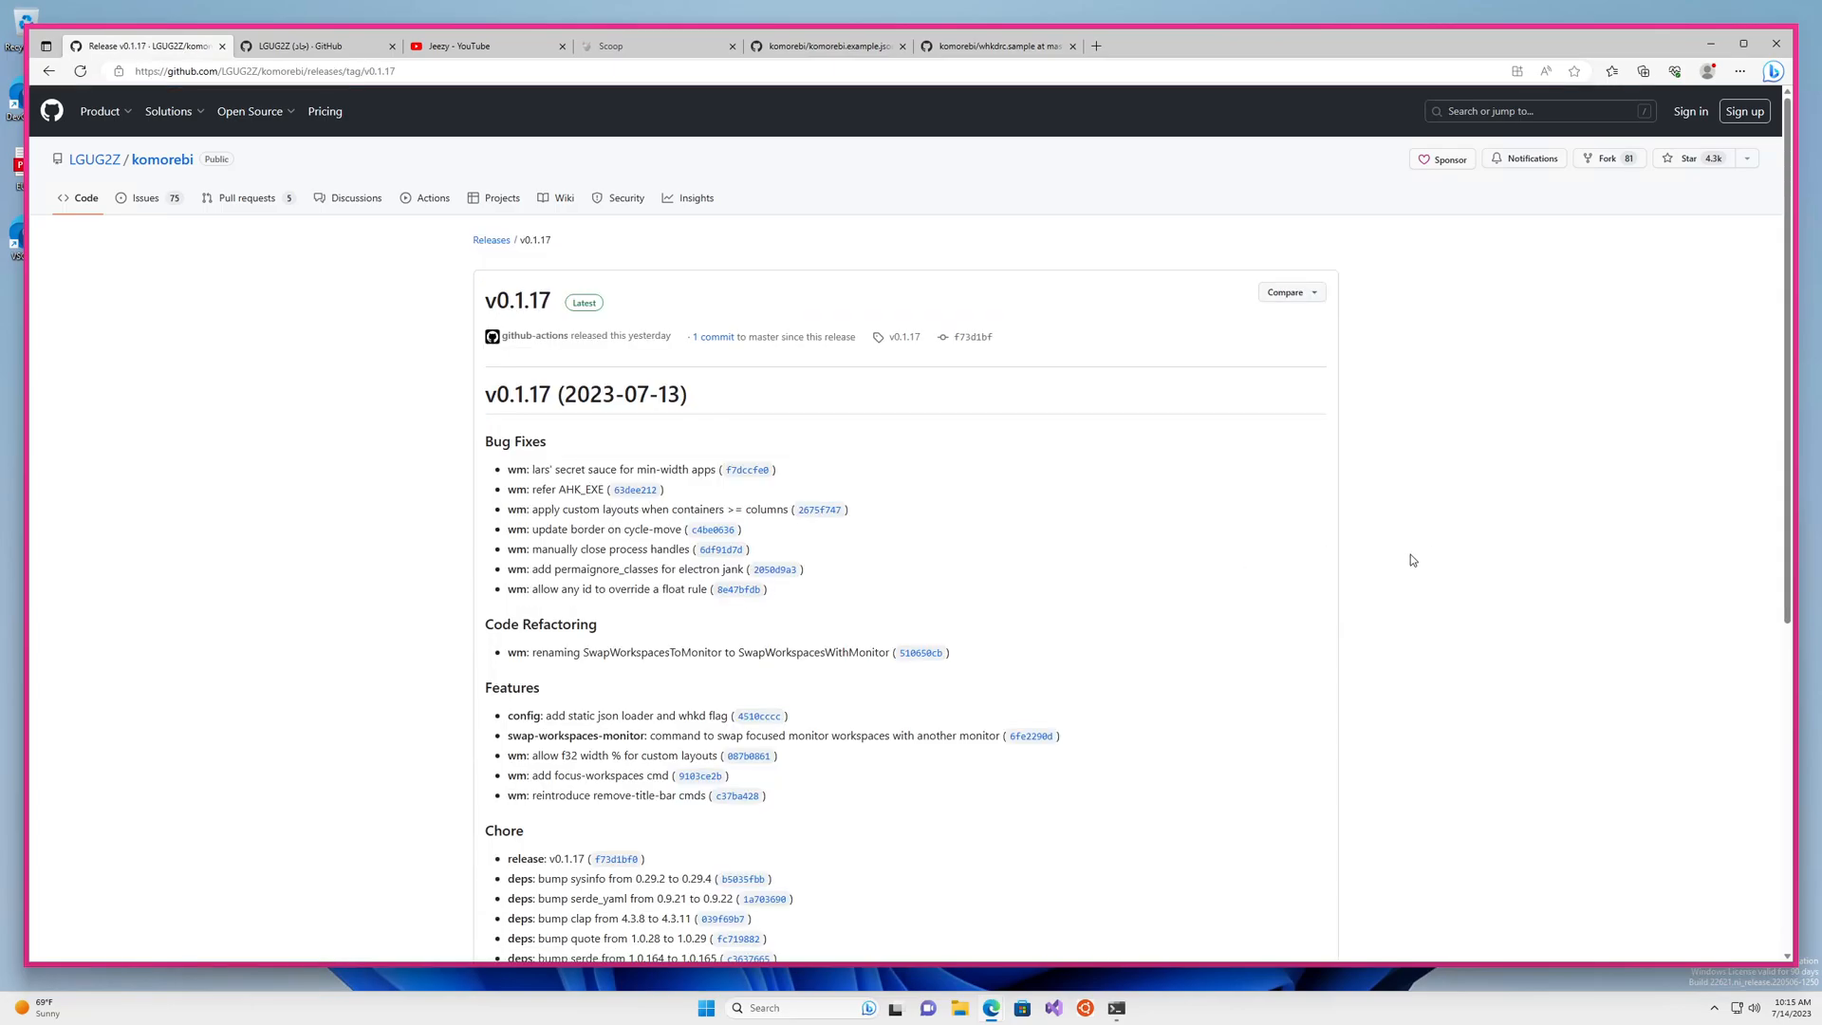
pyautogui.moveTo(1050, 625)
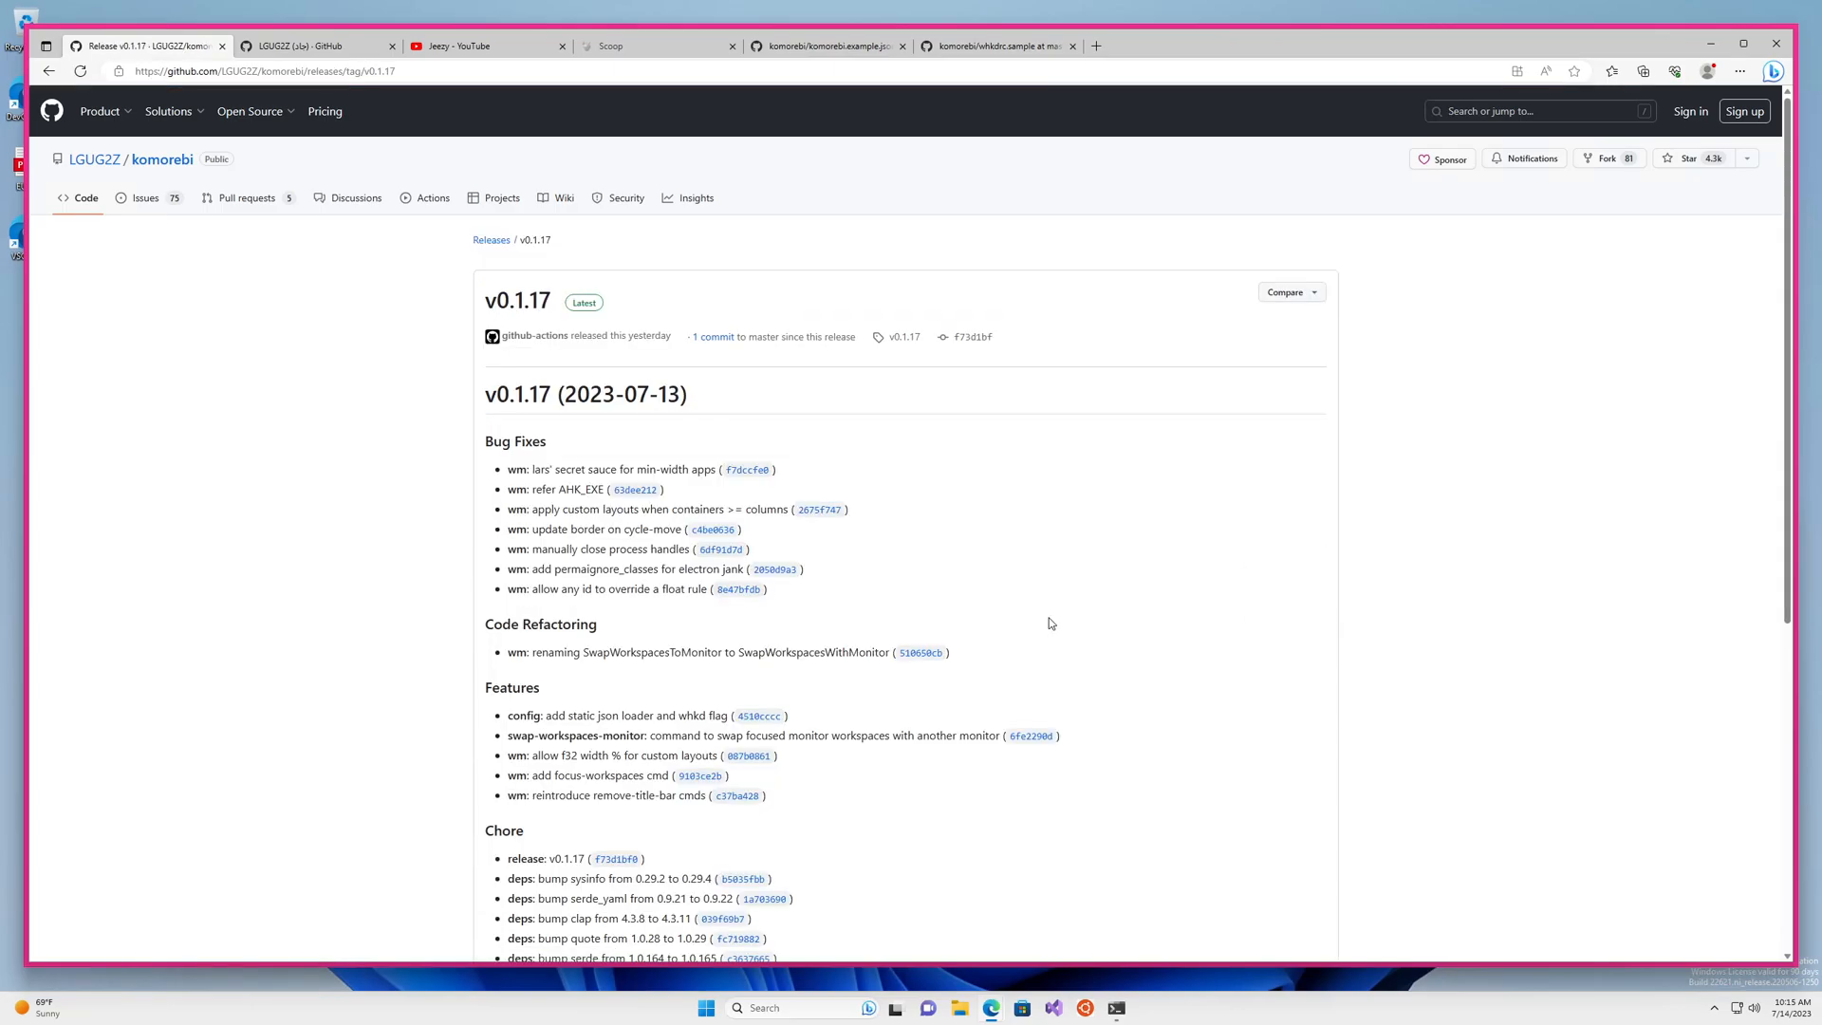
pyautogui.moveTo(1237, 606)
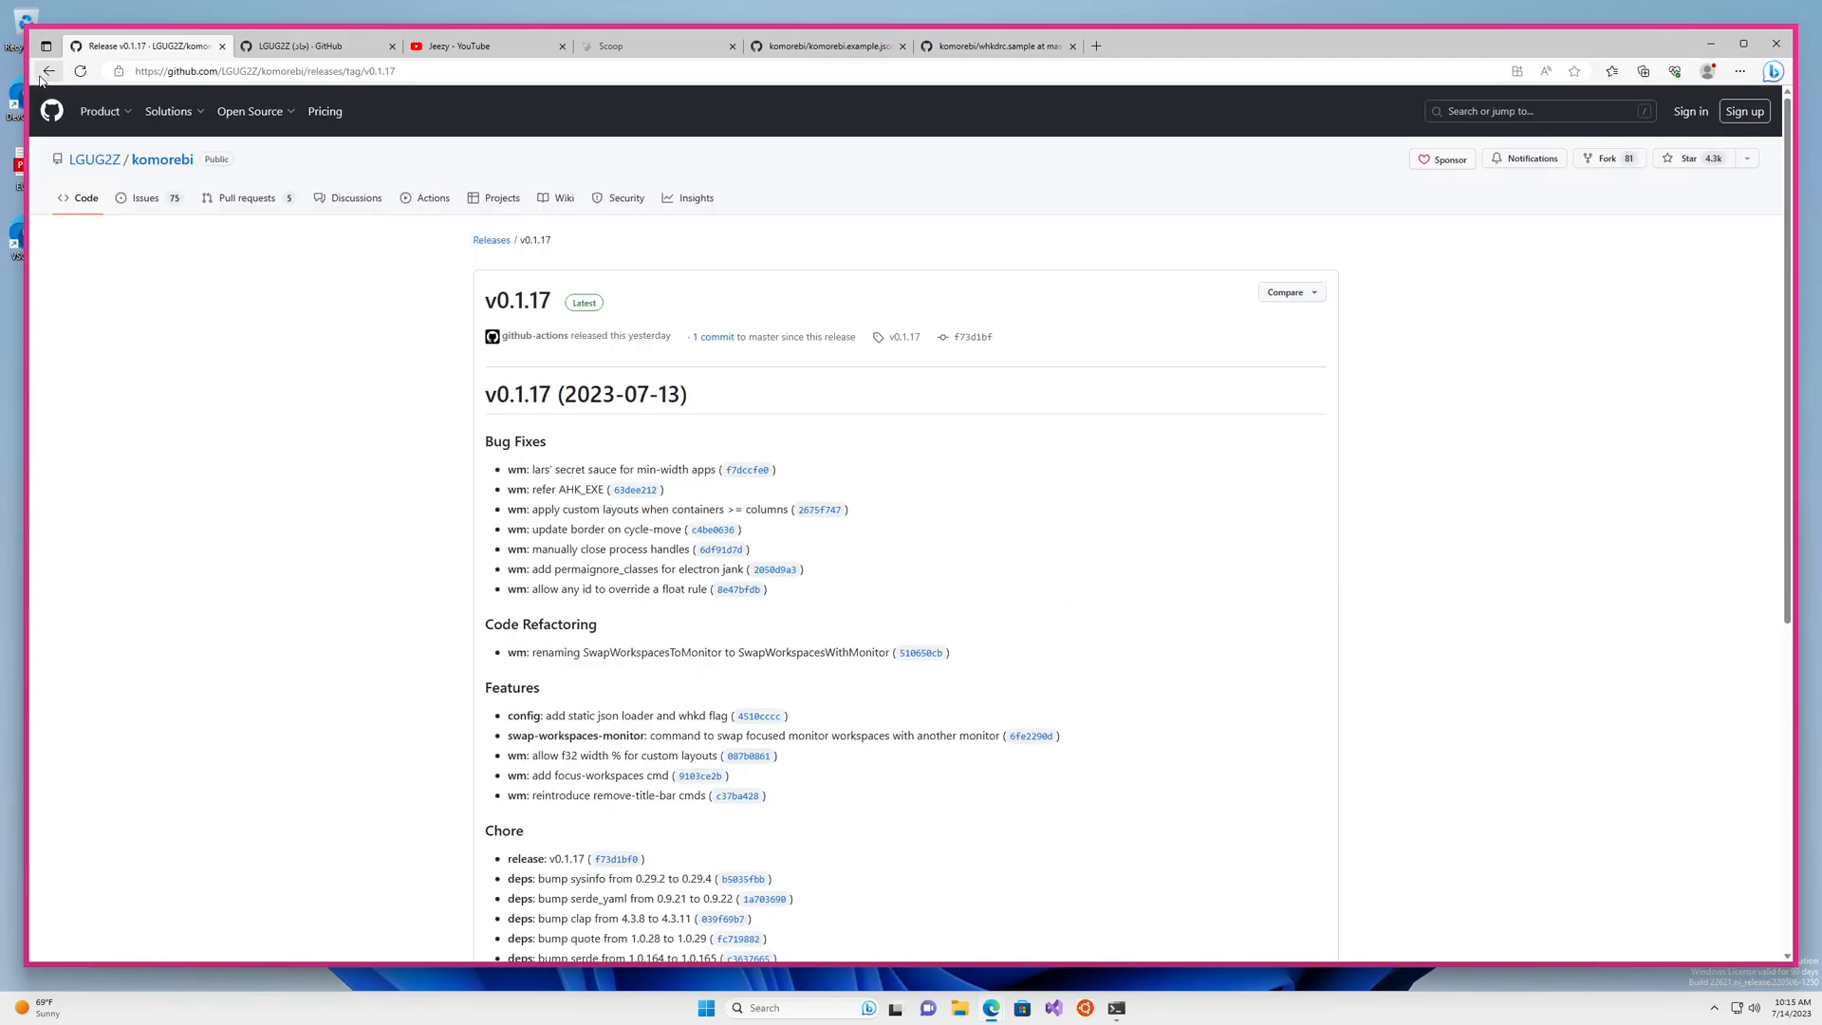
pyautogui.click(48, 71)
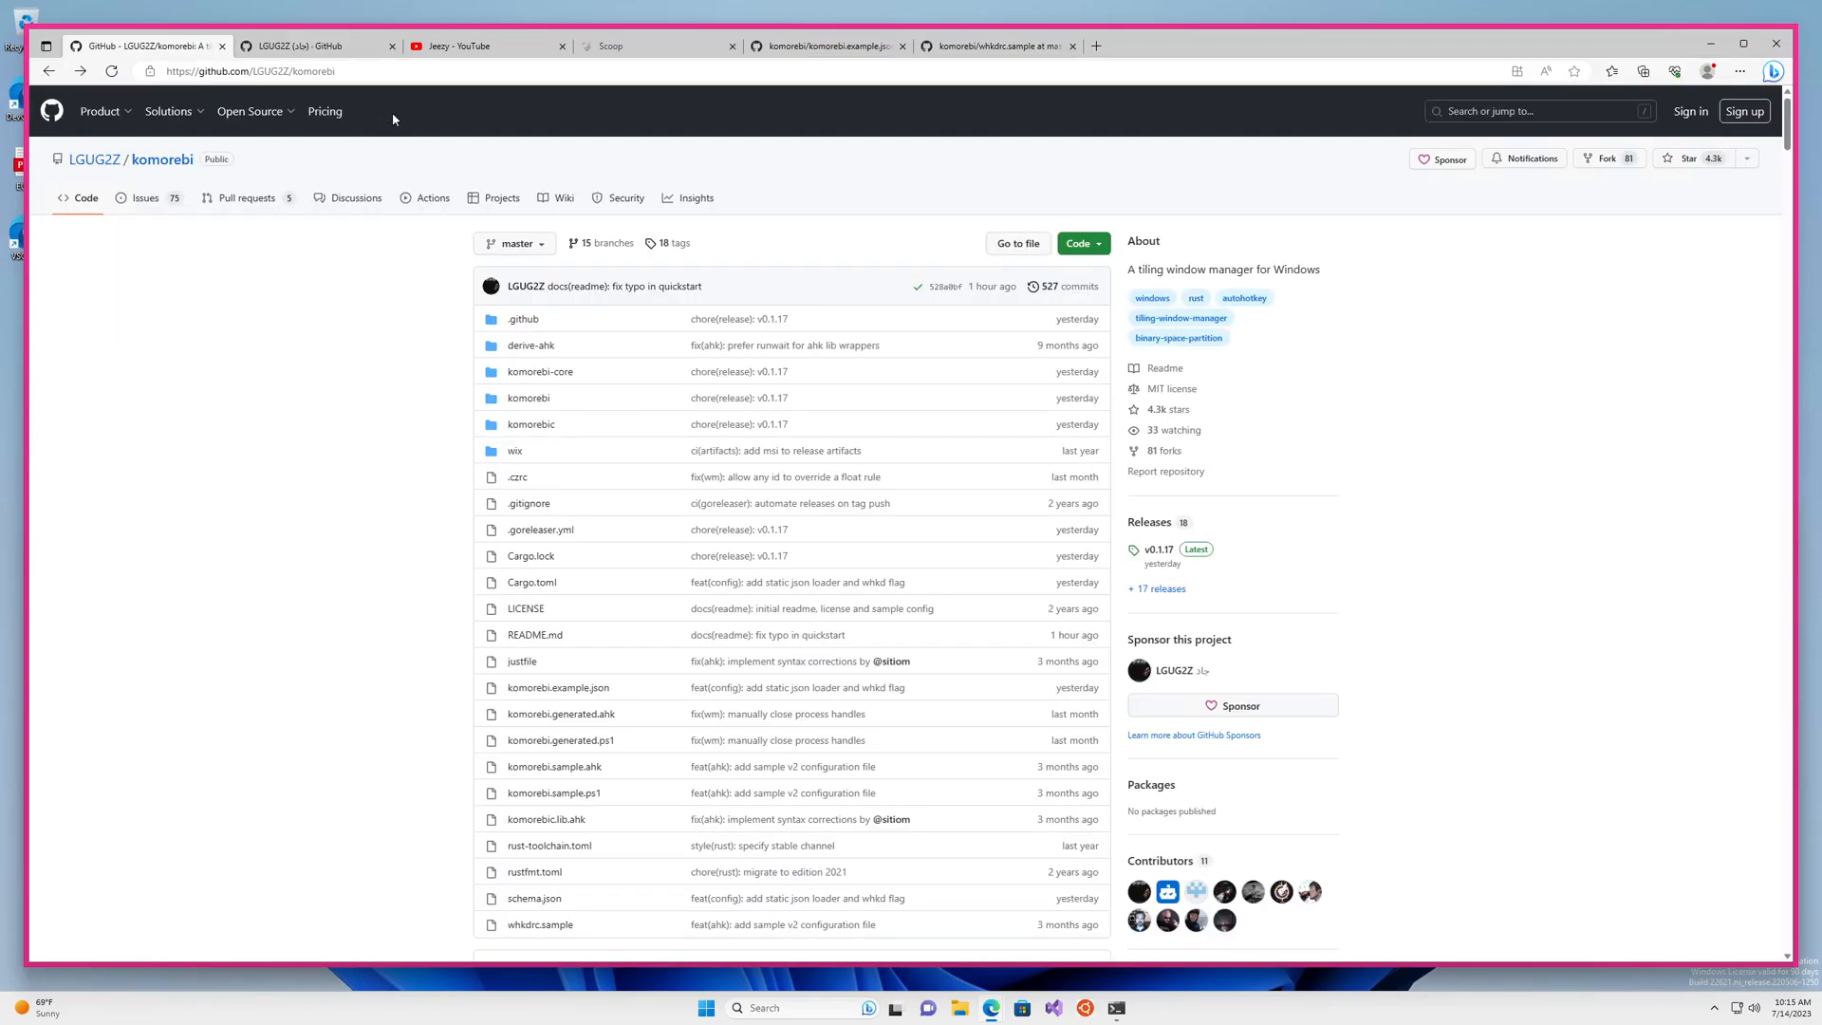